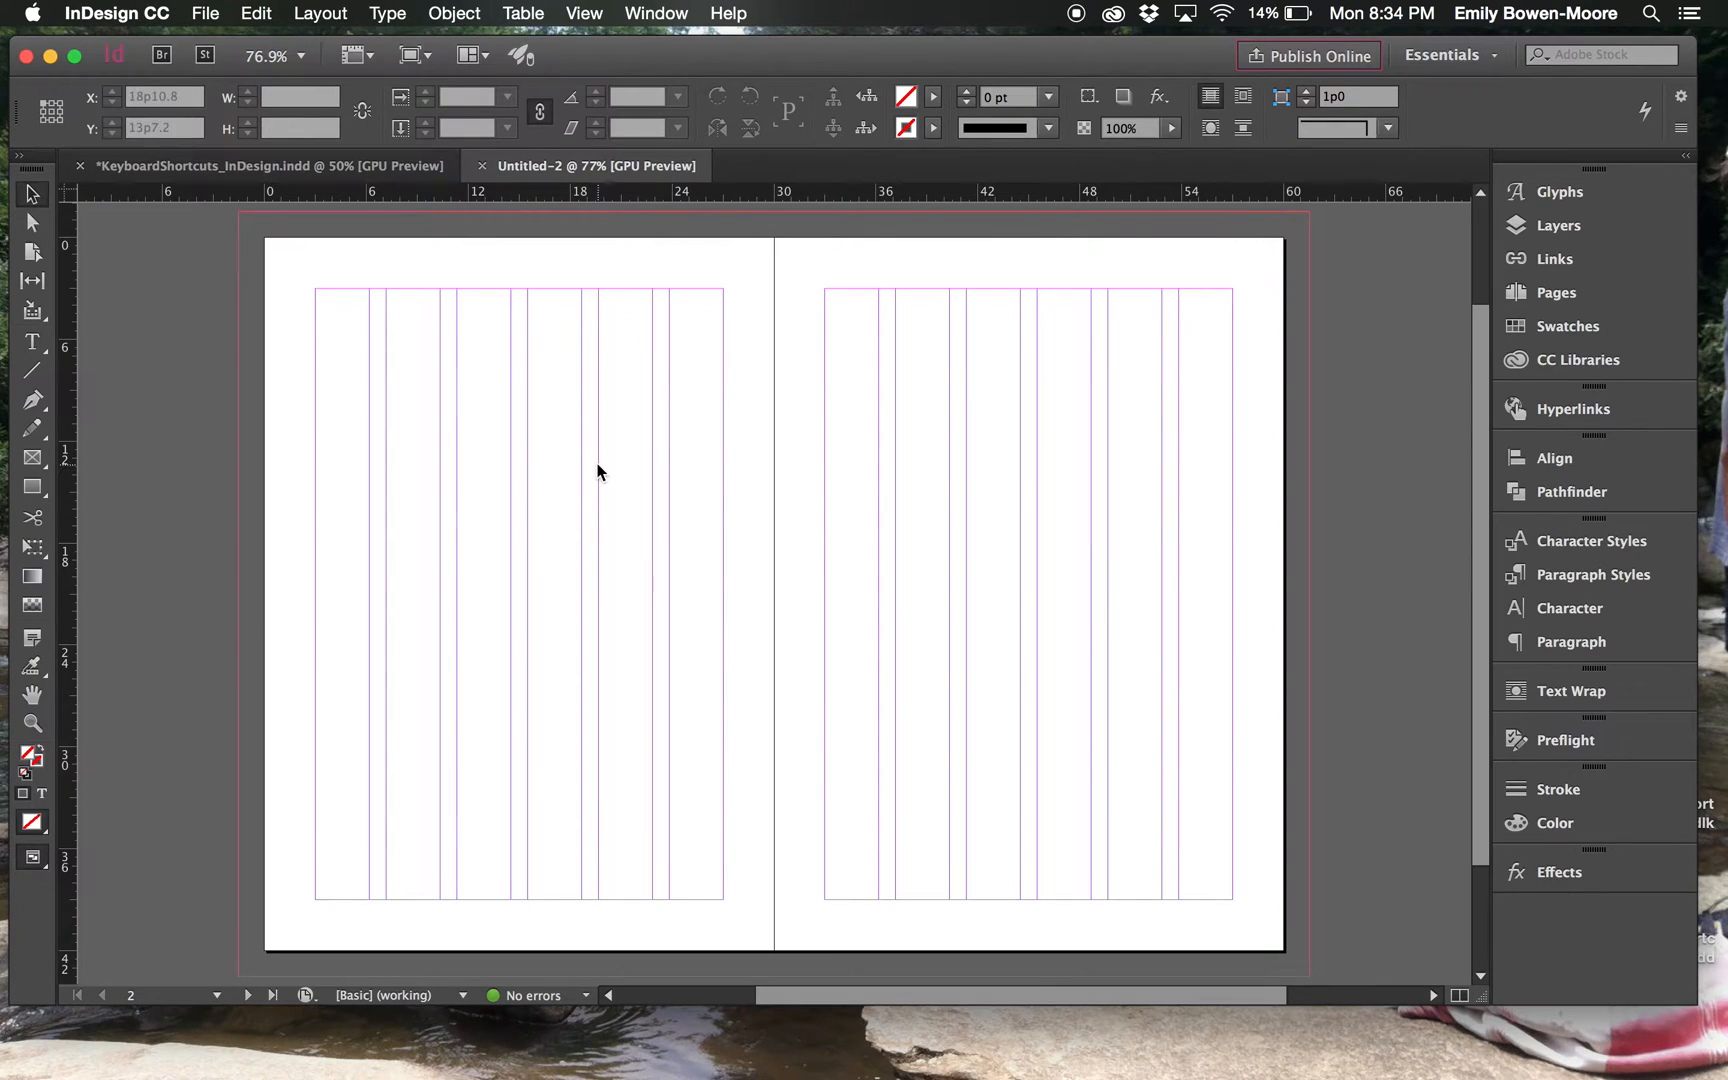
mouse_move(582, 454)
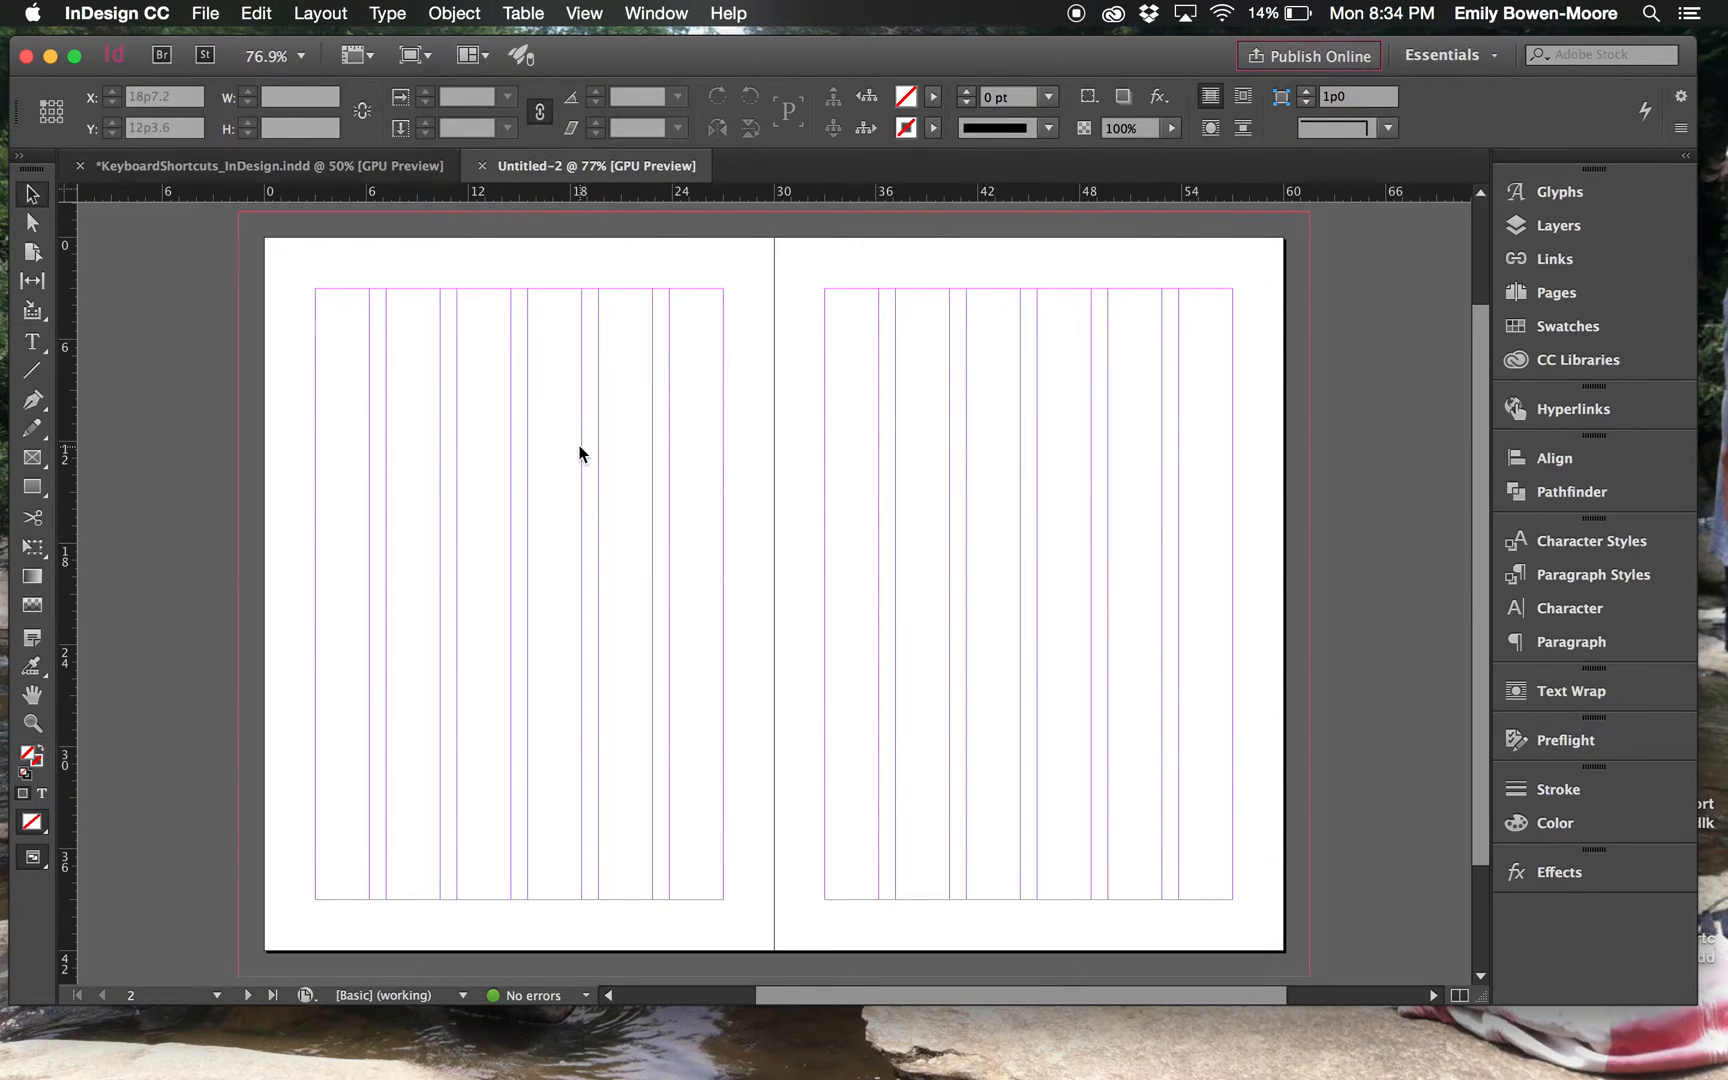
Step: Bring the KeyboardShortcuts_InDesign.indd document tab to the front
left_click(253, 165)
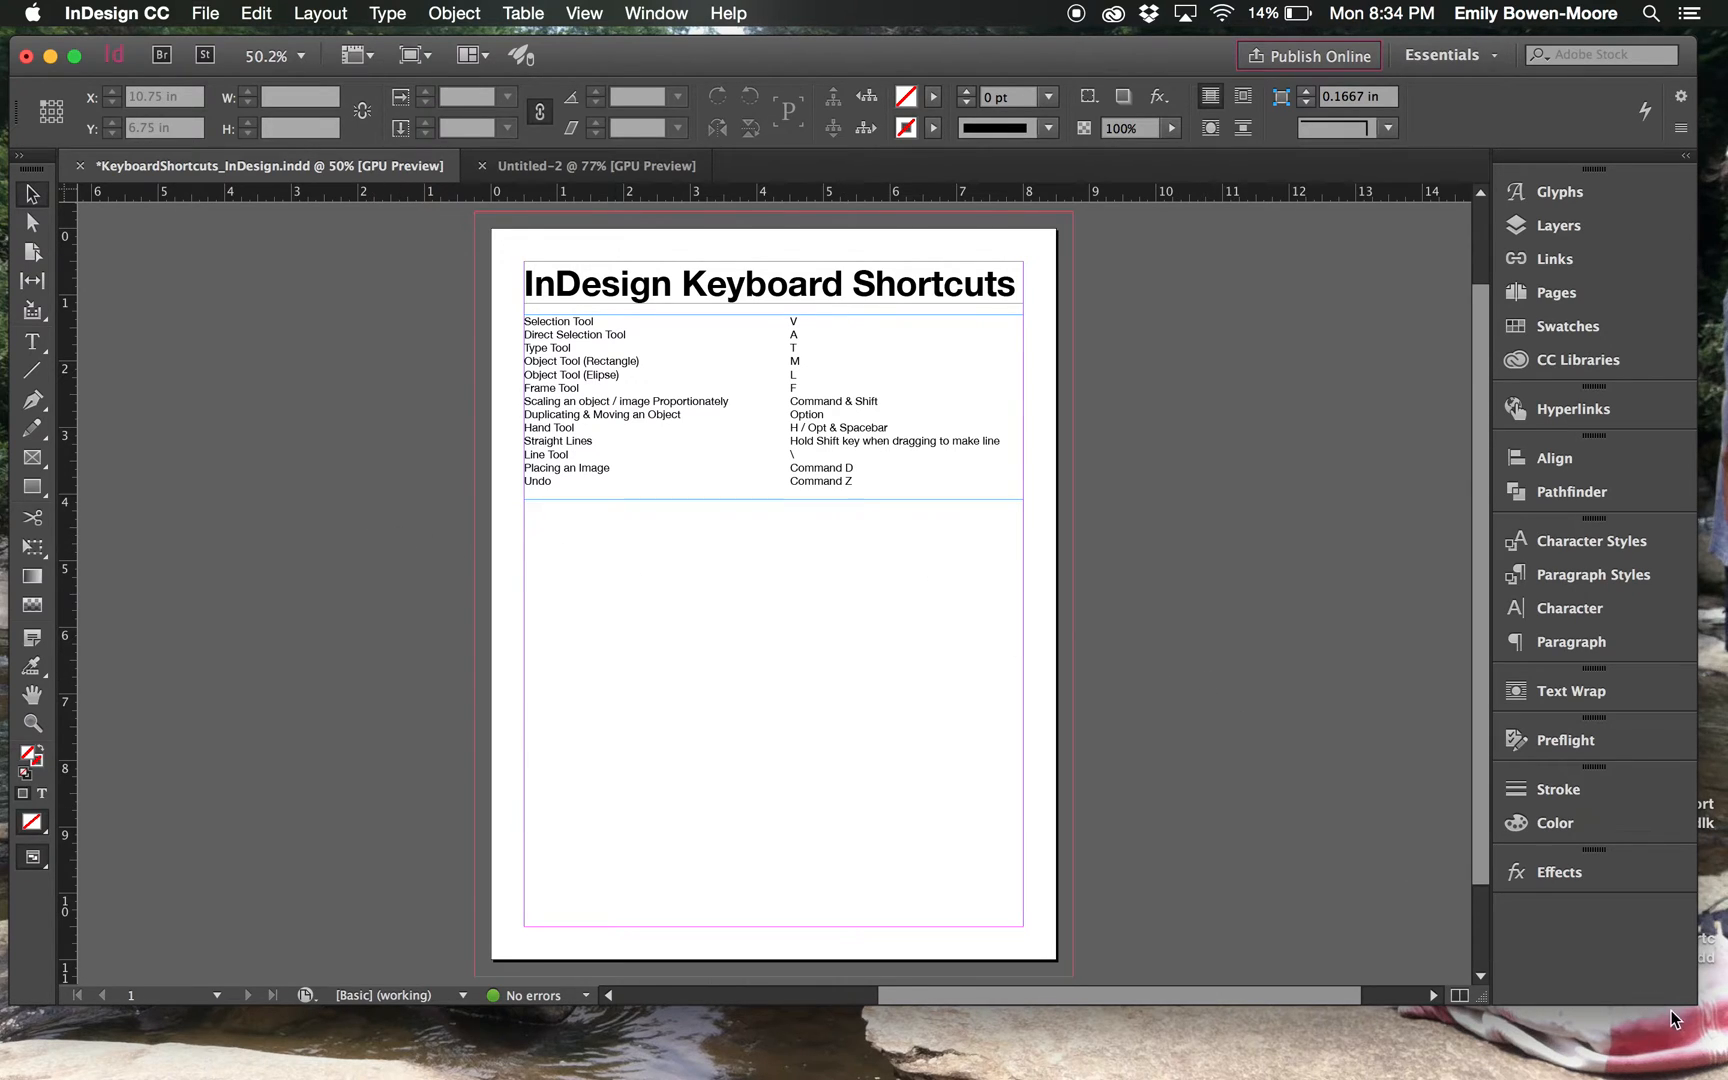
mouse_move(1675, 1005)
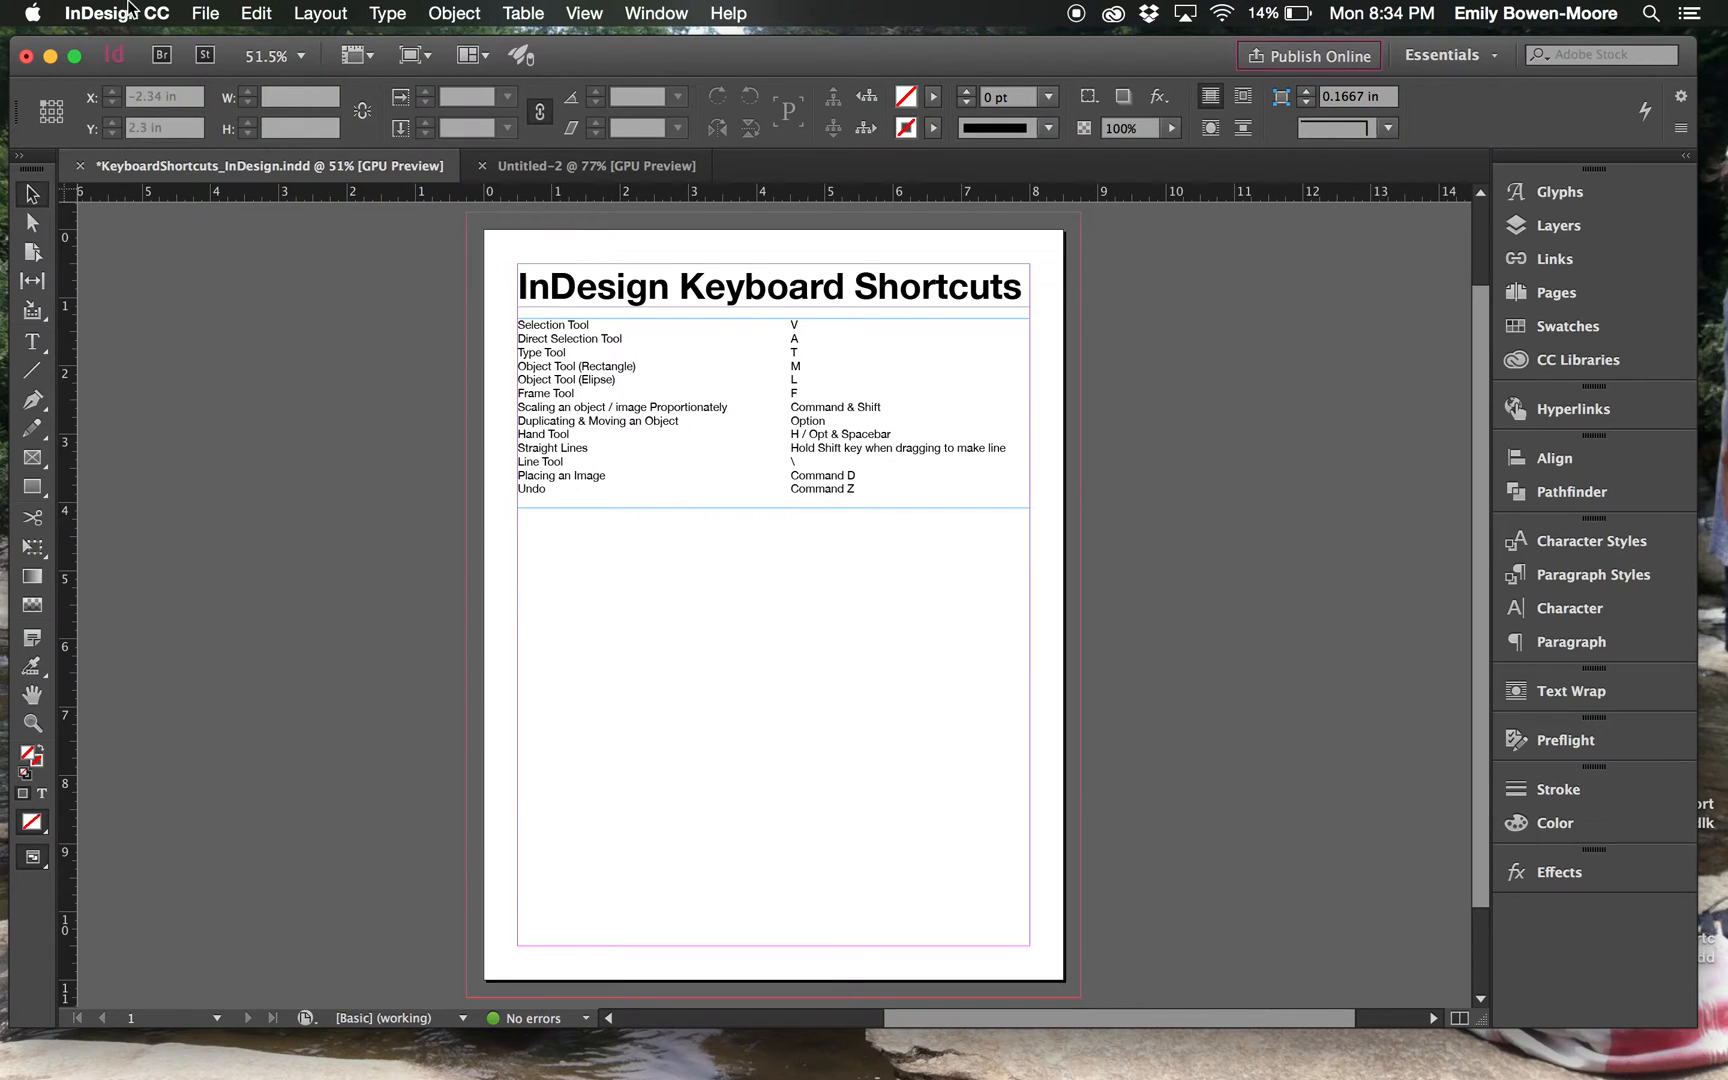
Step: In Interface preferences, set the Color Theme to Medium Dark
left_click(117, 12)
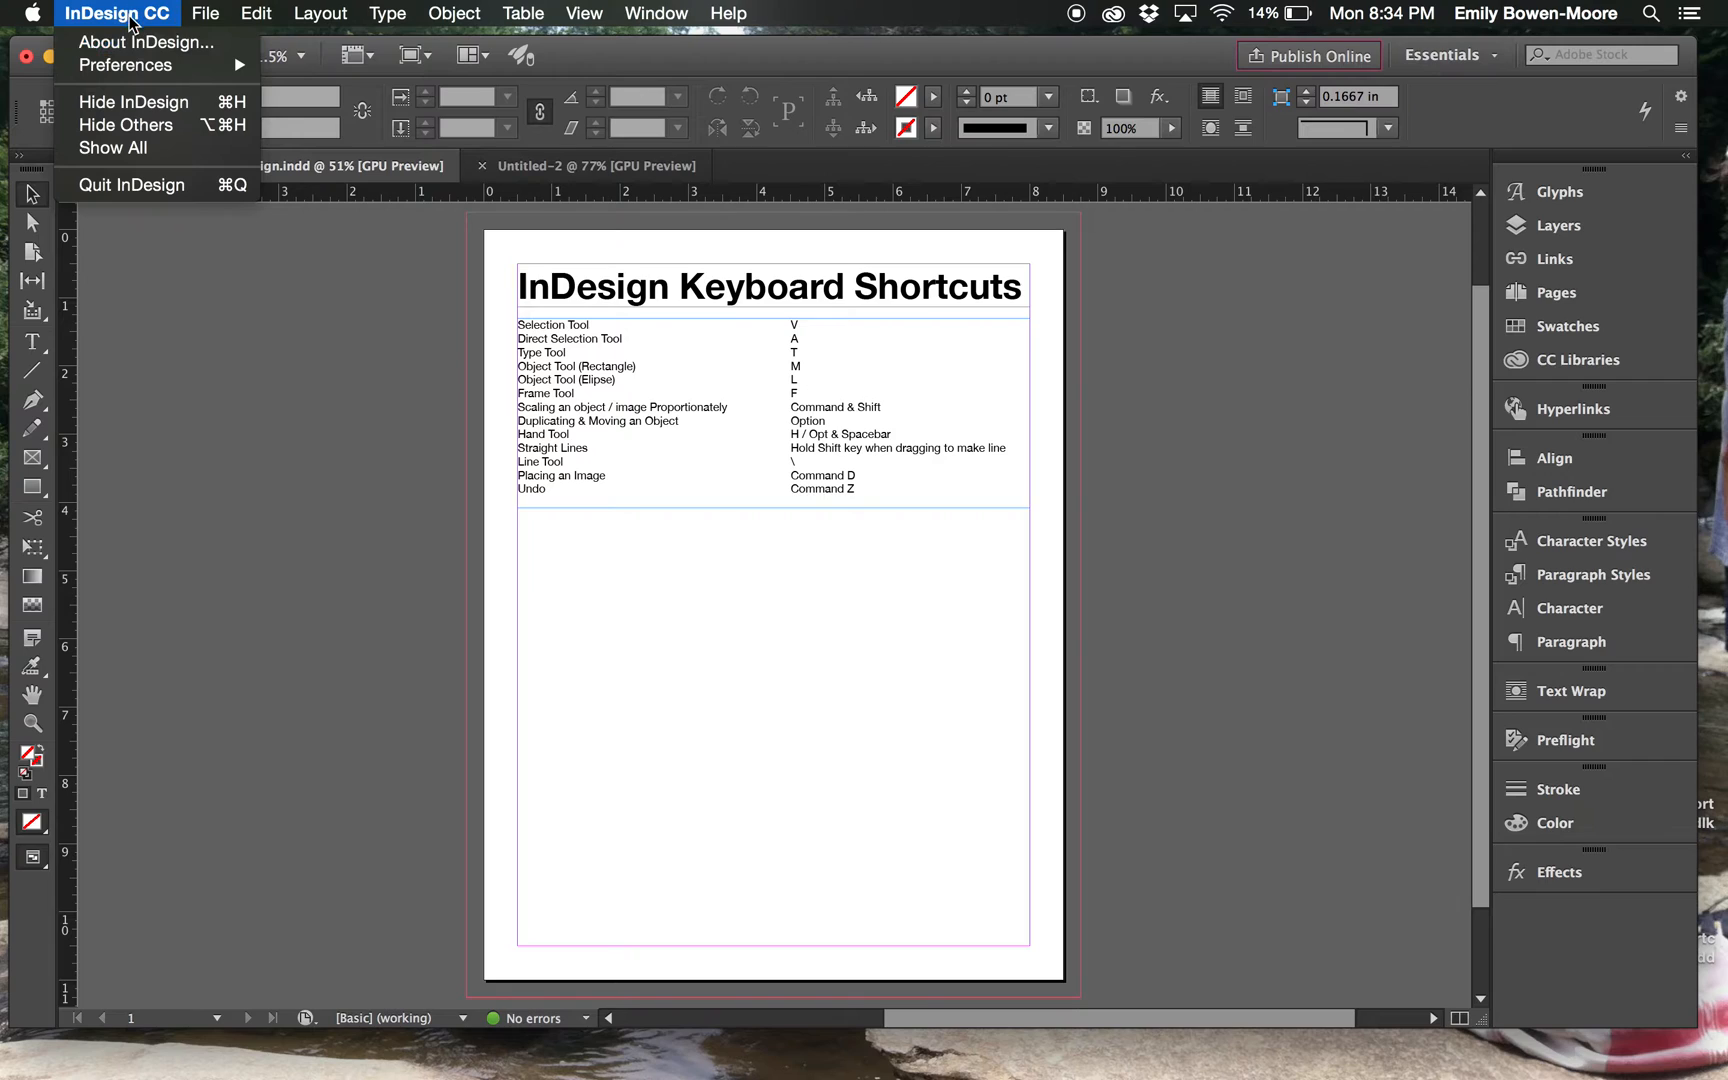
mouse_move(126, 65)
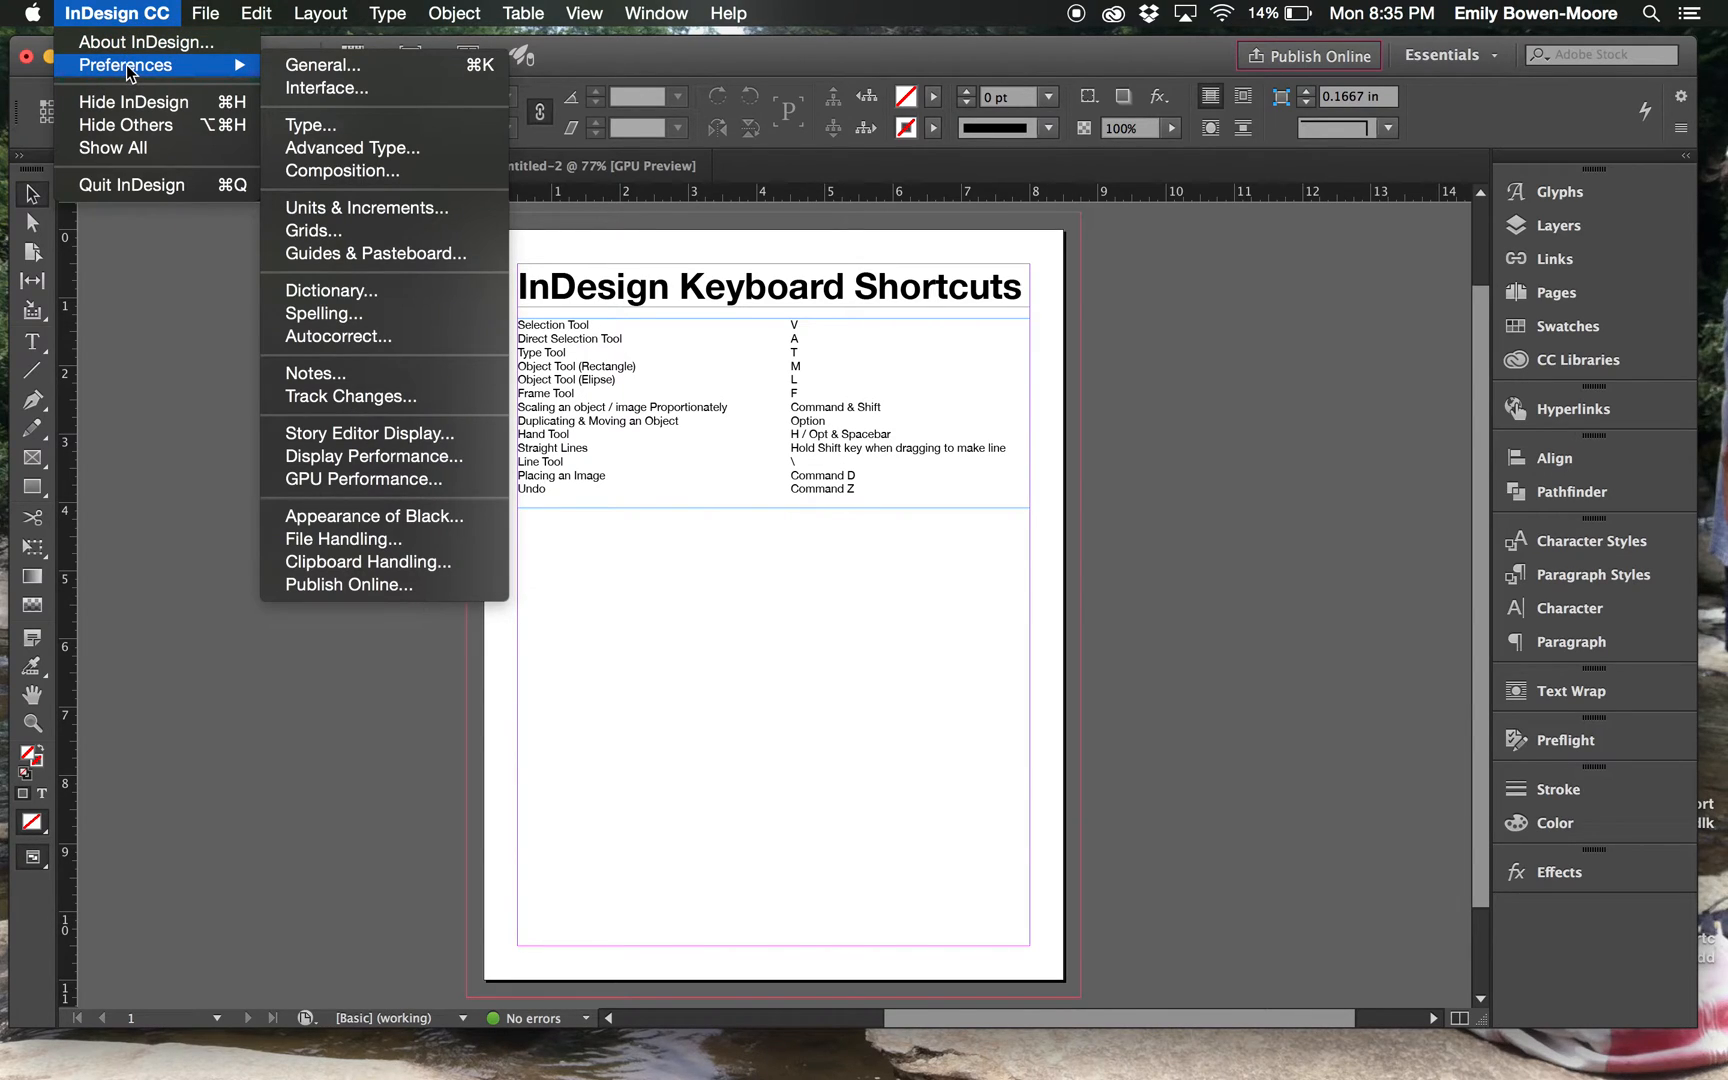
mouse_move(343, 65)
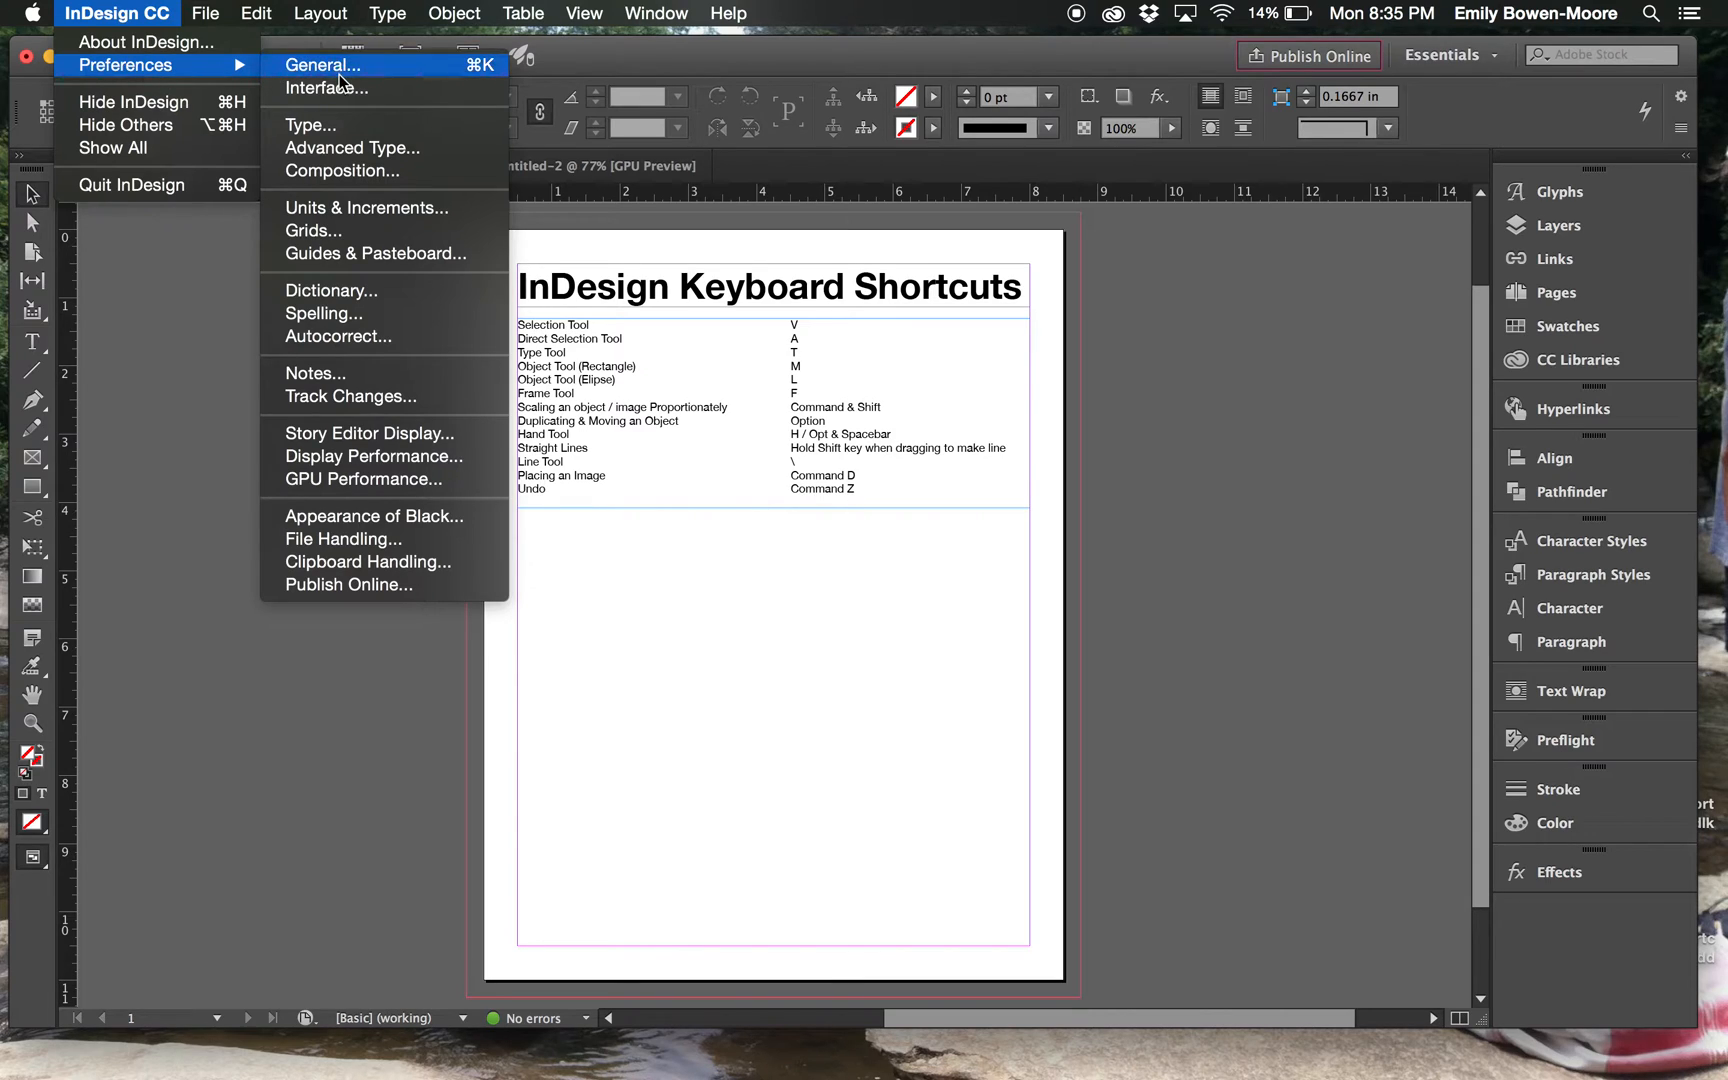
mouse_move(326, 88)
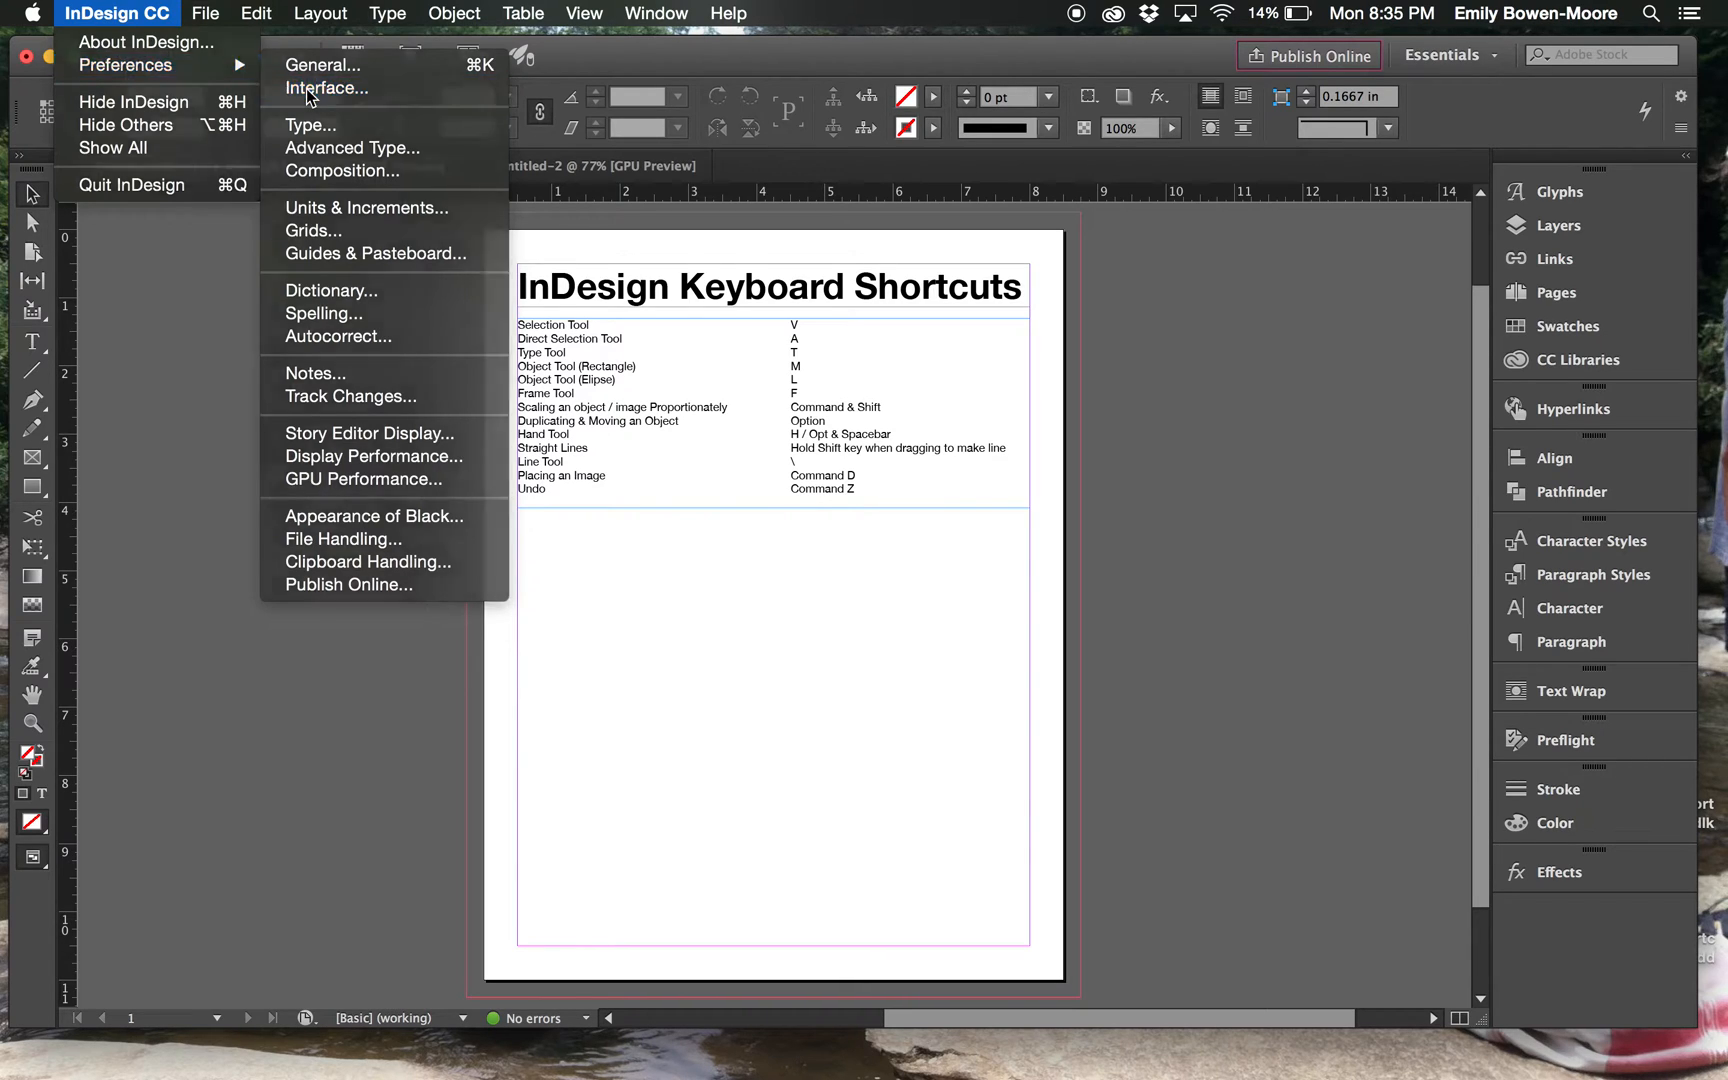
left_click(326, 87)
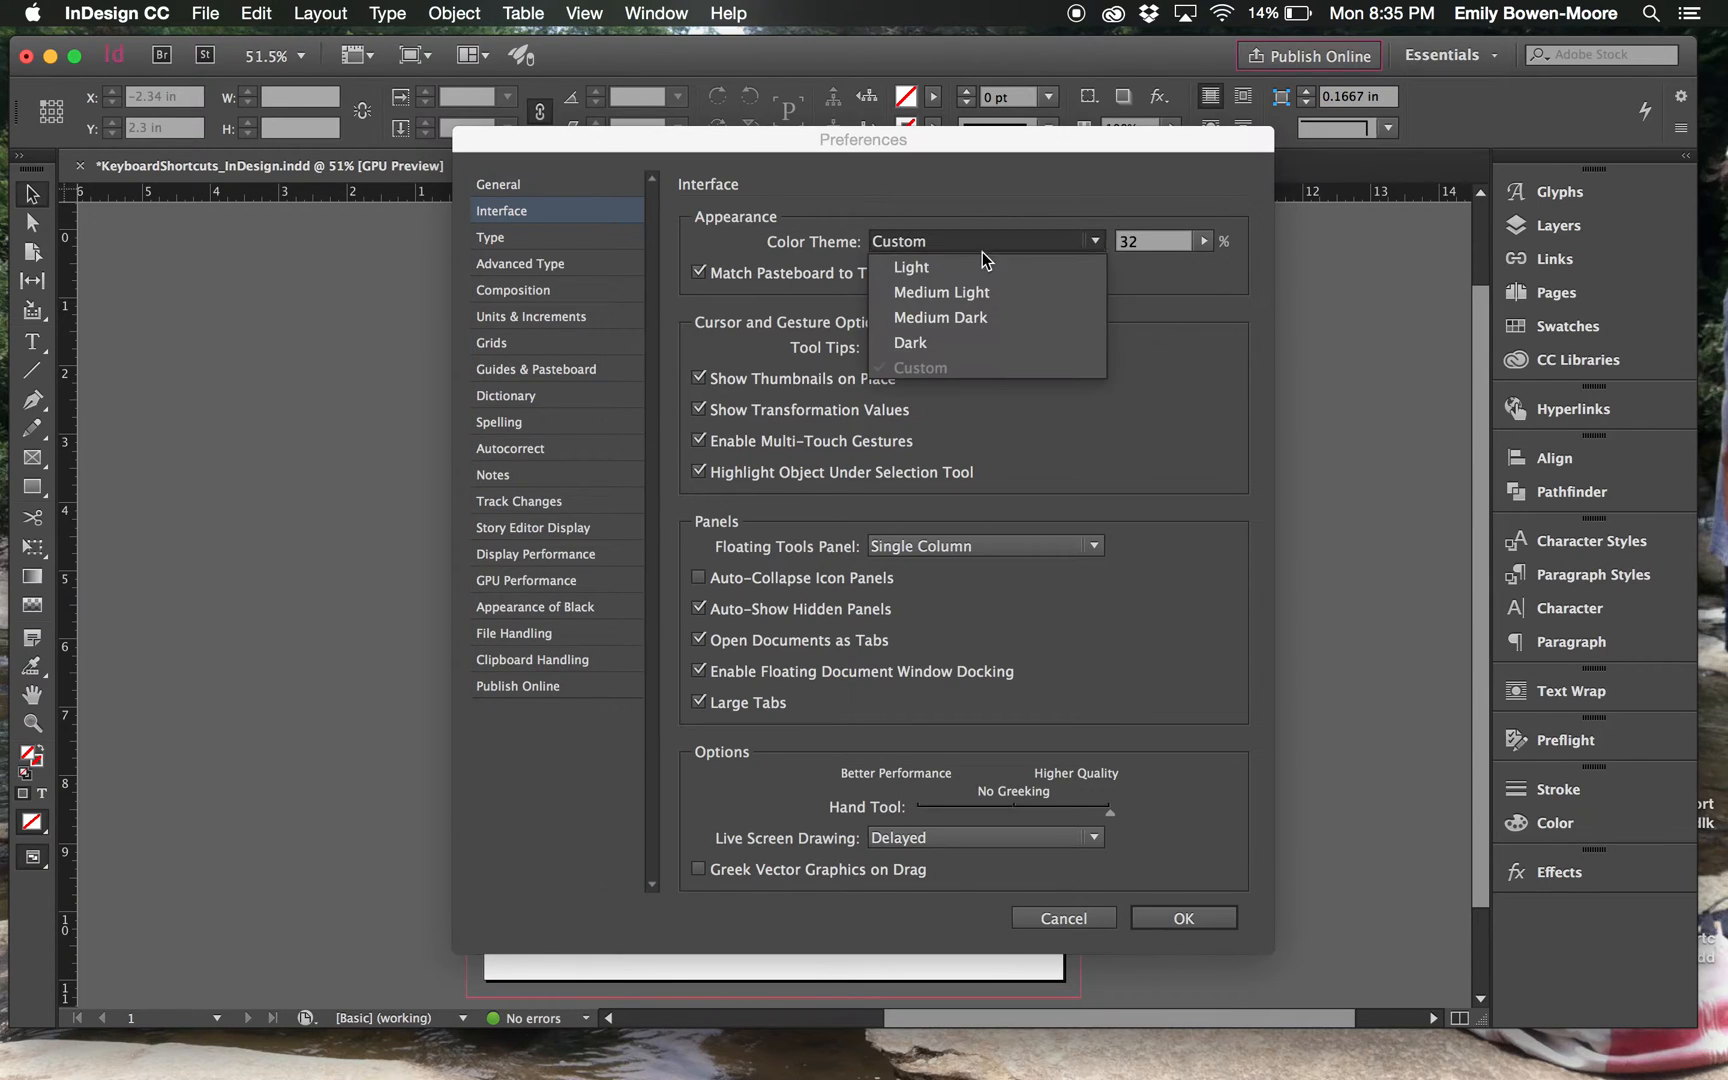
left_click(938, 317)
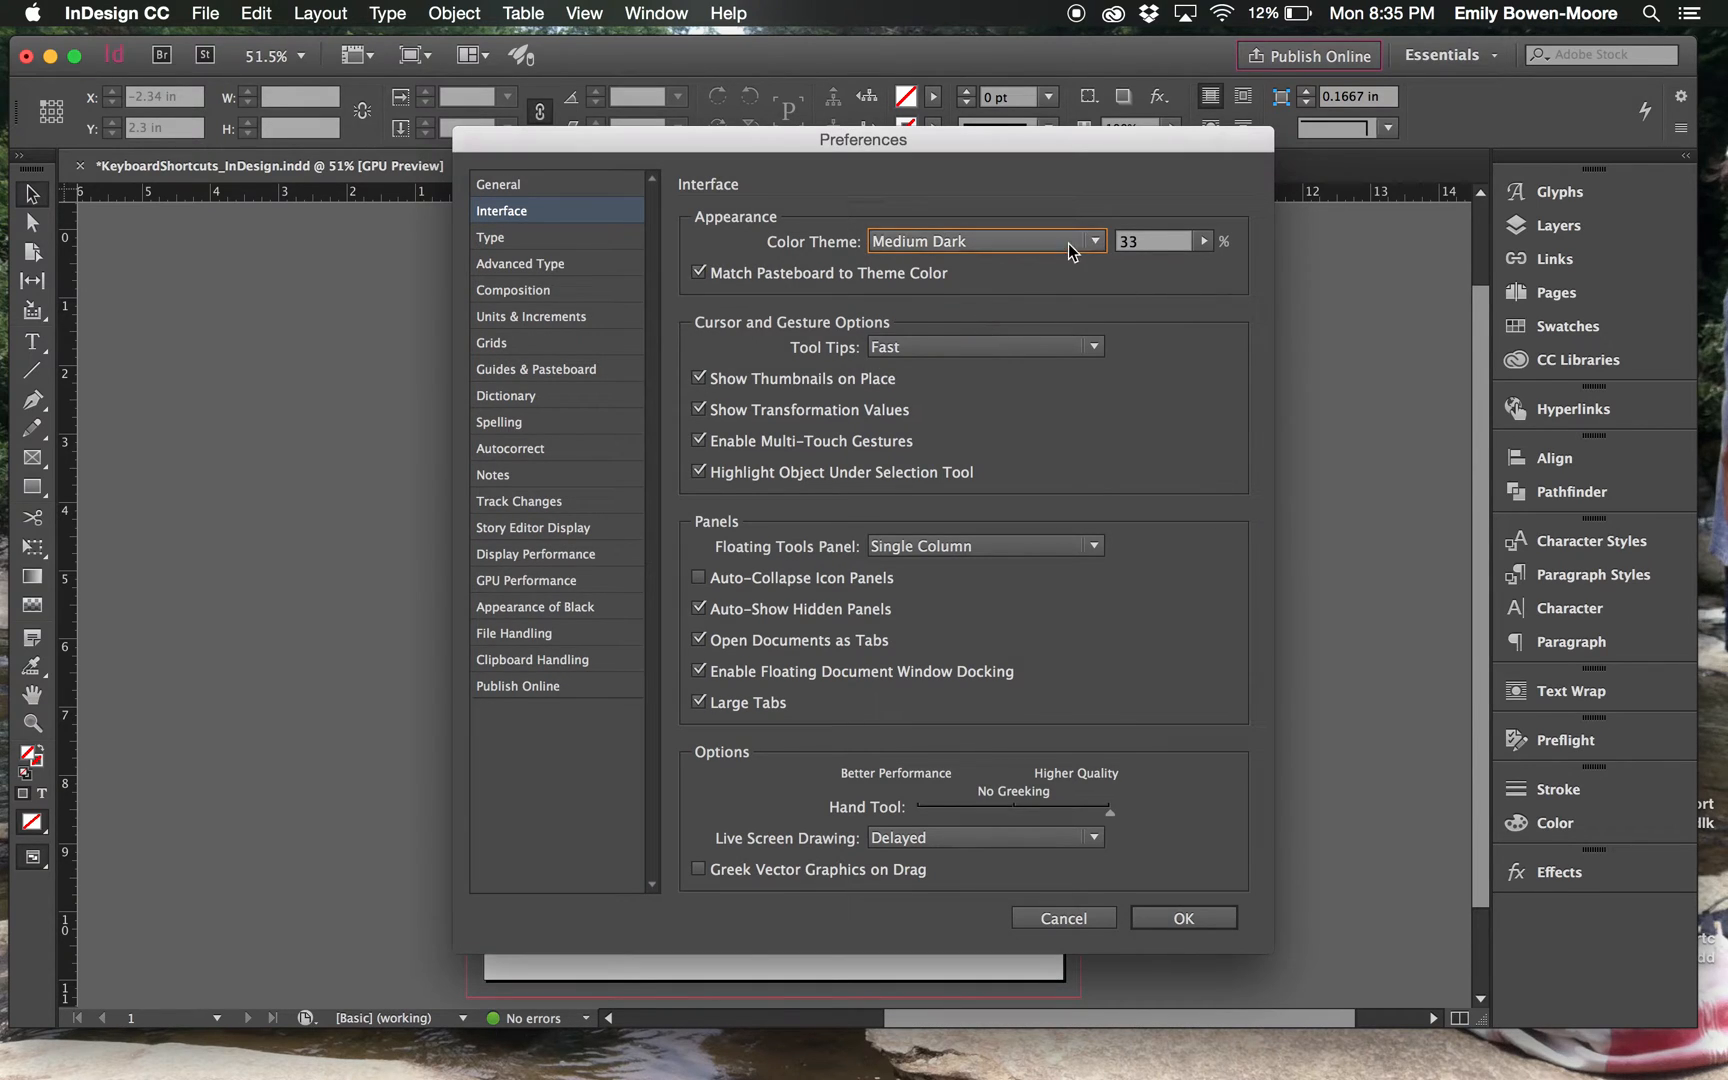
left_click(984, 240)
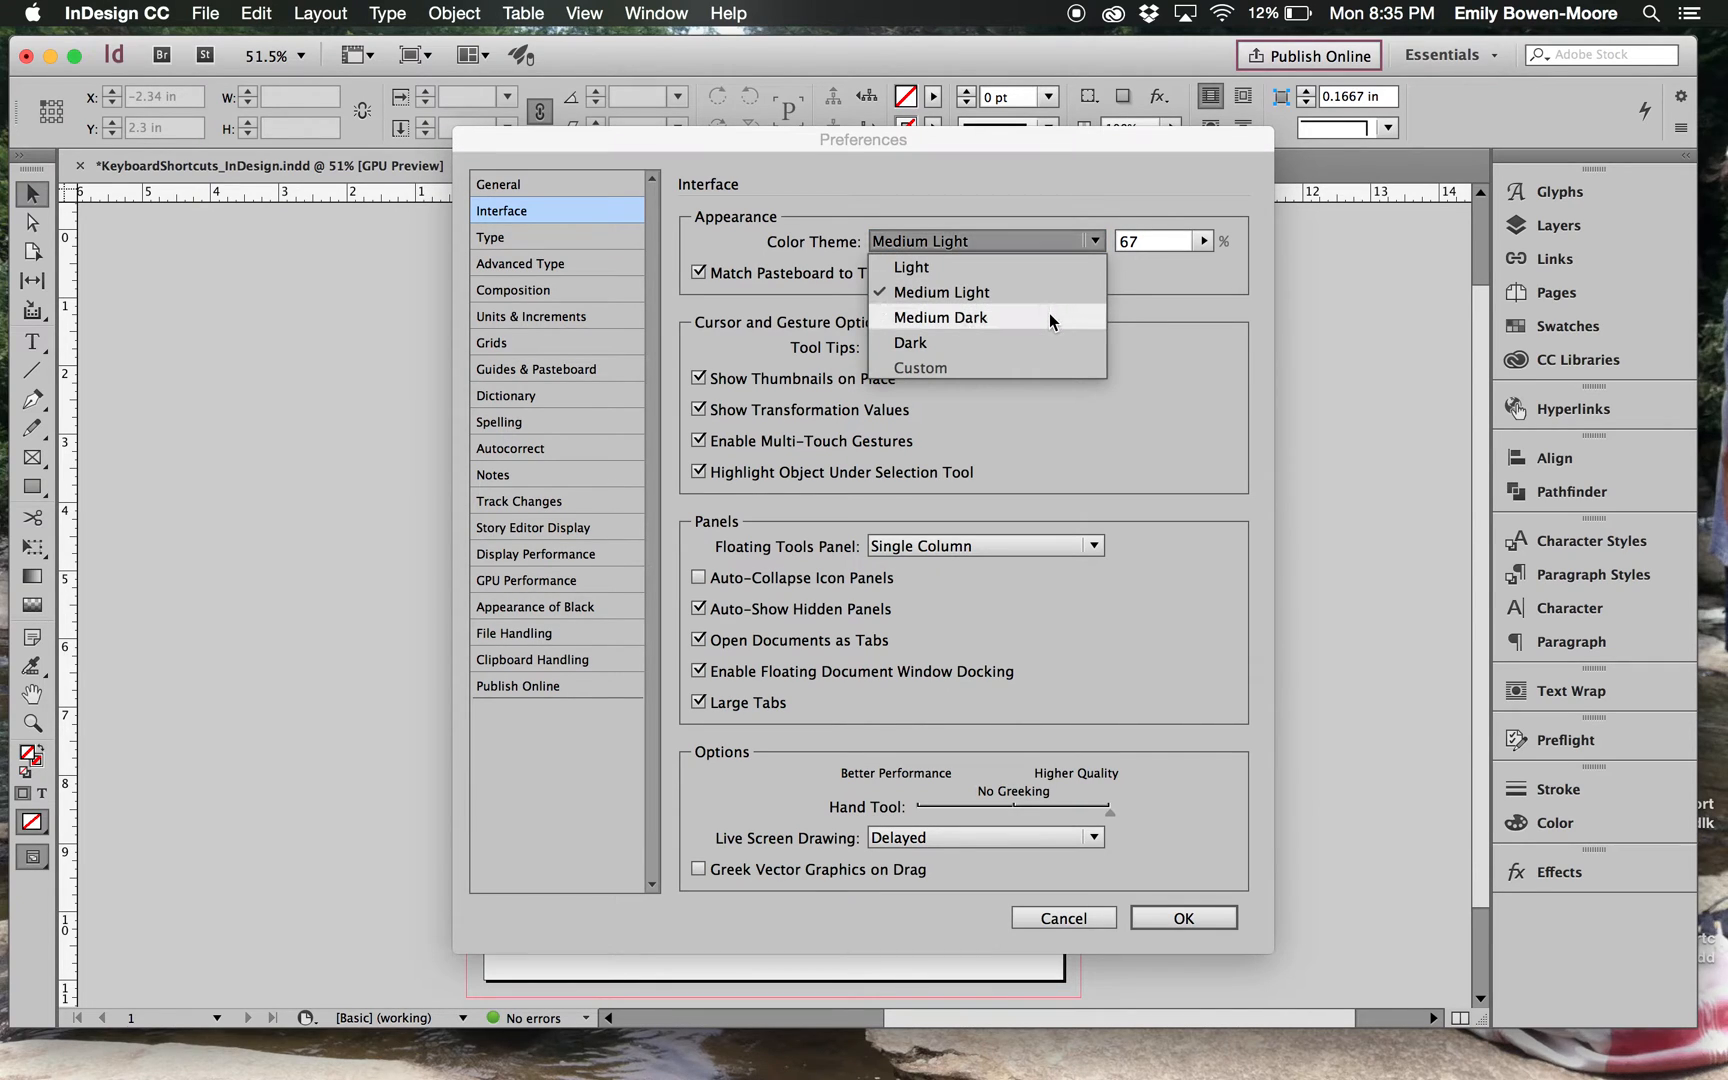
left_click(939, 317)
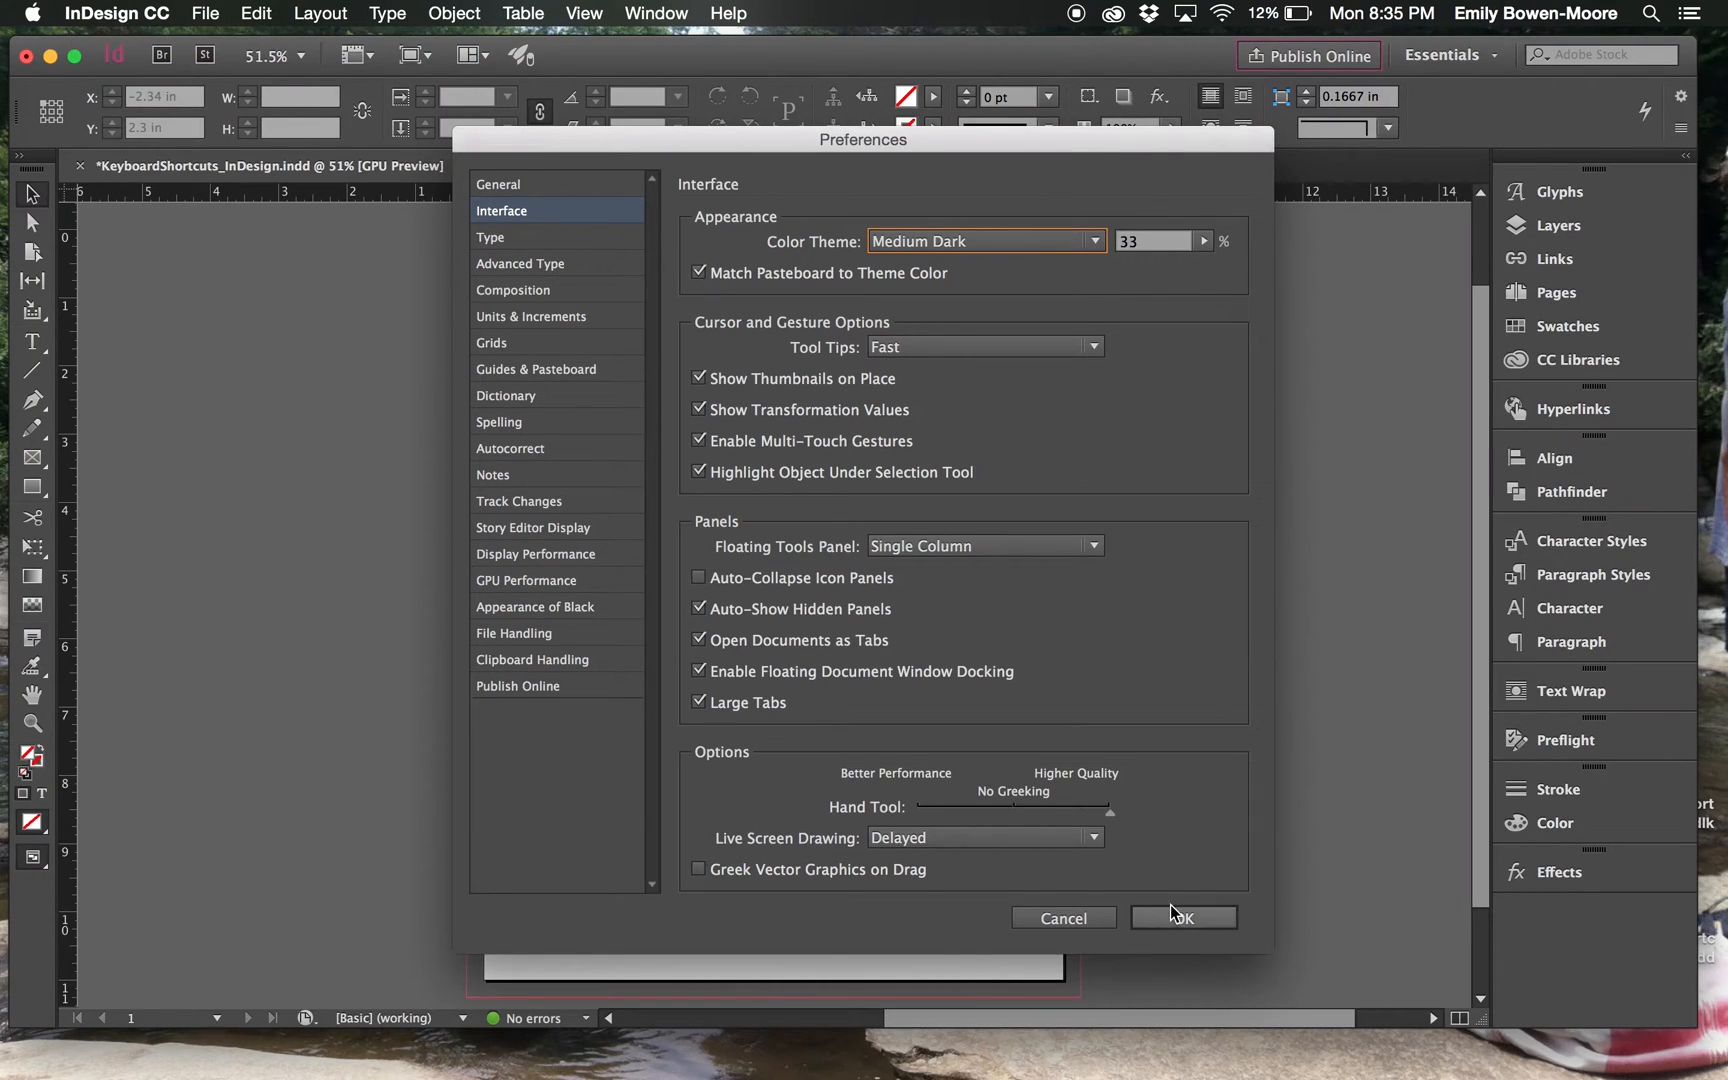
mouse_move(512, 358)
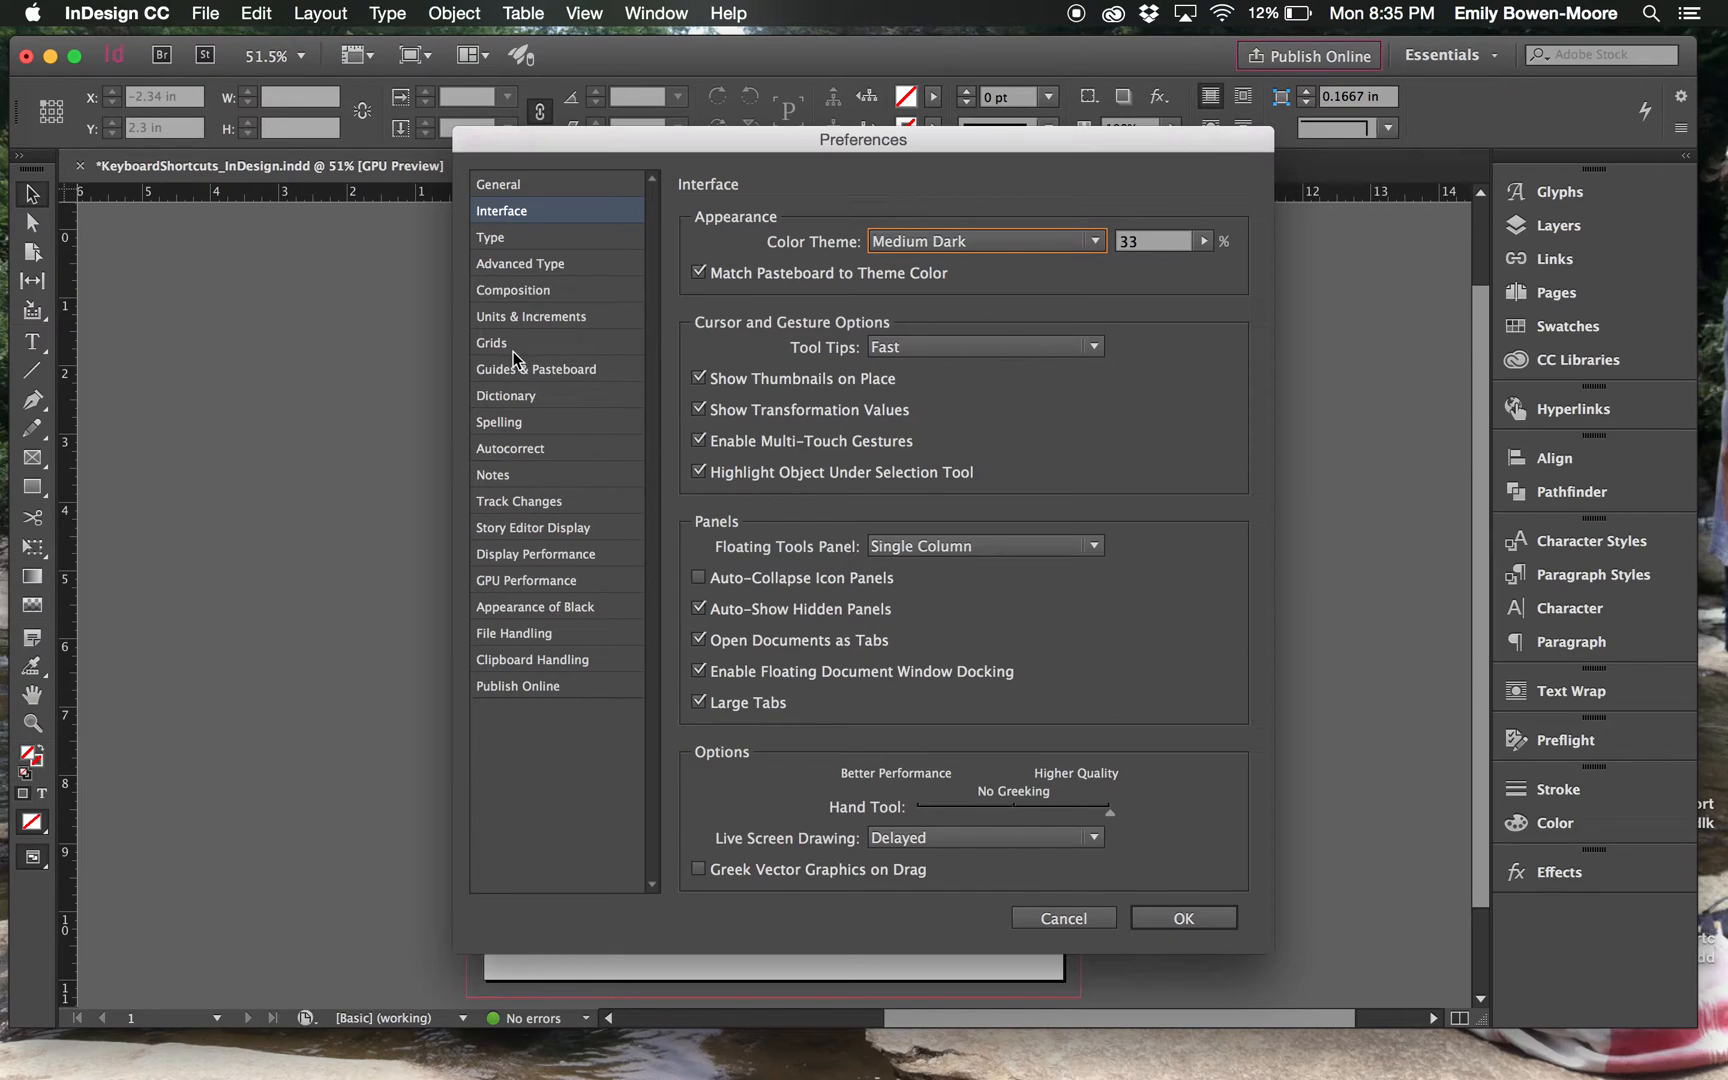
Step: Keep margin guides Magenta in Guides & Pasteboard and confirm the preferences
left_click(538, 369)
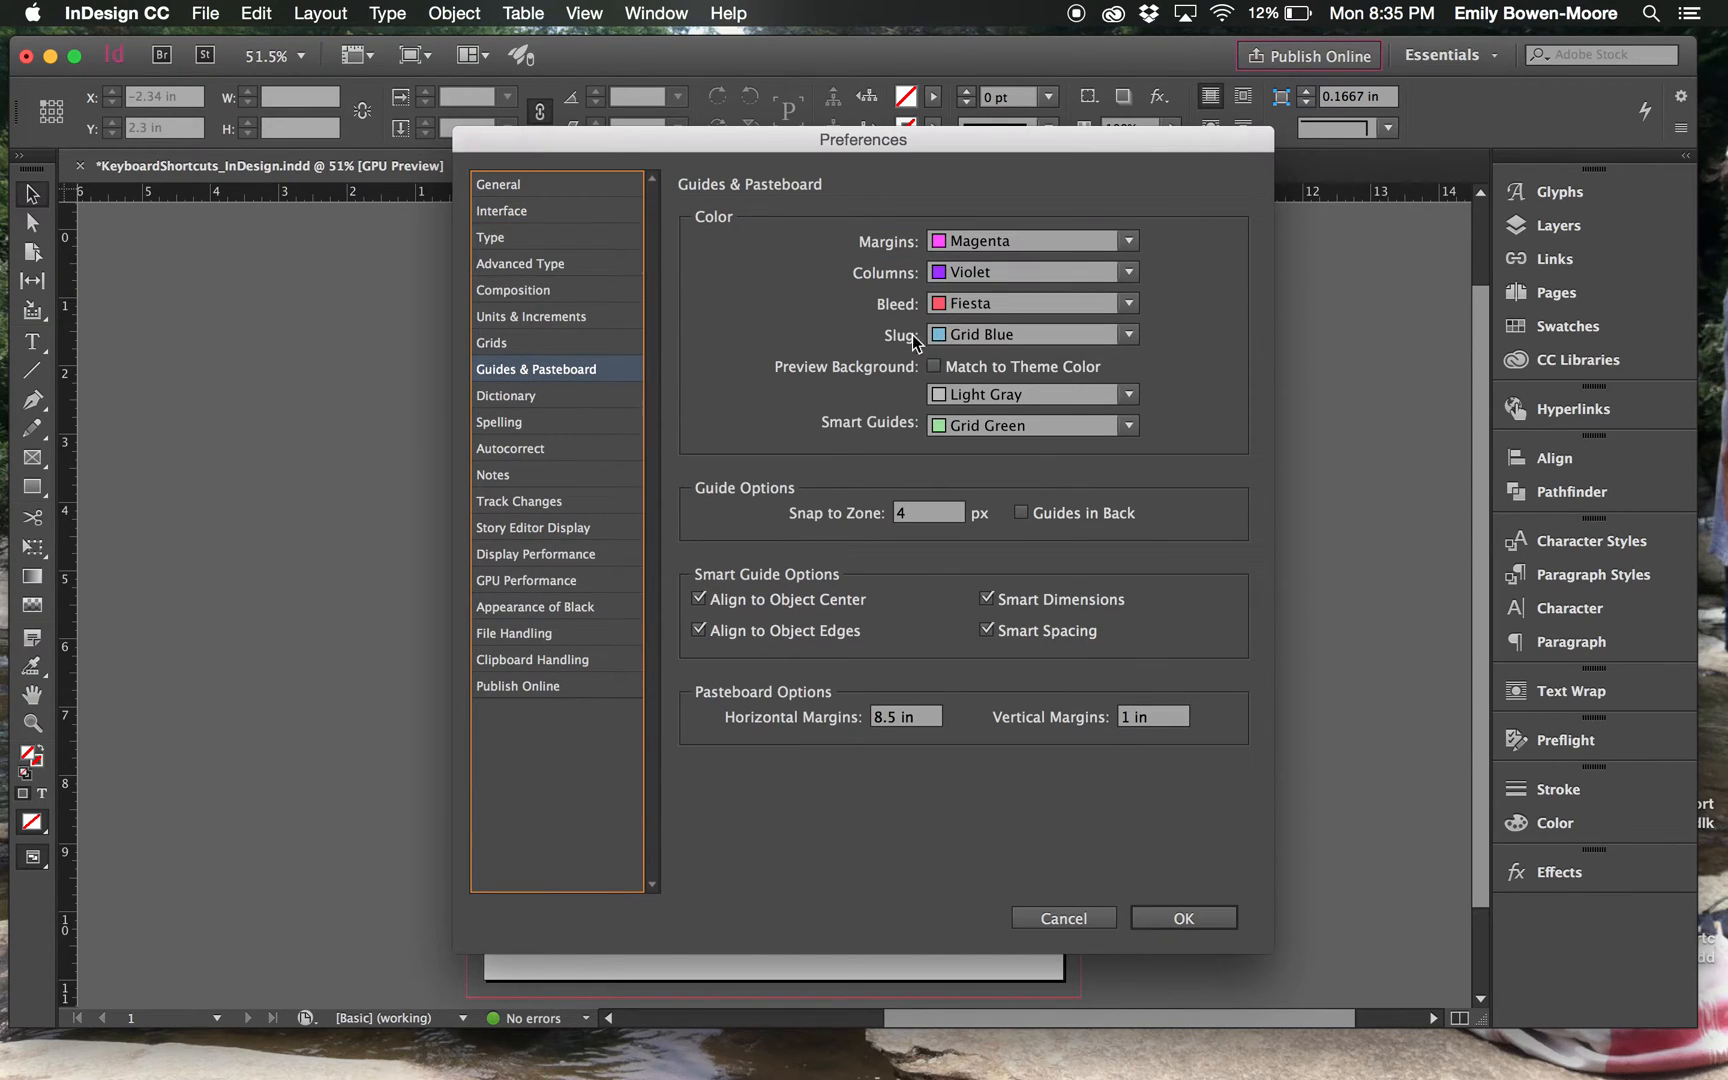
mouse_move(884, 251)
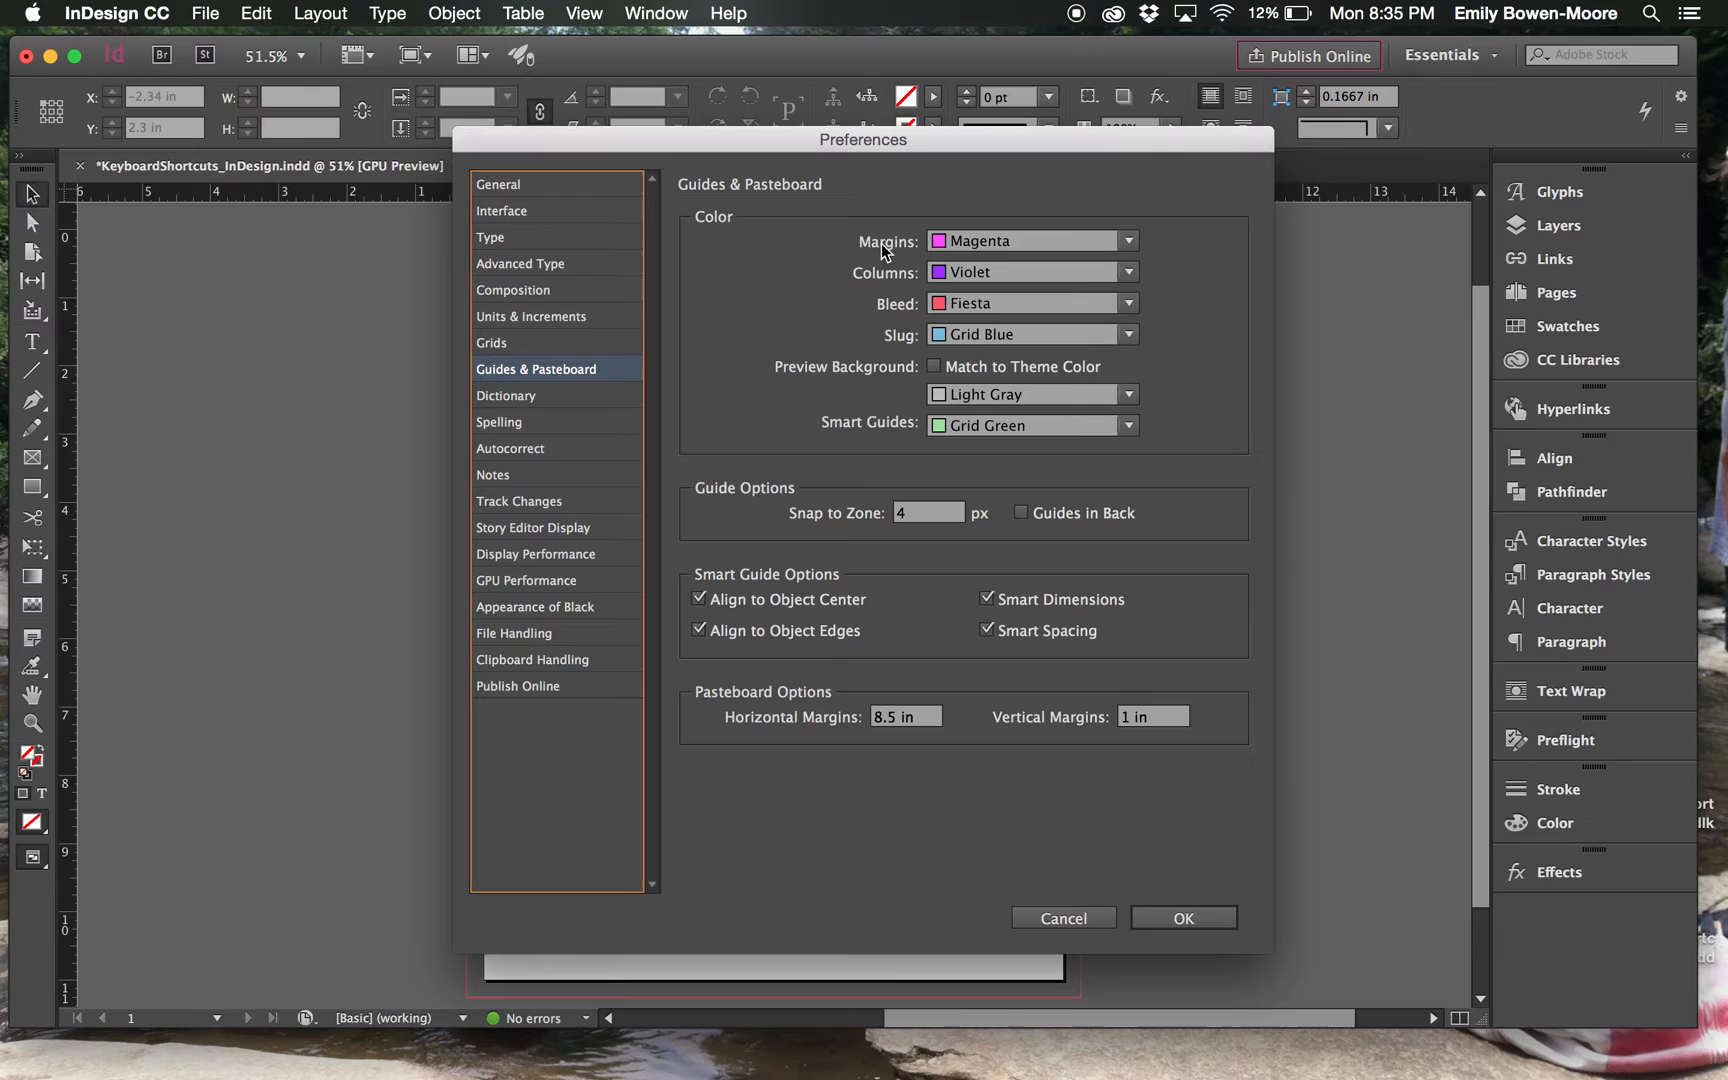
mouse_move(958, 247)
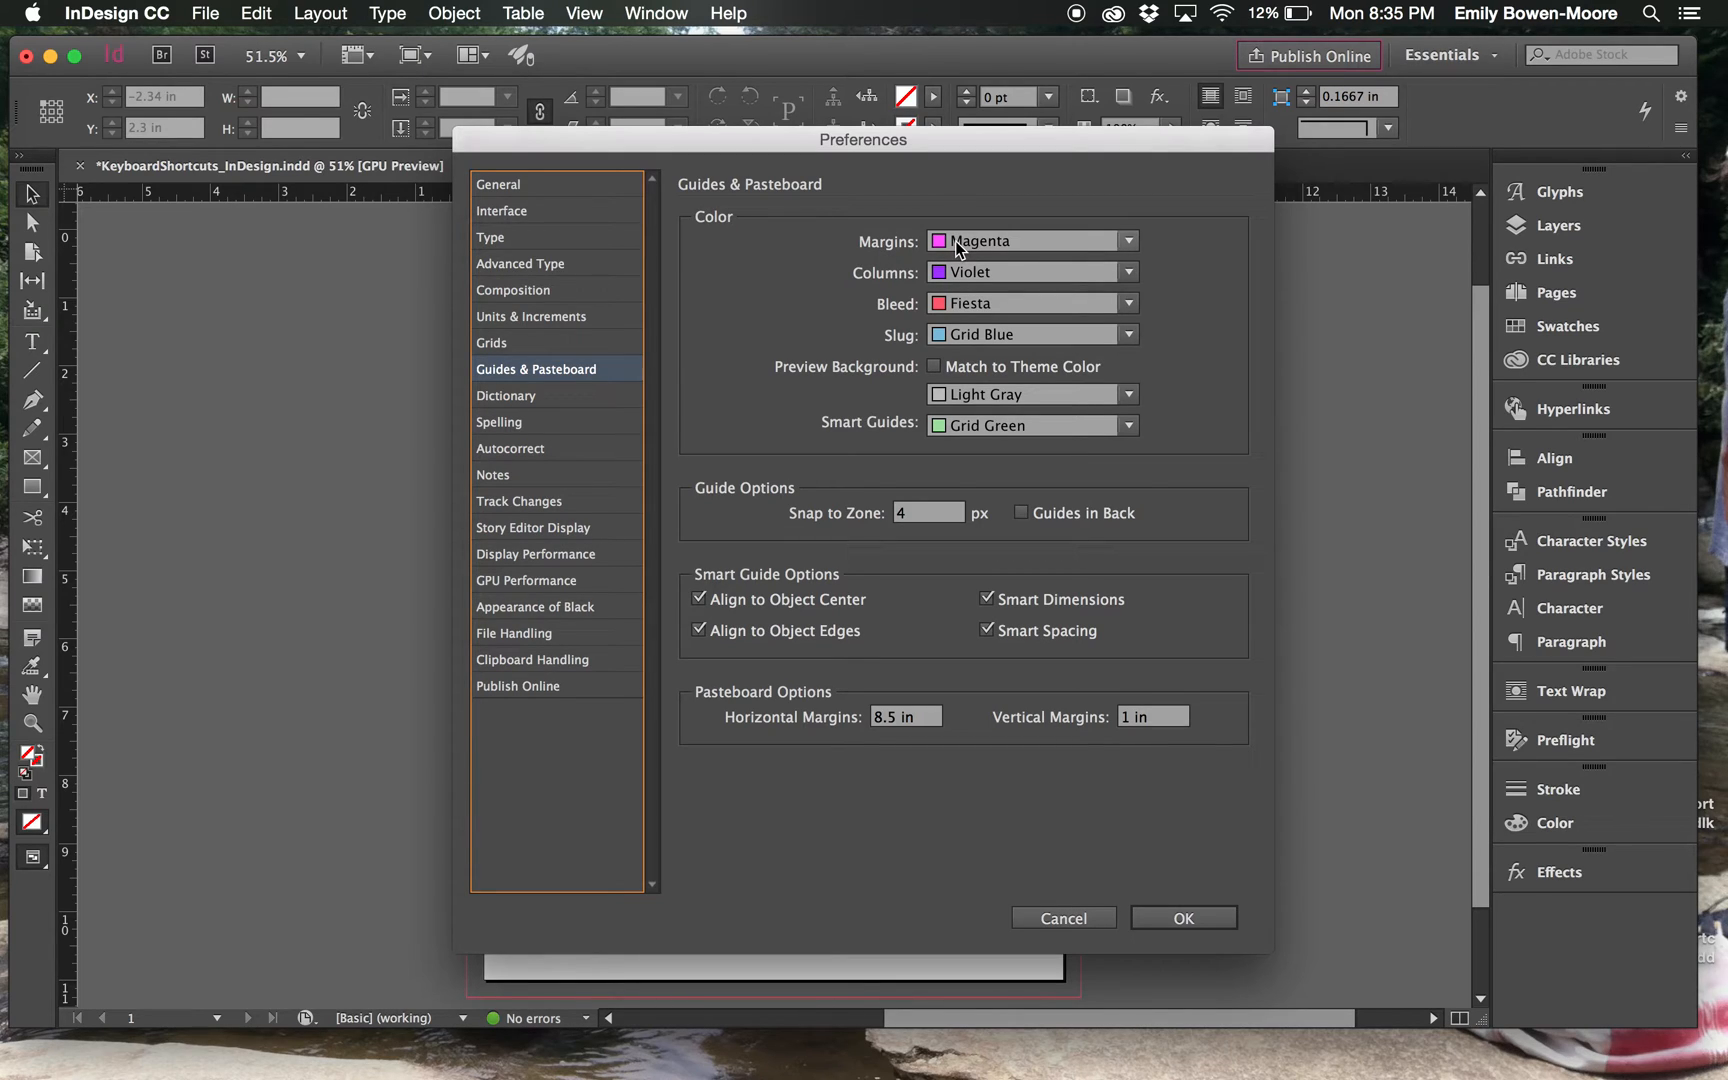
left_click(1126, 240)
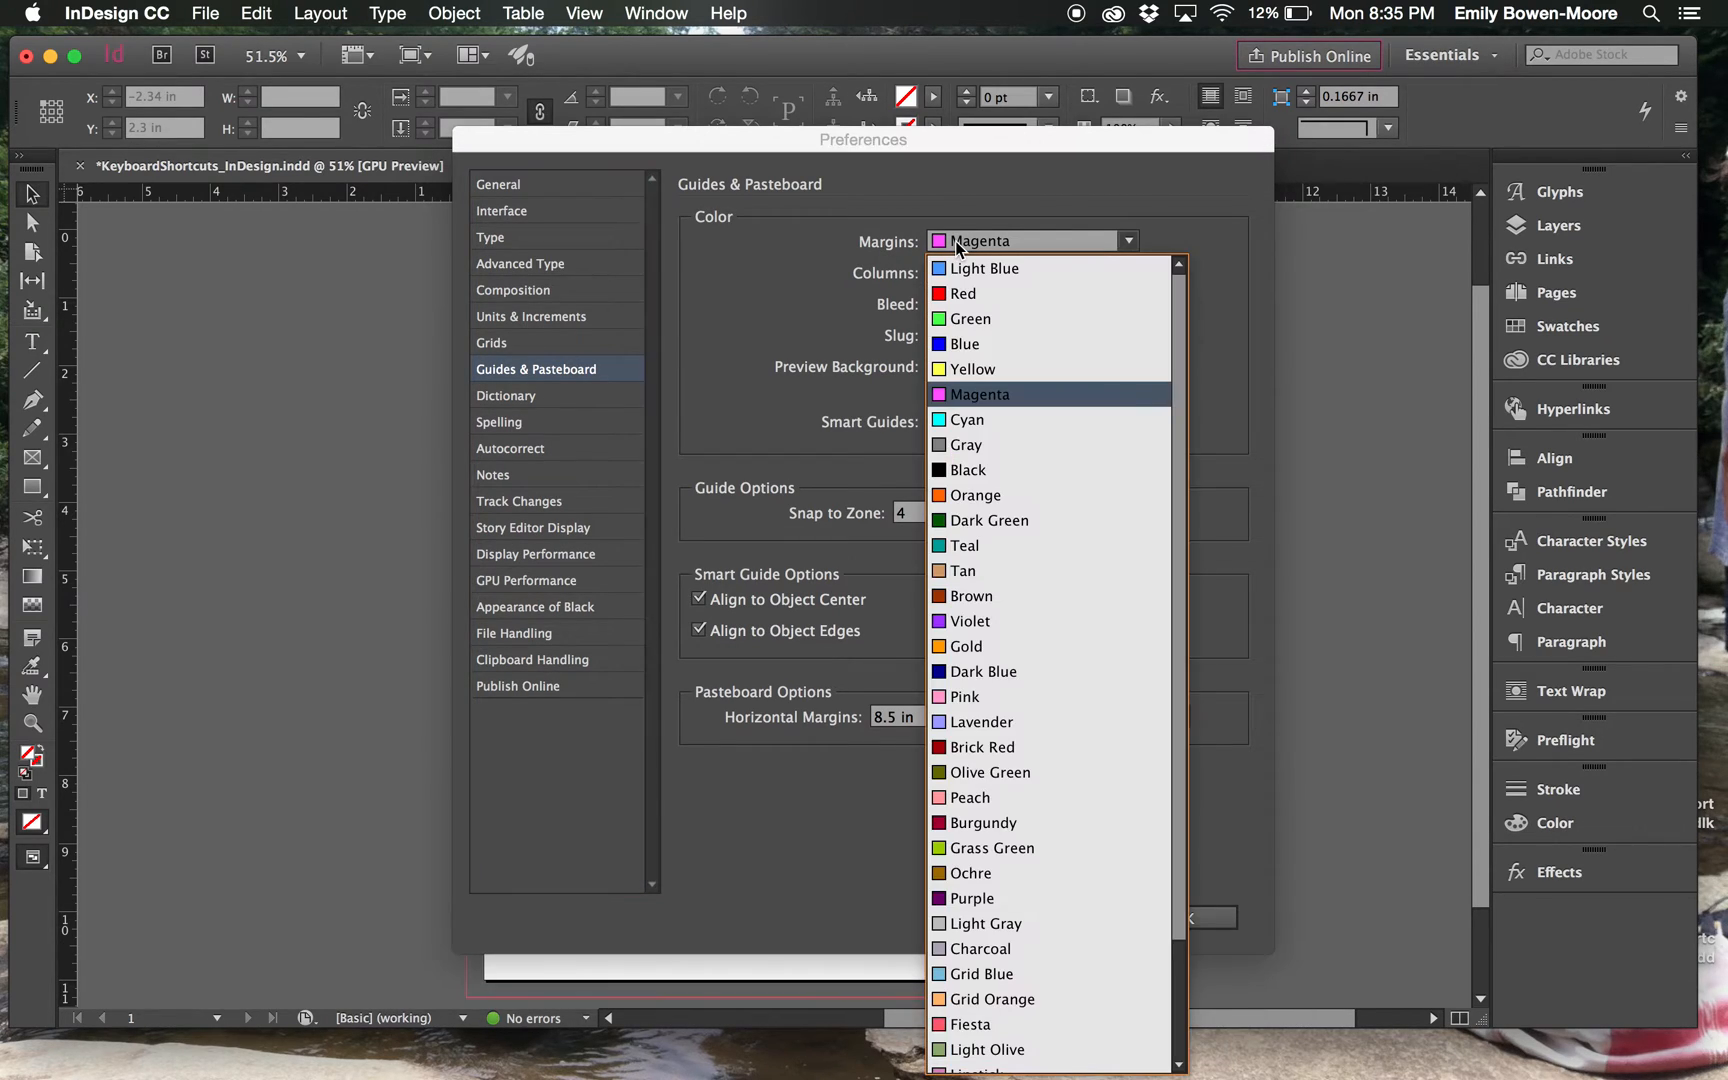
left_click(978, 393)
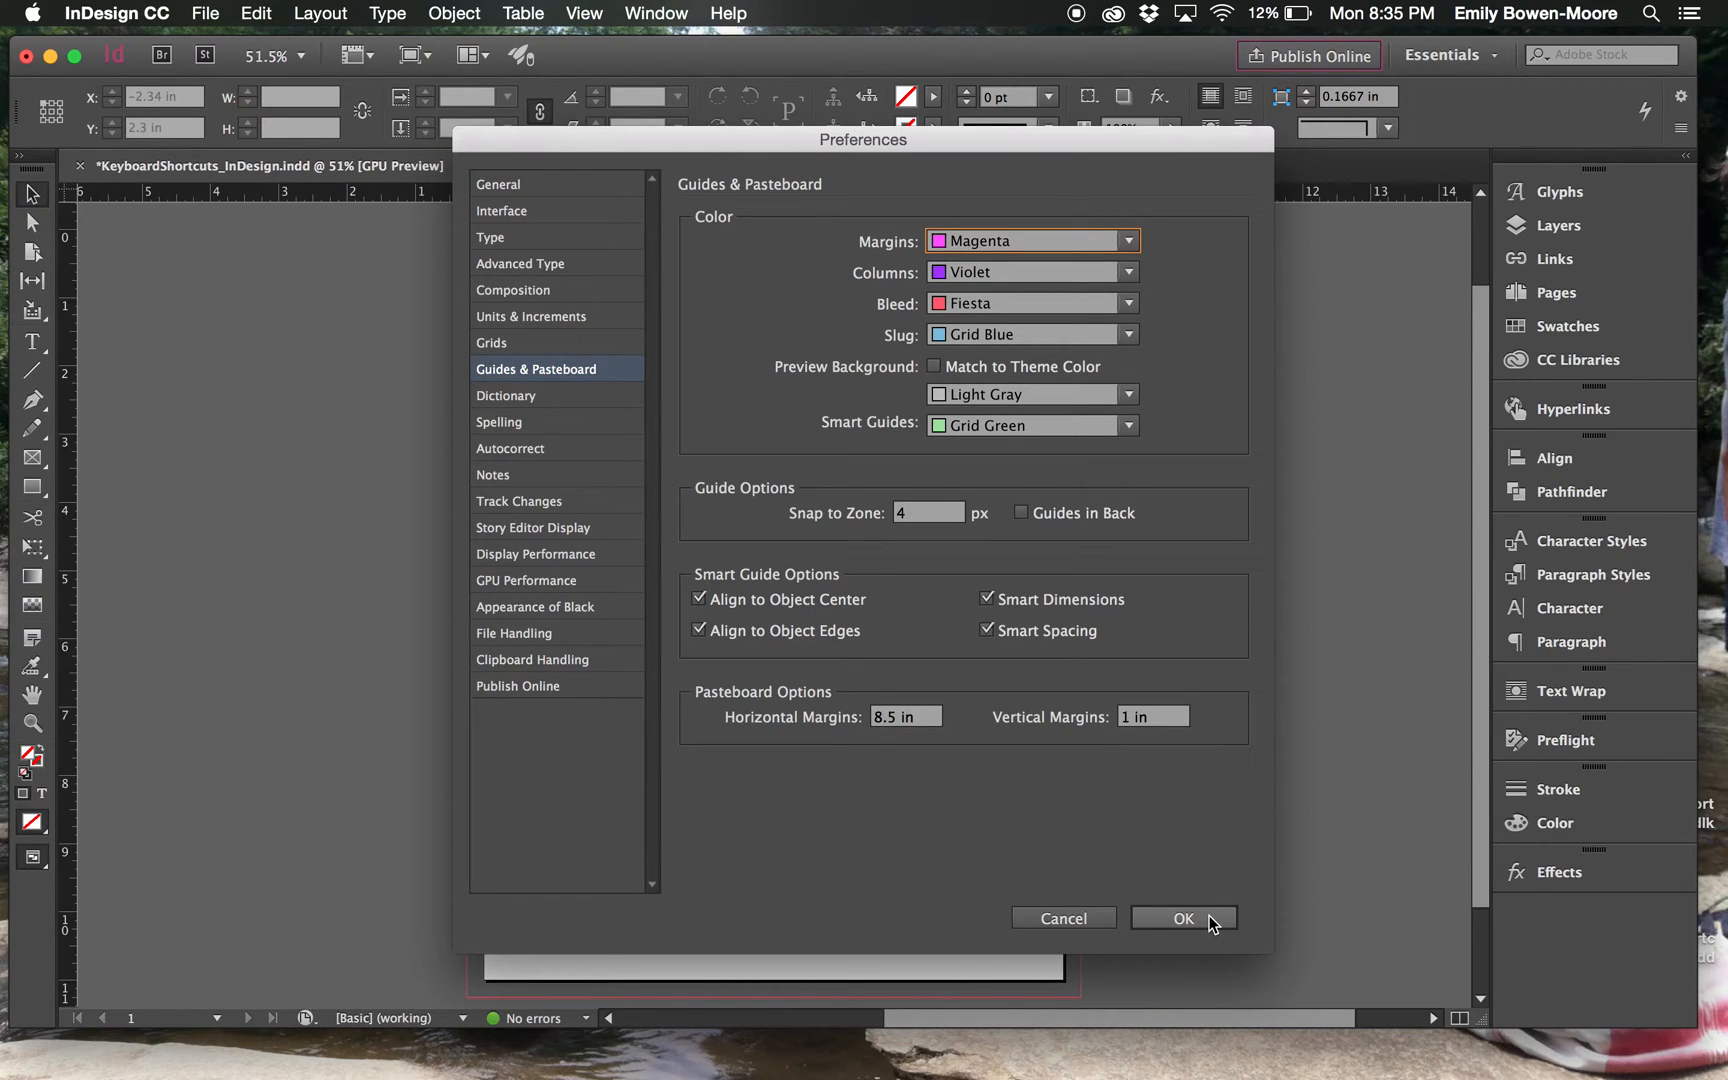
left_click(1182, 918)
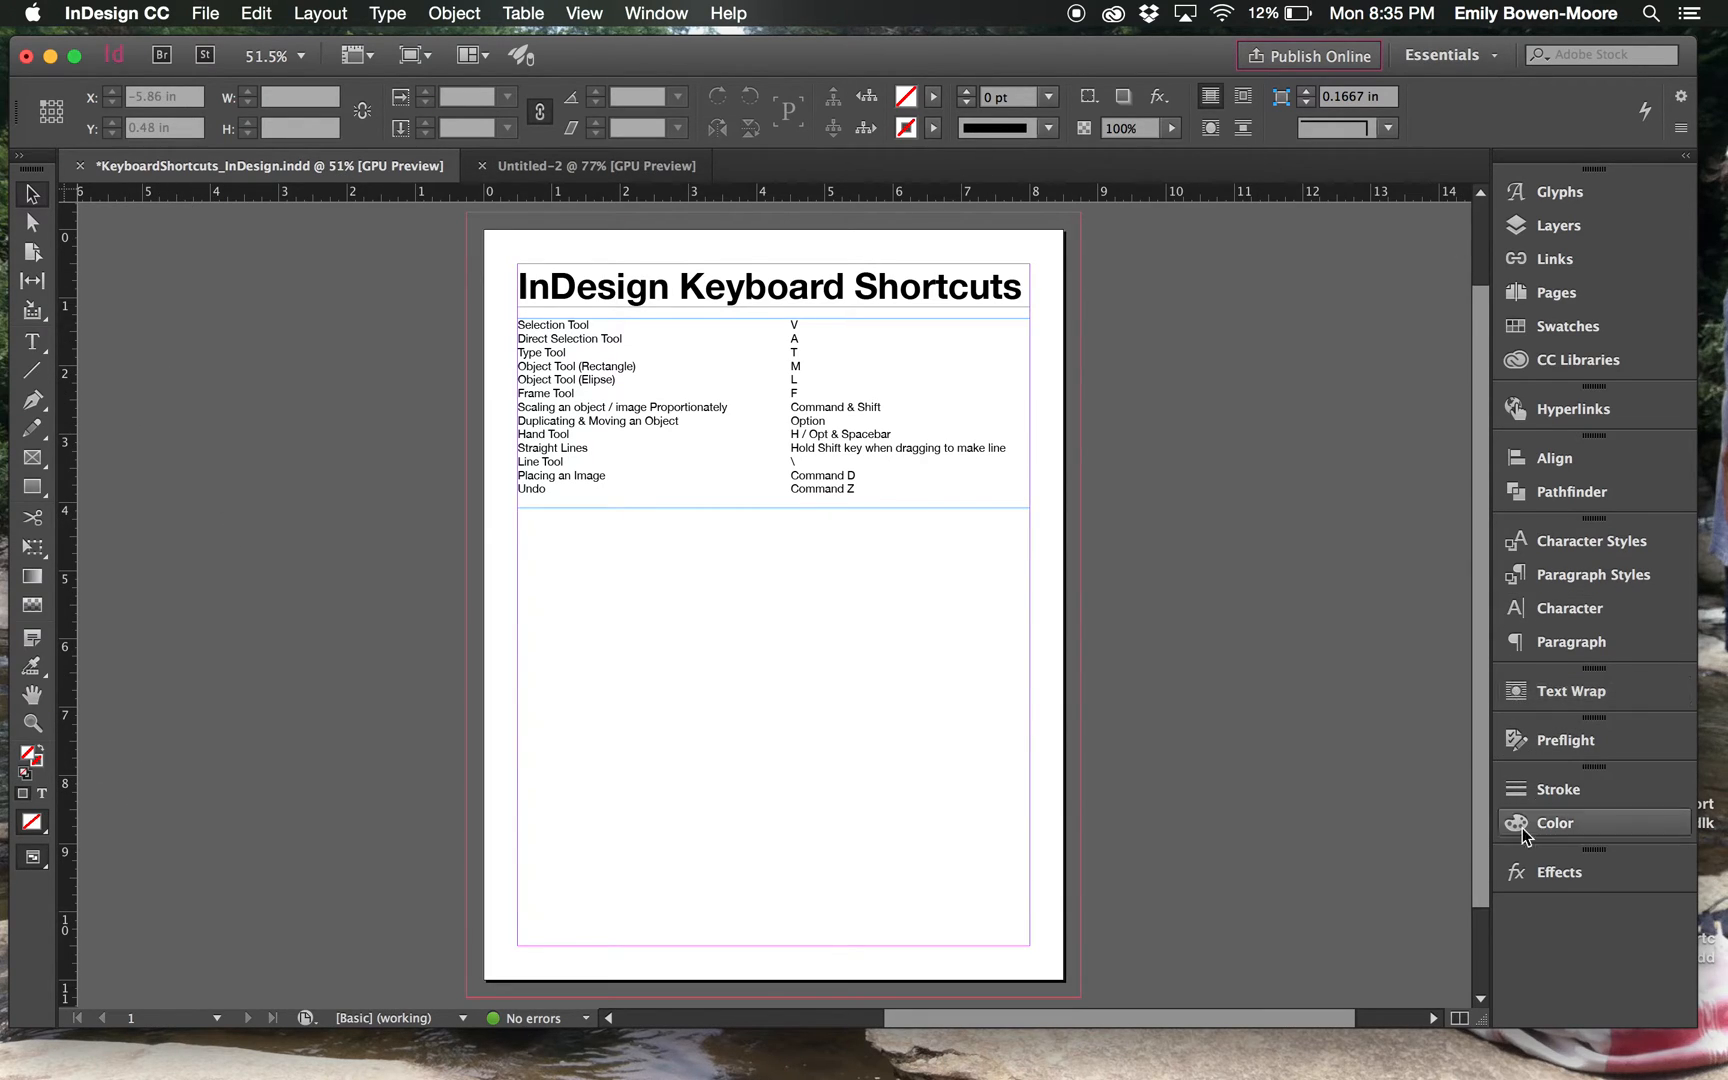
mouse_move(1533, 909)
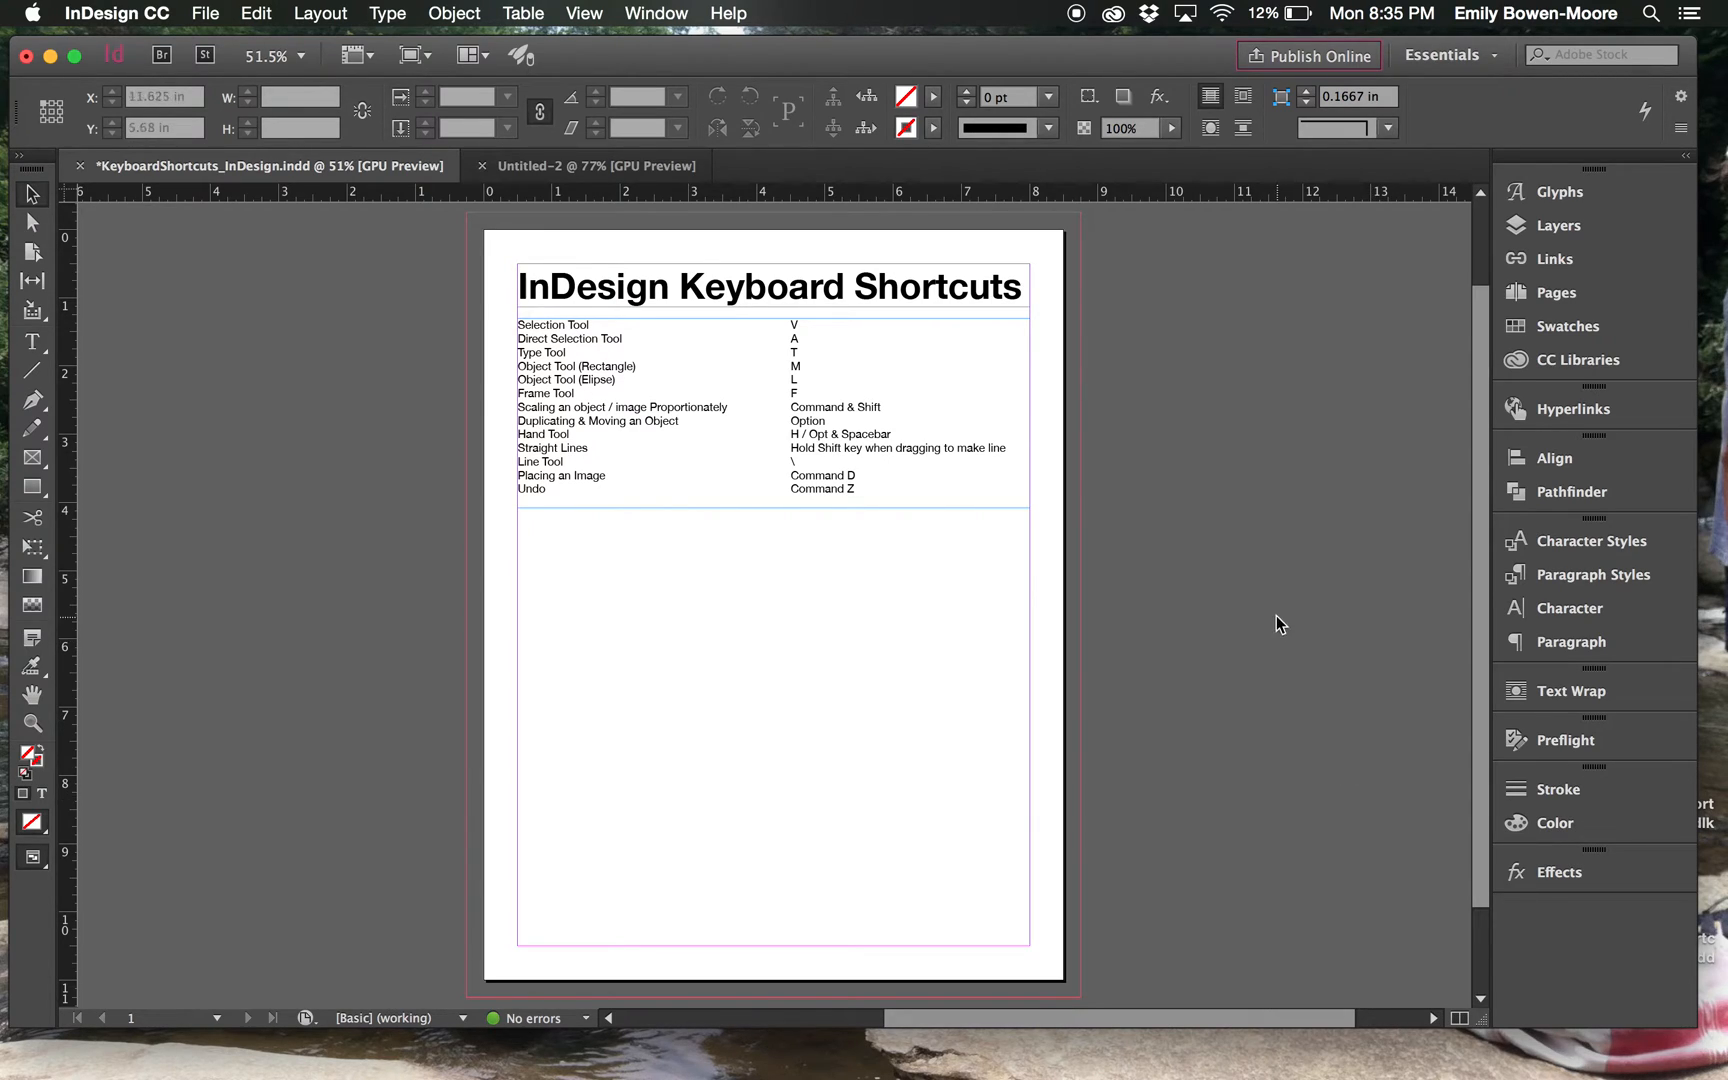
mouse_move(818, 703)
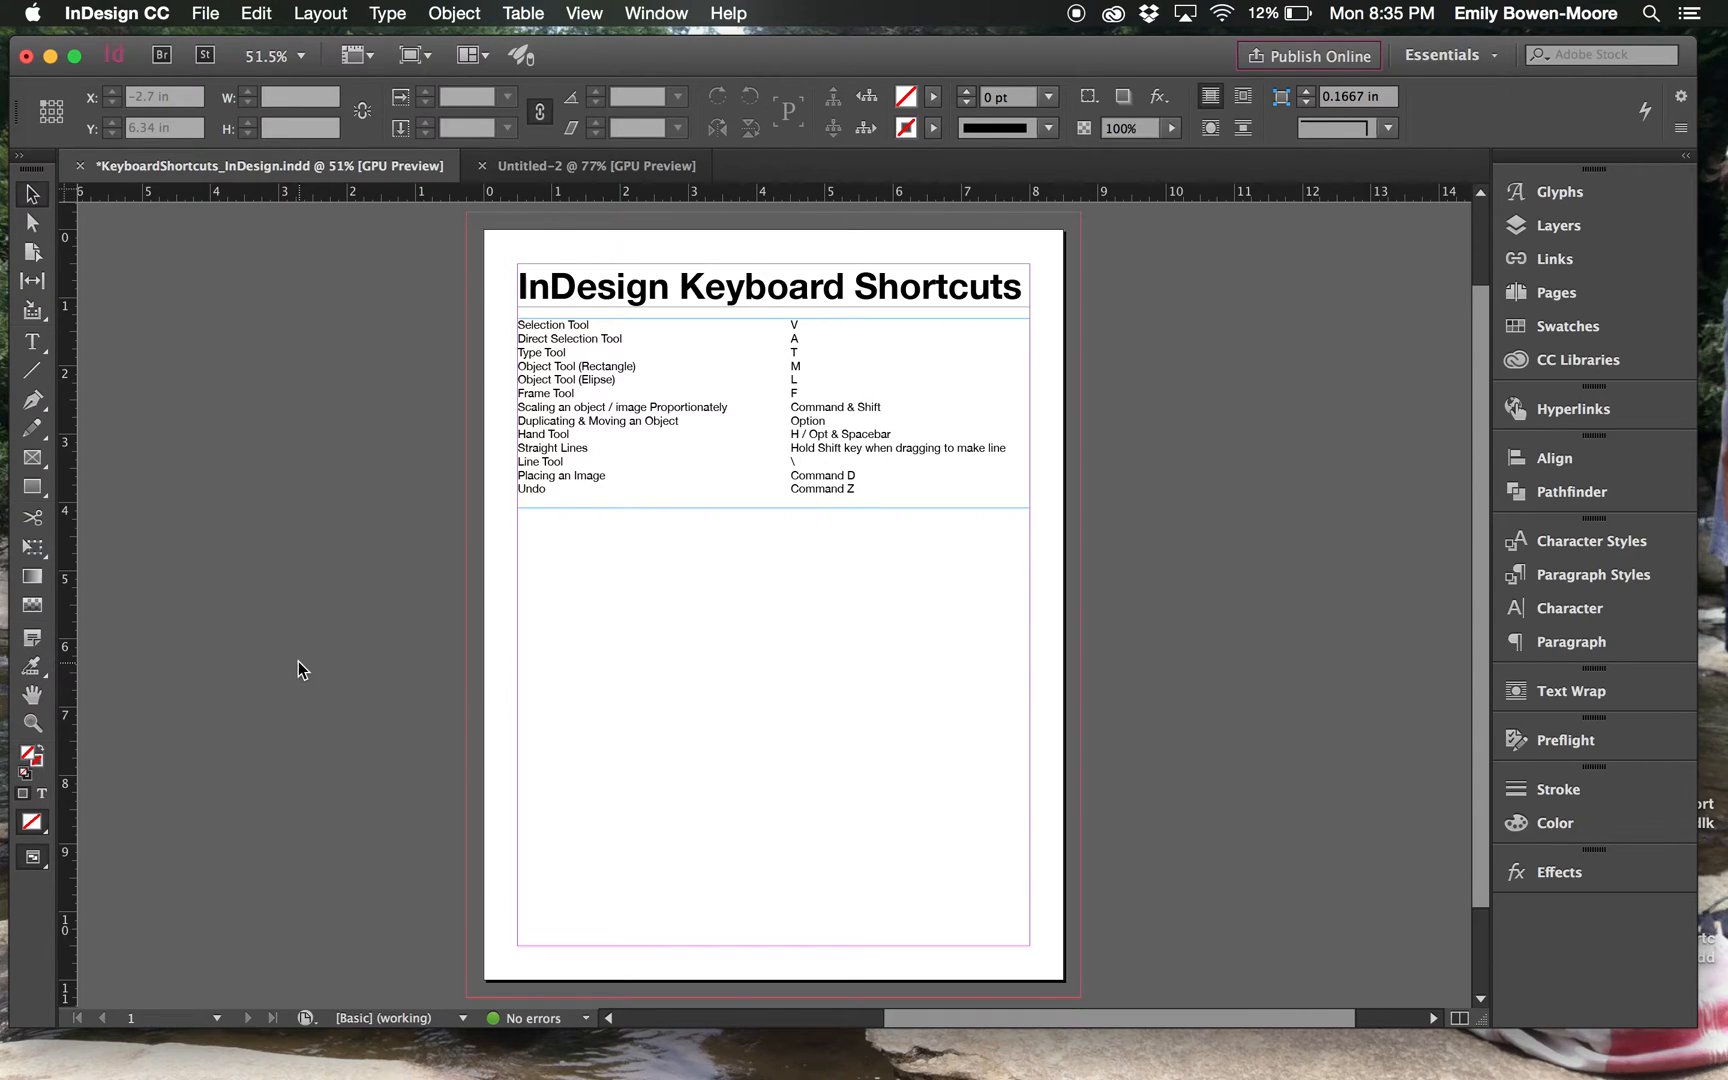
Step: Pull the Tools panel away from the left edge so it floats
left_click(303, 669)
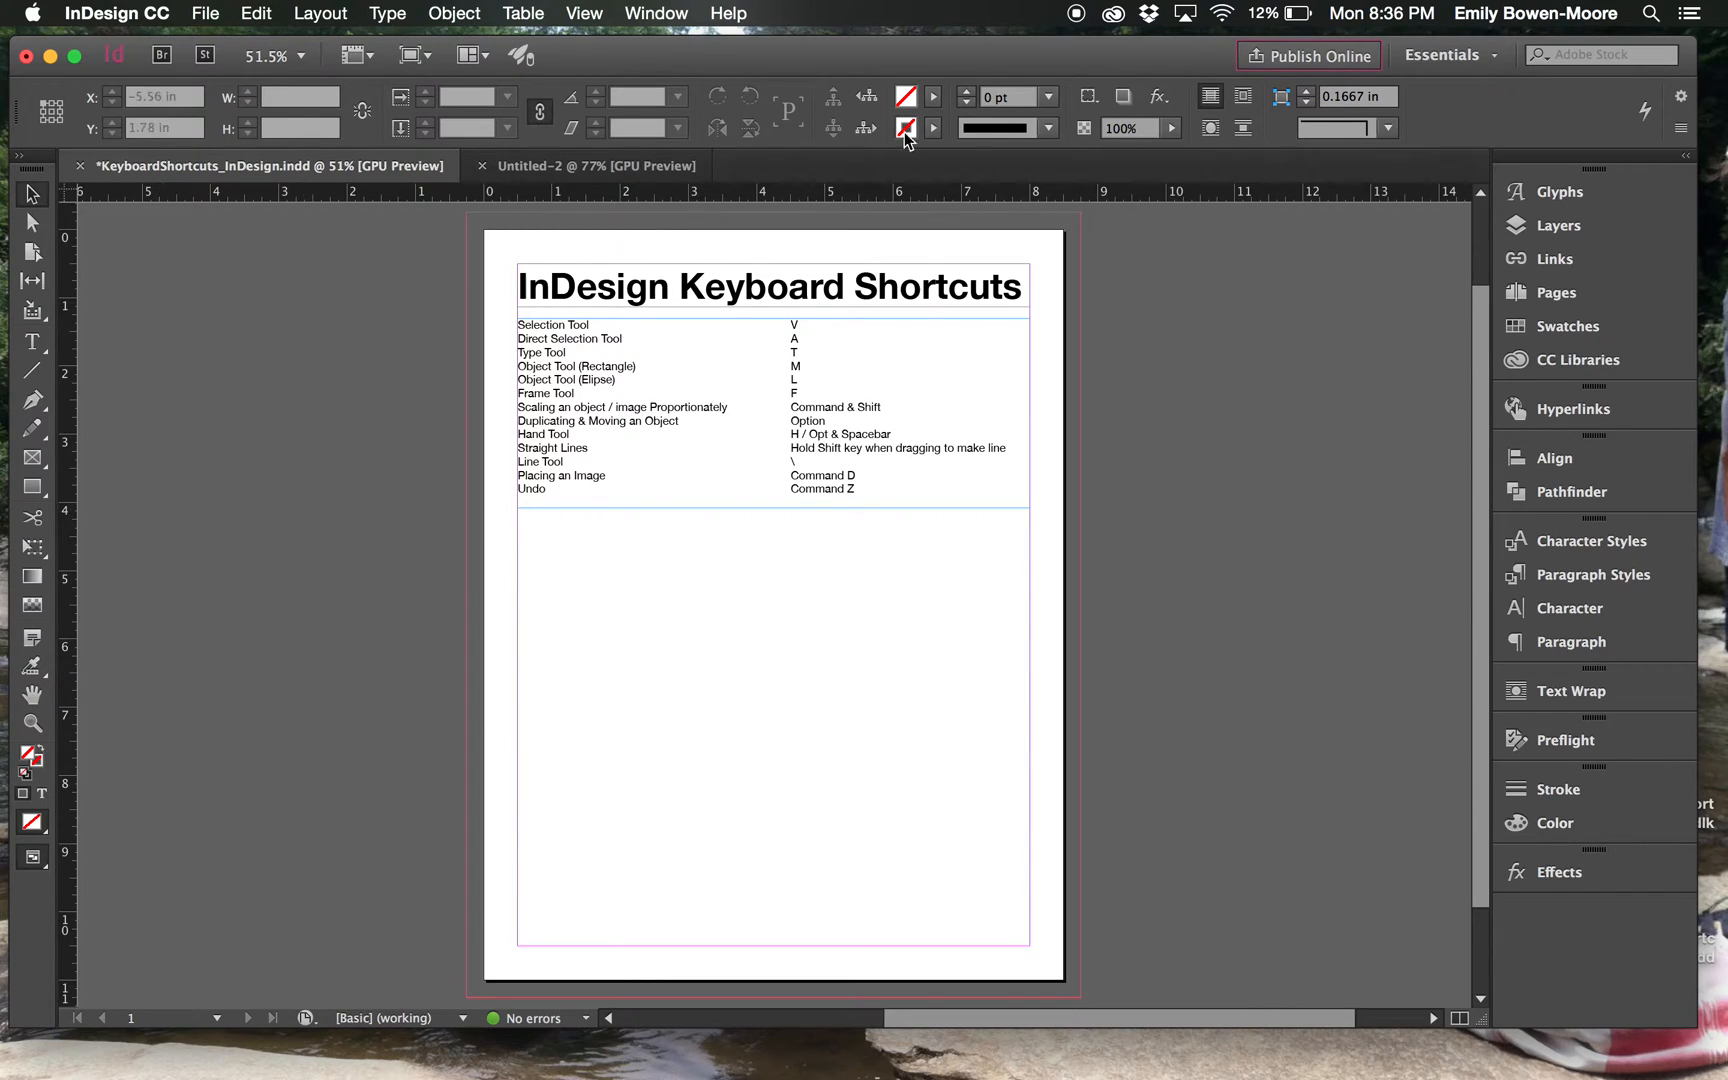
mouse_move(393, 582)
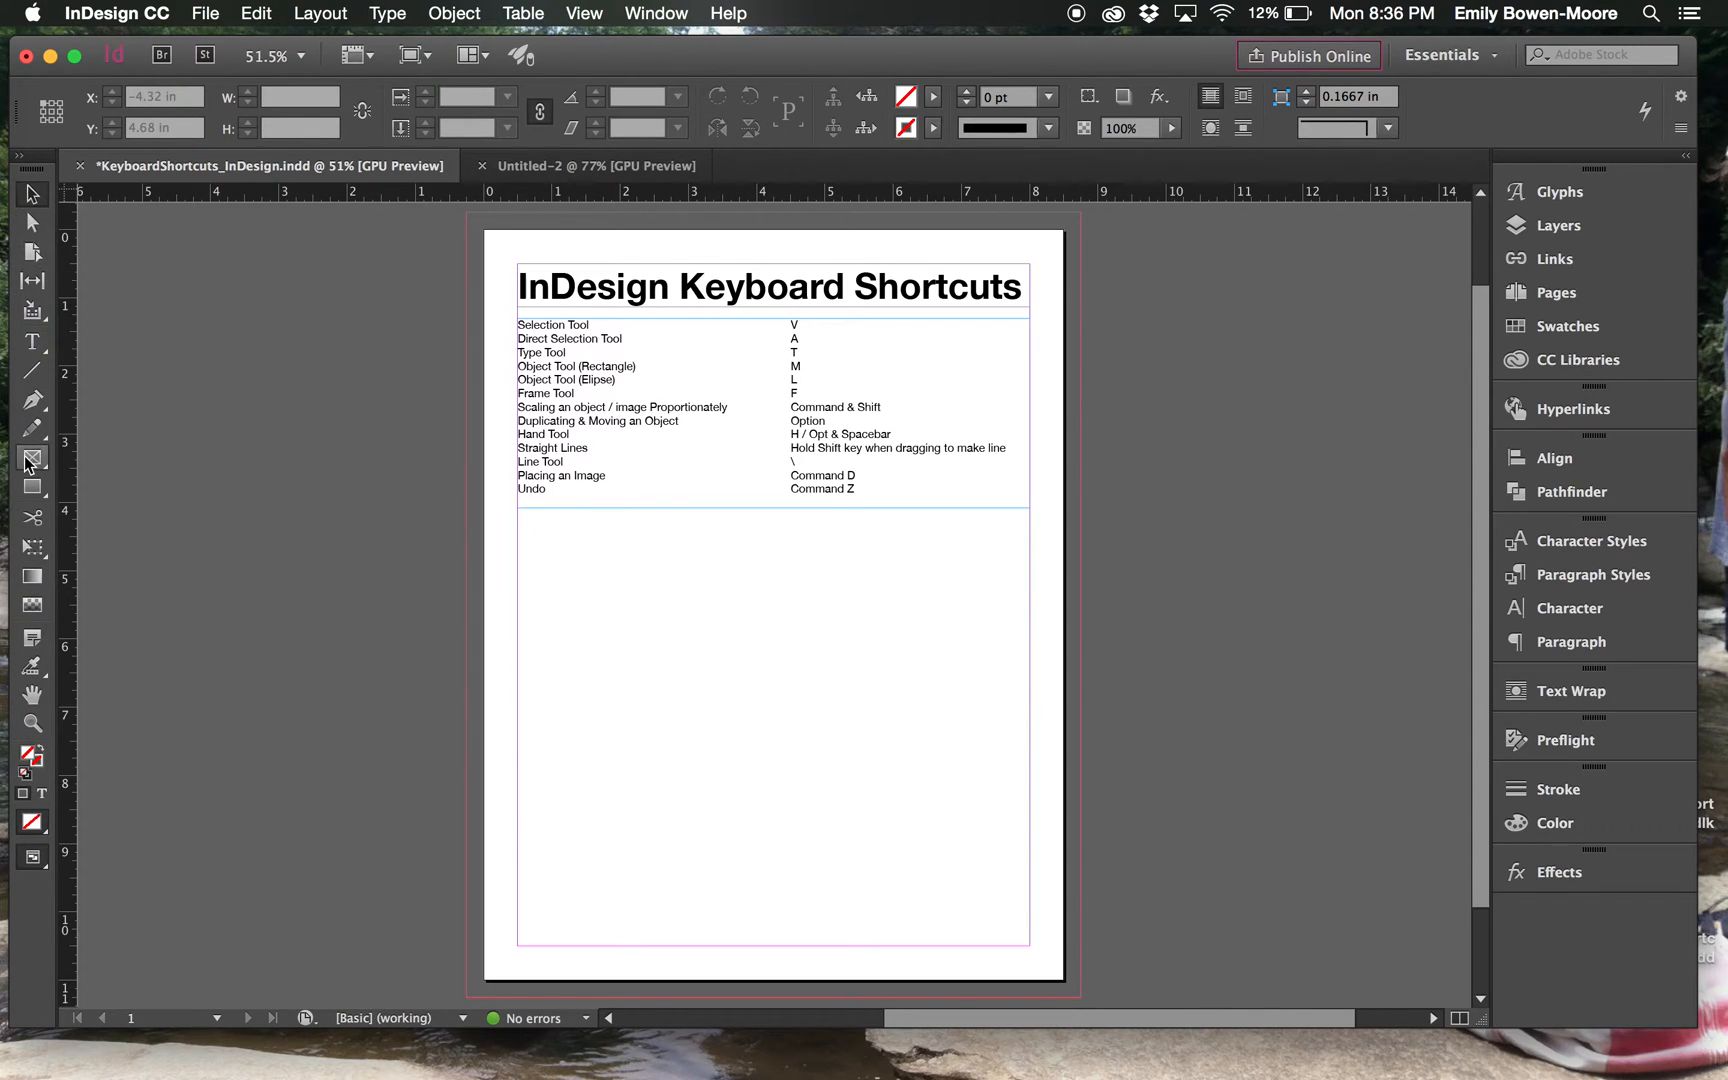
mouse_move(33, 343)
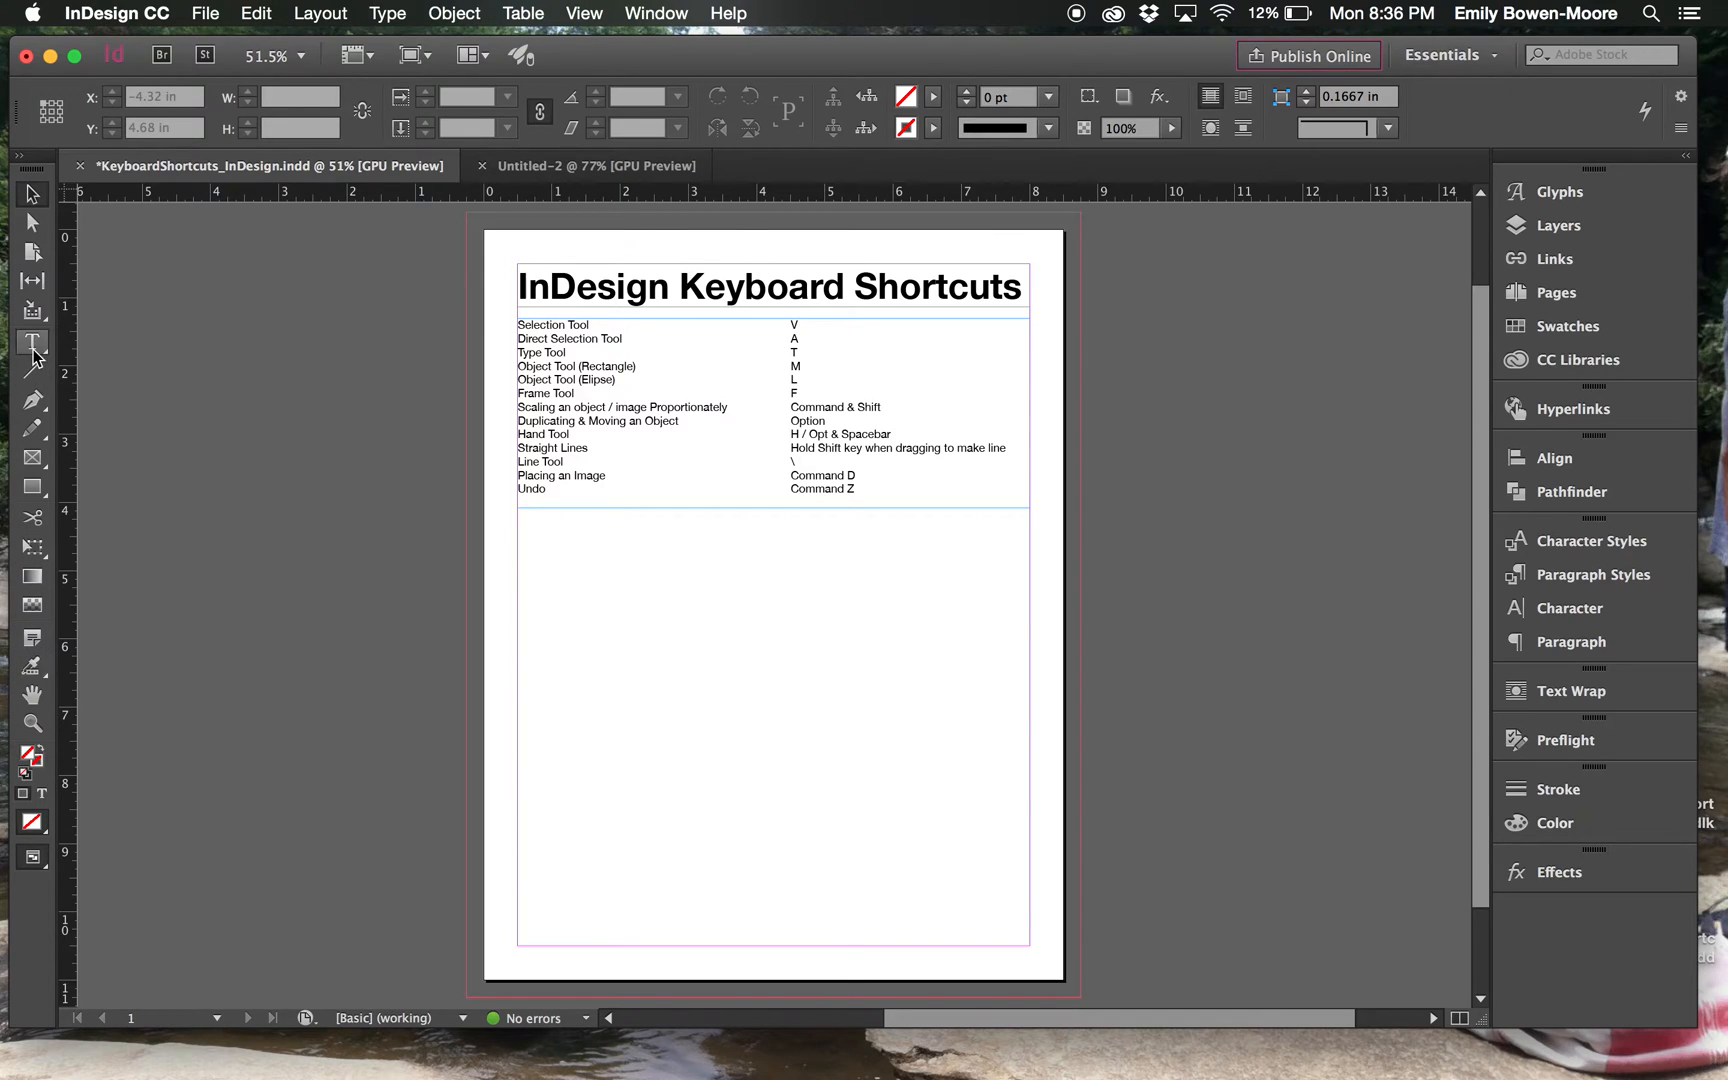
mouse_move(33, 428)
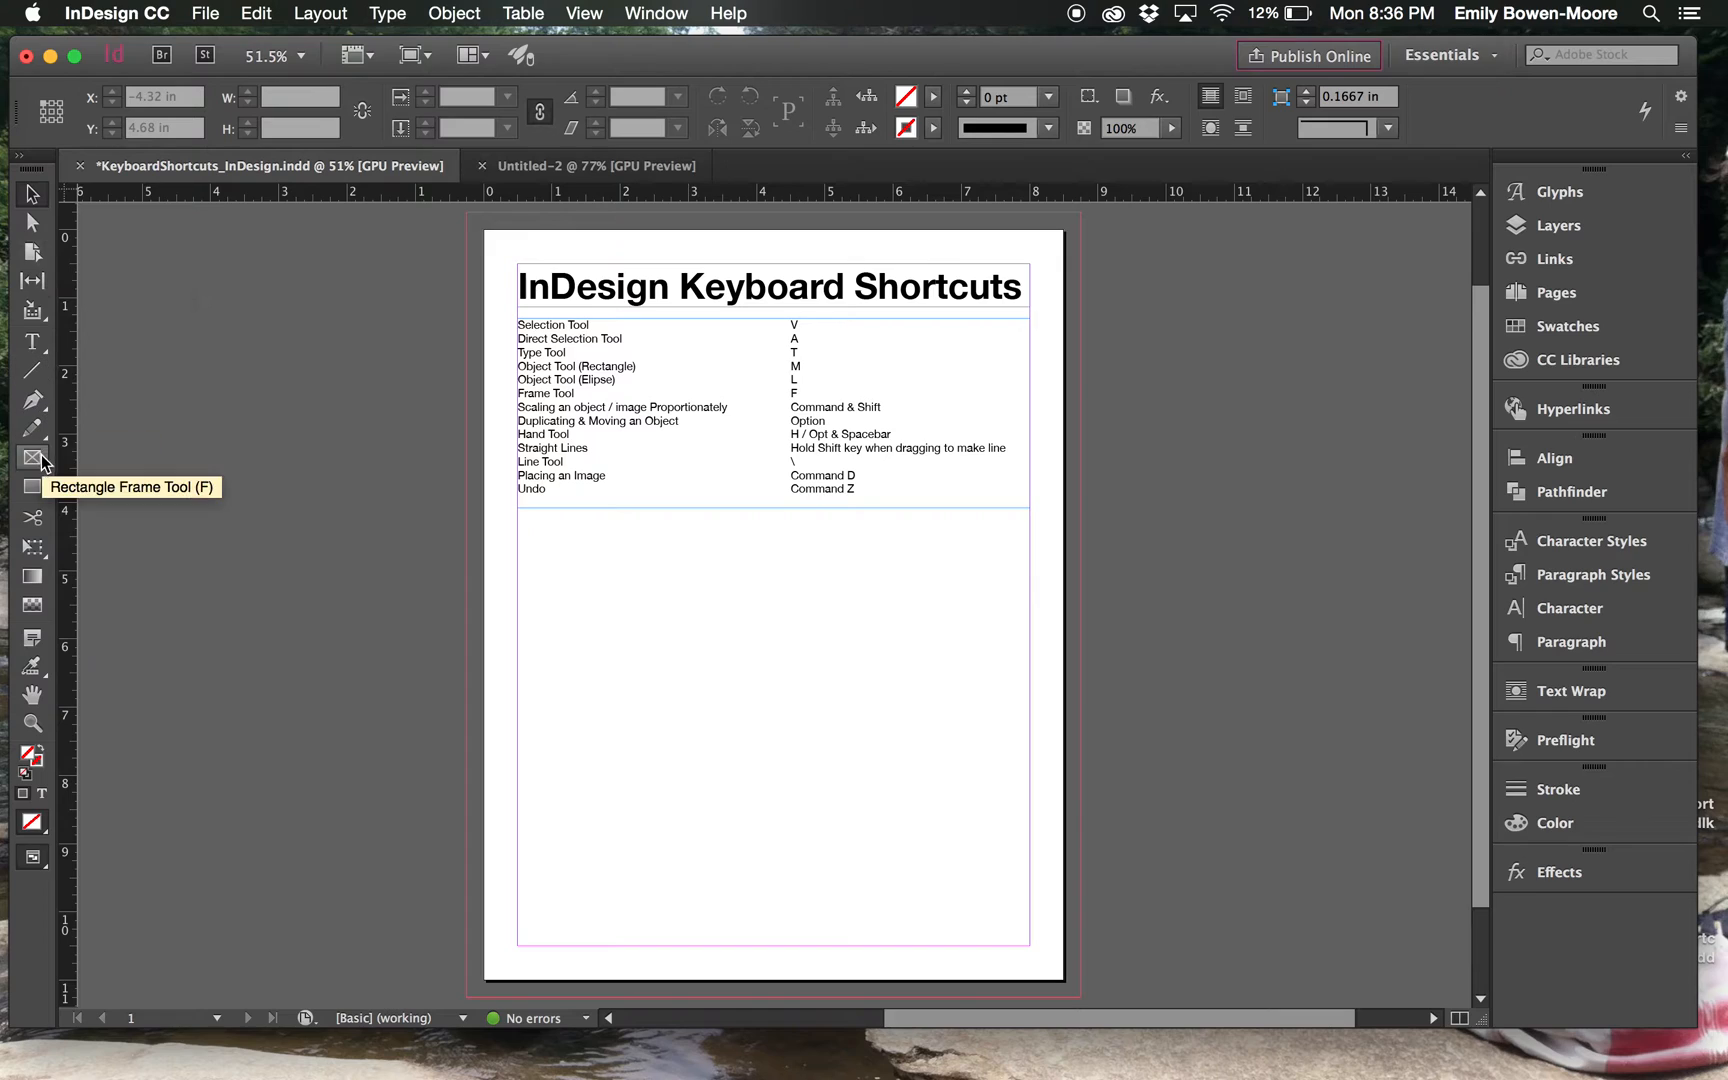
mouse_move(66, 259)
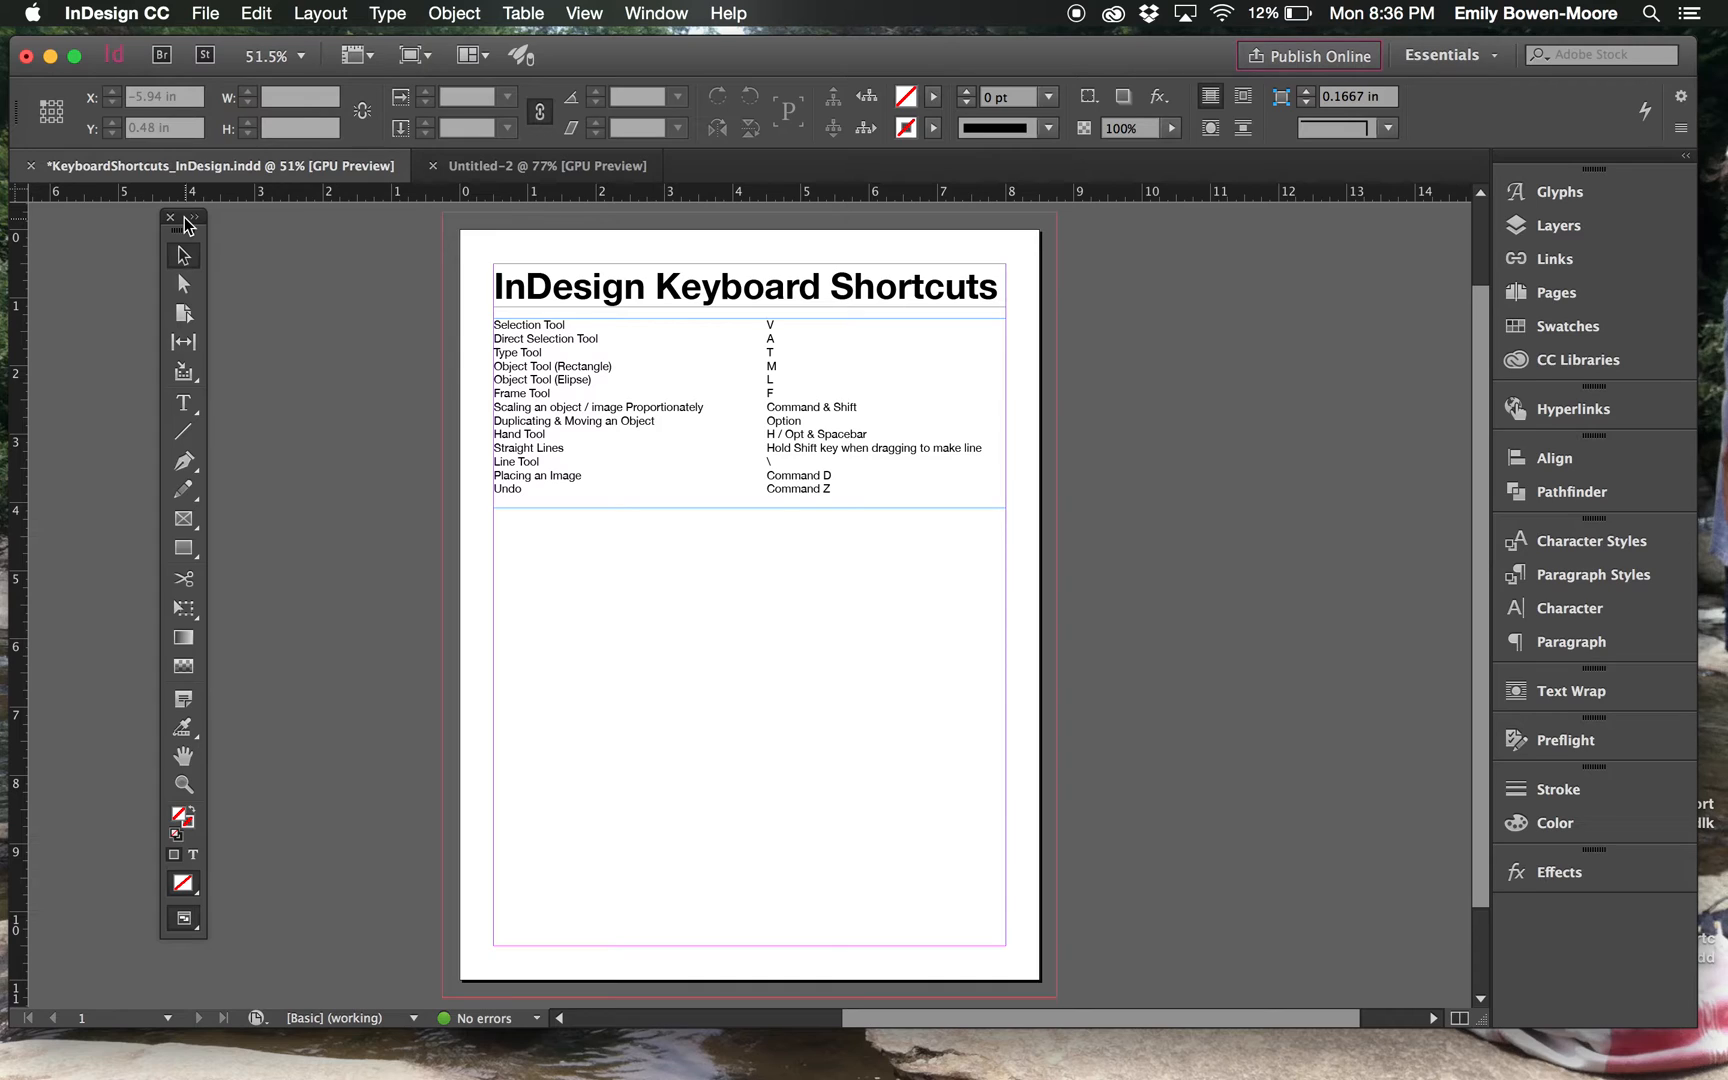
Step: Try single-row, two-column and single-column Tools layouts, then dock the panel at the left
left_click(196, 218)
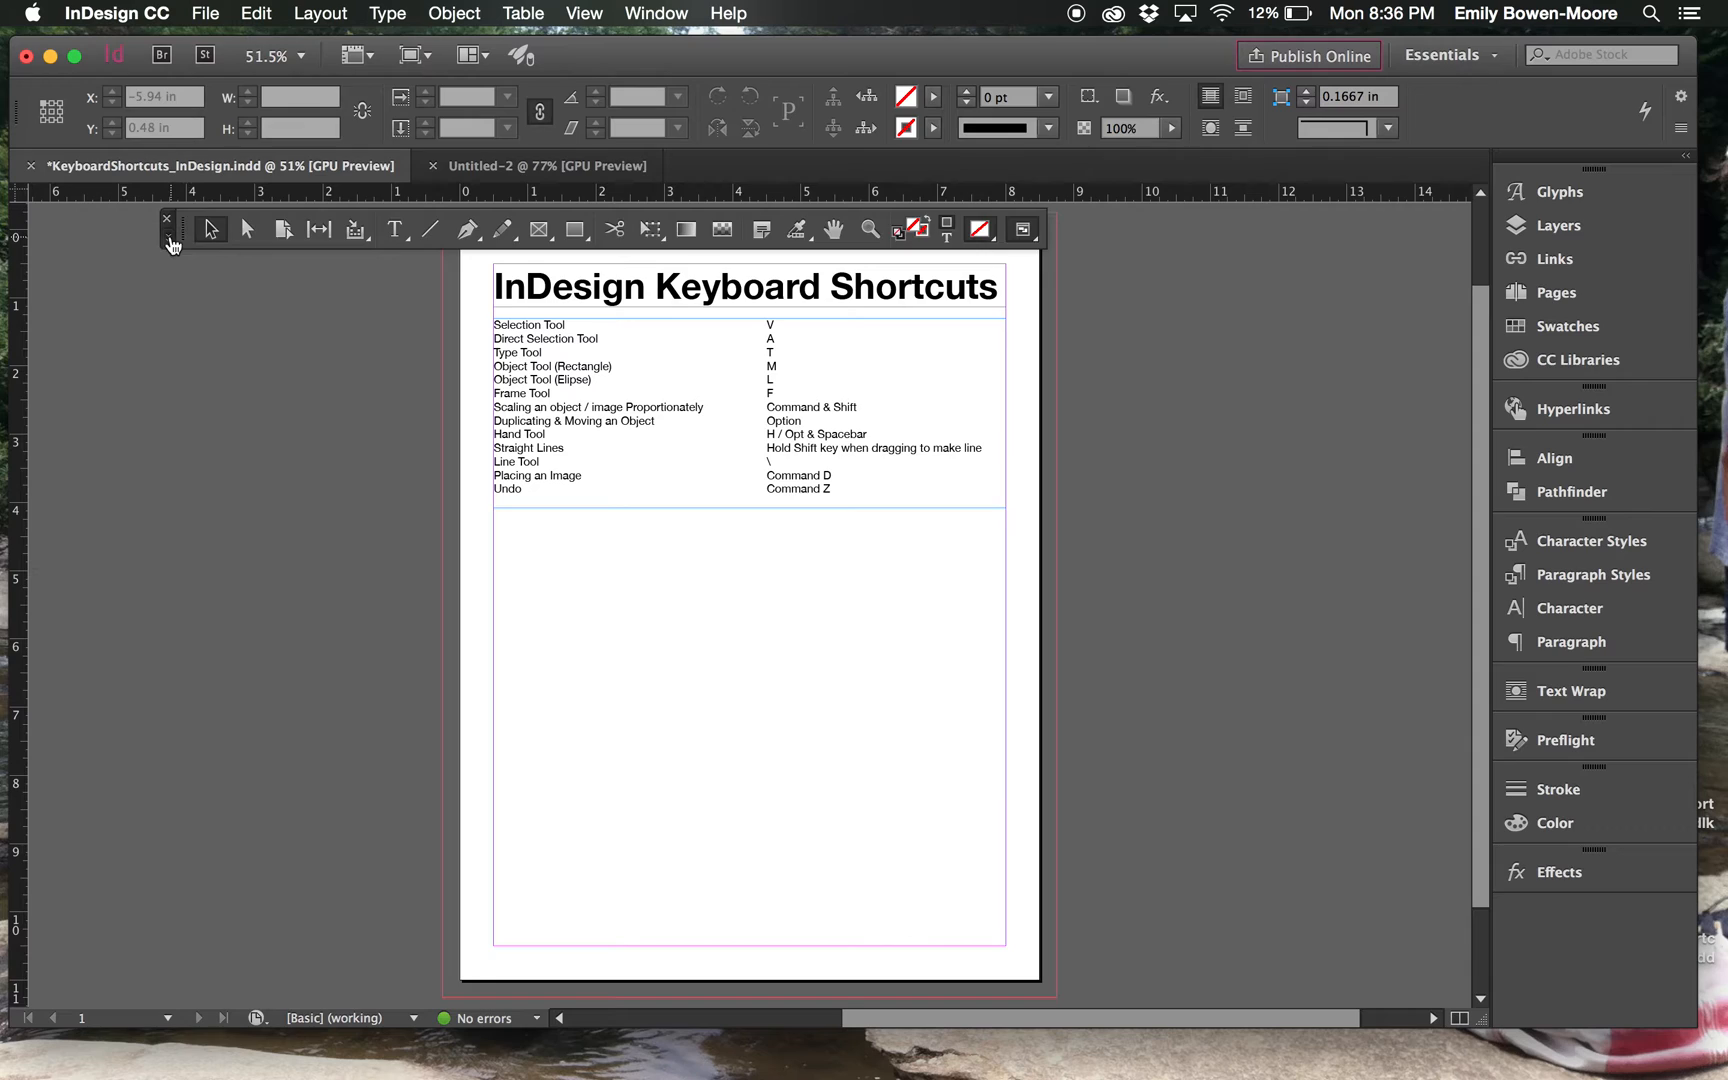
left_click(233, 217)
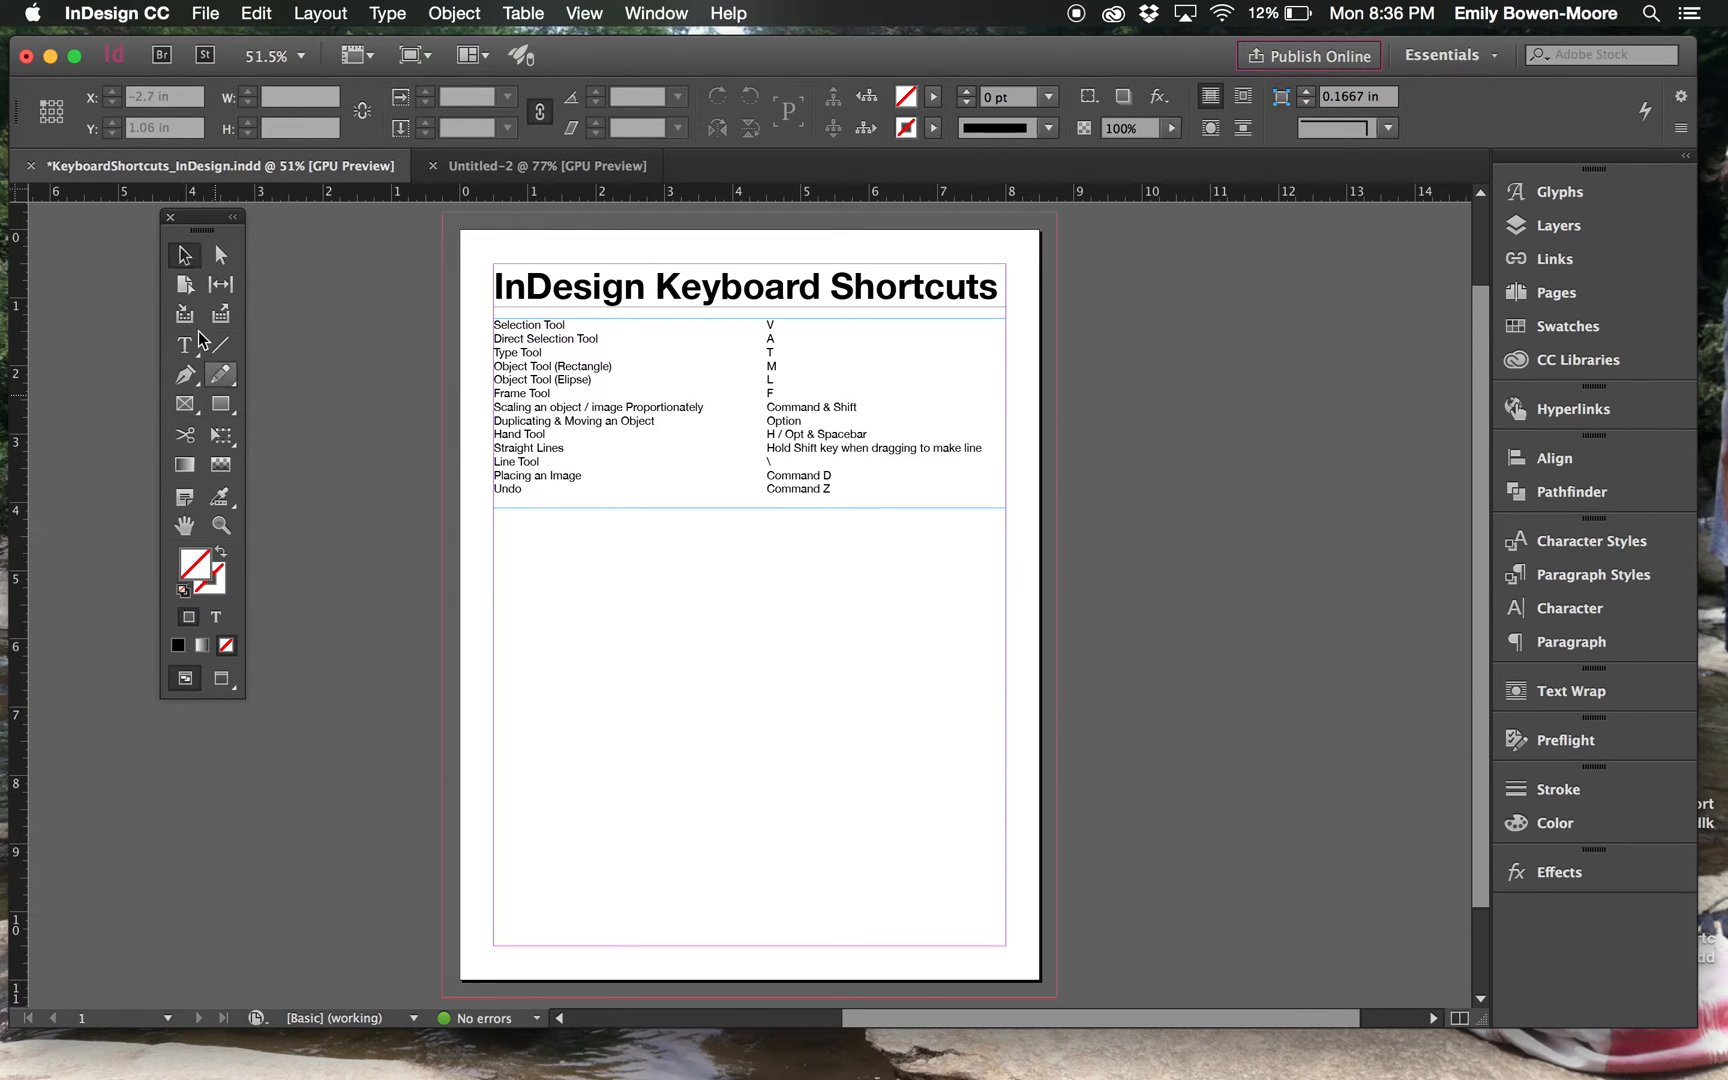
left_click(198, 216)
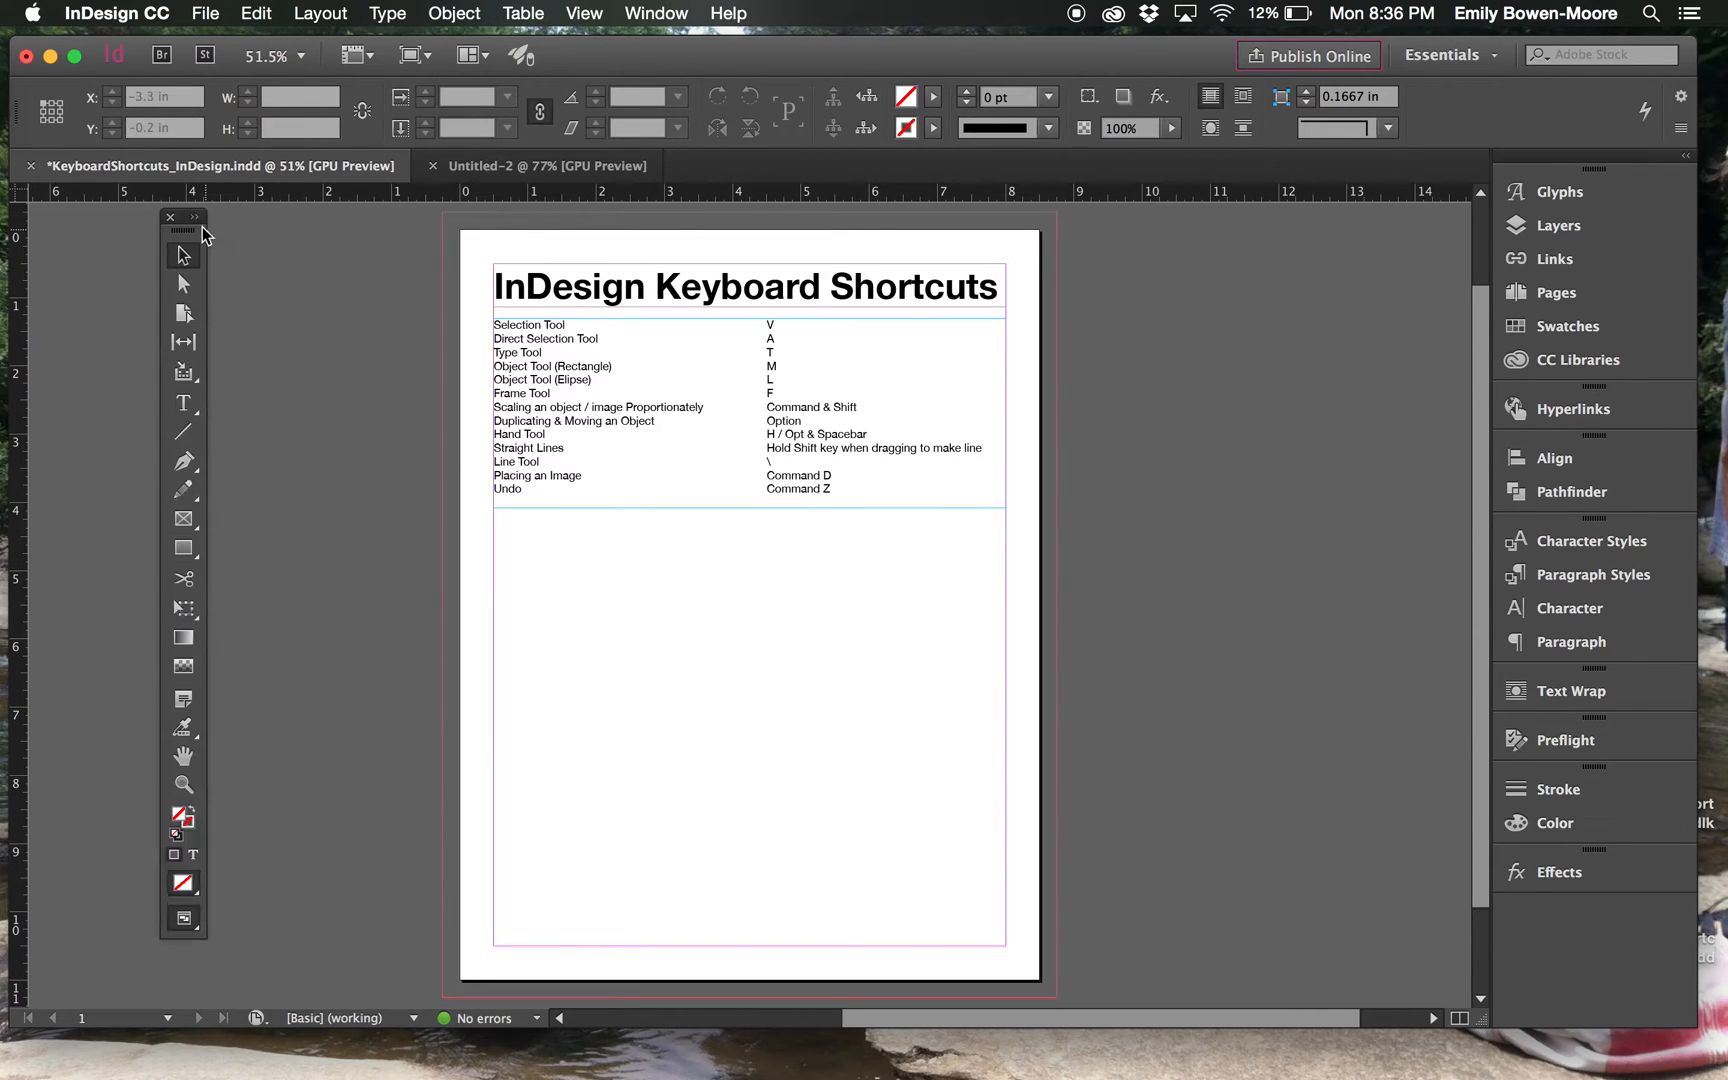
mouse_move(61, 235)
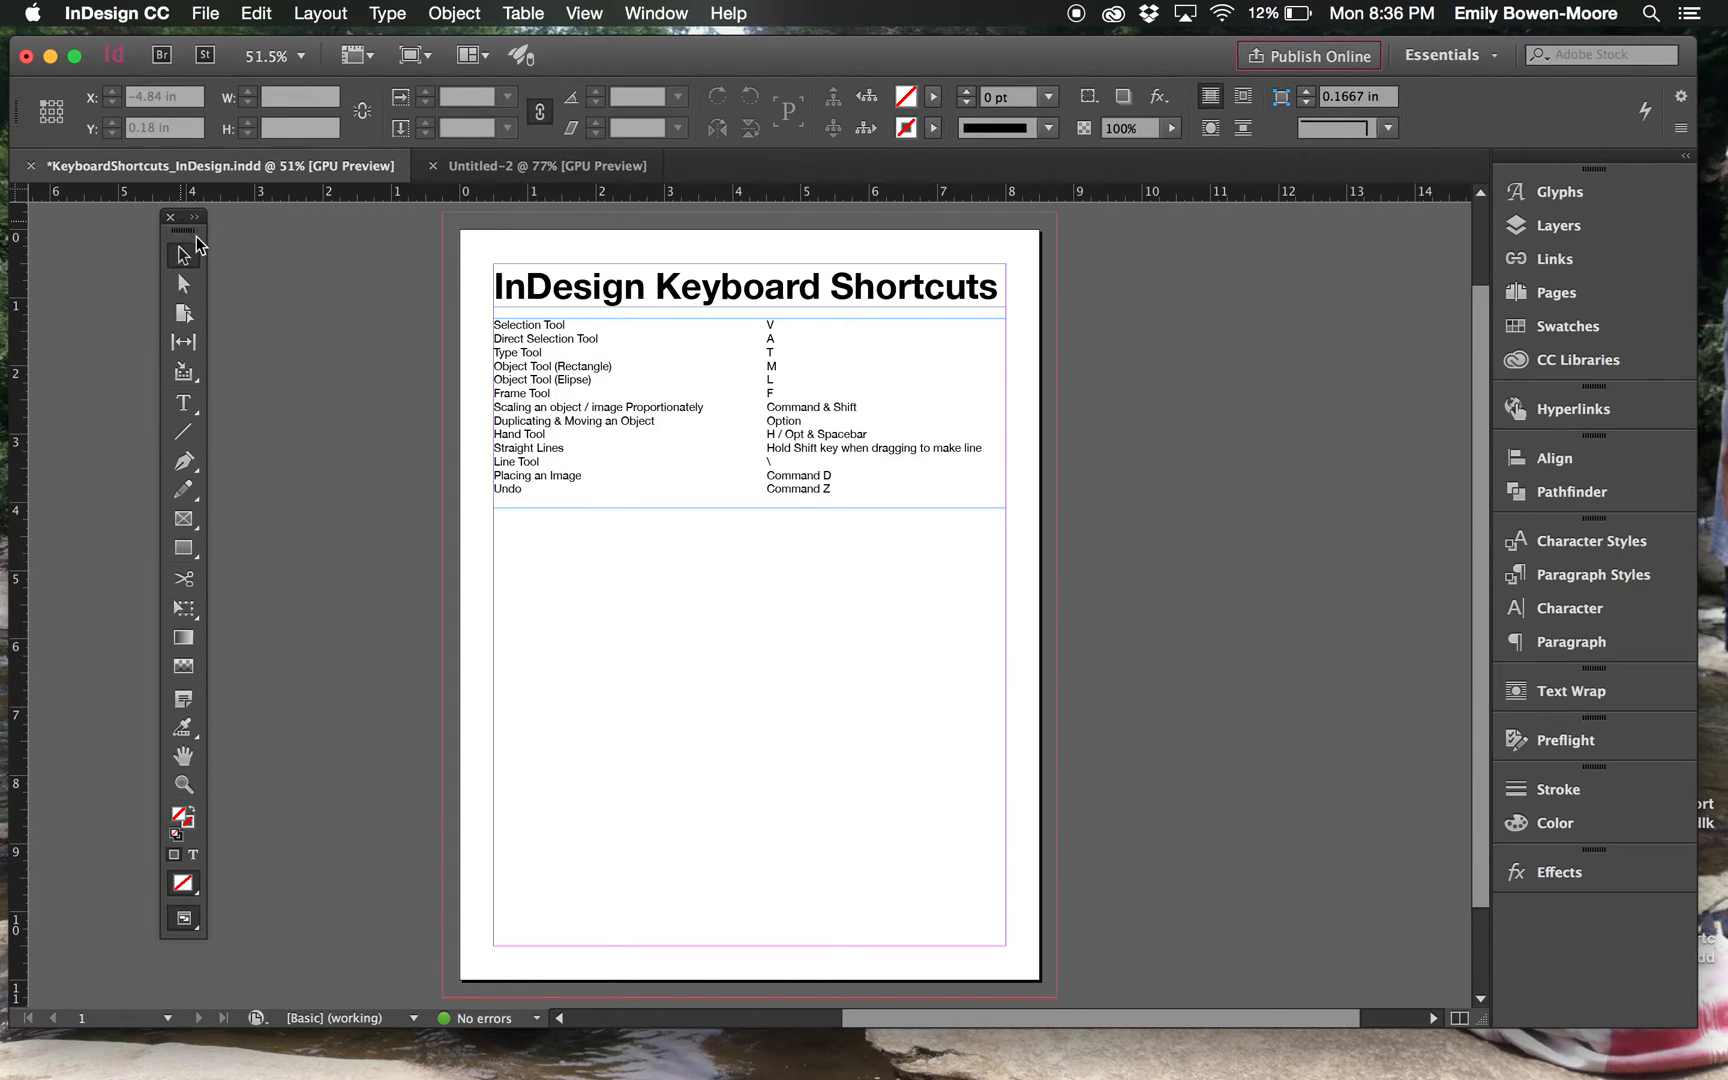
left_click(171, 216)
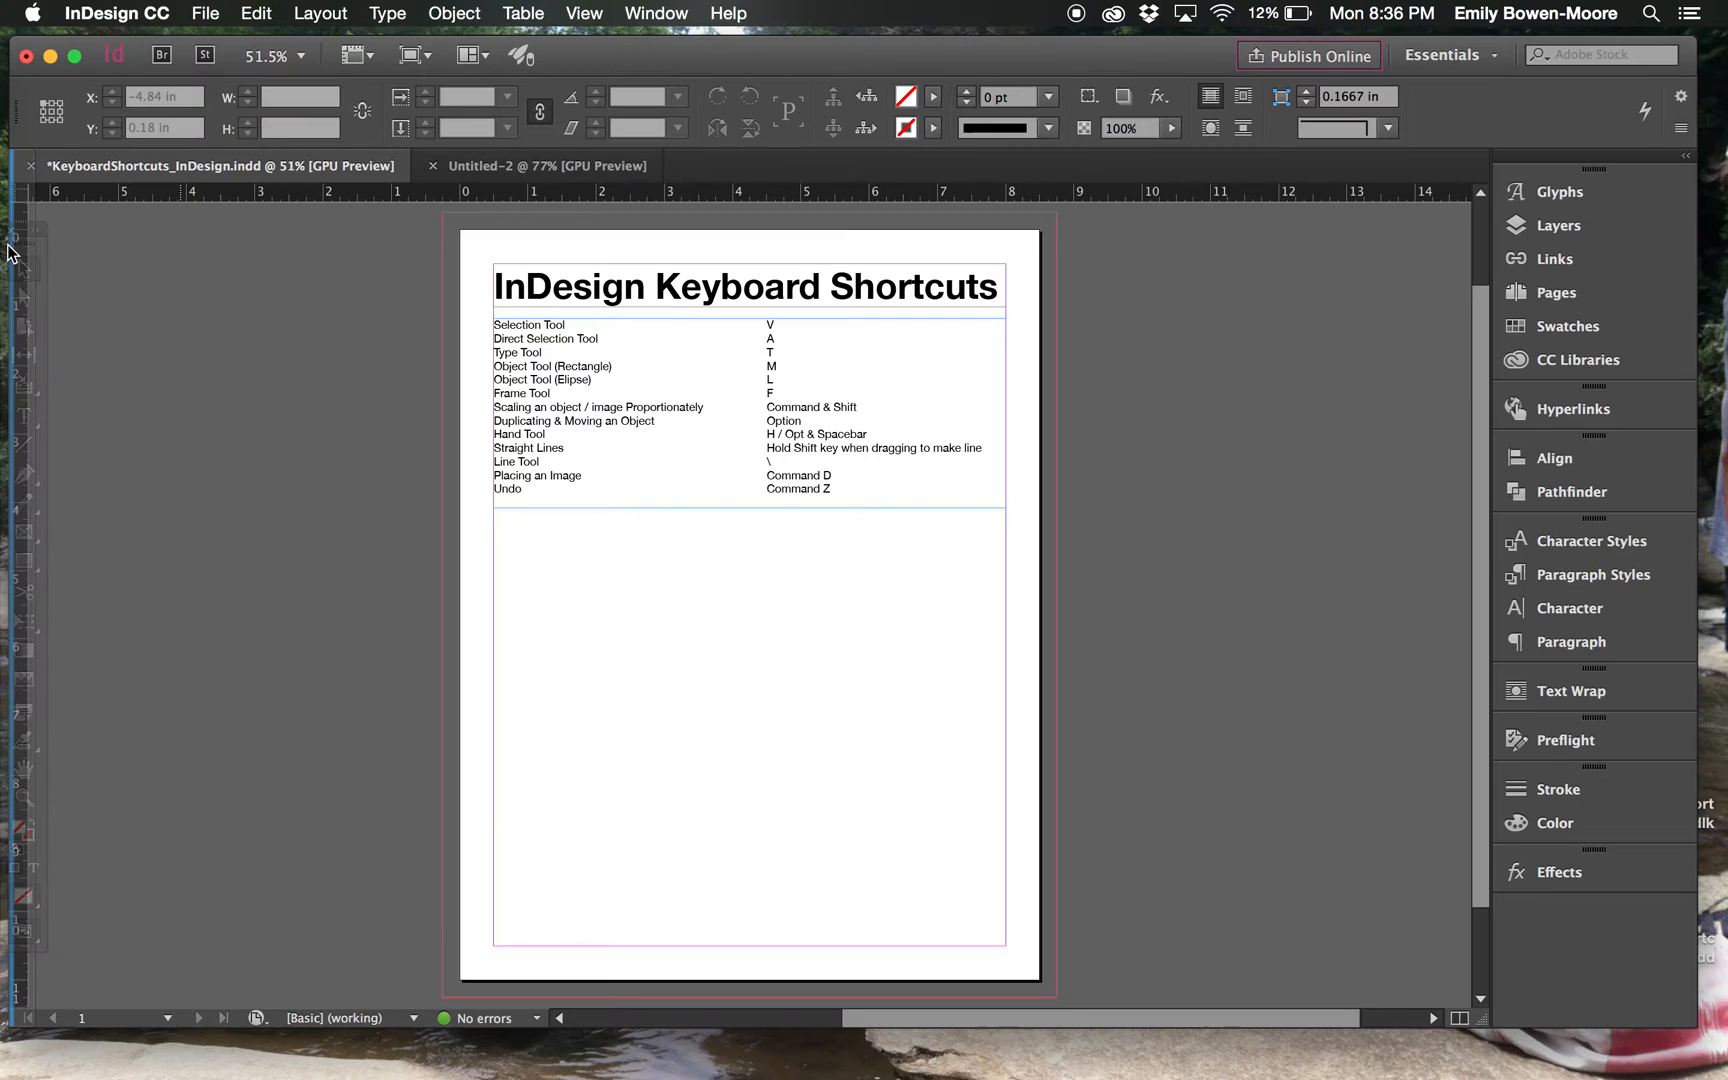
left_click(32, 154)
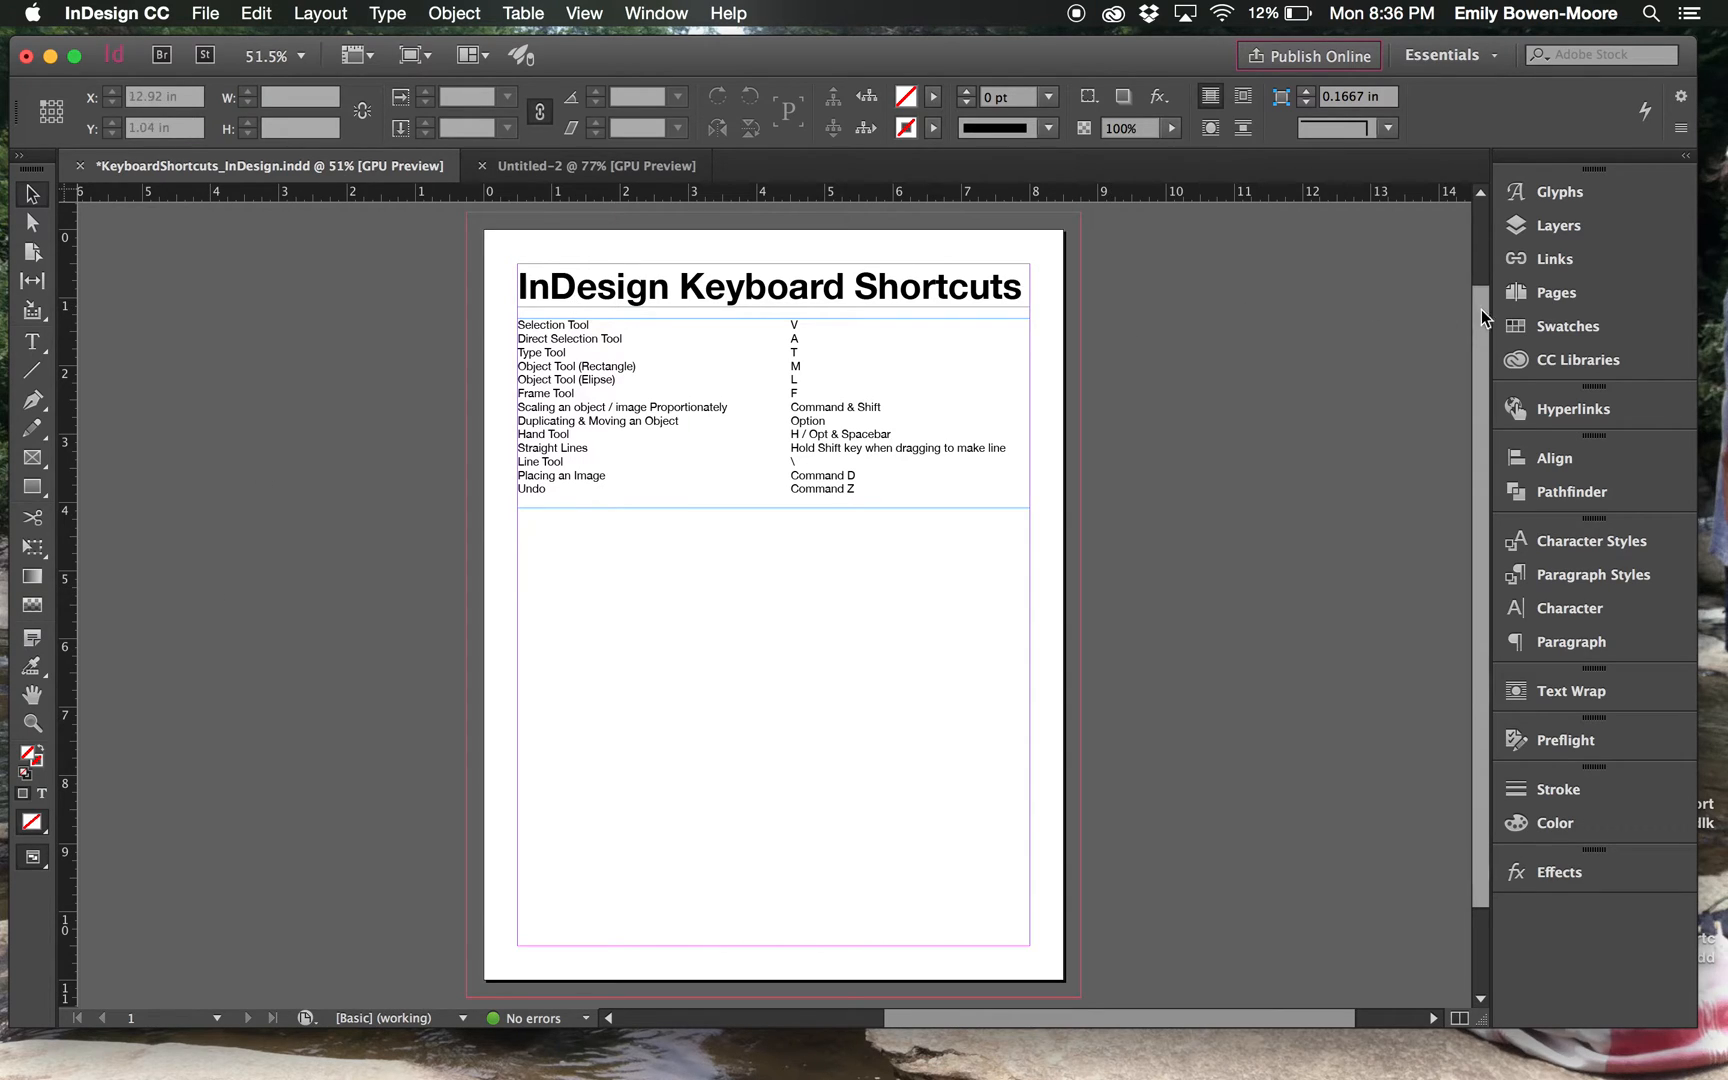
mouse_move(1557, 828)
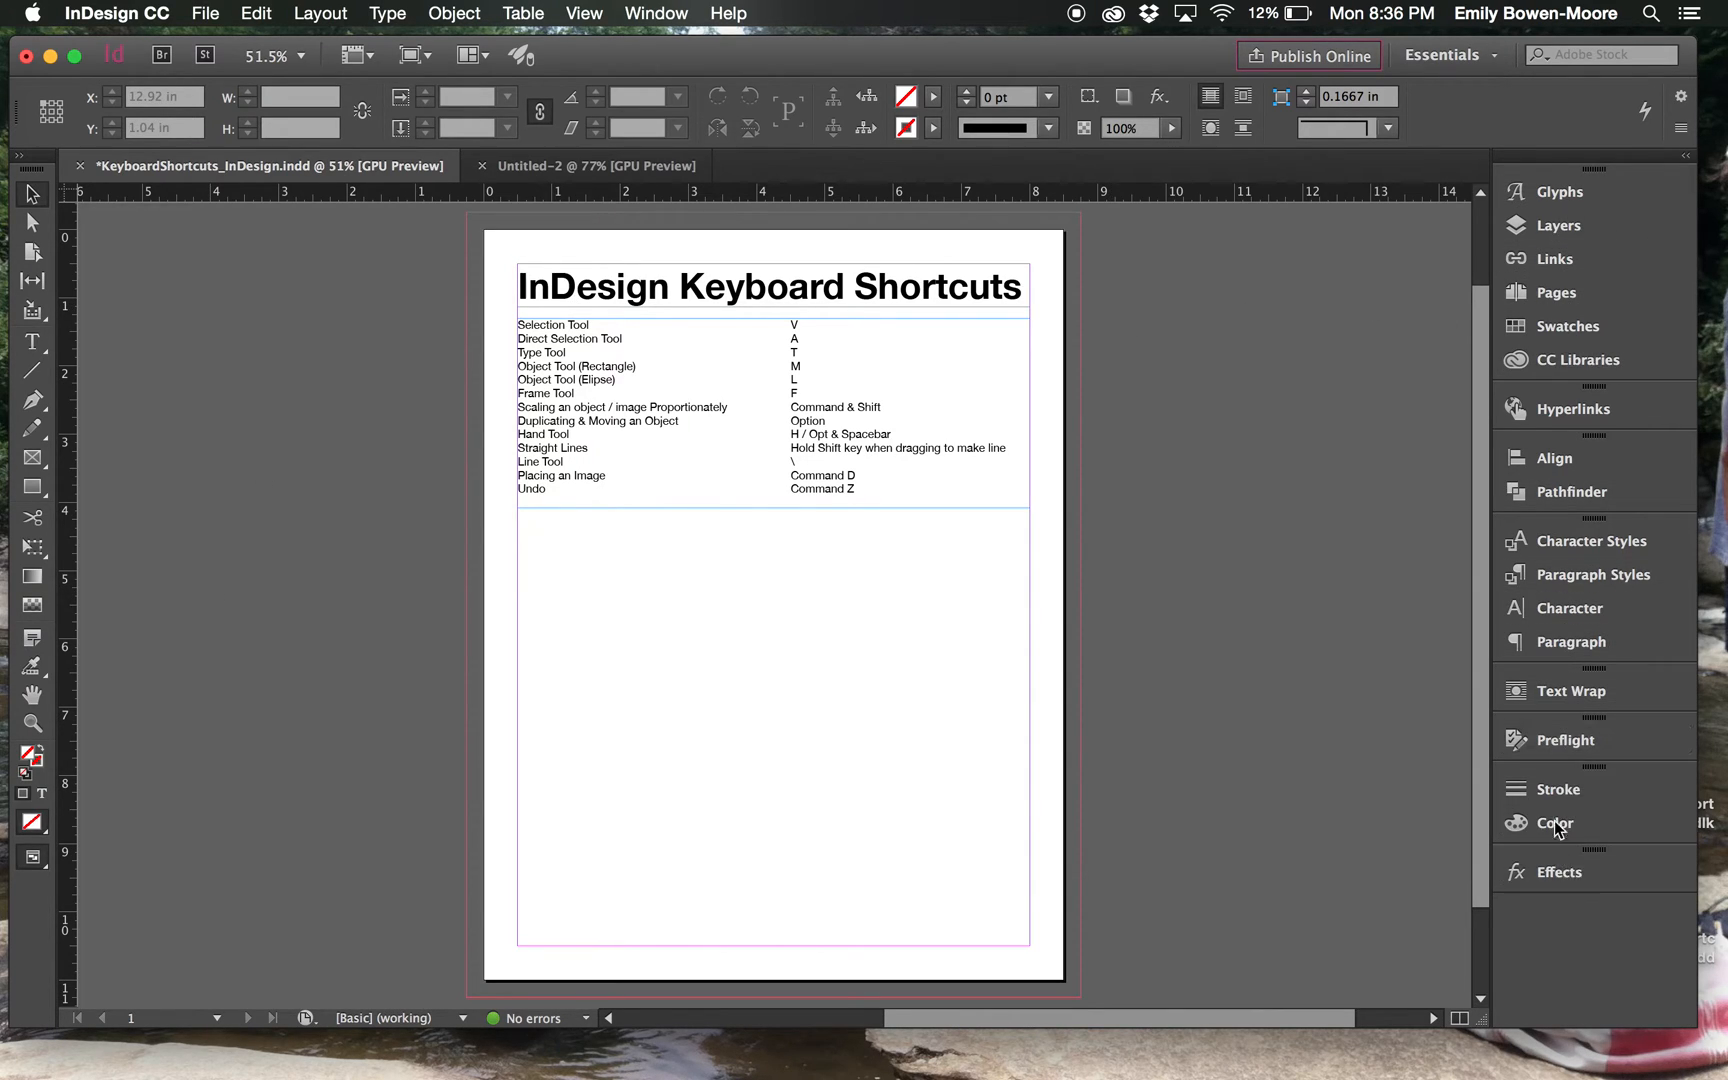
mouse_move(1594, 574)
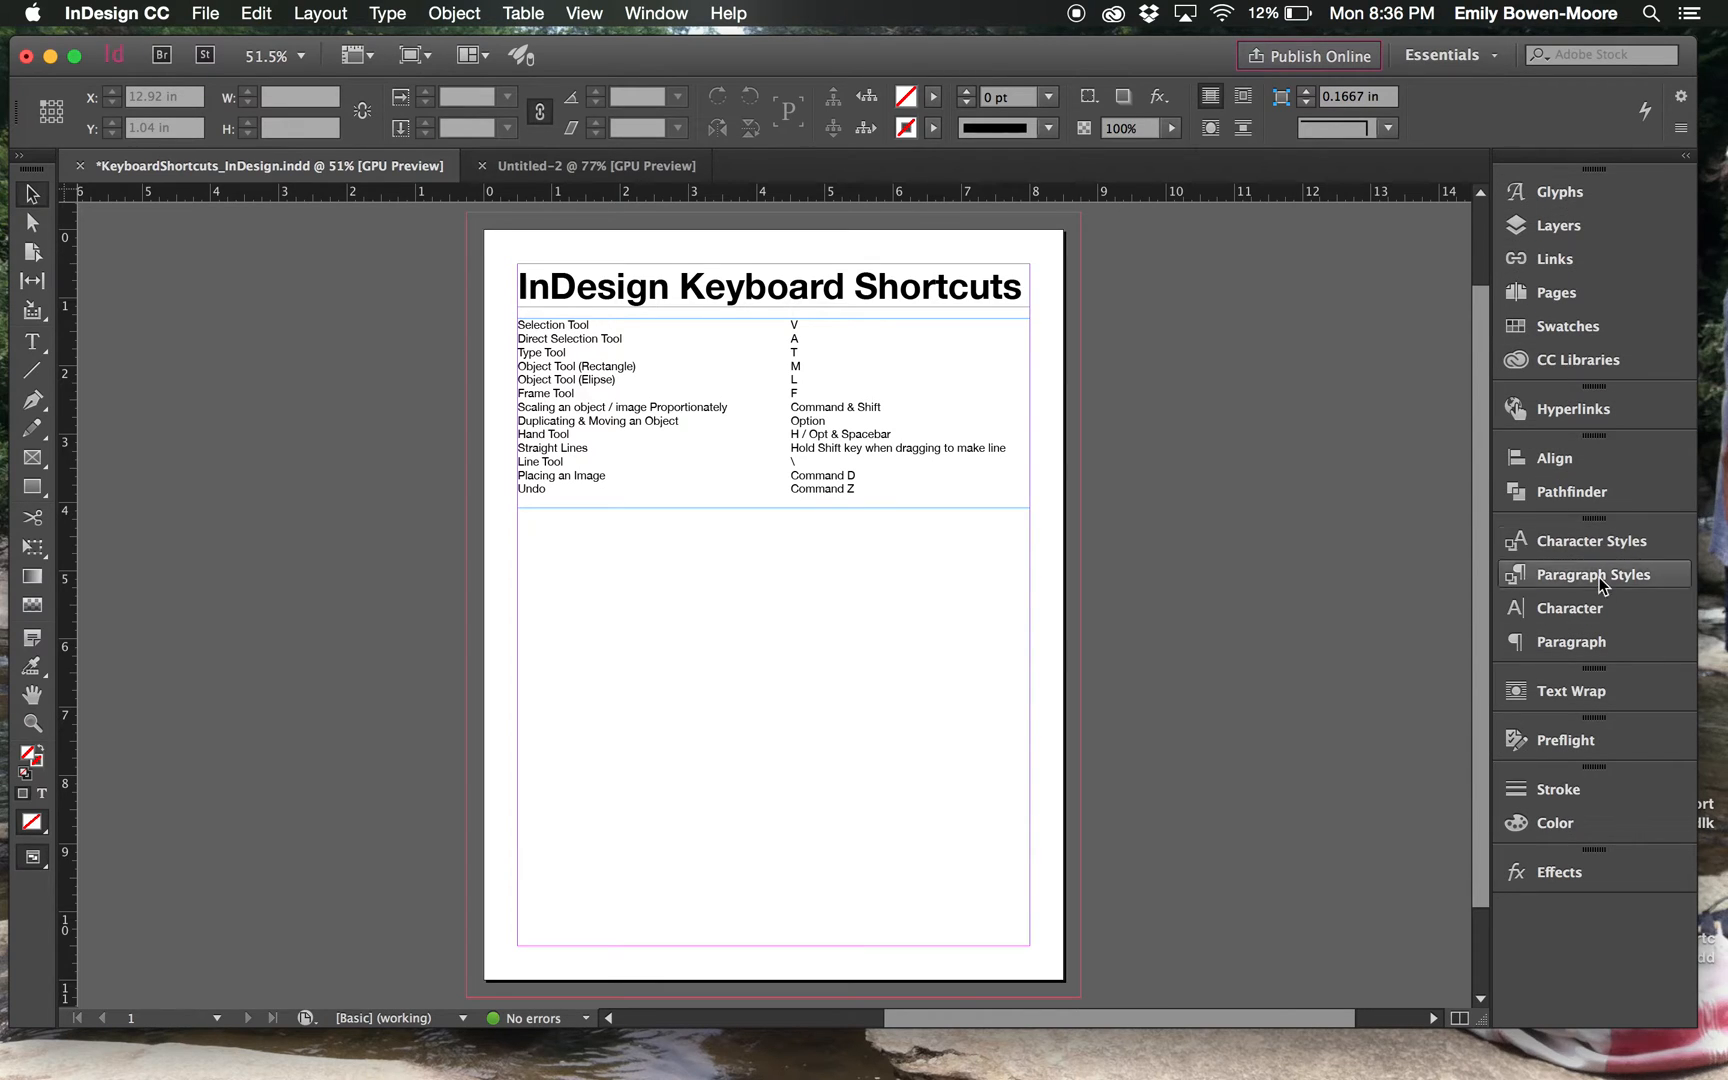
mouse_move(1587, 592)
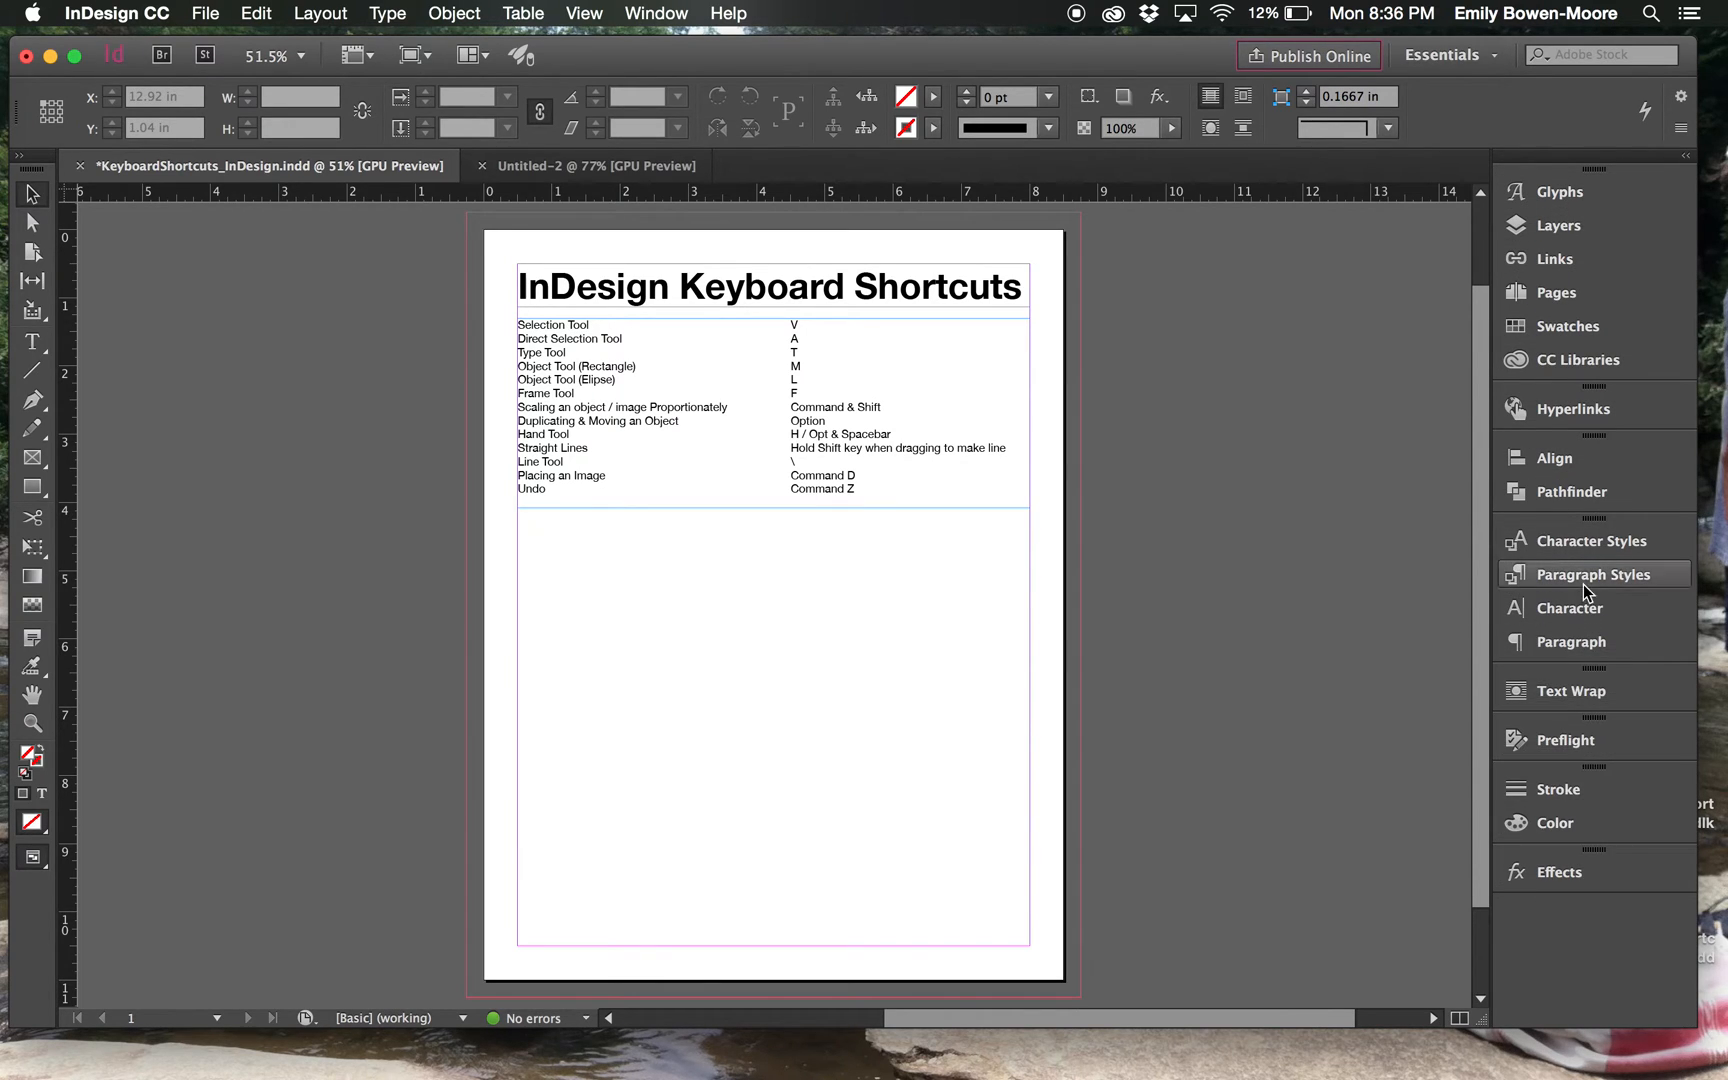
mouse_move(1559, 258)
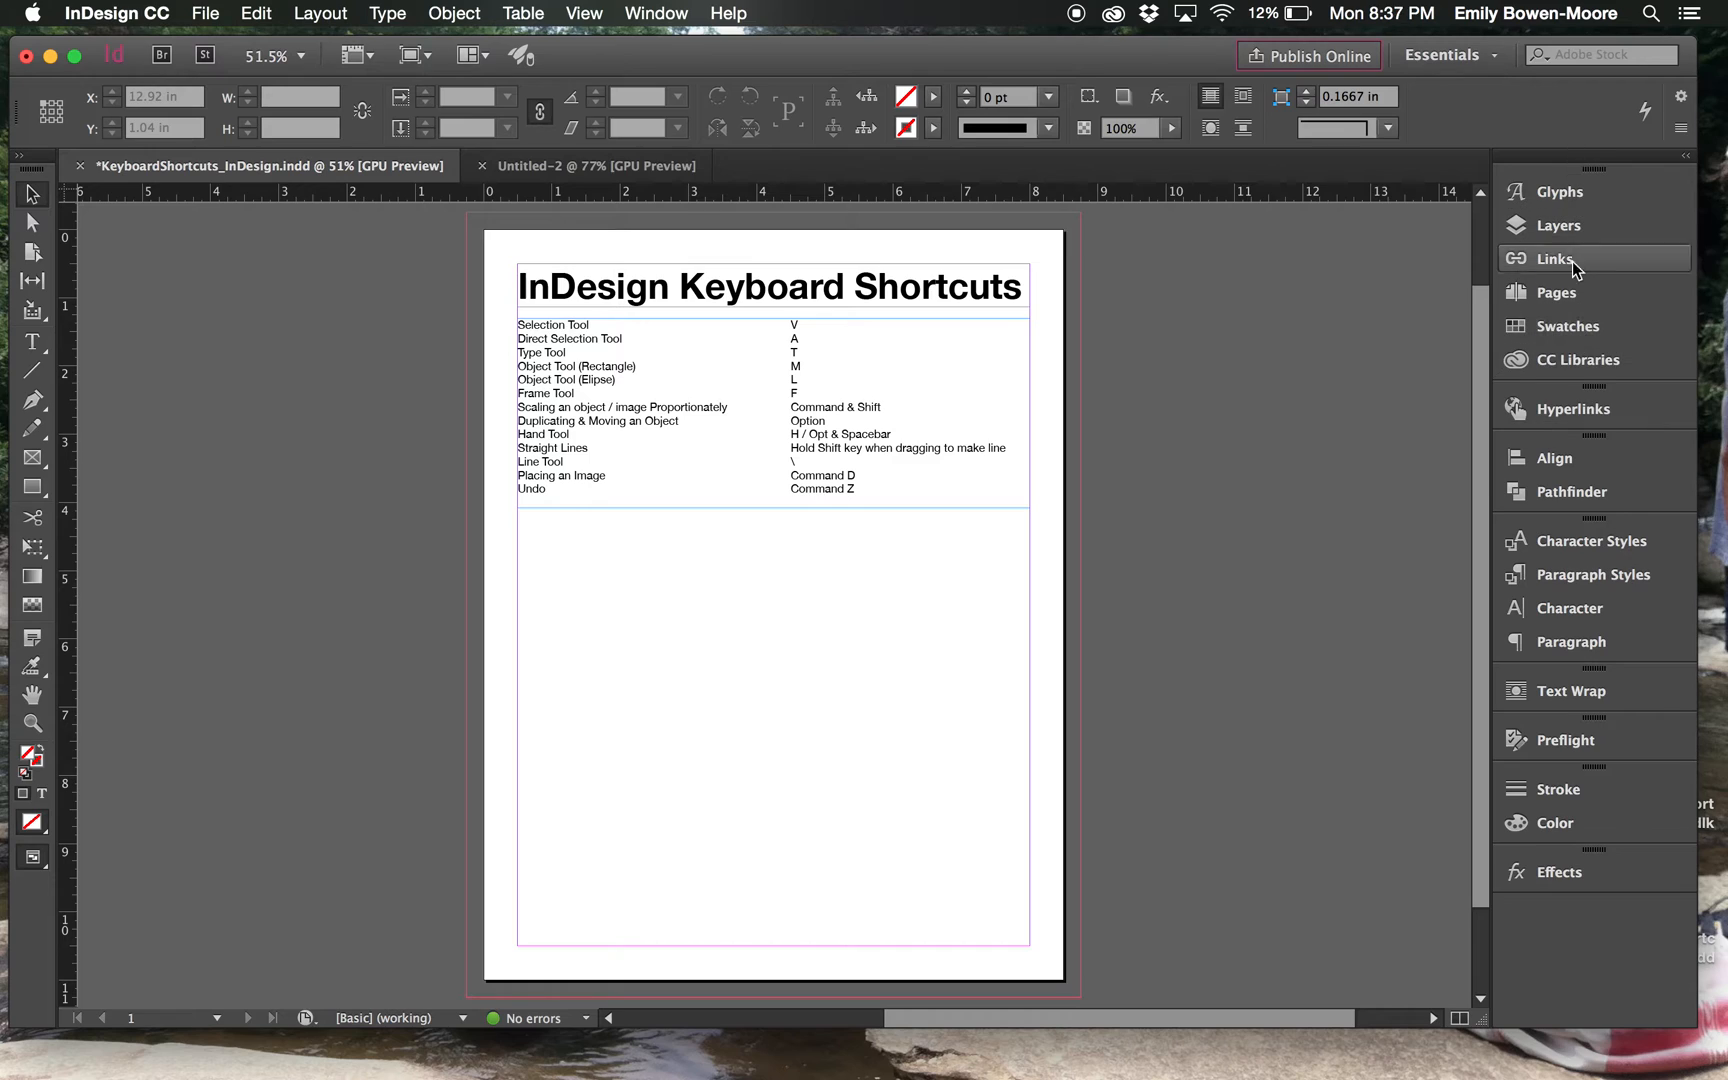
mouse_move(196, 406)
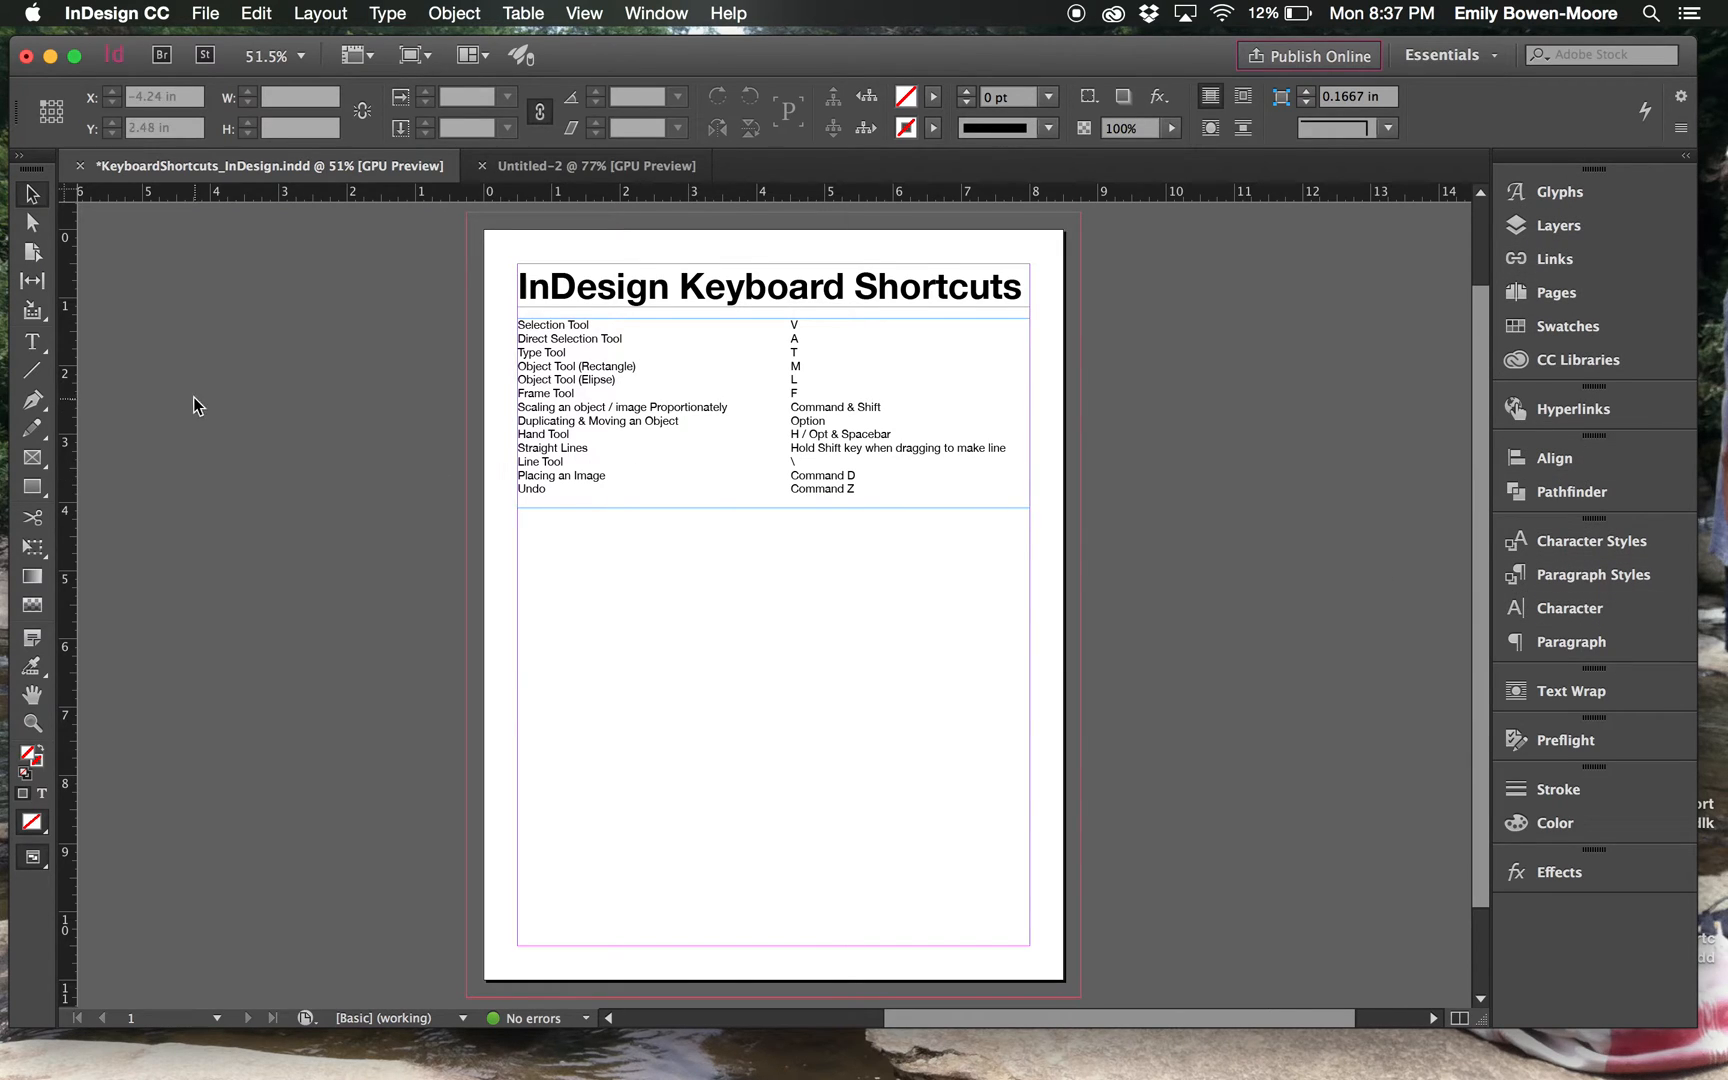
left_click(32, 342)
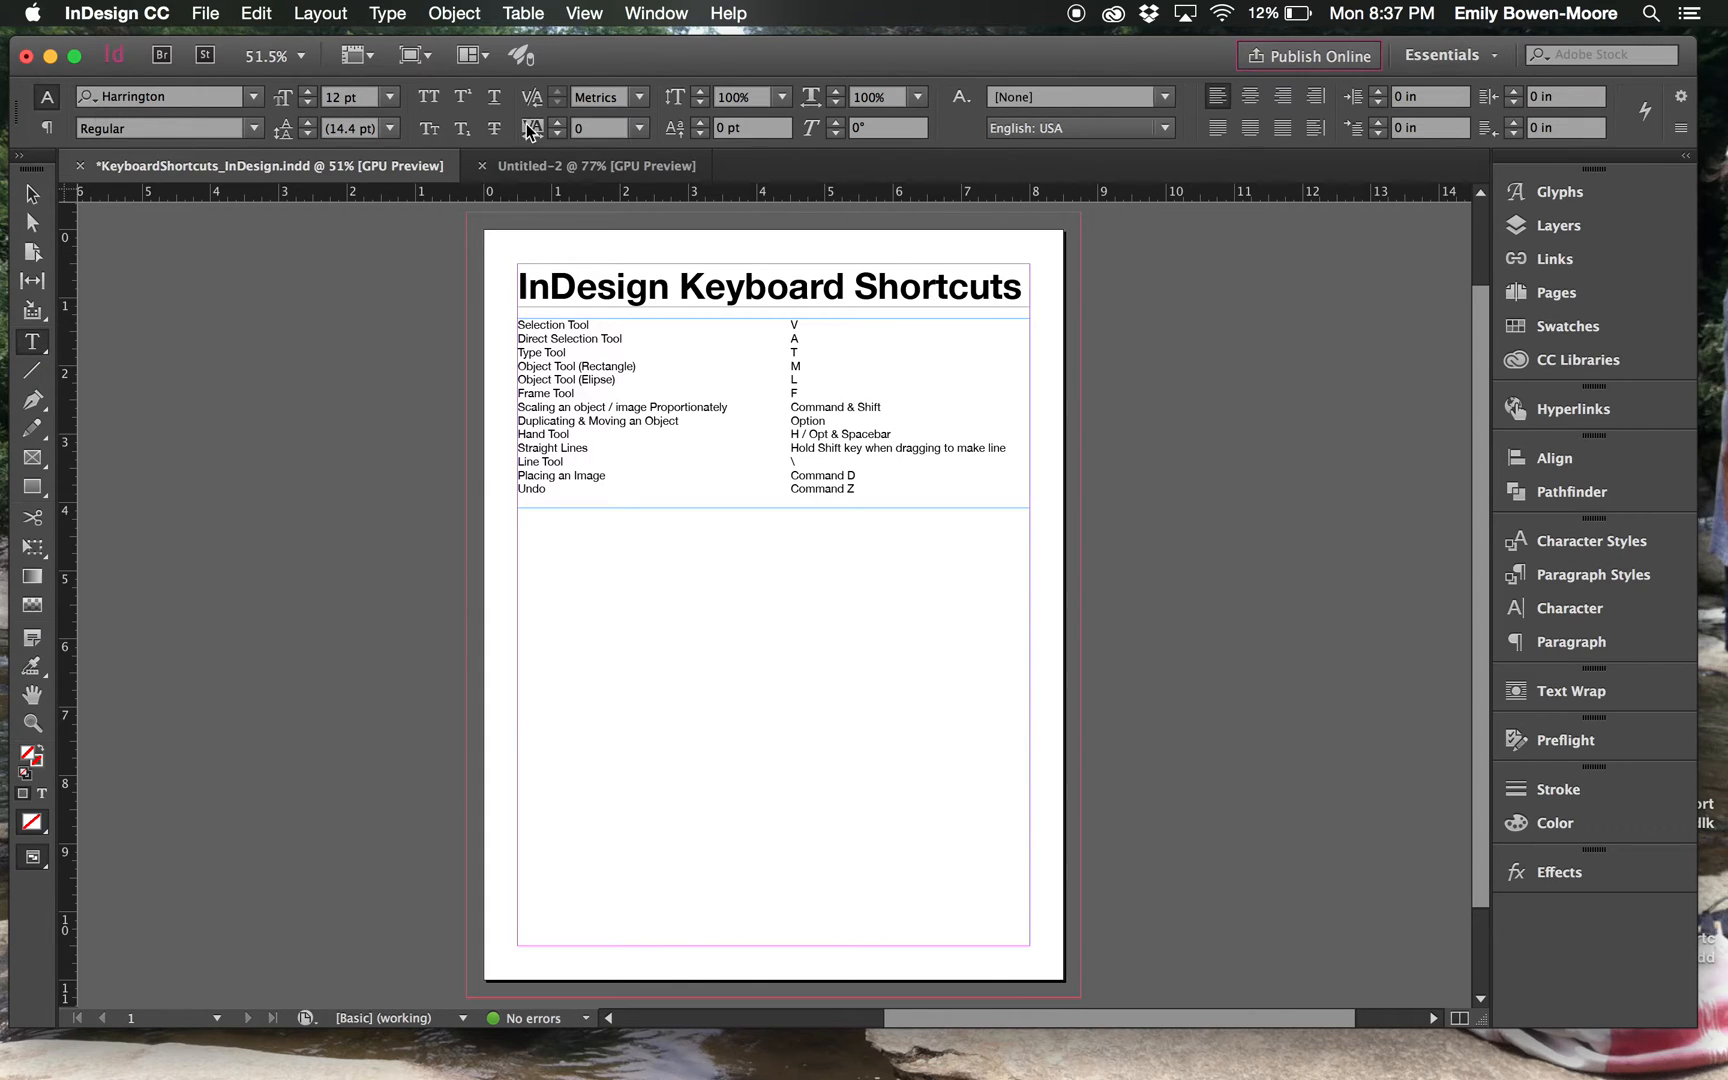
mouse_move(851, 205)
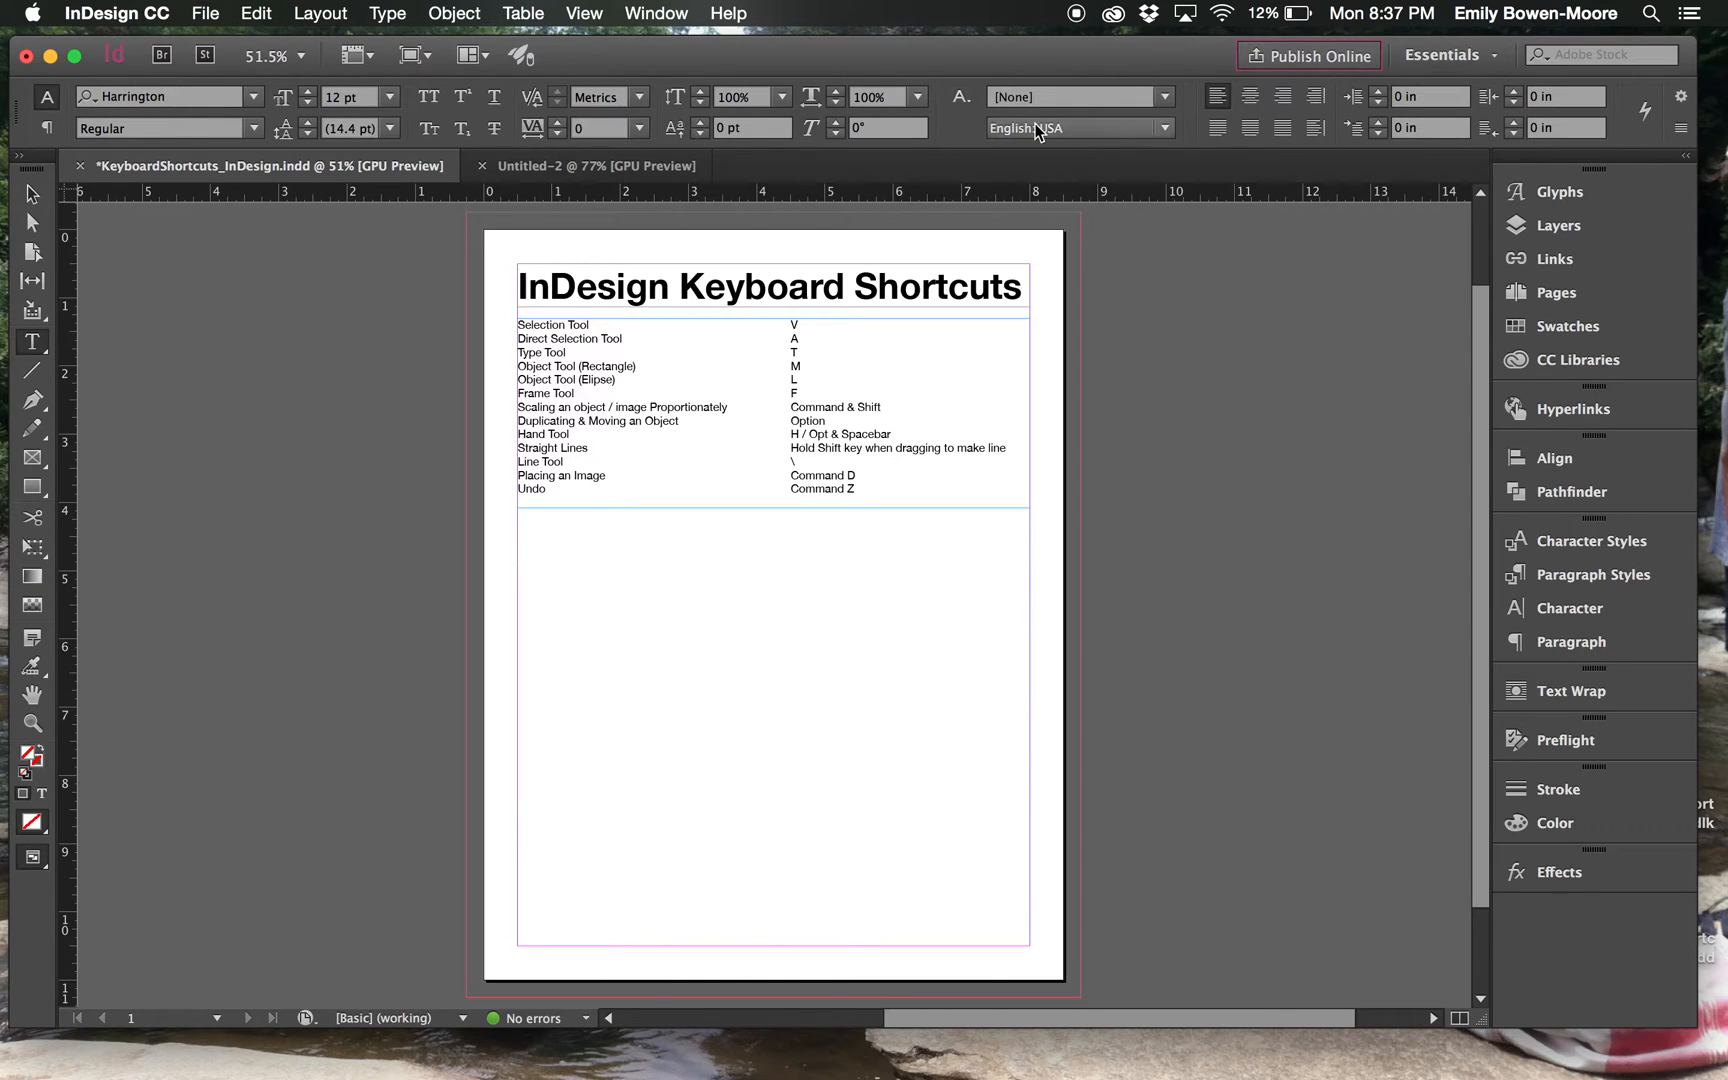
left_click(32, 193)
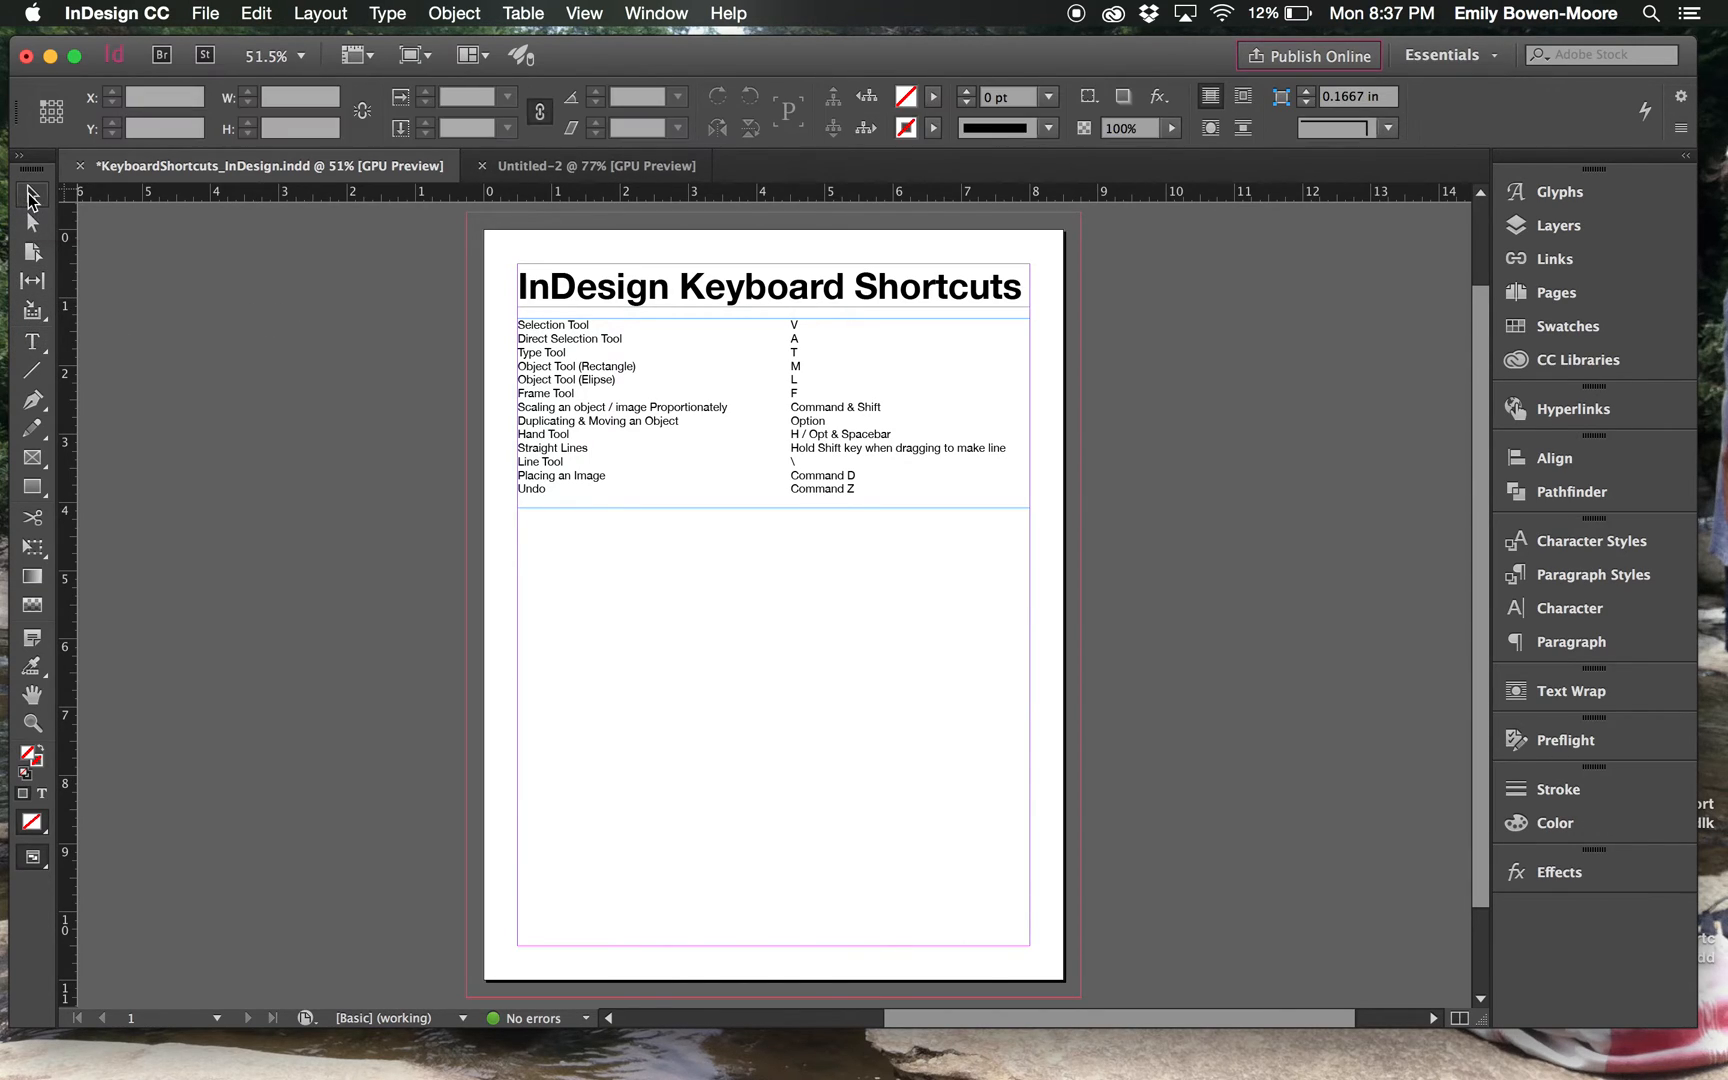
mouse_move(871, 149)
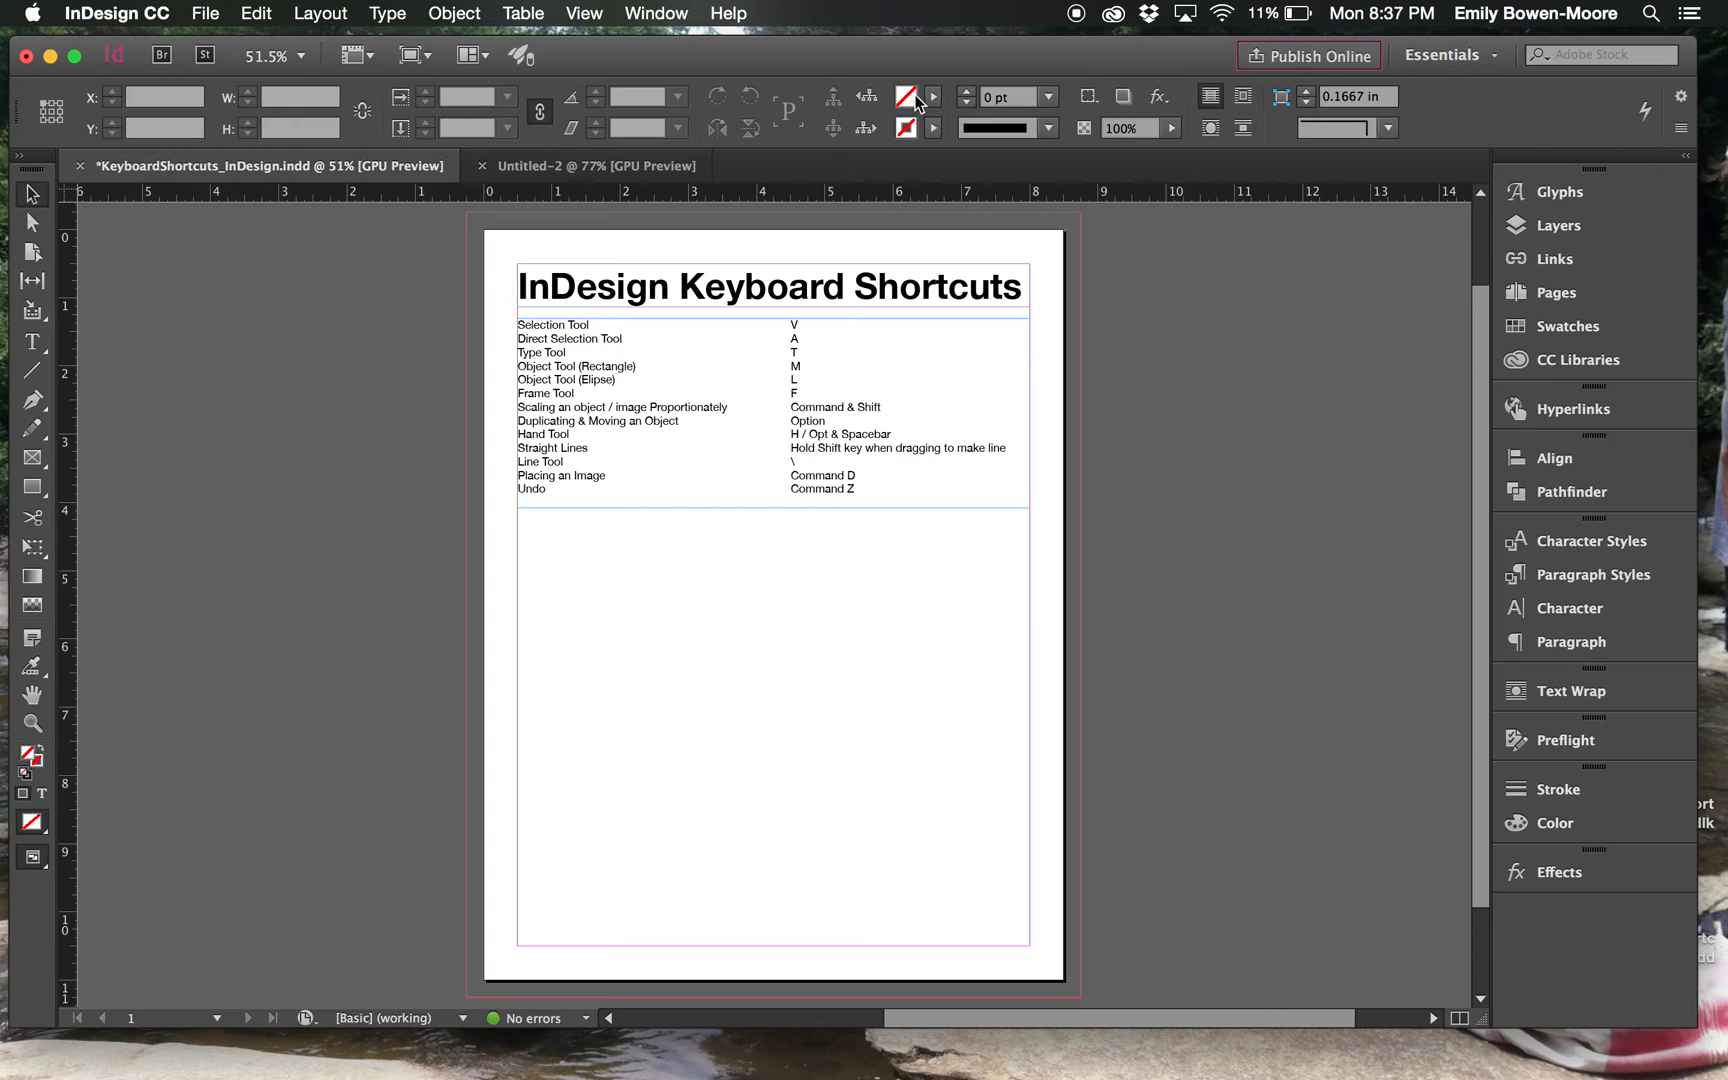
mouse_move(908, 123)
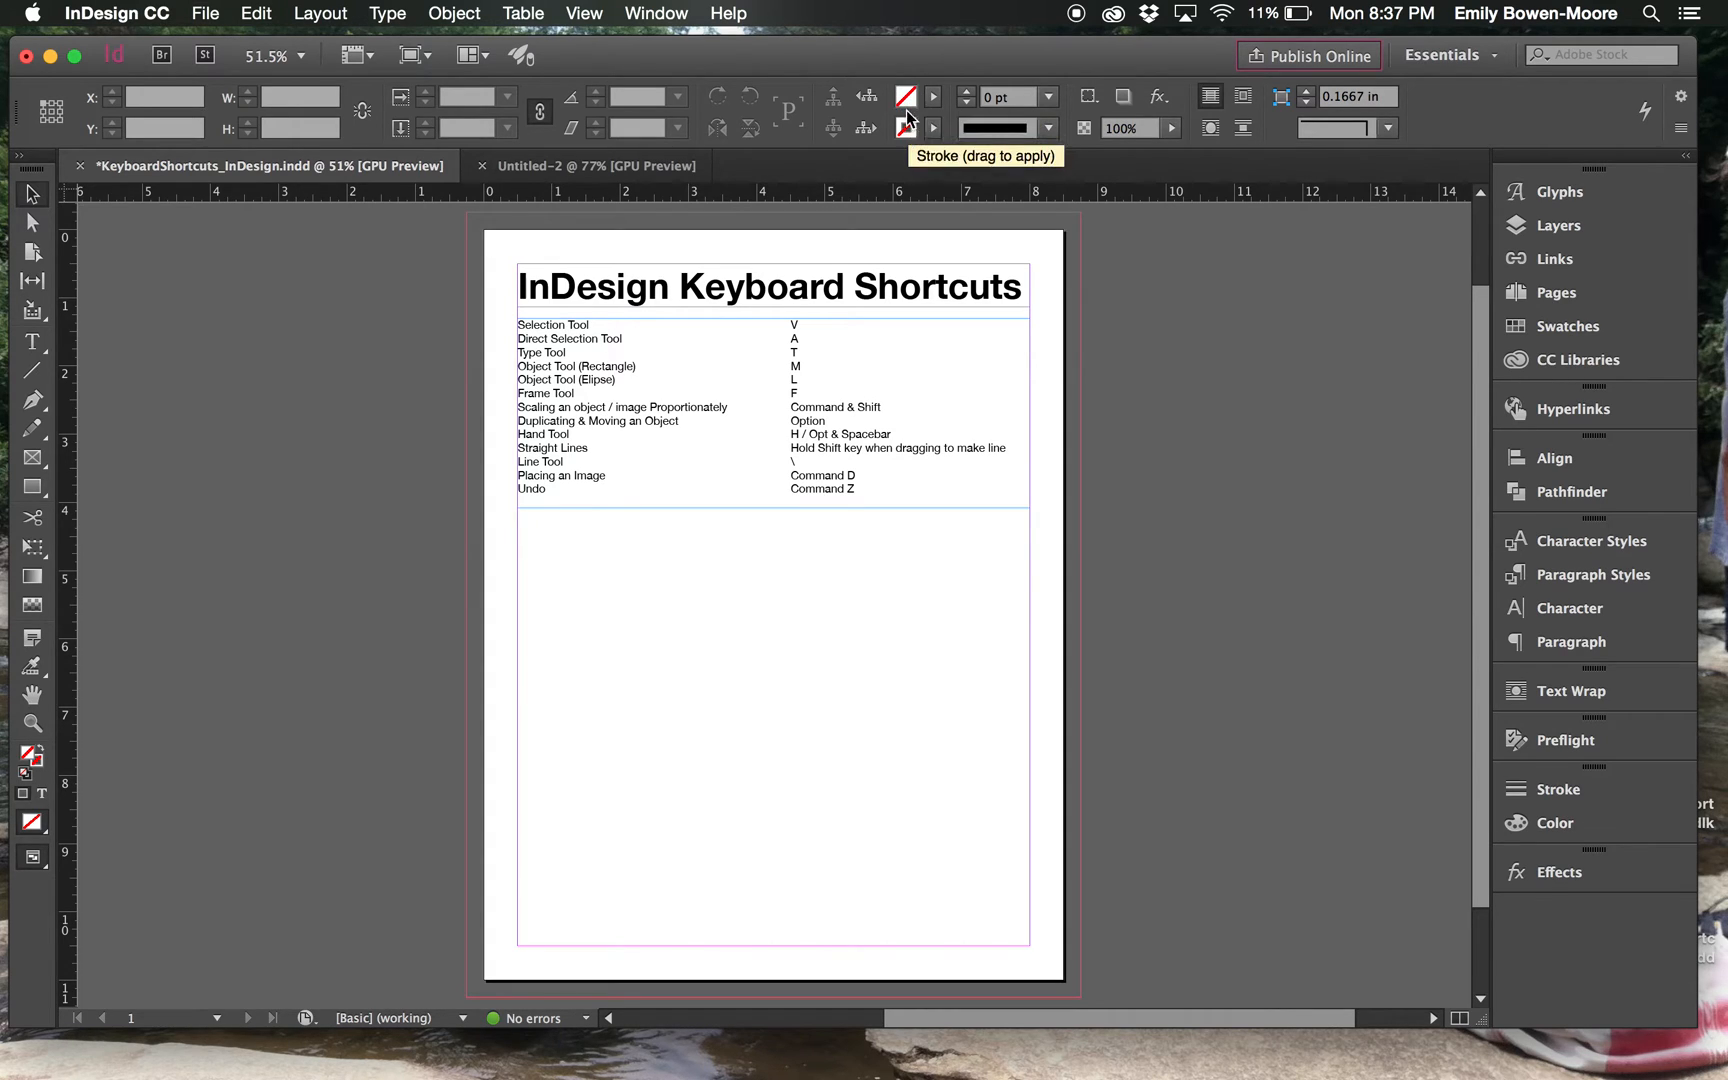
mouse_move(903, 99)
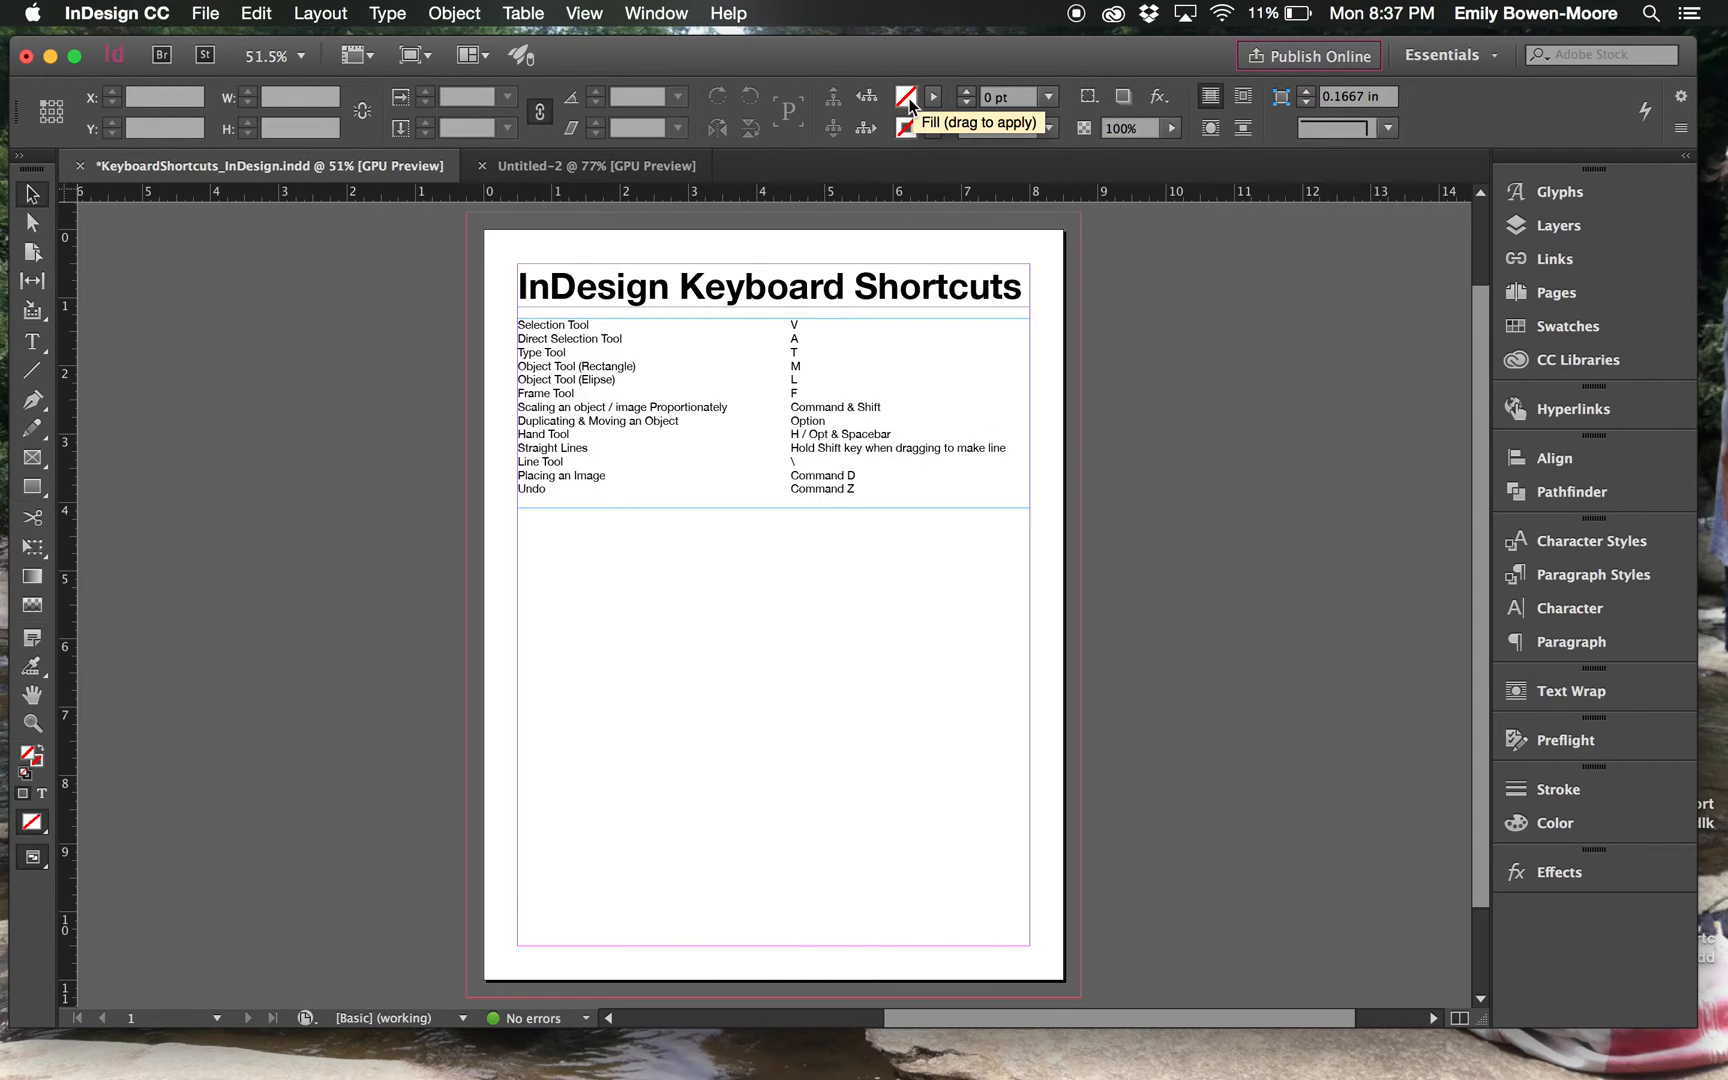
mouse_move(908, 129)
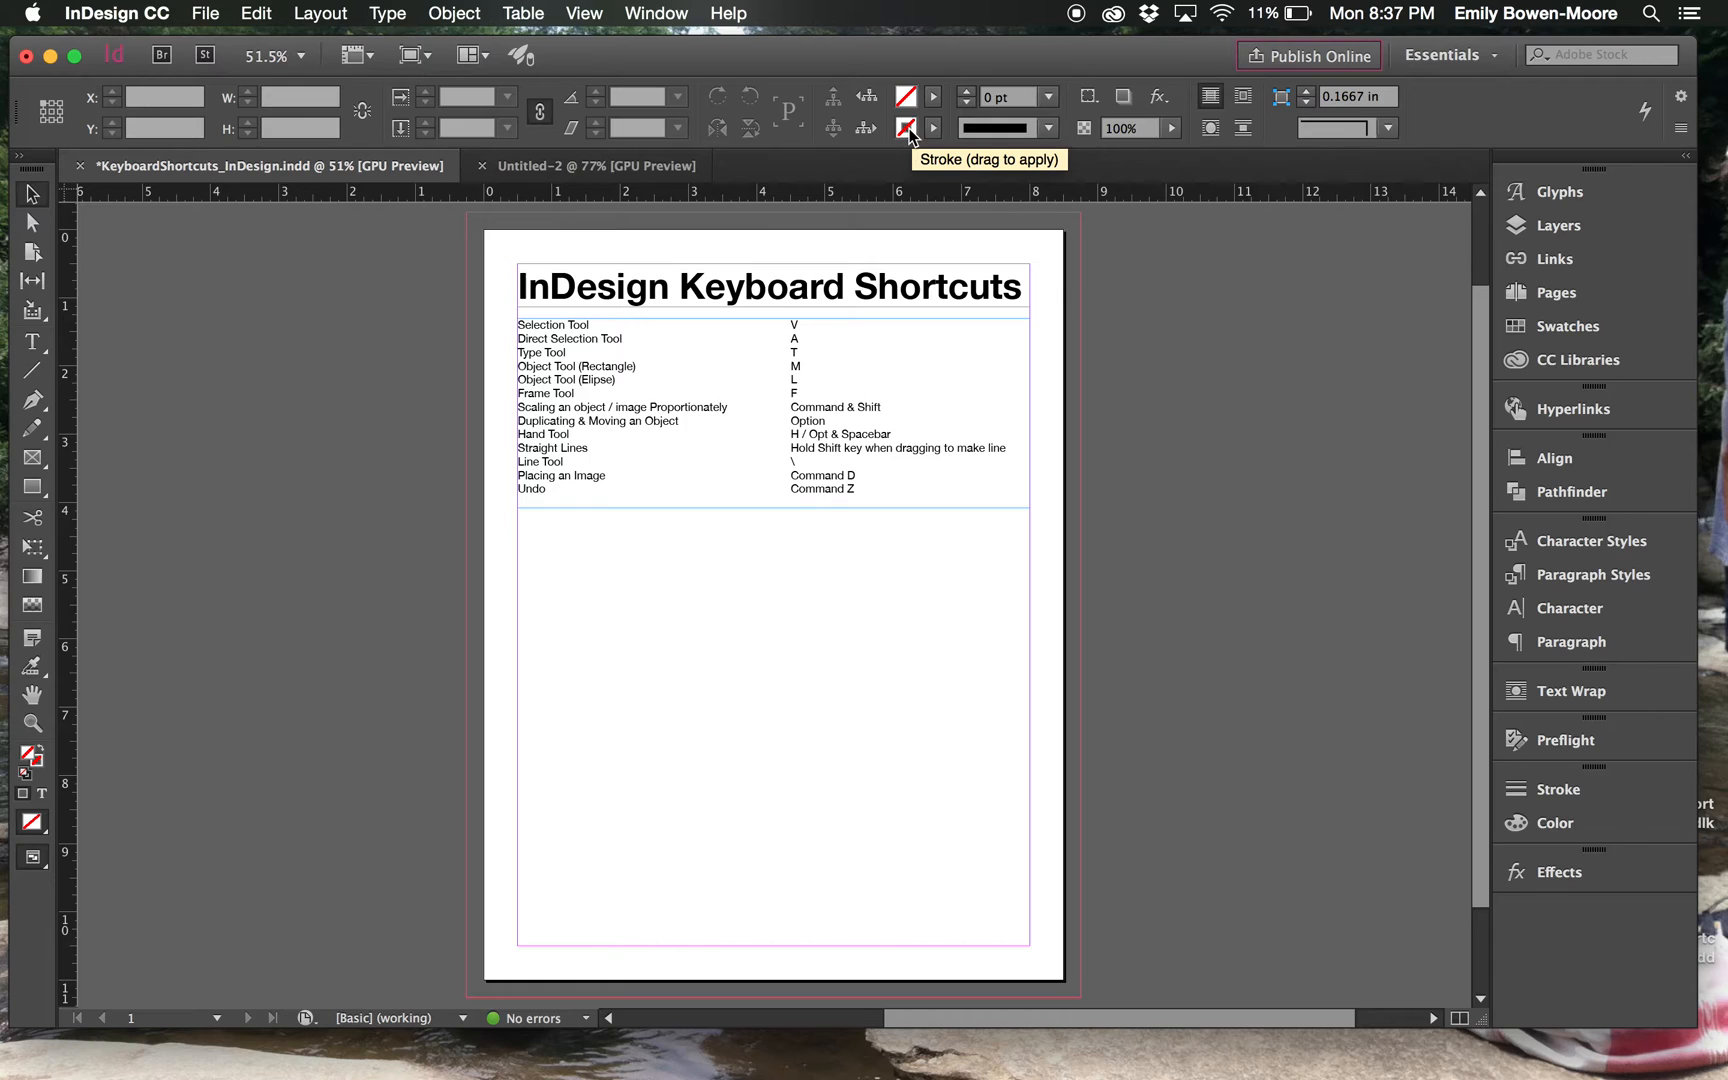
mouse_move(1144, 25)
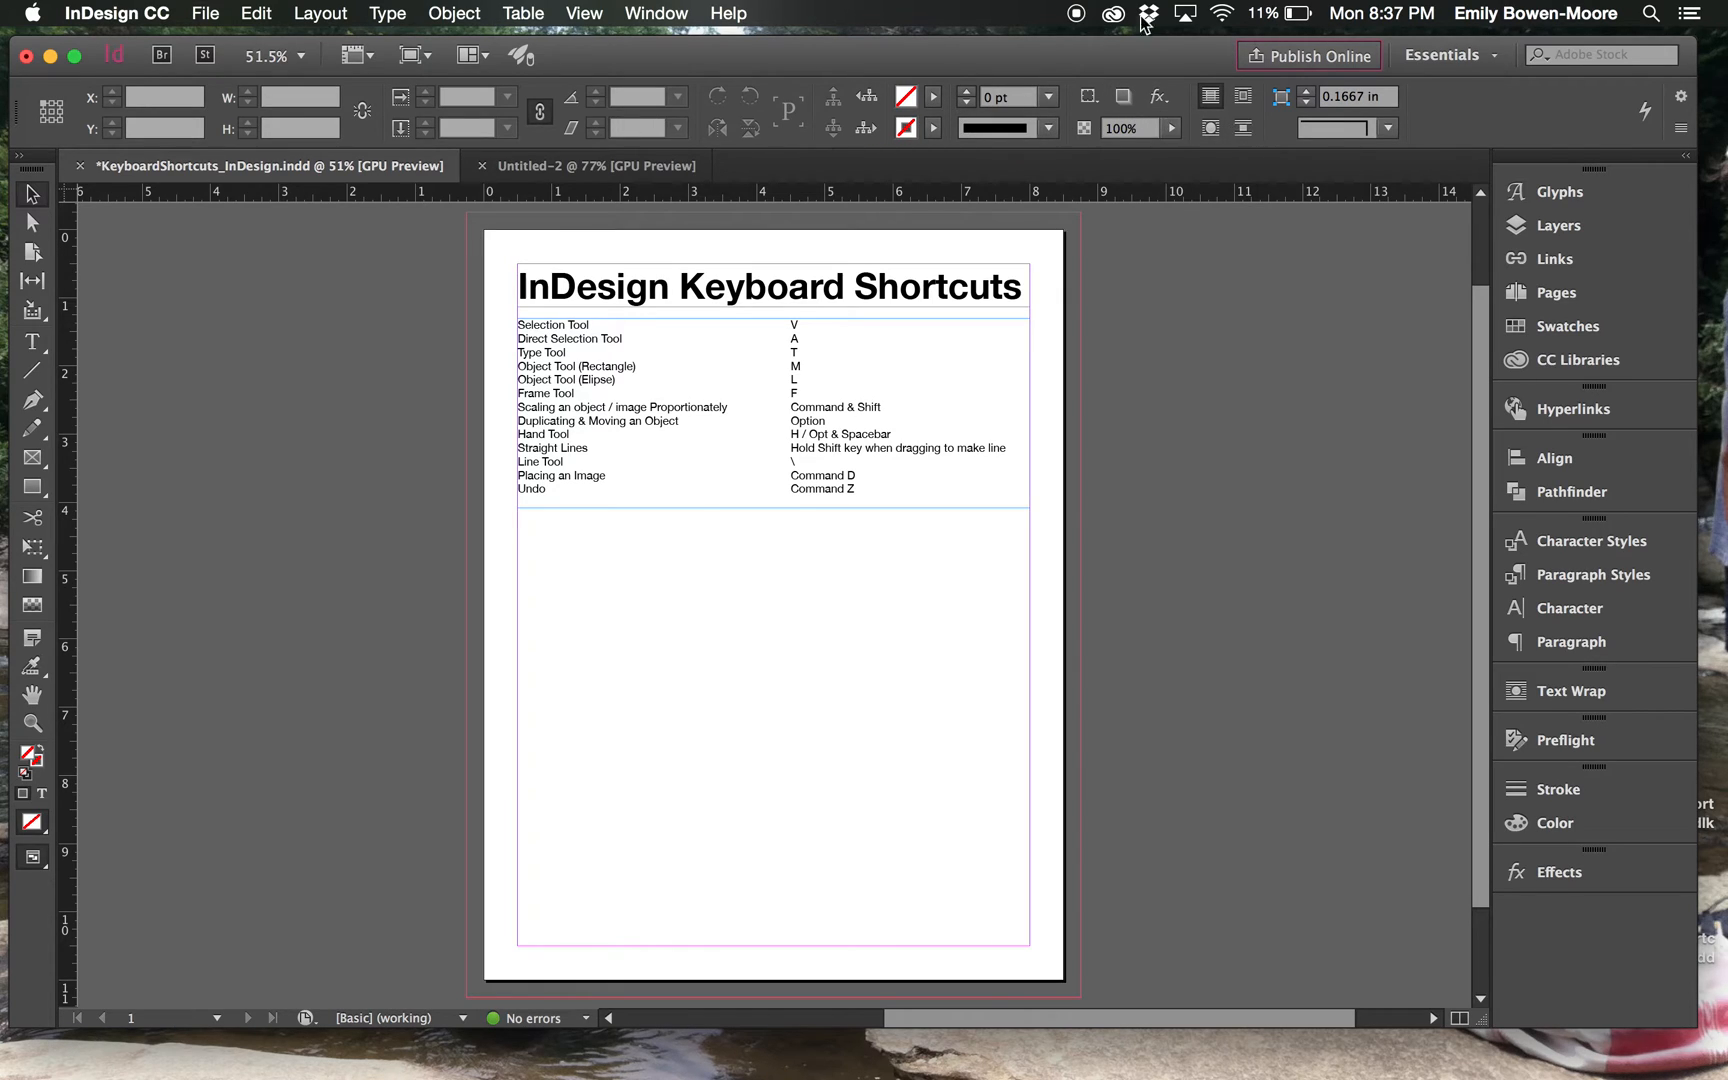
mouse_move(402, 267)
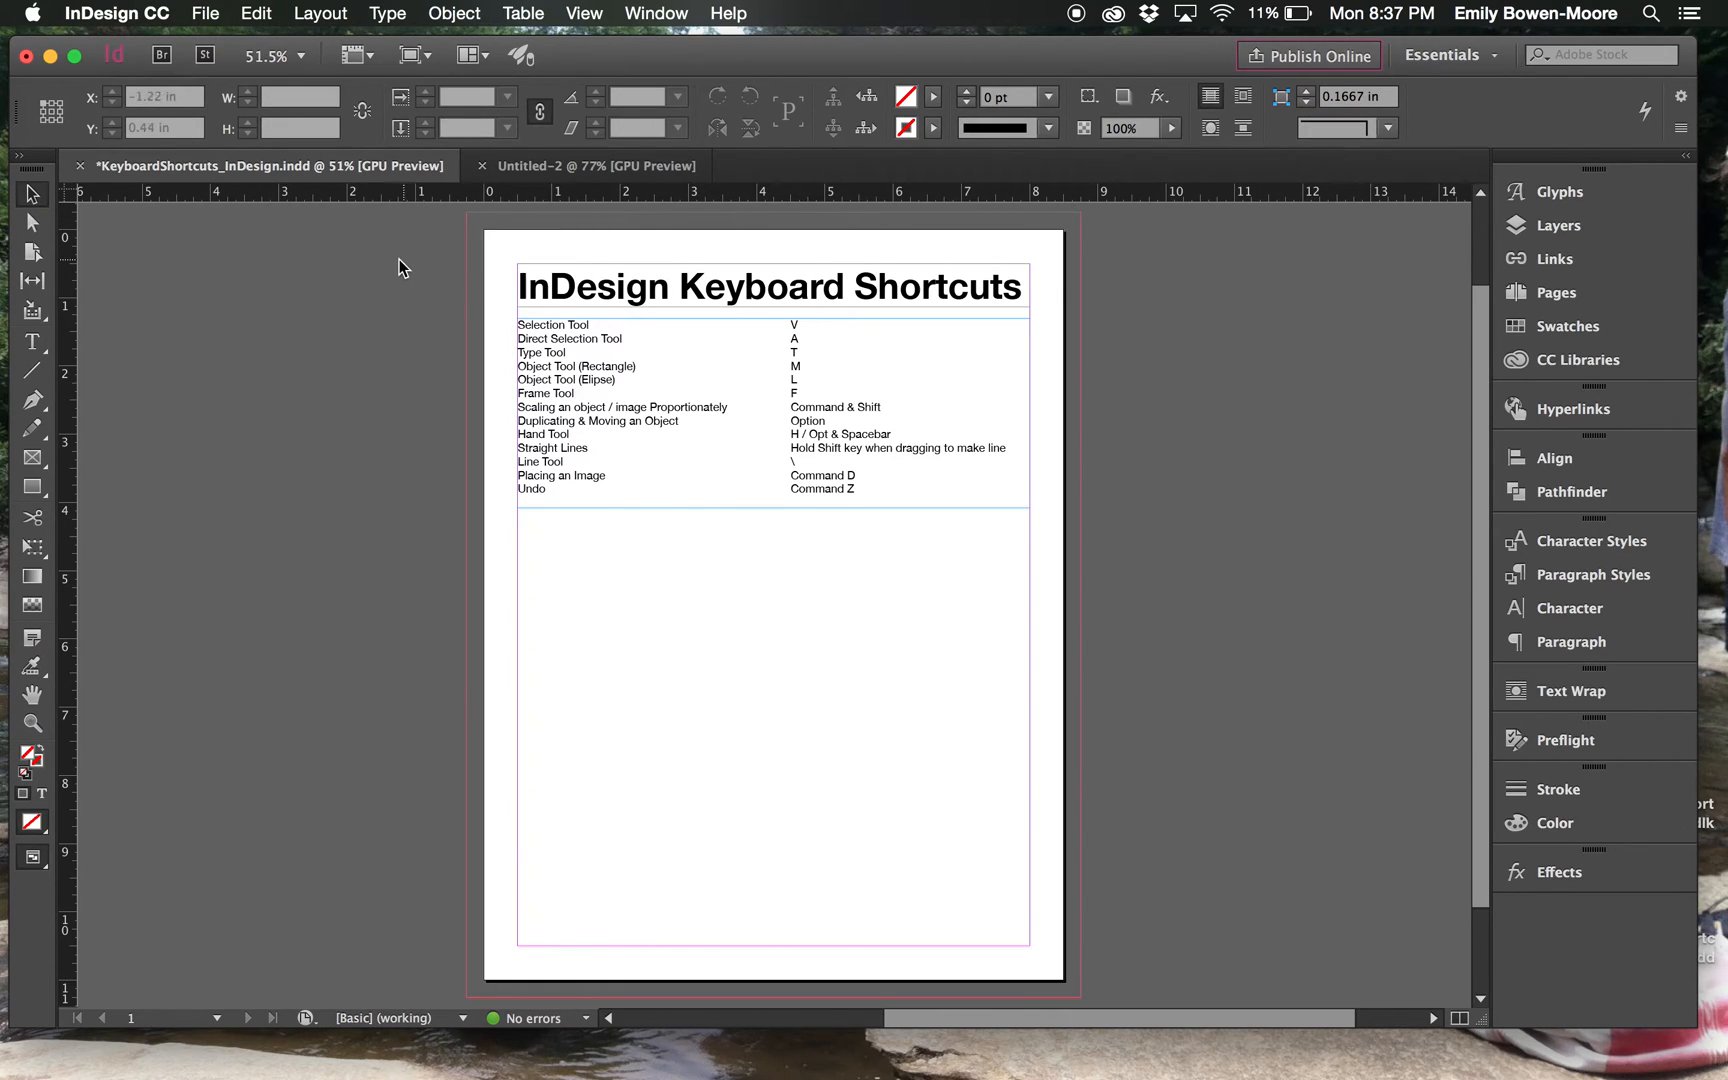
mouse_move(285, 336)
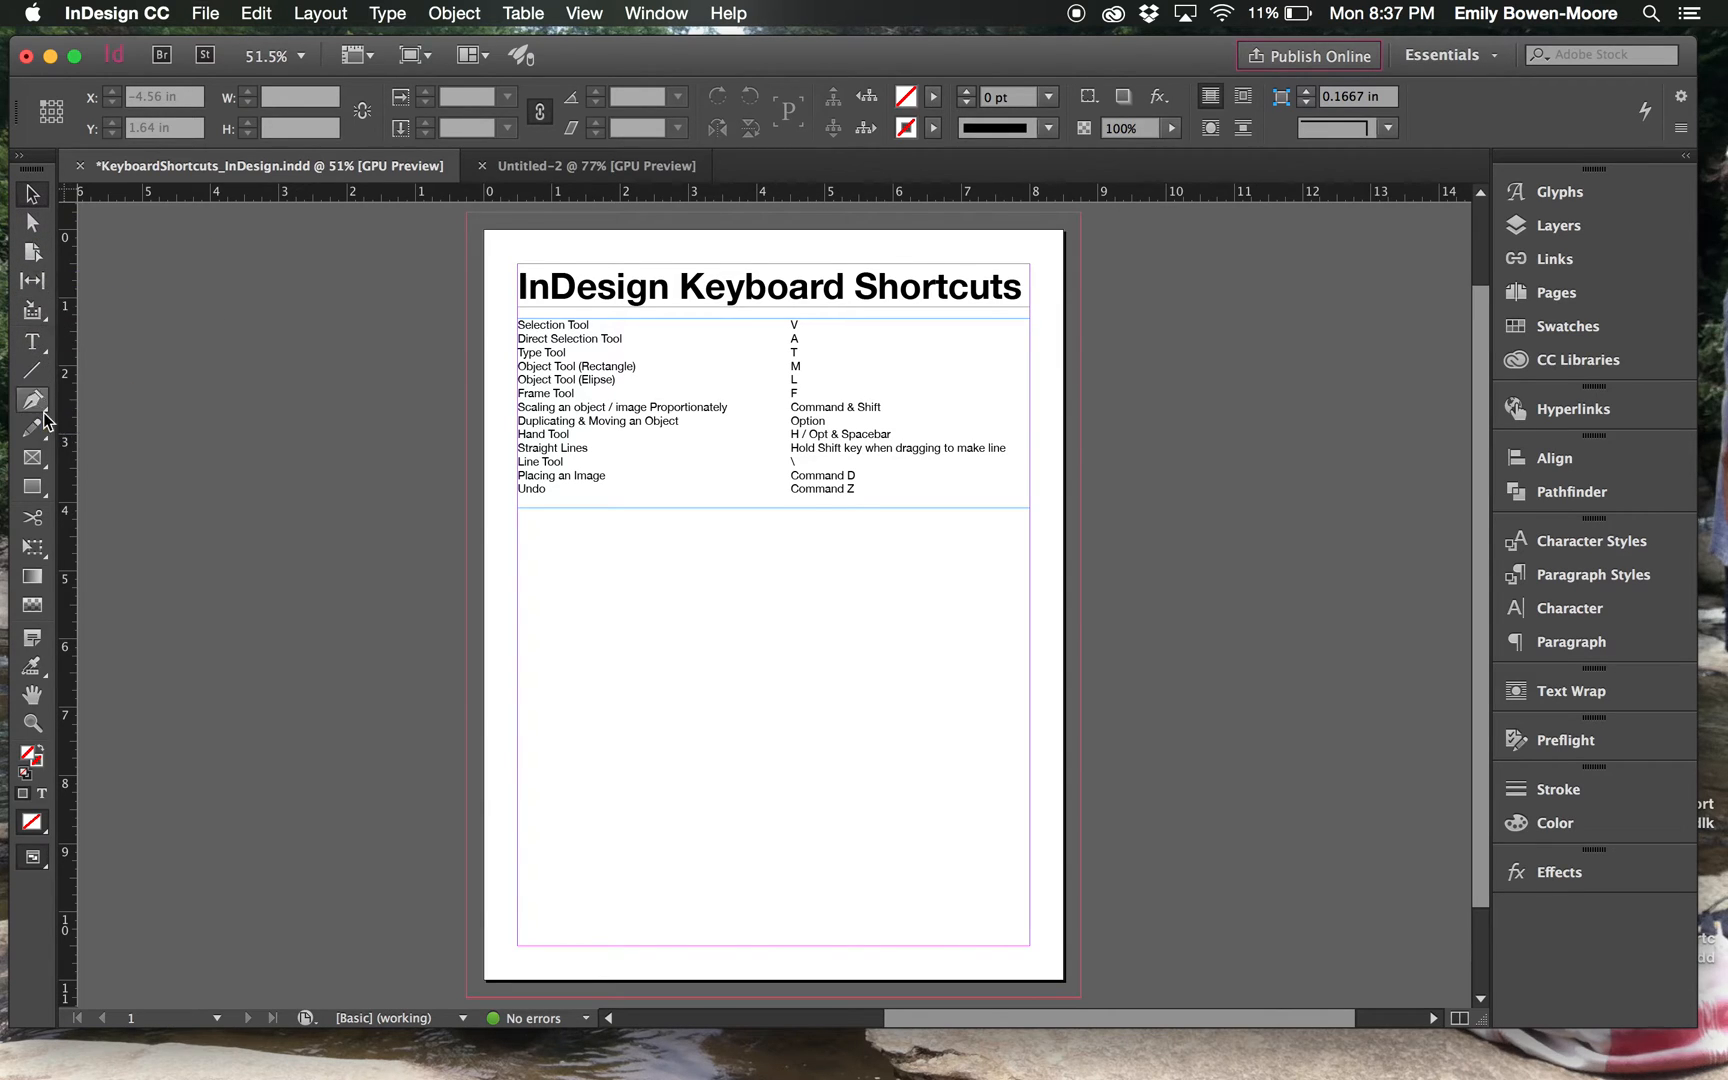
mouse_move(28, 364)
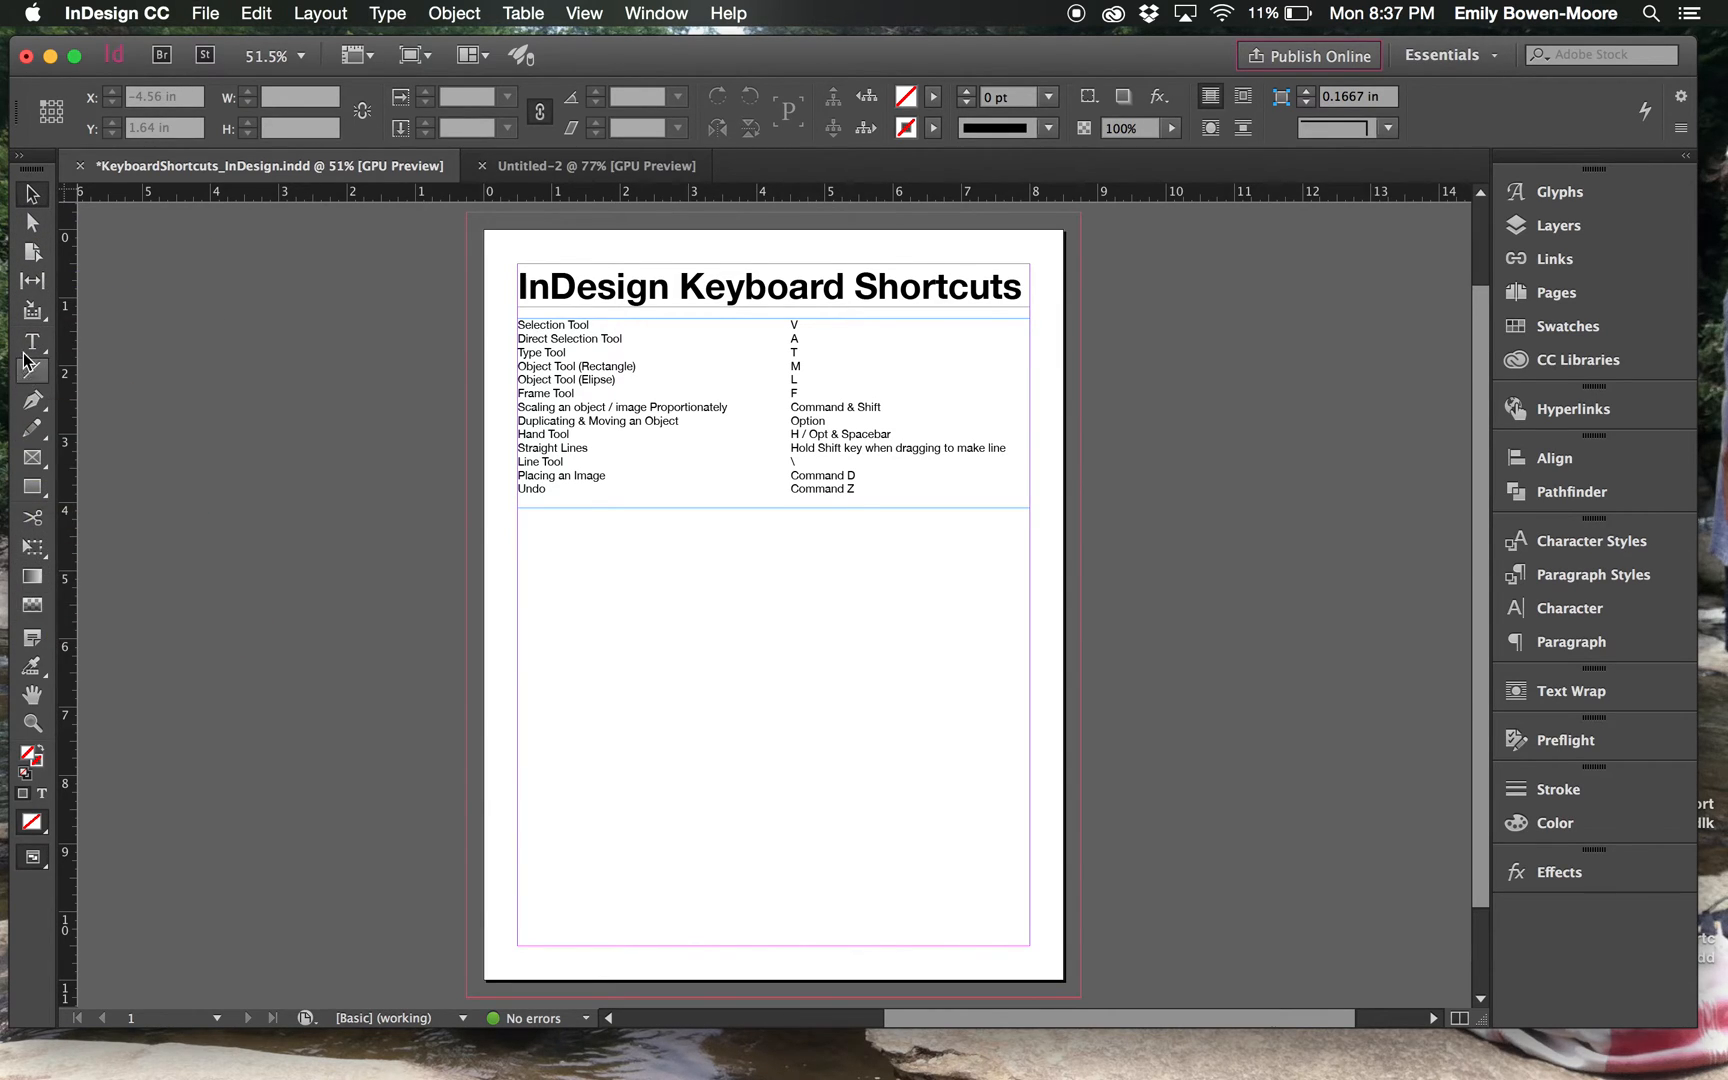
Step: Select the Type tool to expose character formatting in the Control panel
left_click(32, 343)
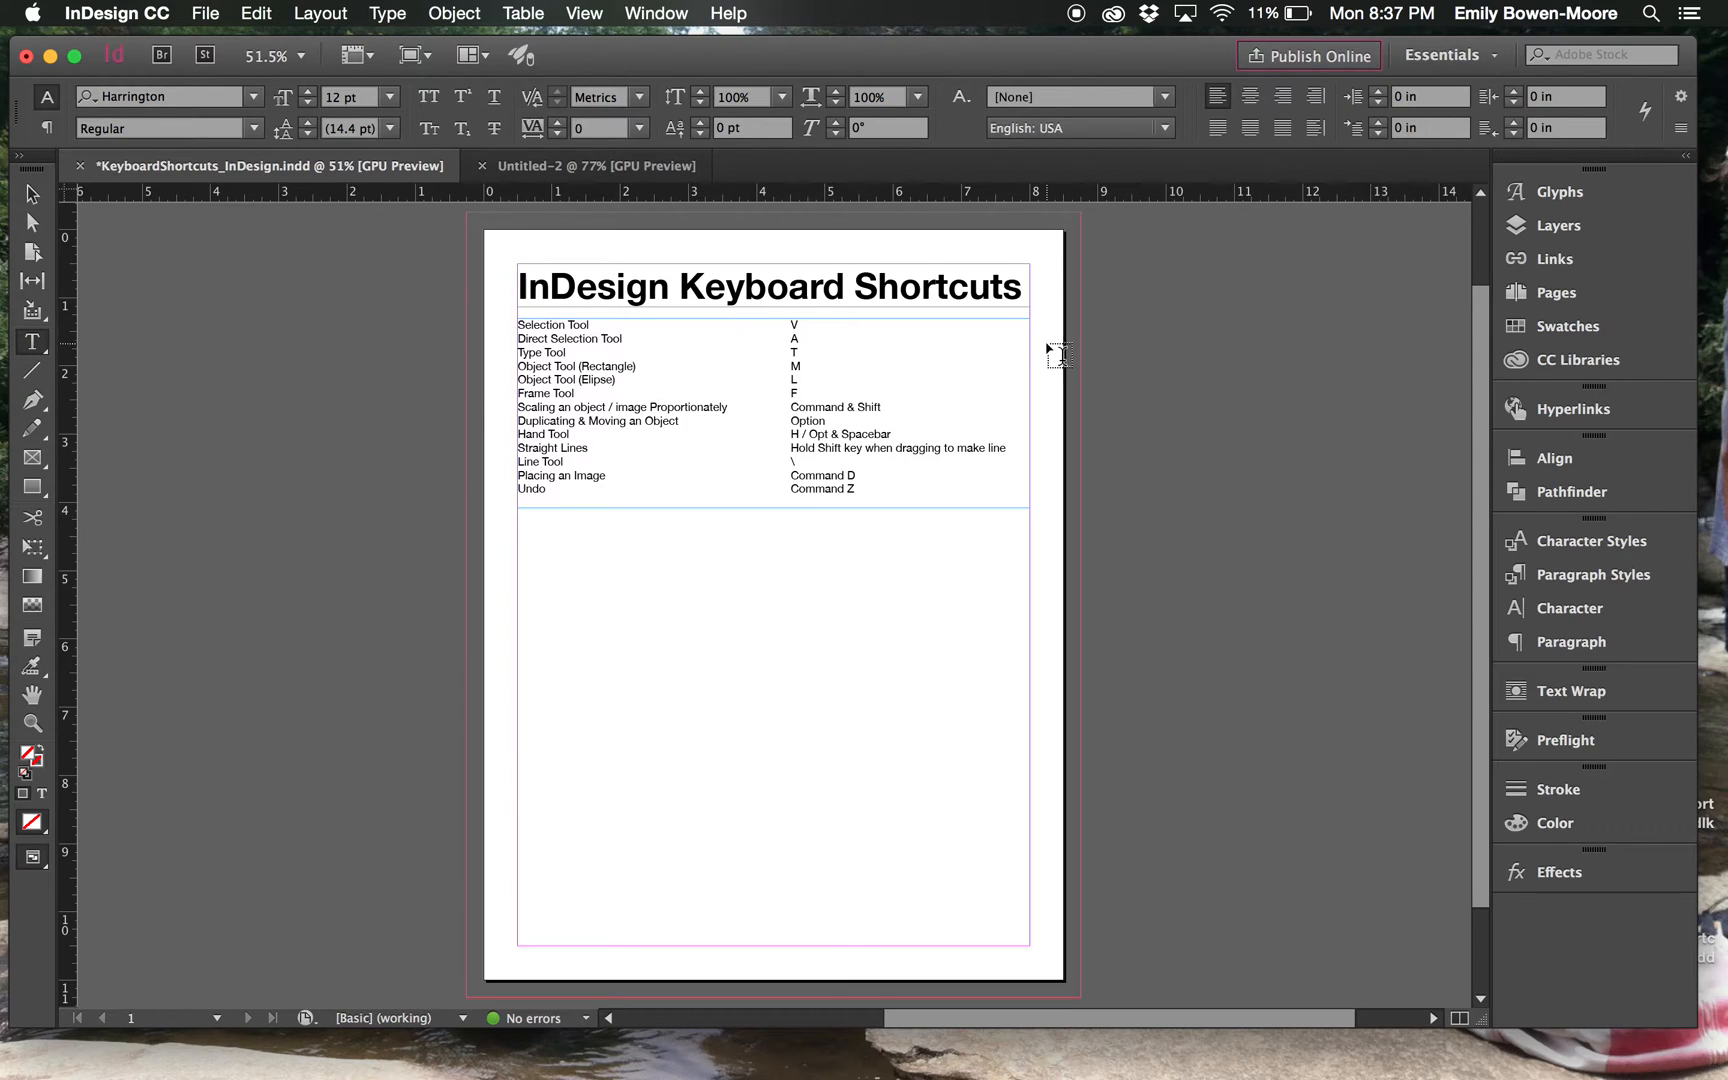
mouse_move(681, 105)
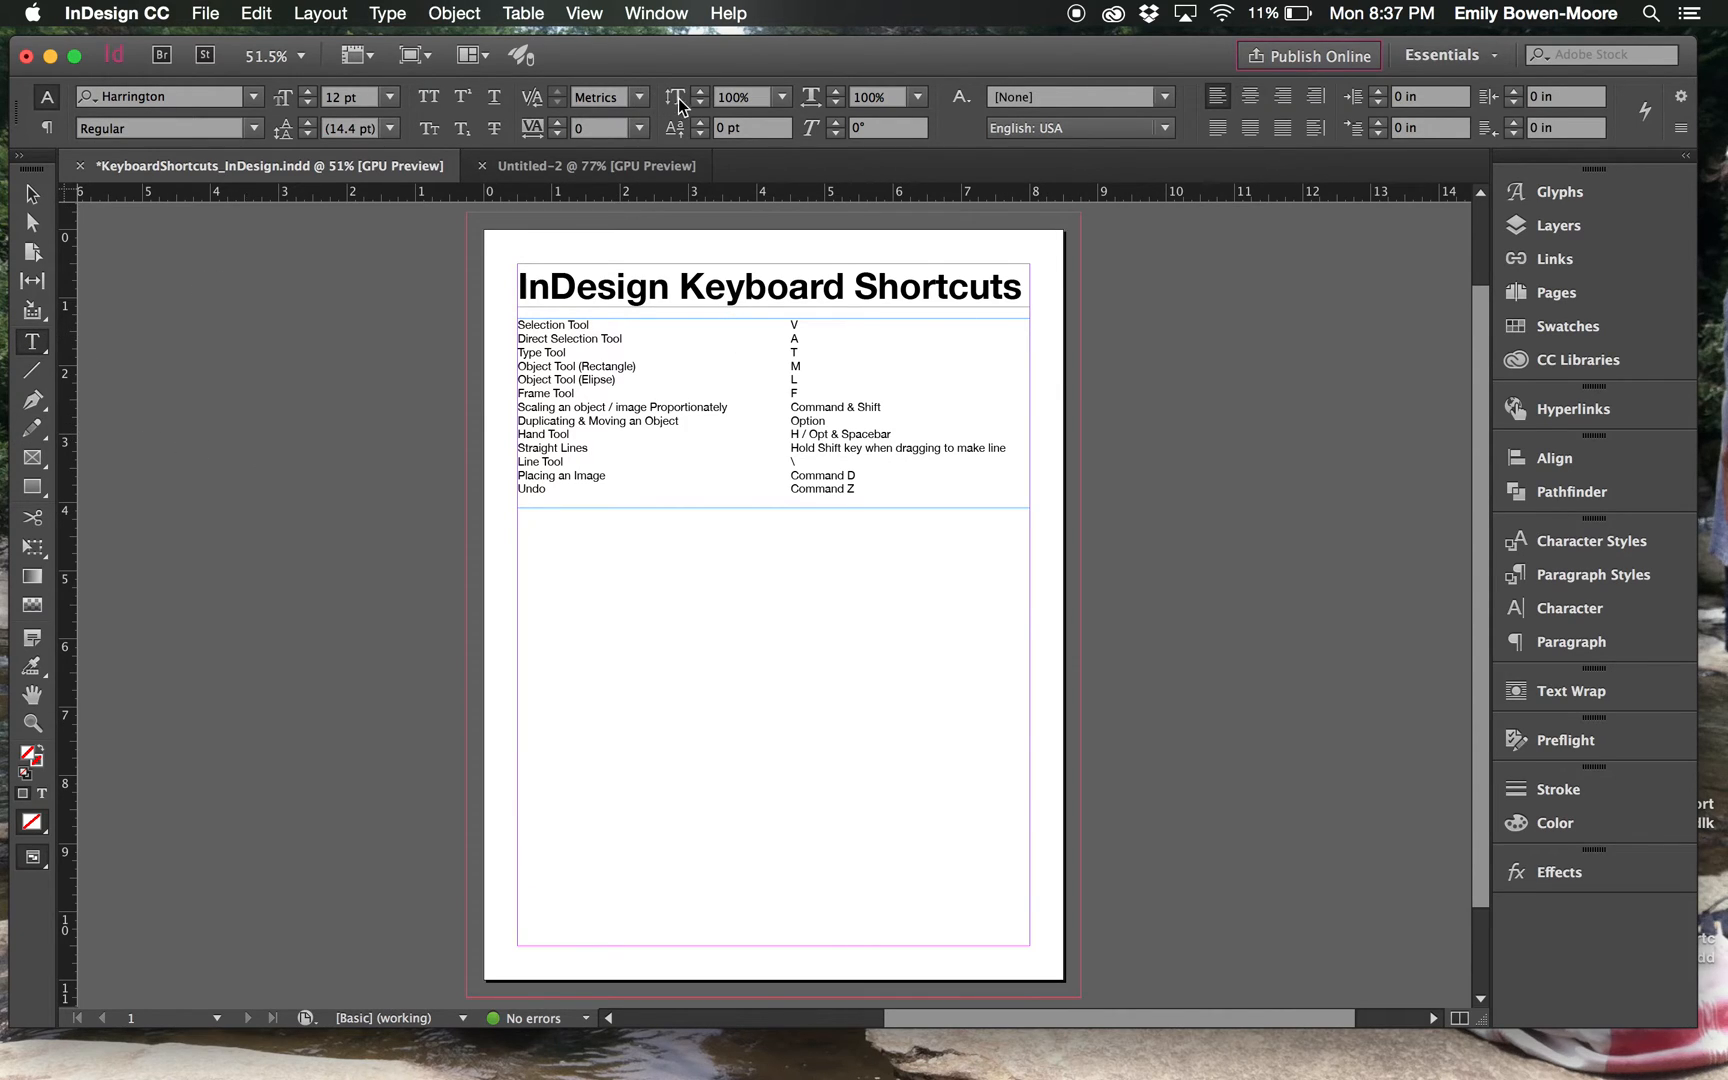
mouse_move(1310, 86)
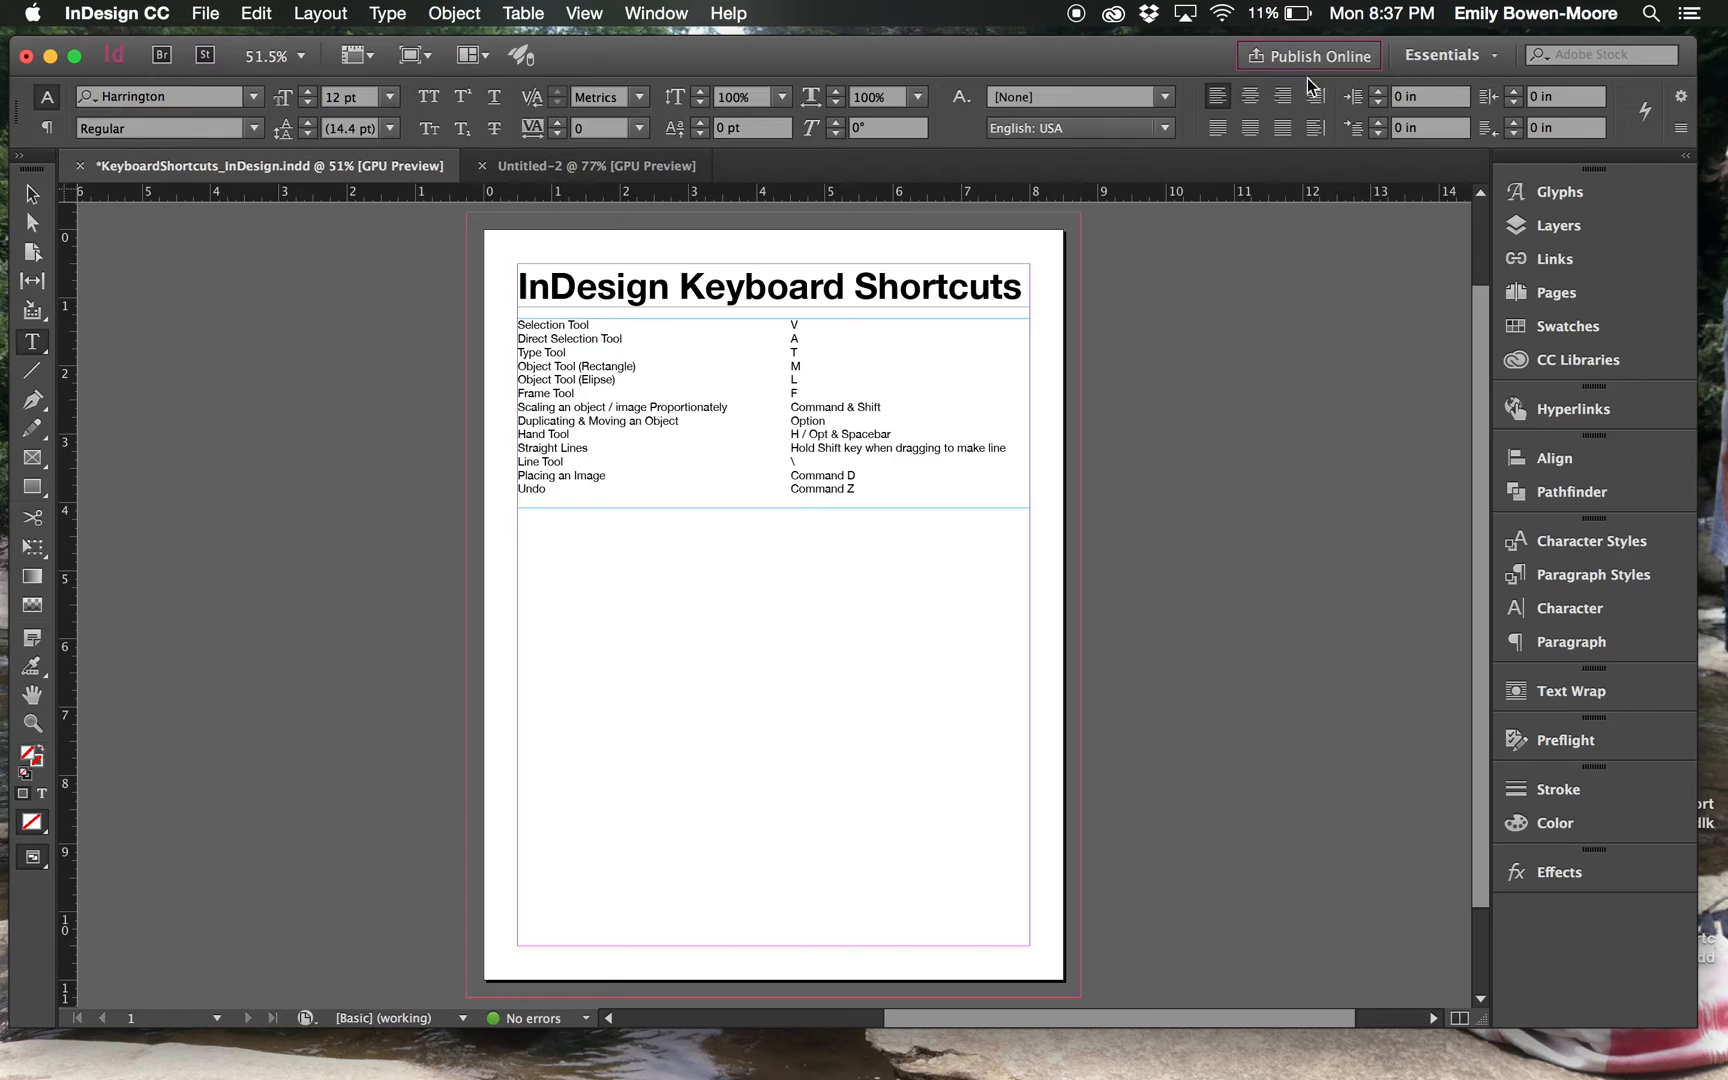
mouse_move(1481, 503)
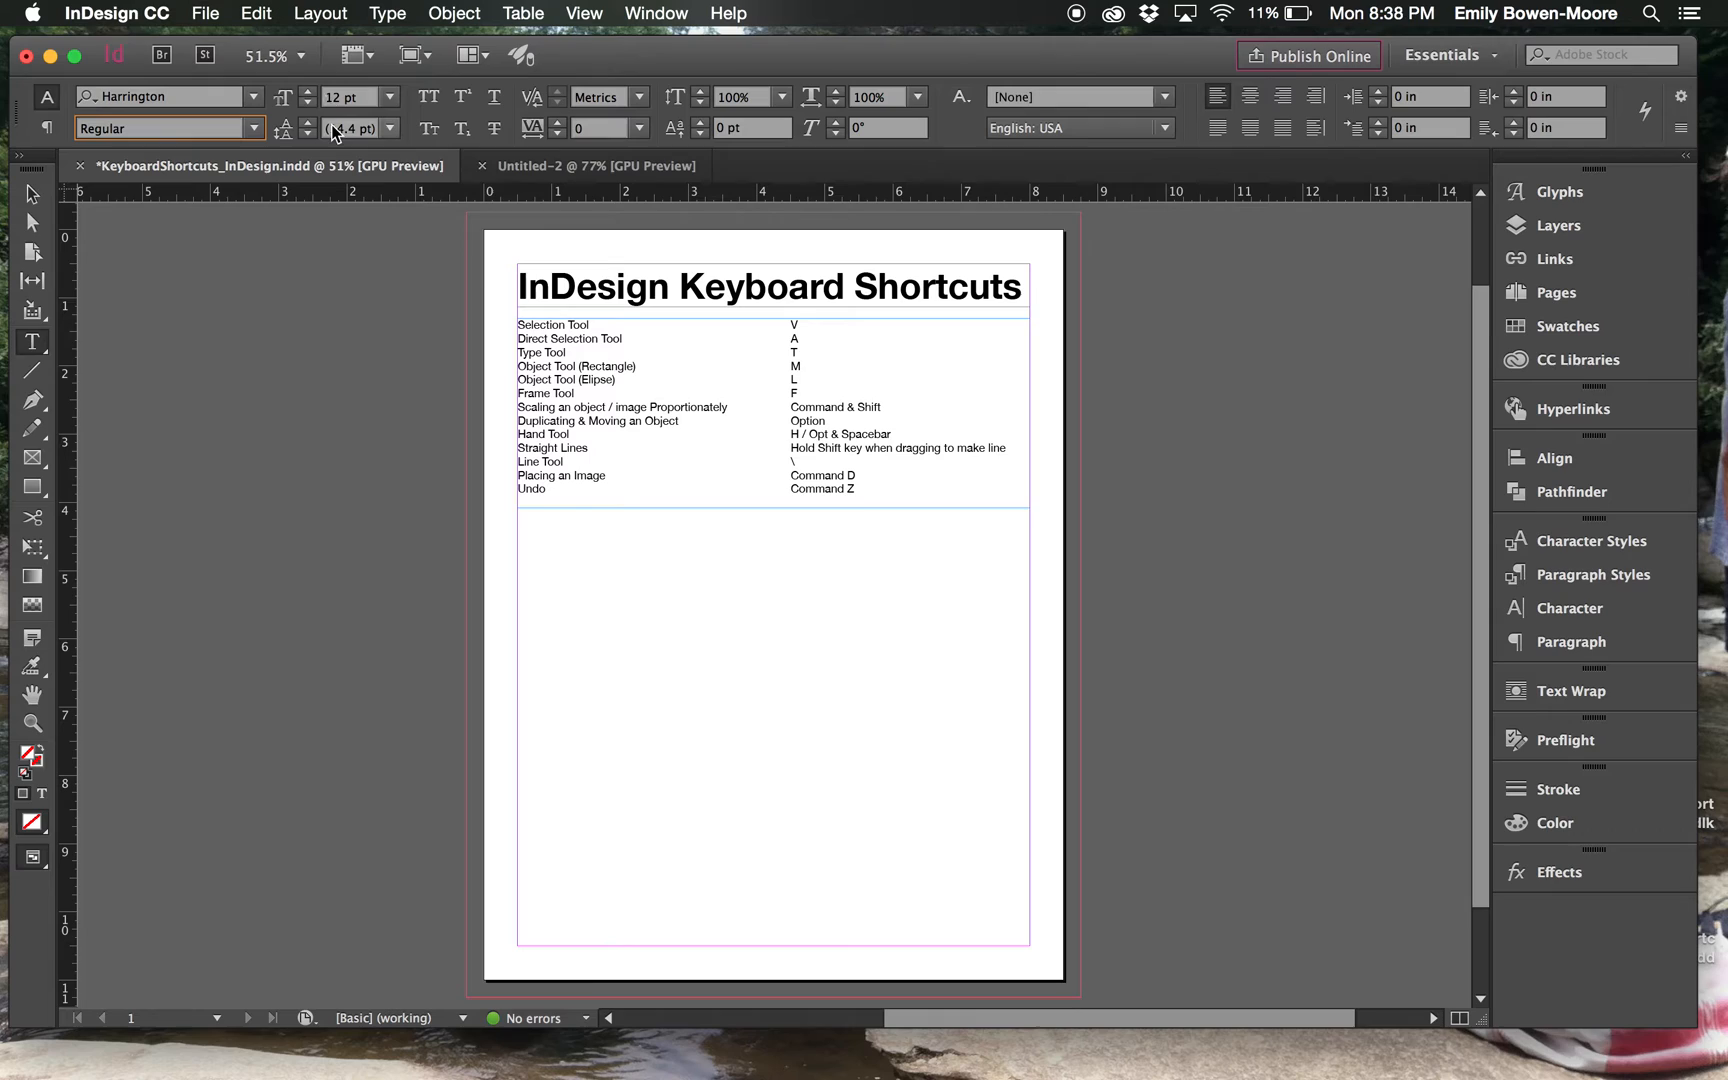
mouse_move(461, 97)
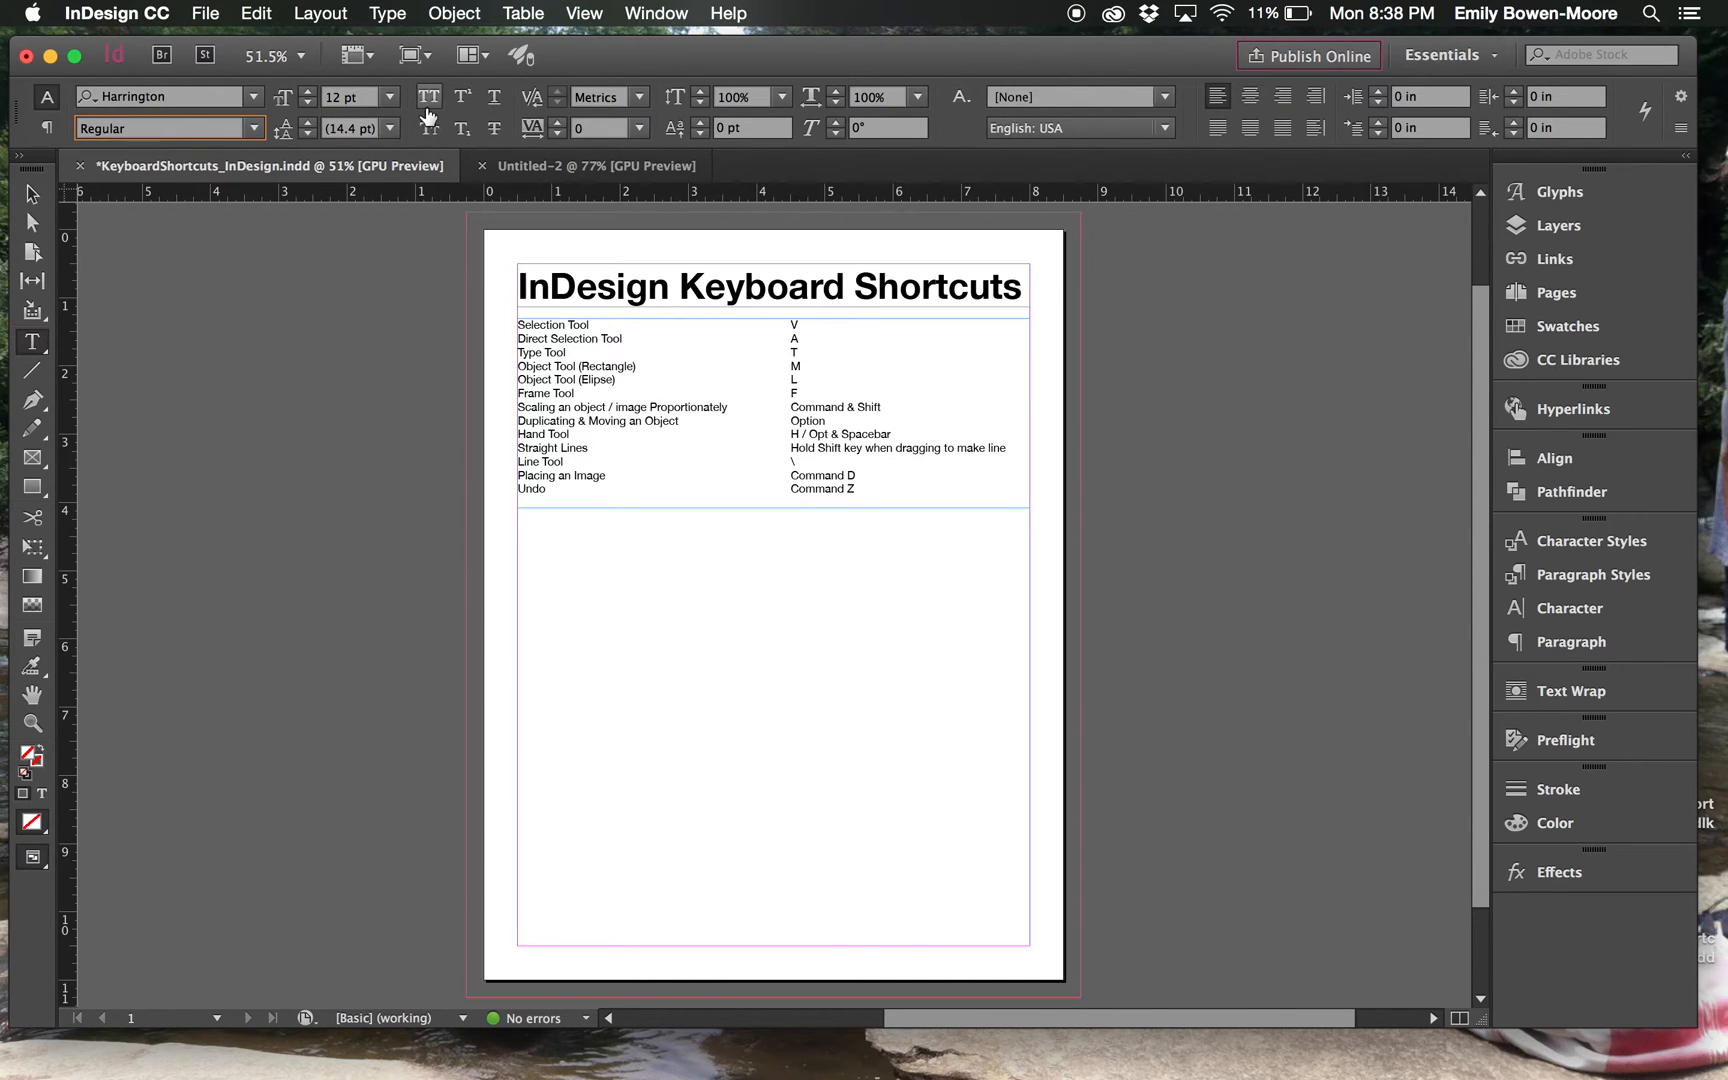
mouse_move(495, 97)
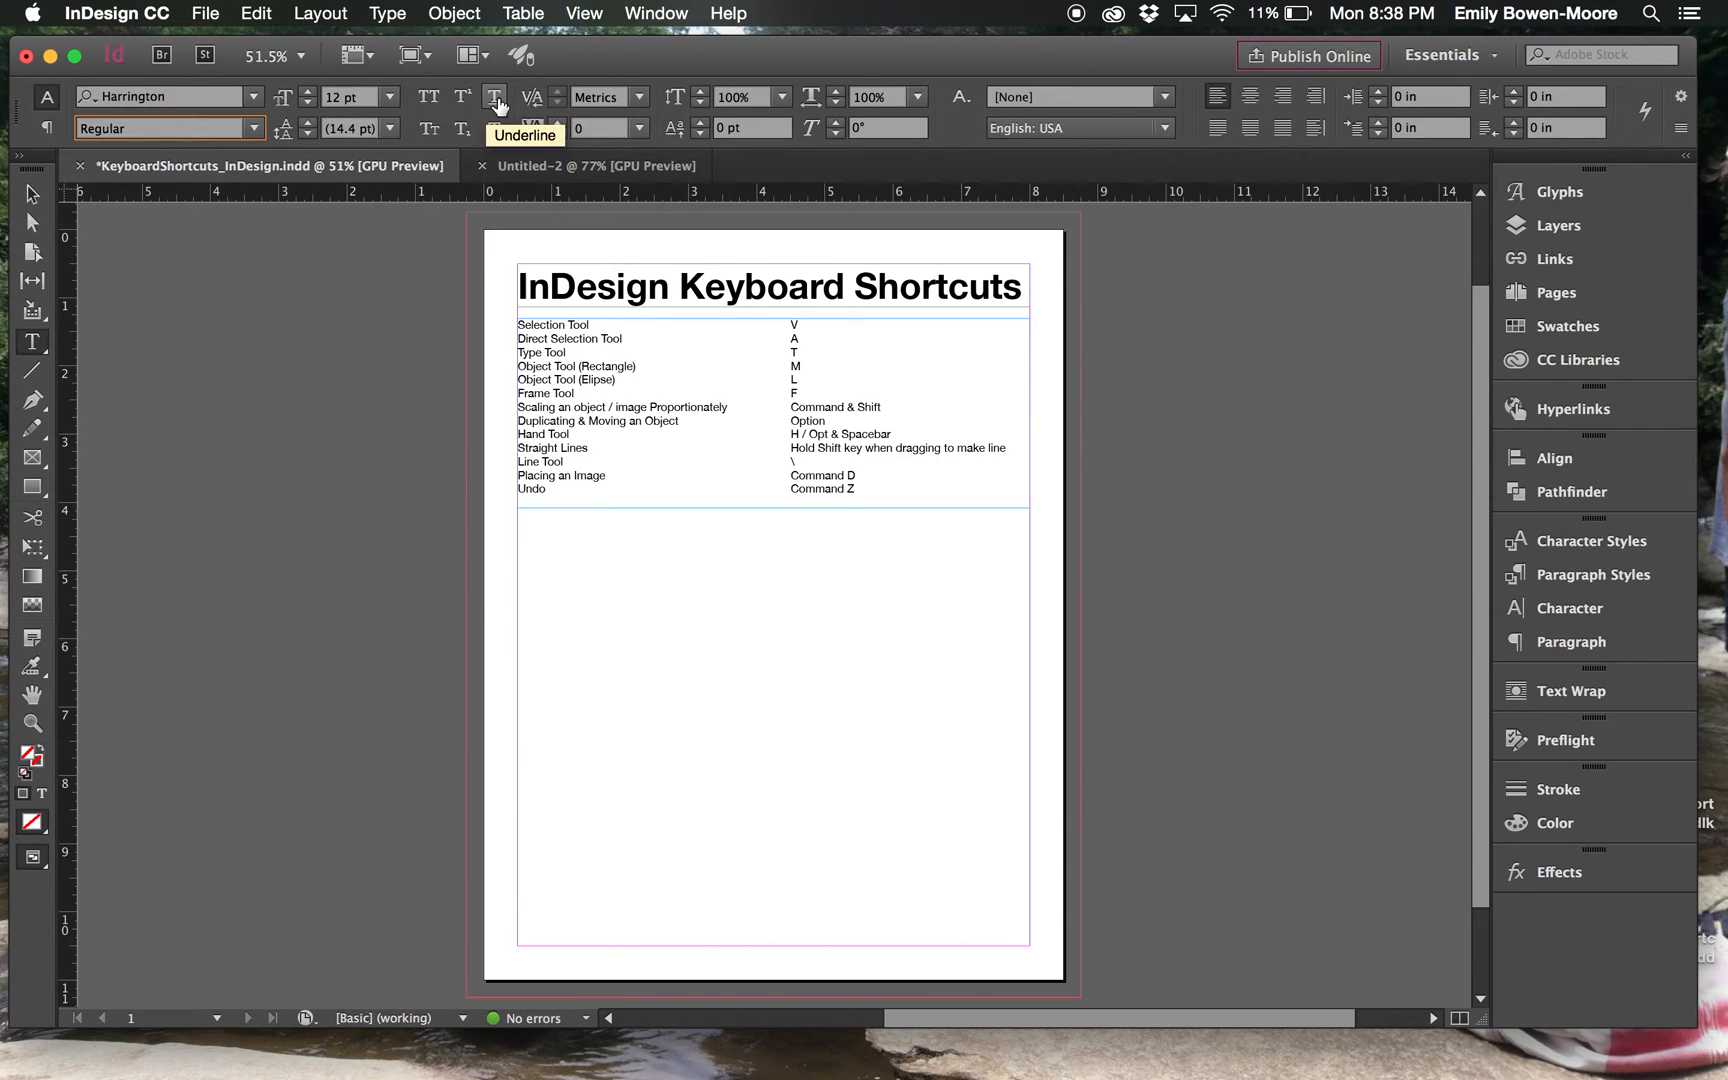
mouse_move(498, 127)
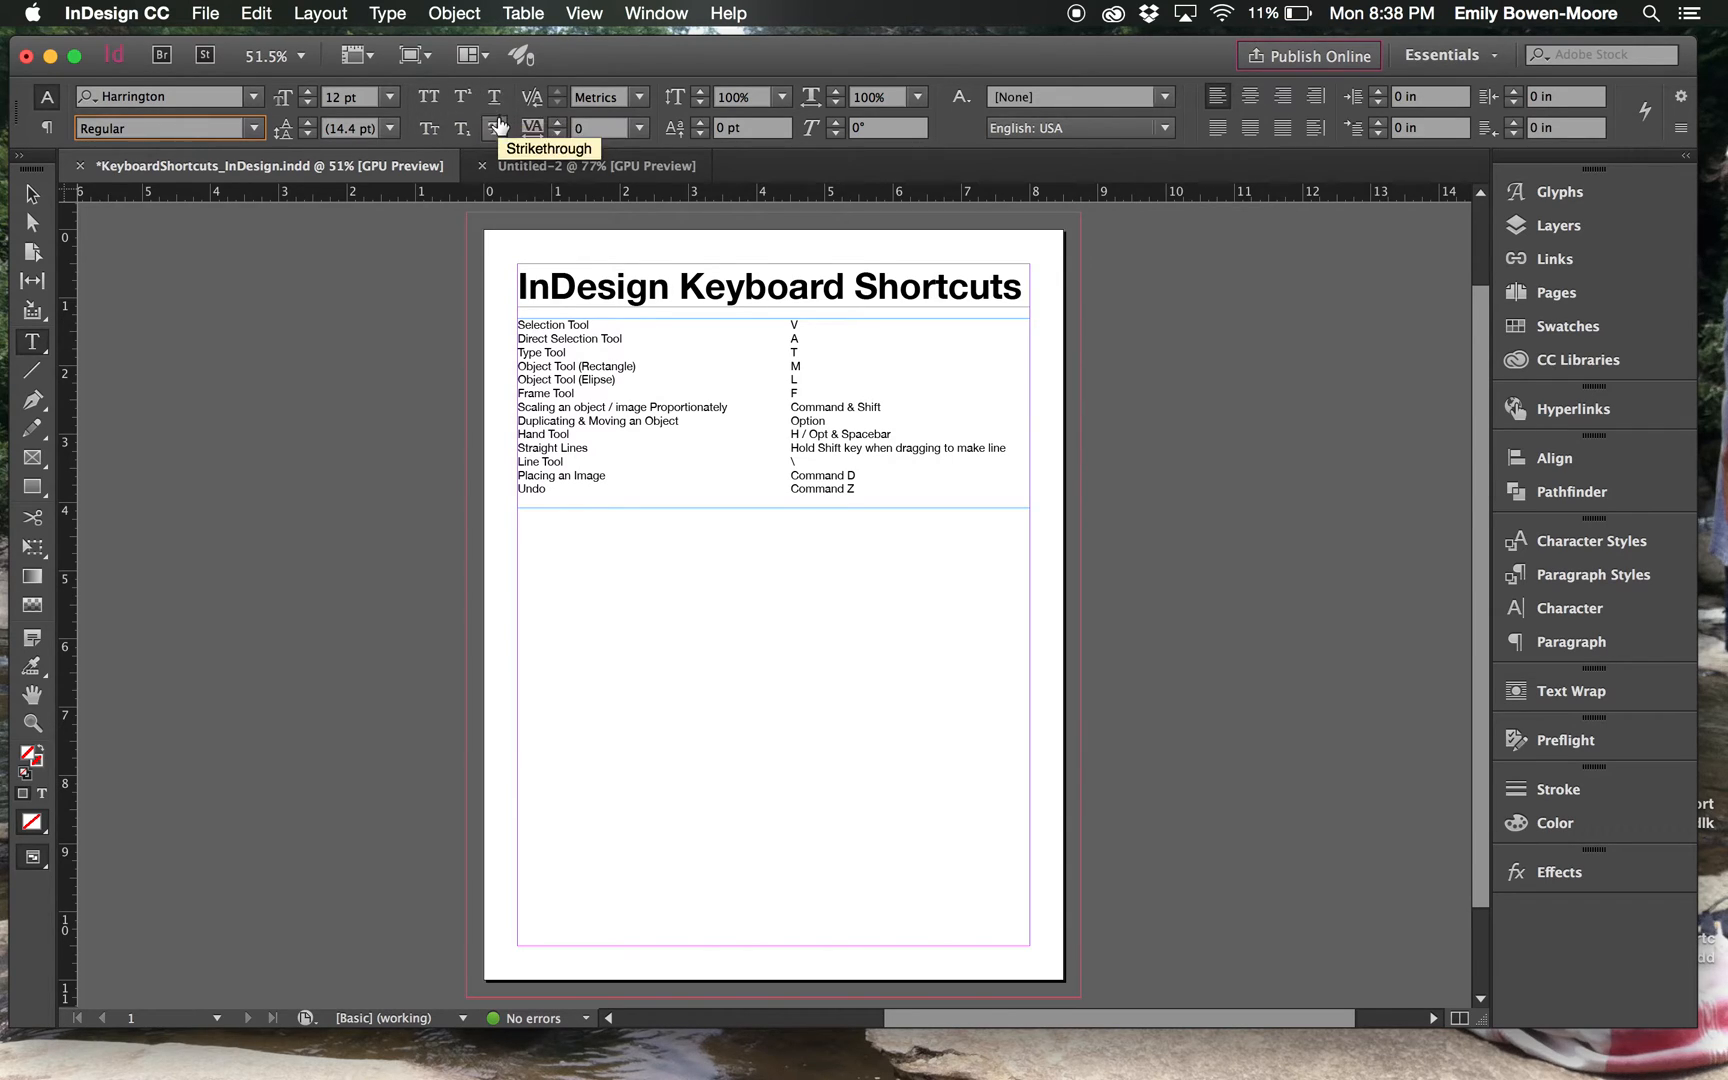
mouse_move(461, 129)
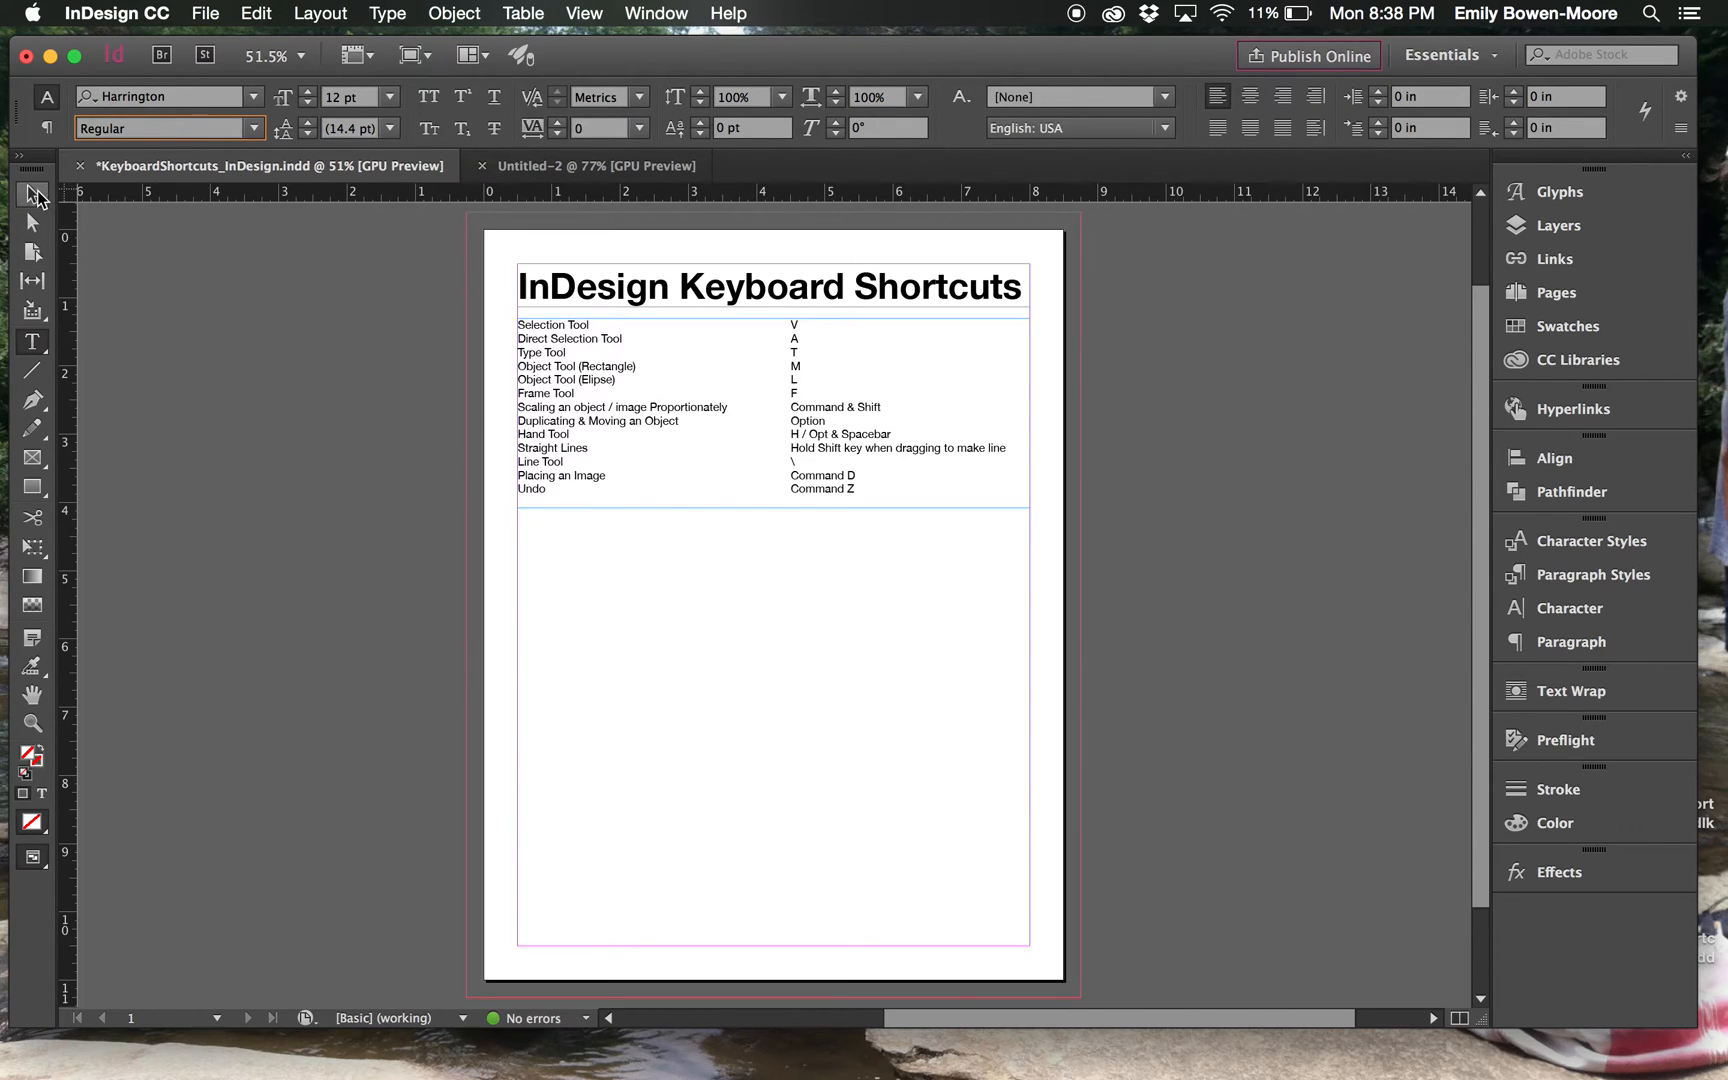
mouse_move(33, 251)
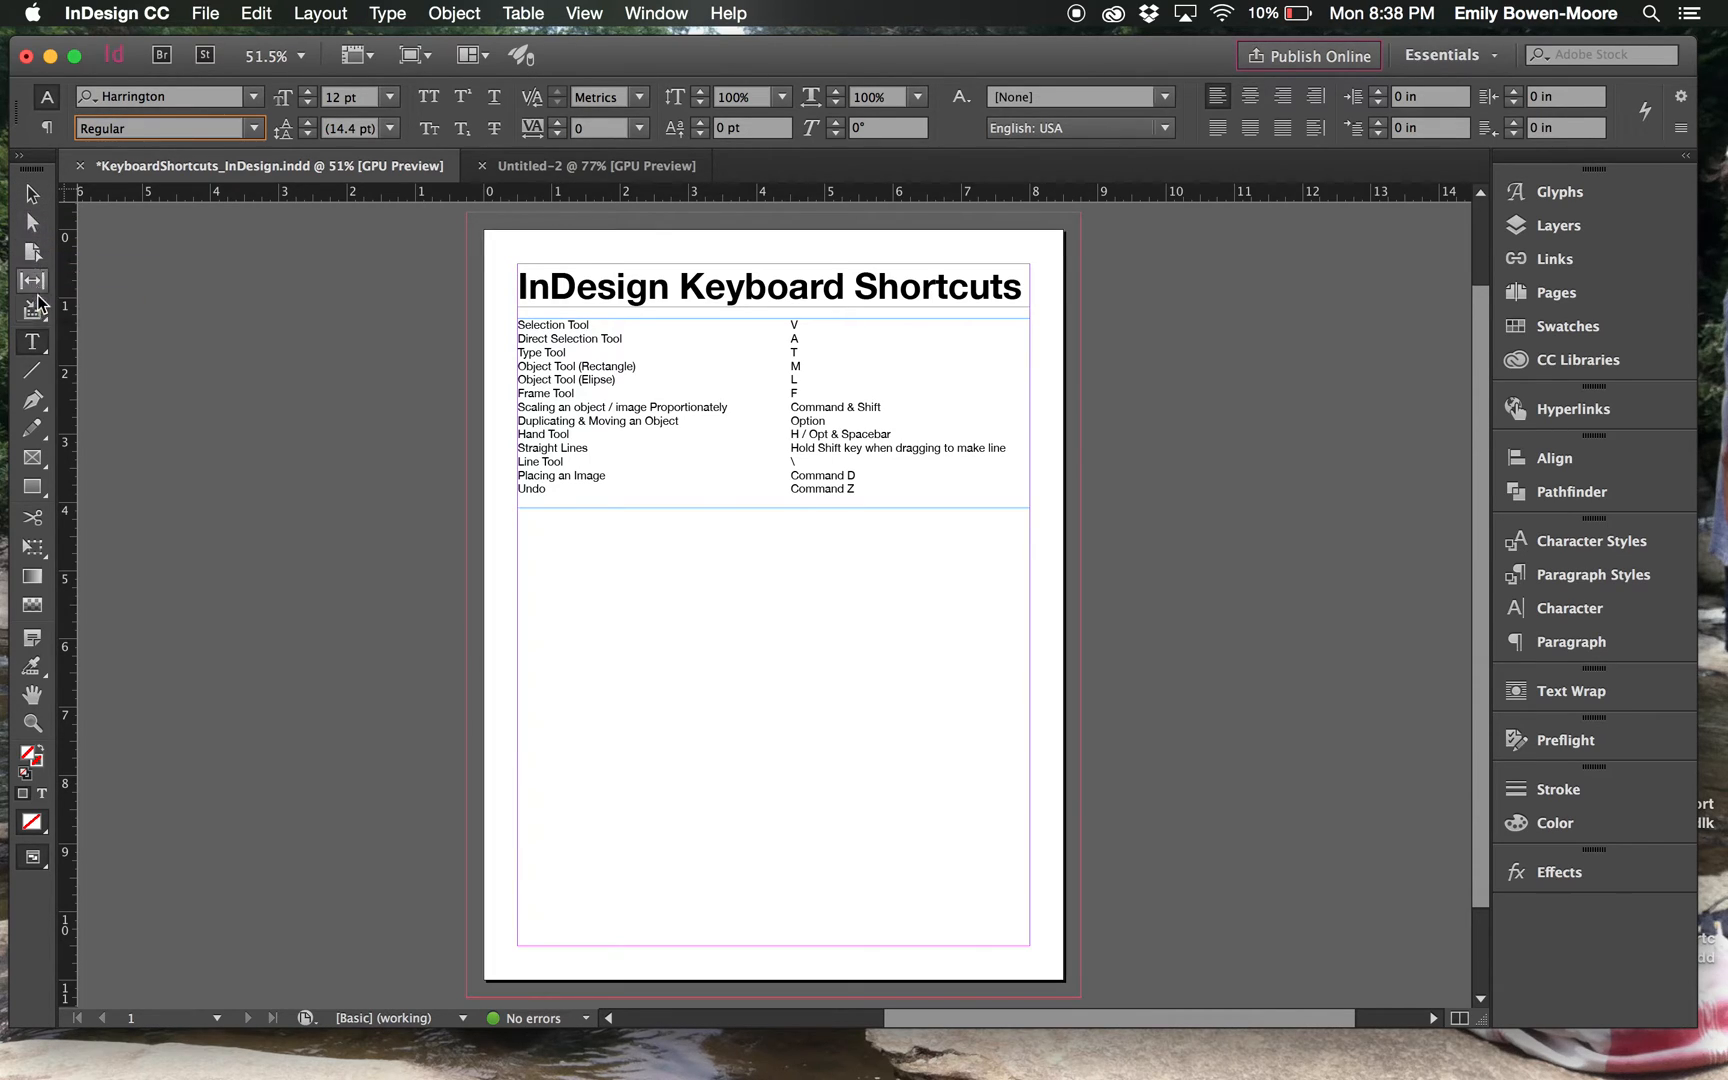
mouse_move(32, 342)
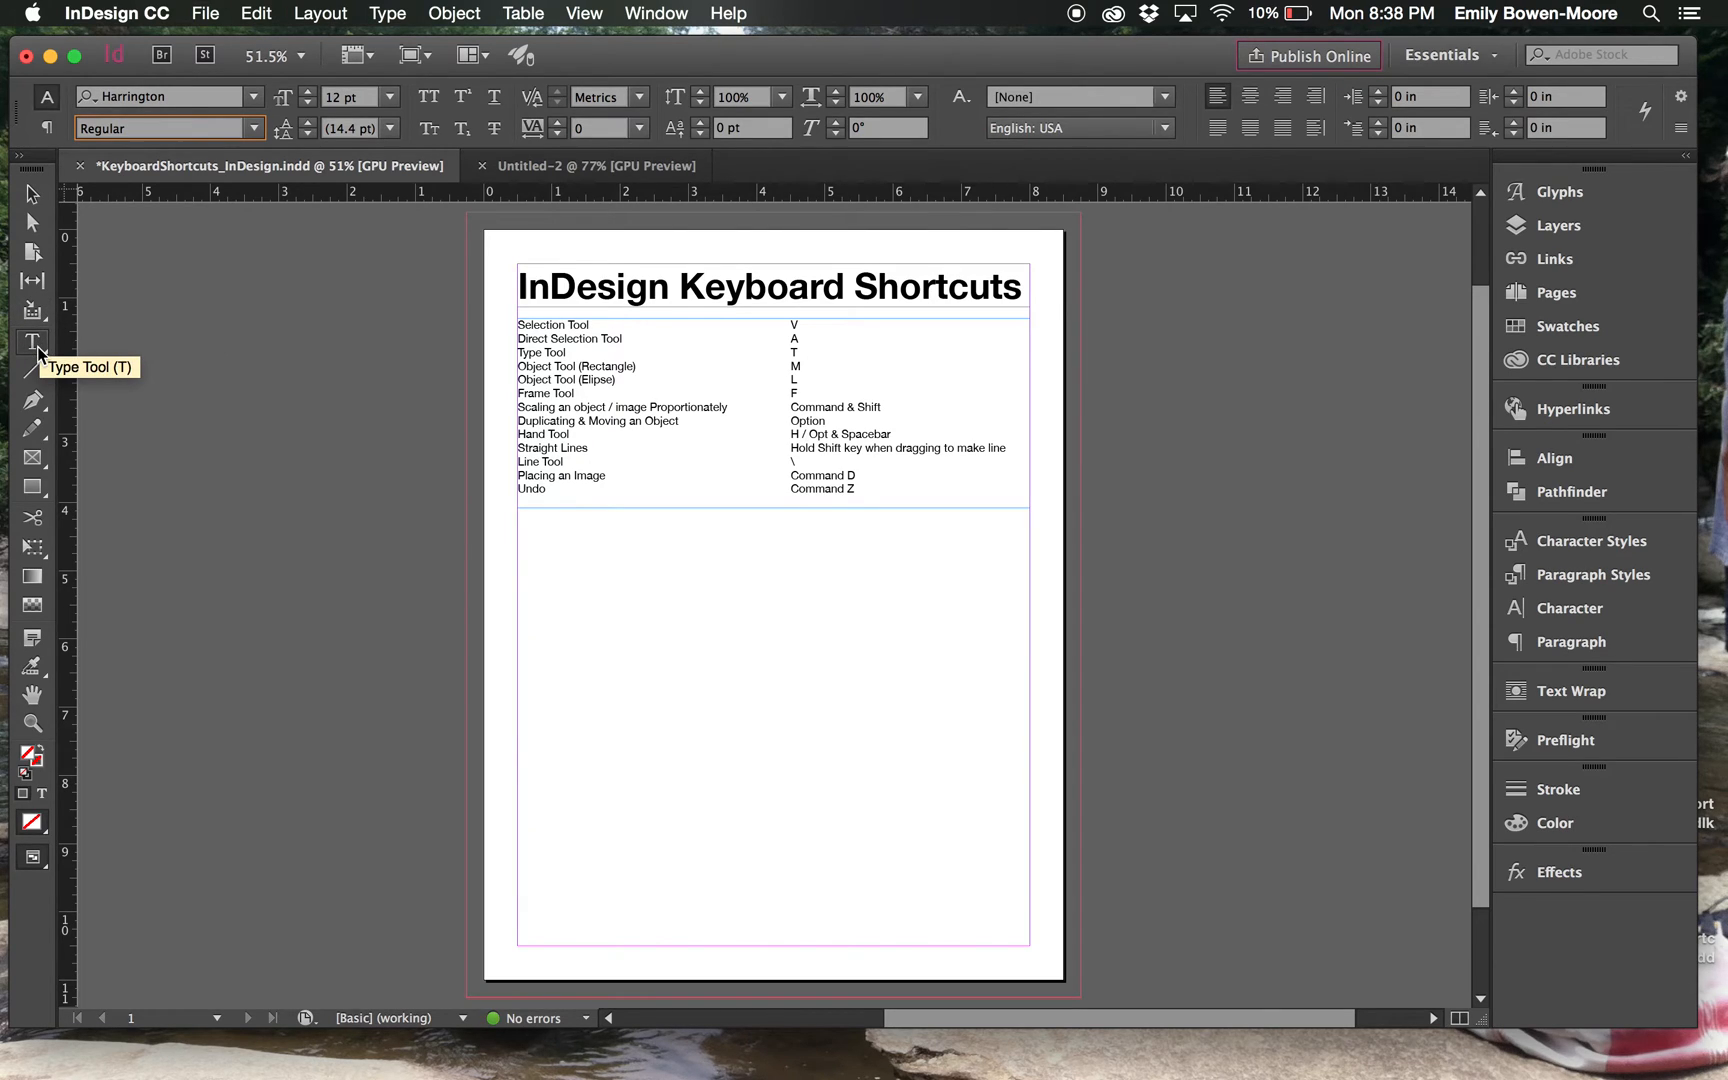
mouse_move(36, 355)
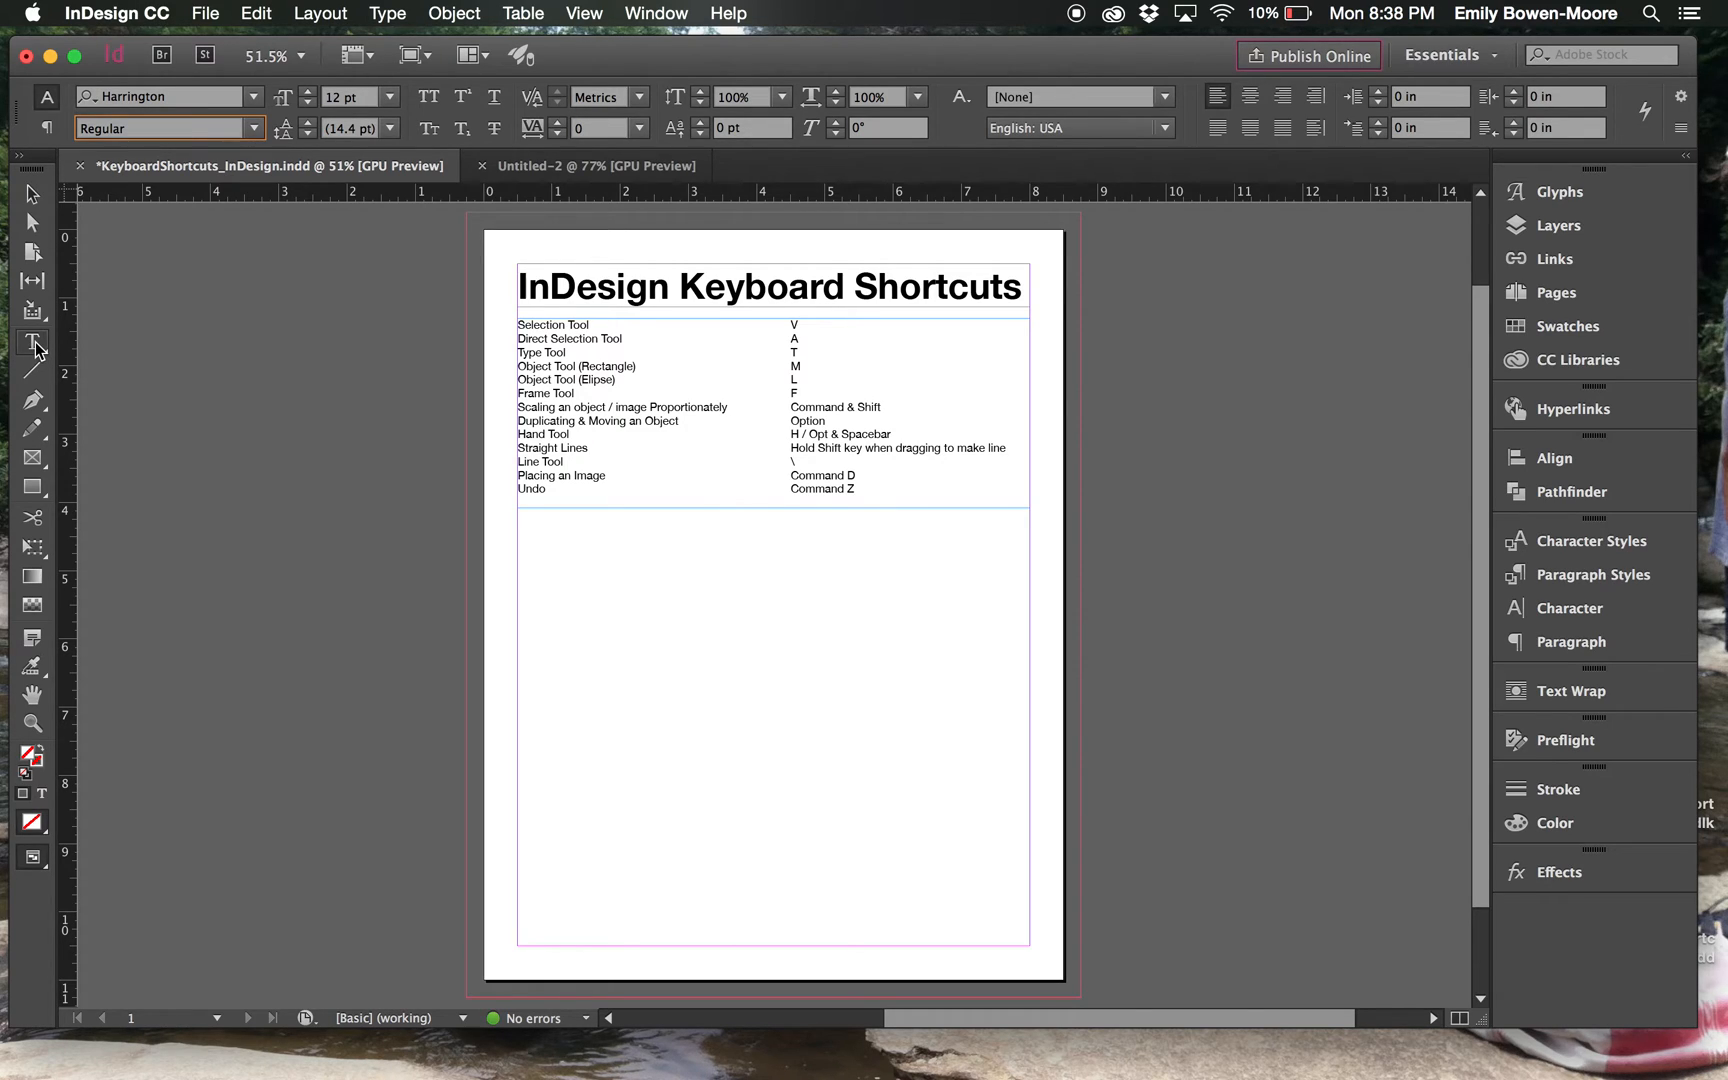
mouse_move(1568, 155)
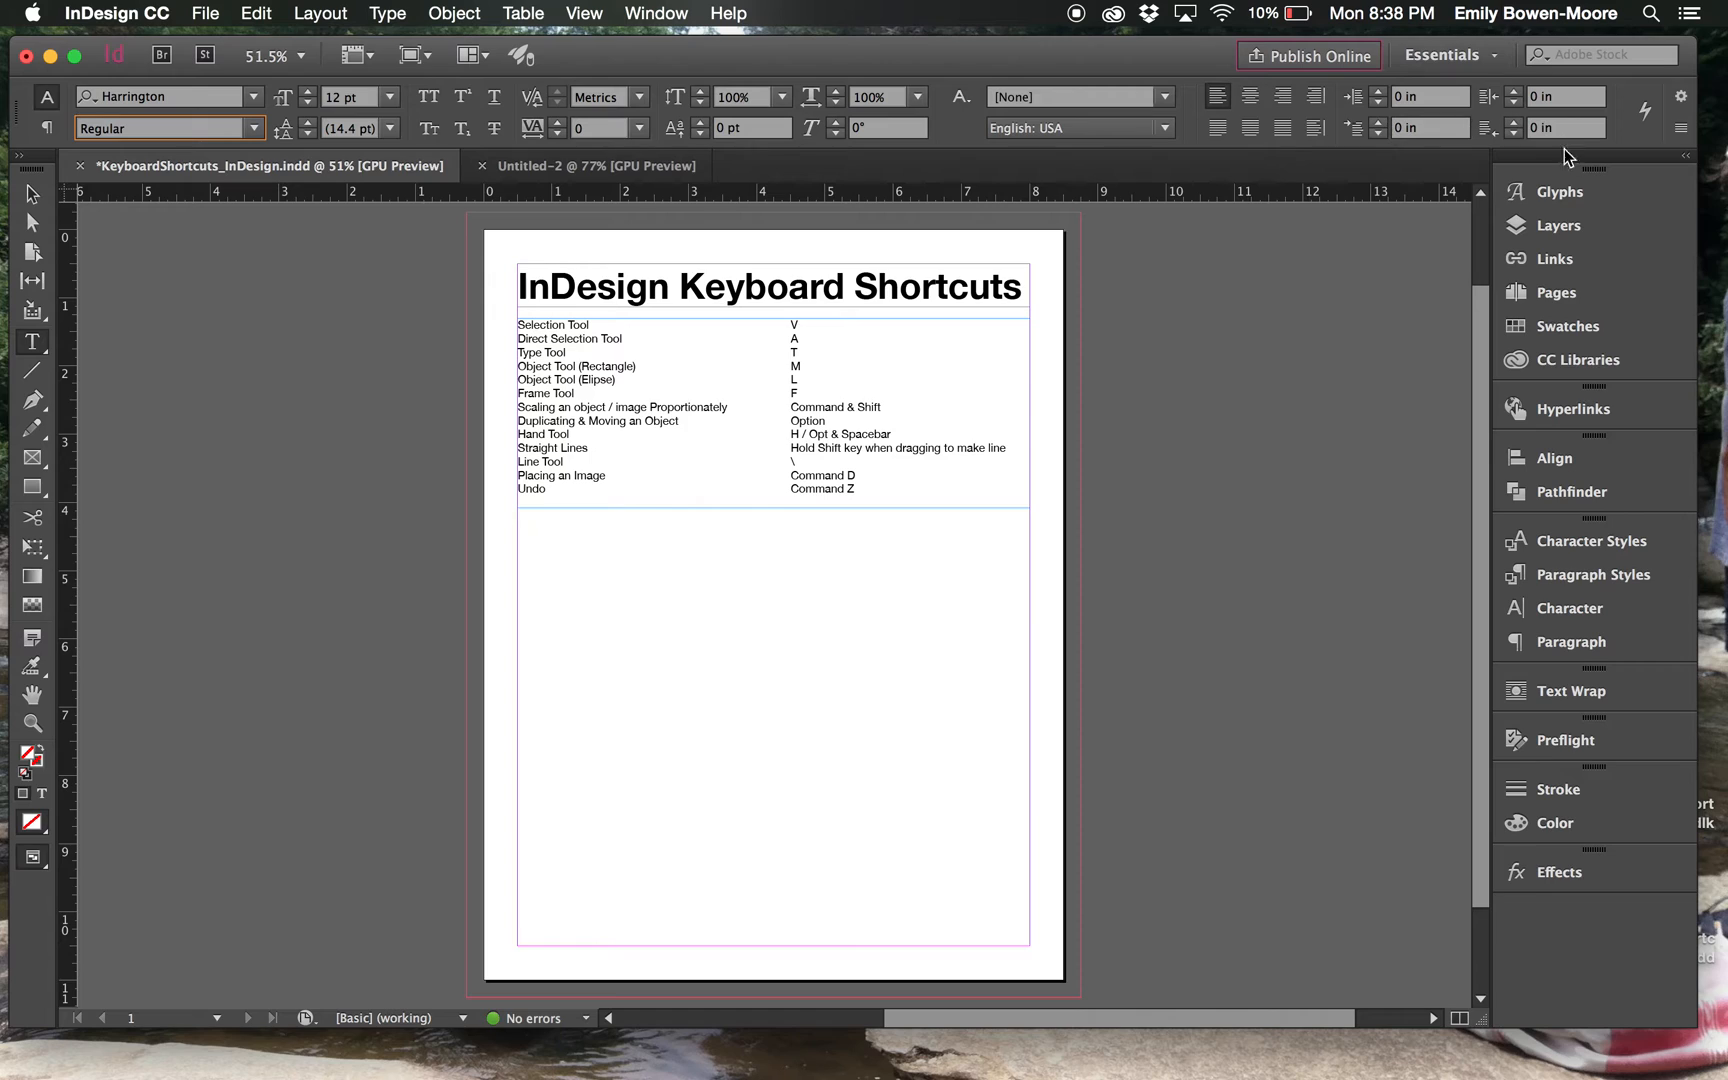
mouse_move(1570, 492)
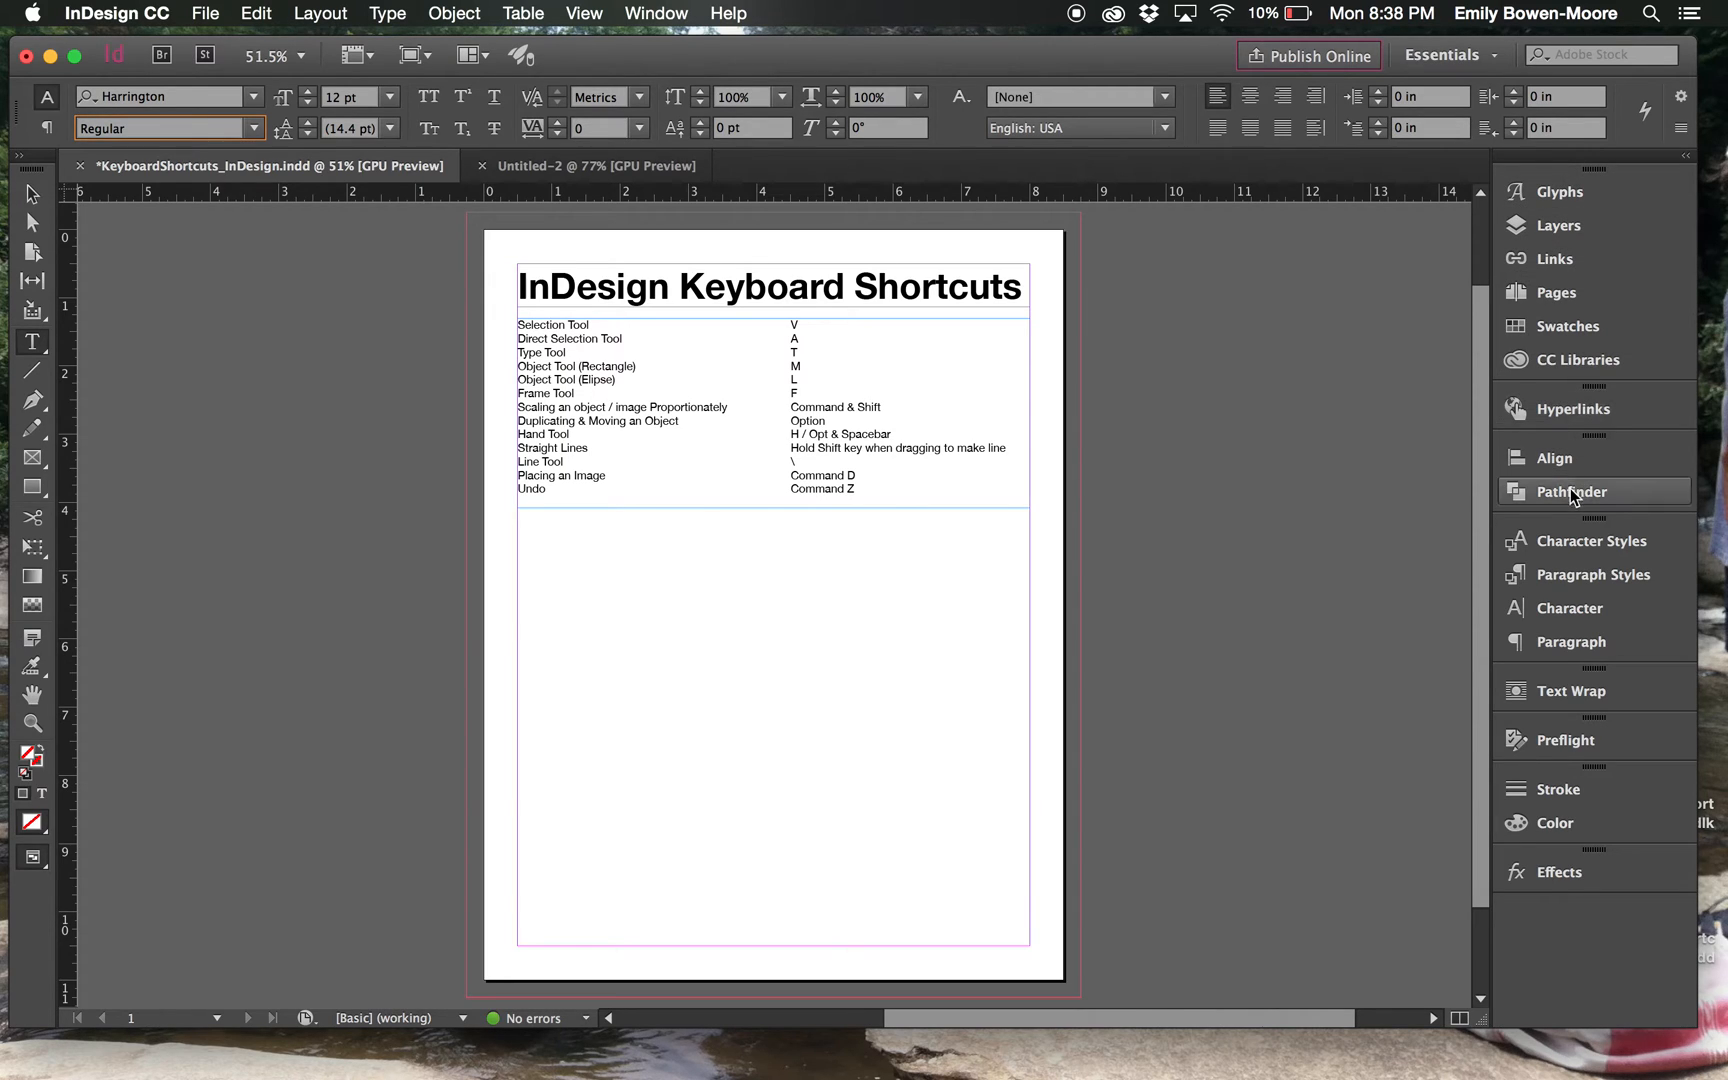
mouse_move(1574, 607)
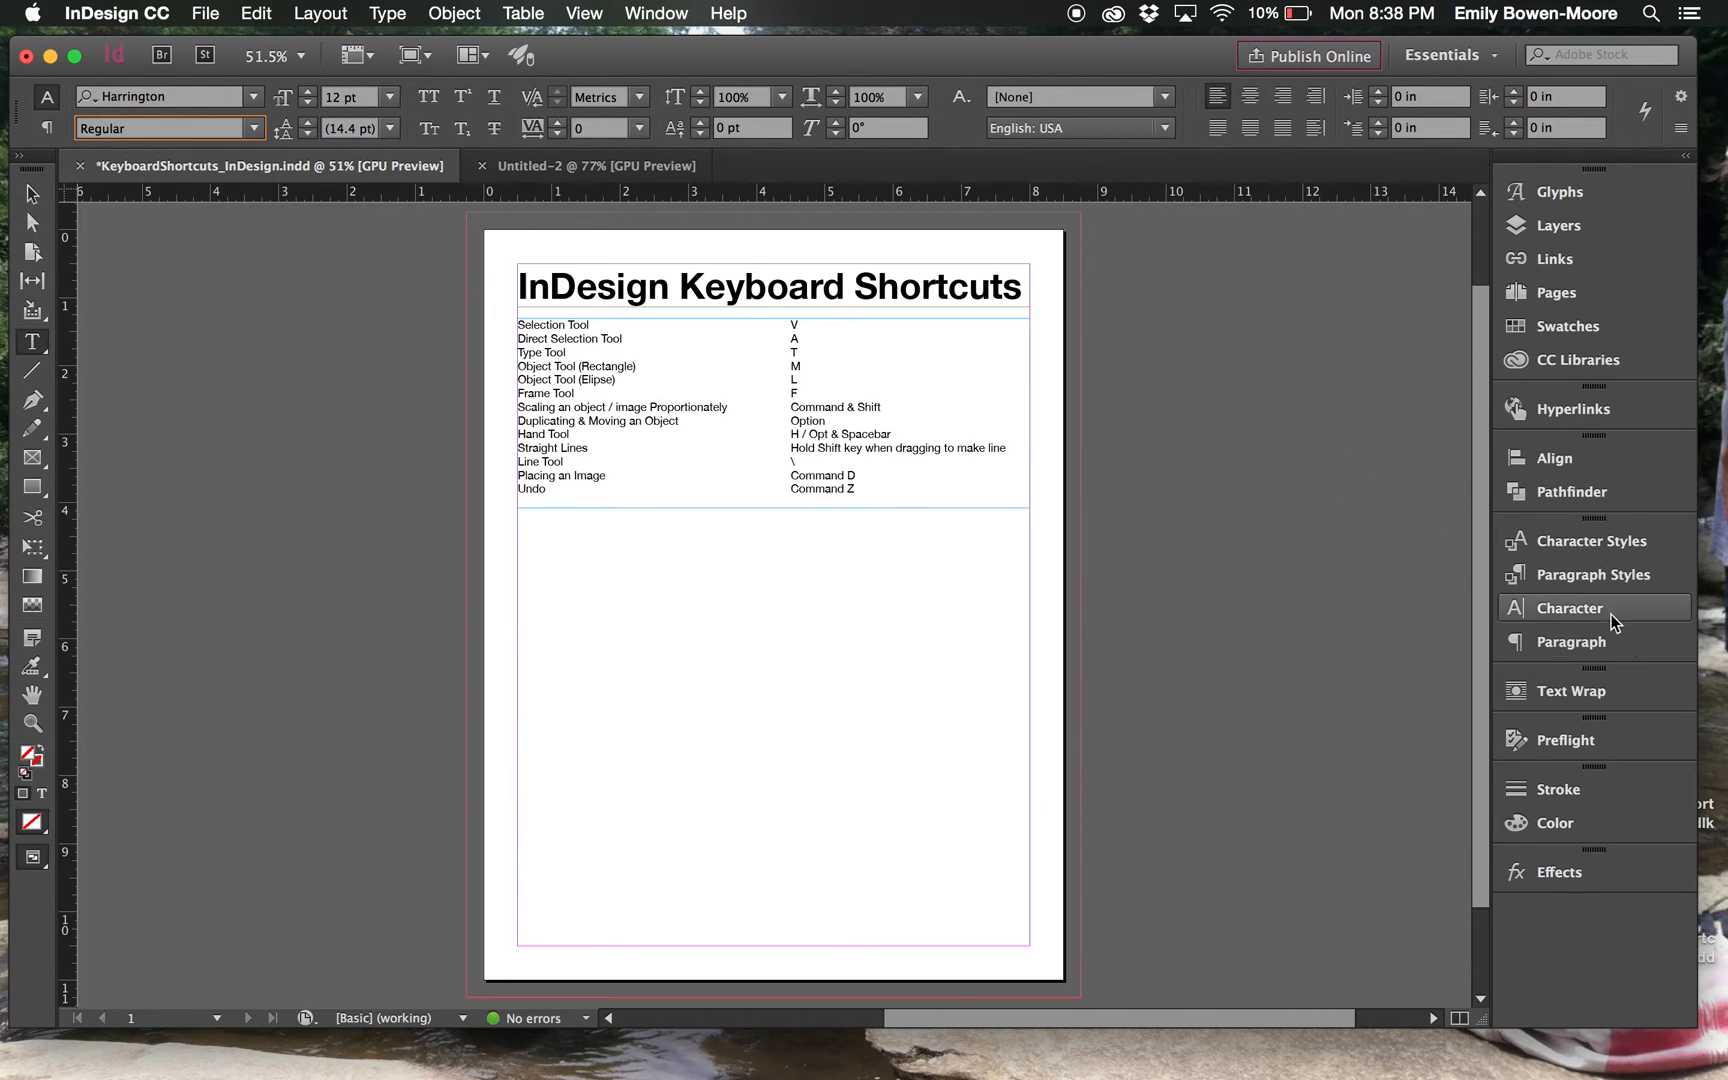
Step: Open the Character panel from the side dock
left_click(1574, 607)
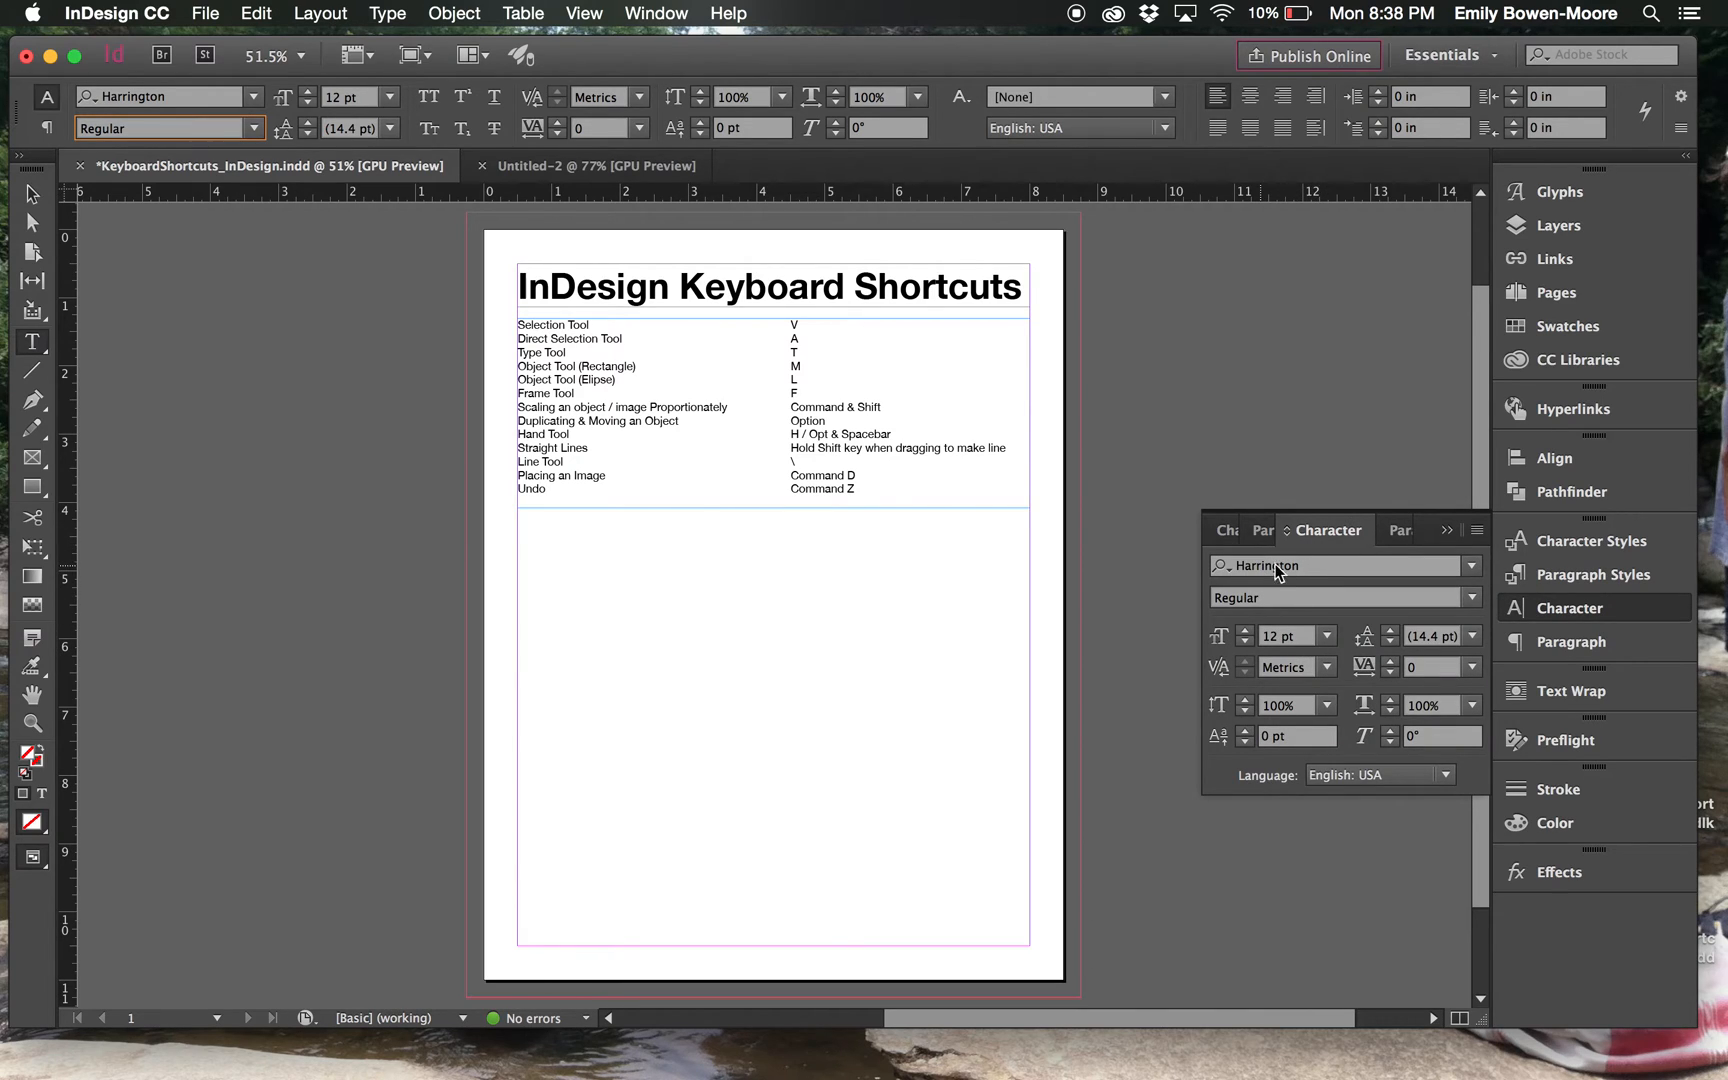
mouse_move(1300, 628)
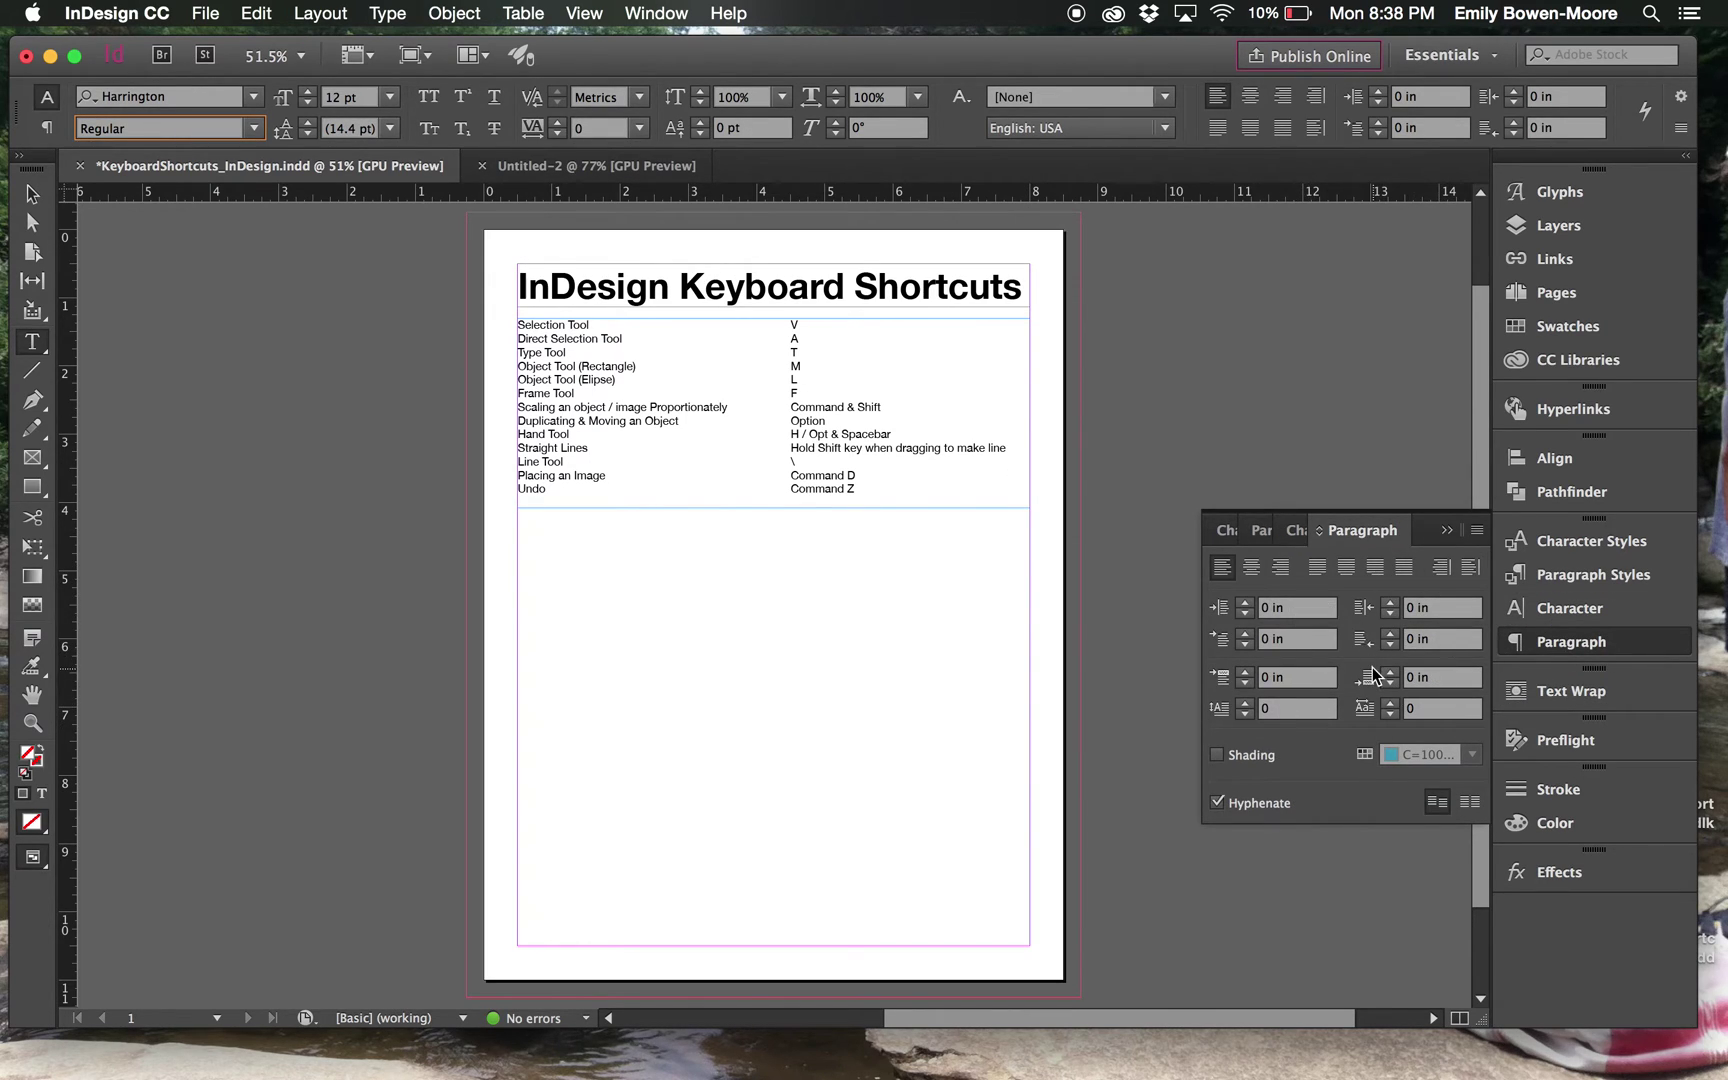
mouse_move(1298, 151)
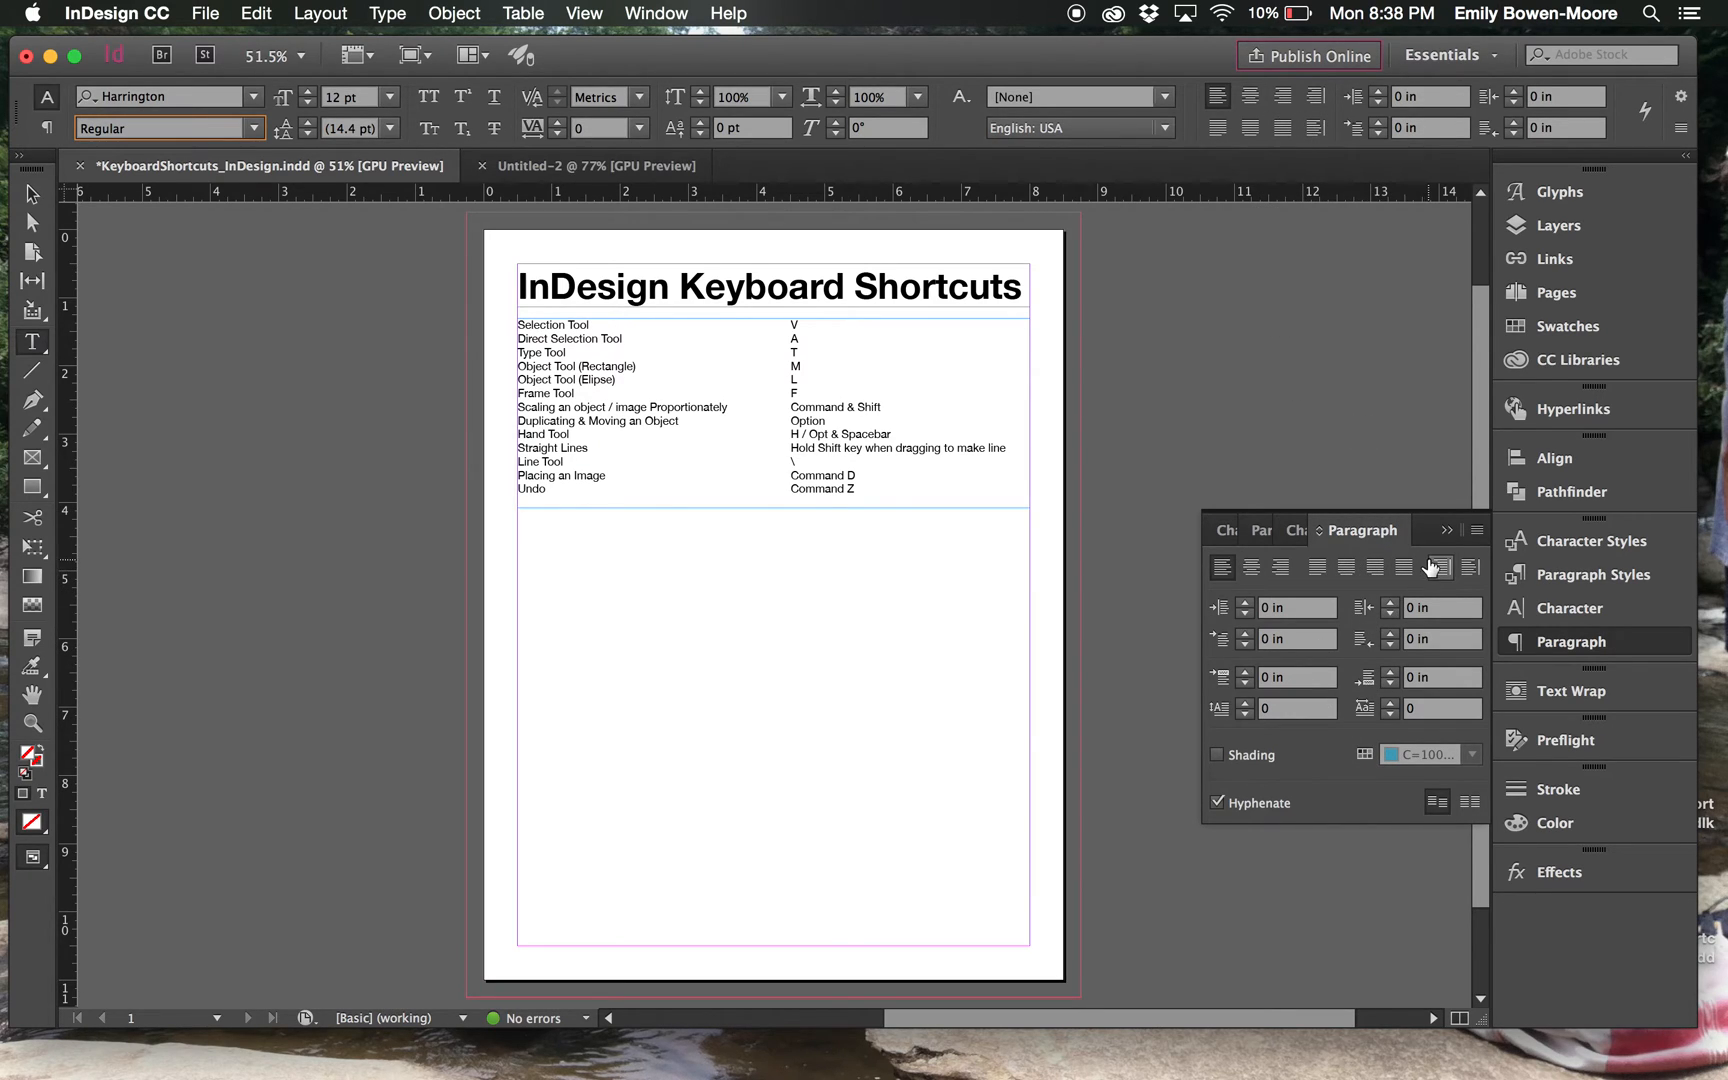
mouse_move(1435, 568)
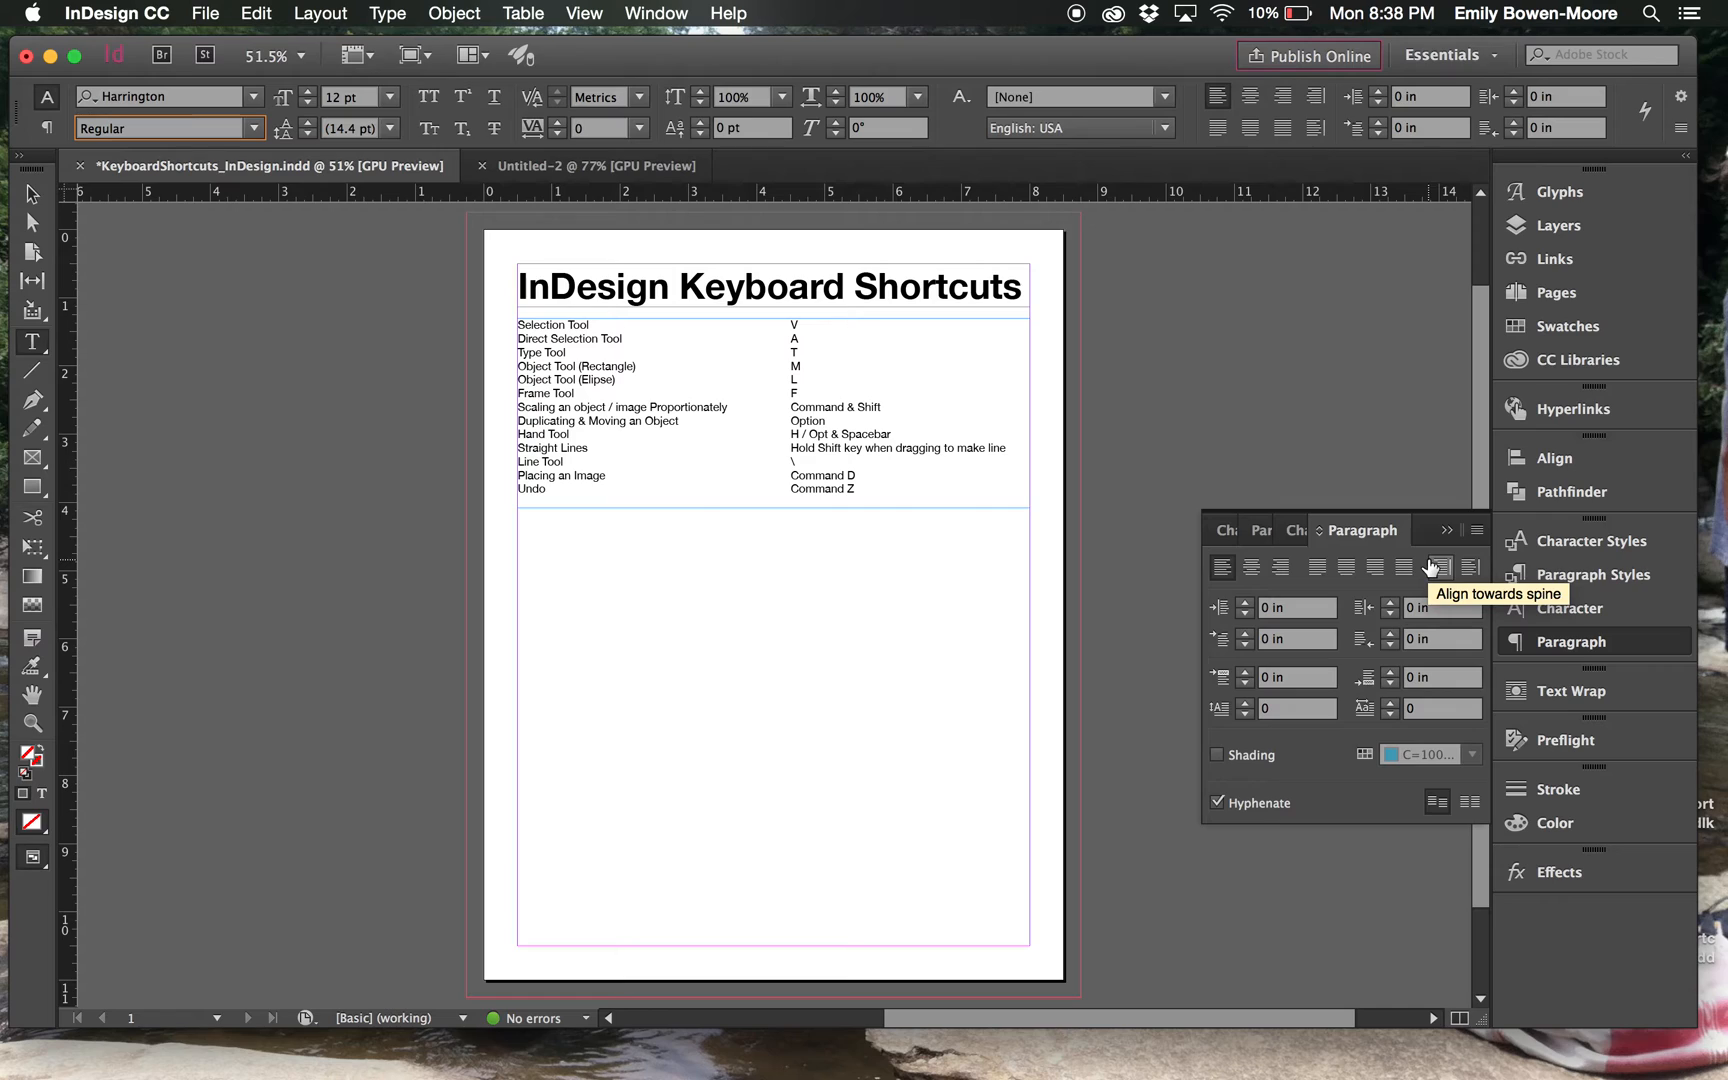
mouse_move(1452, 533)
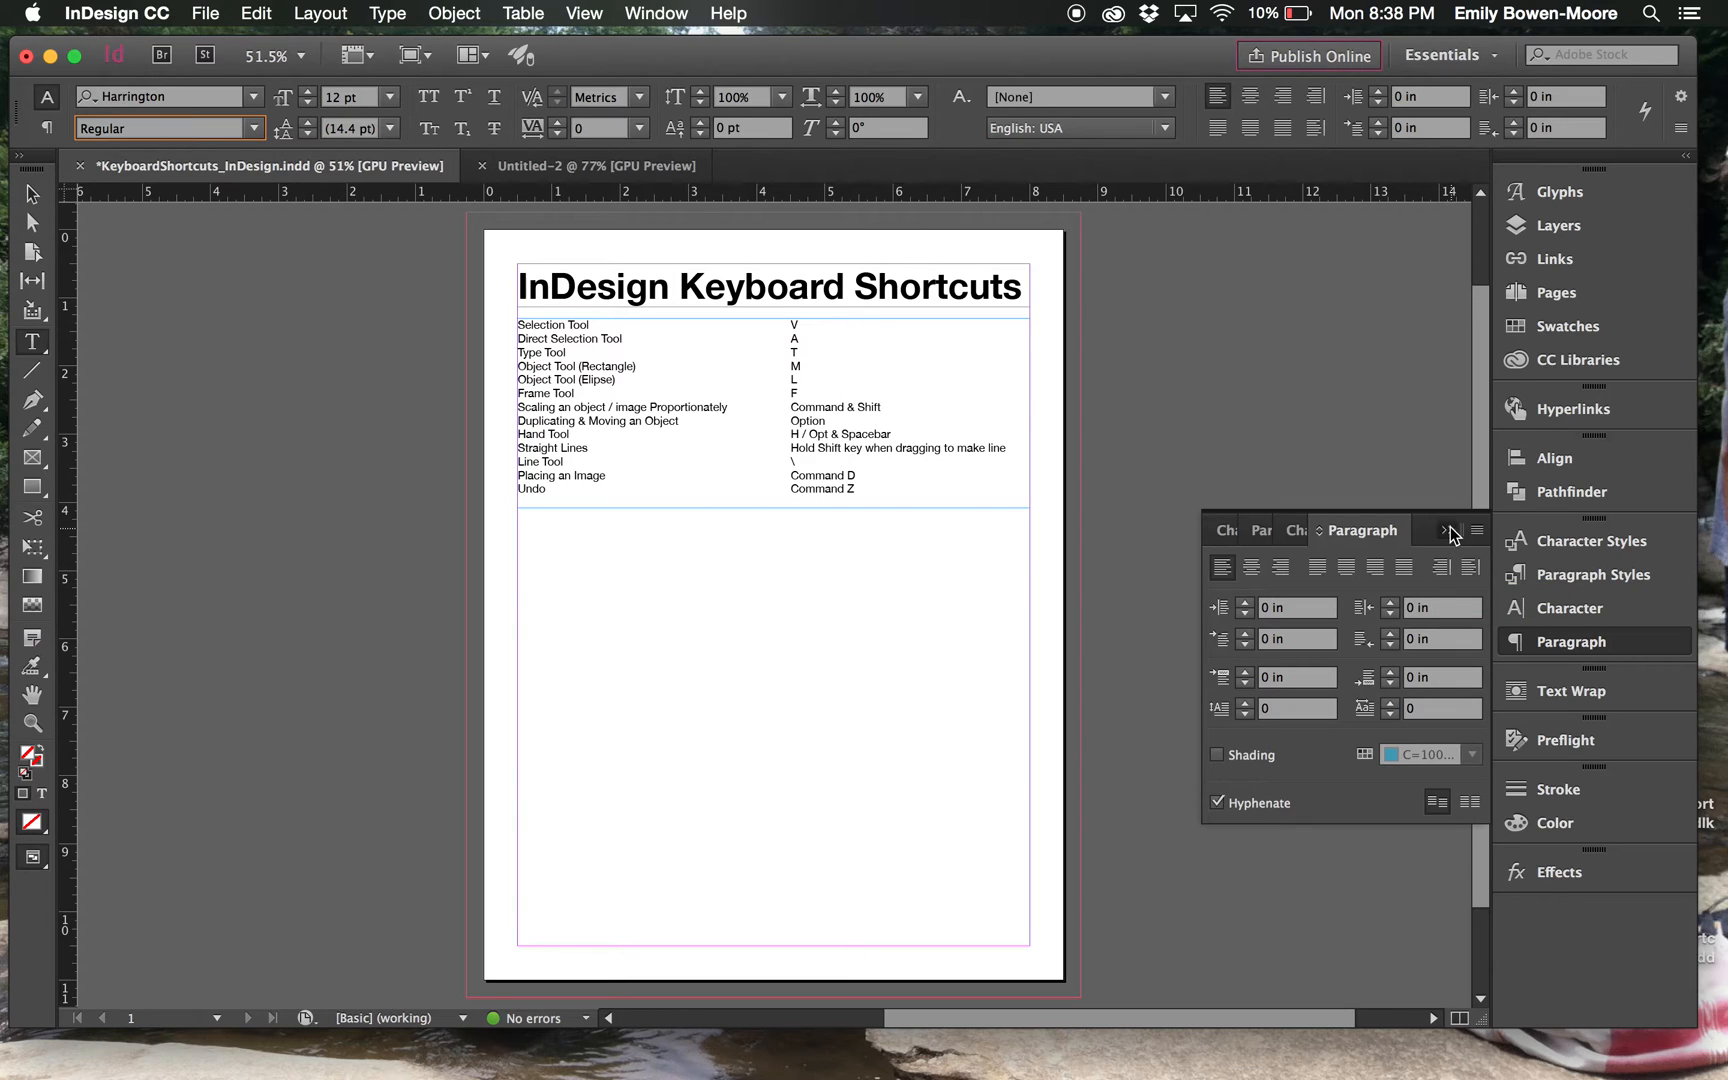
Step: Close the Paragraph flyout, expand the panel dock fully, then collapse it to icons
left_click(1448, 530)
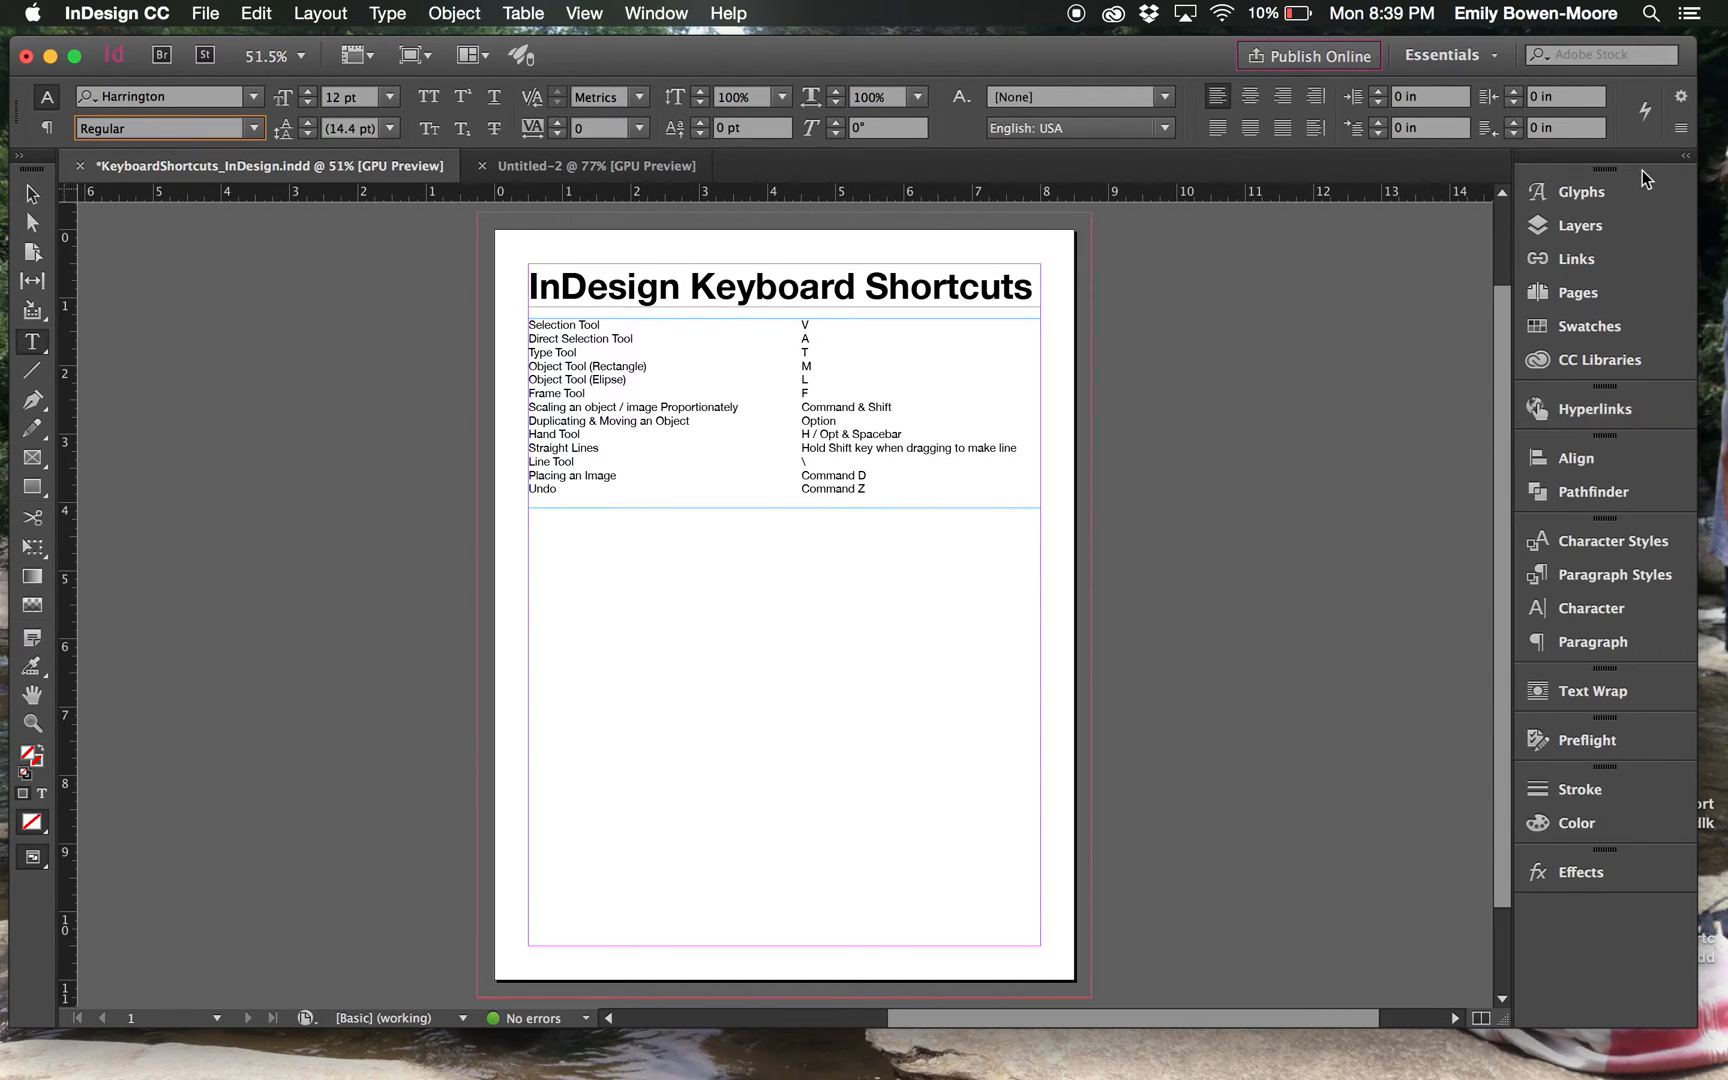
left_click(1580, 191)
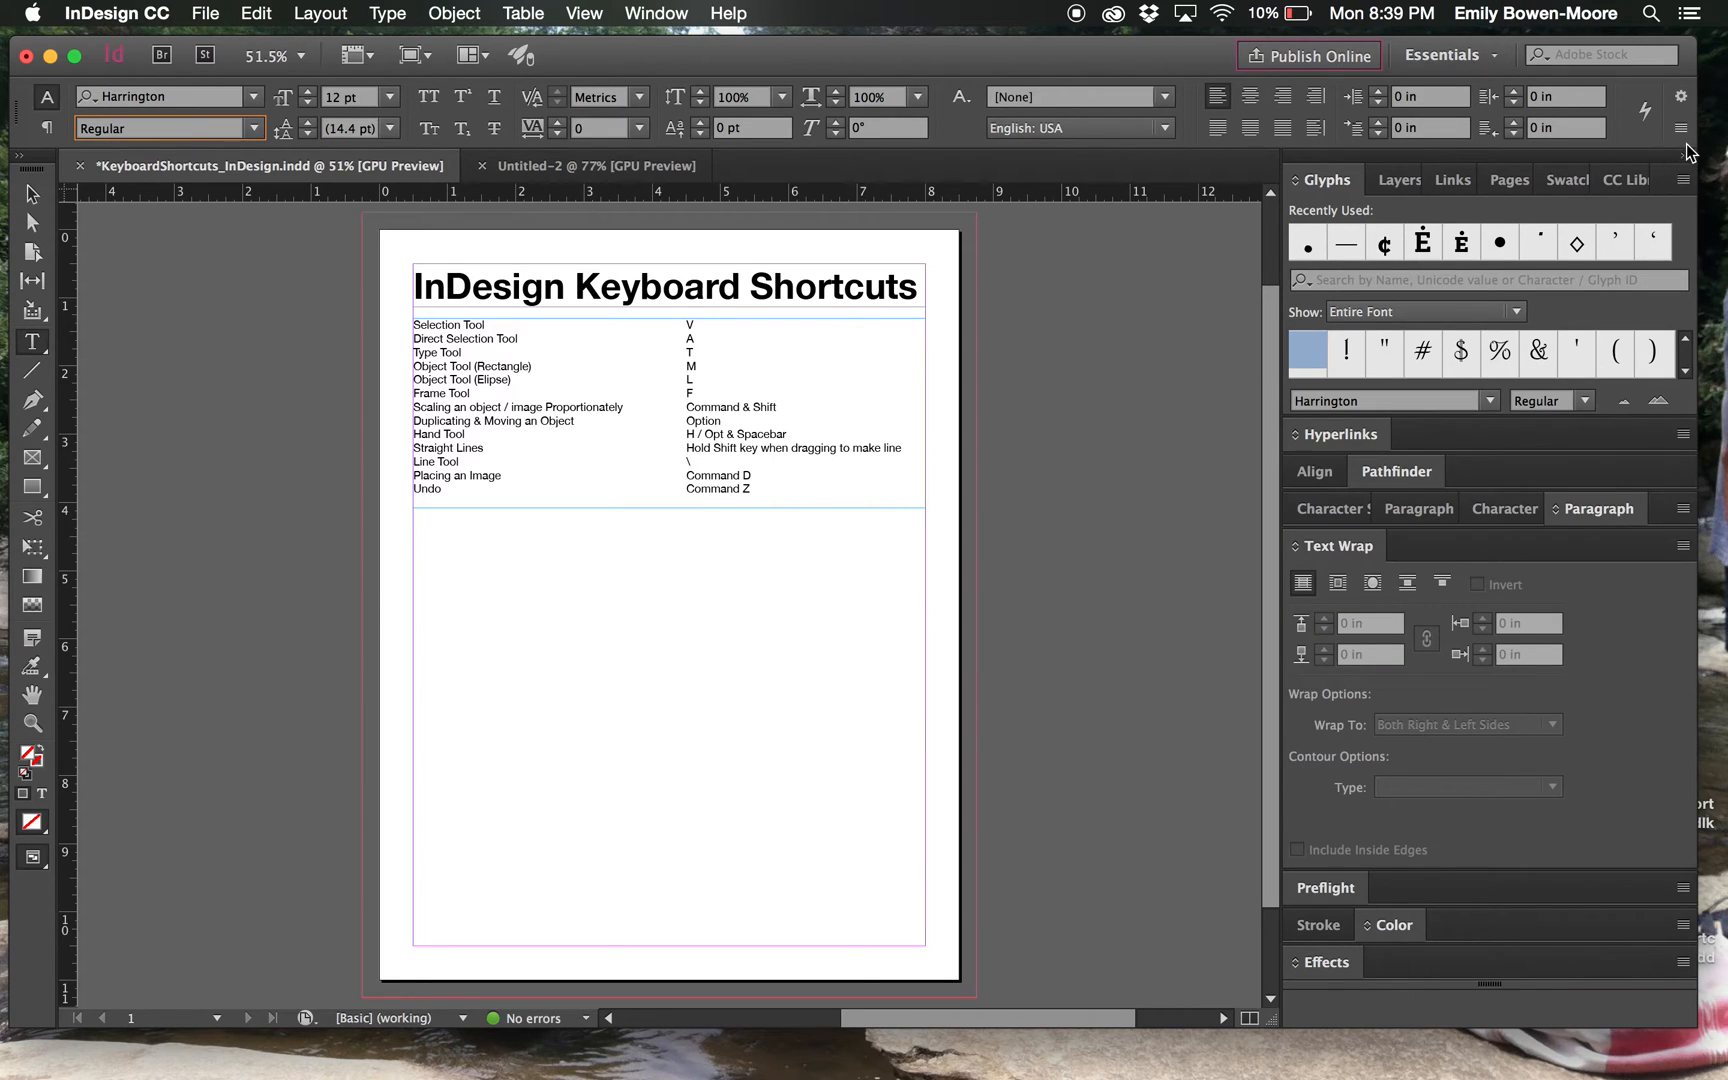
mouse_move(1487, 430)
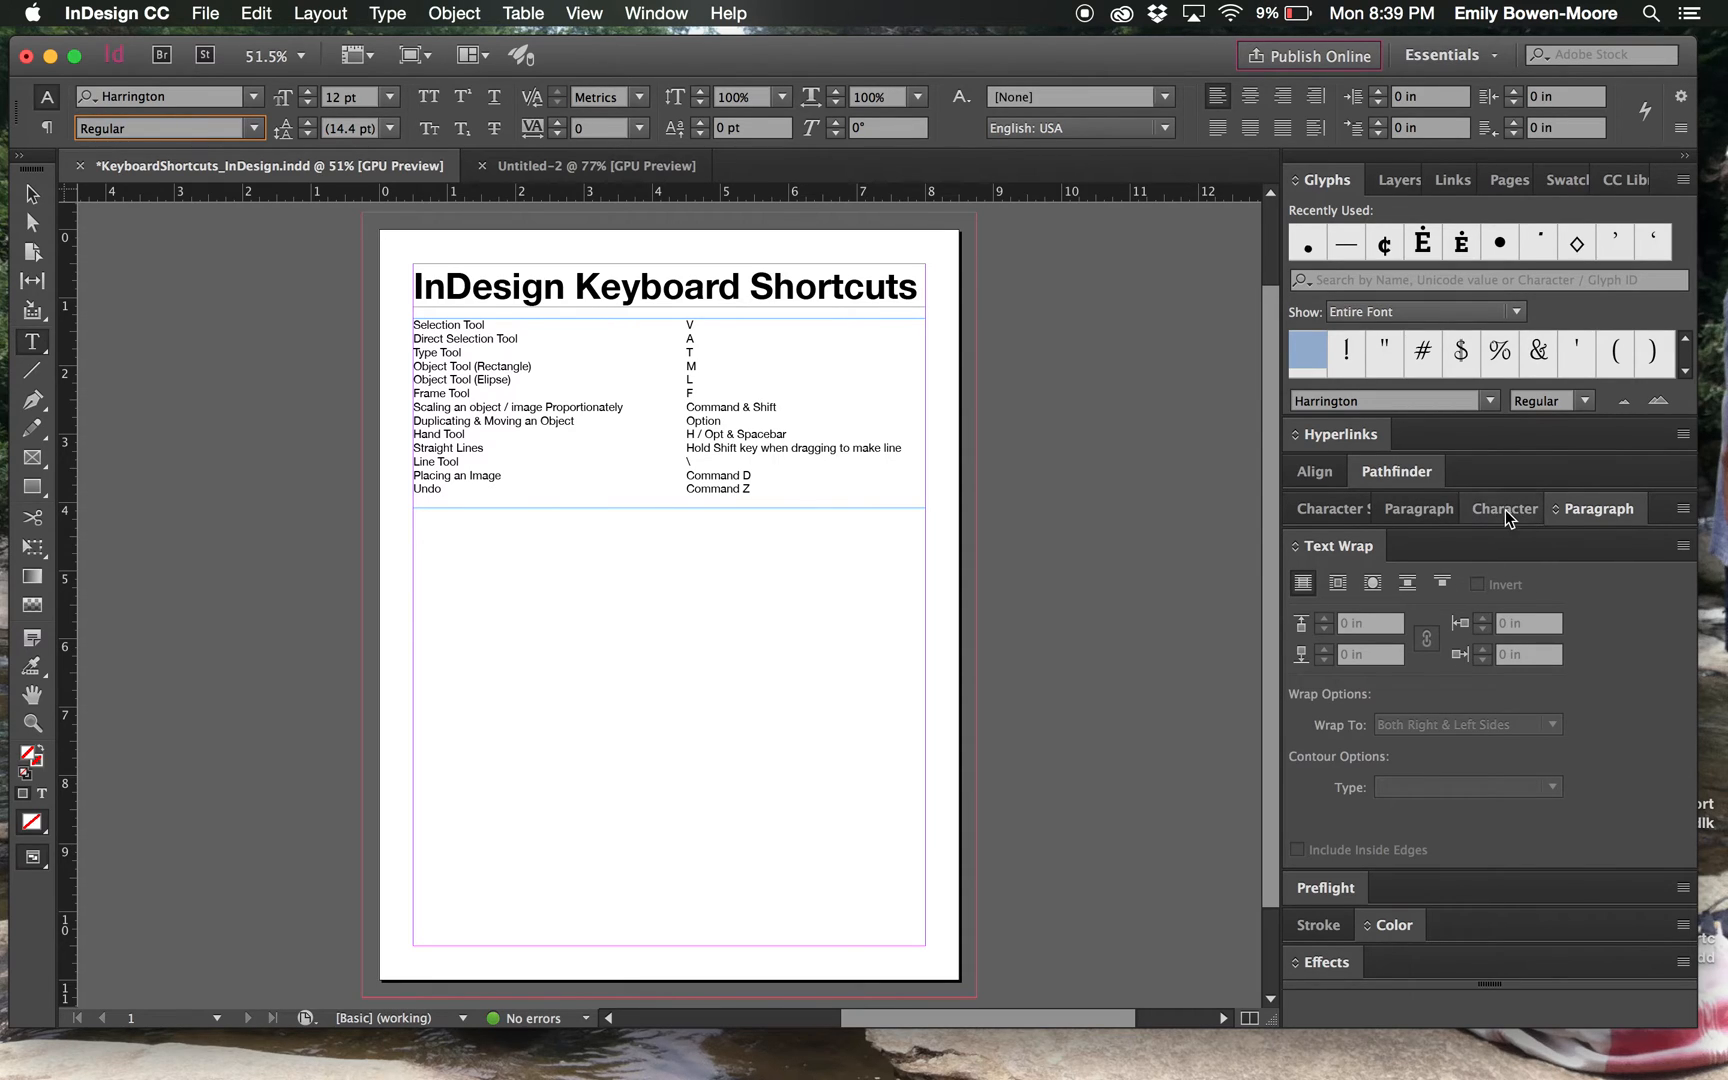
left_click(1685, 155)
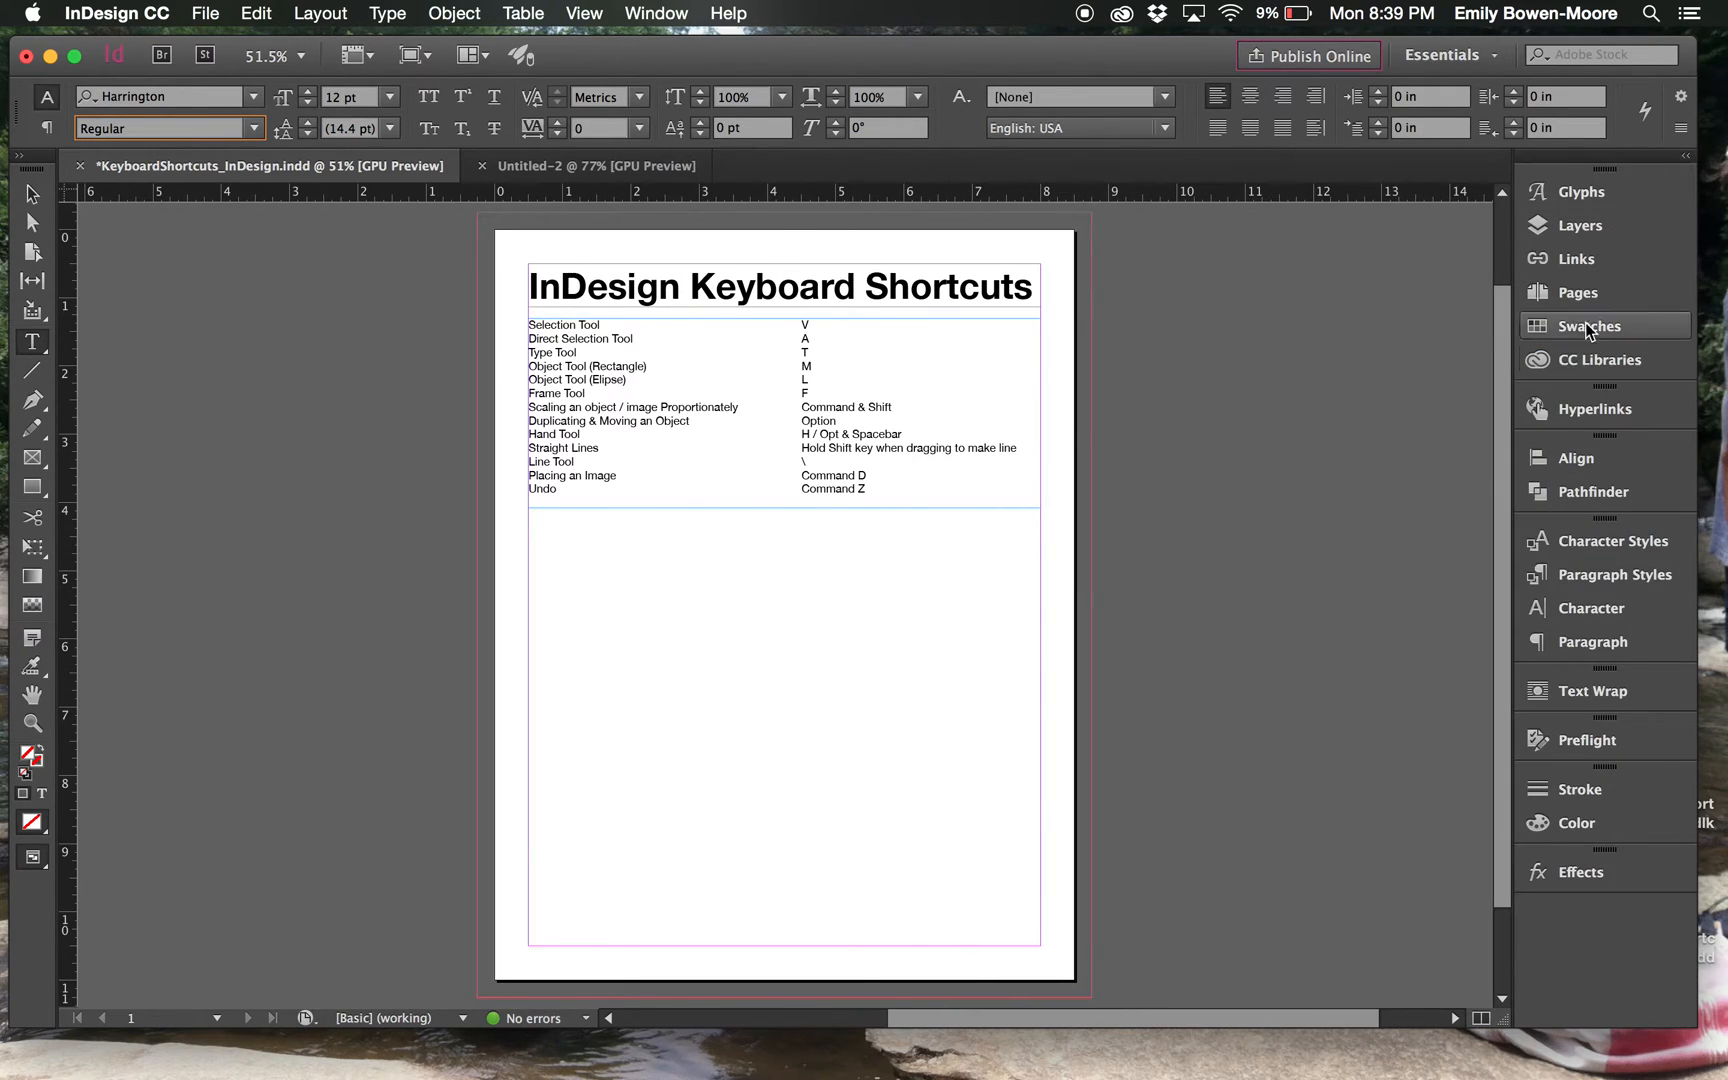
mouse_move(1523, 144)
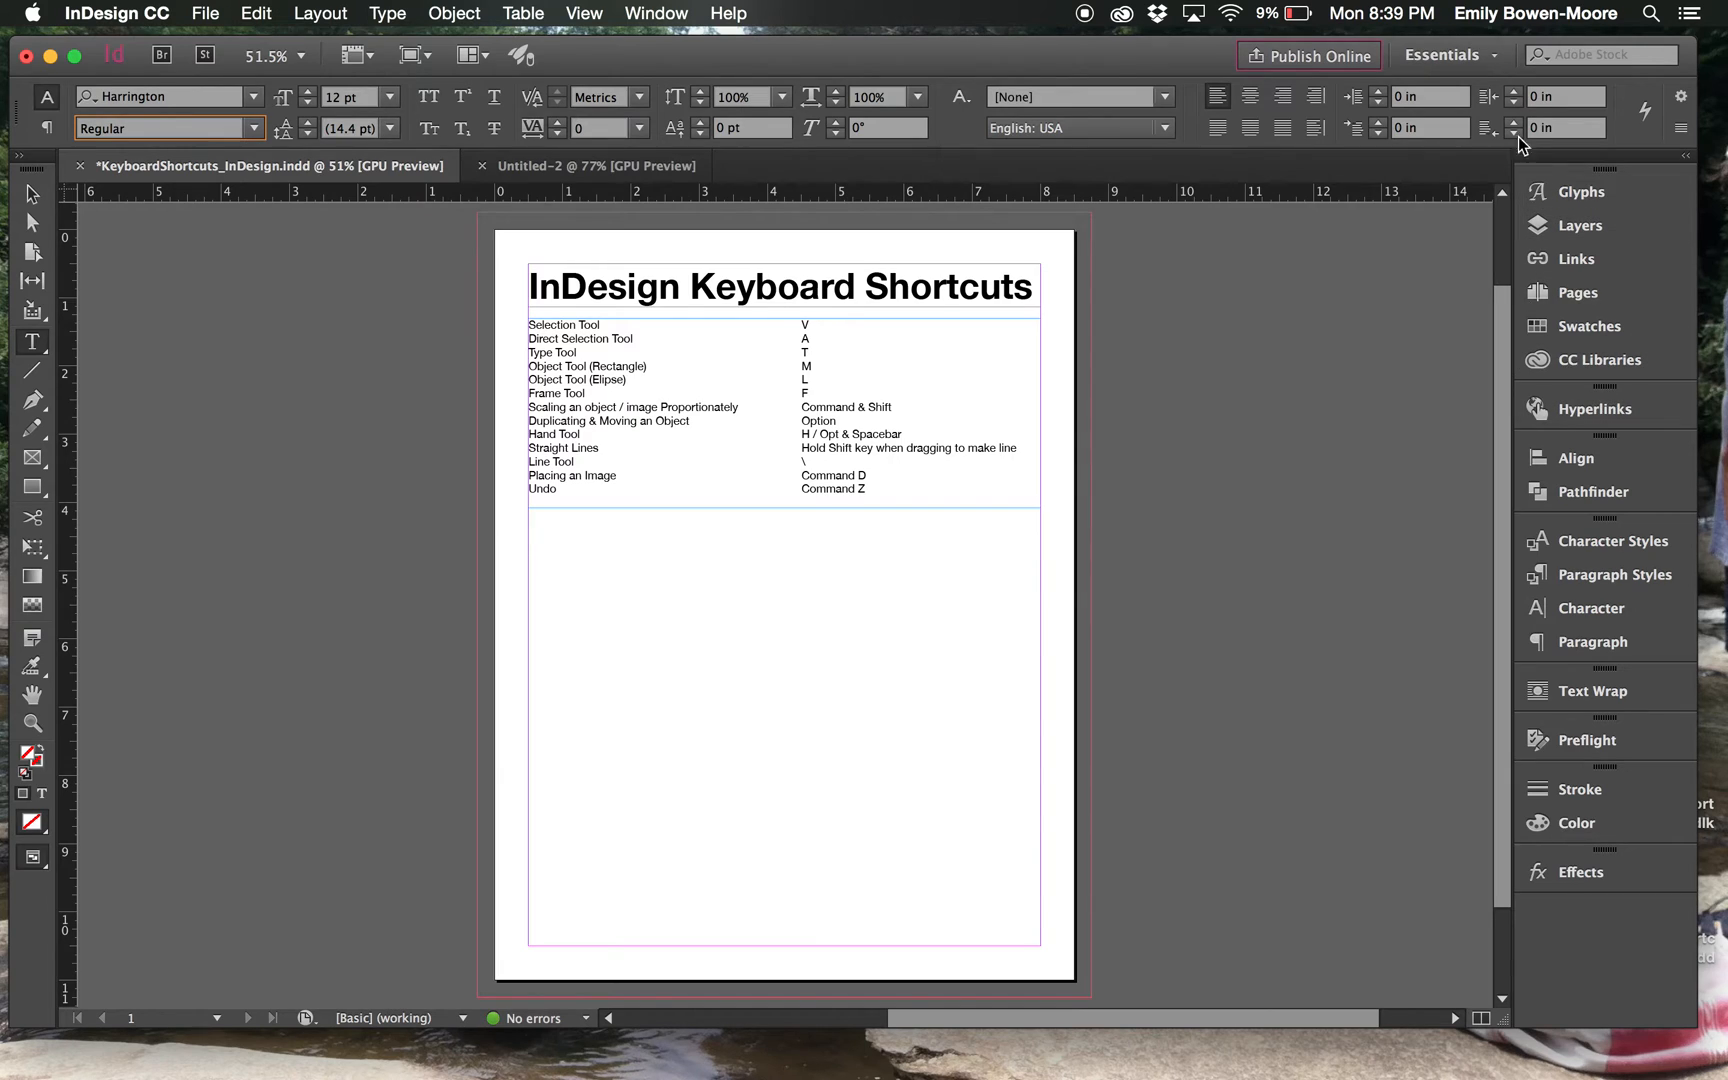
left_click(1445, 55)
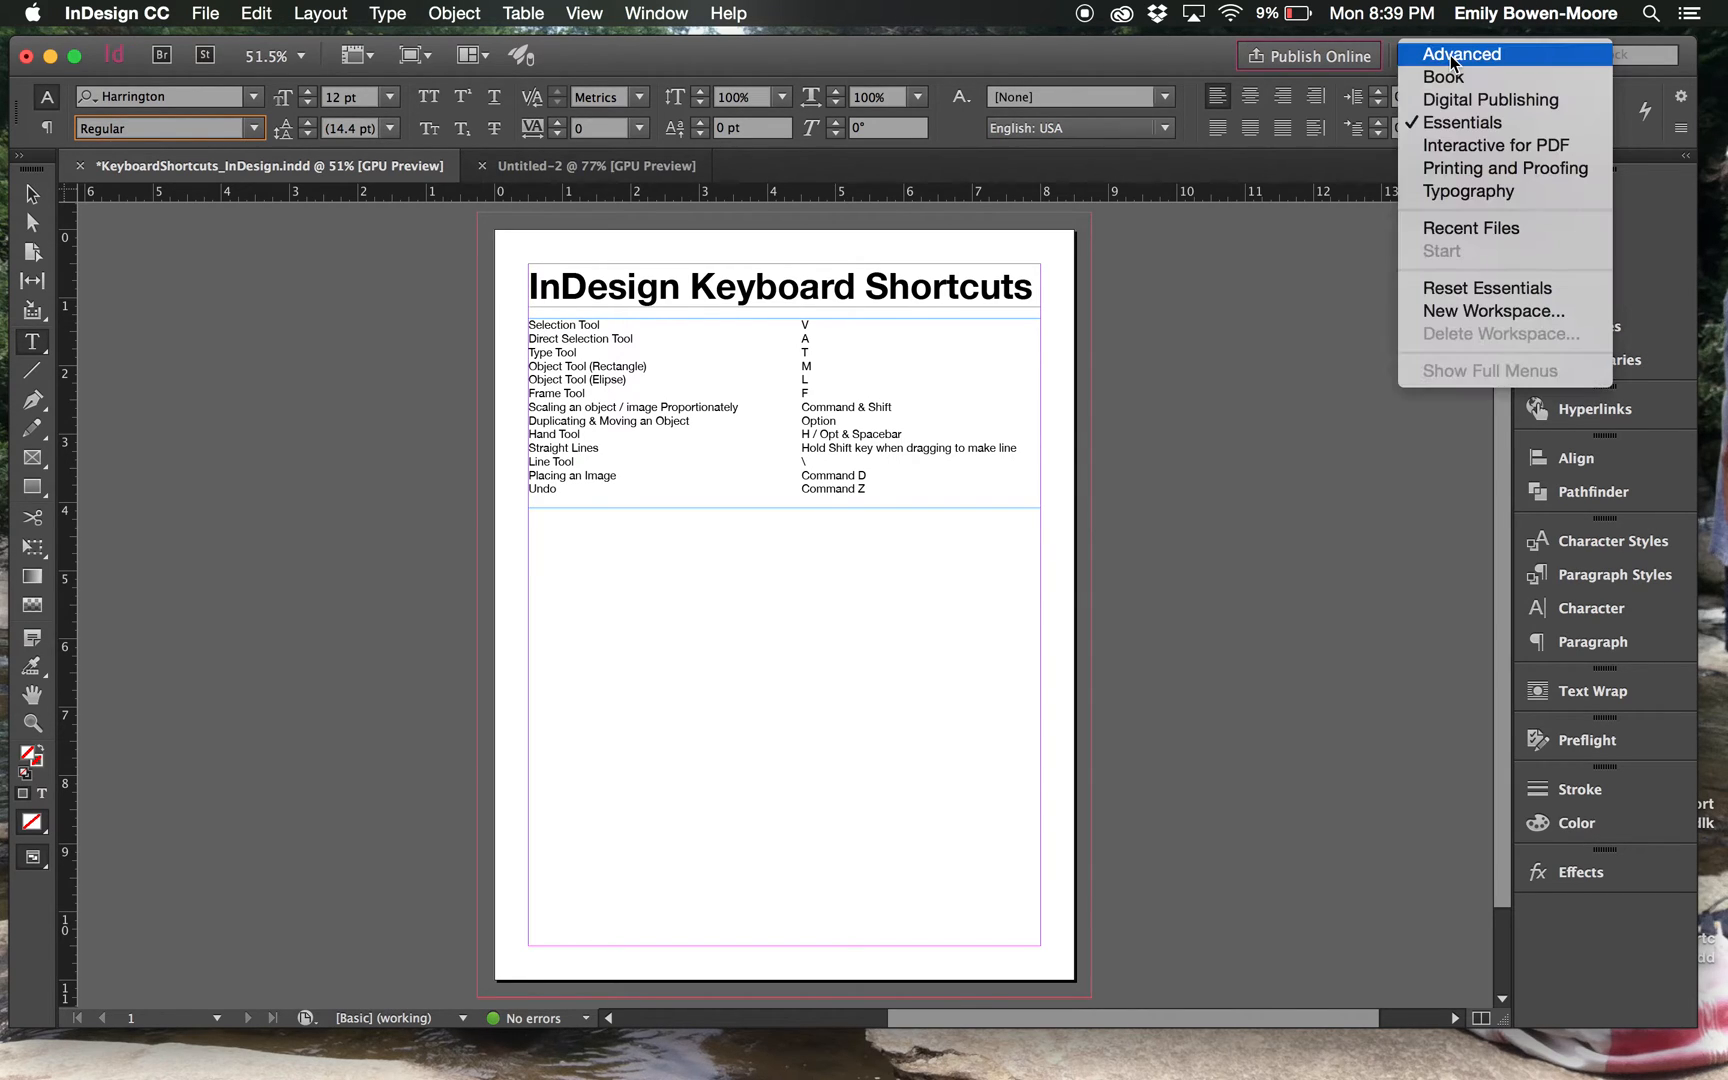
left_click(1465, 122)
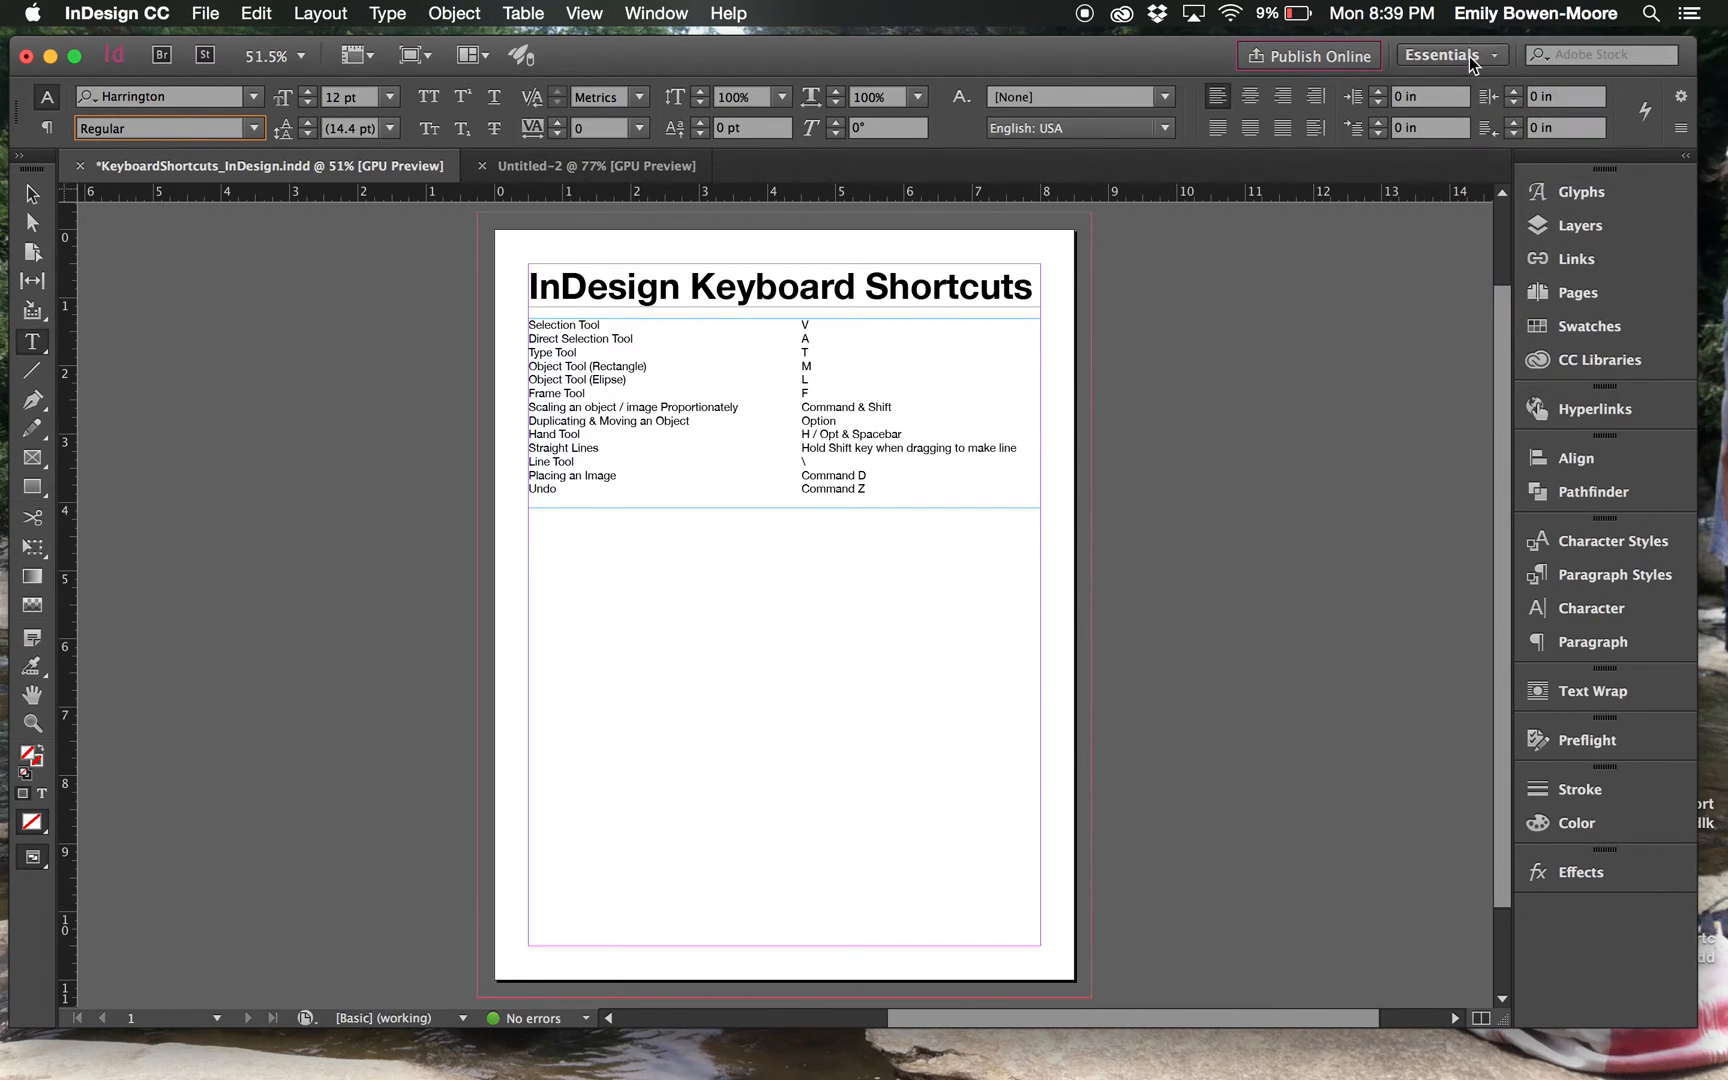
left_click(1445, 55)
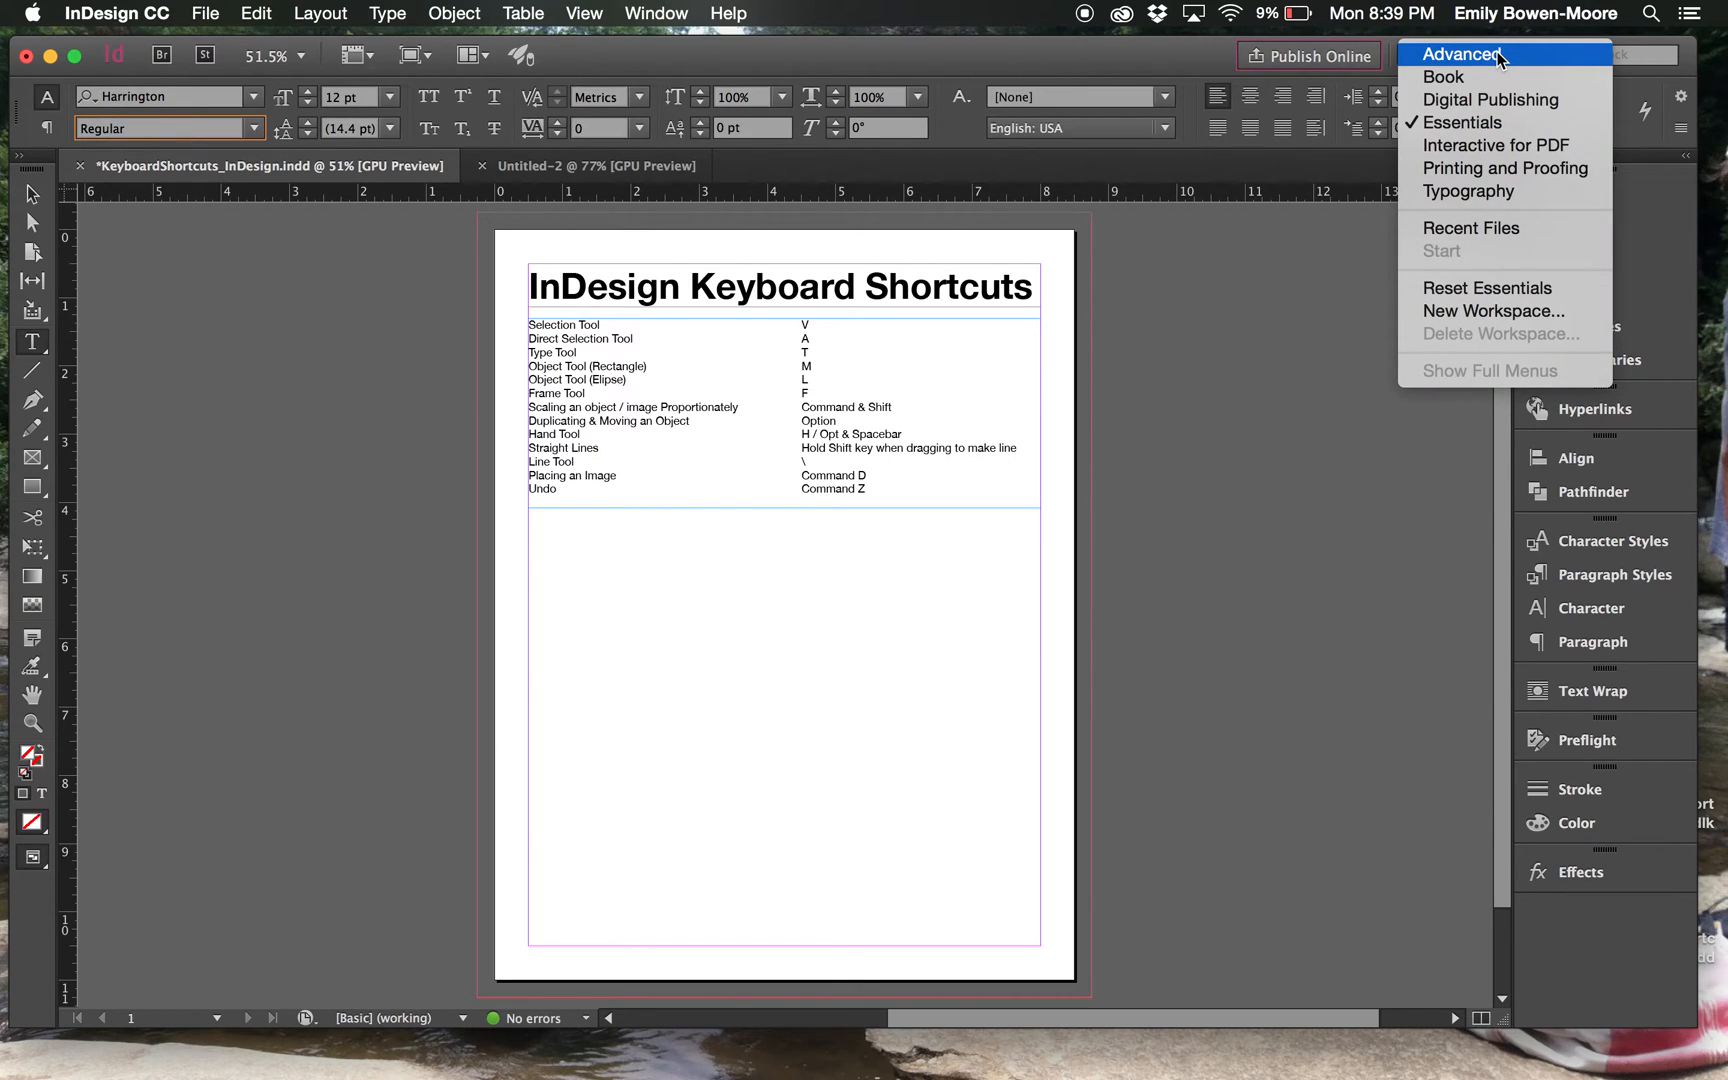
mouse_move(1466, 122)
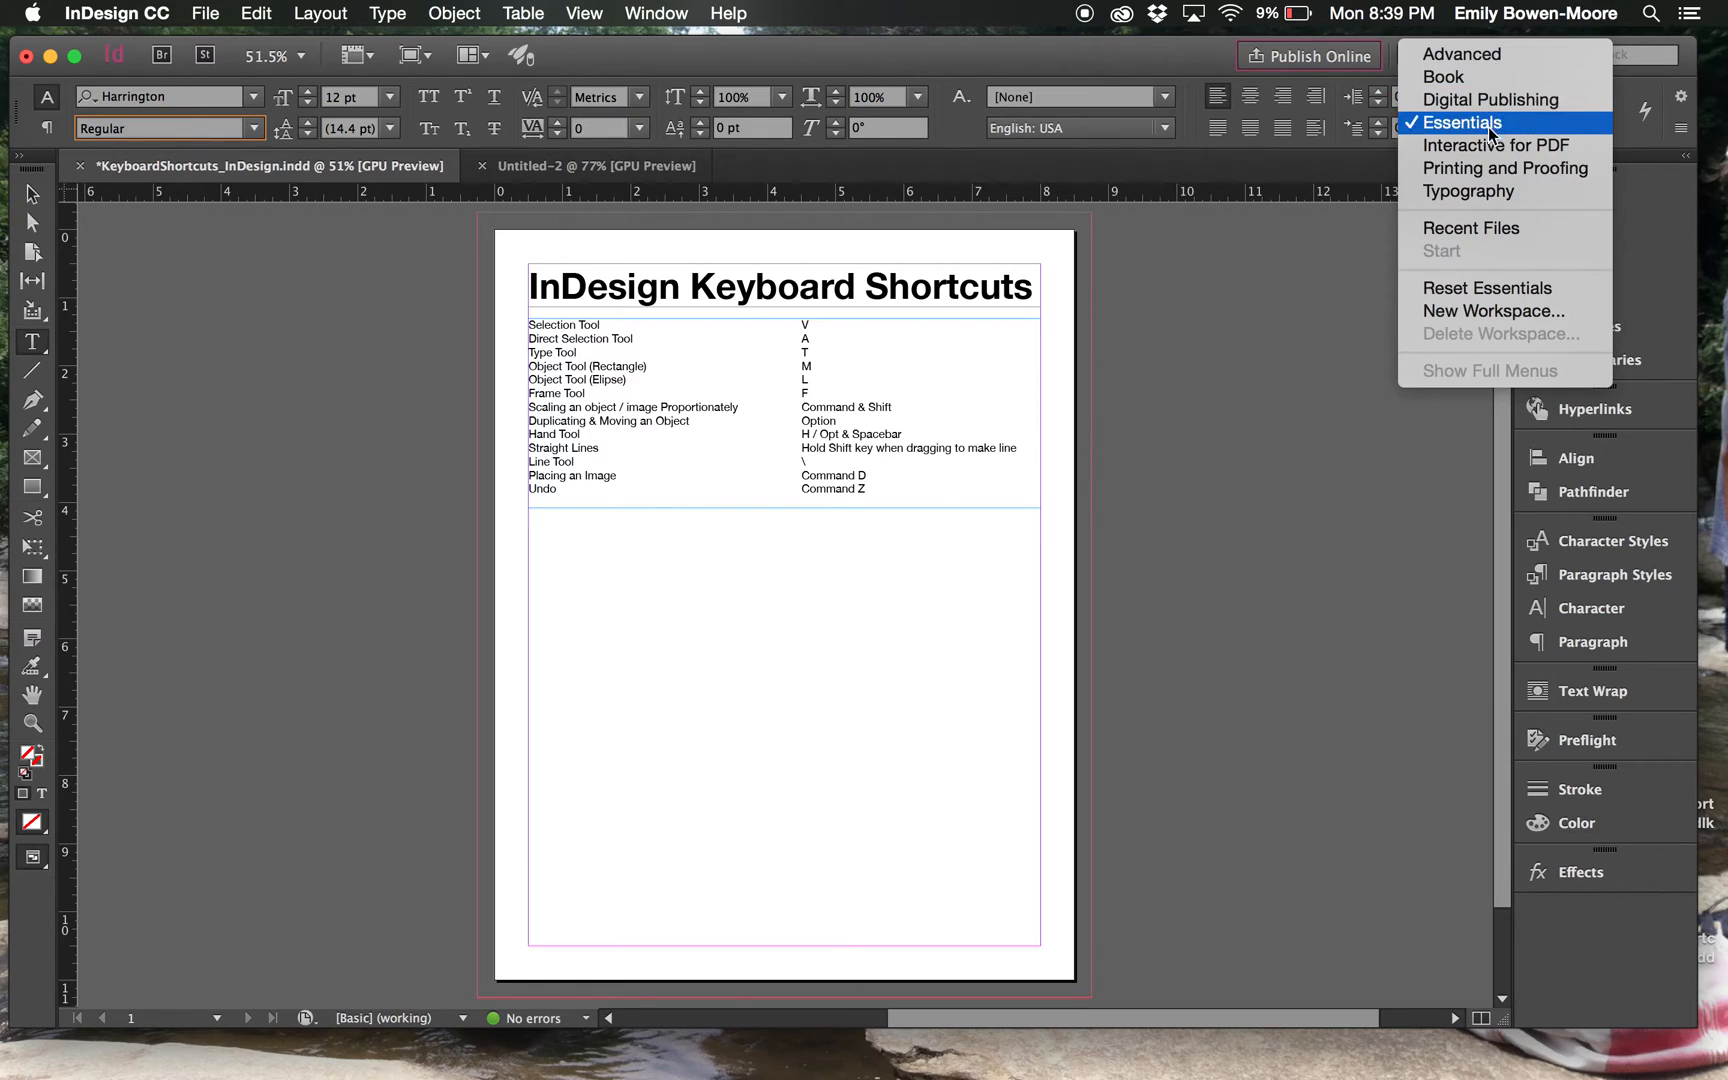
mouse_move(1467, 191)
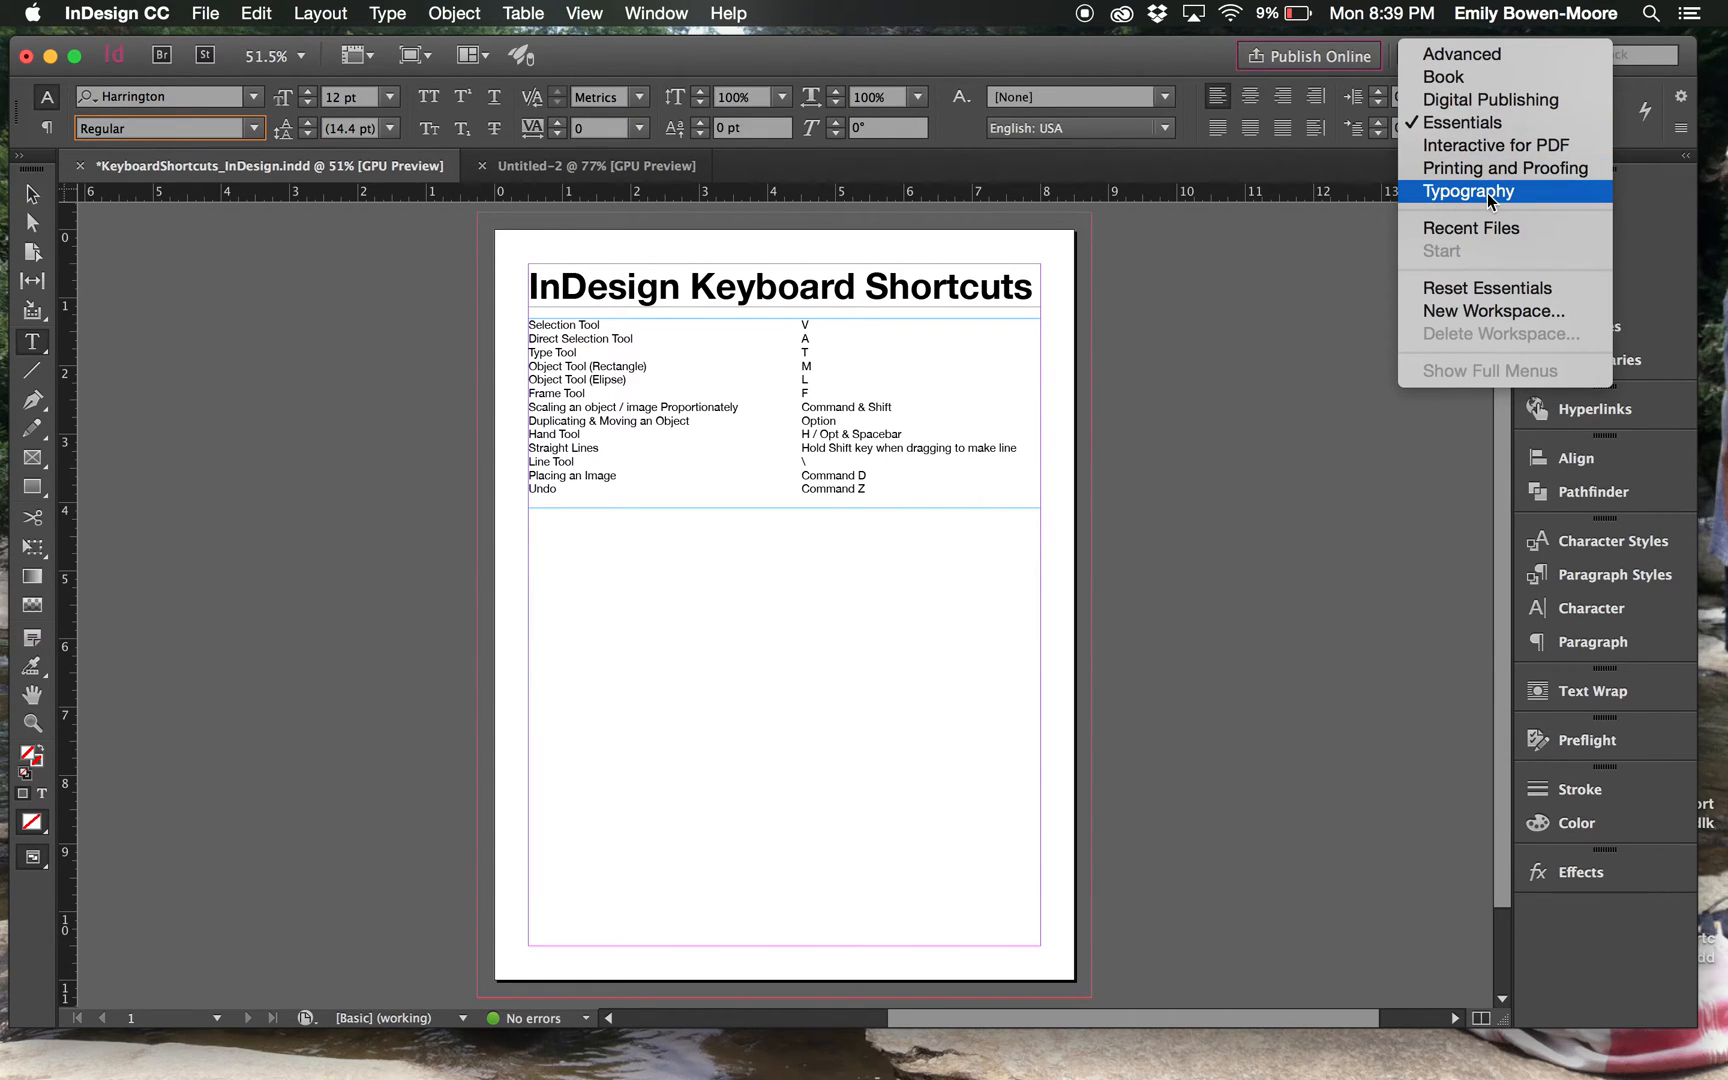
mouse_move(1488, 311)
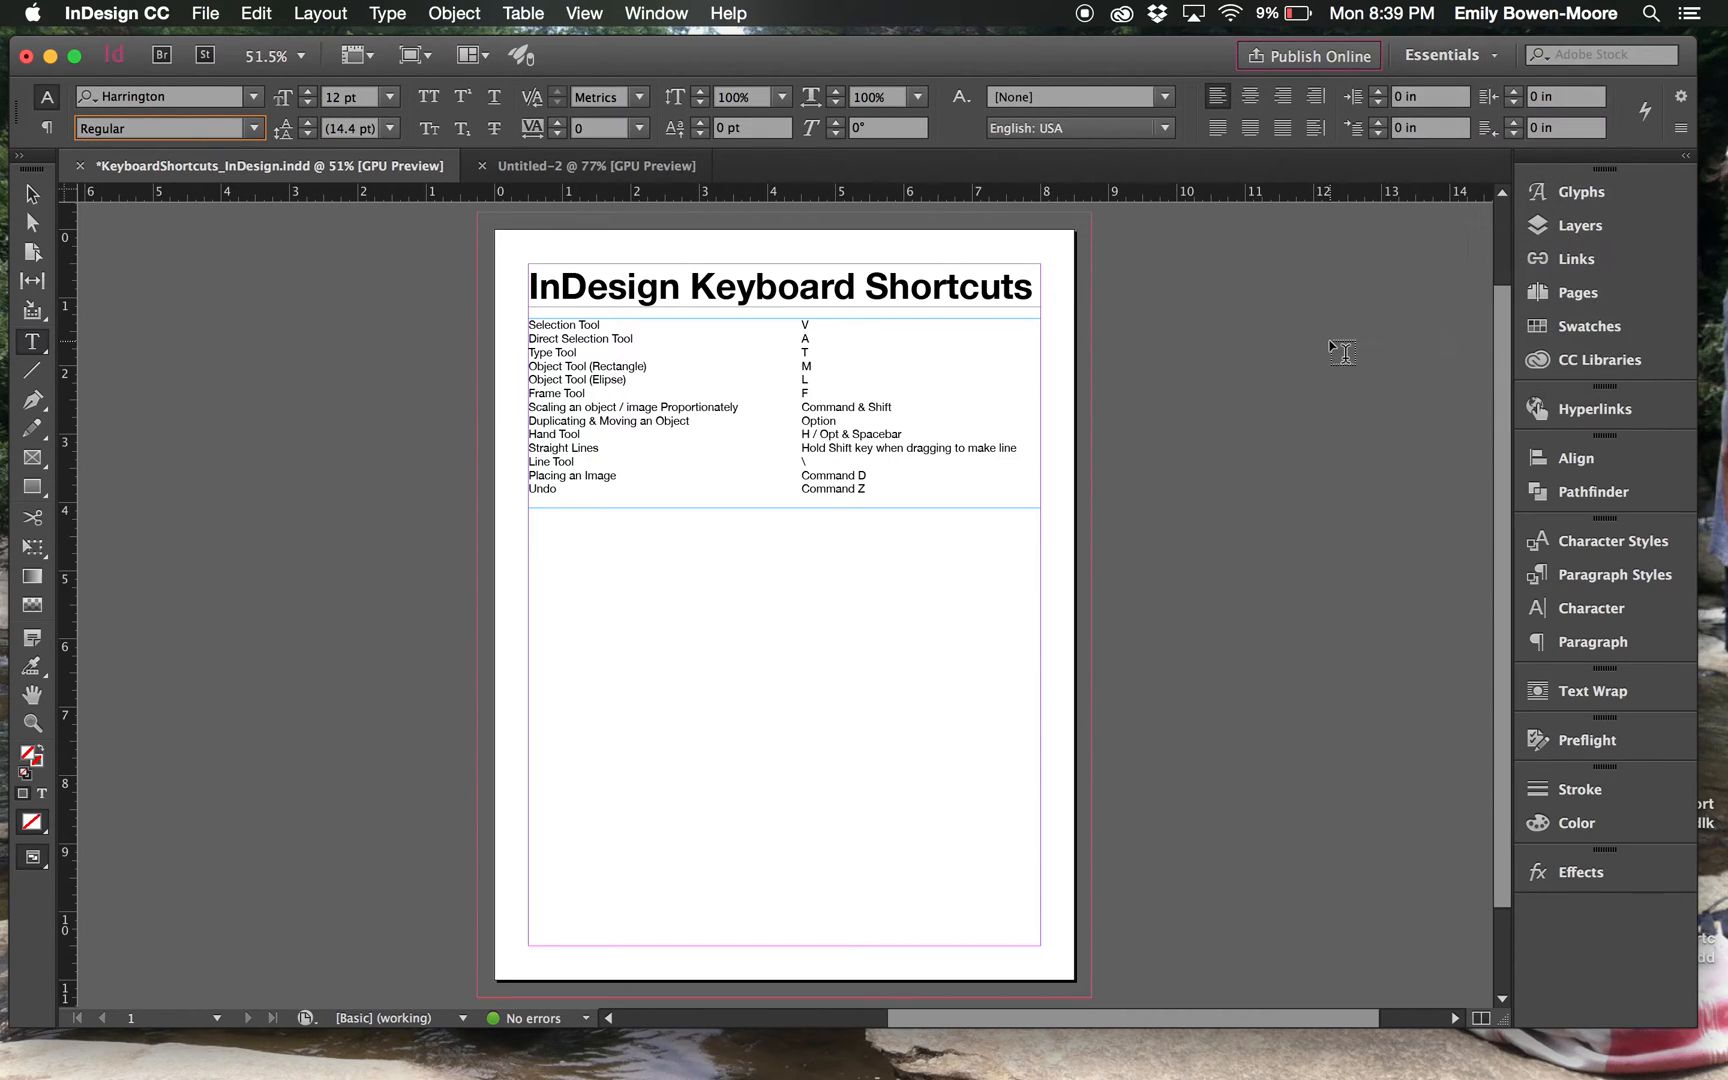
mouse_move(1457, 196)
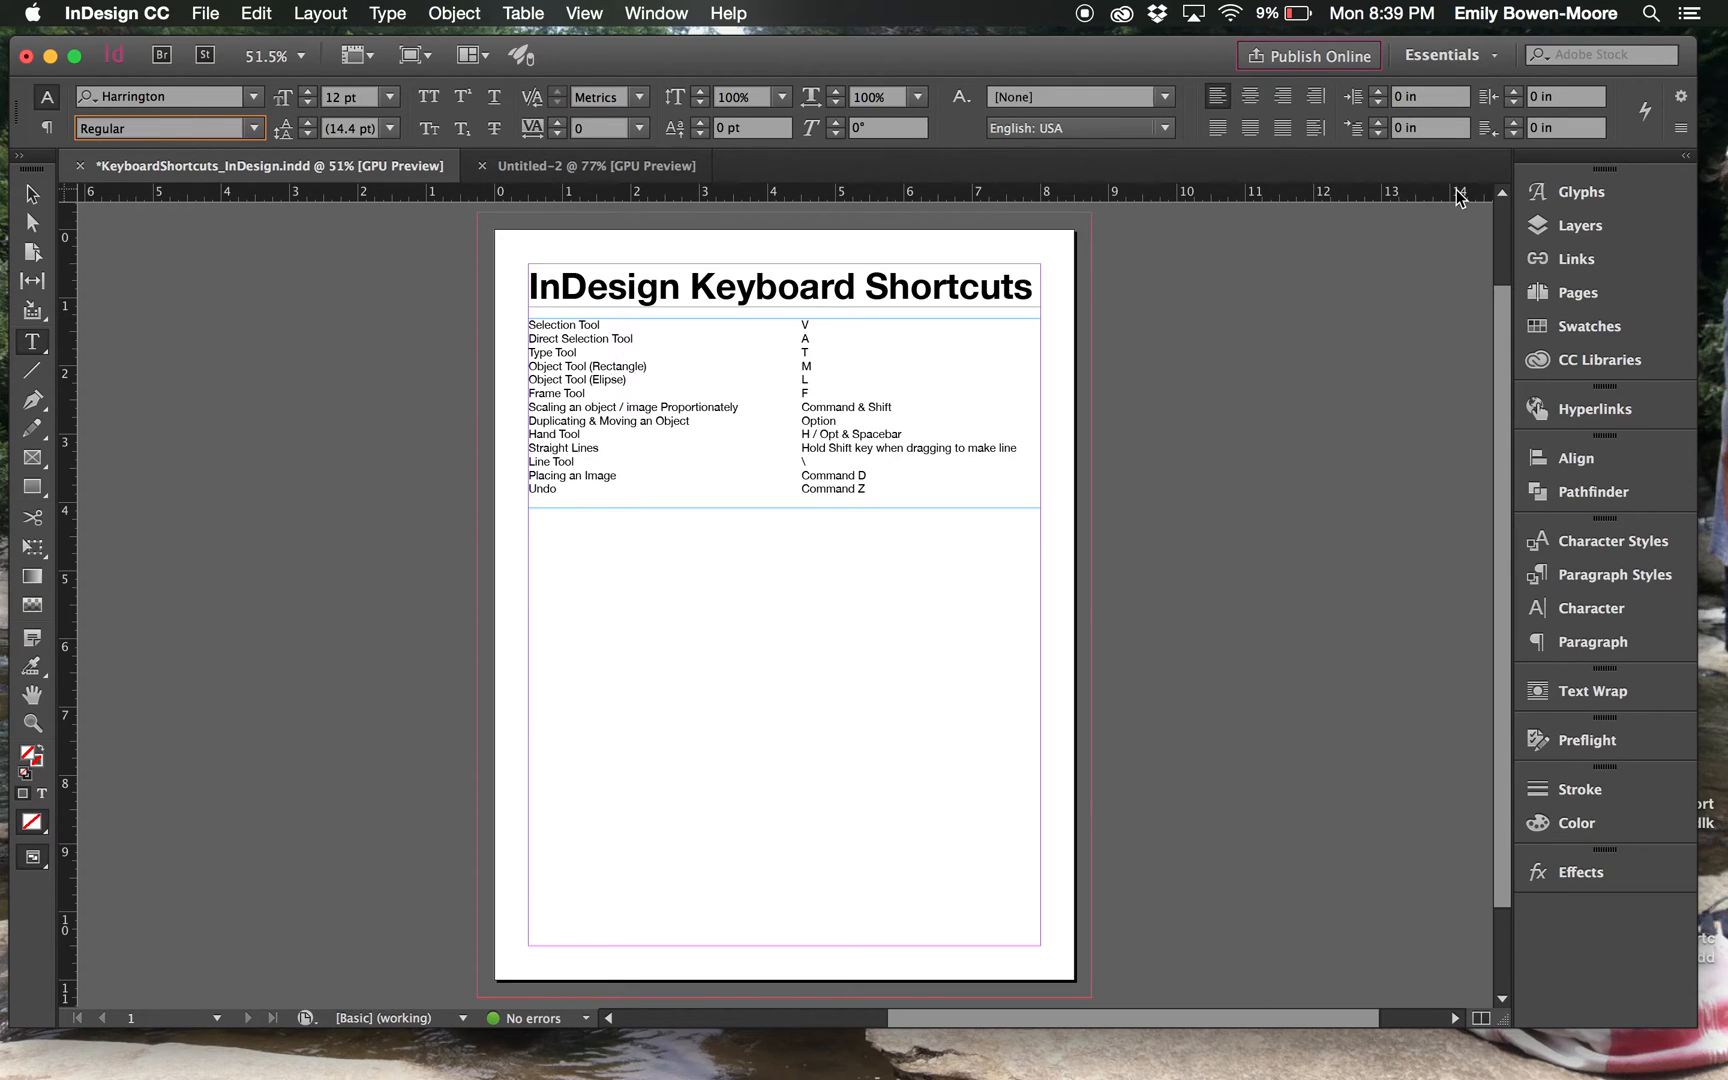
mouse_move(1447, 261)
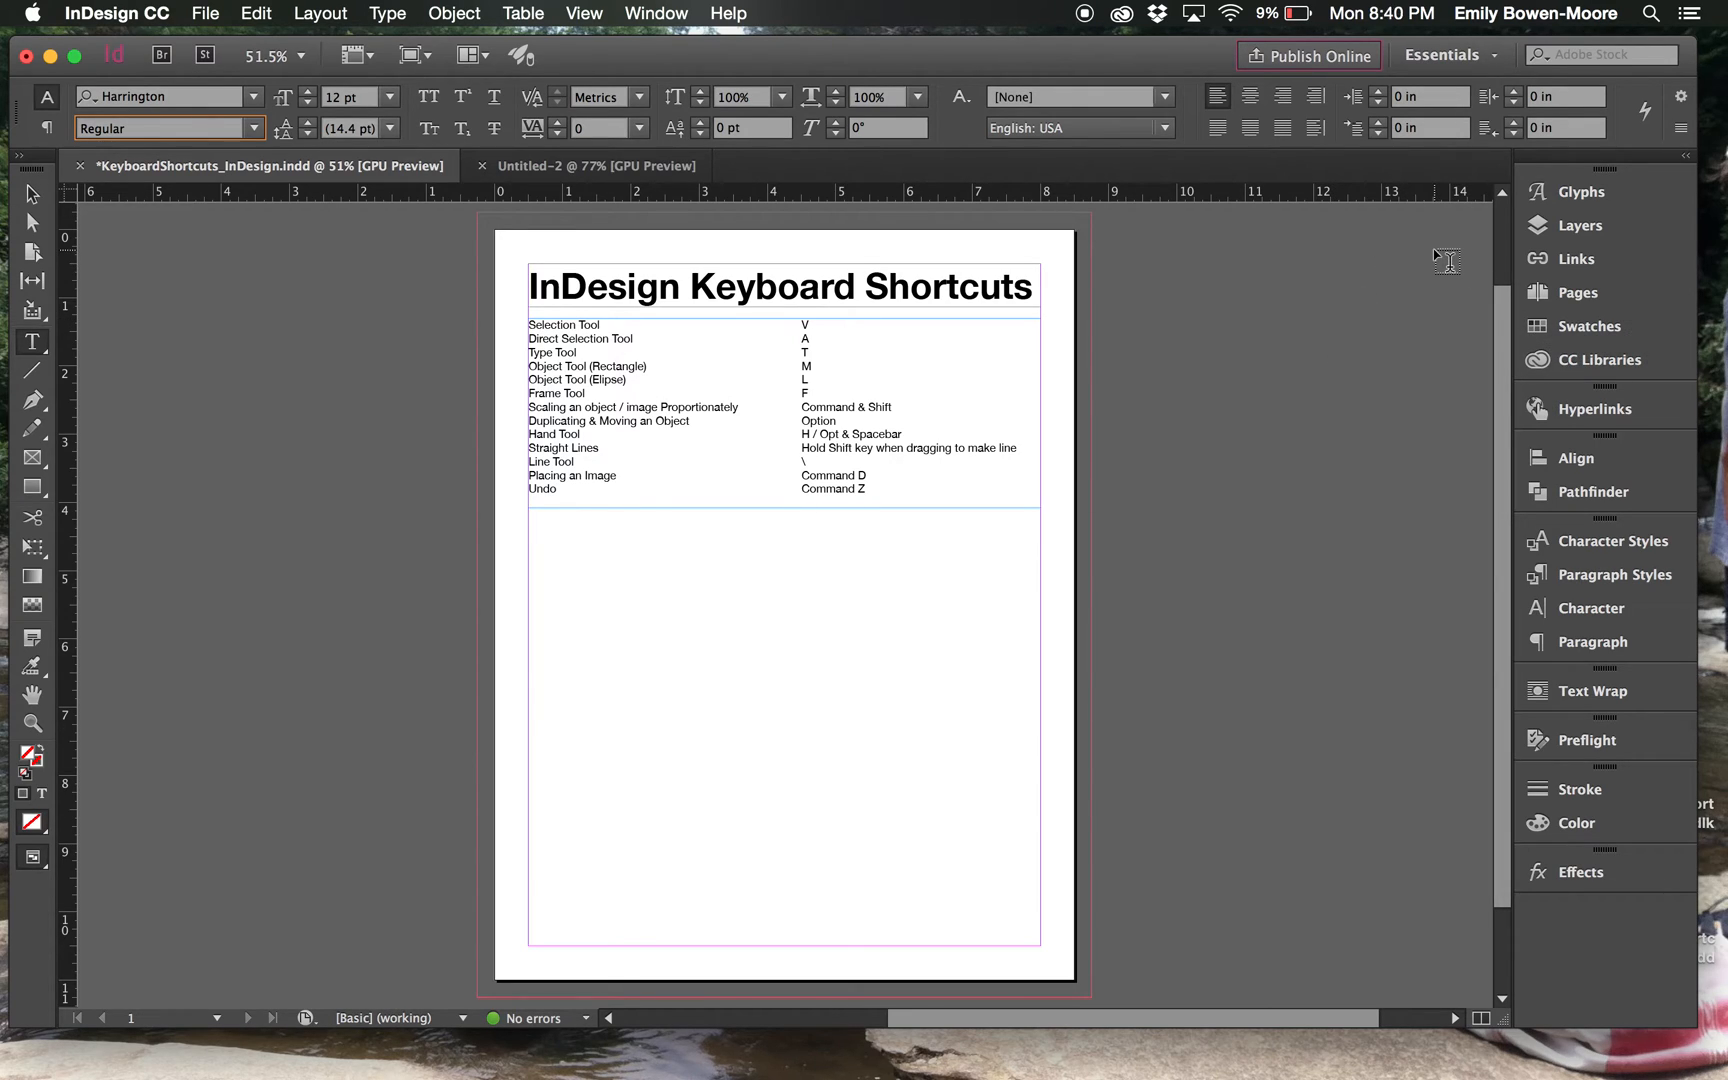
mouse_move(1417, 223)
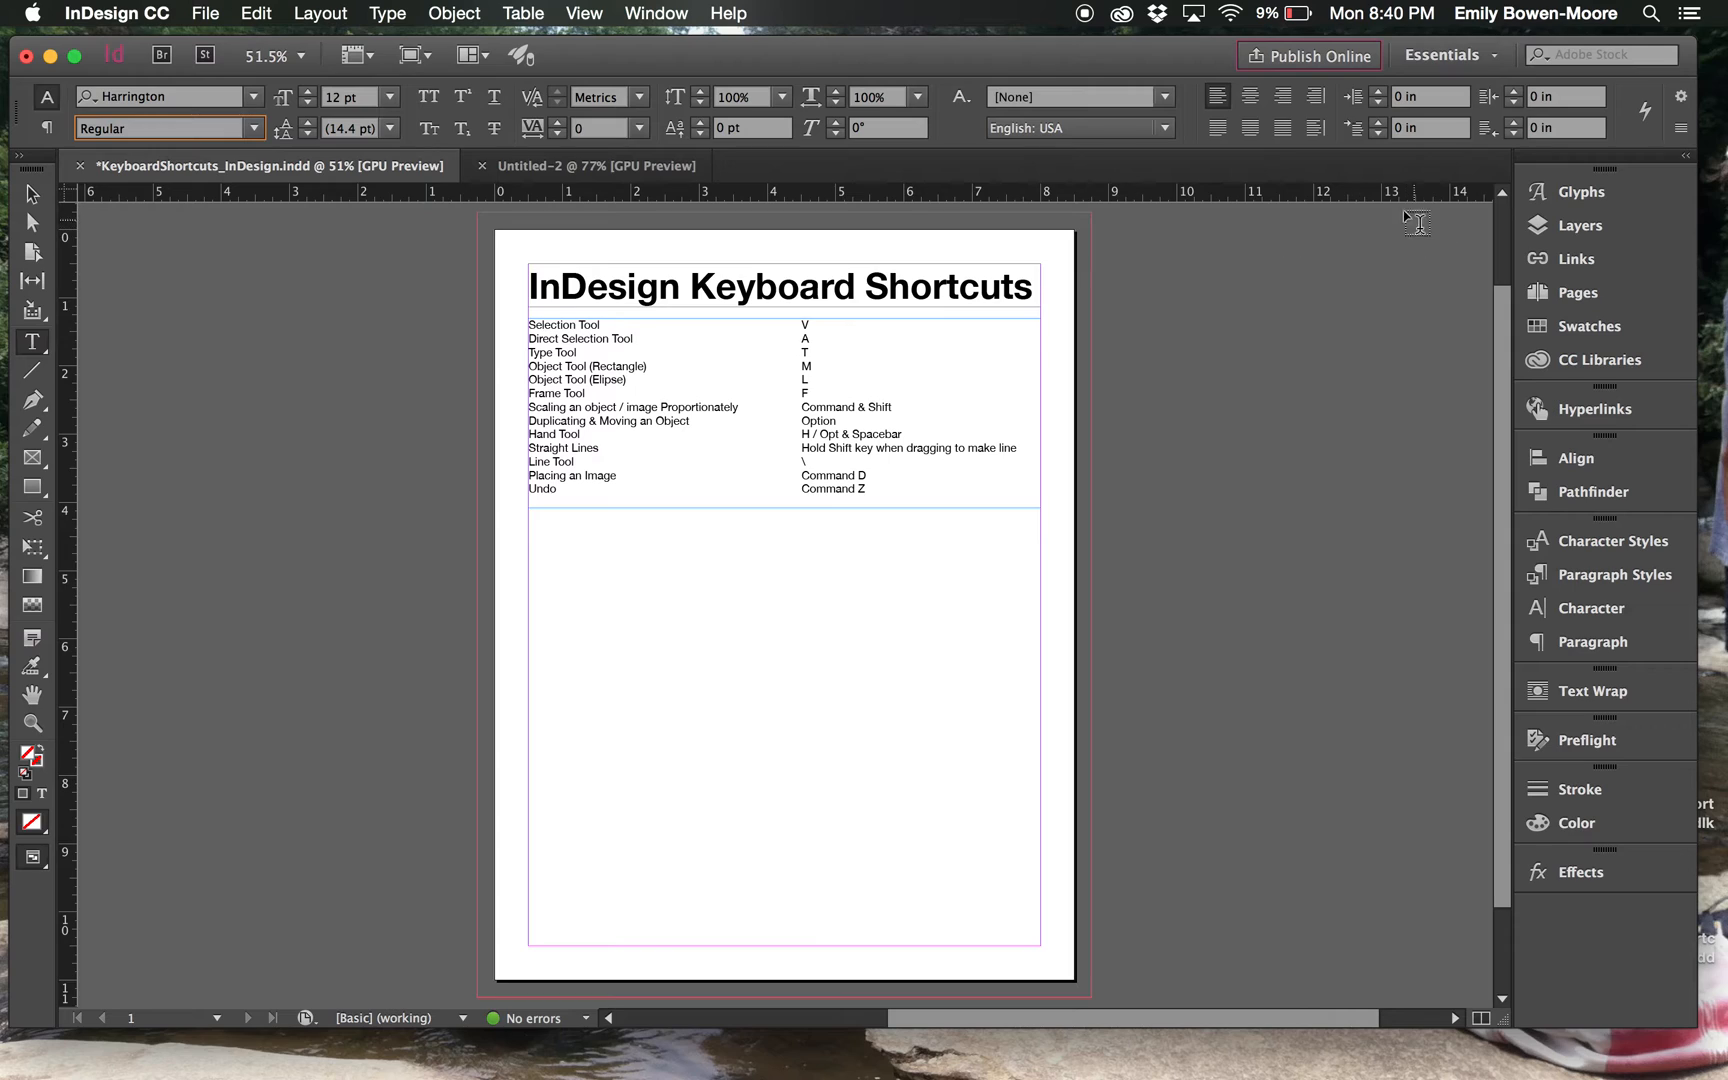
mouse_move(336, 190)
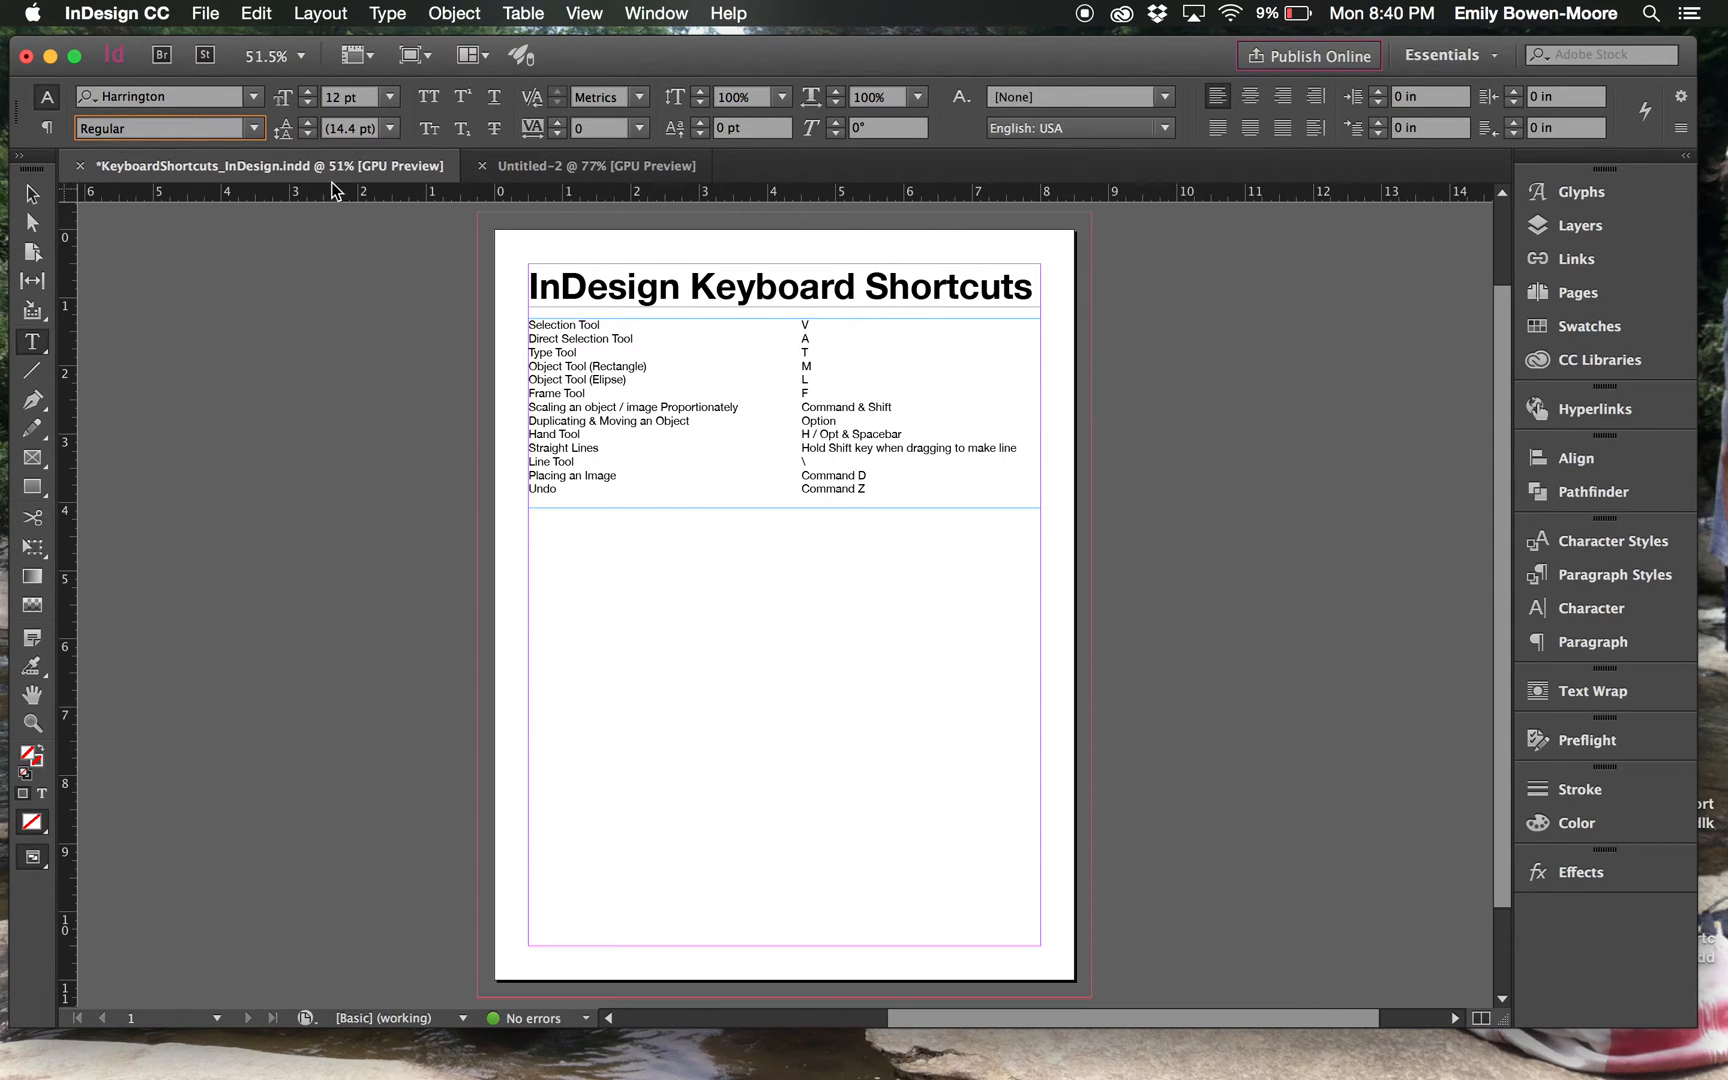
mouse_move(388, 185)
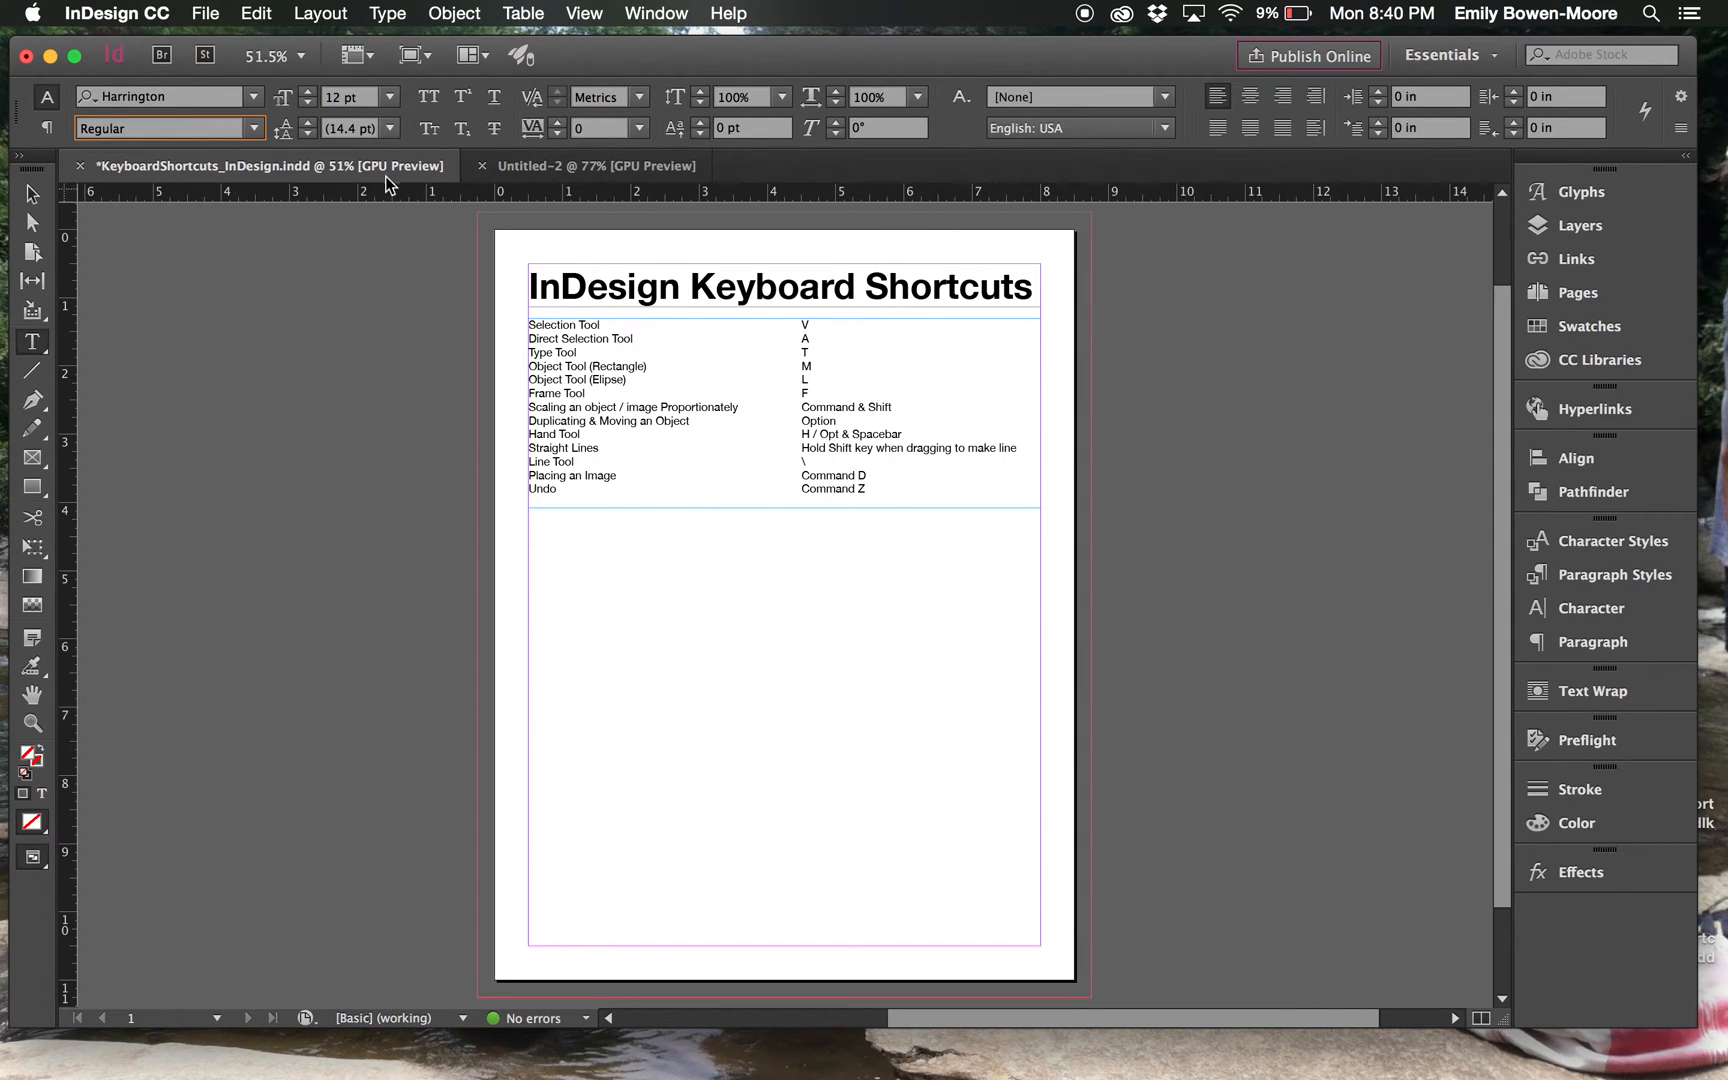
mouse_move(393, 202)
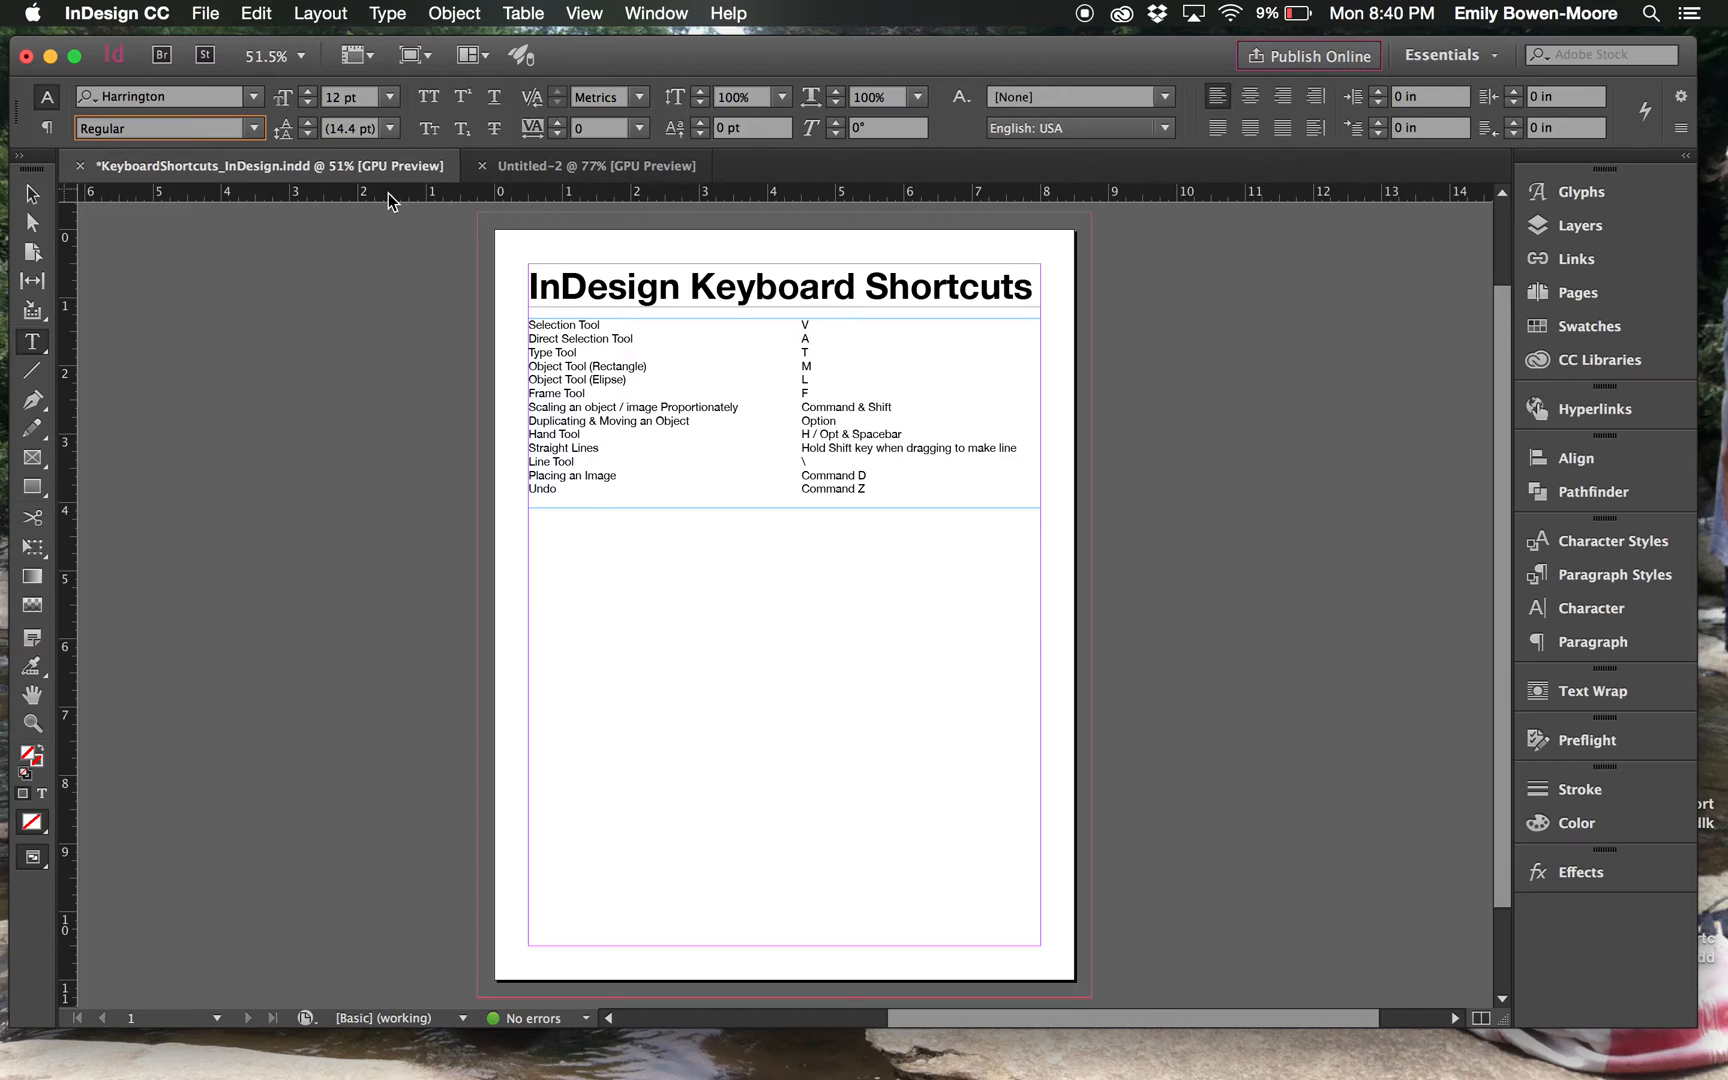
mouse_move(253, 196)
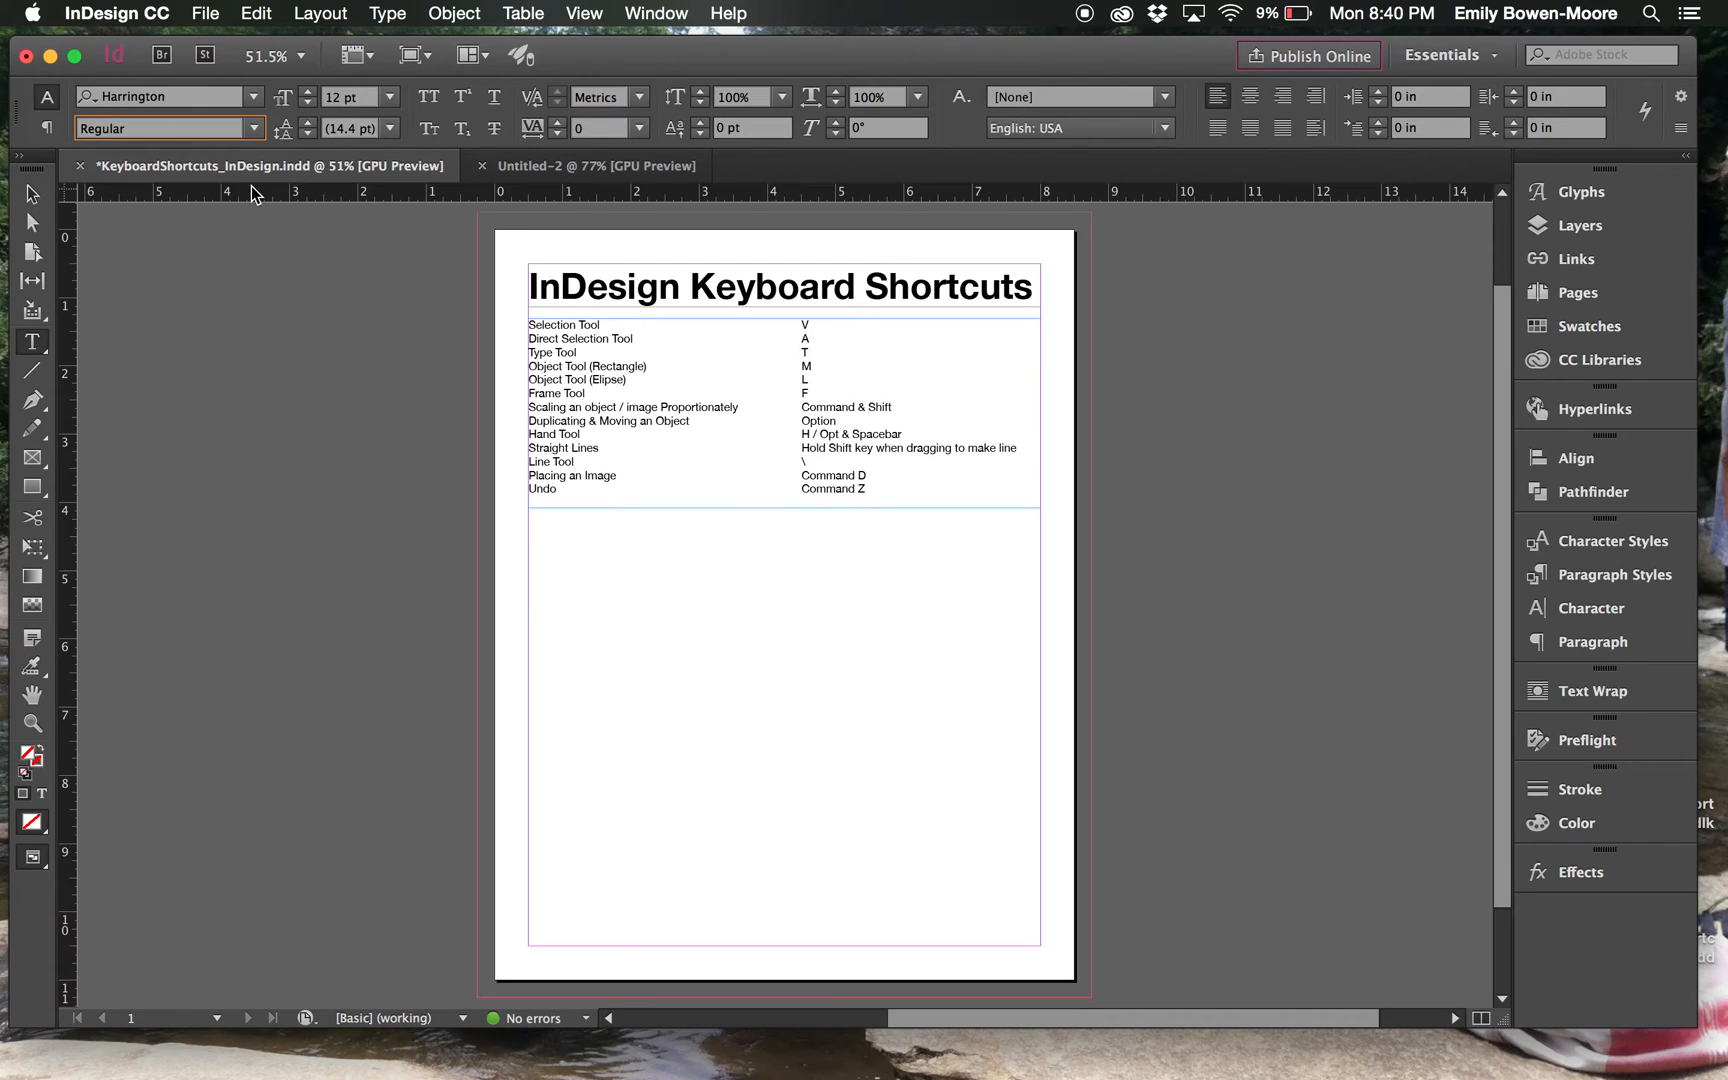
mouse_move(245, 217)
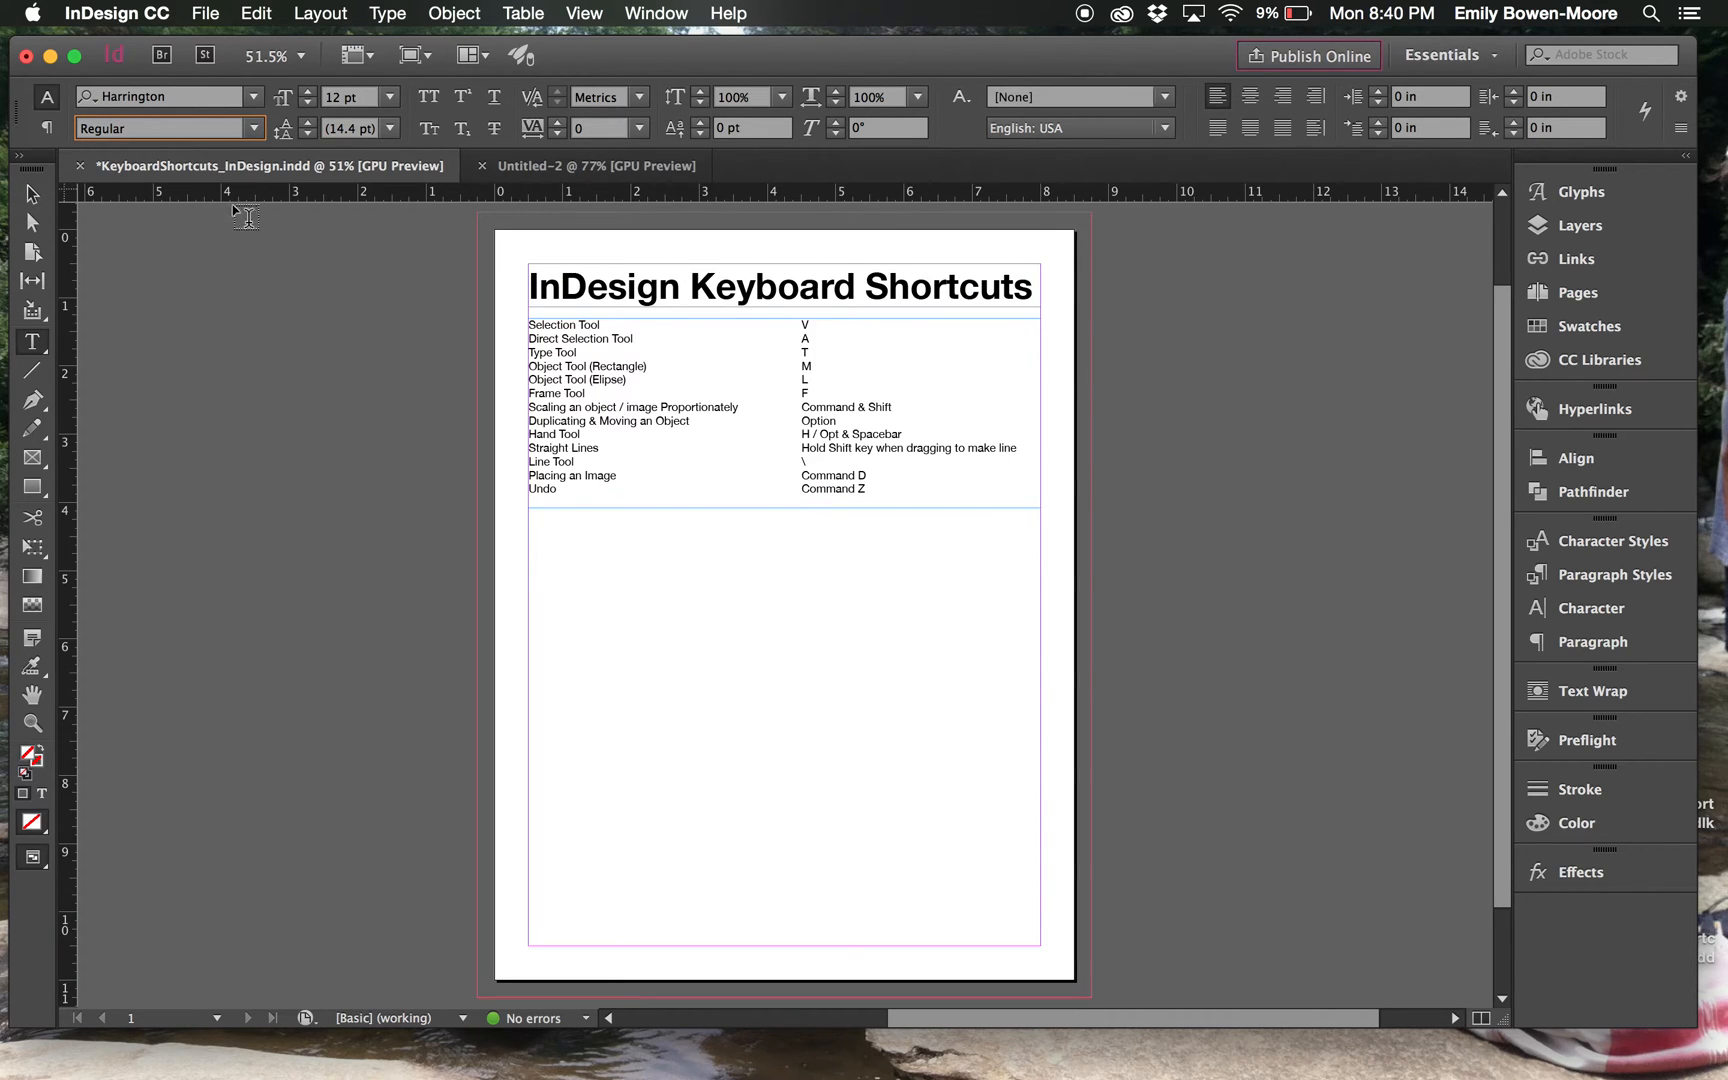
mouse_move(151, 202)
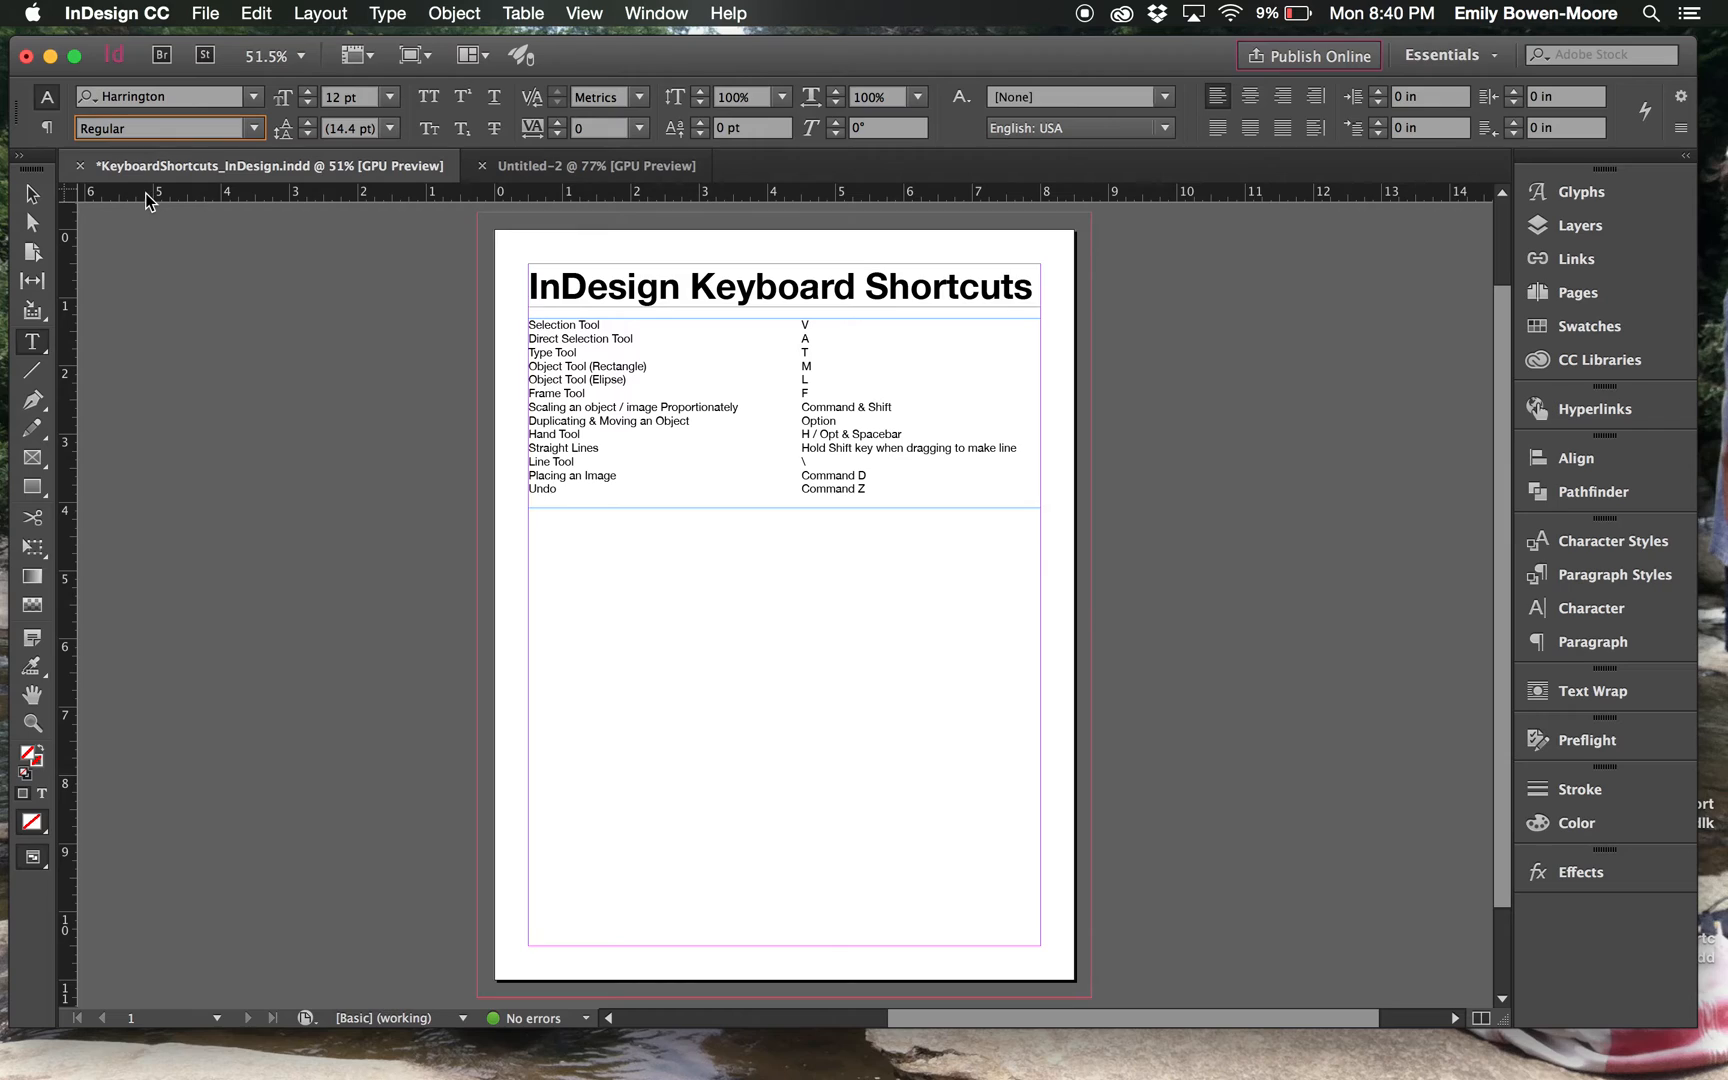
mouse_move(72, 195)
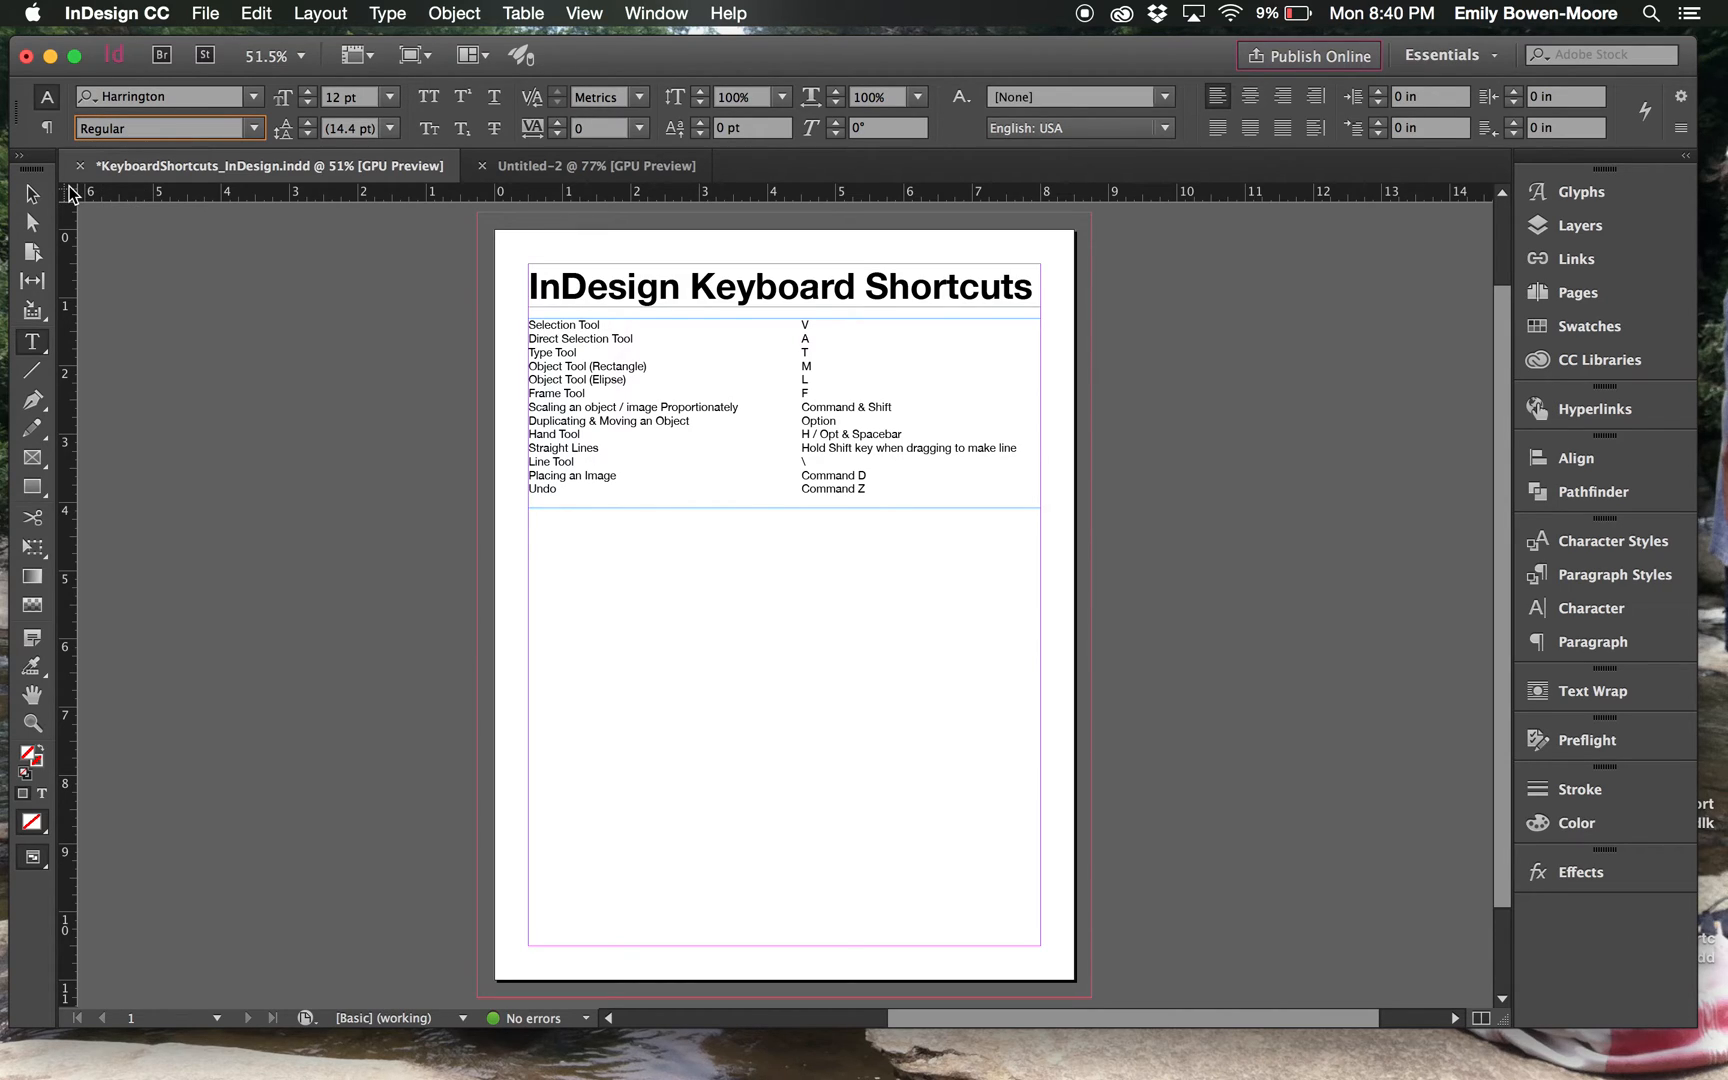
mouse_move(68, 198)
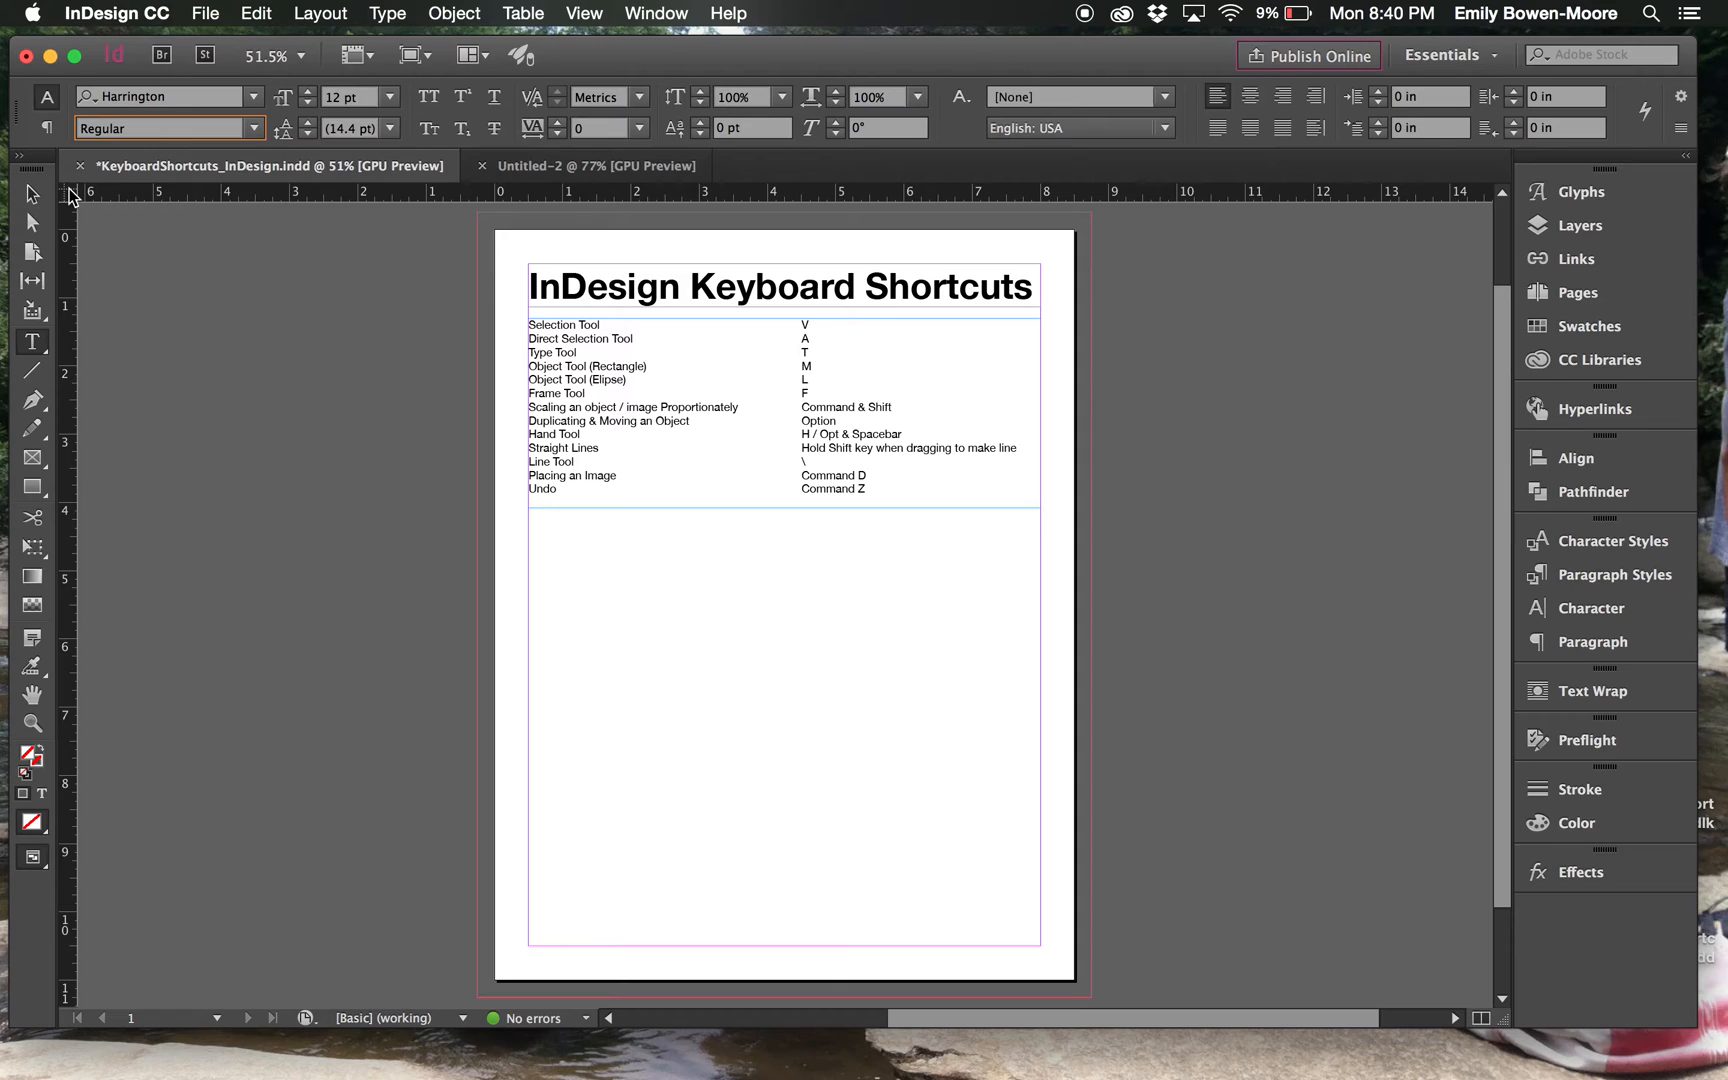
mouse_move(68, 201)
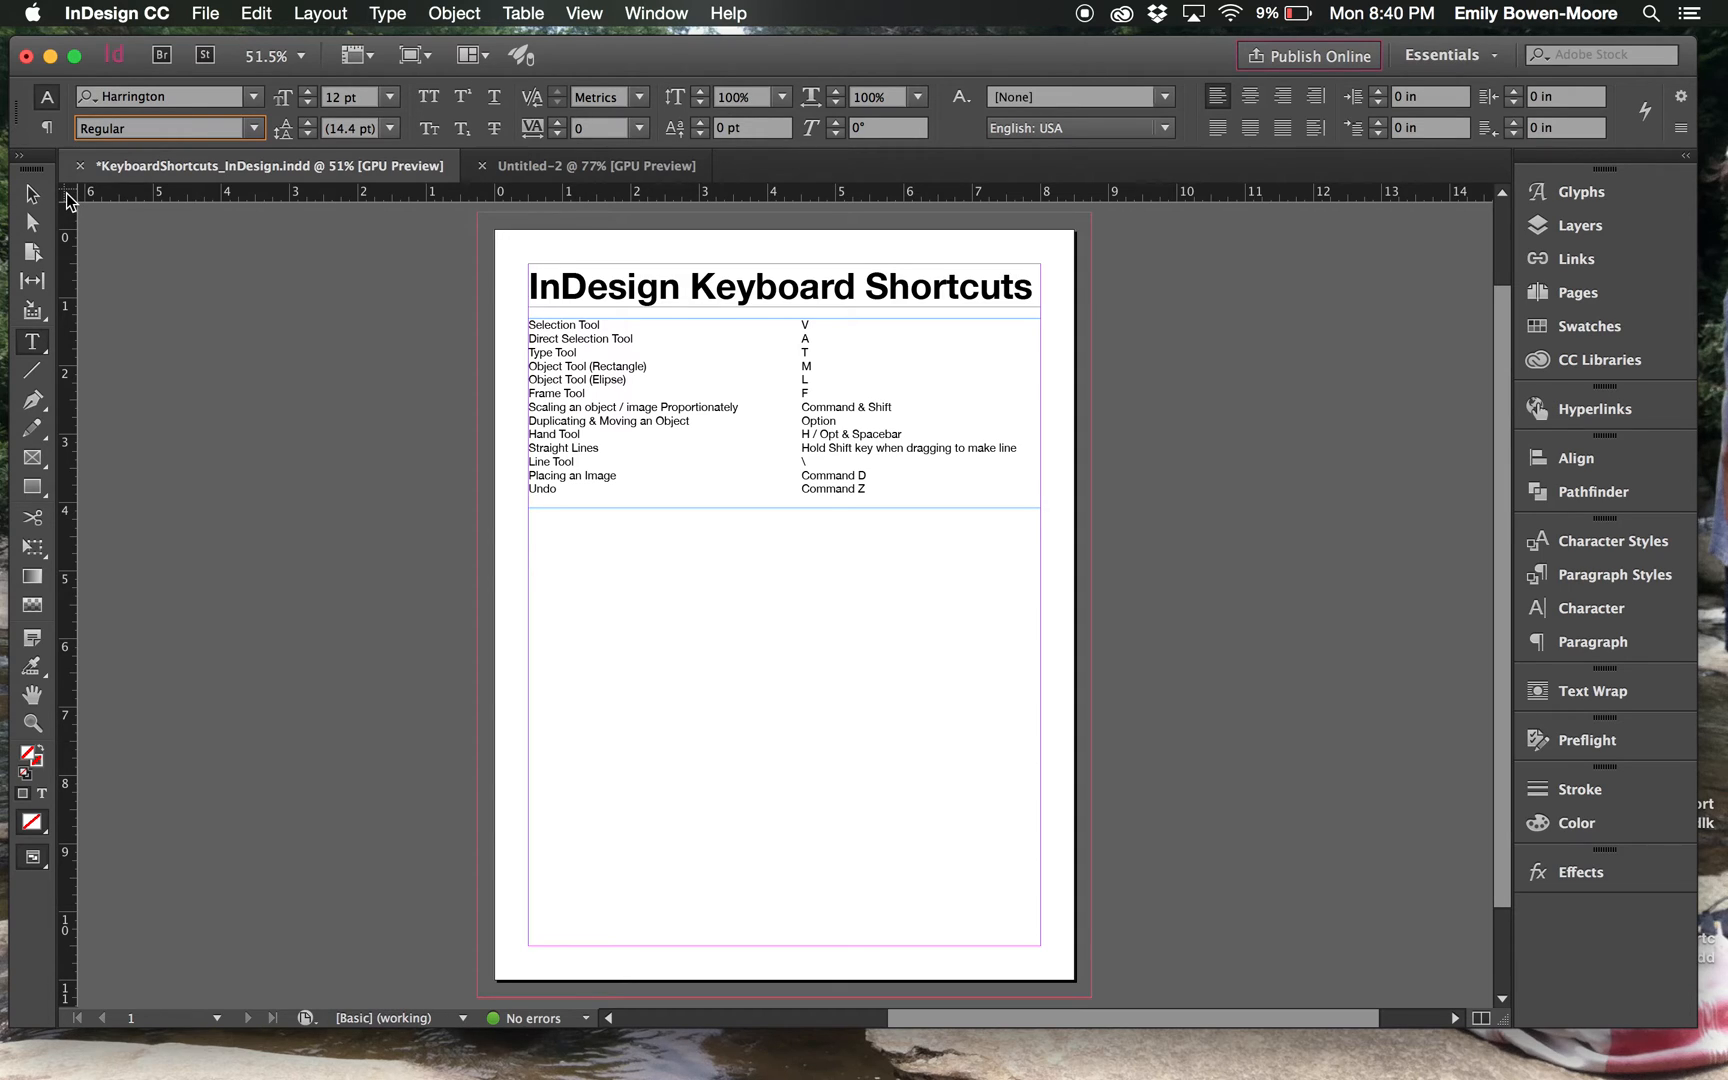
right_click(66, 201)
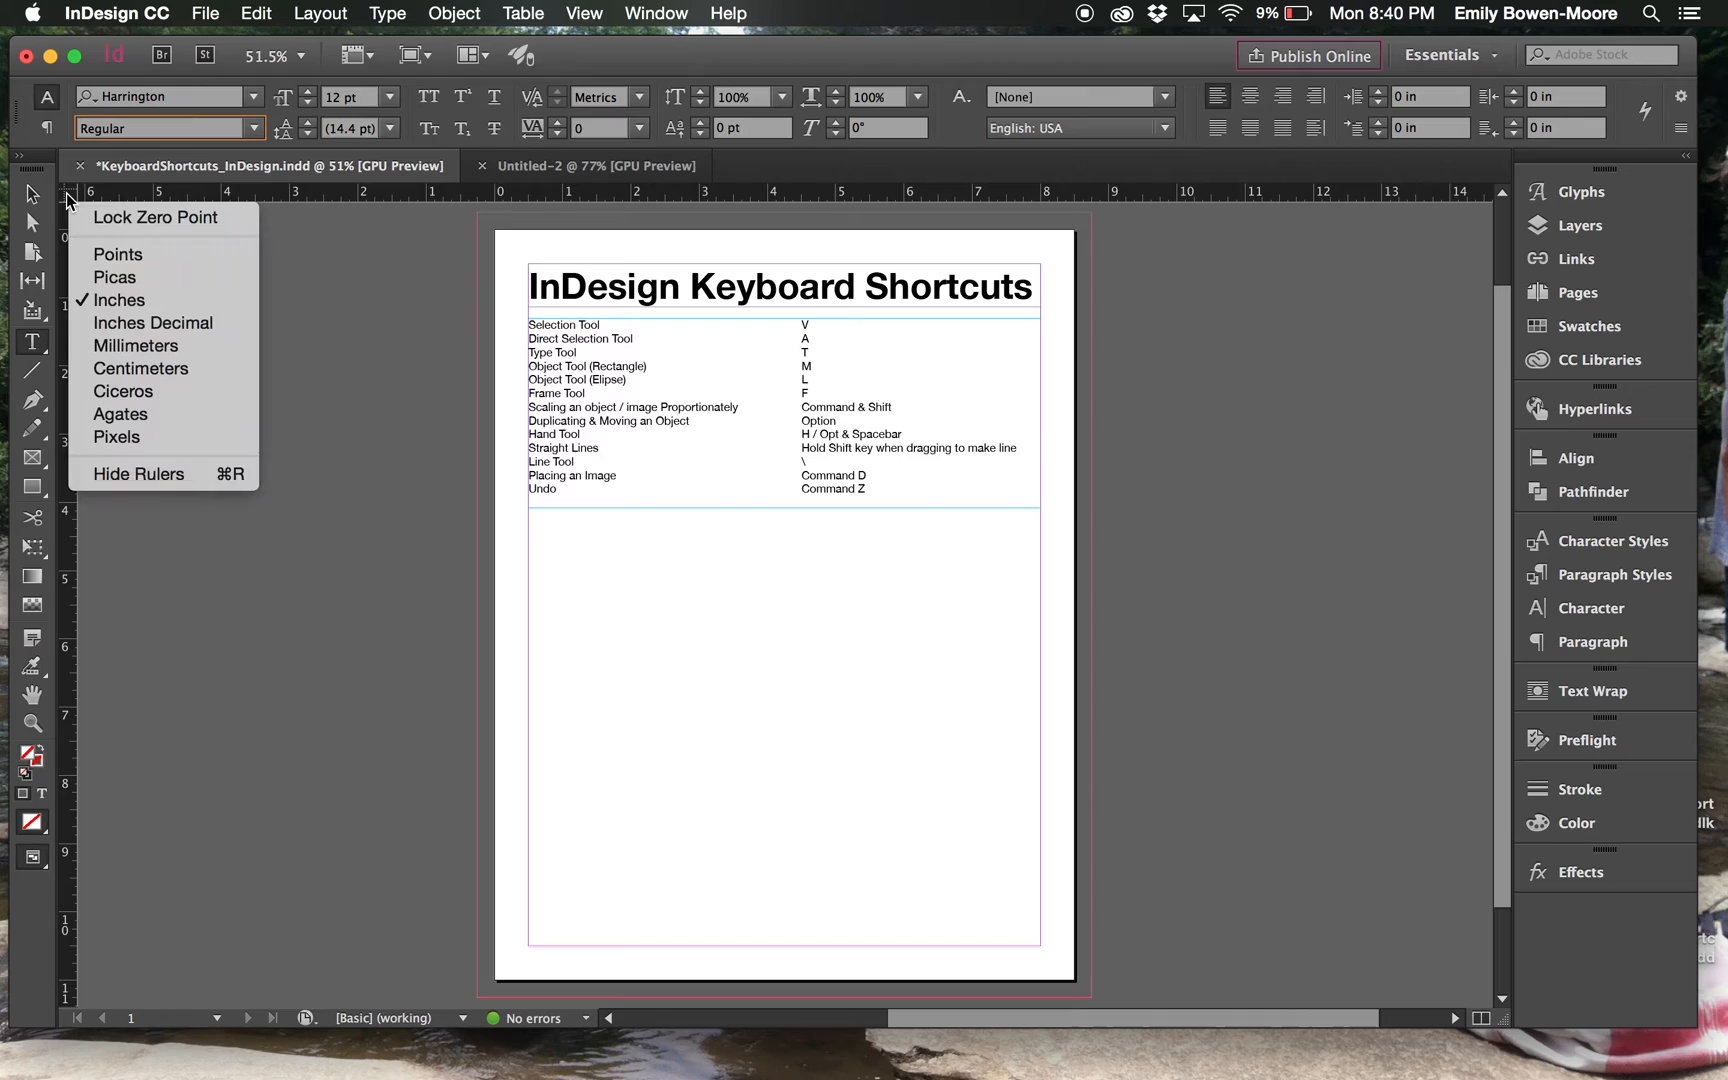
mouse_move(117, 436)
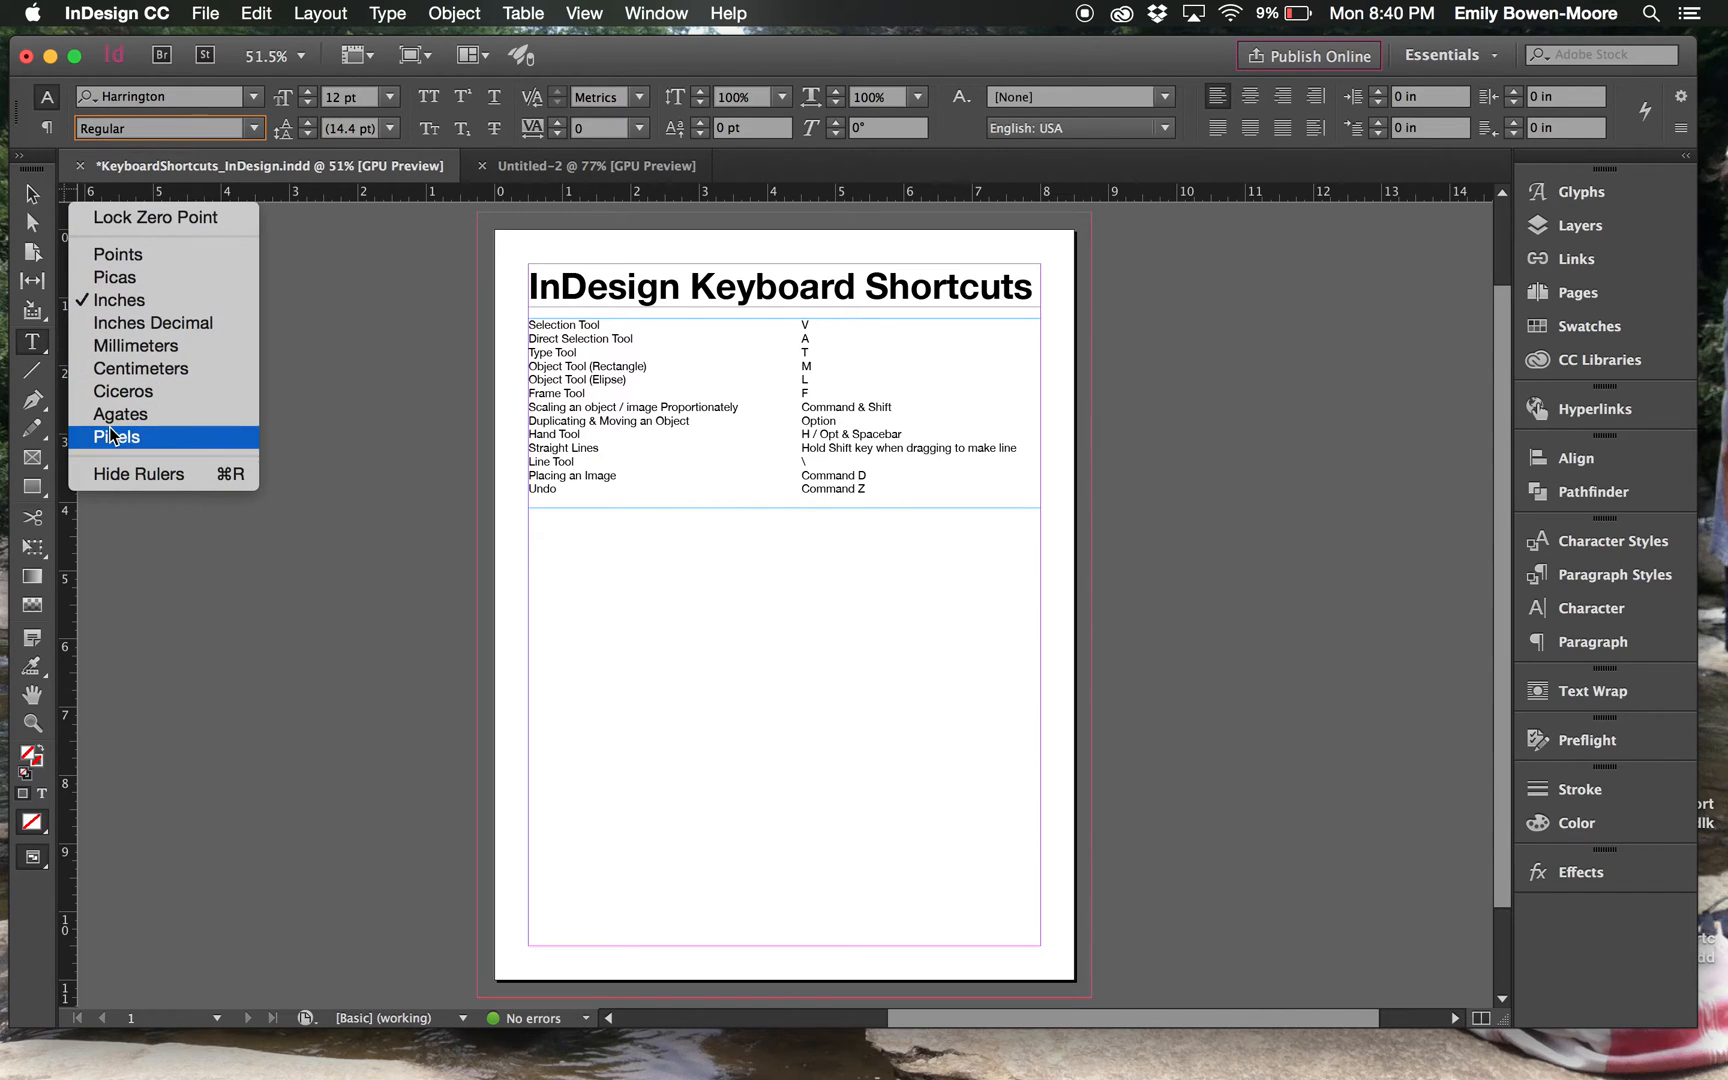
mouse_move(118, 255)
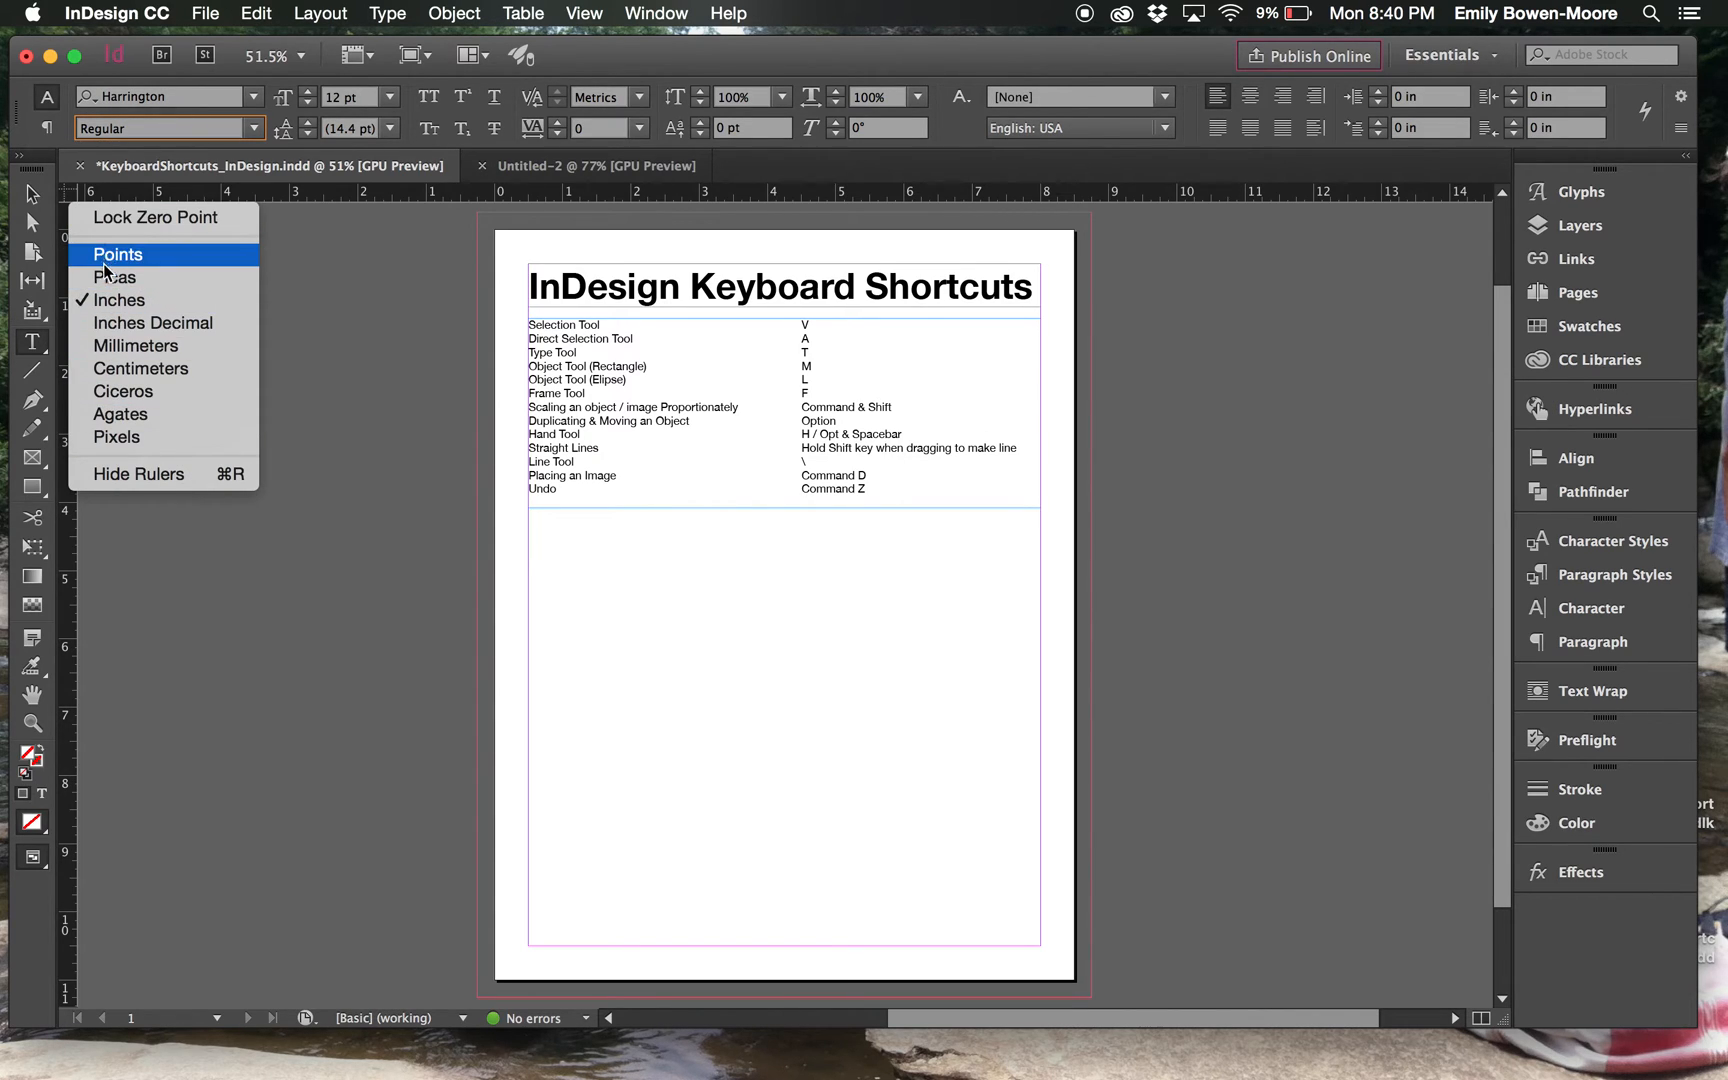
left_click(117, 255)
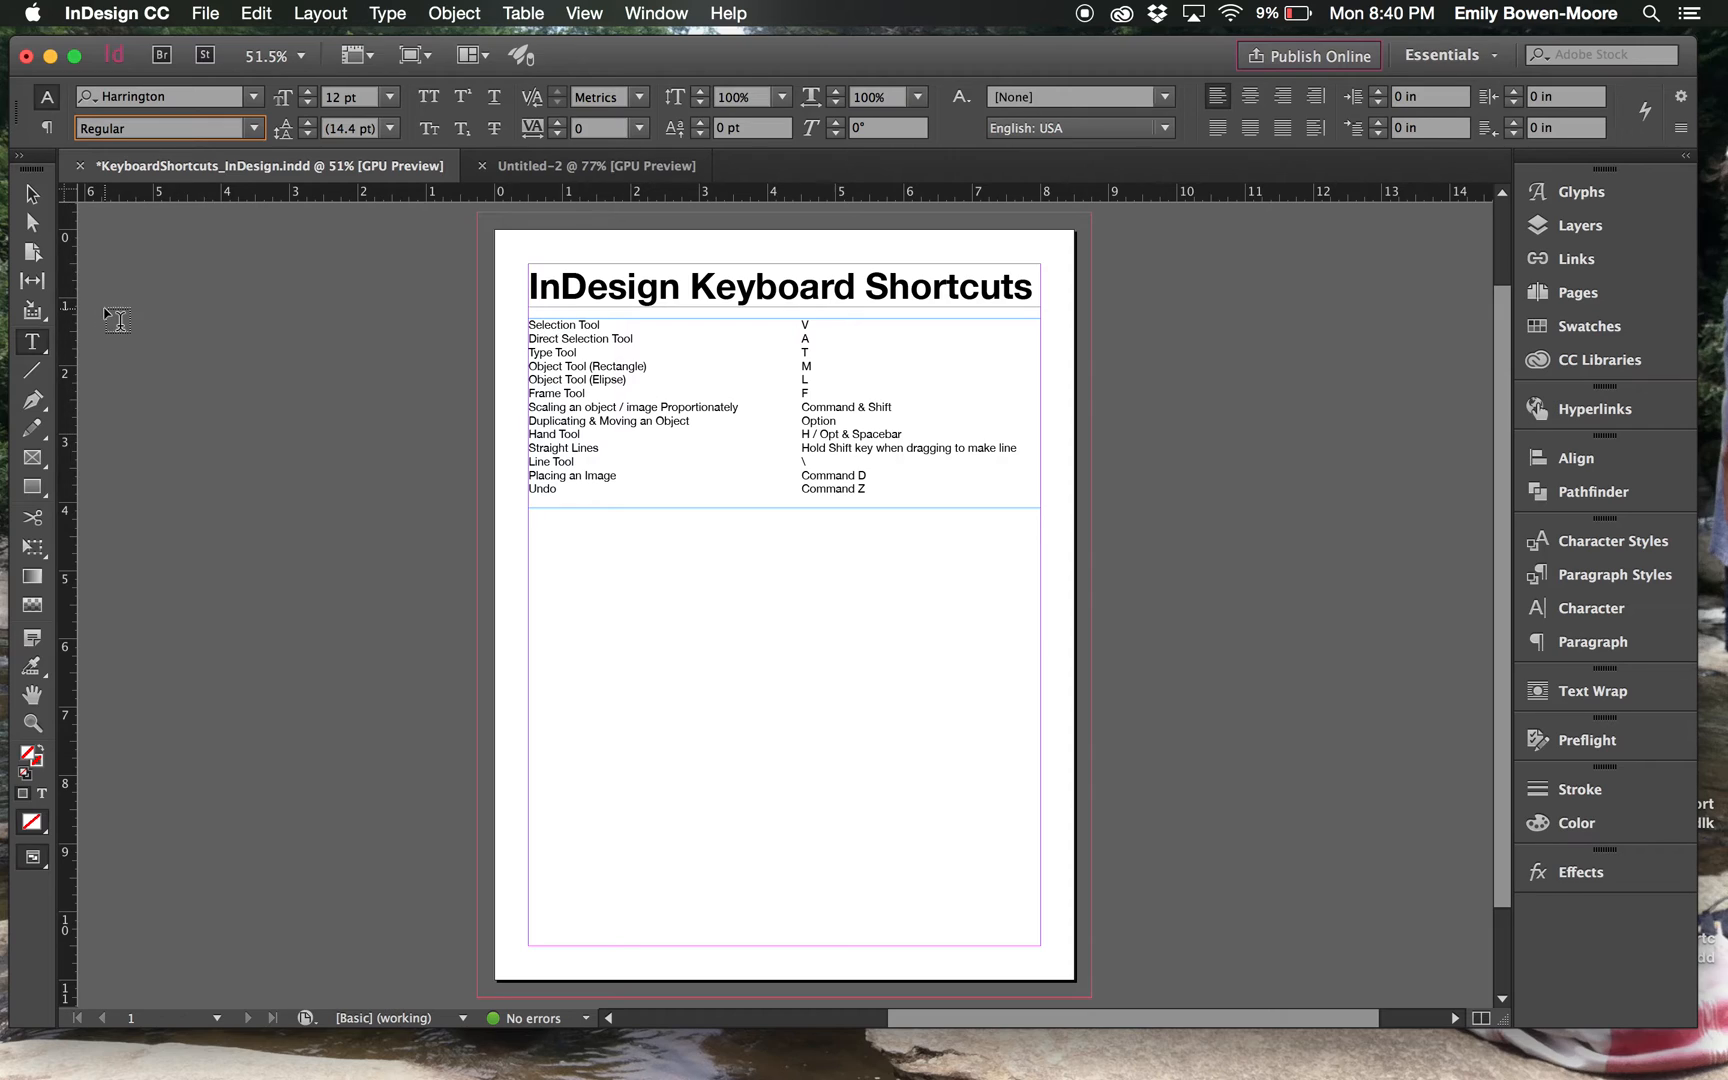
mouse_move(350, 380)
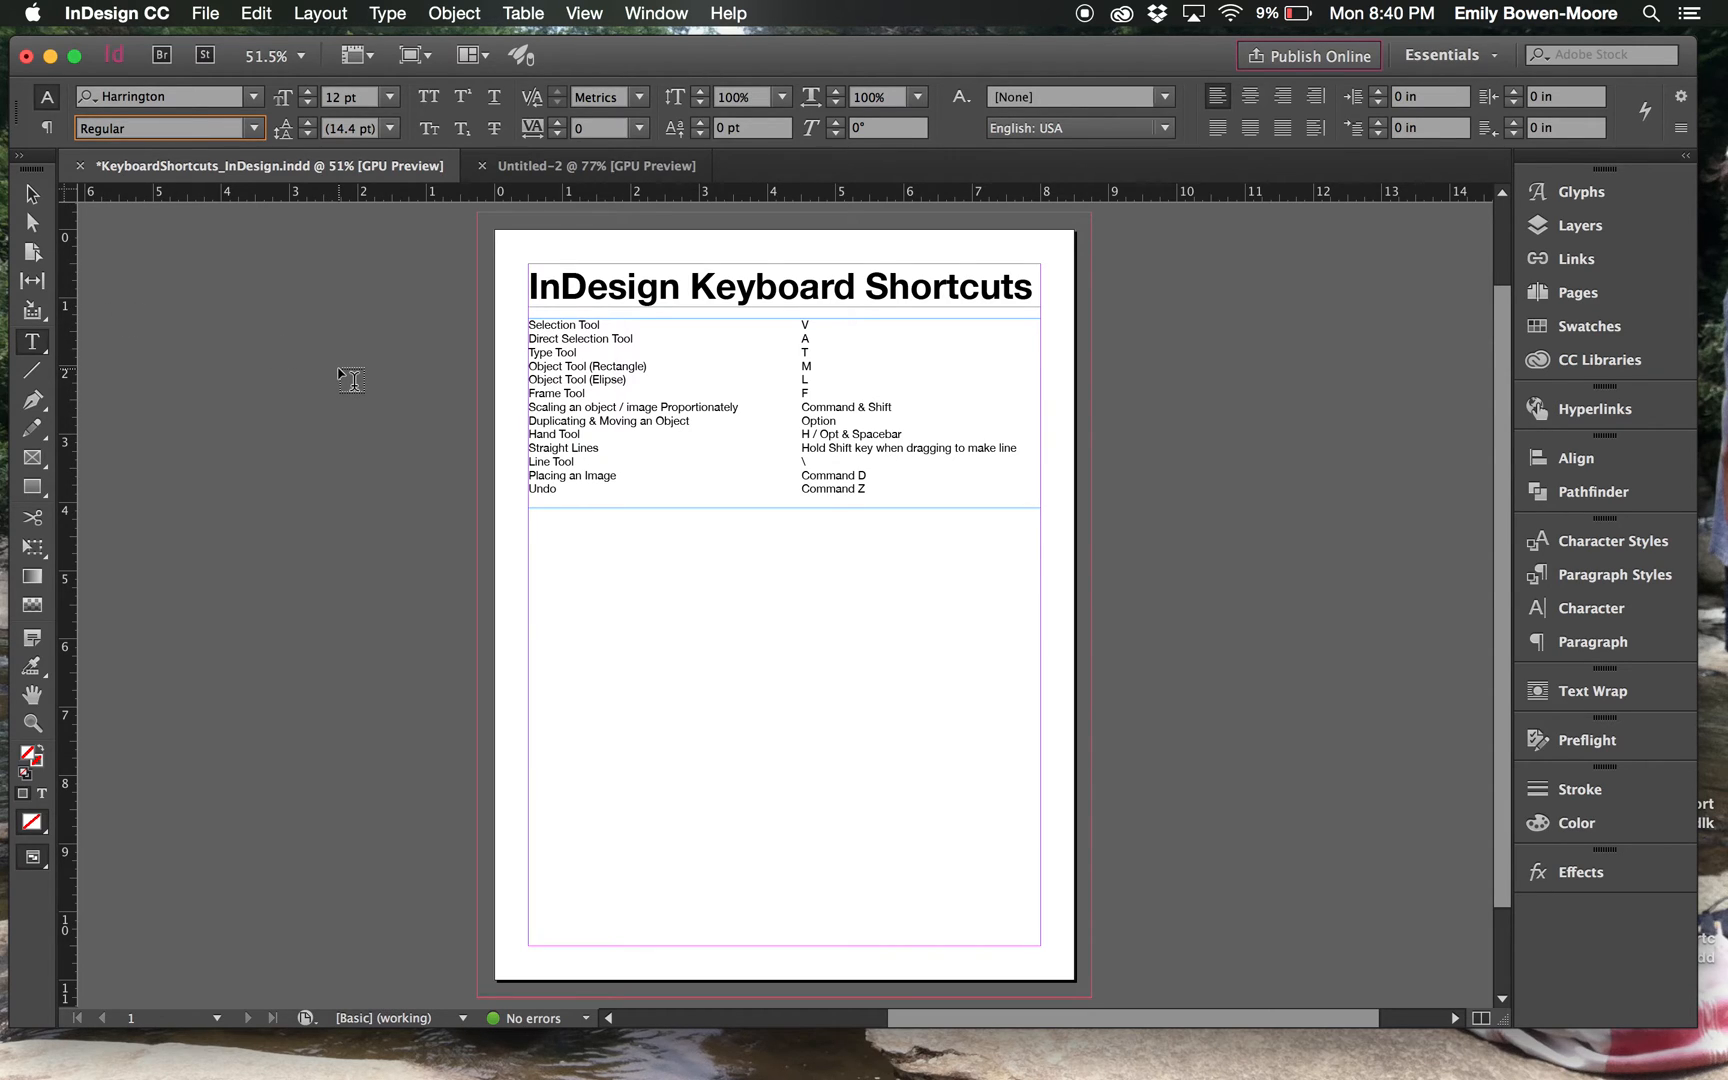
mouse_move(1194, 474)
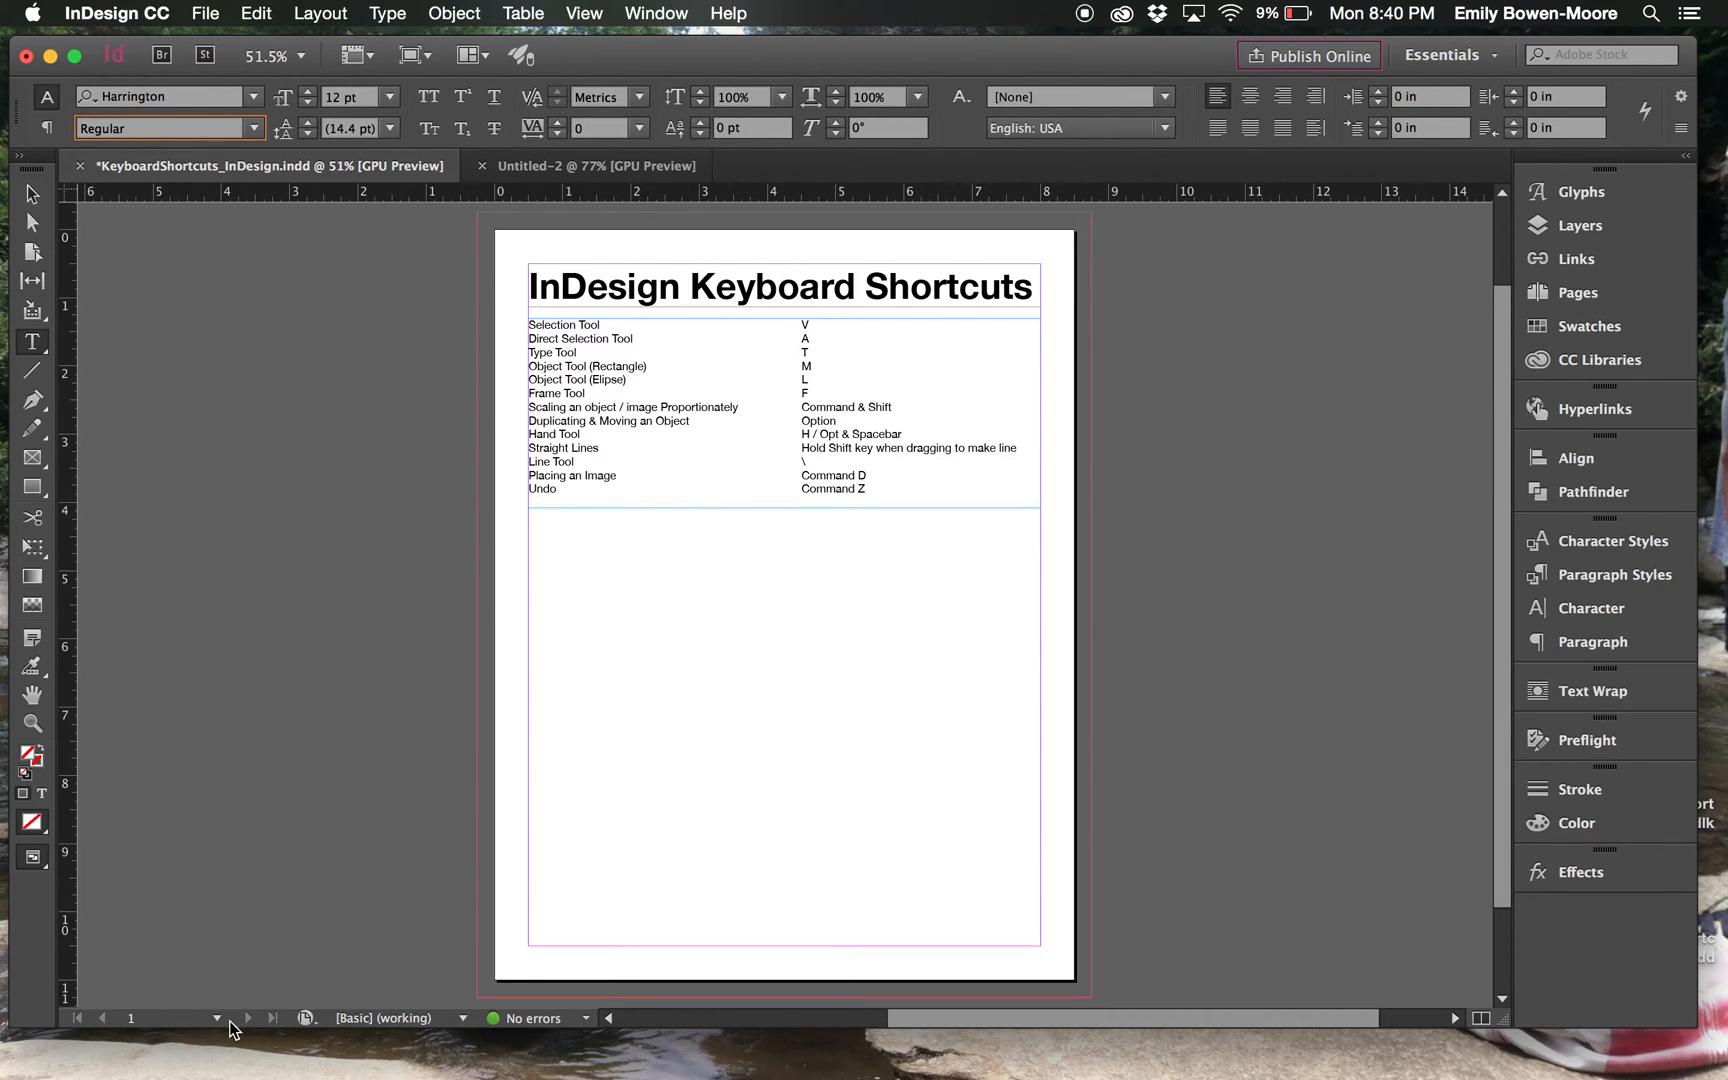
left_click(217, 1017)
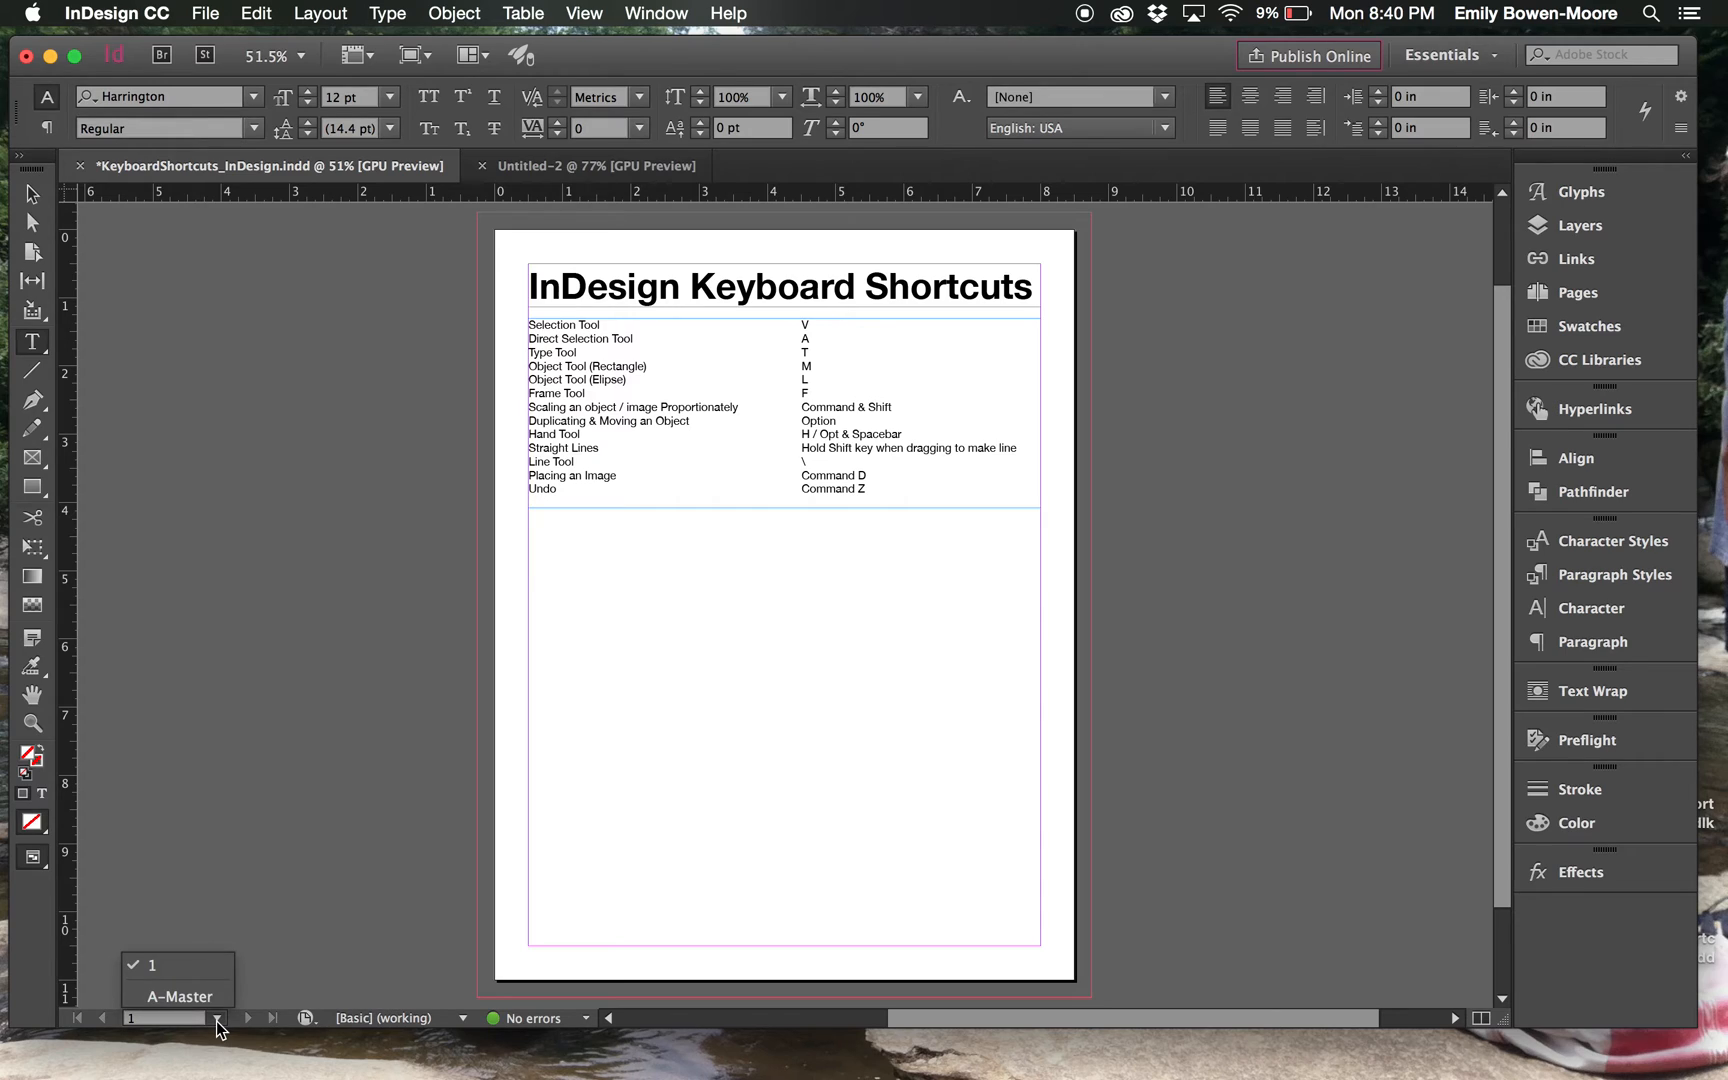
mouse_move(212, 1023)
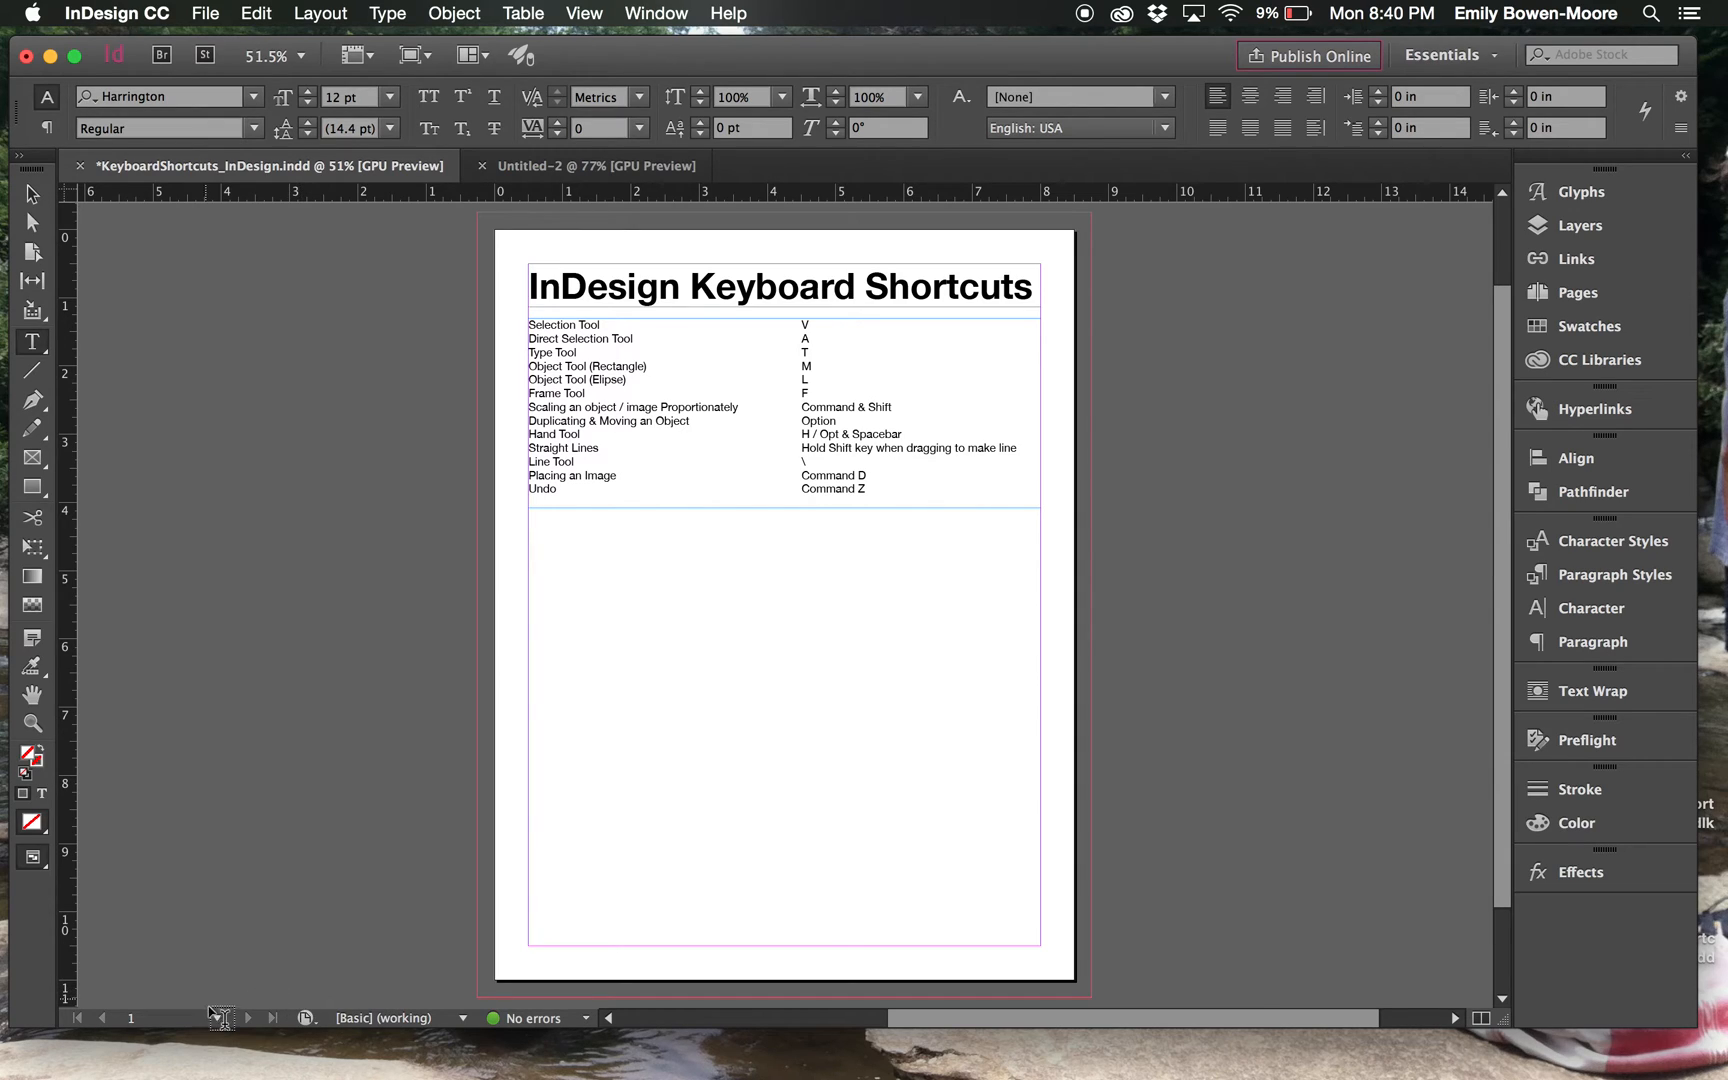
left_click(216, 1017)
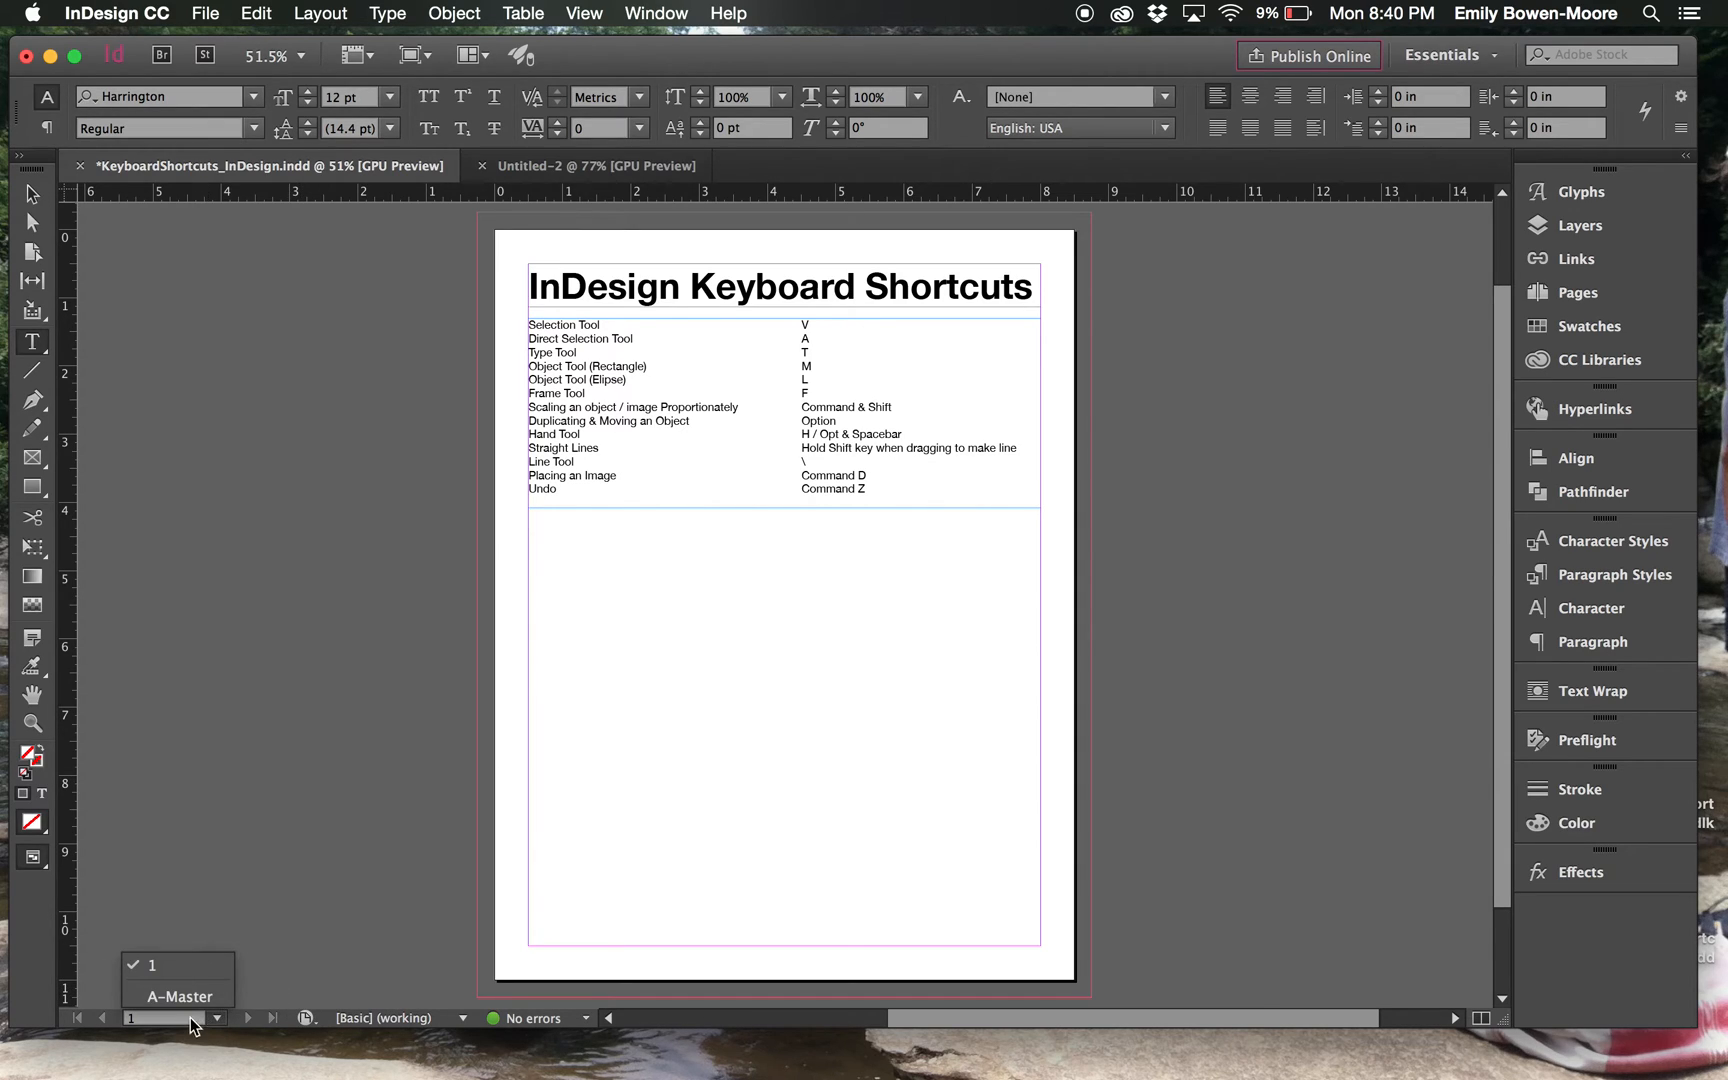
mouse_move(218, 1027)
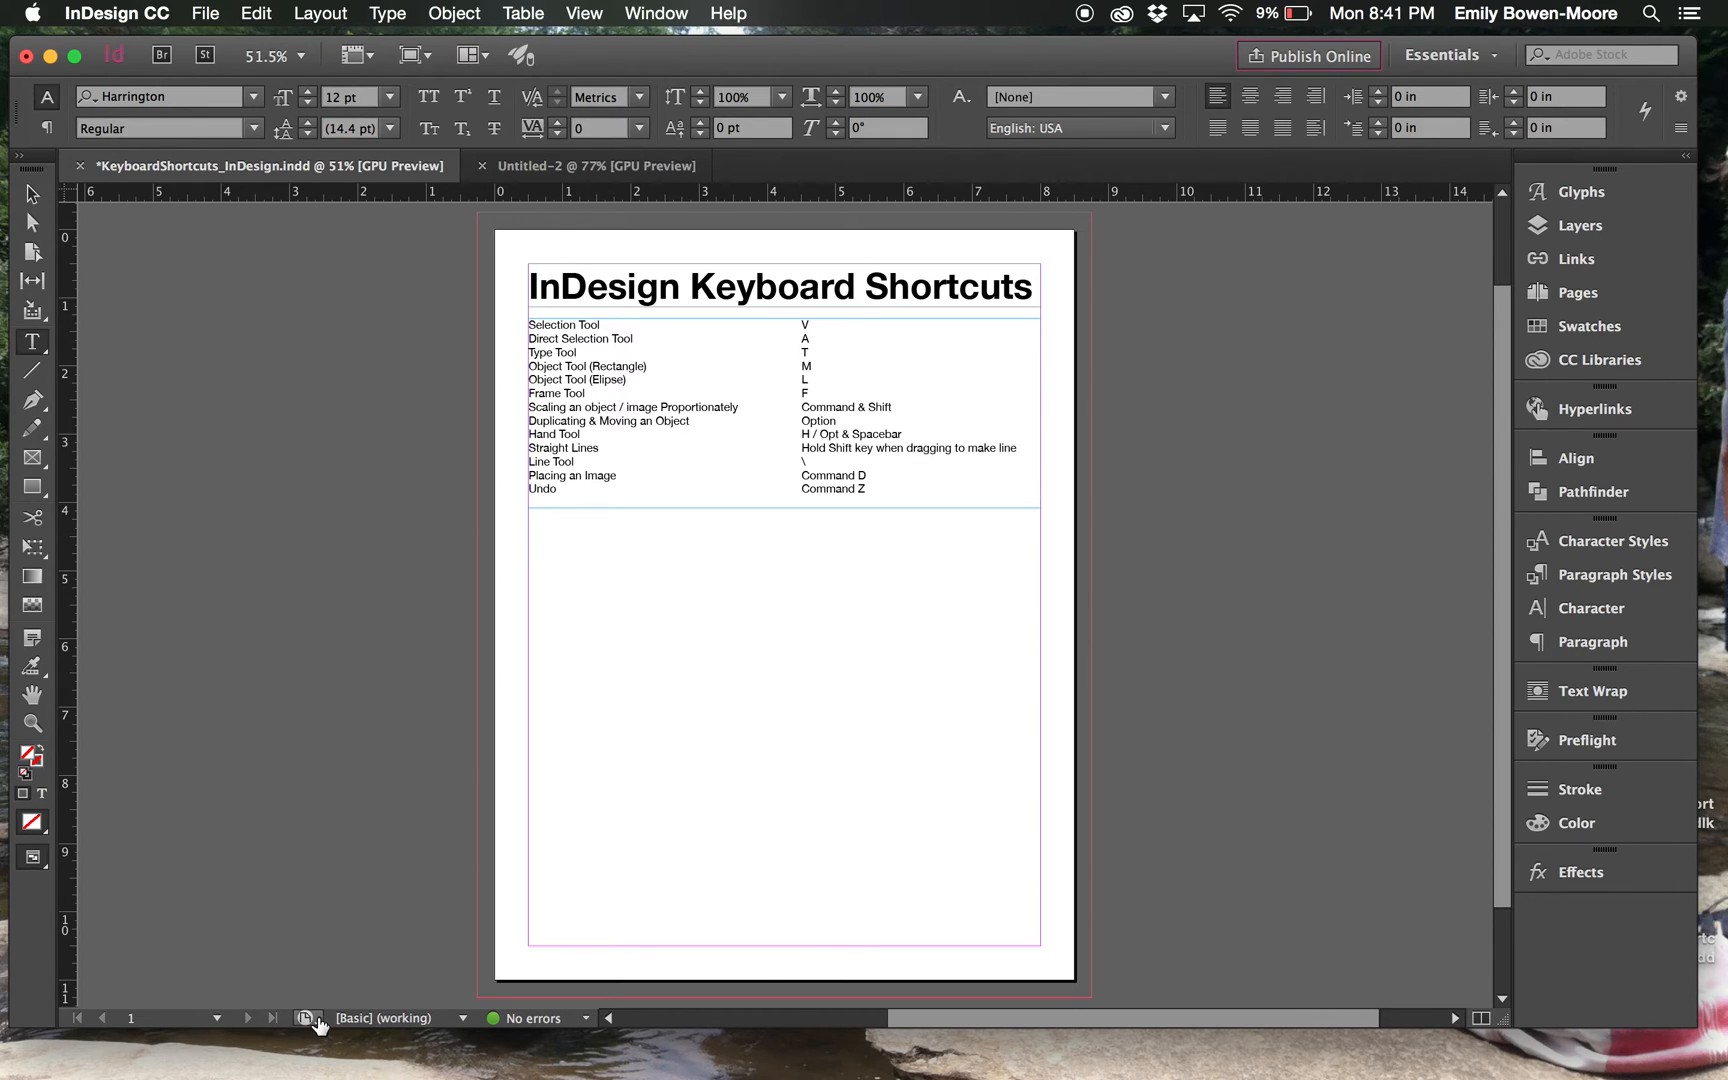
mouse_move(310, 1017)
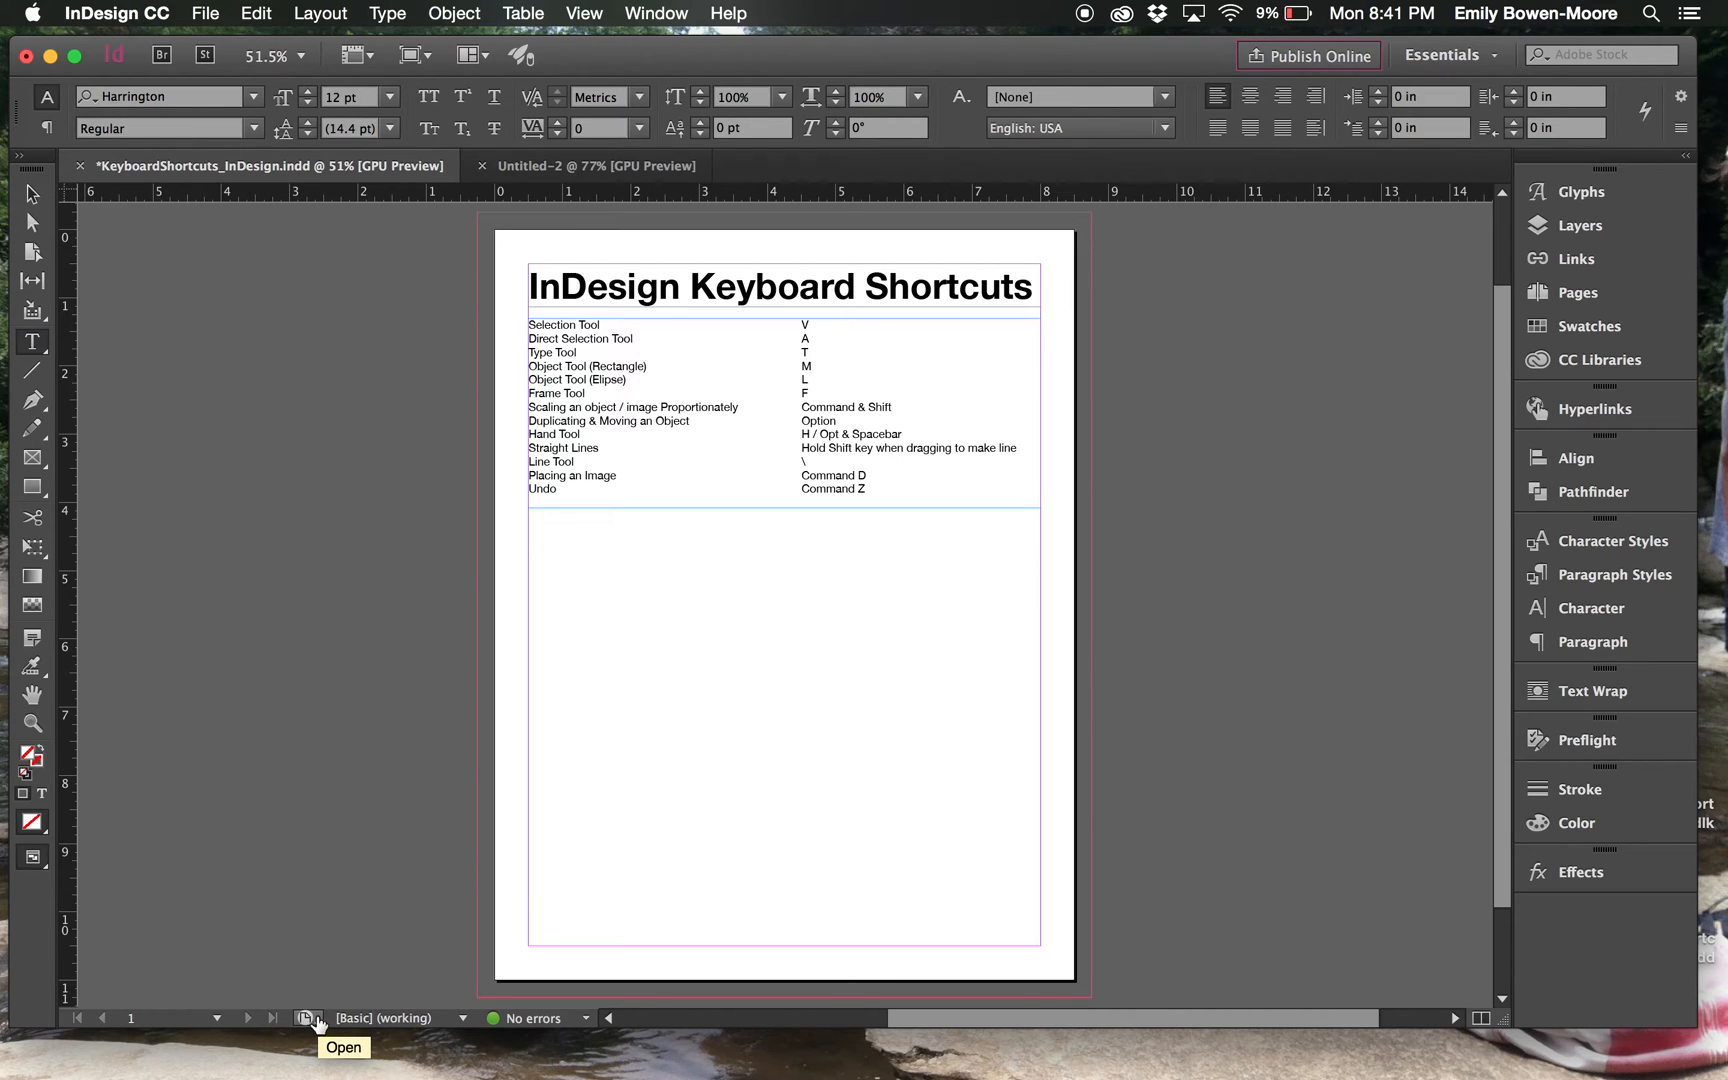
left_click(463, 1017)
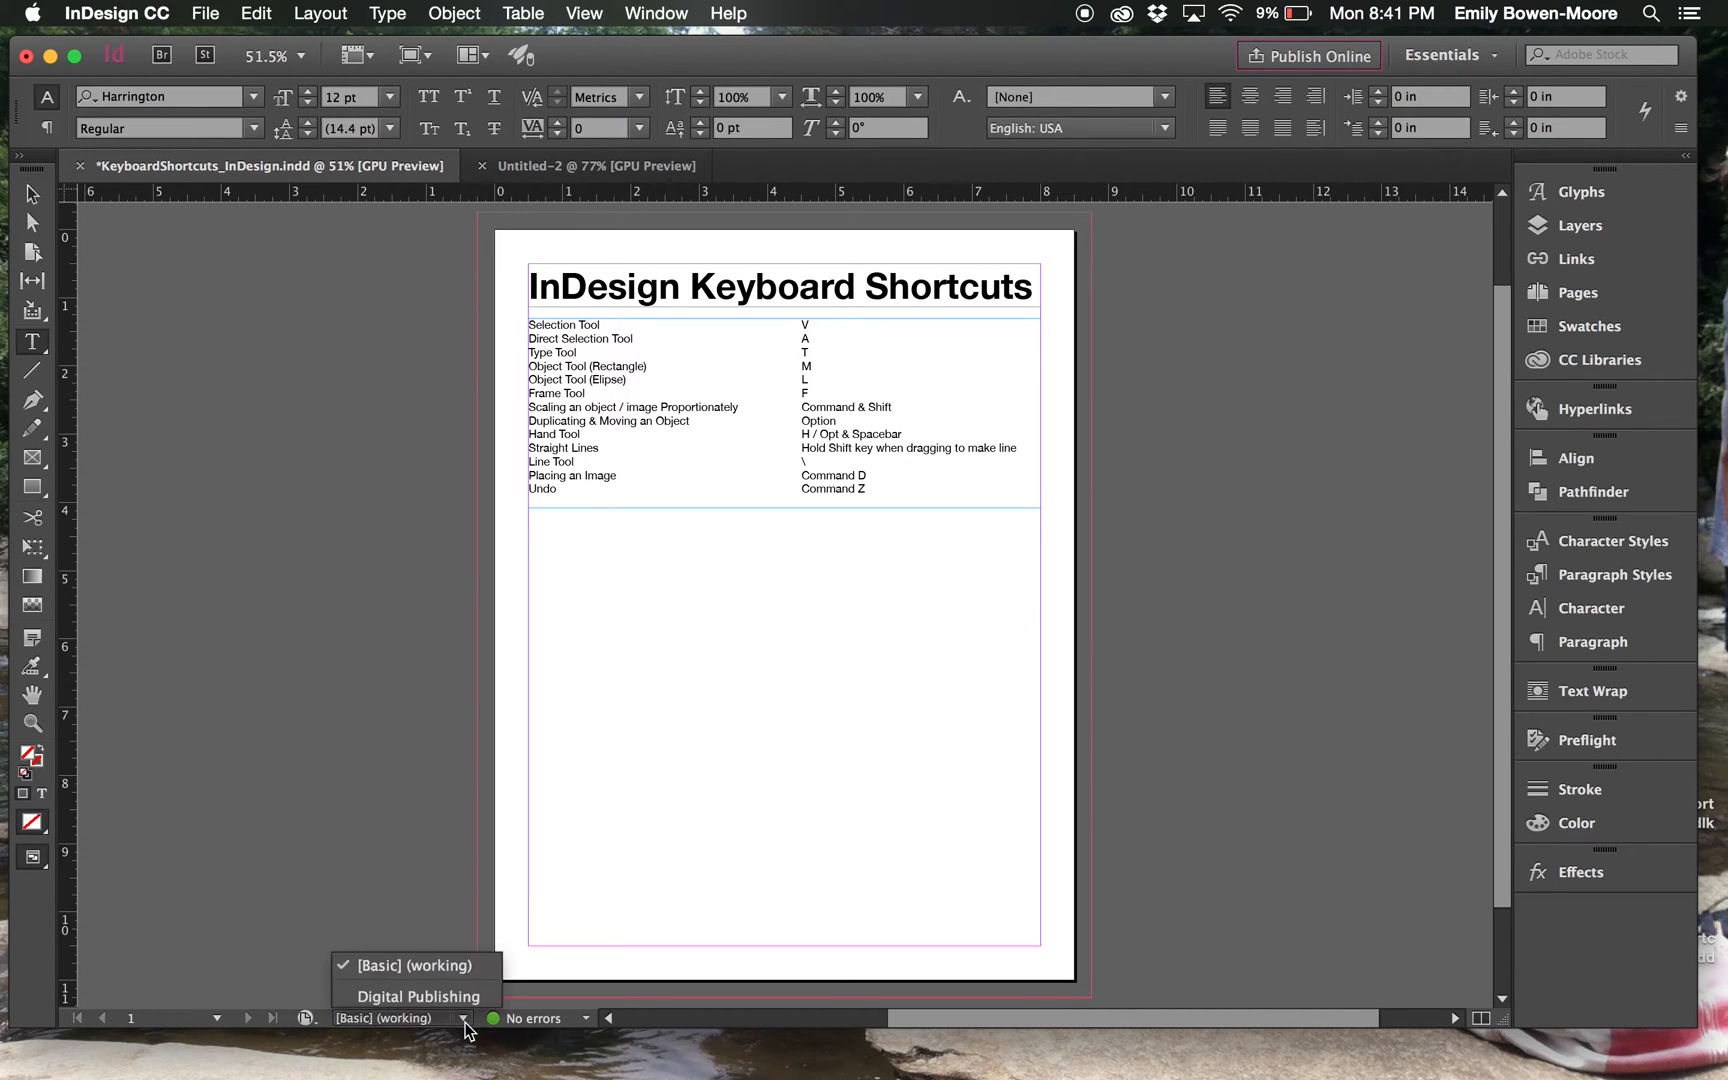
left_click(407, 965)
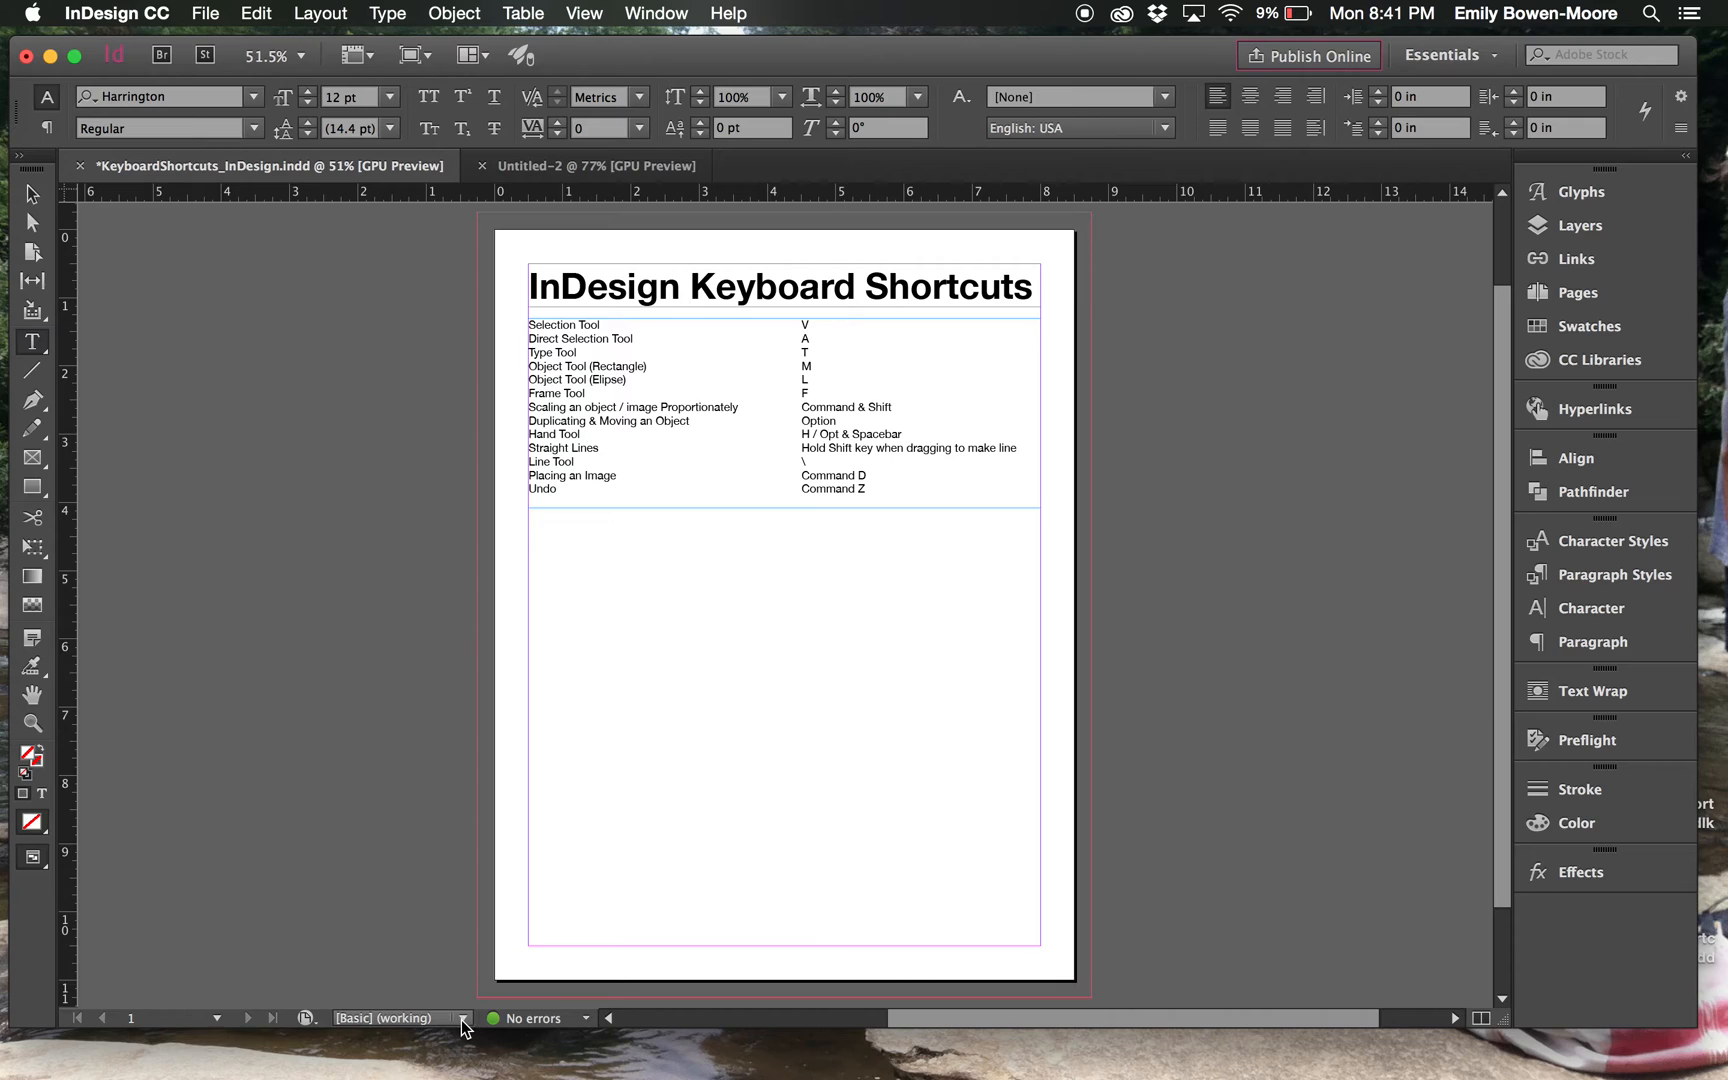
mouse_move(534, 1019)
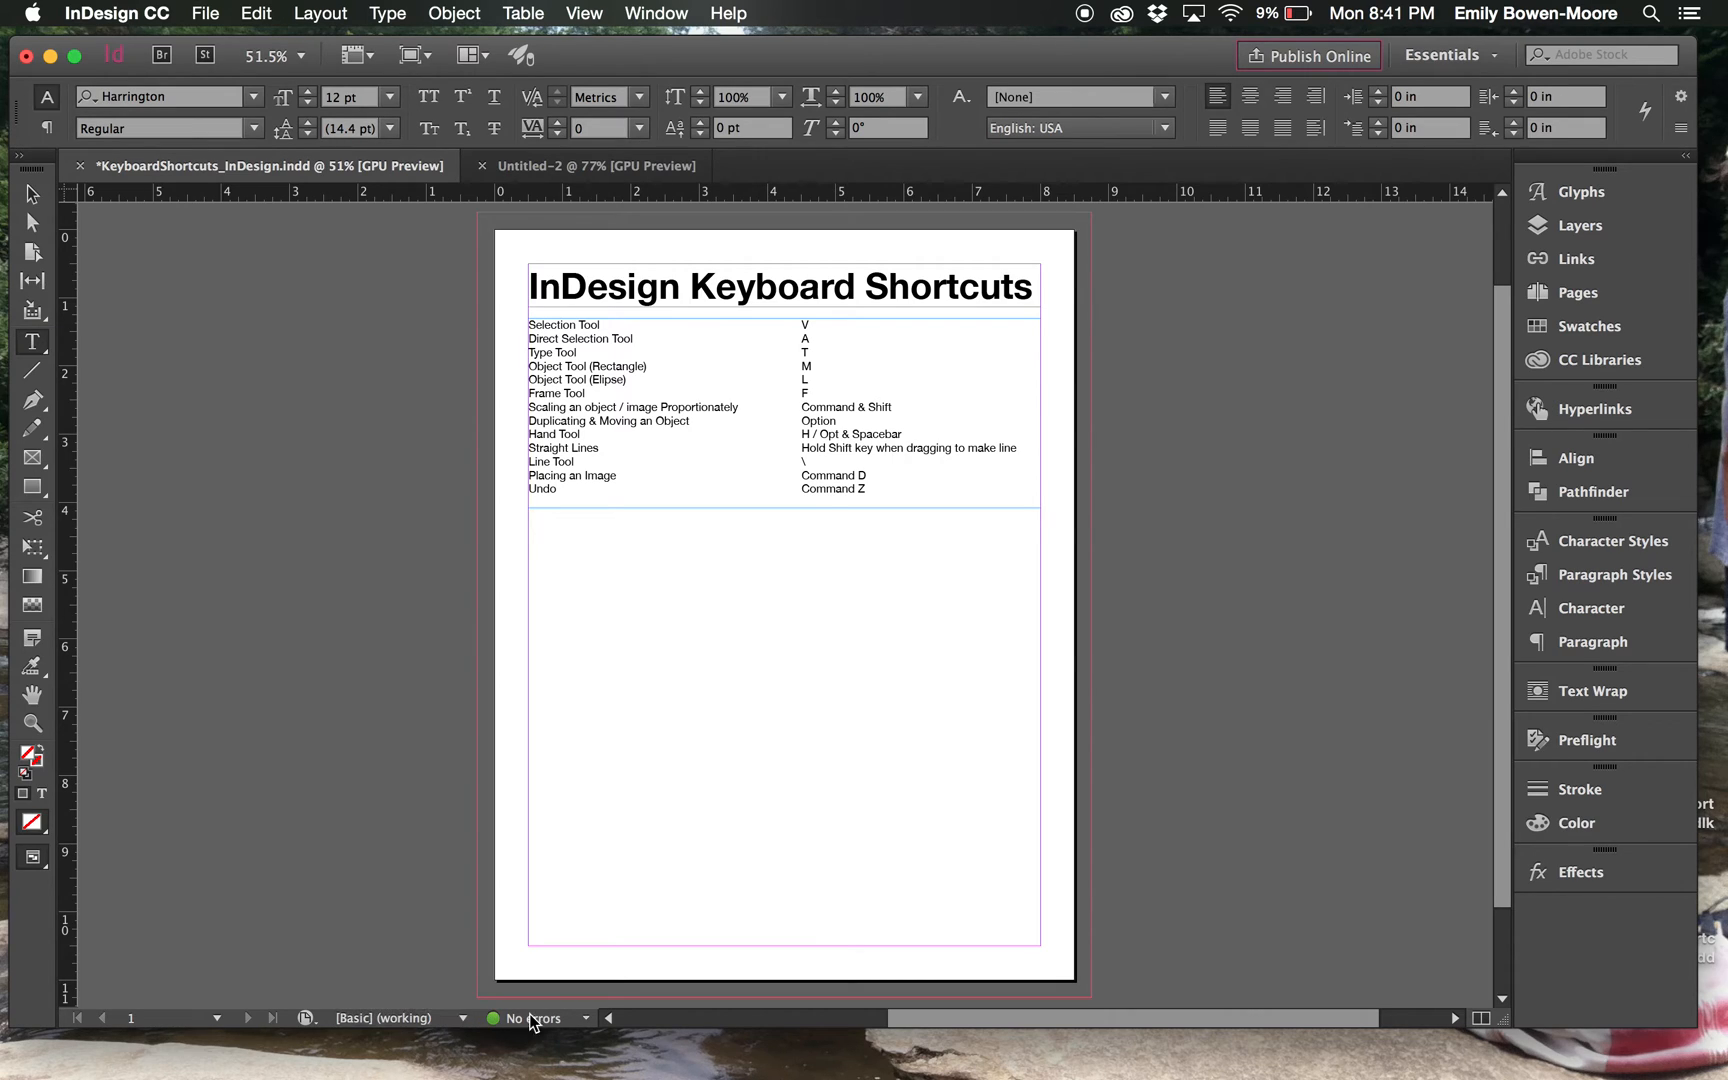
left_click(585, 1017)
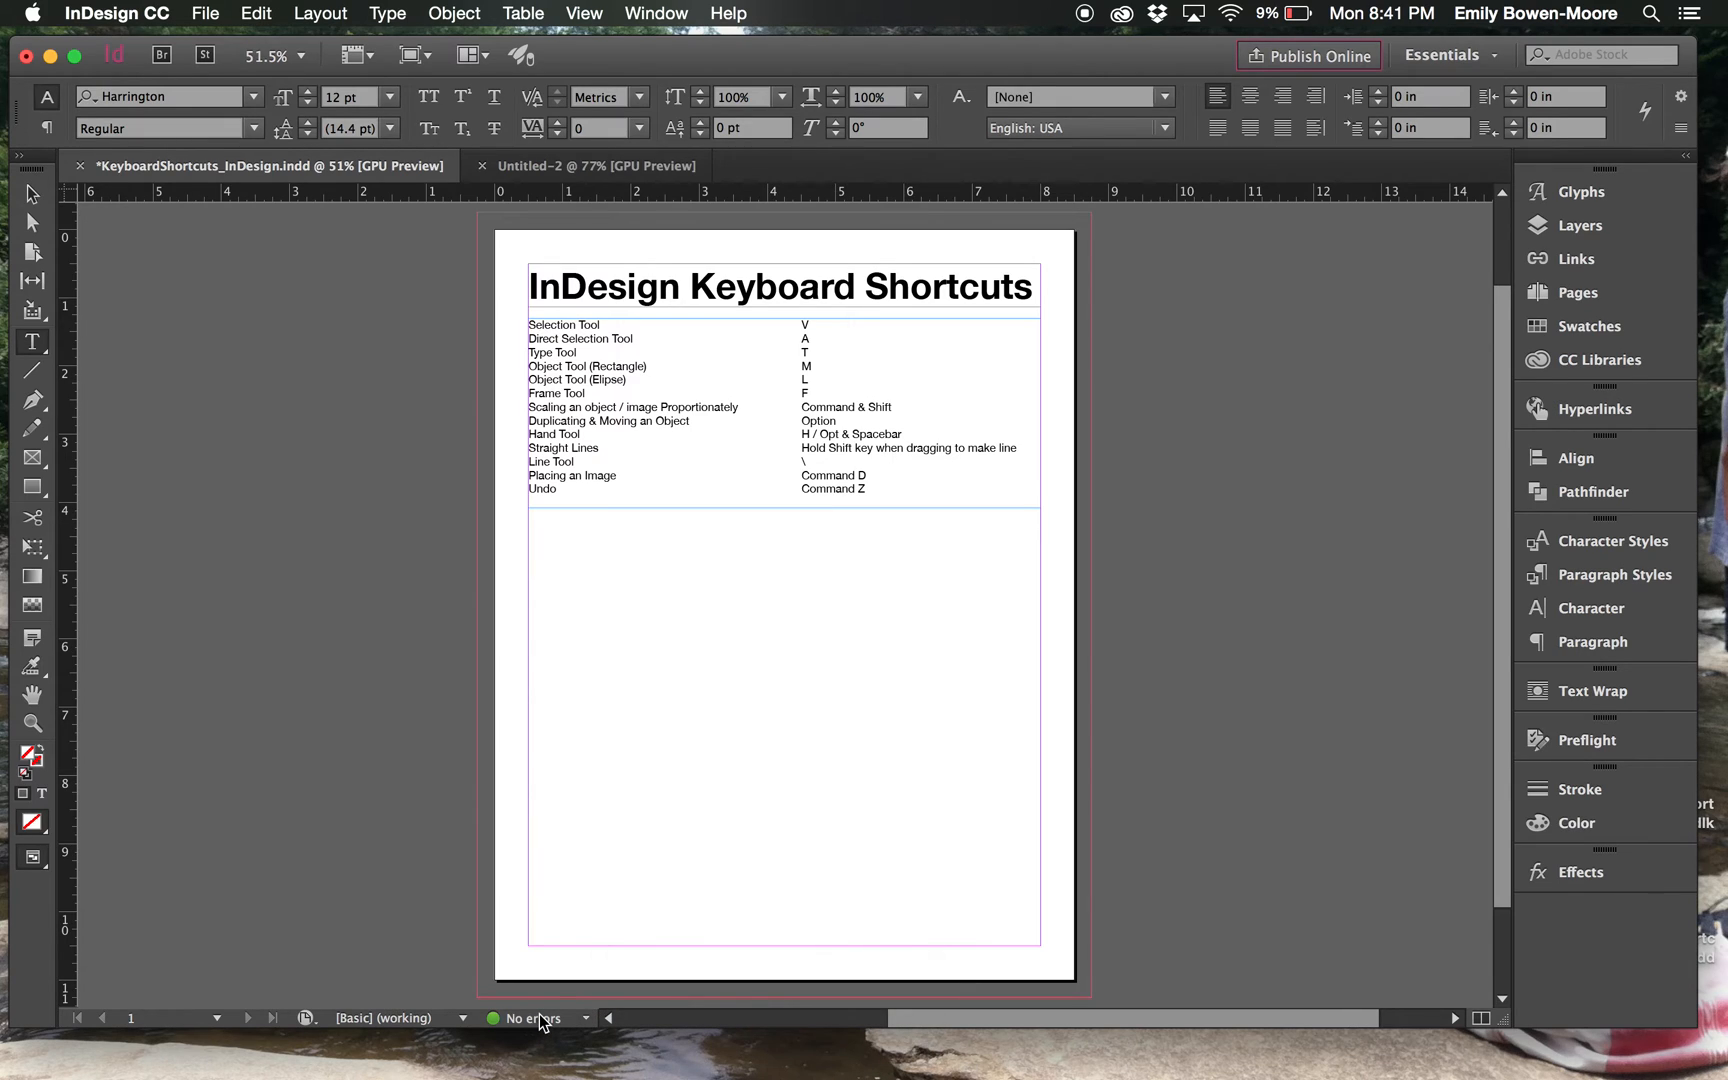
left_click(1588, 739)
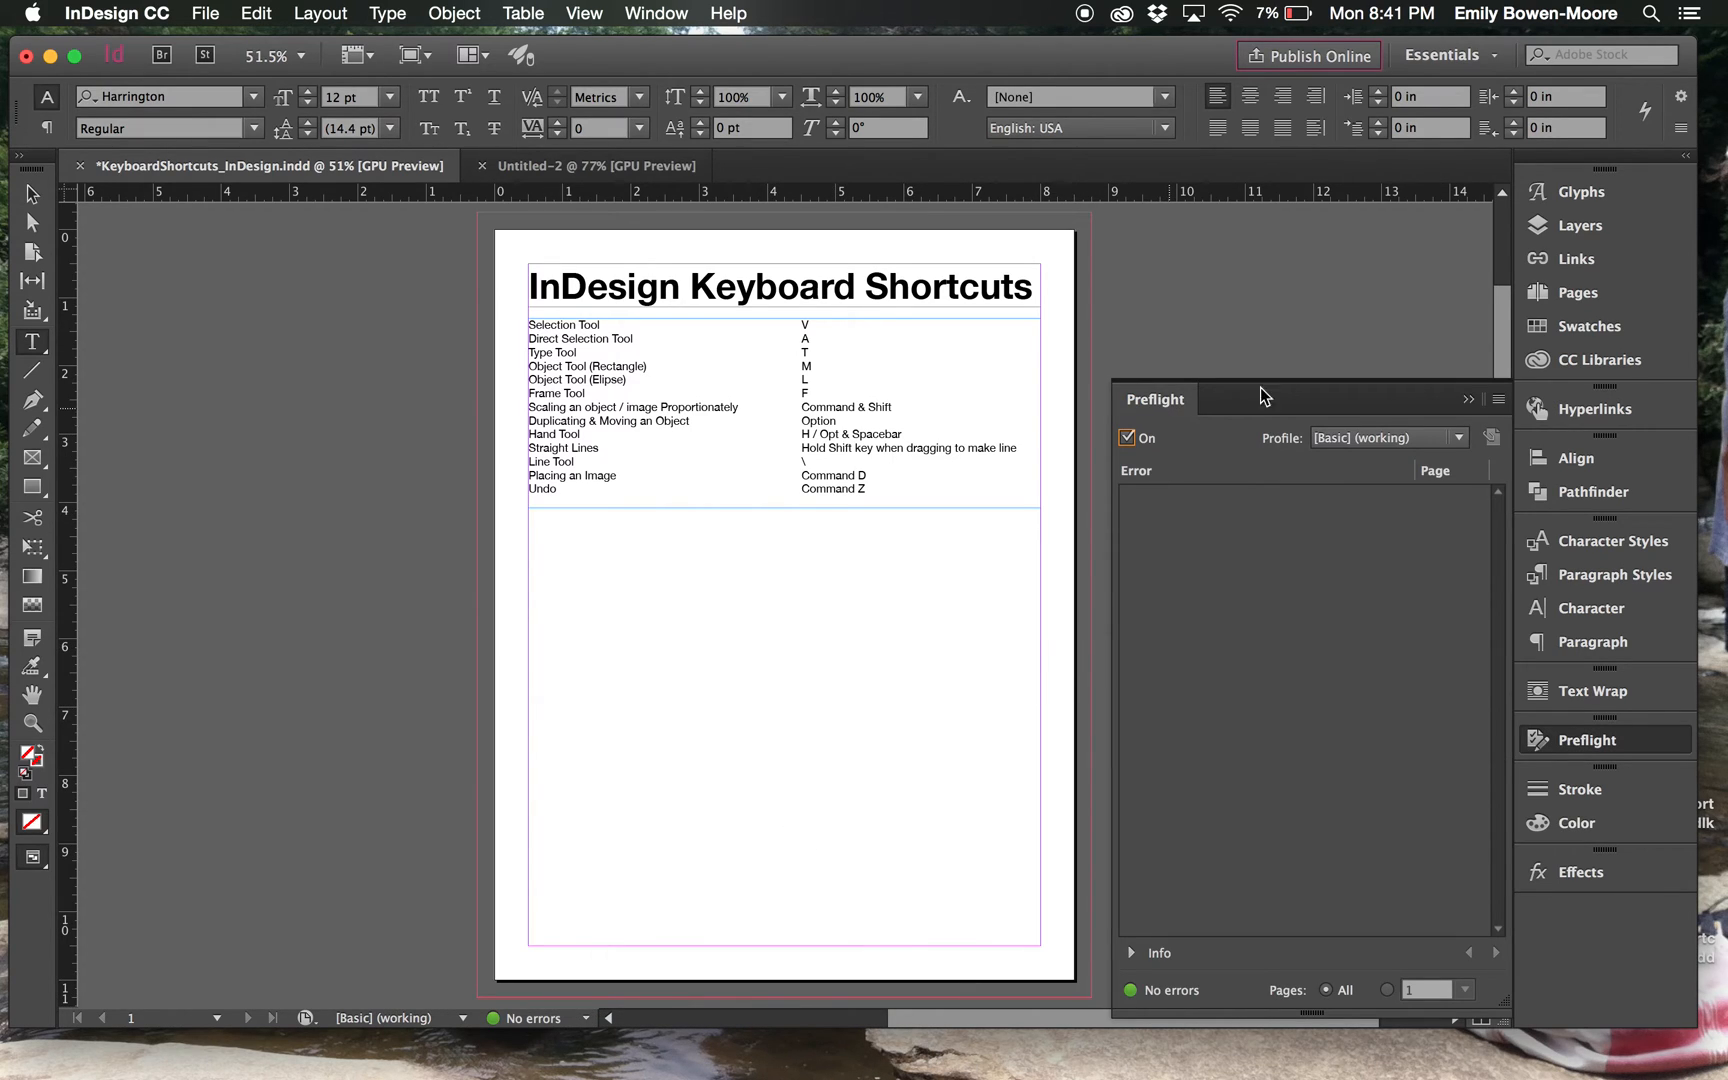
mouse_move(1167, 565)
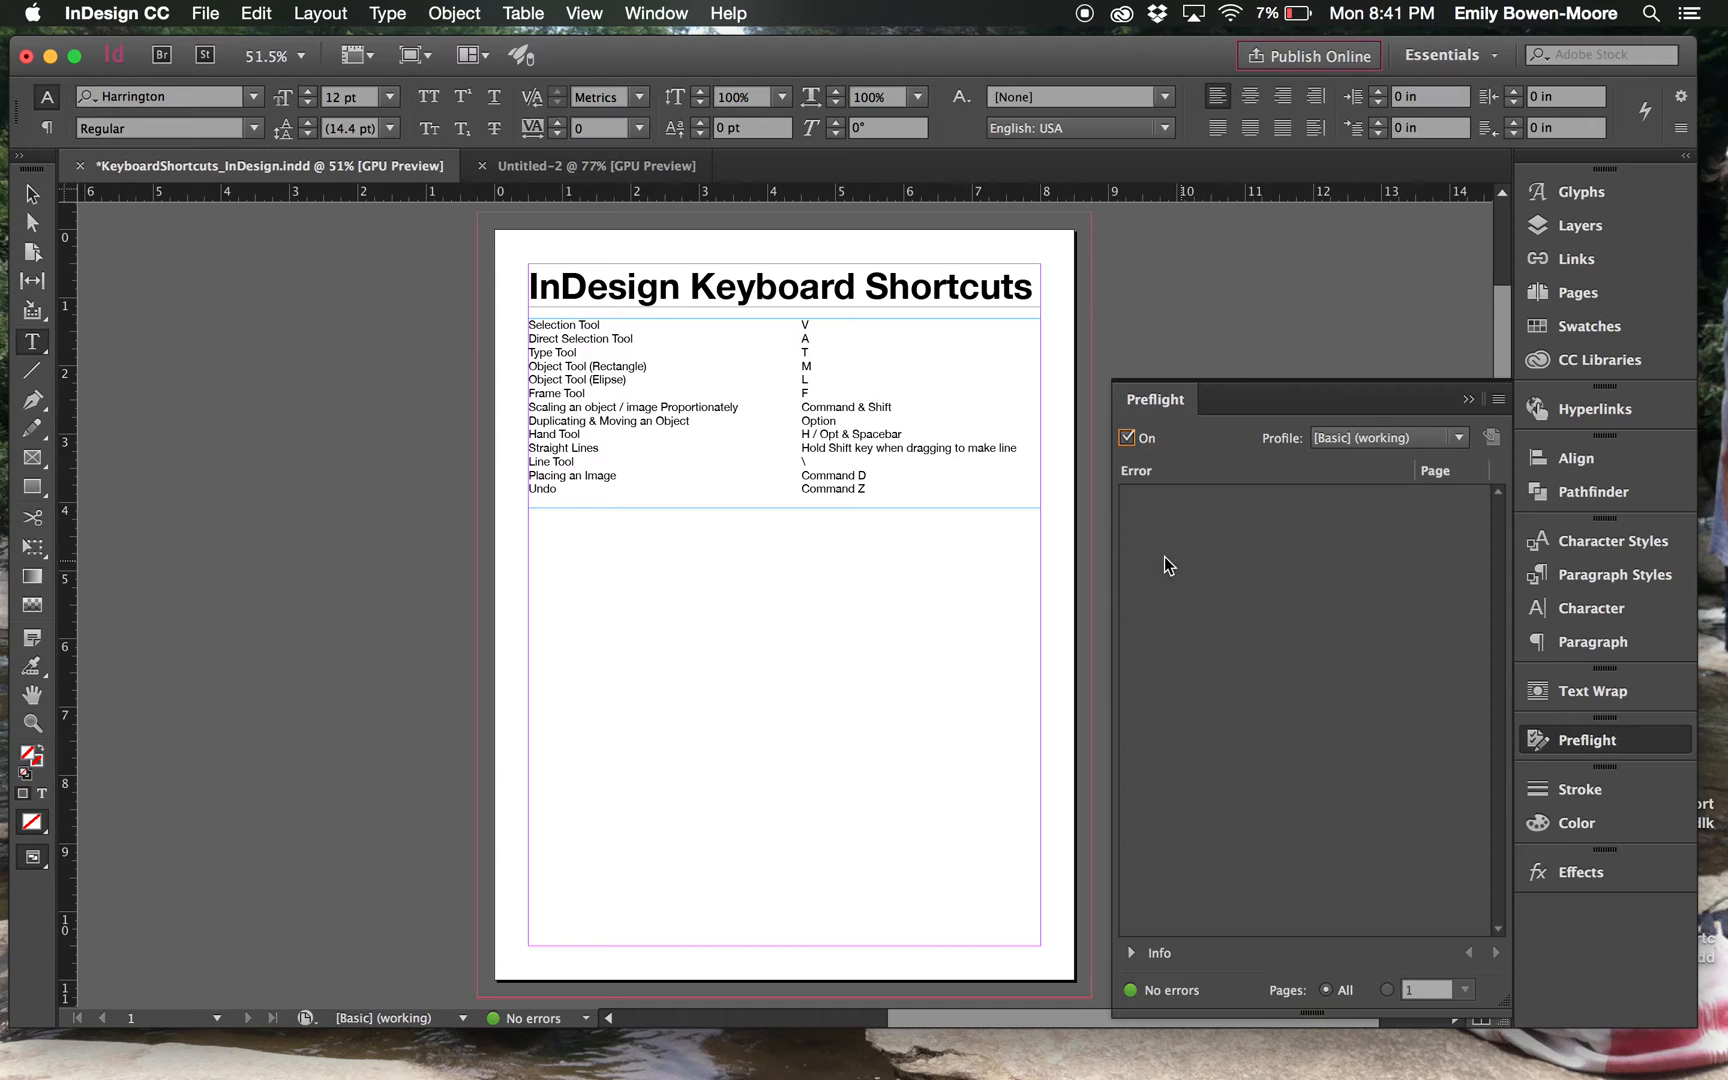
mouse_move(910, 639)
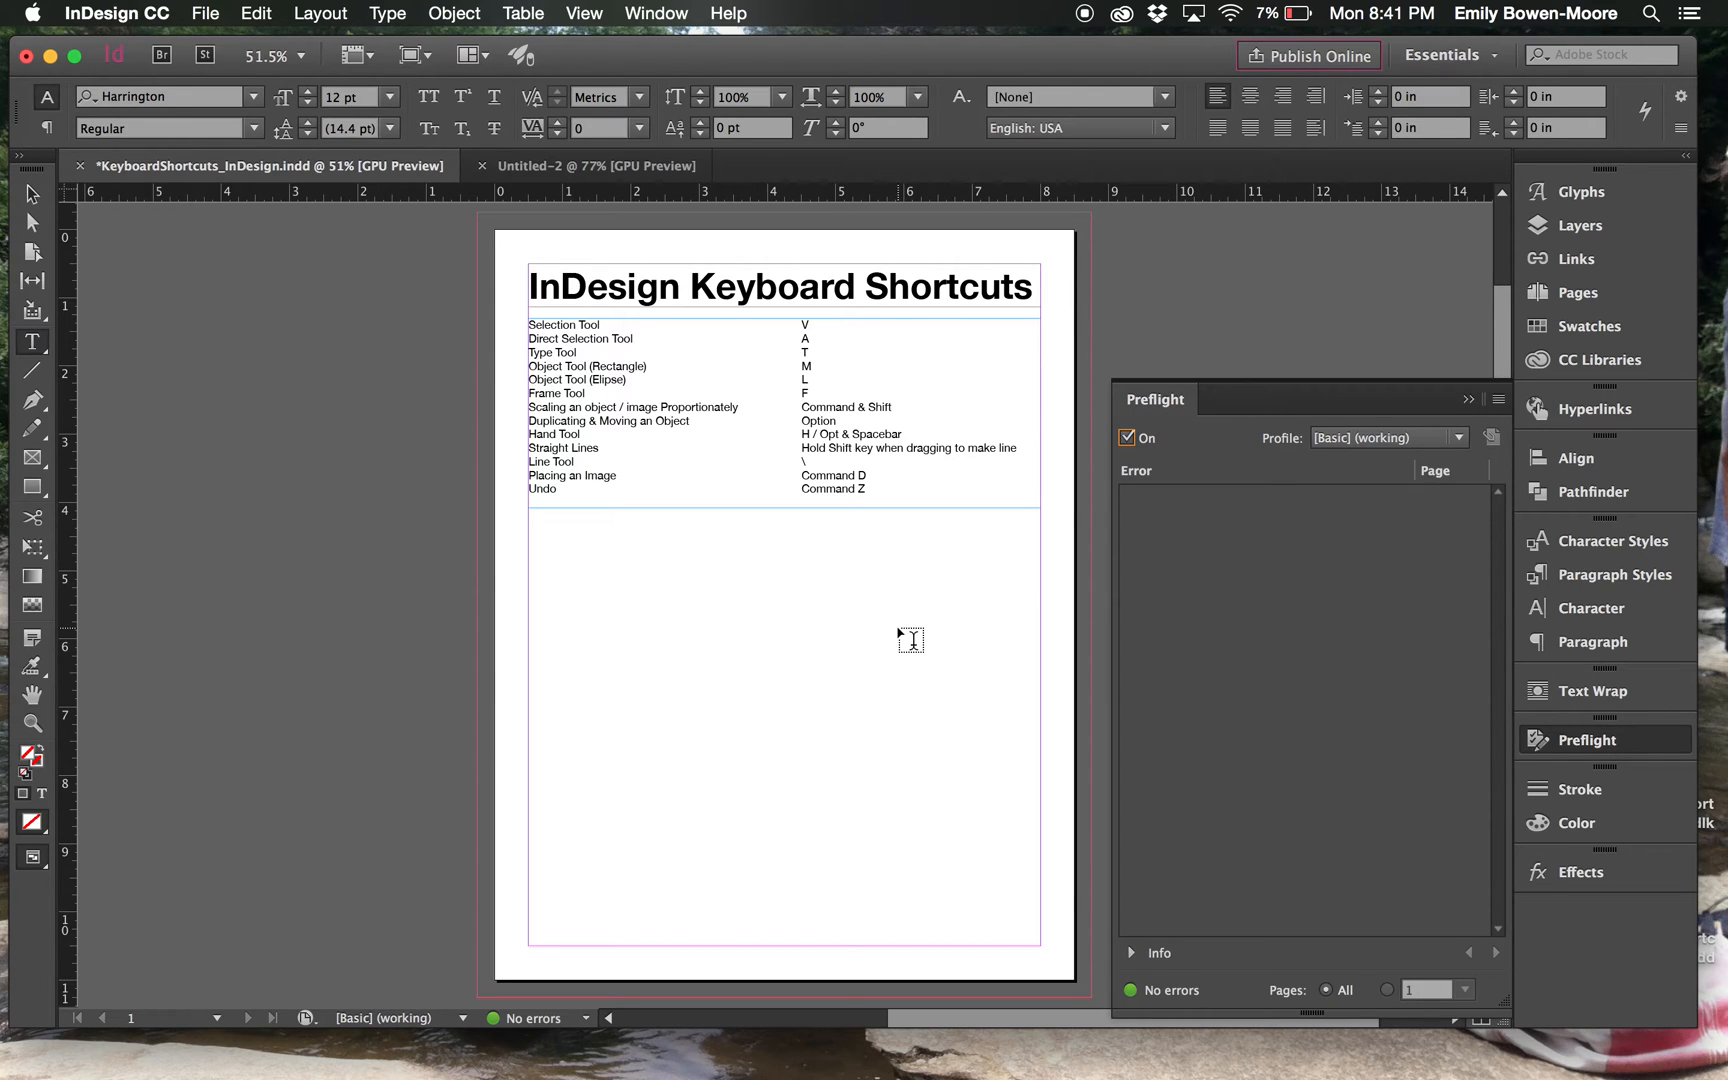
mouse_move(1457, 406)
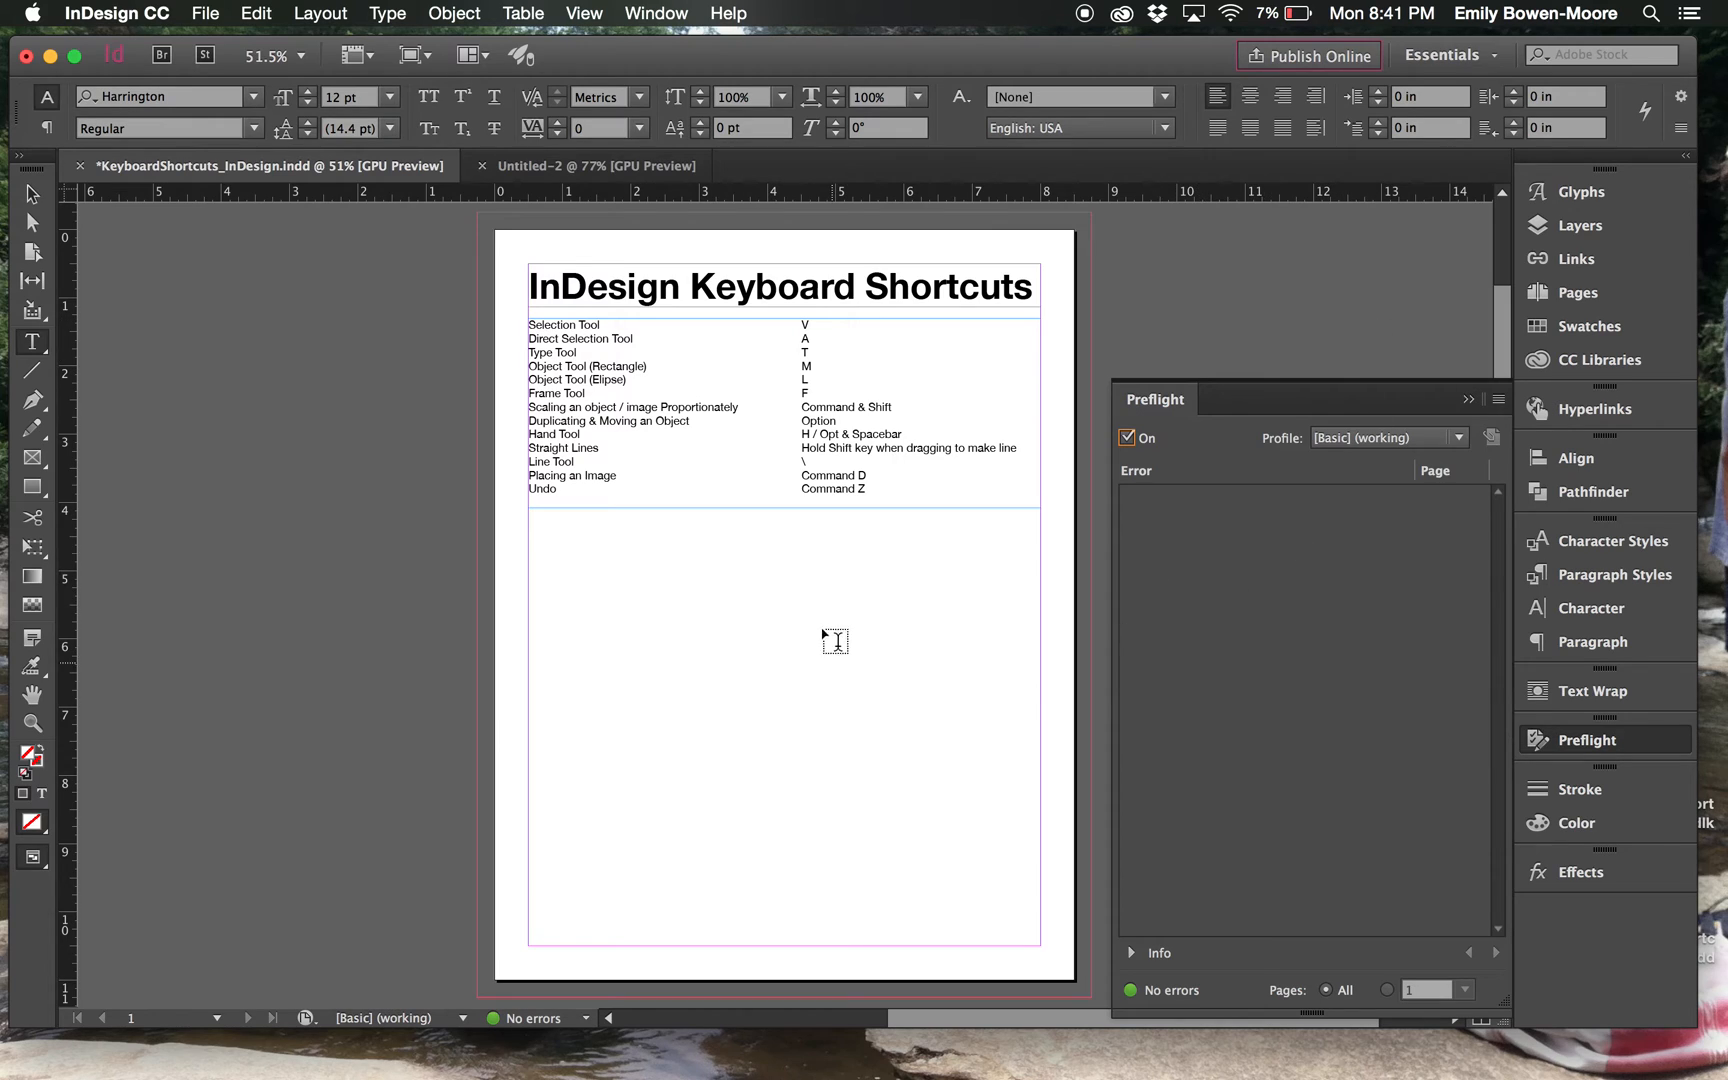
mouse_move(871, 687)
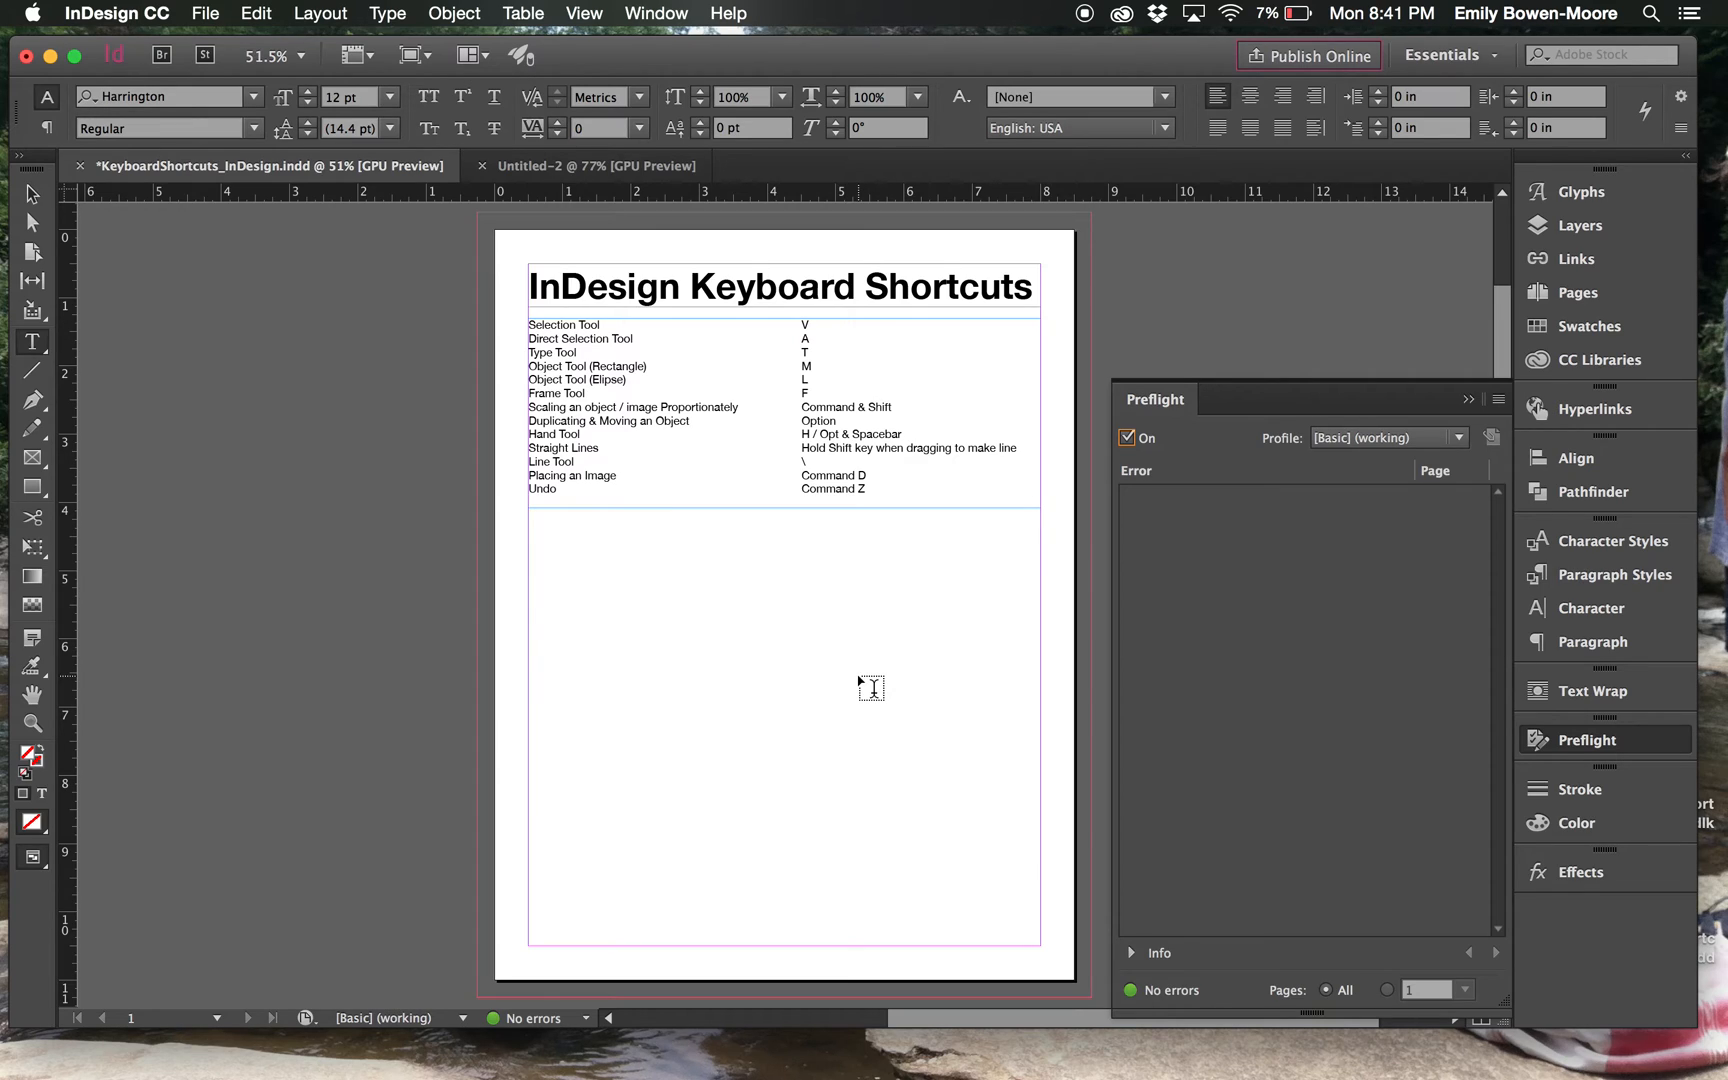
mouse_move(1110, 477)
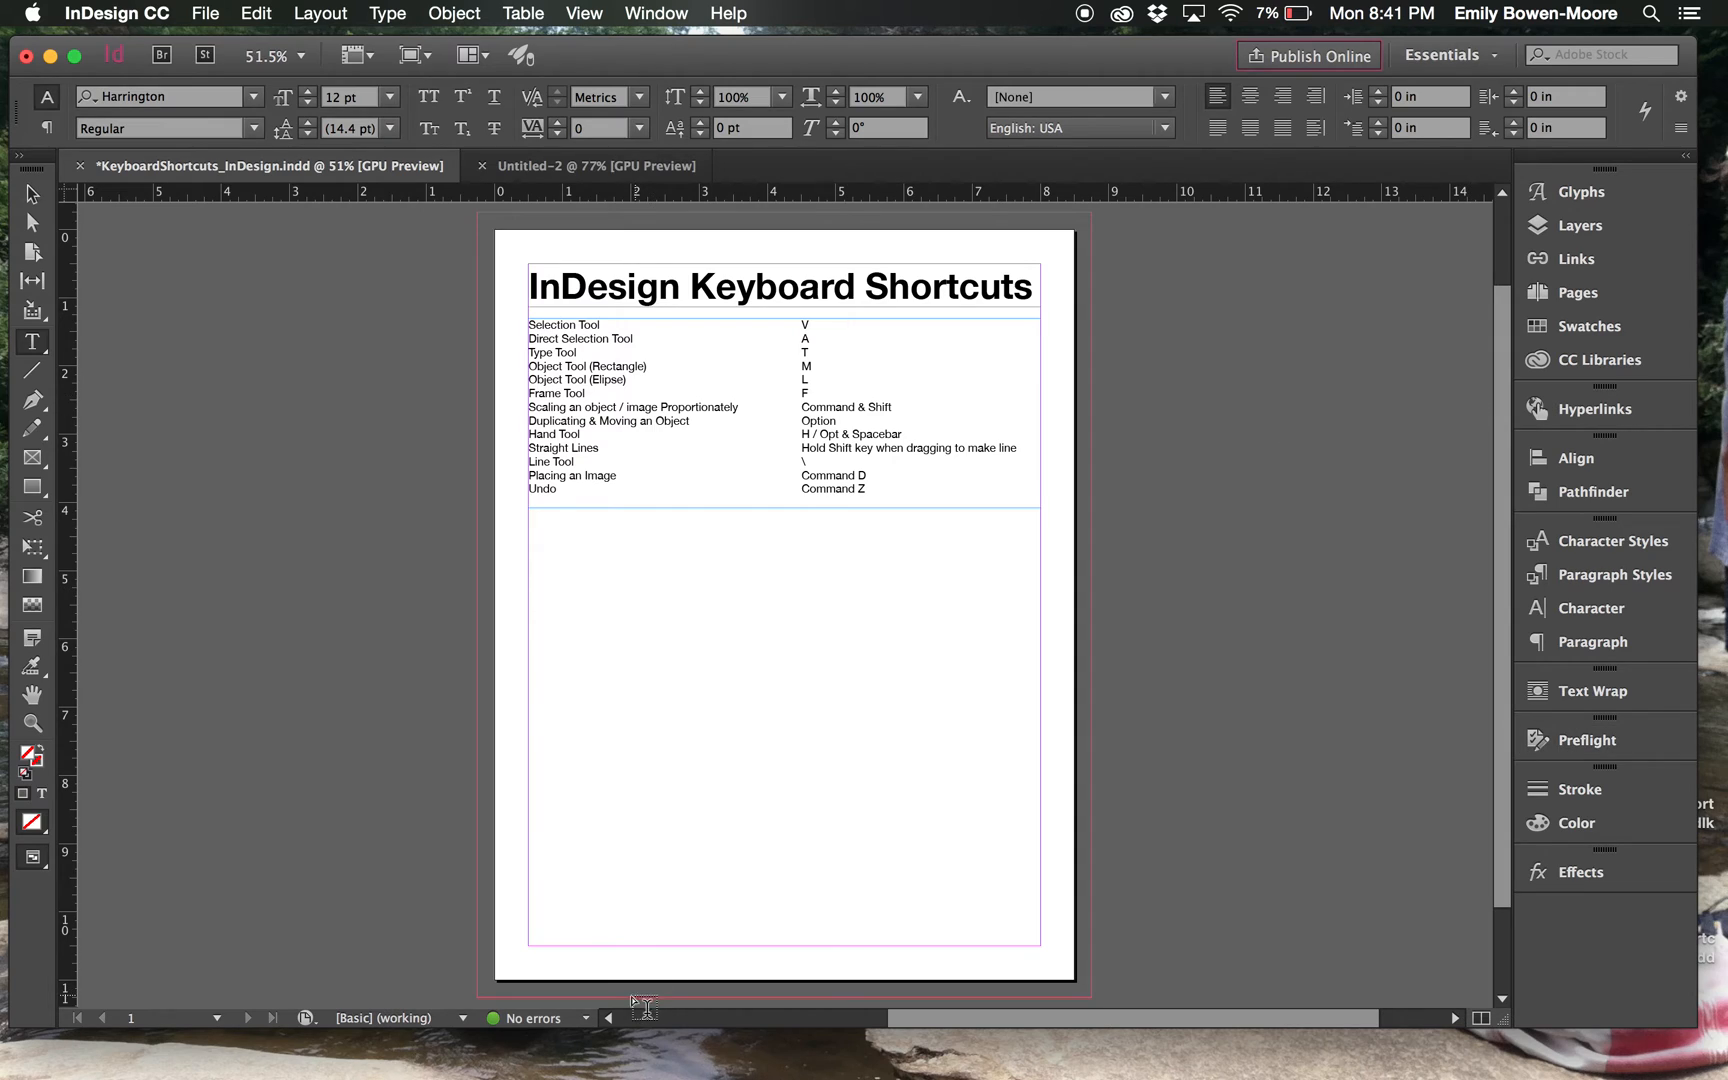
mouse_move(494, 1027)
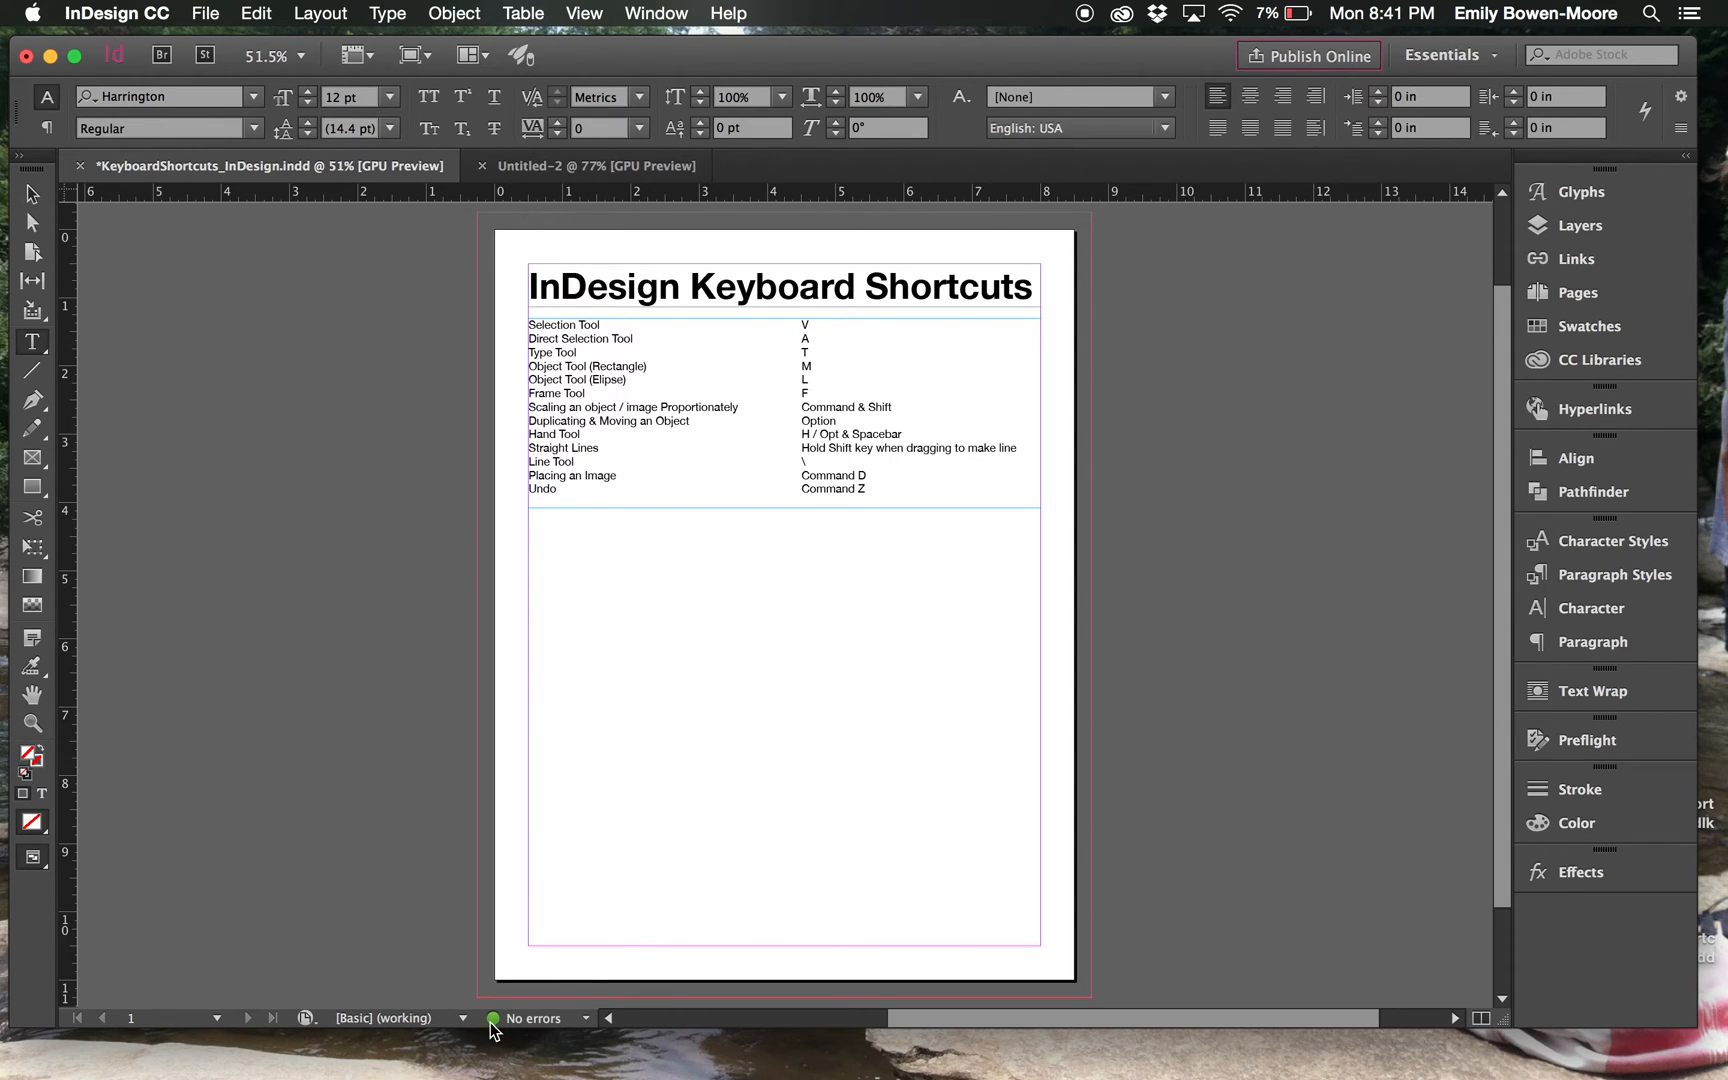
mouse_move(519, 1025)
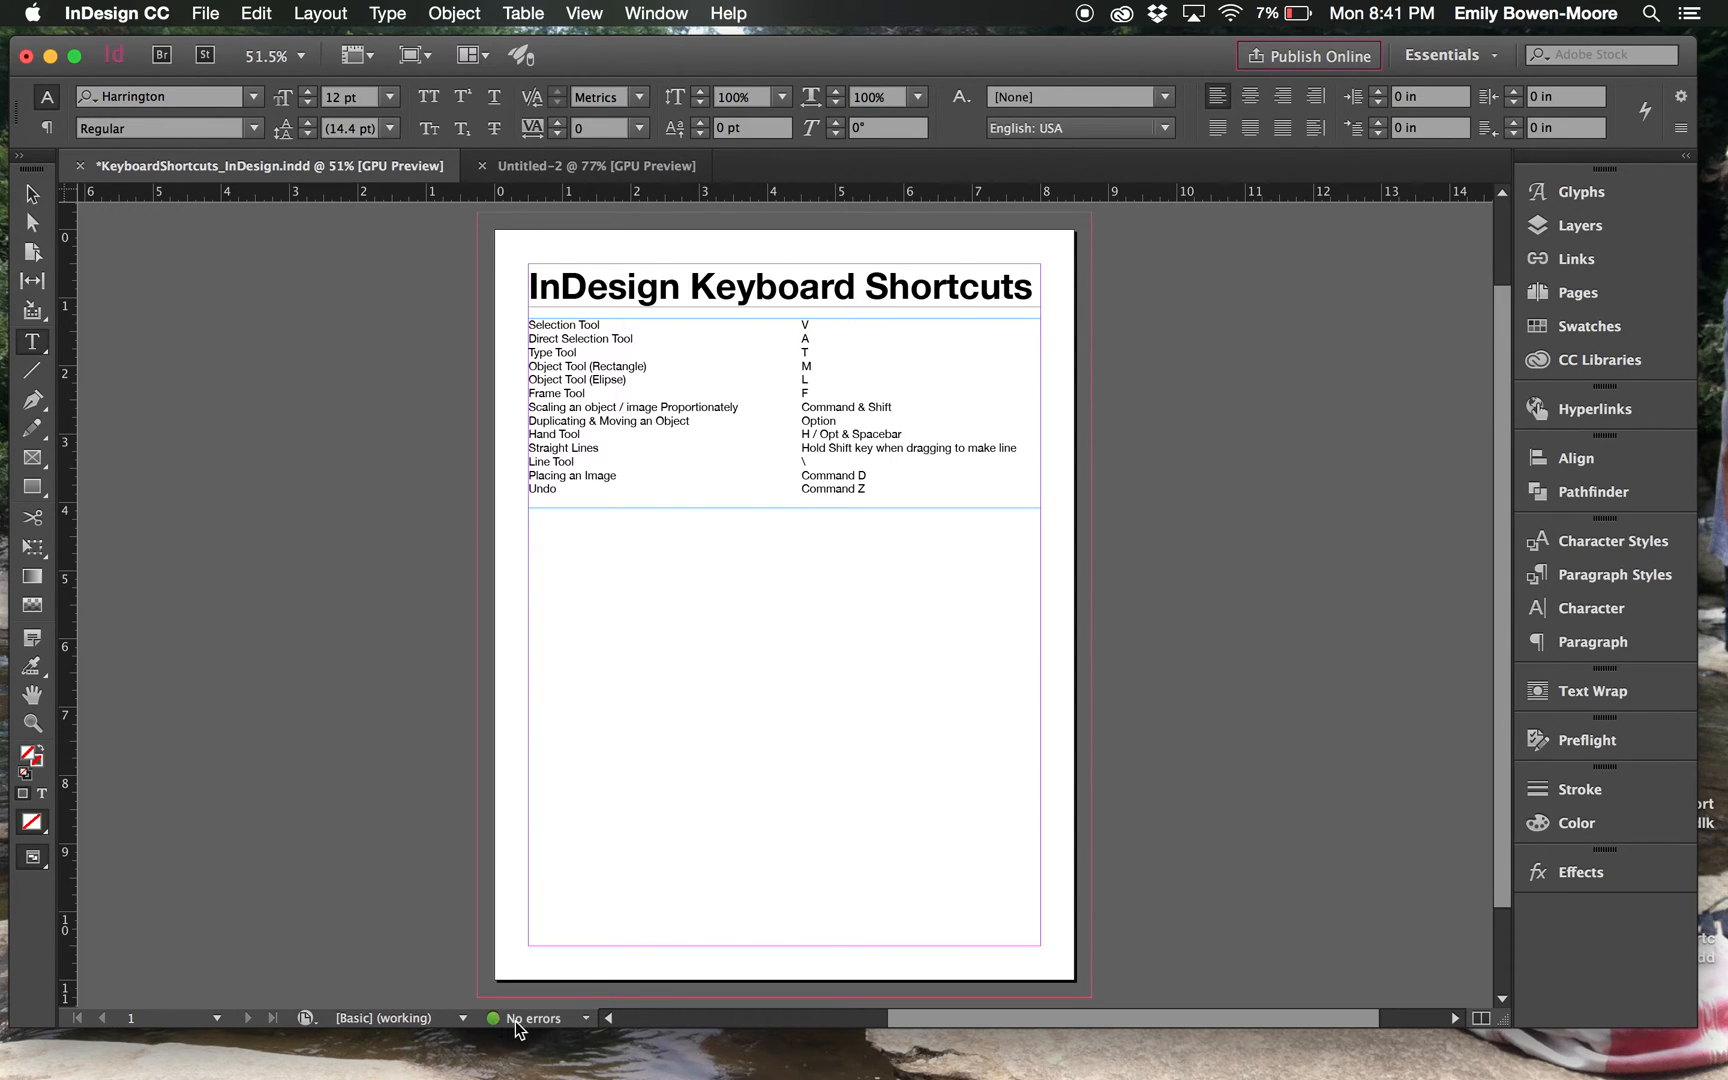
left_click(1588, 739)
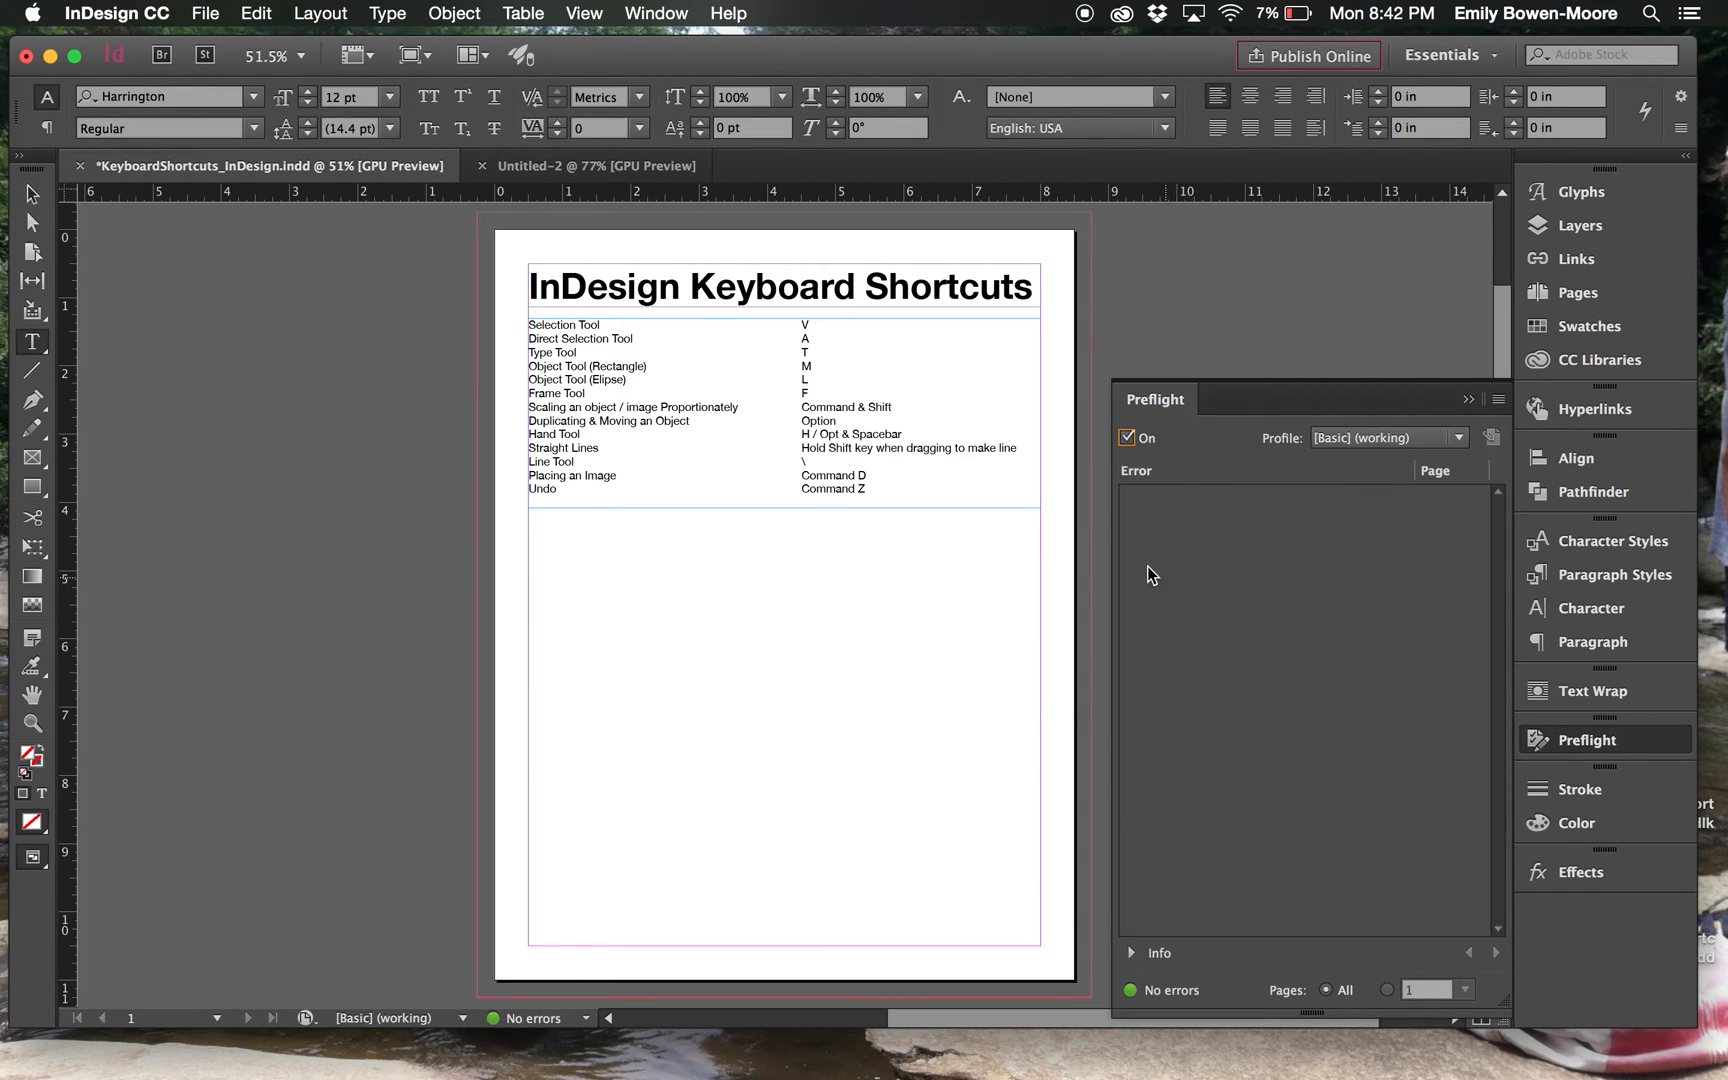
mouse_move(1452, 518)
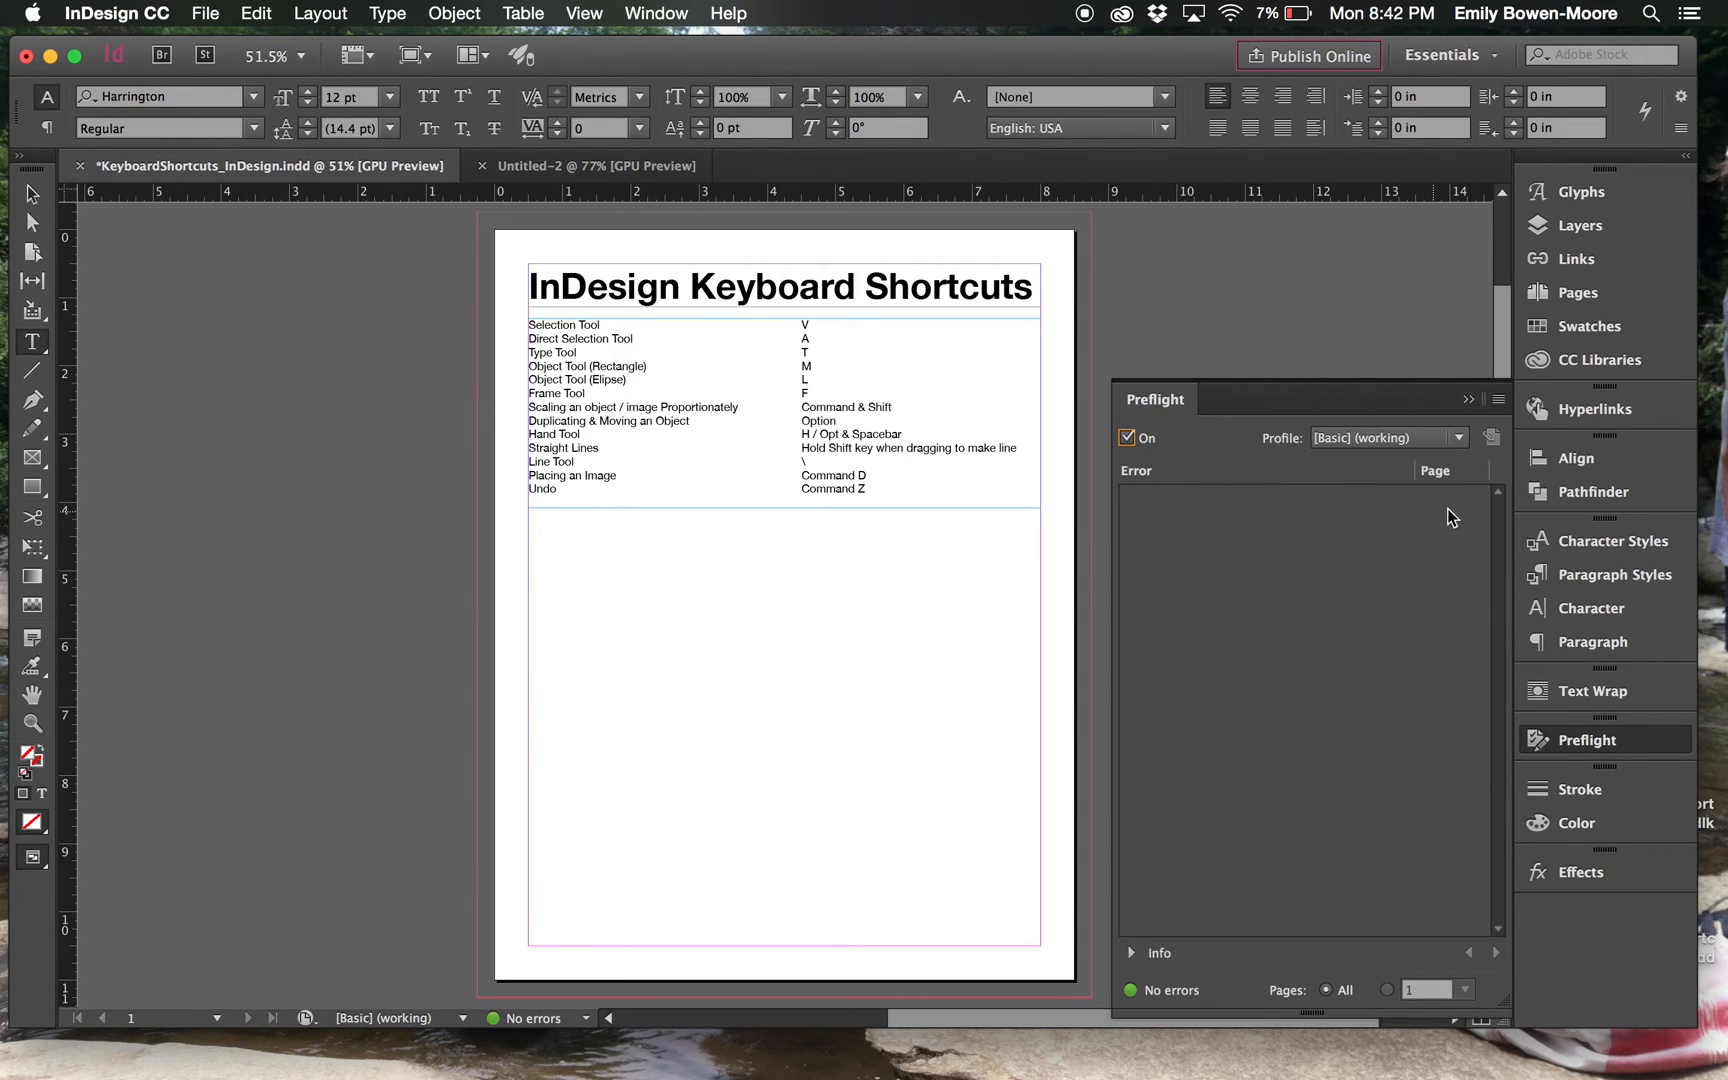
mouse_move(1434, 500)
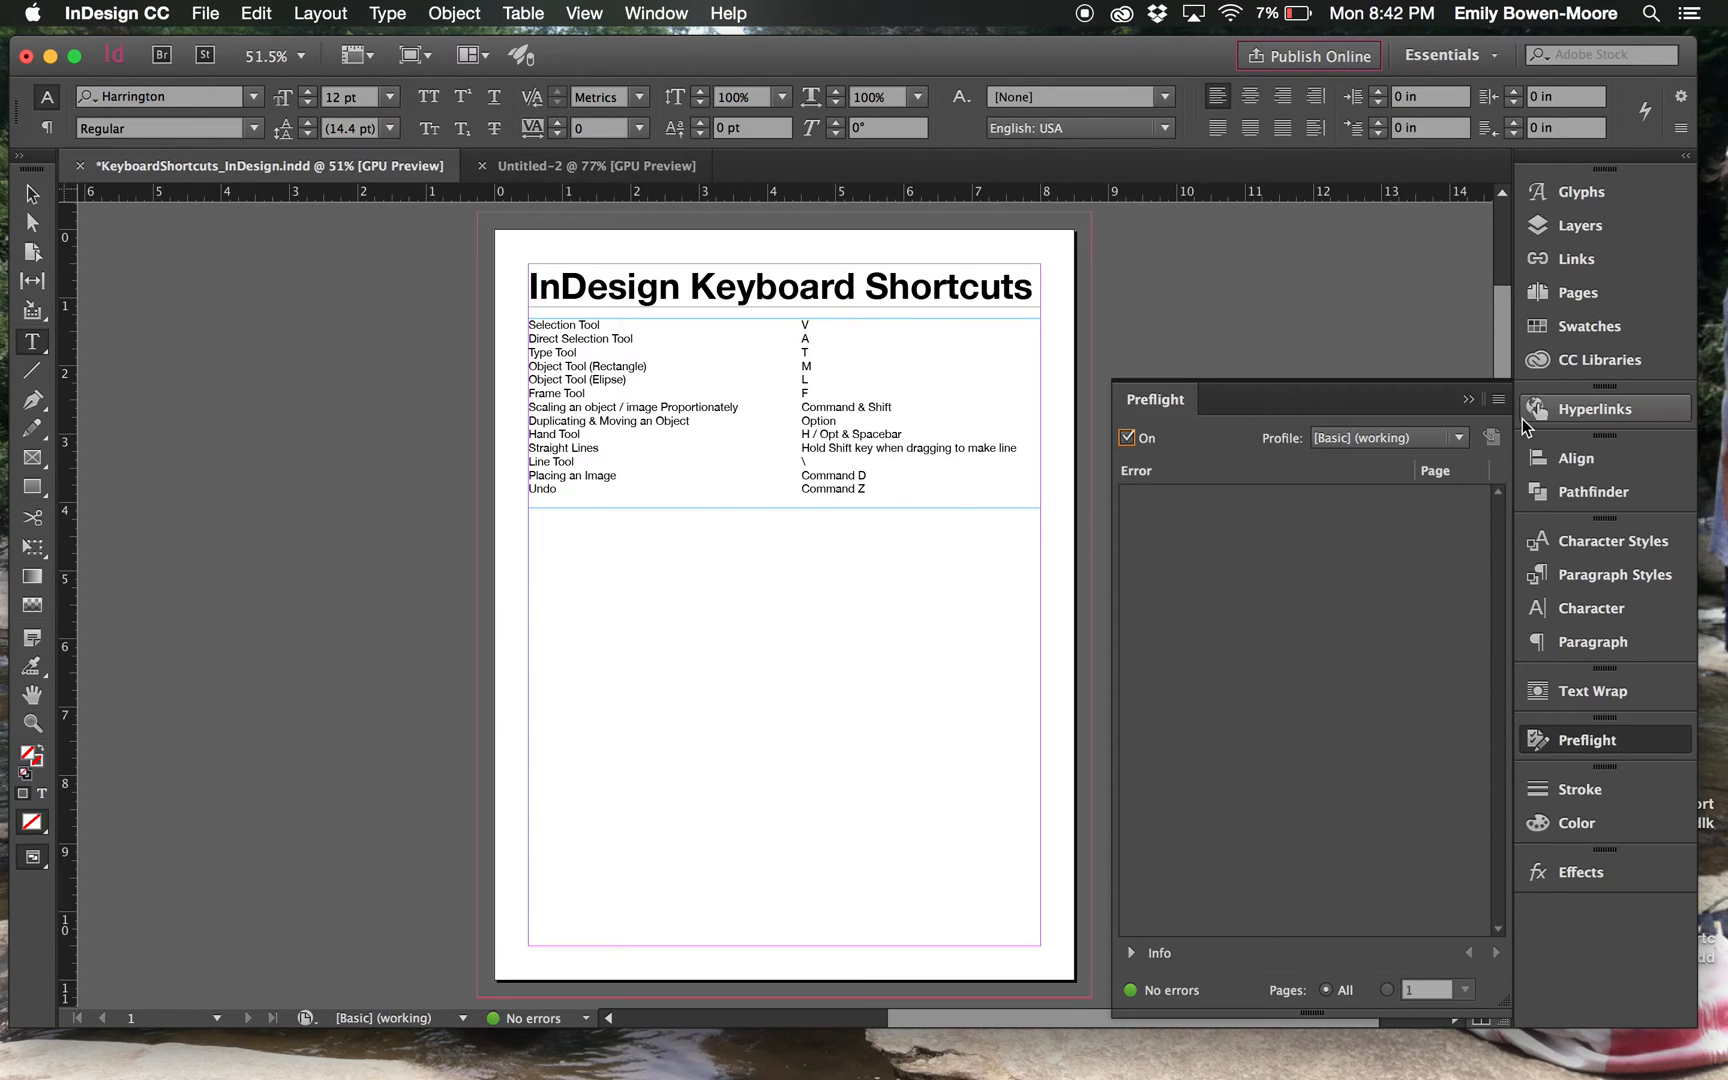
mouse_move(1466, 402)
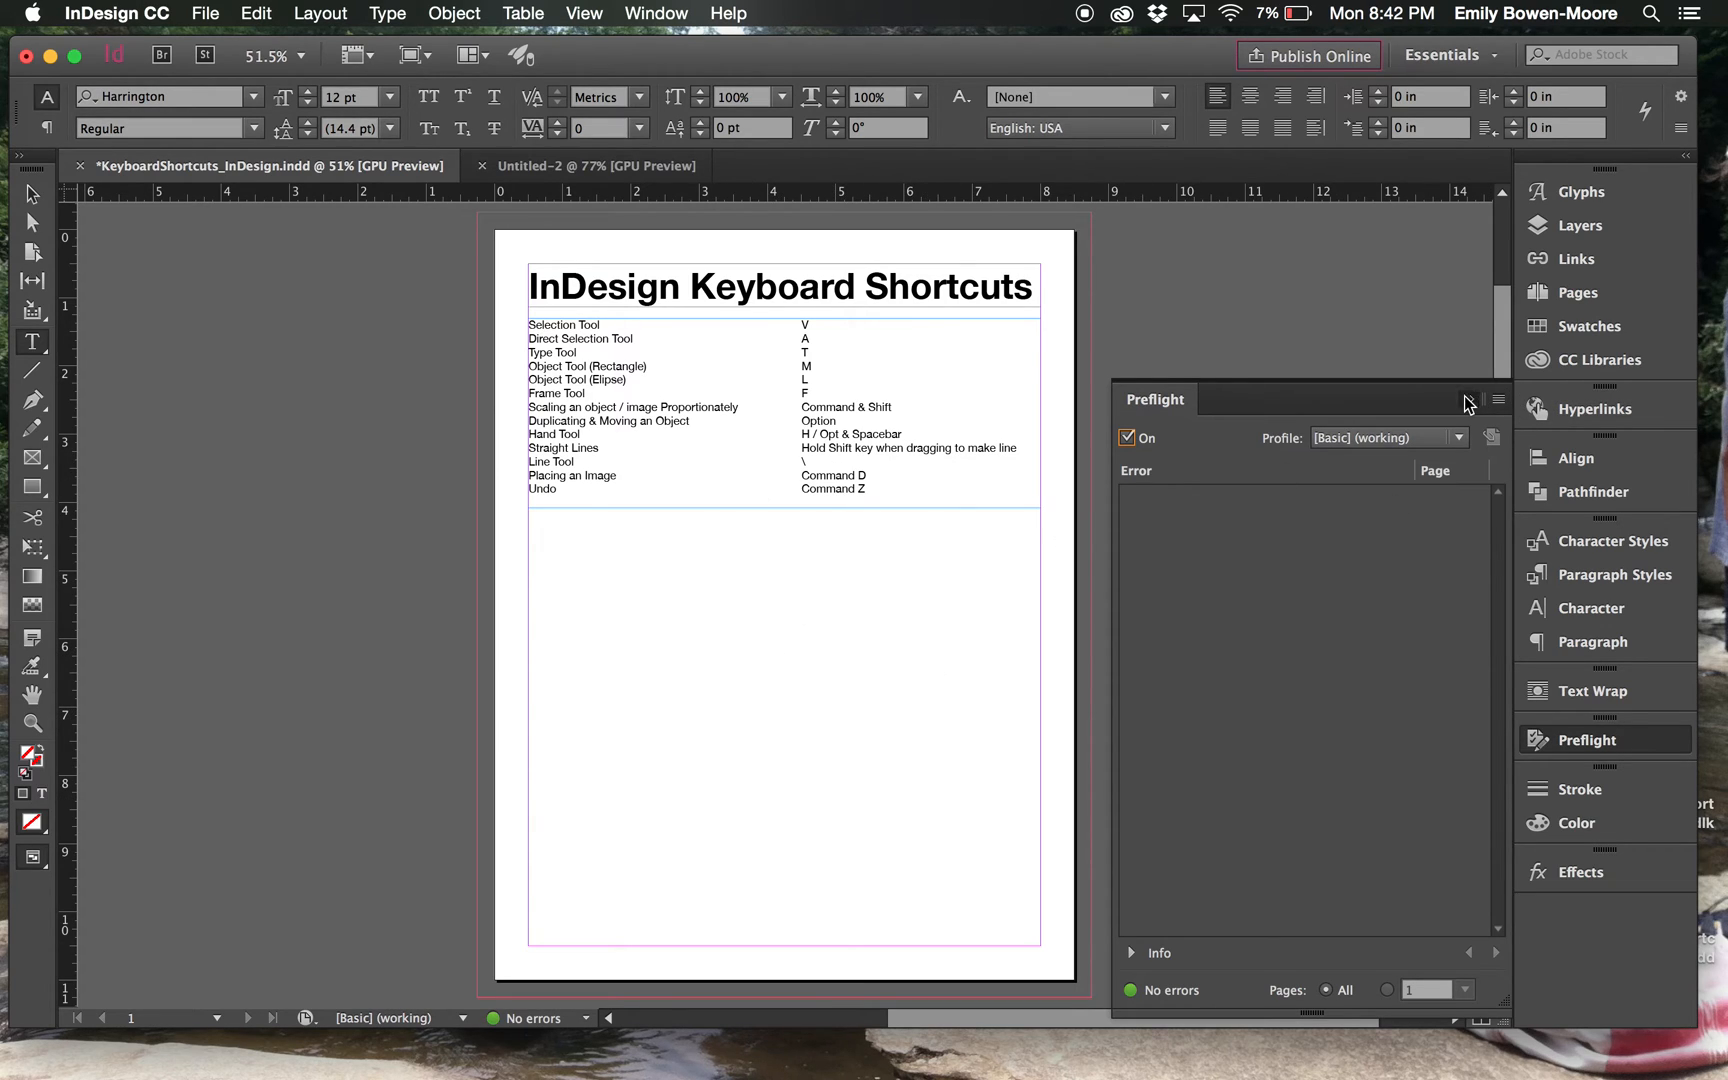
left_click(1467, 399)
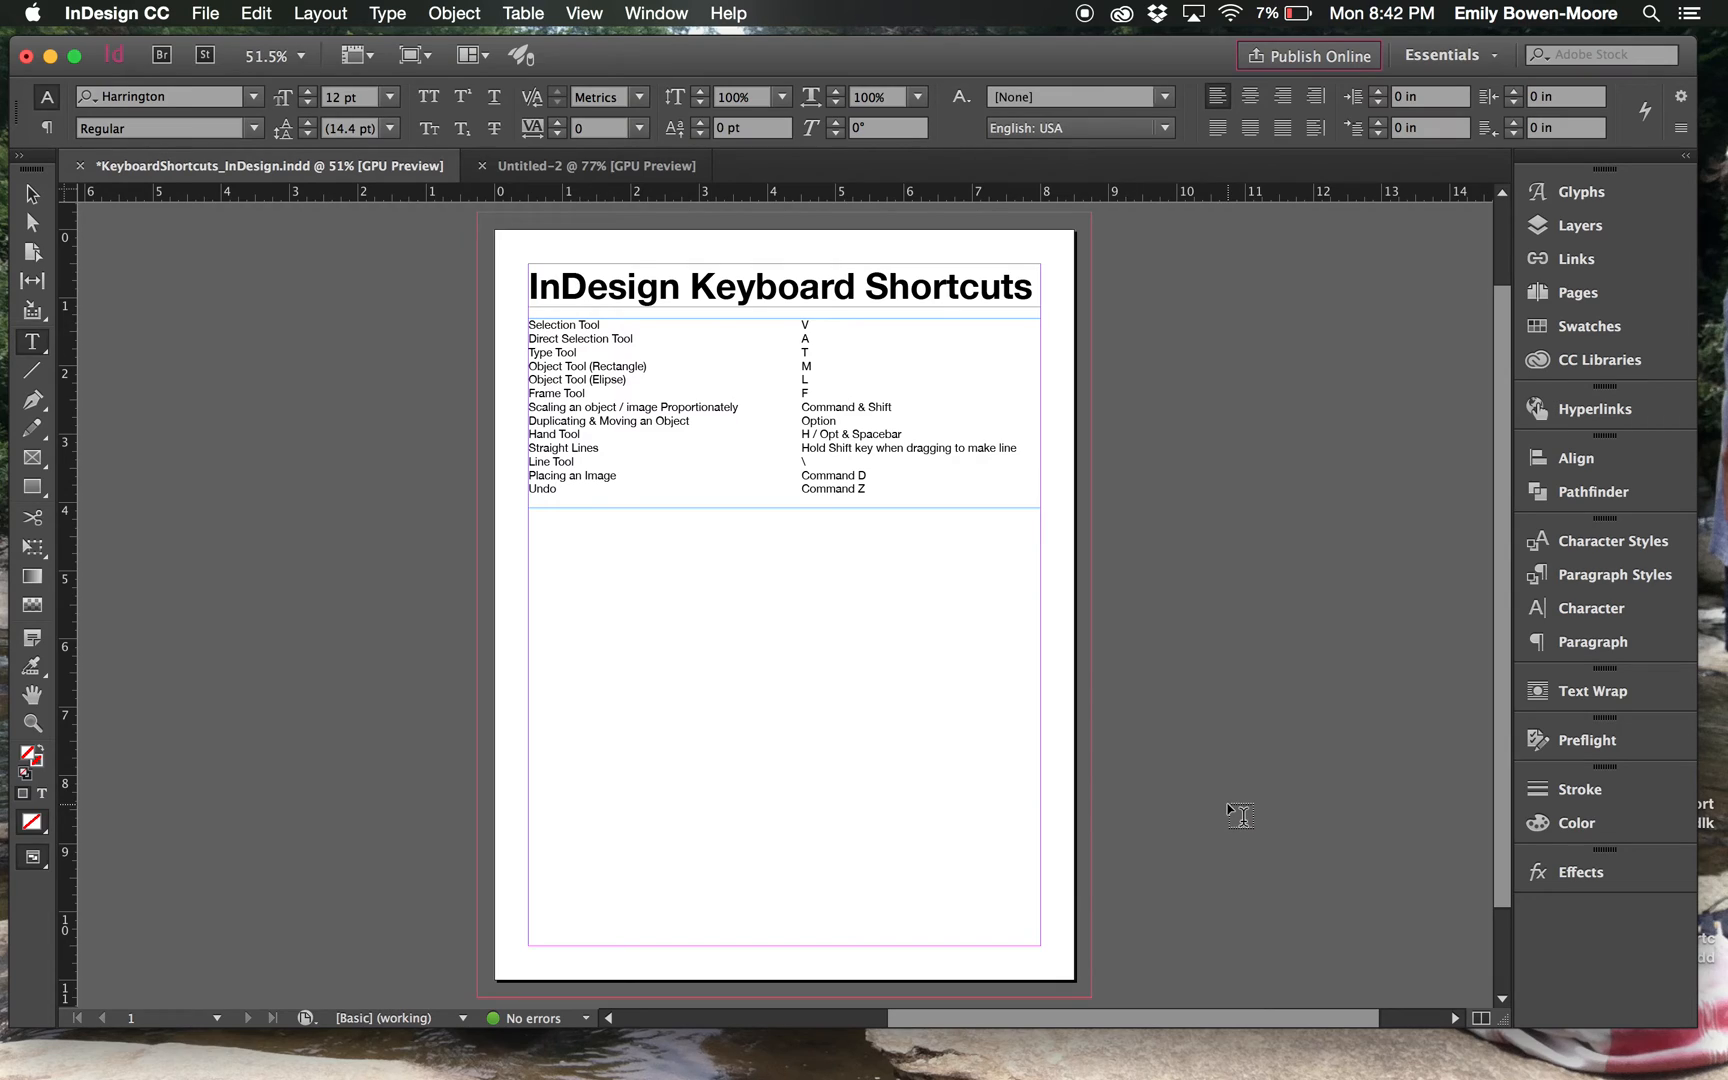
mouse_move(1212, 753)
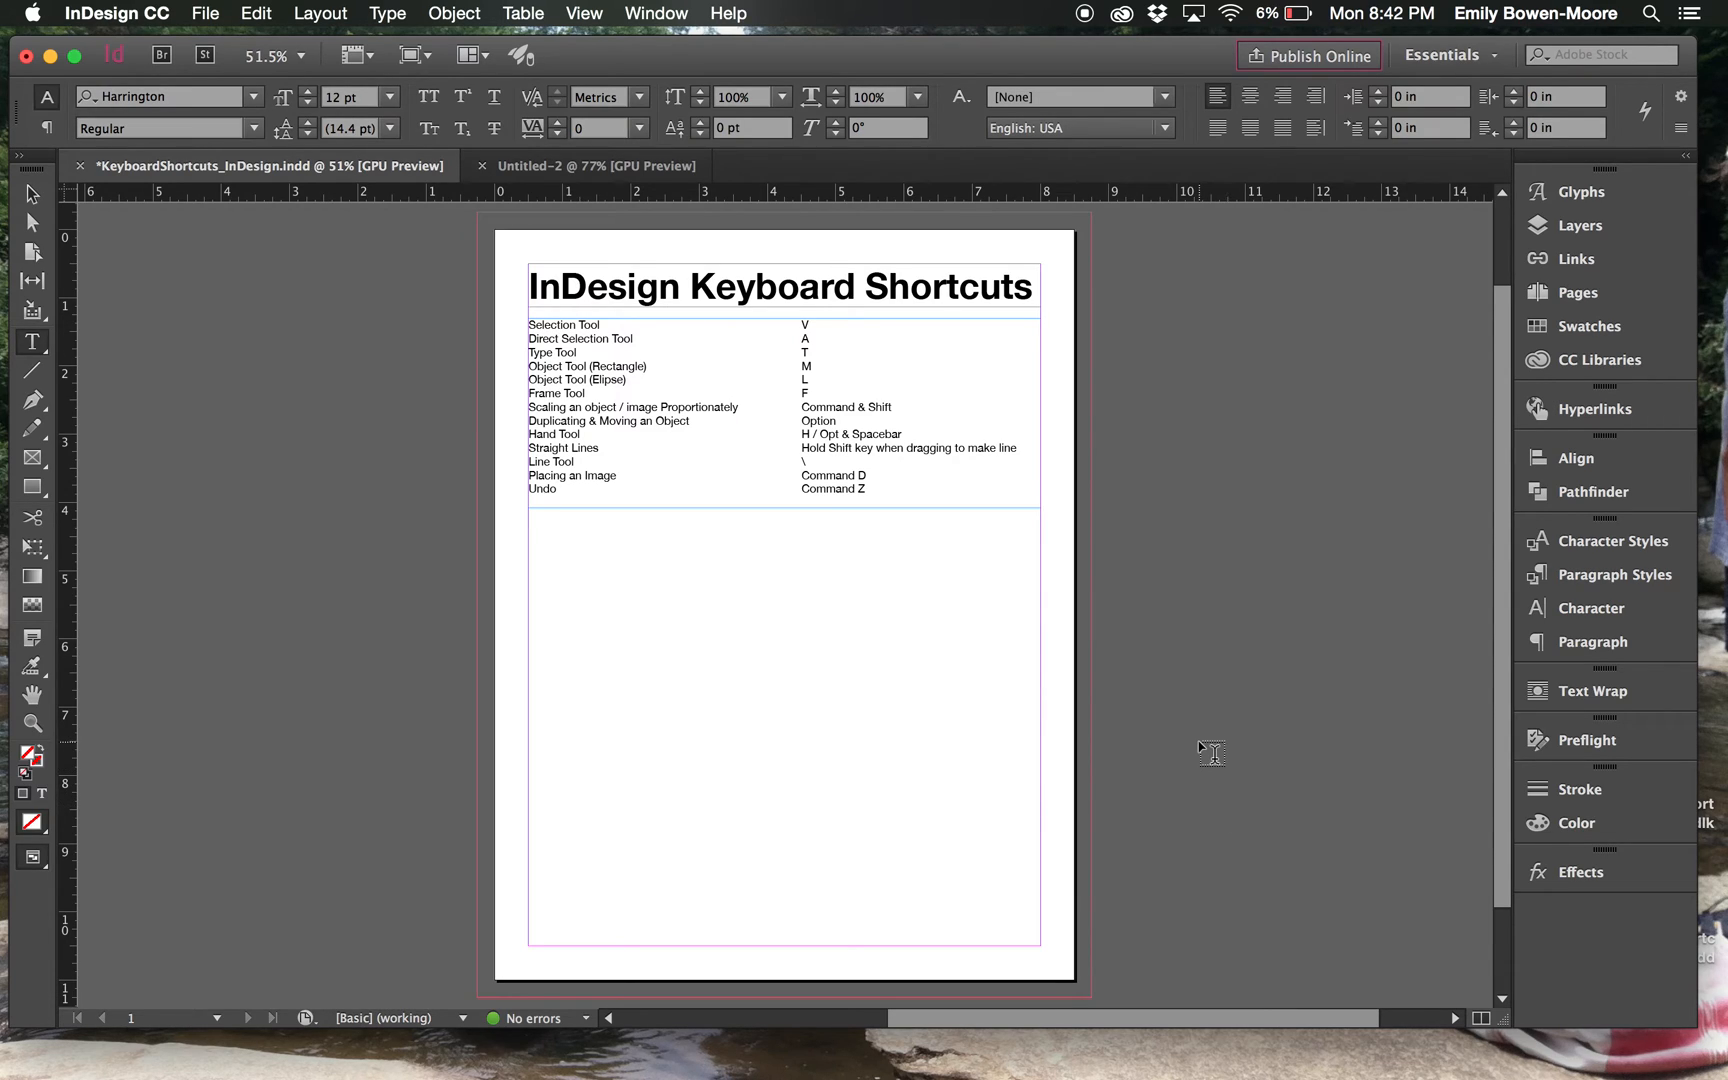
mouse_move(1228, 456)
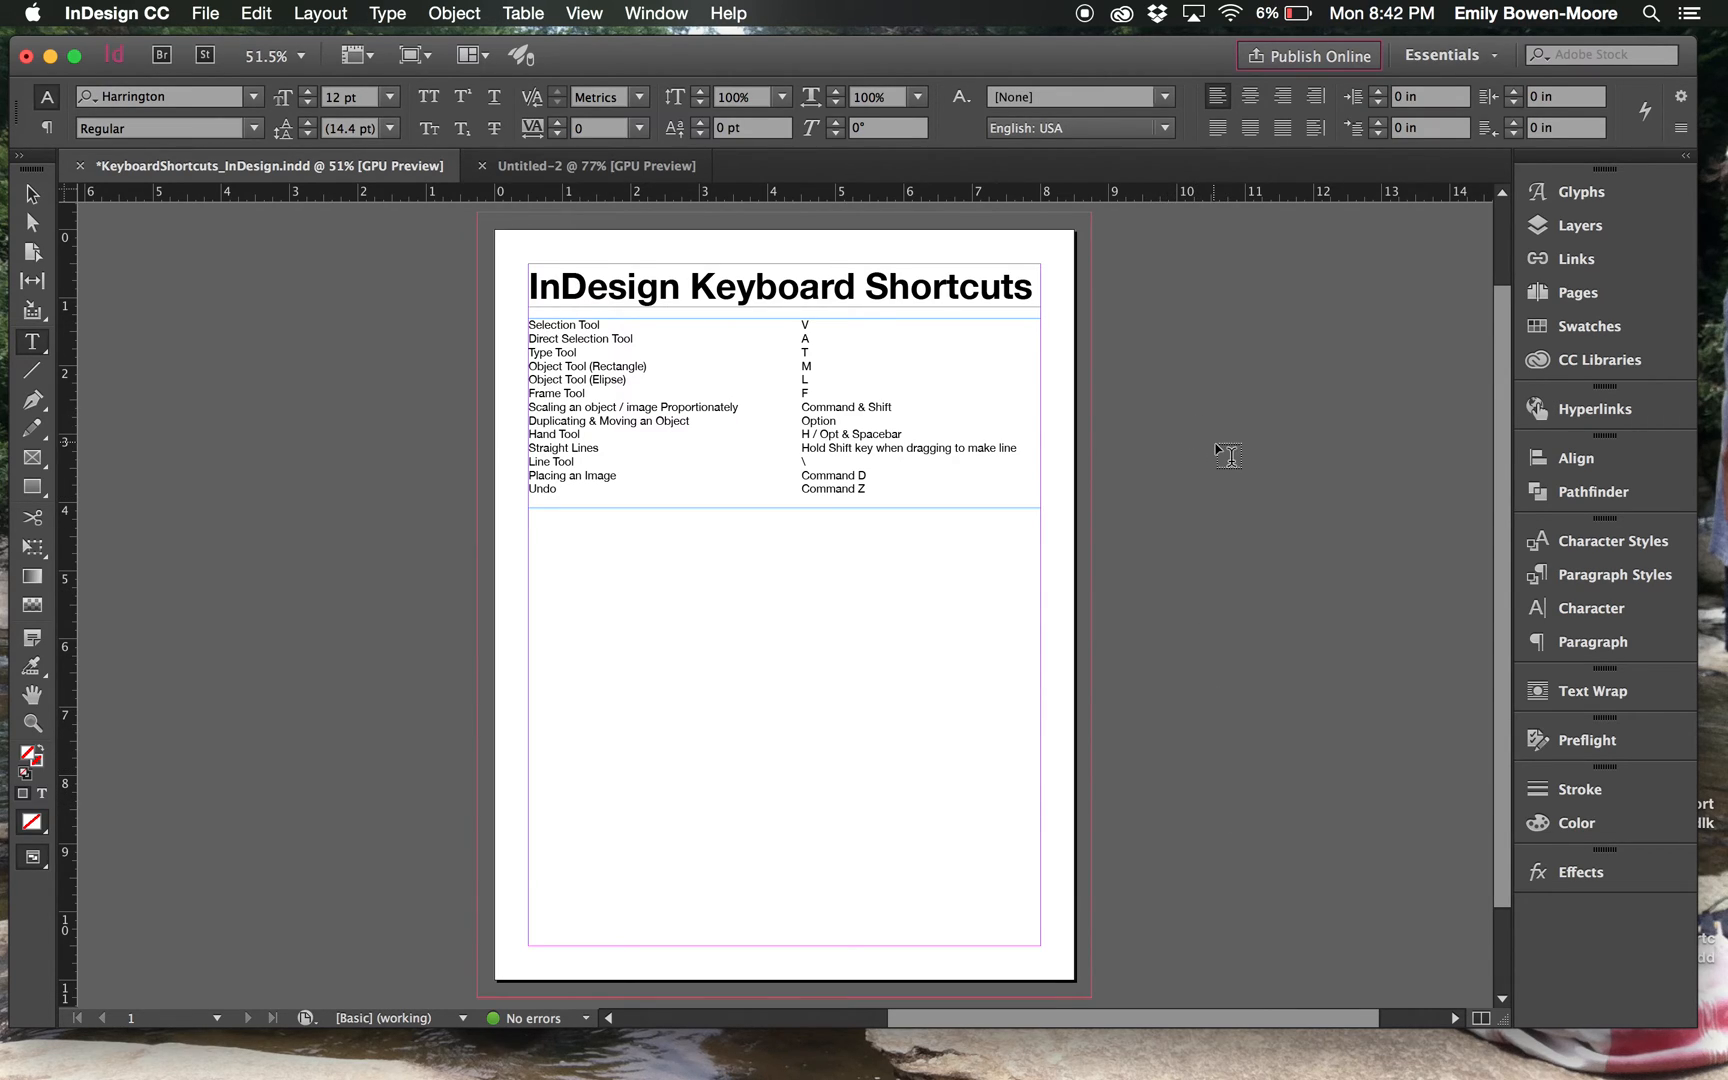
mouse_move(786, 606)
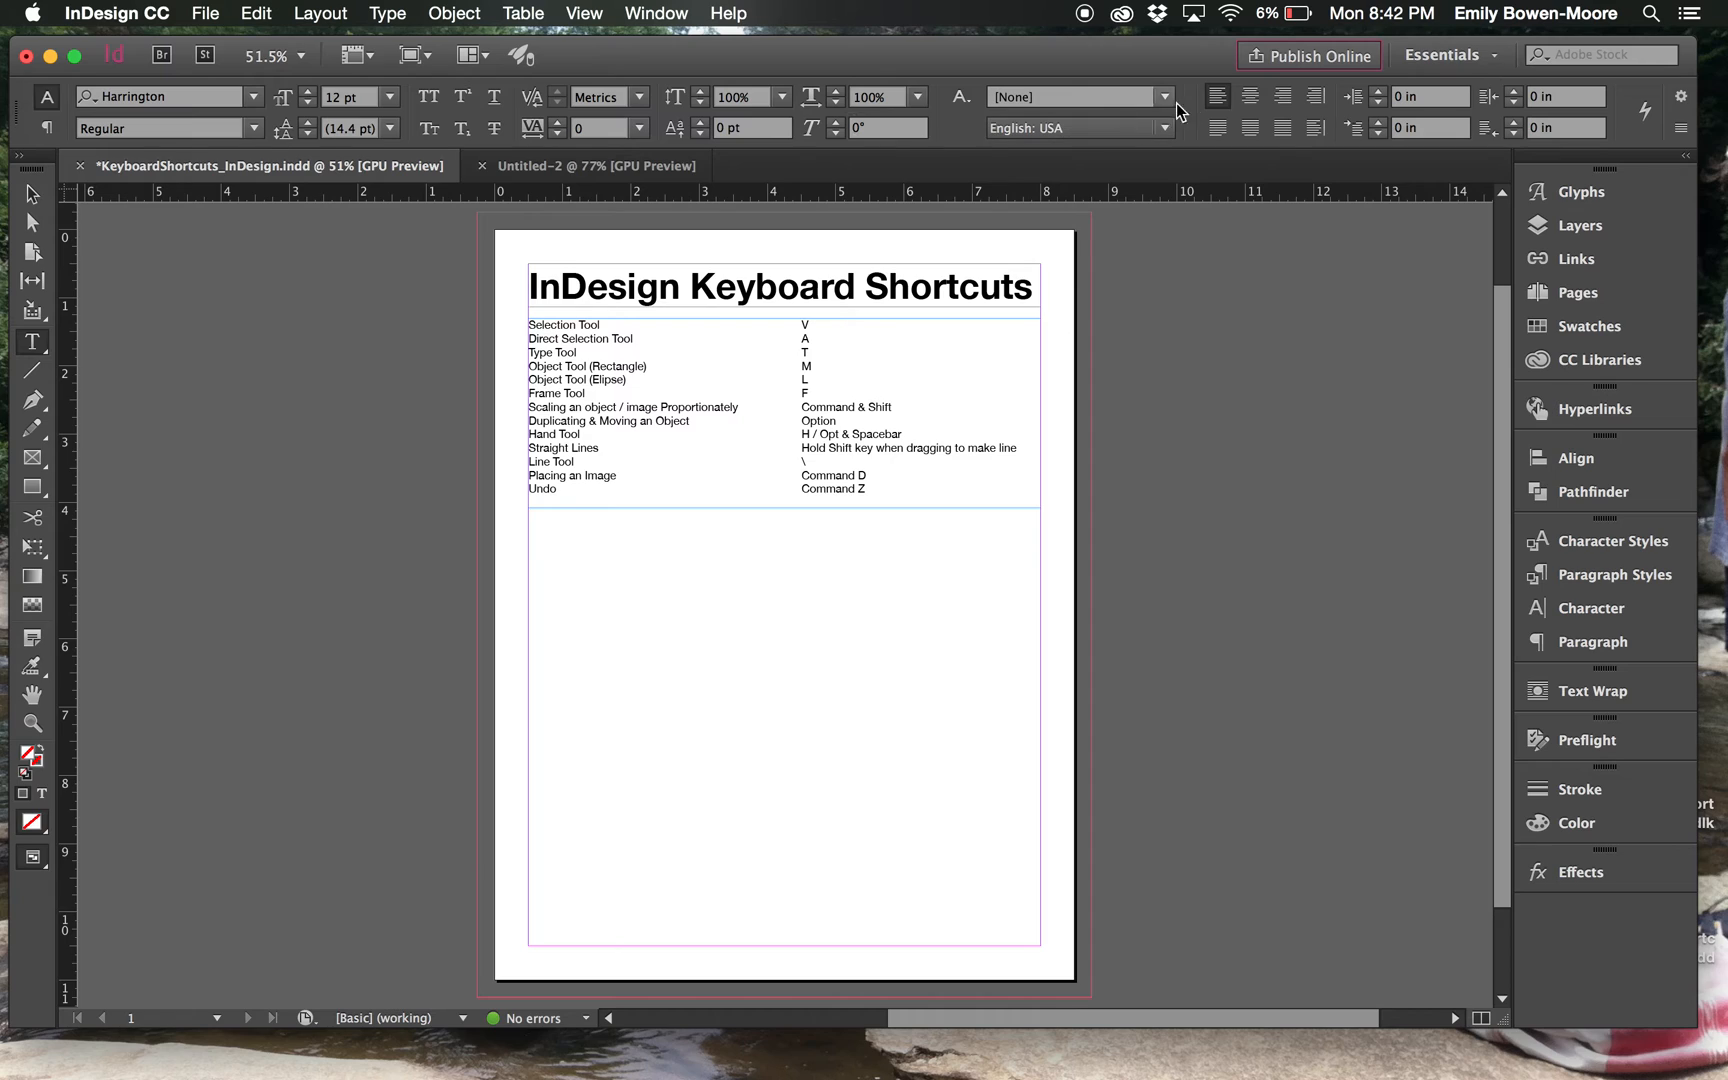
mouse_move(1601, 961)
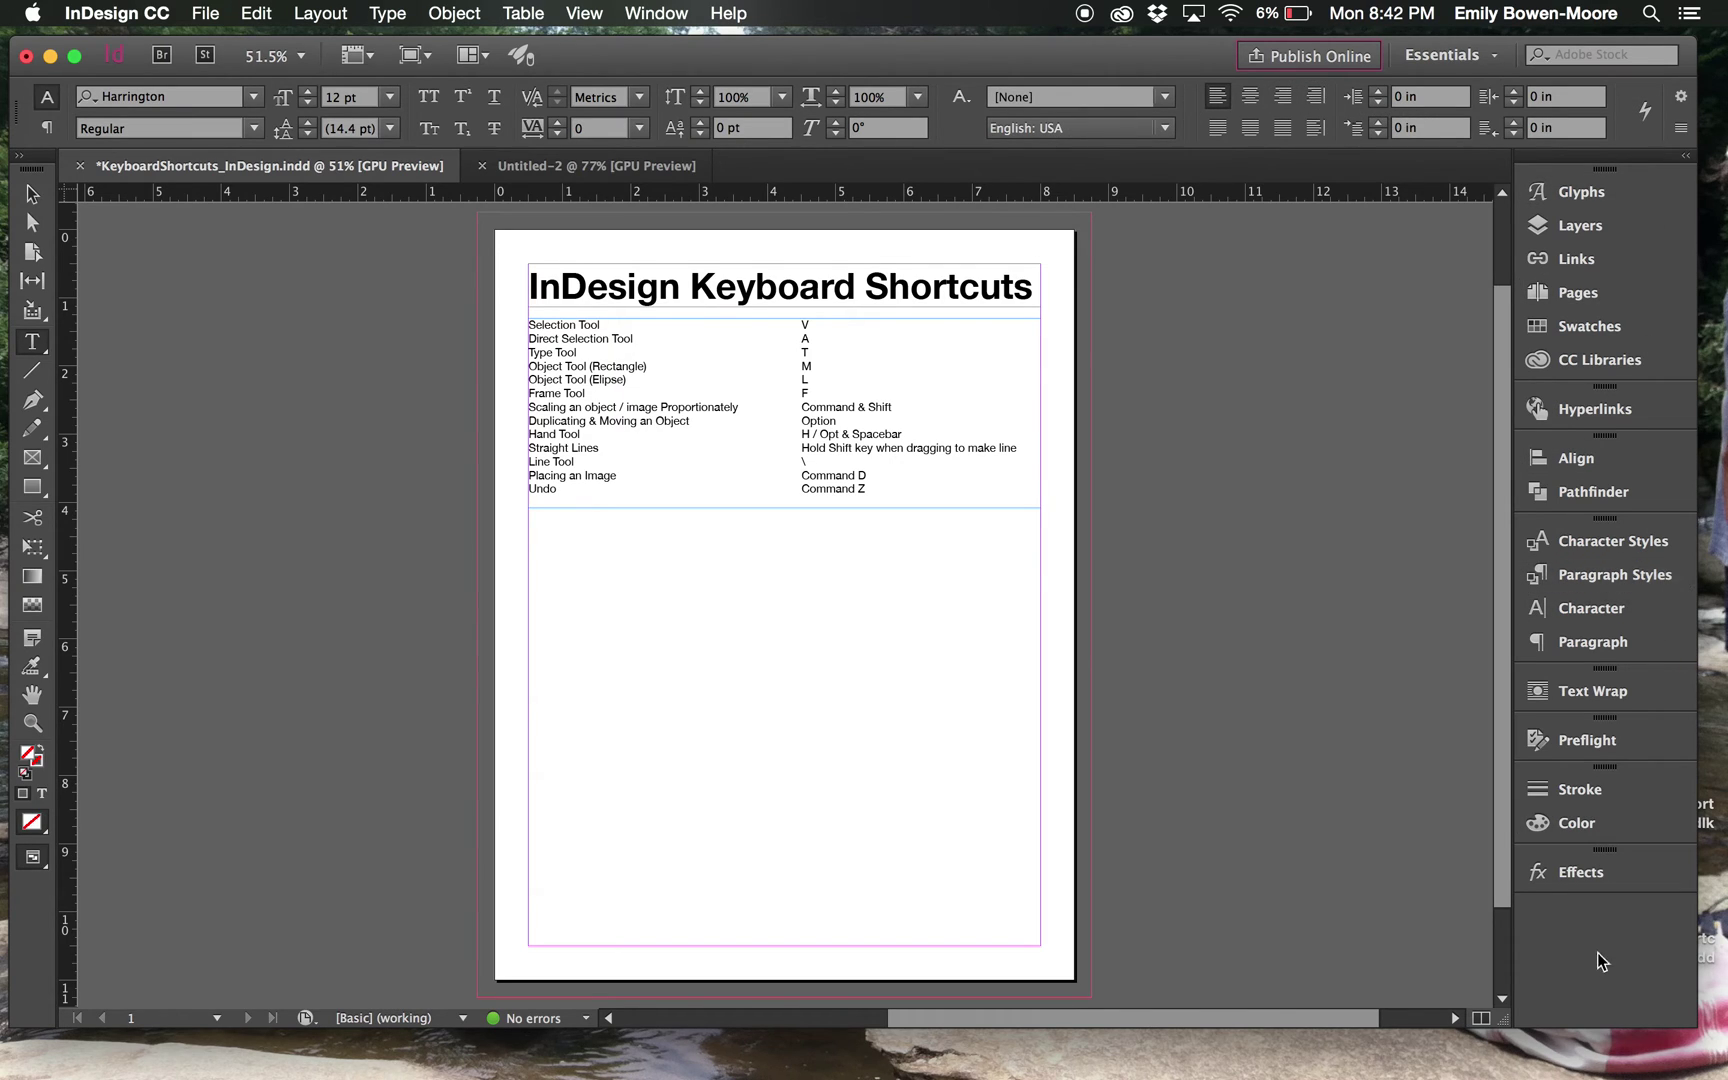
mouse_move(1380, 909)
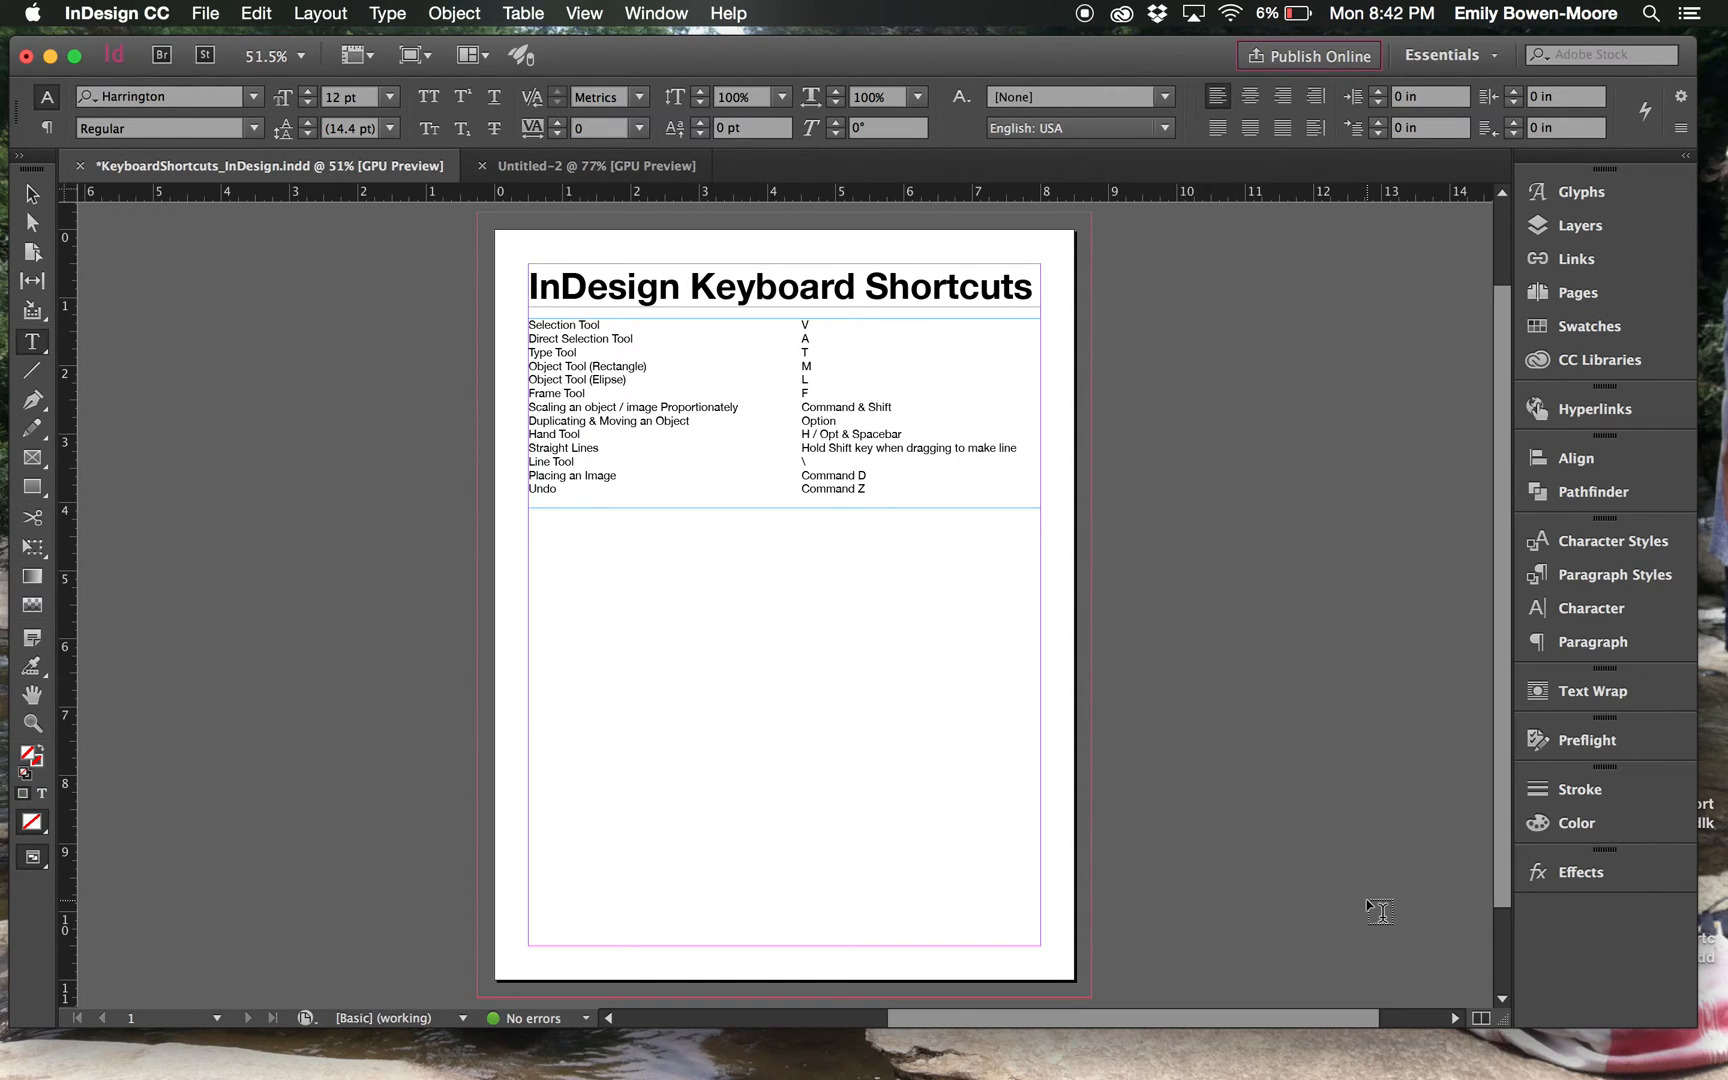
mouse_move(997, 964)
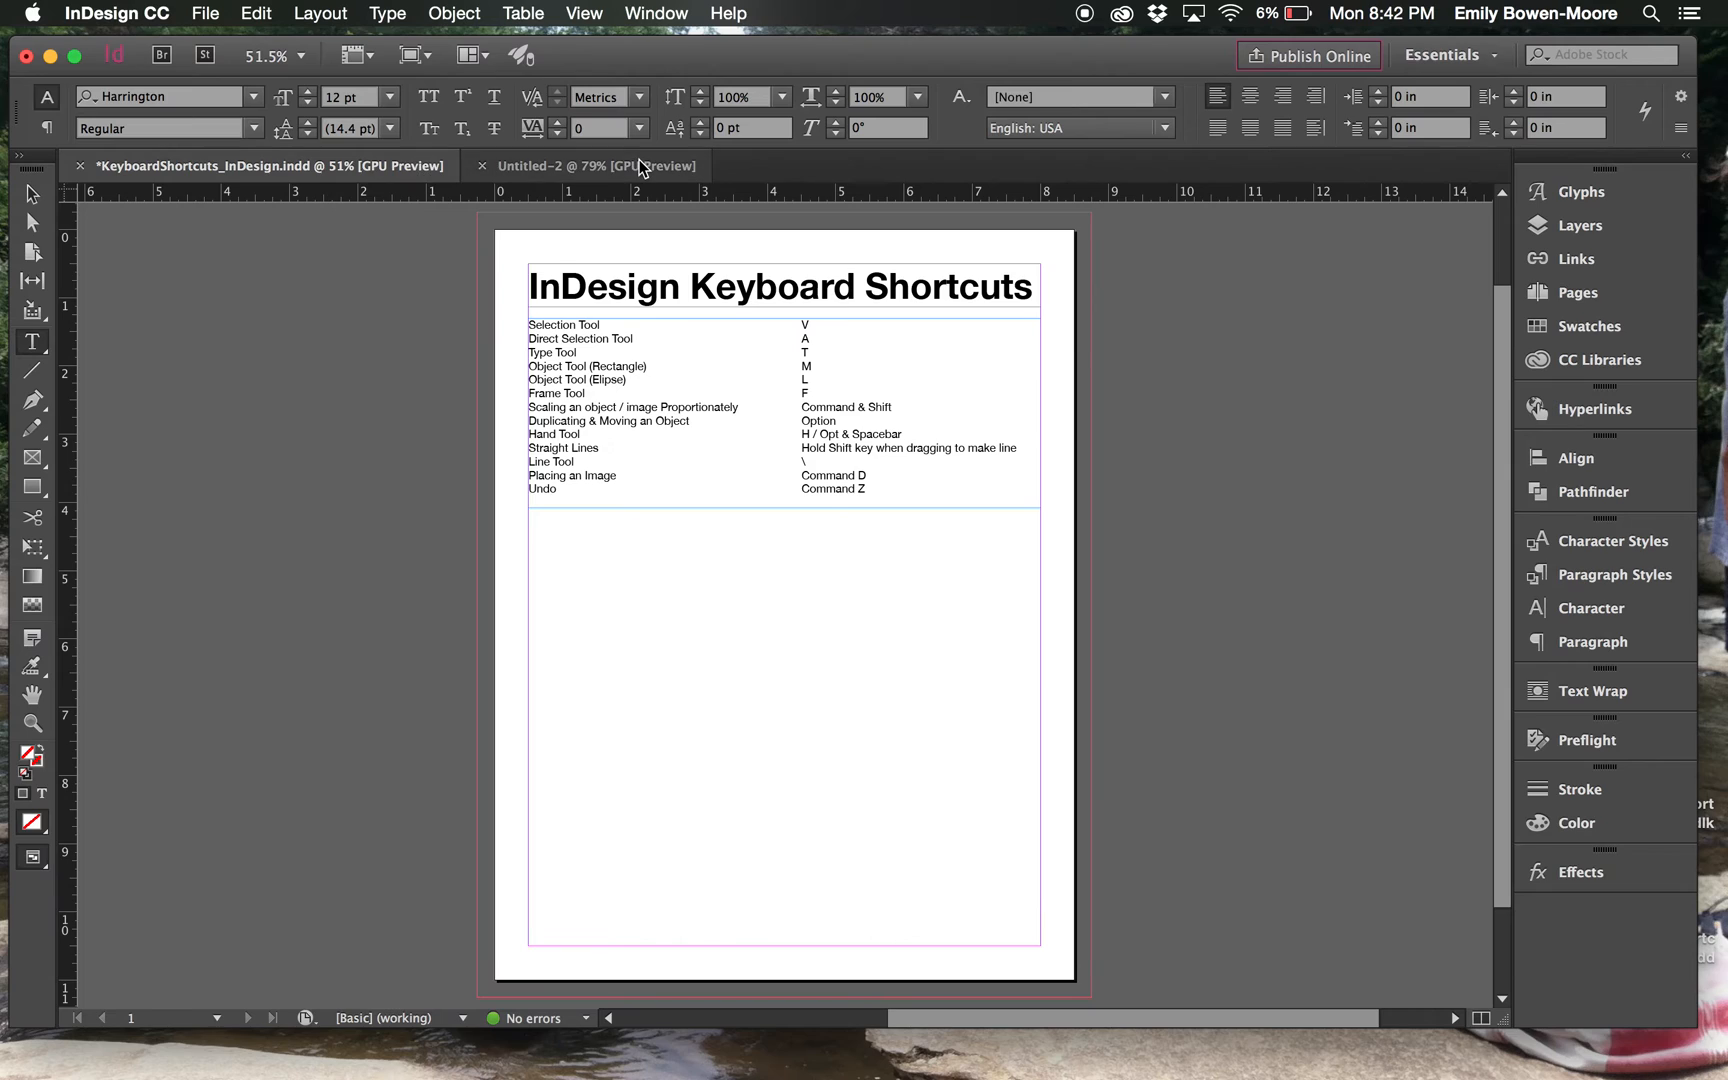
Step: View the Untitled-2 spread, then return to the KeyboardShortcuts document
left_click(595, 165)
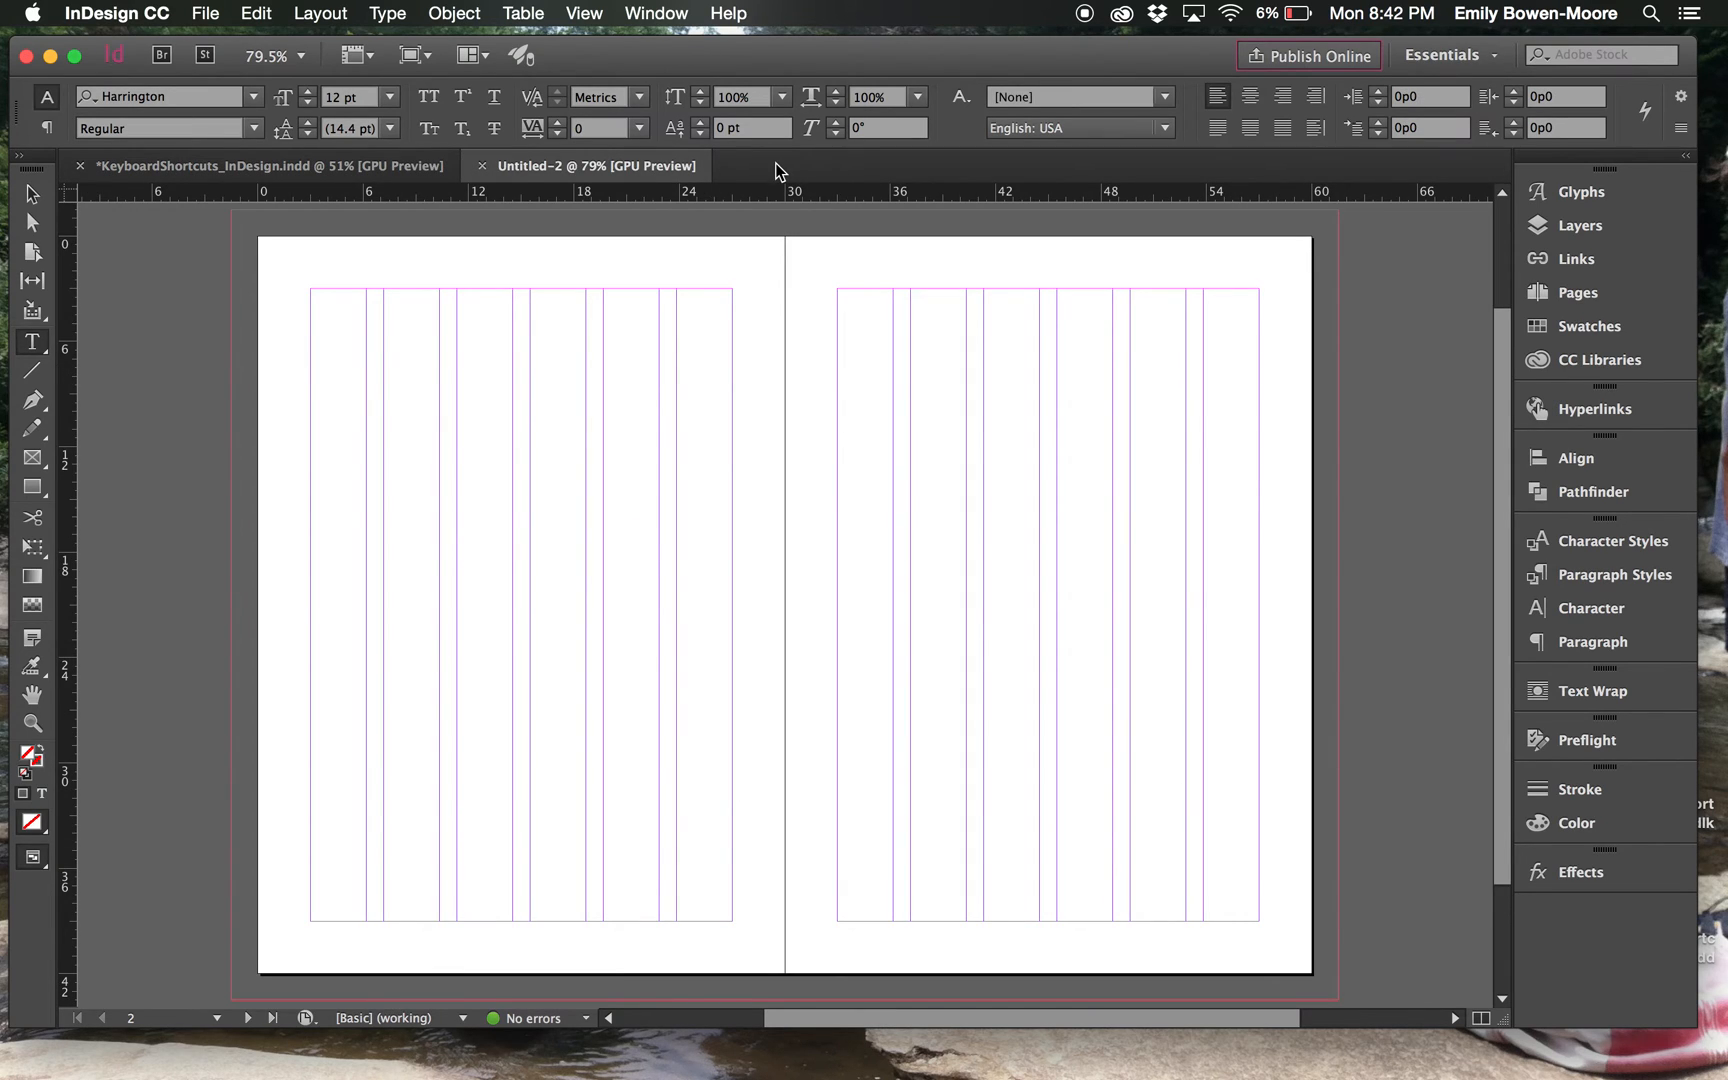
mouse_move(408, 196)
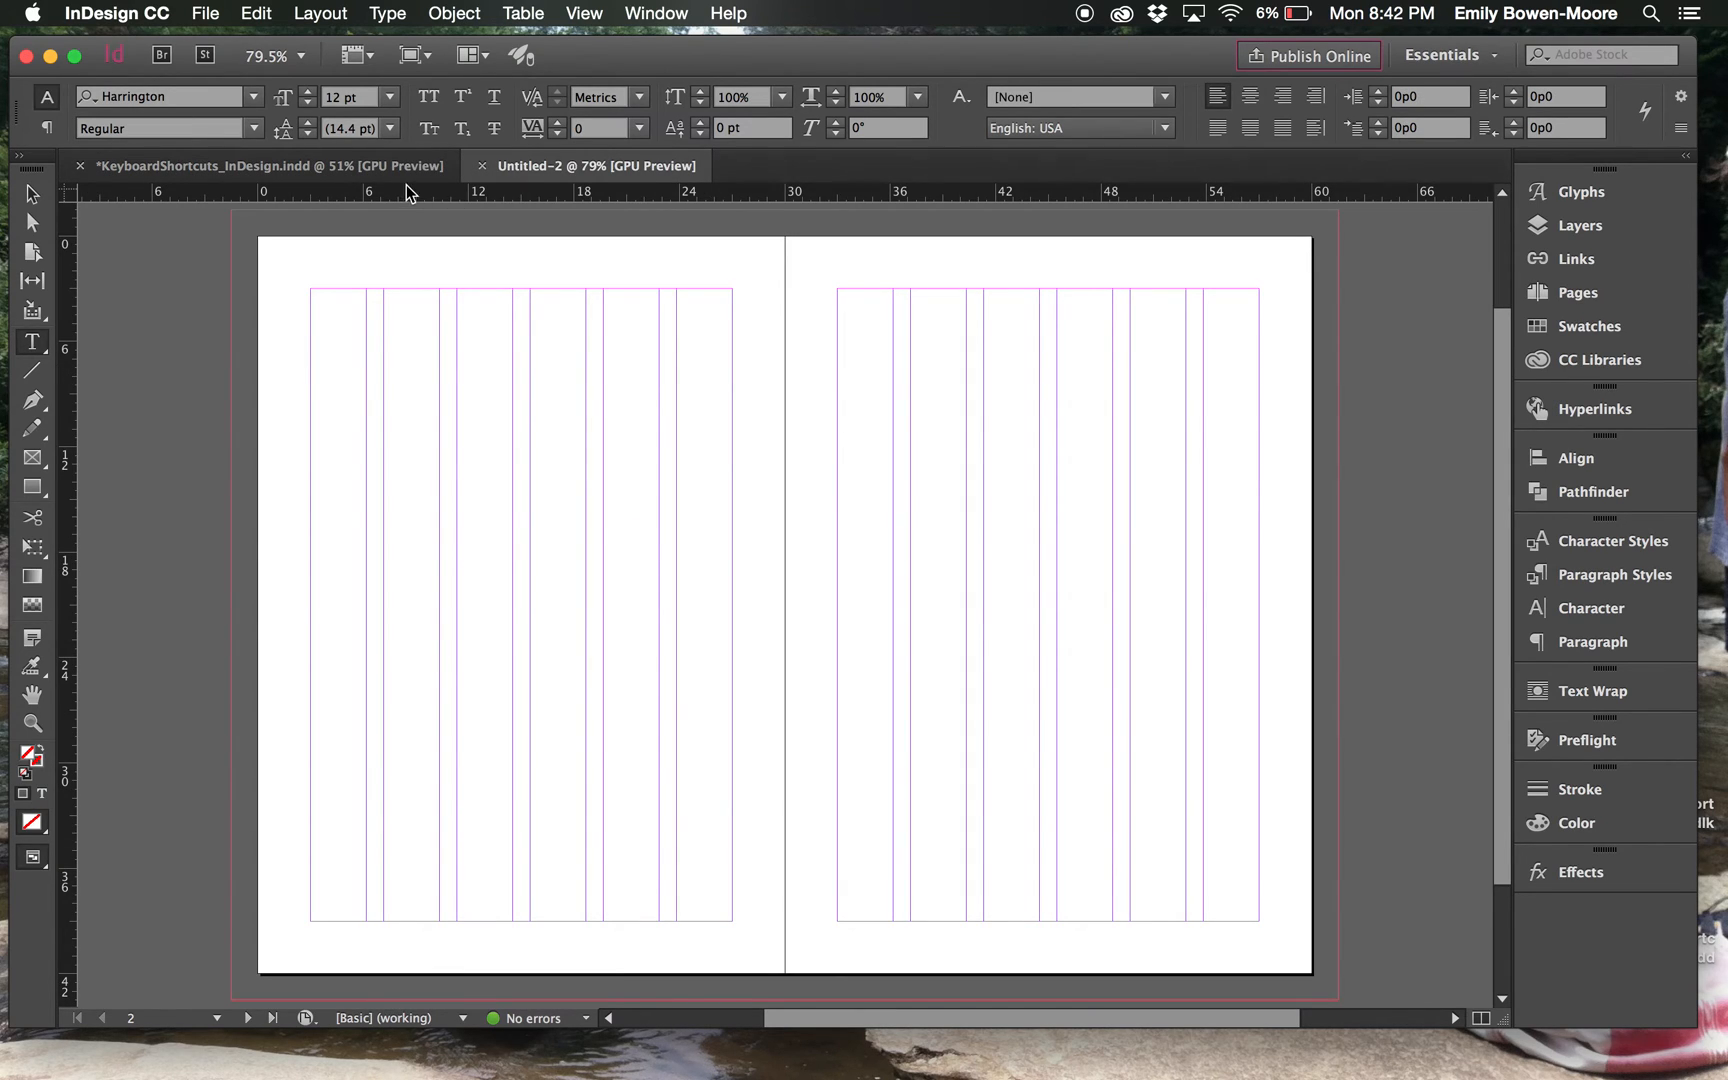
left_click(205, 13)
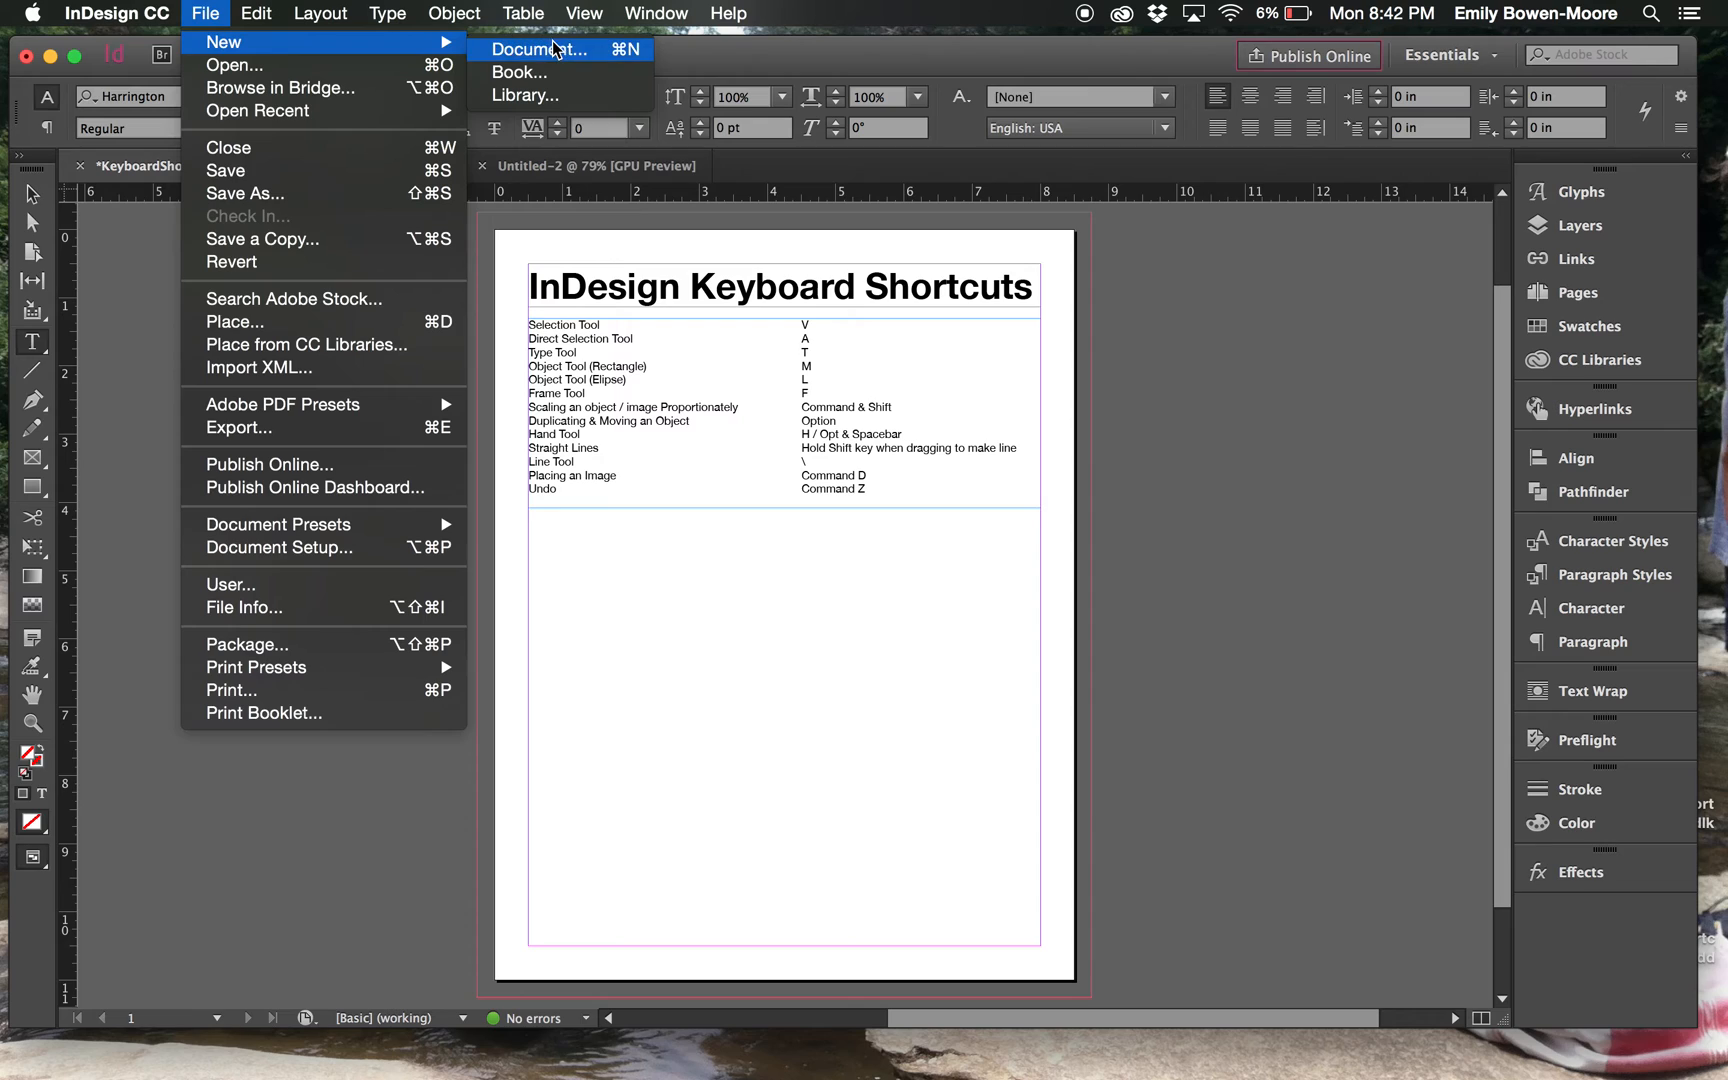
Step: Create a Print document of 2 facing pages from page 2, sized 30p0 by 66p0
left_click(540, 50)
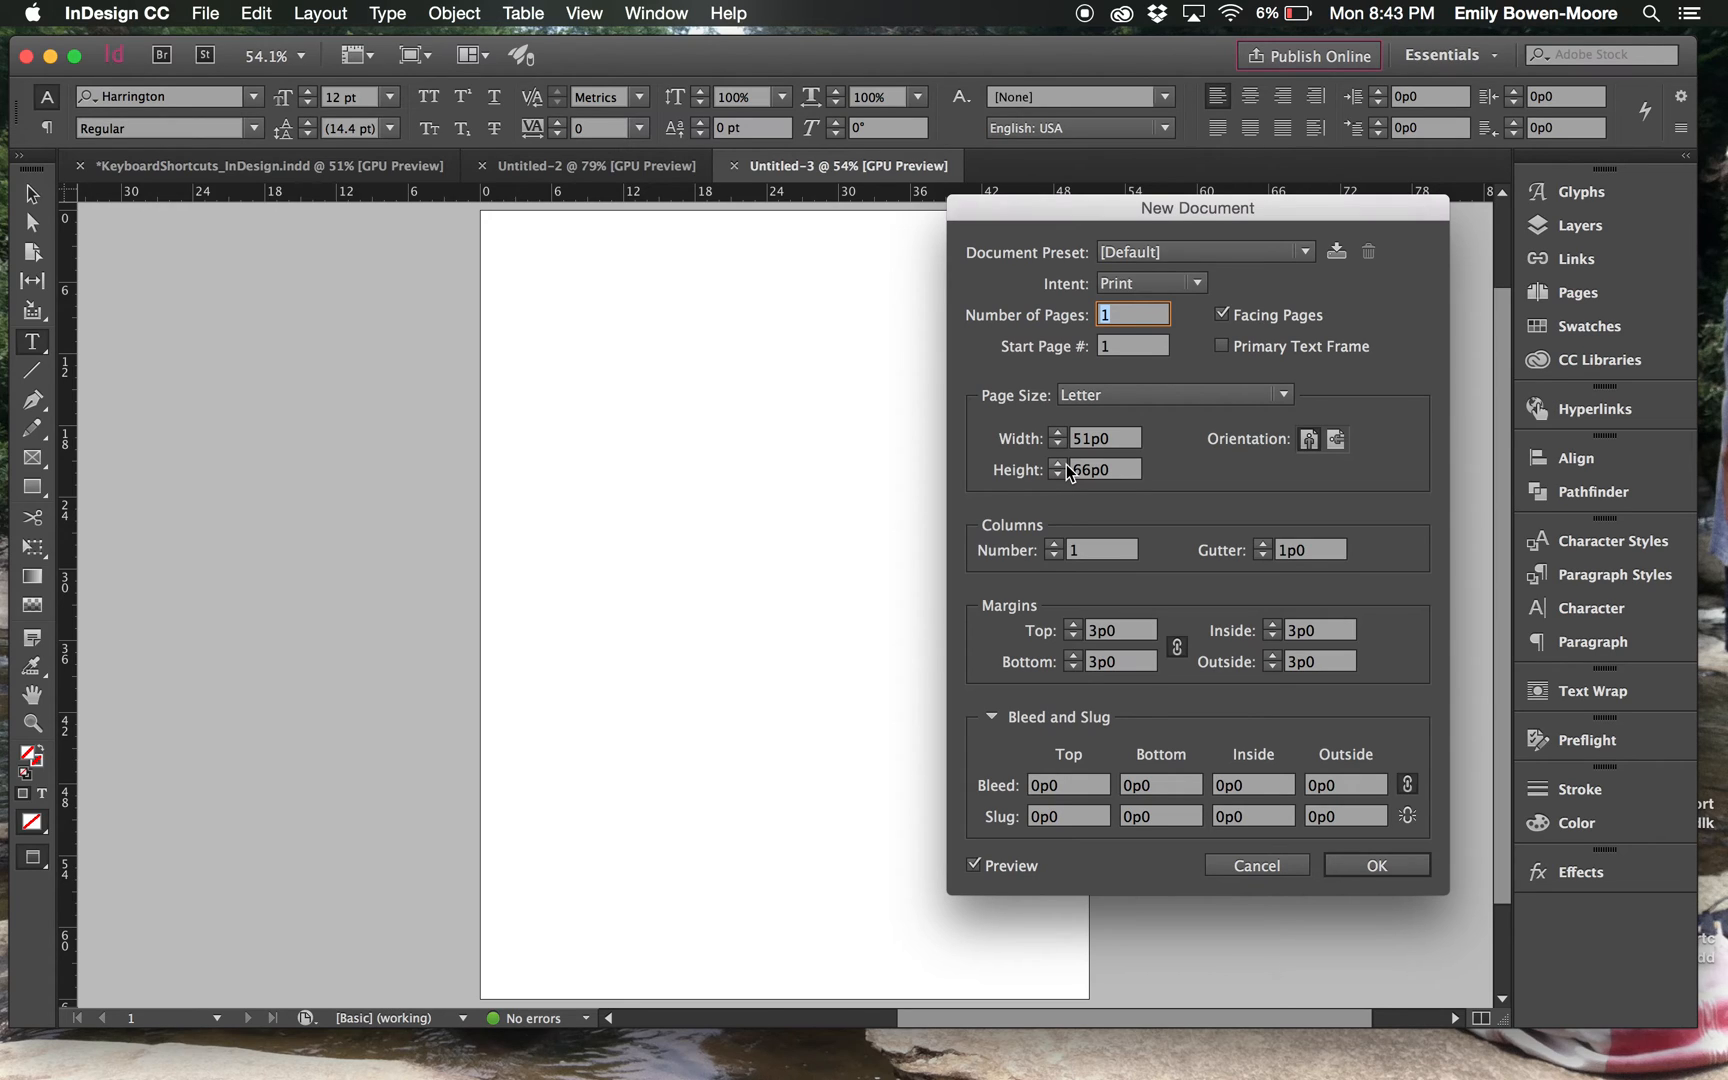
left_click(1149, 283)
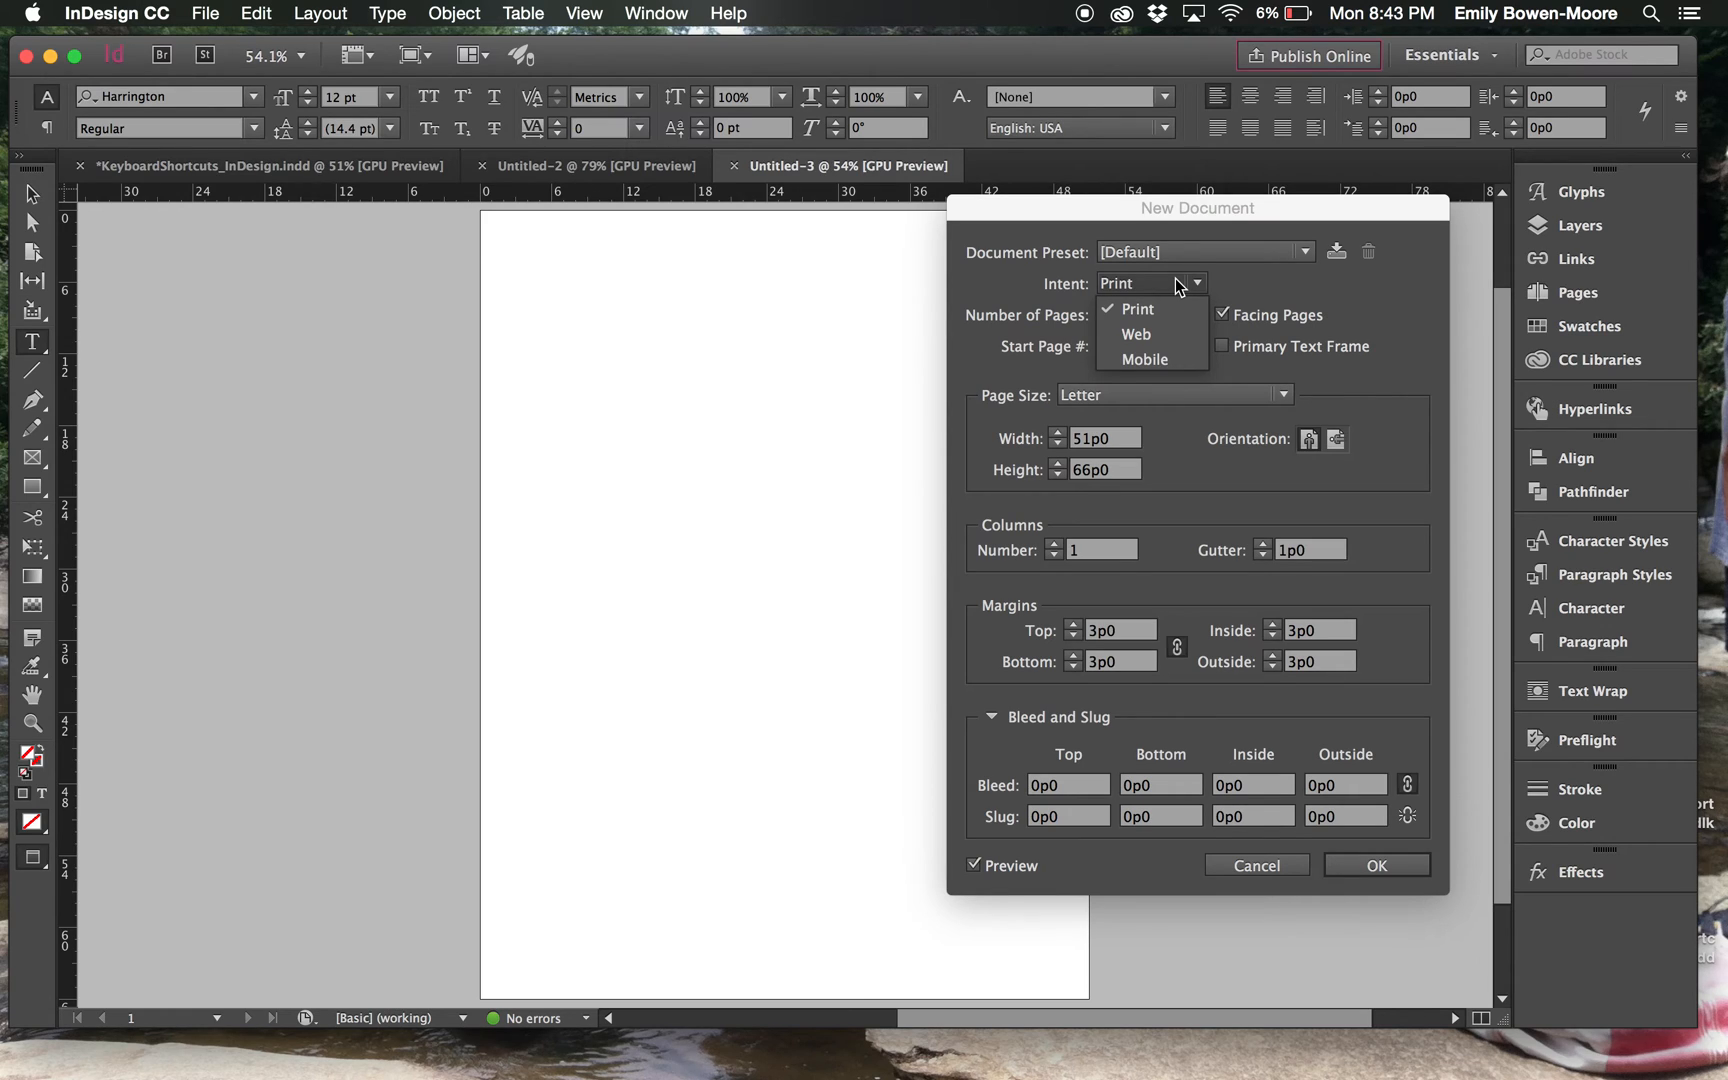
left_click(1136, 309)
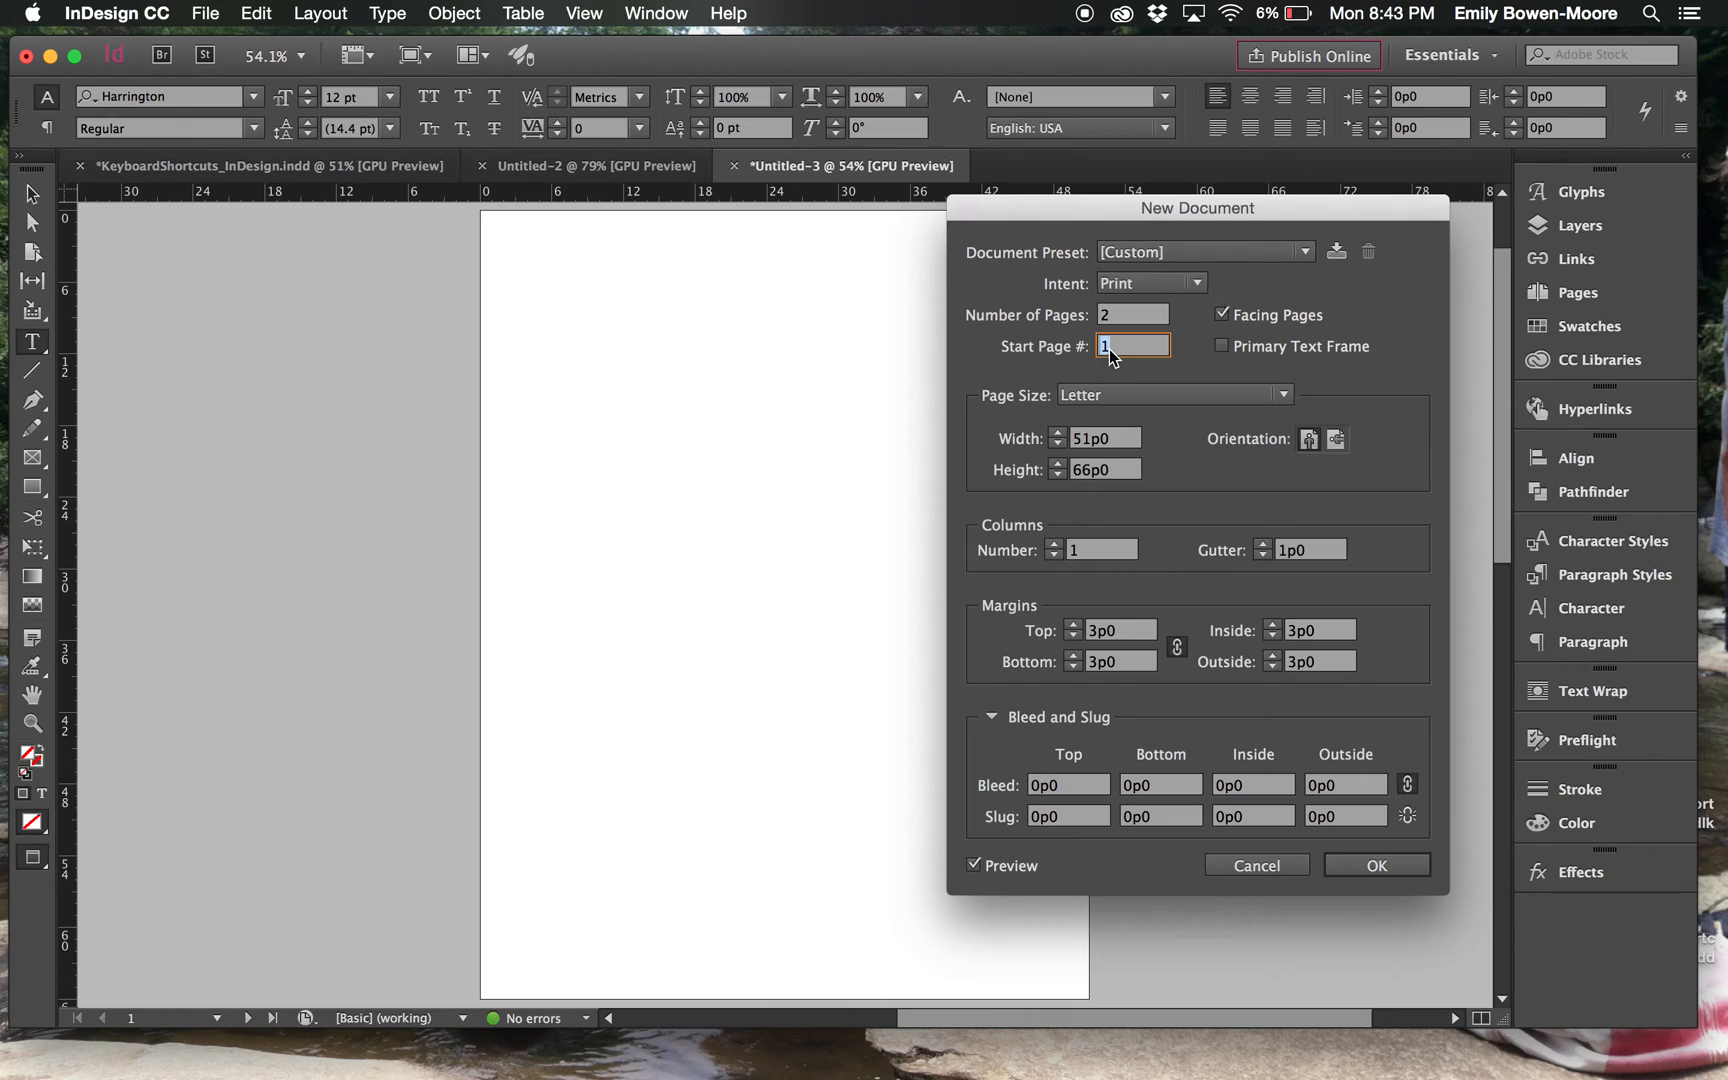
type("2")
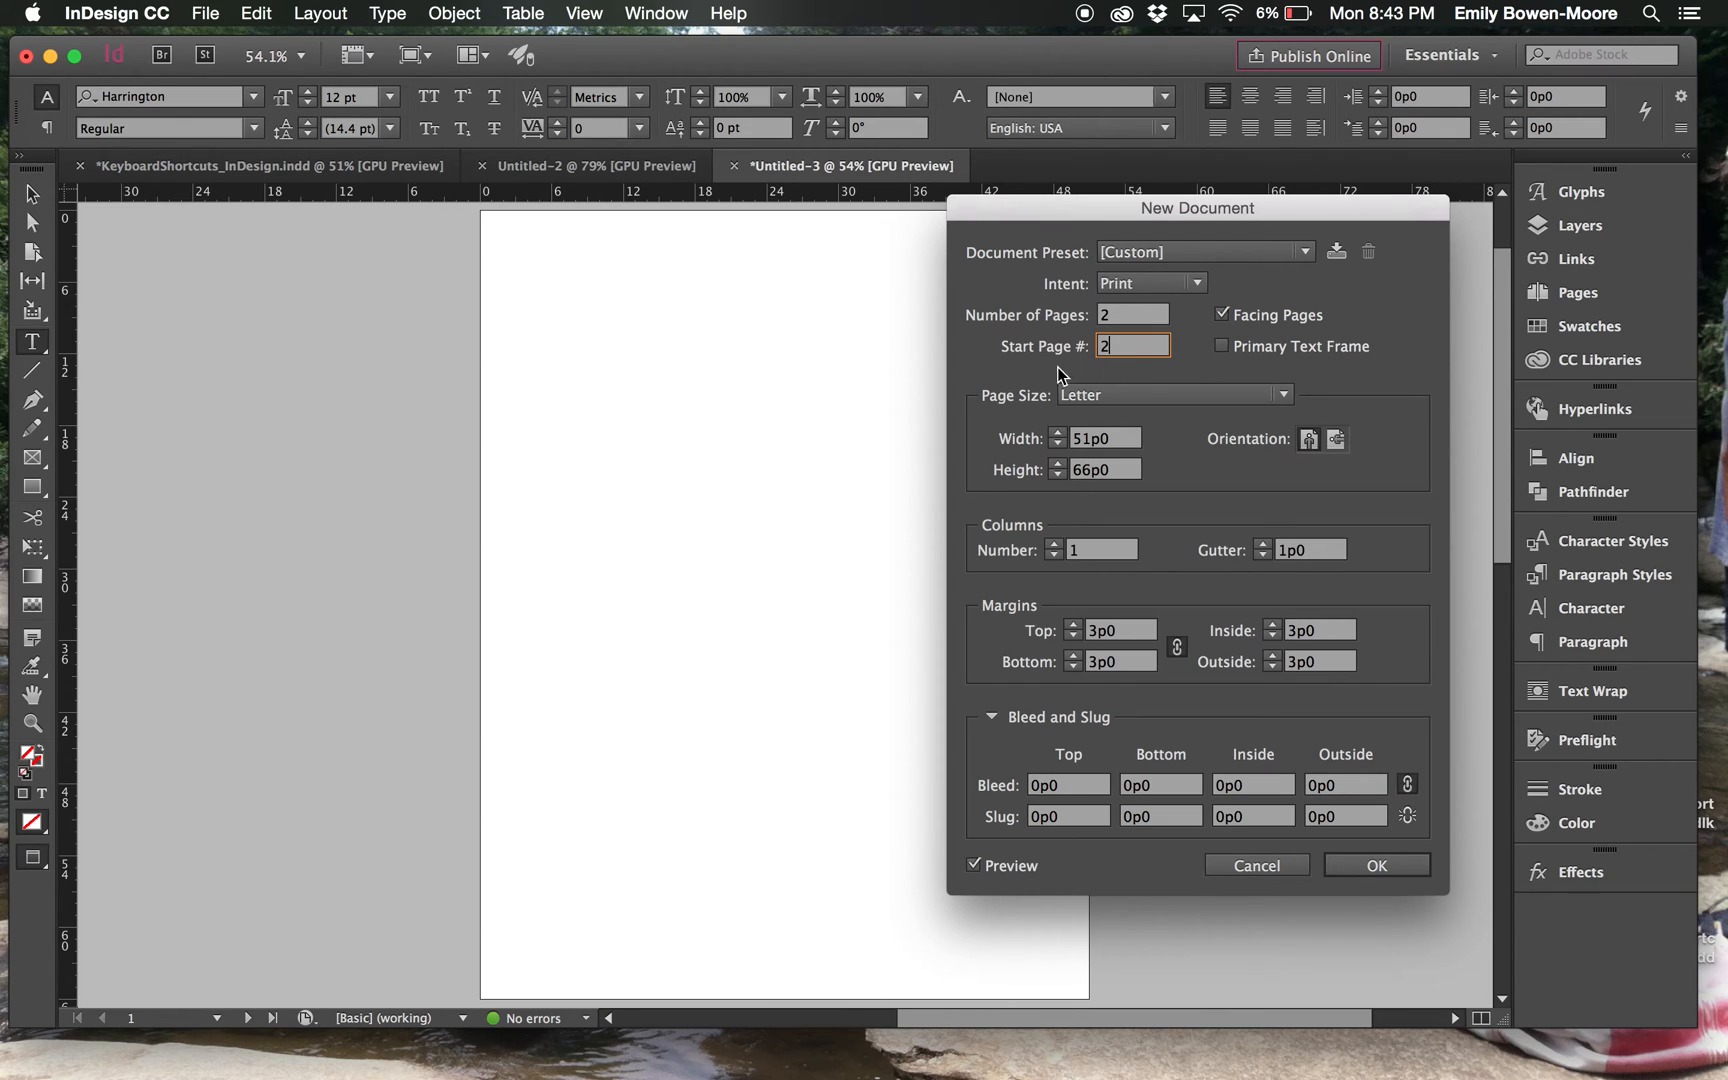
mouse_move(716, 488)
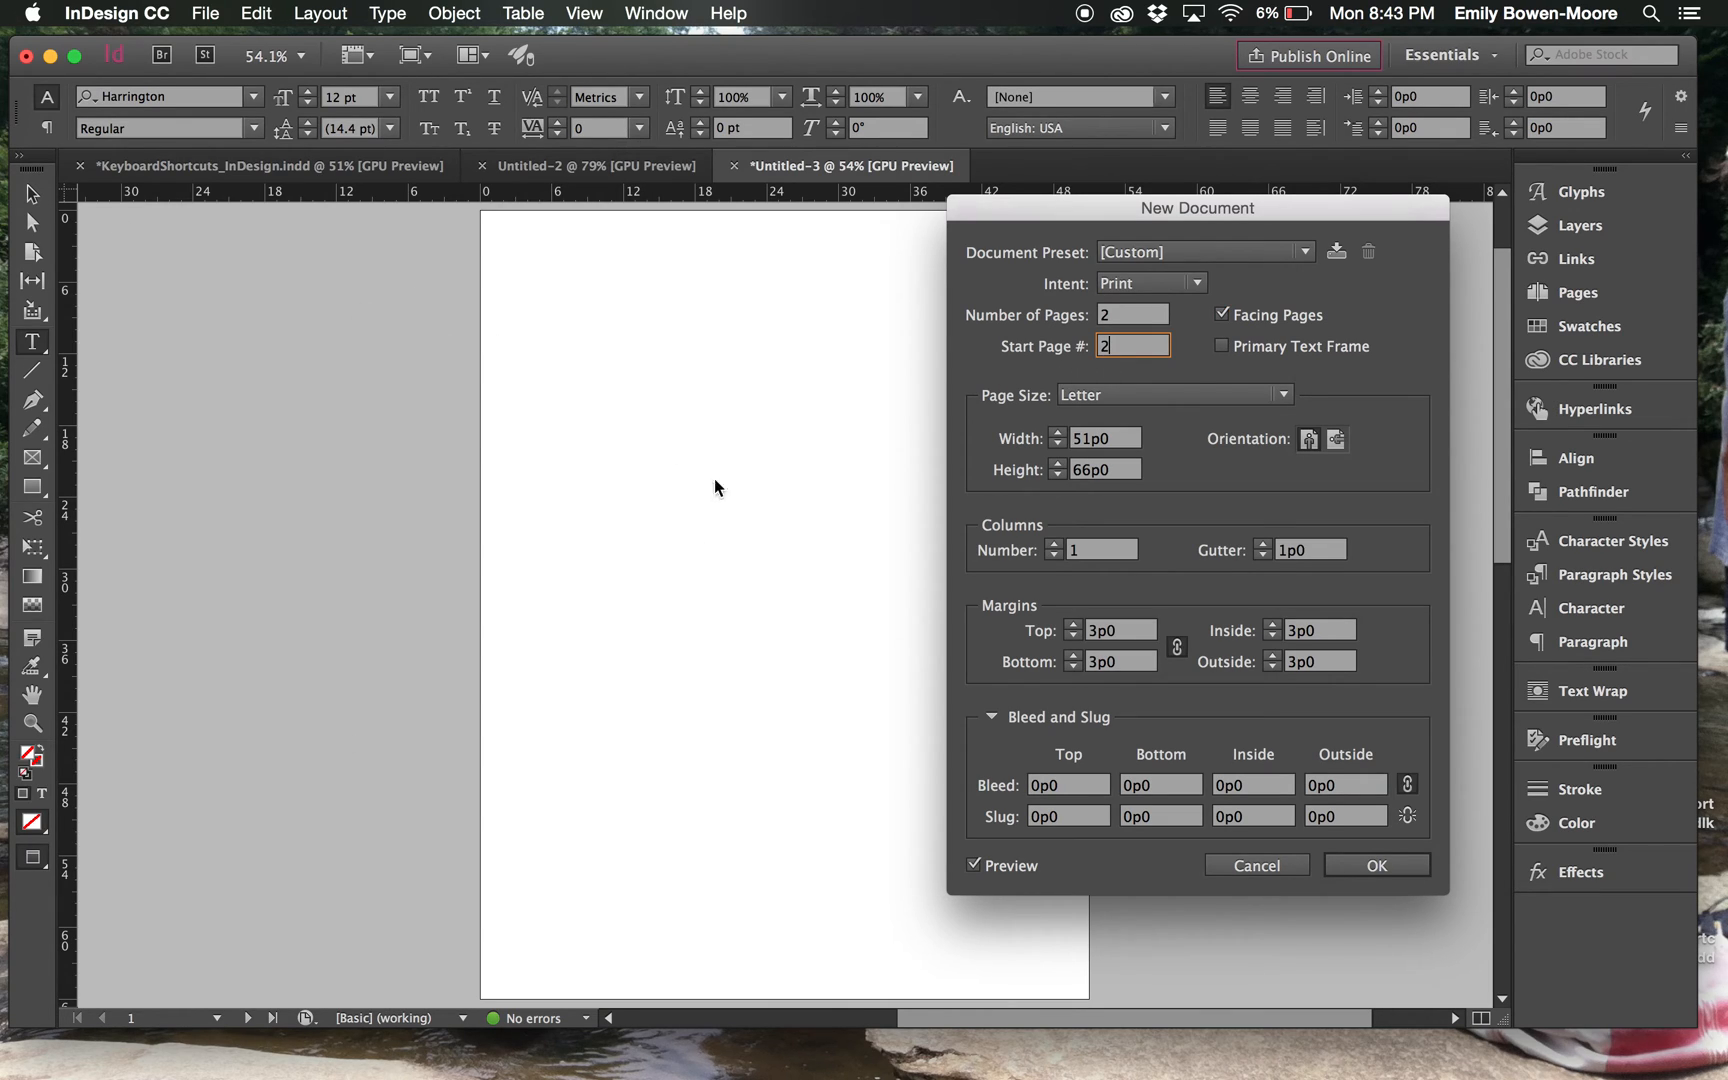
mouse_move(1119, 444)
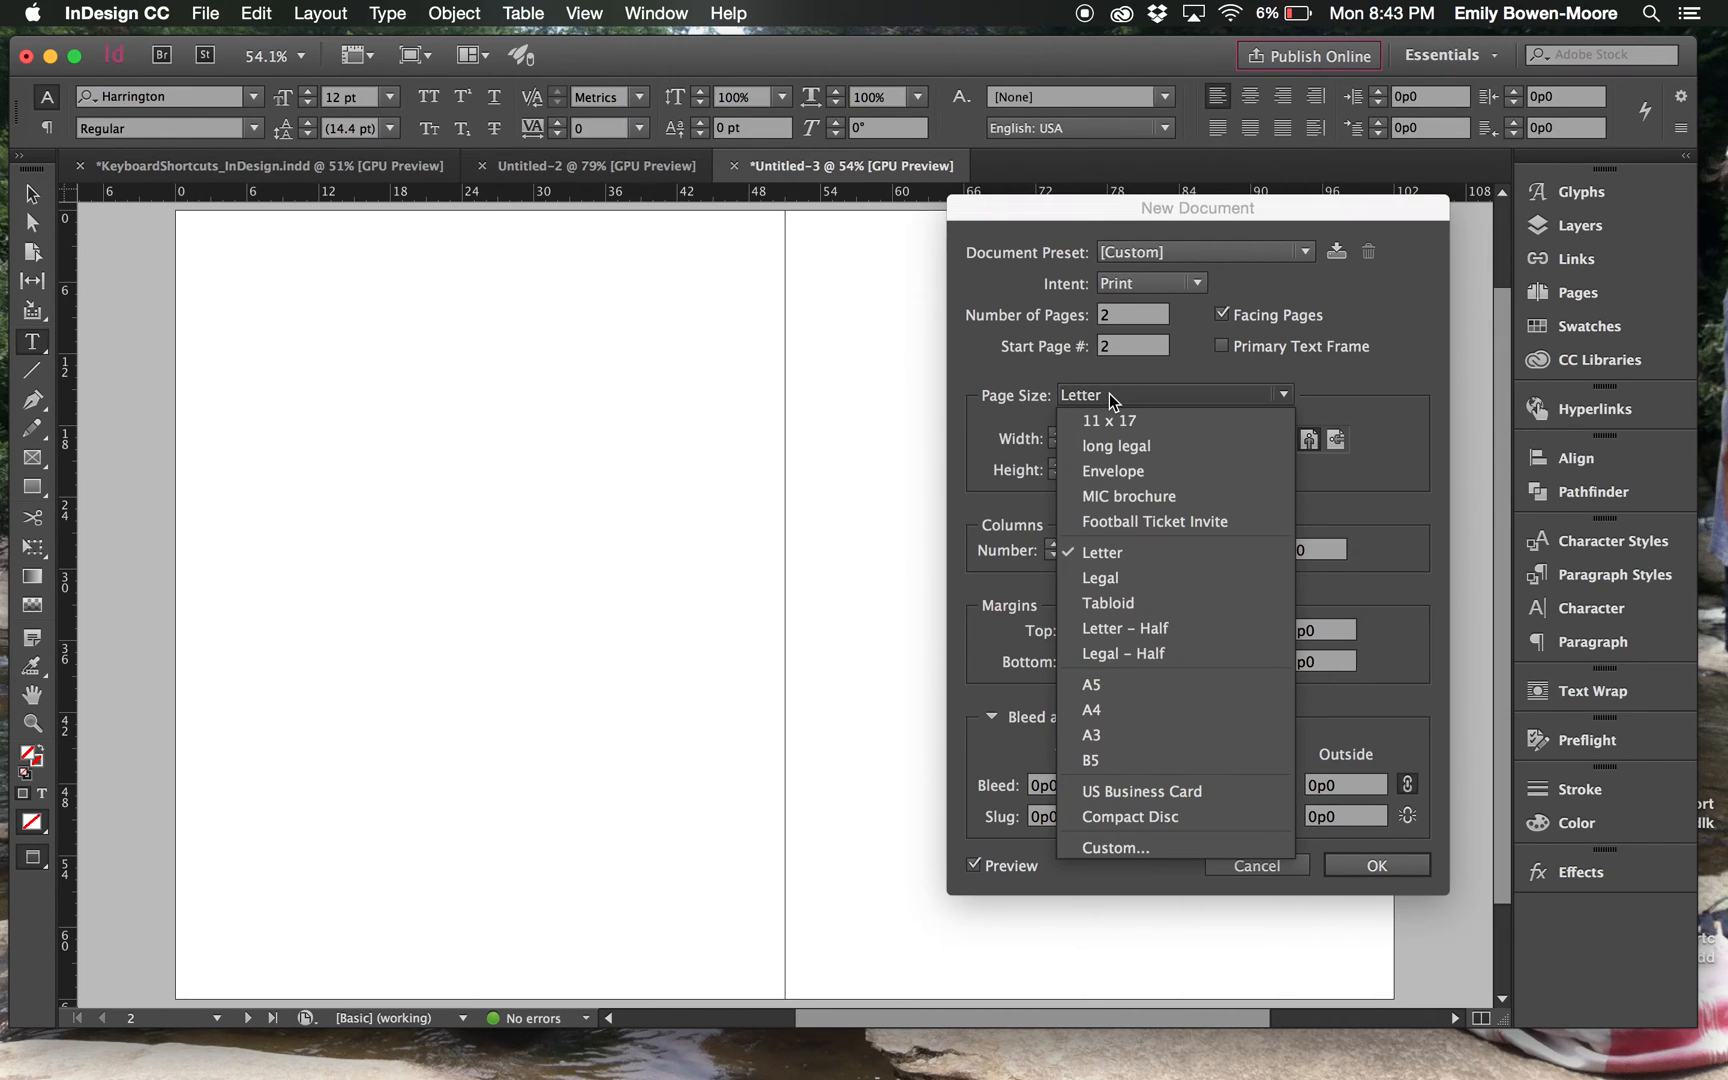
left_click(1100, 552)
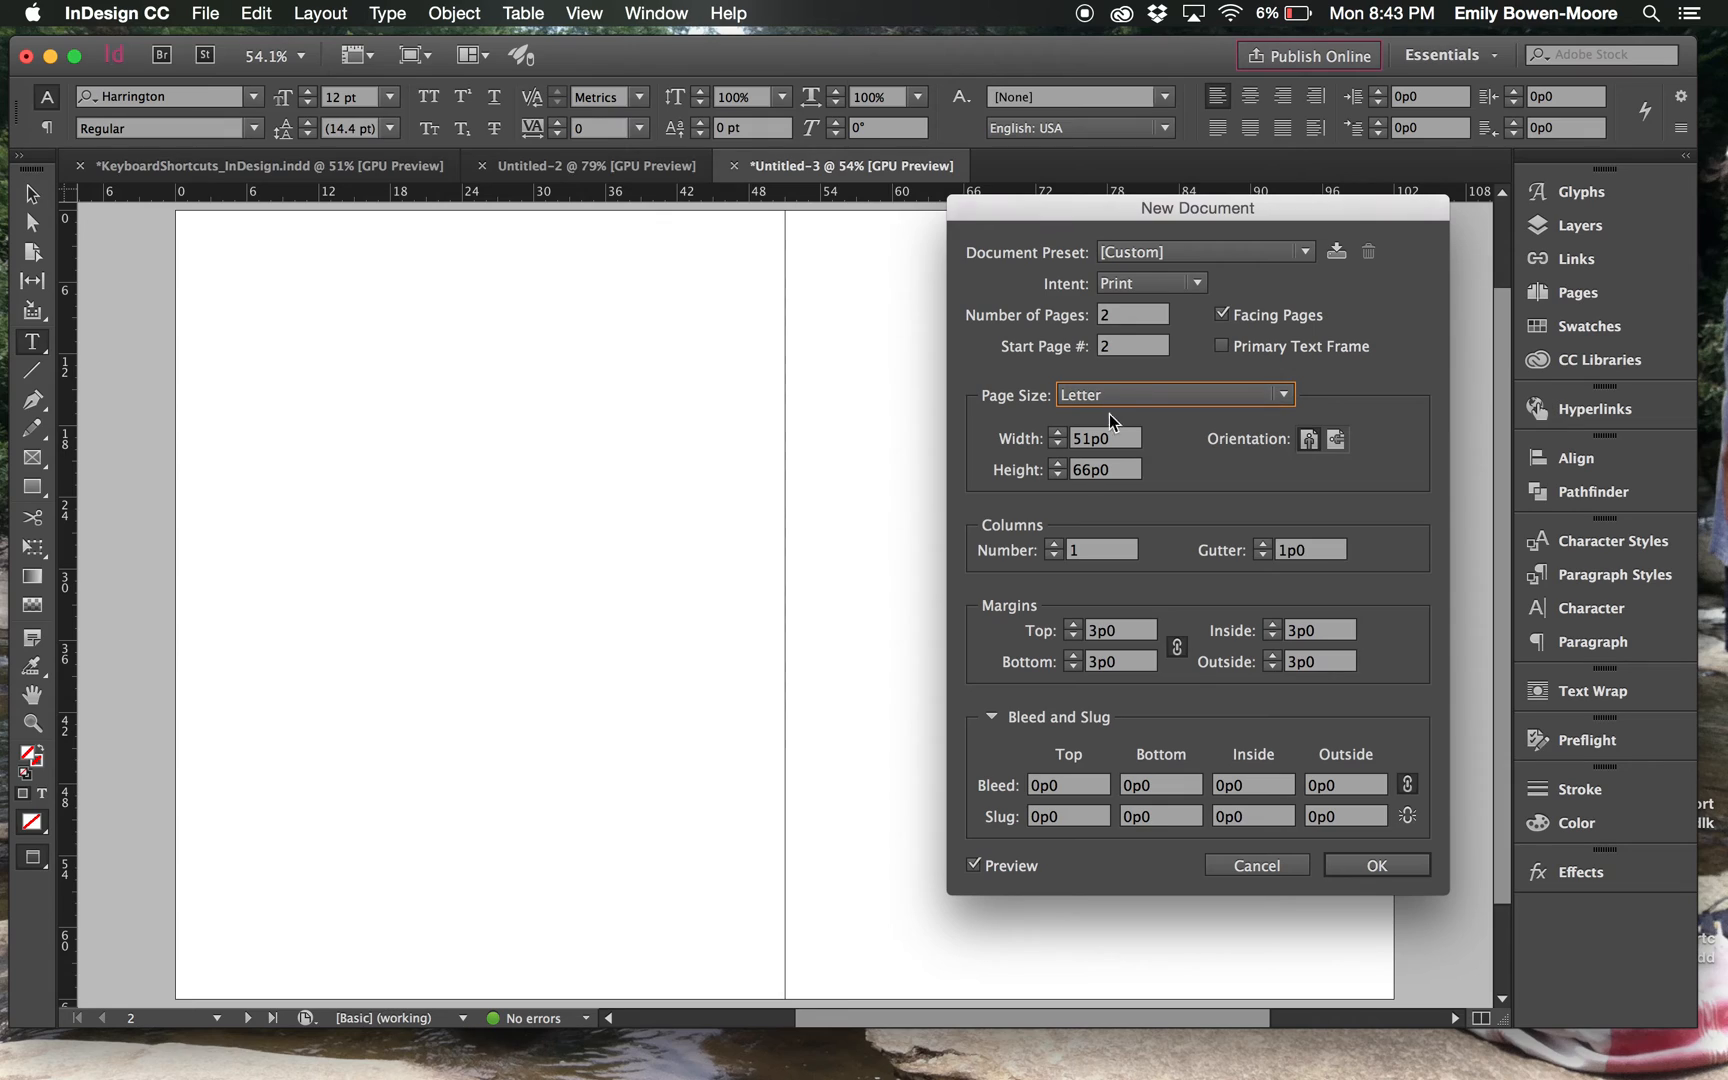
mouse_move(1121, 445)
type("5")
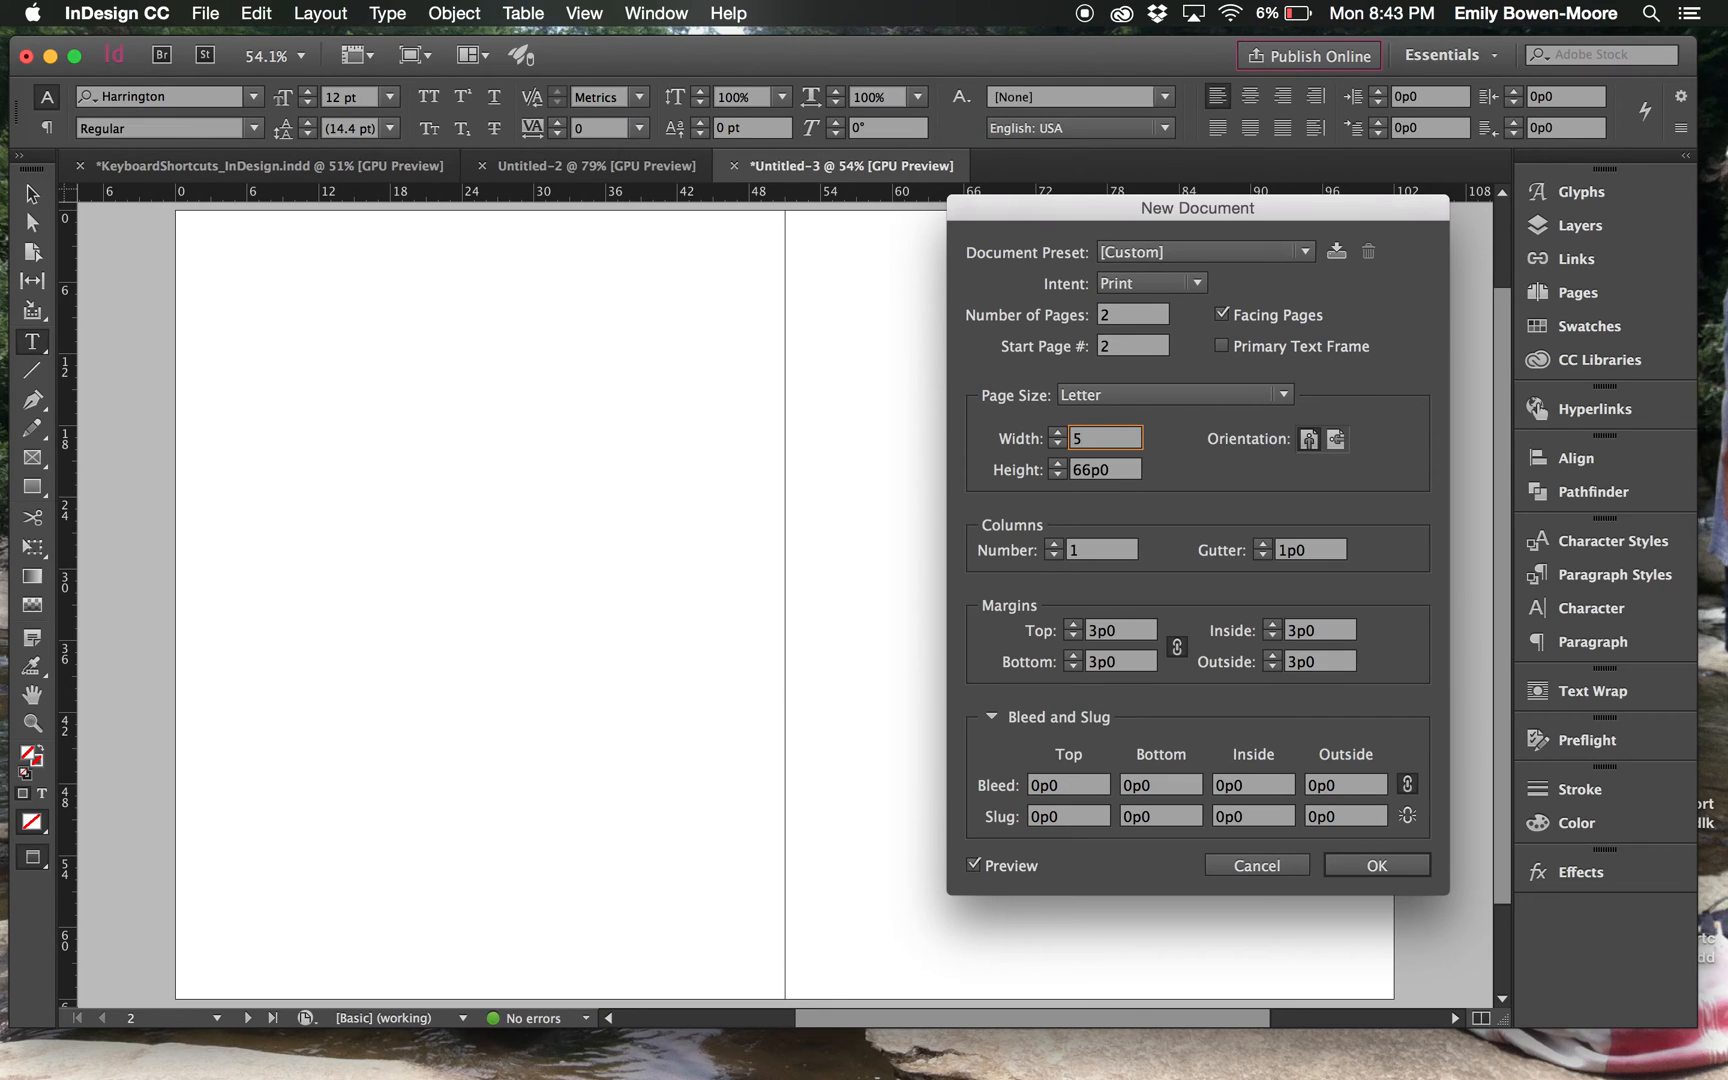
type("\"")
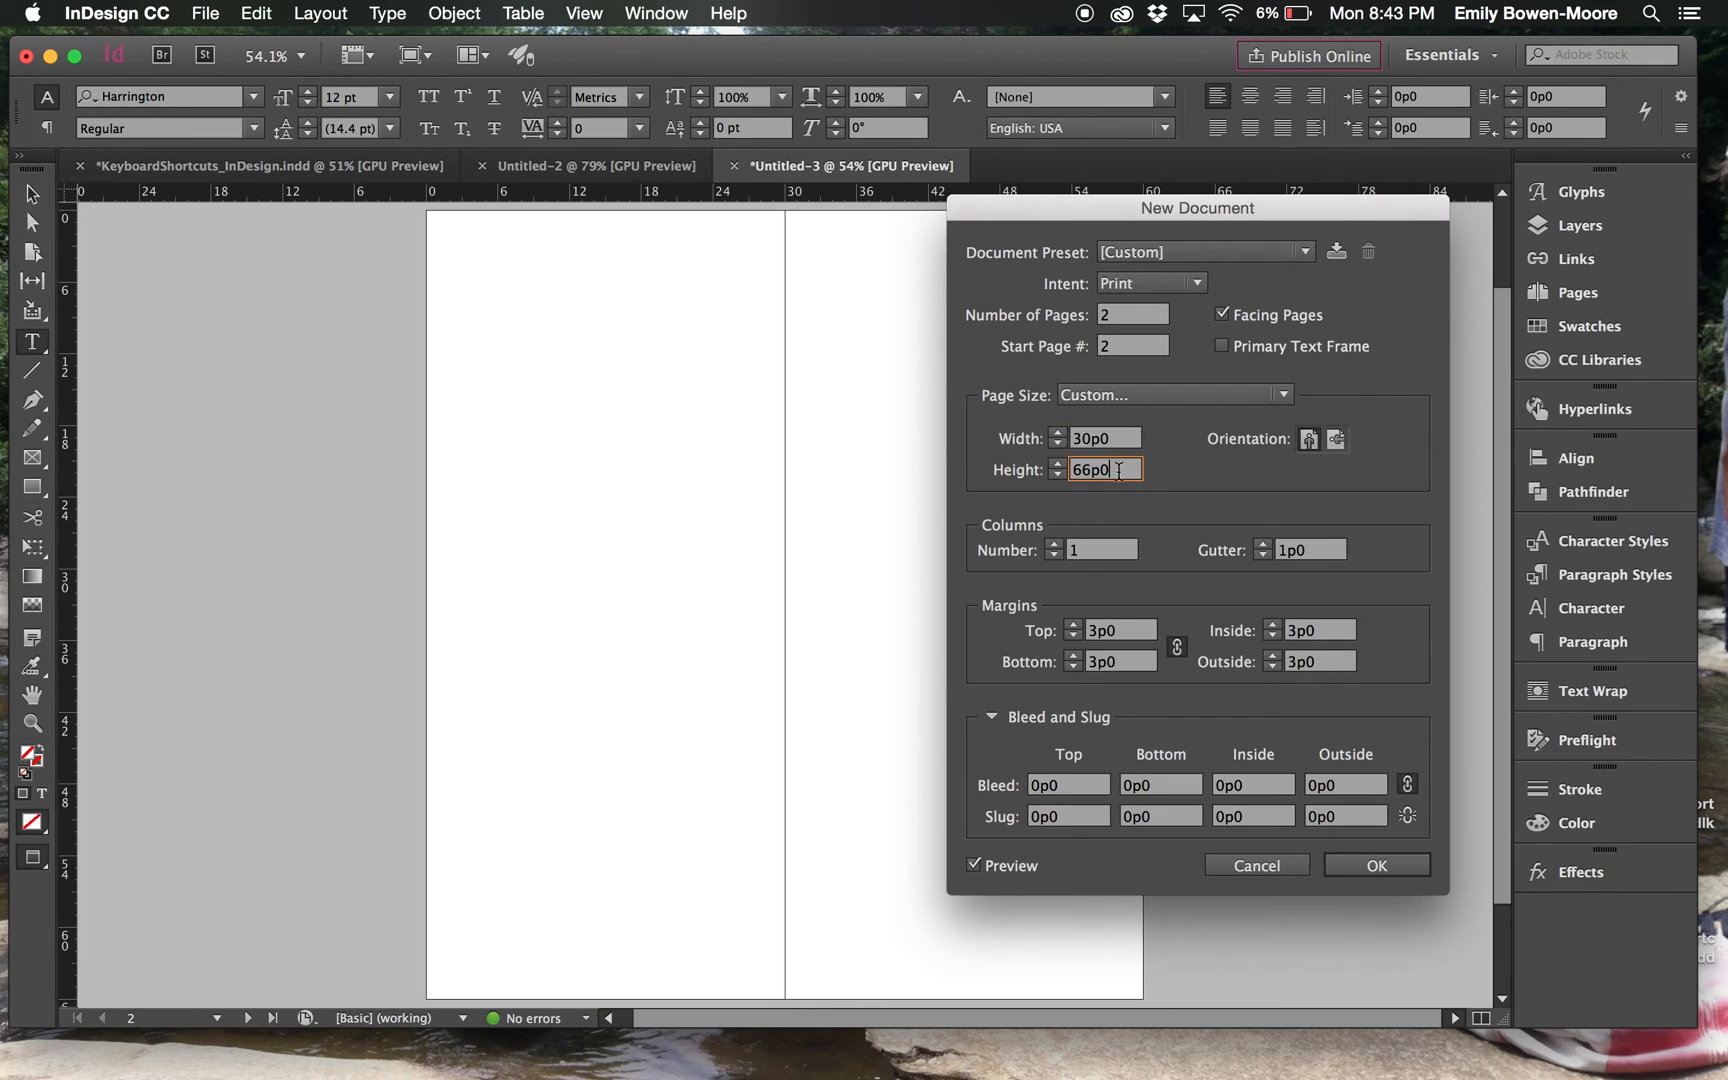
mouse_move(1099, 571)
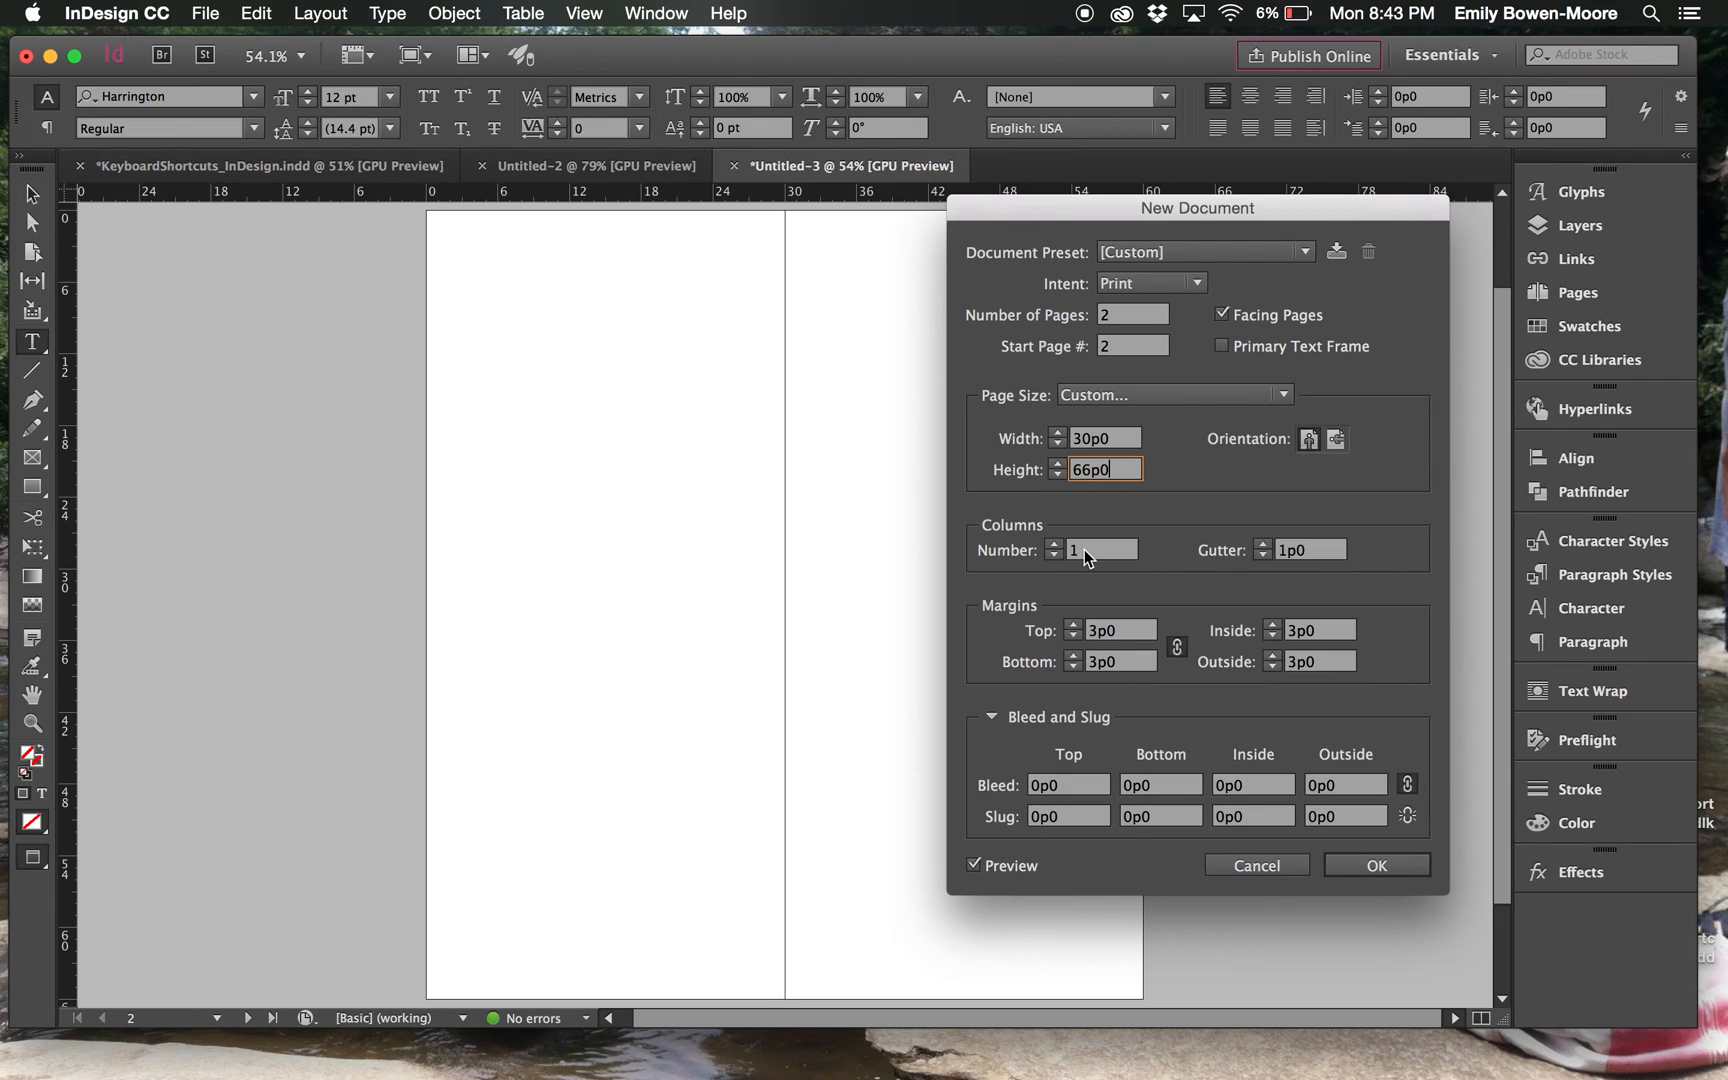
left_click(1103, 550)
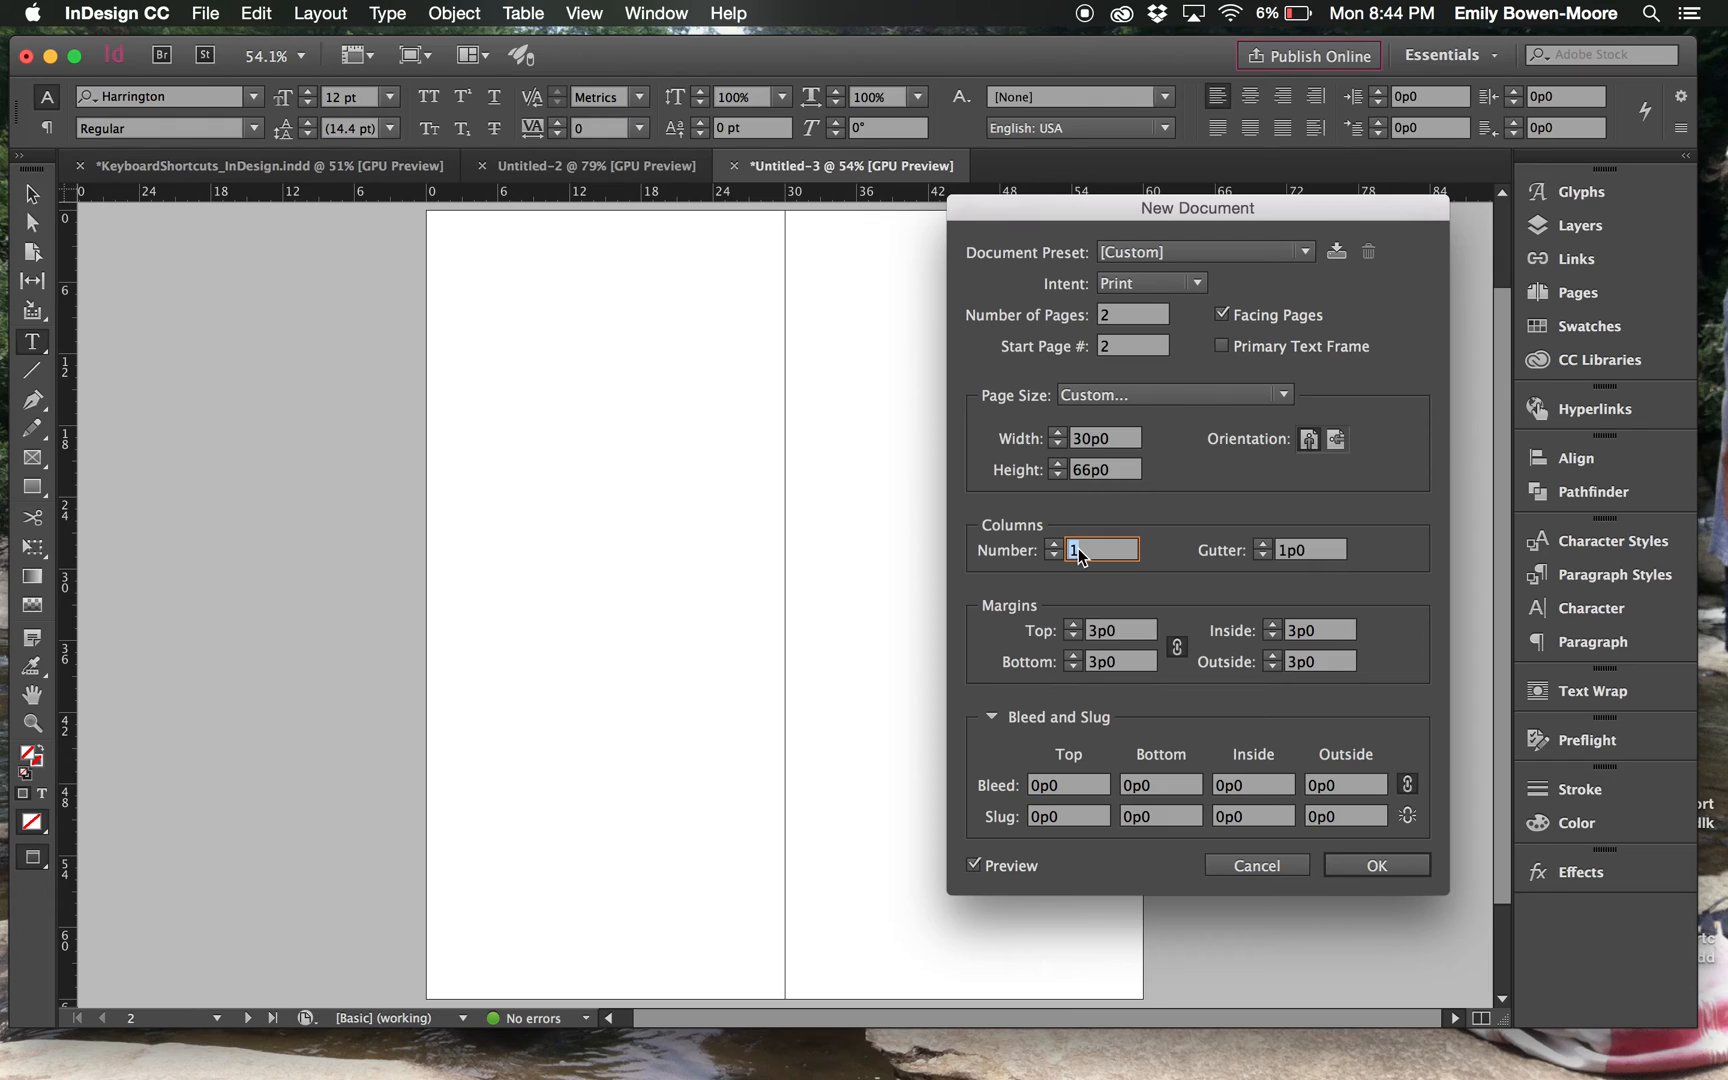
Step: Enter 6 columns and step the inside margin down to 2p9
type("6")
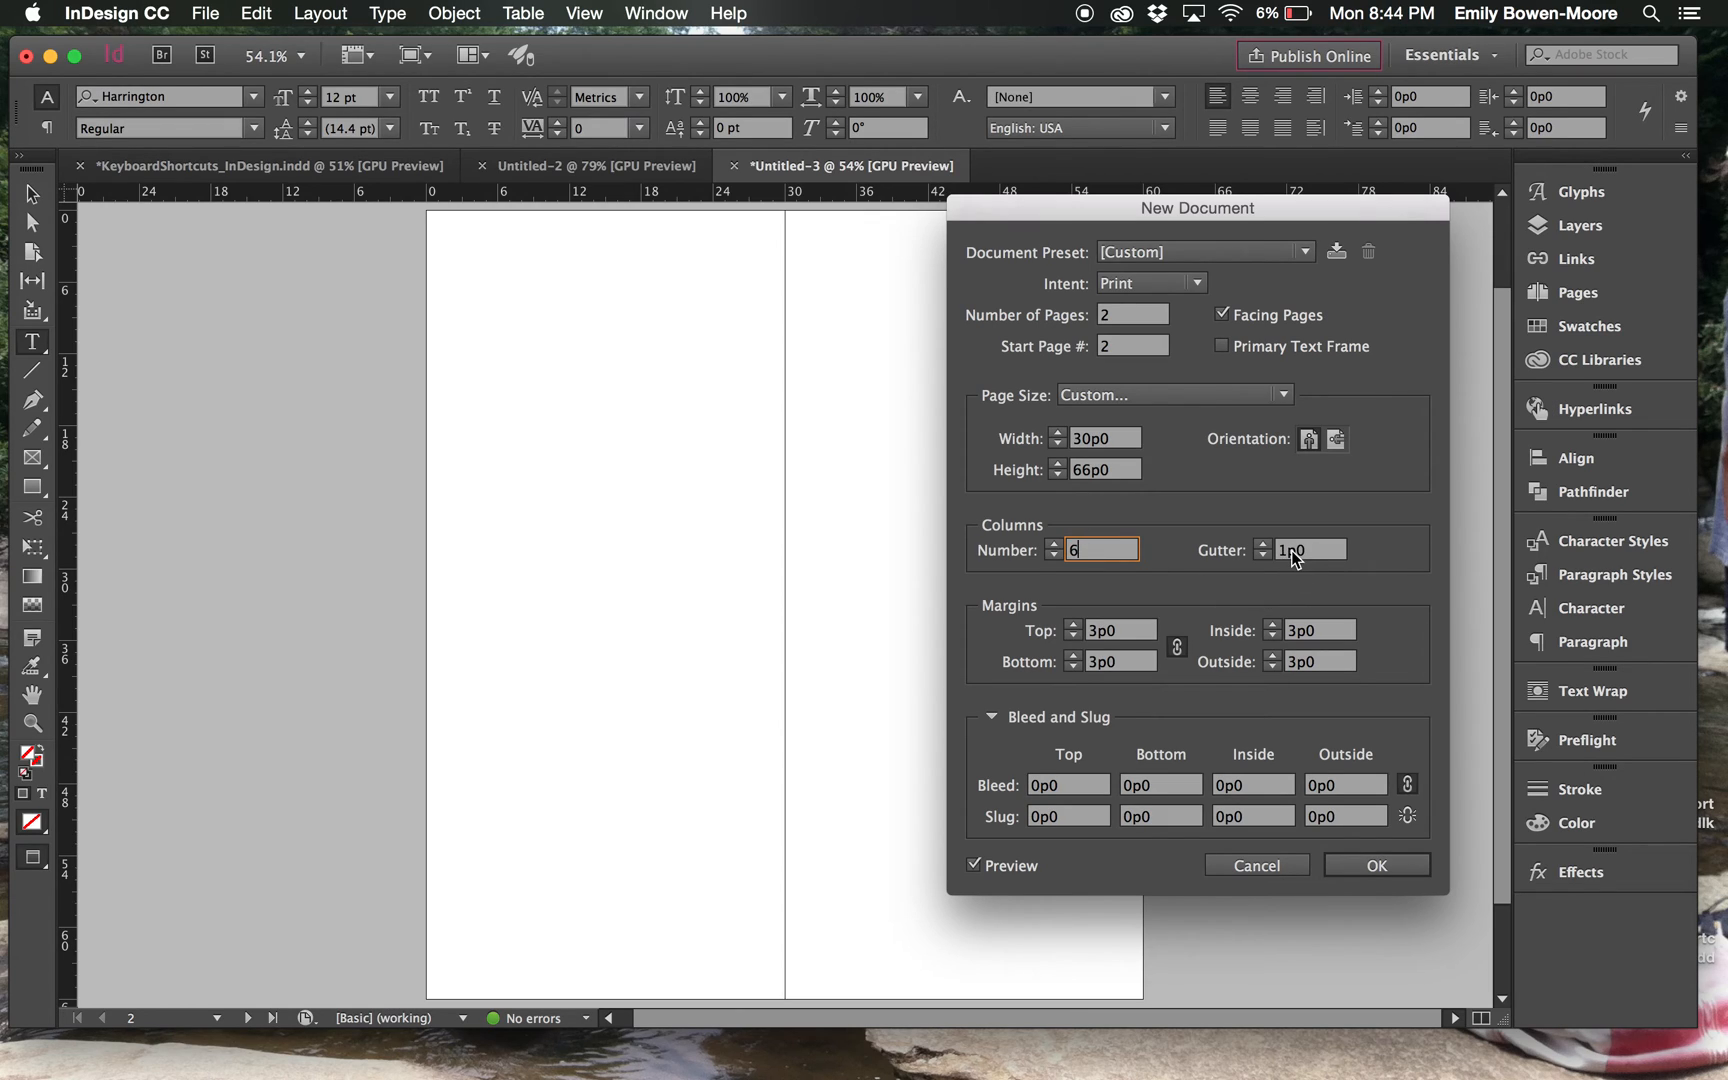
mouse_move(1174, 623)
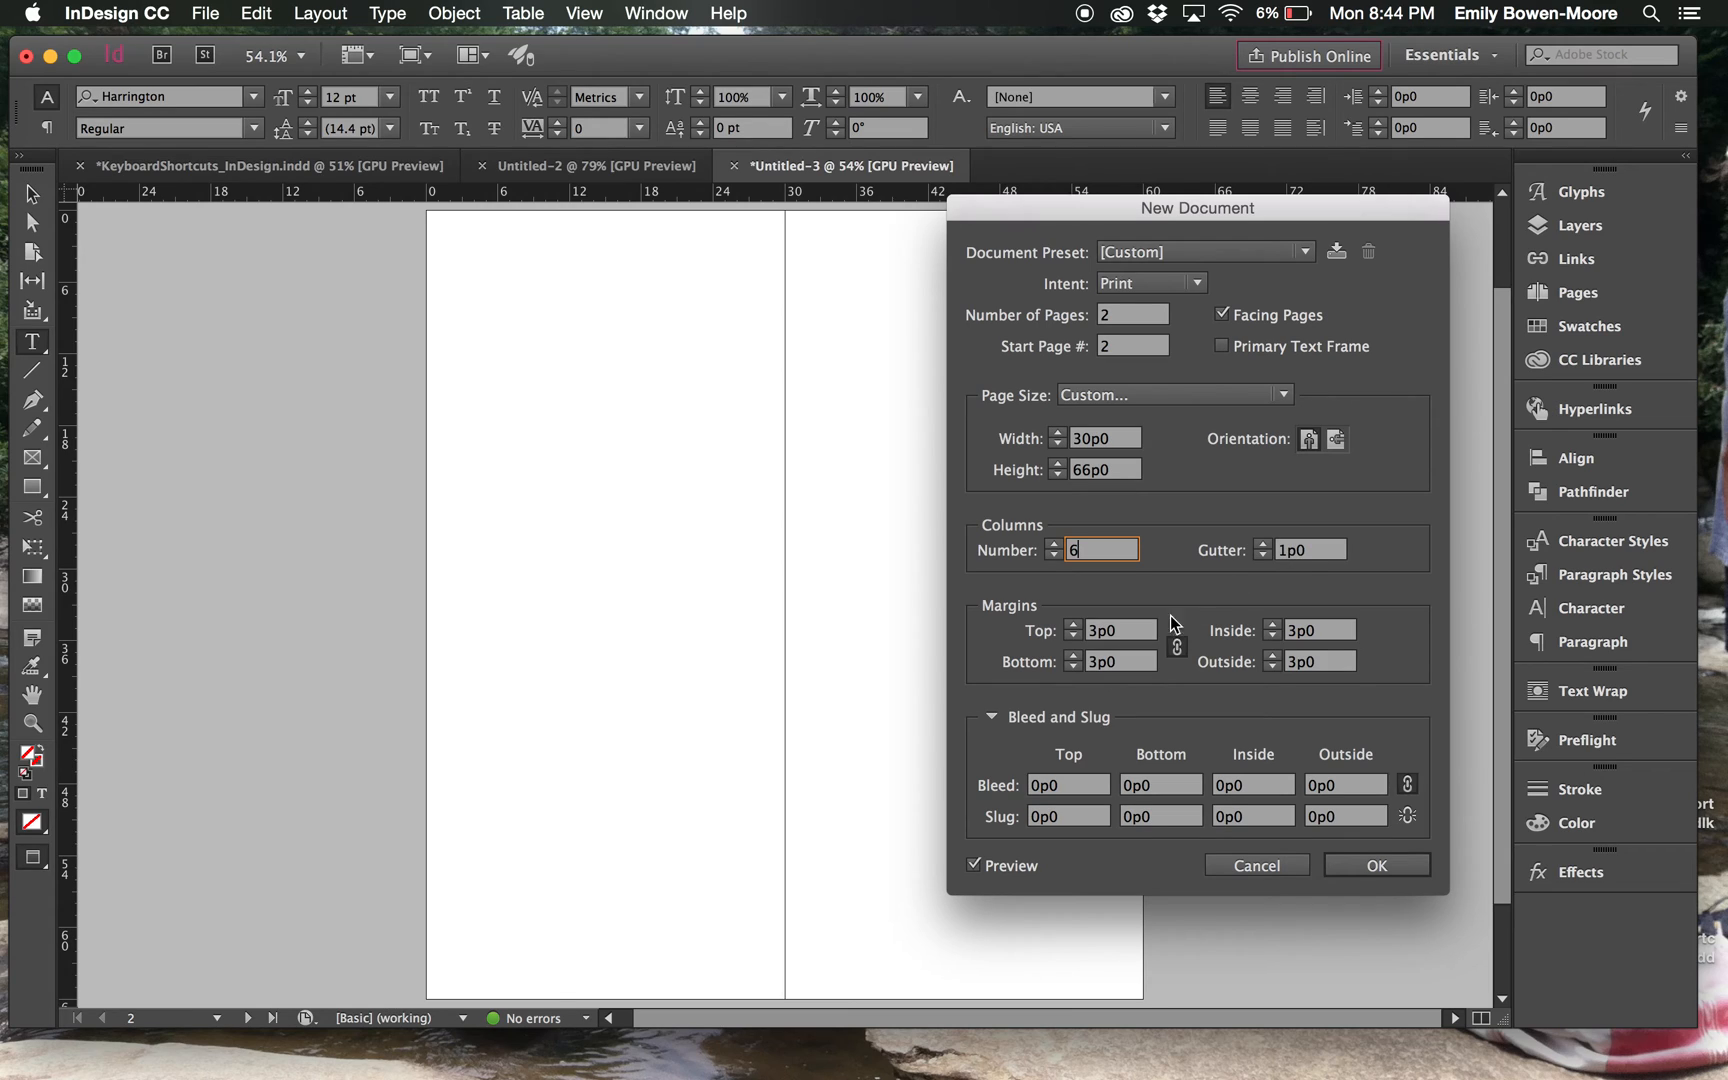
mouse_move(1264, 604)
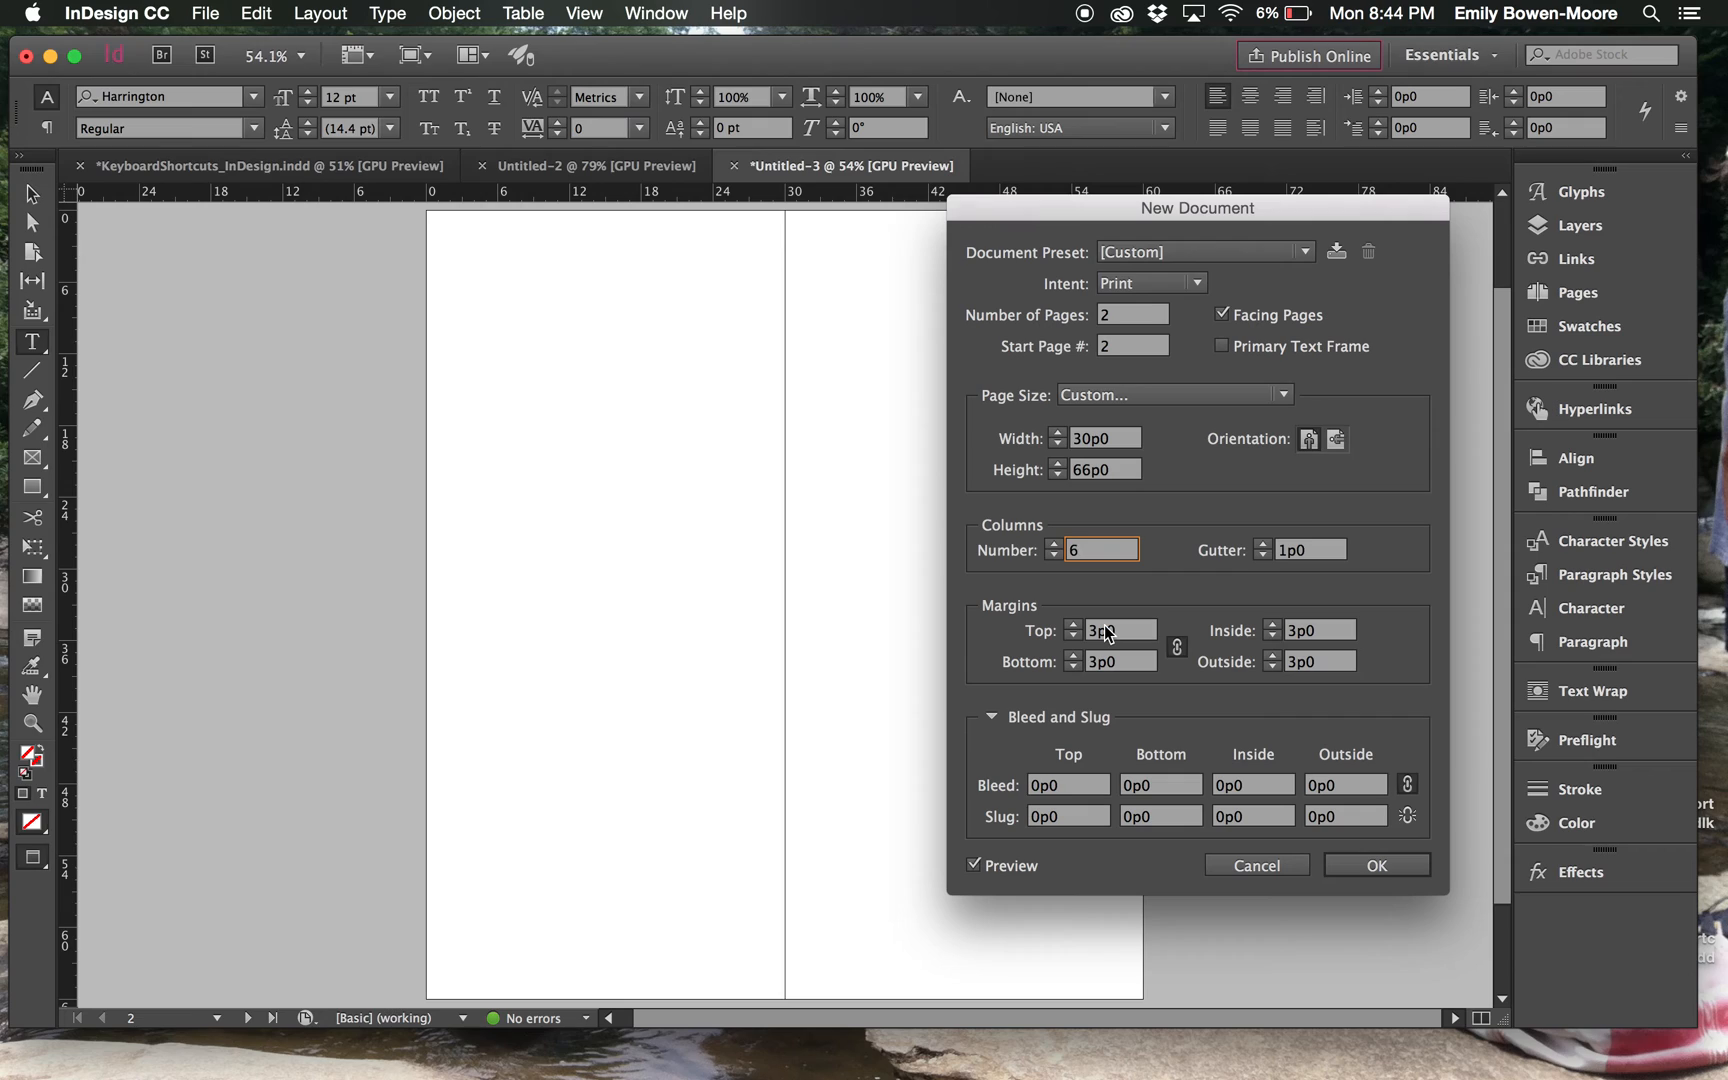
mouse_move(1133, 635)
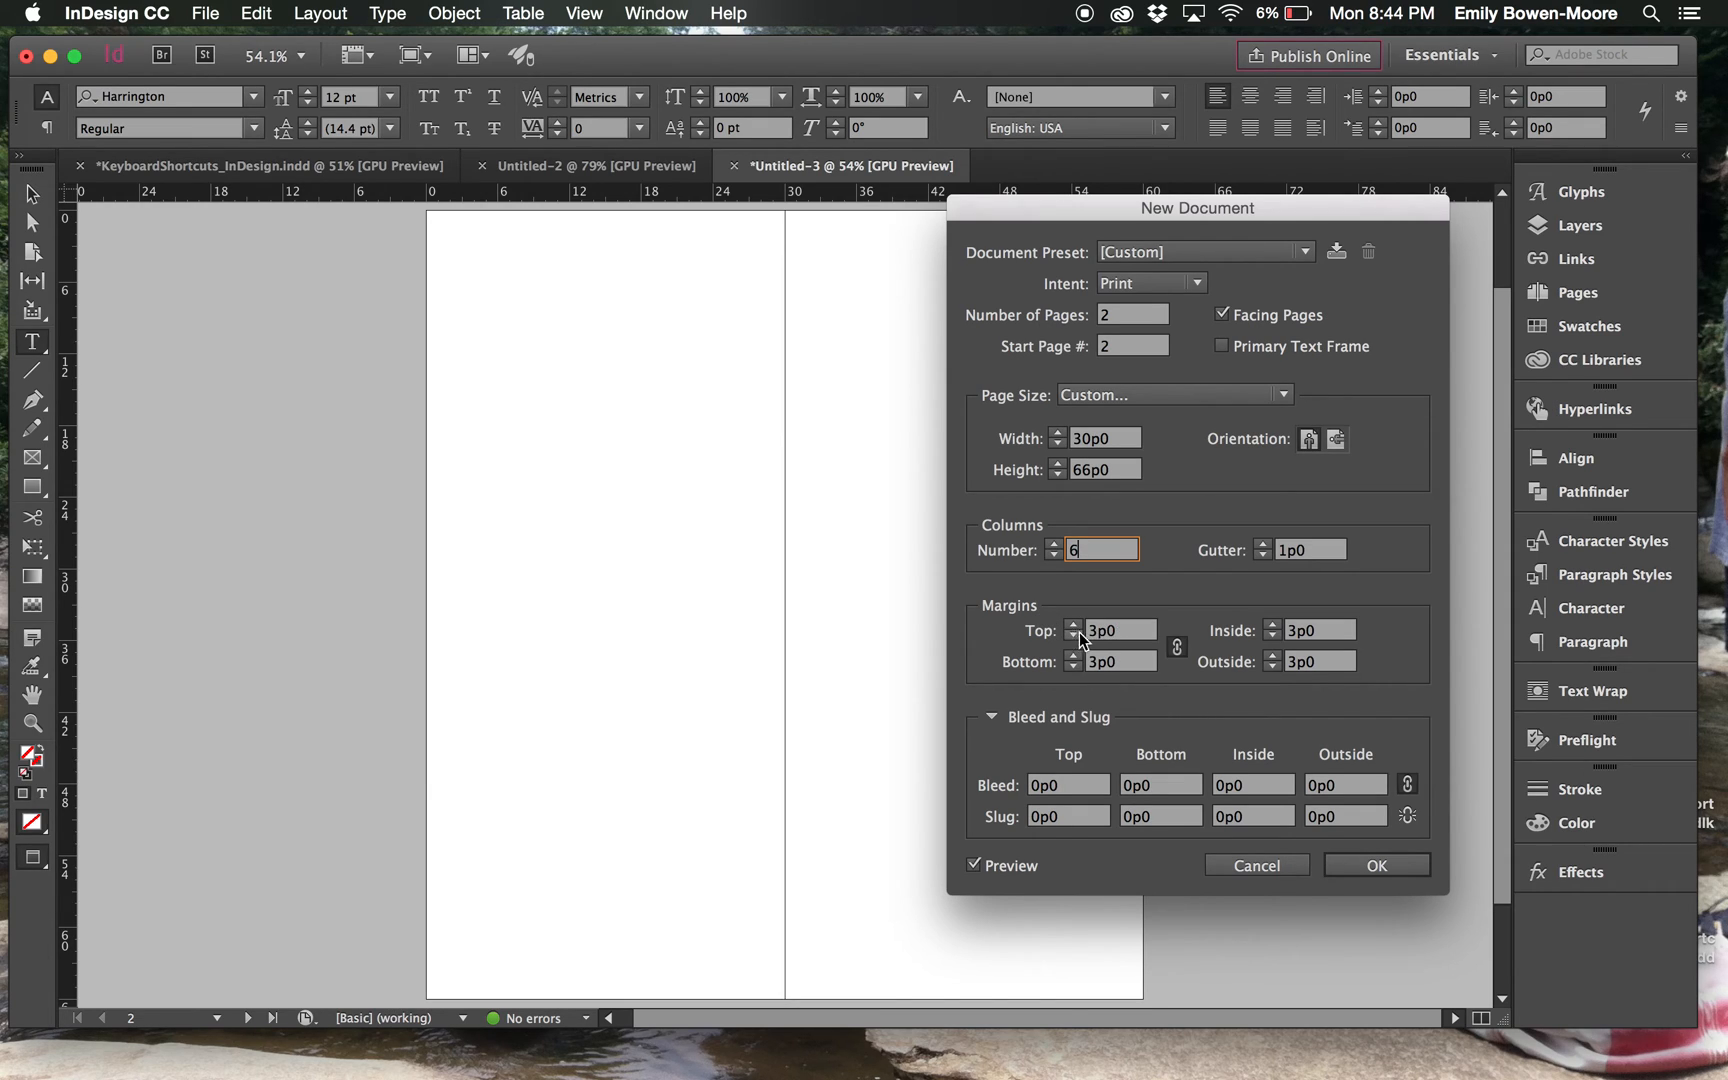
mouse_move(1177, 646)
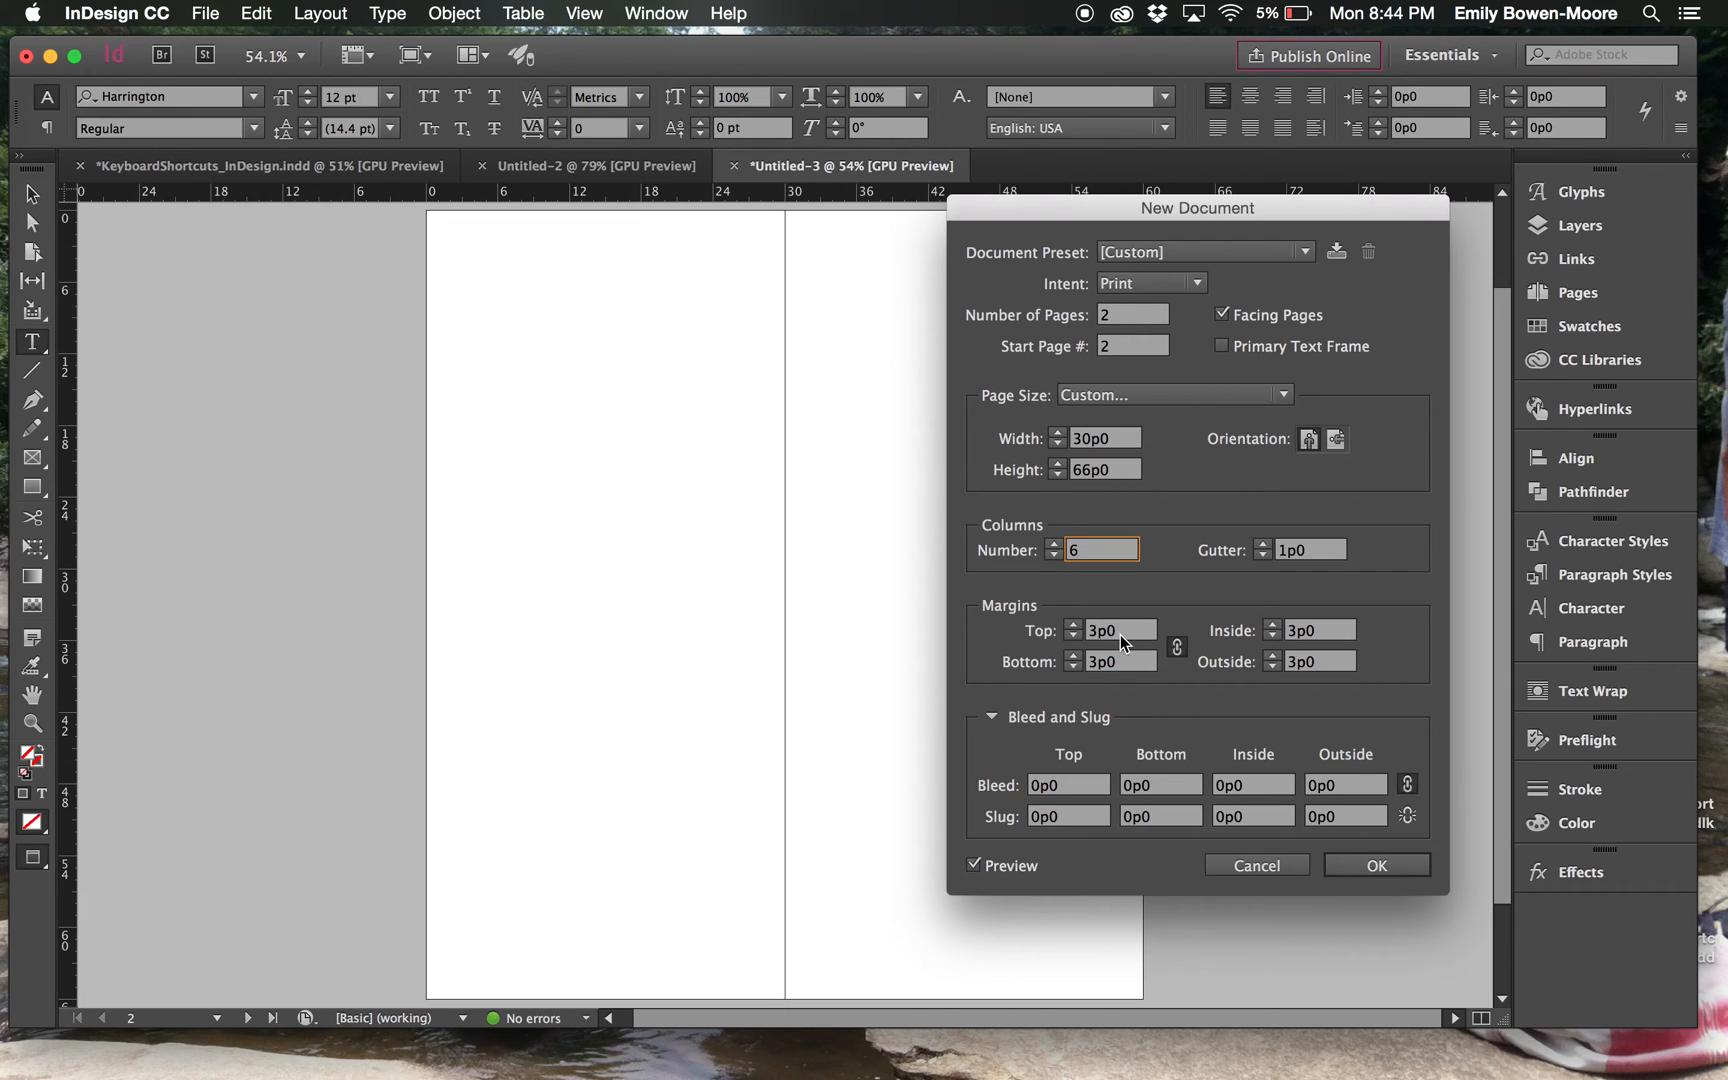
mouse_move(1309, 680)
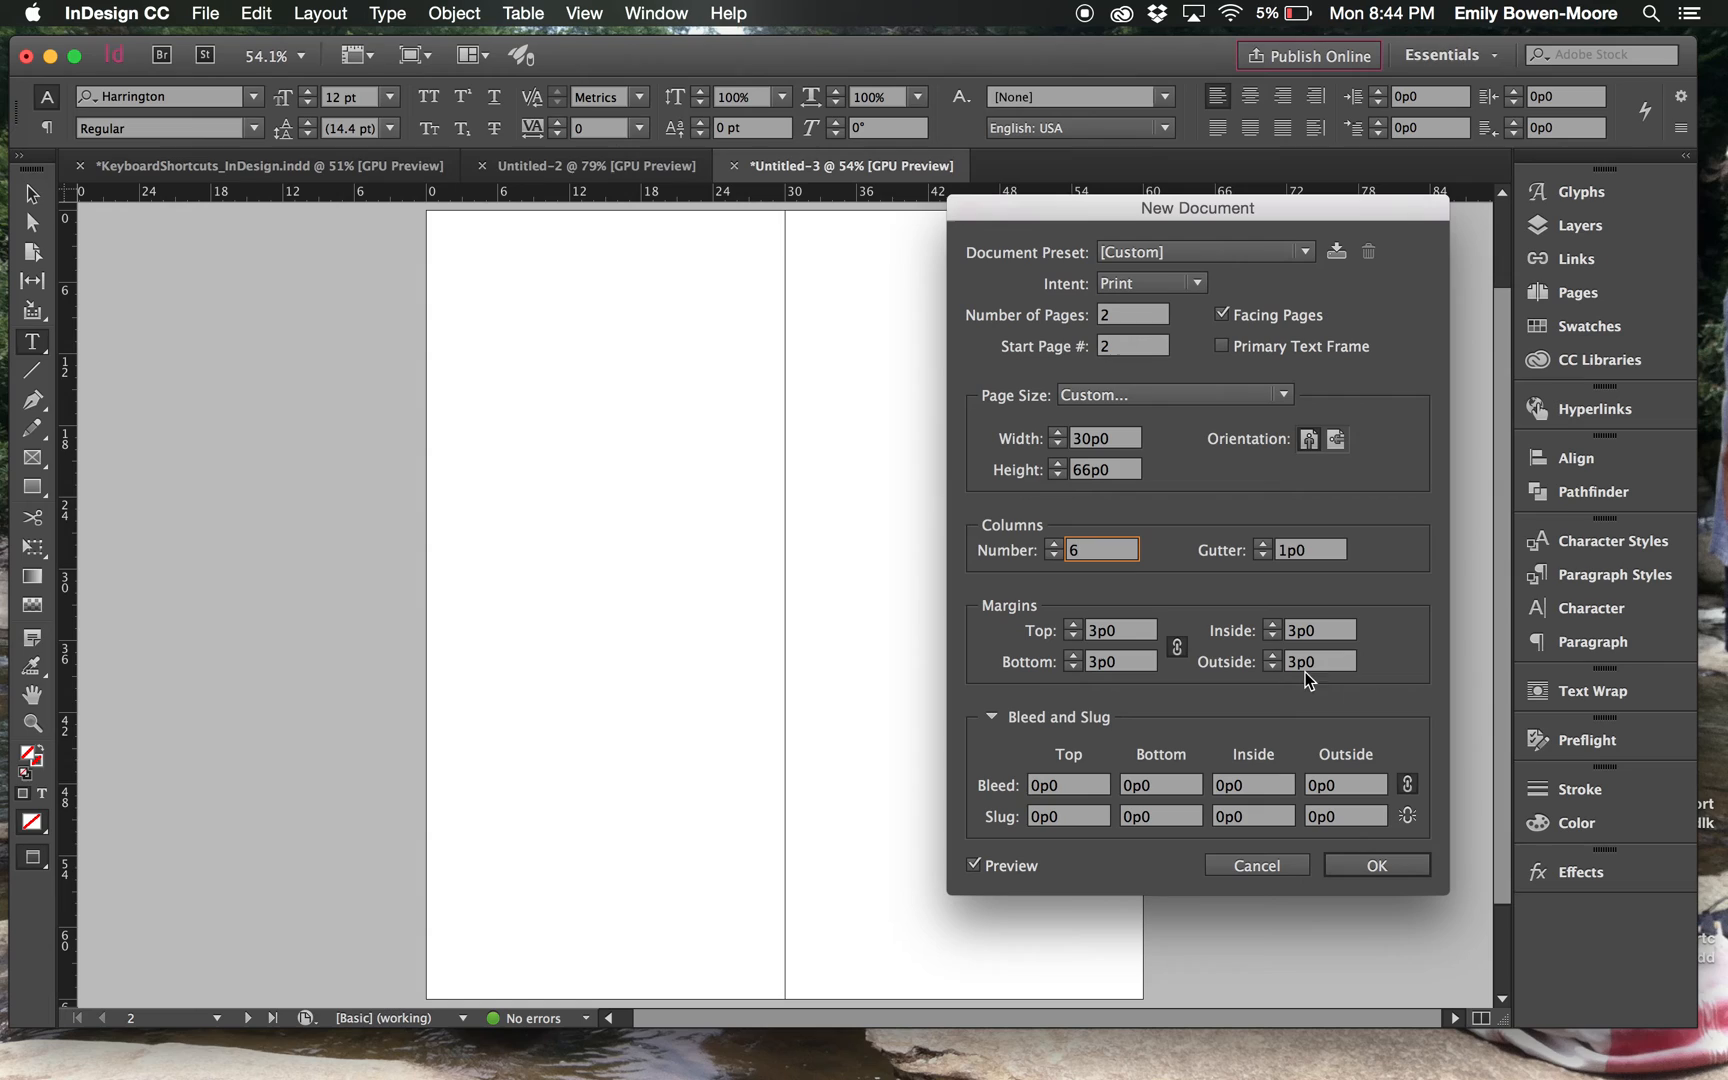
mouse_move(1176, 646)
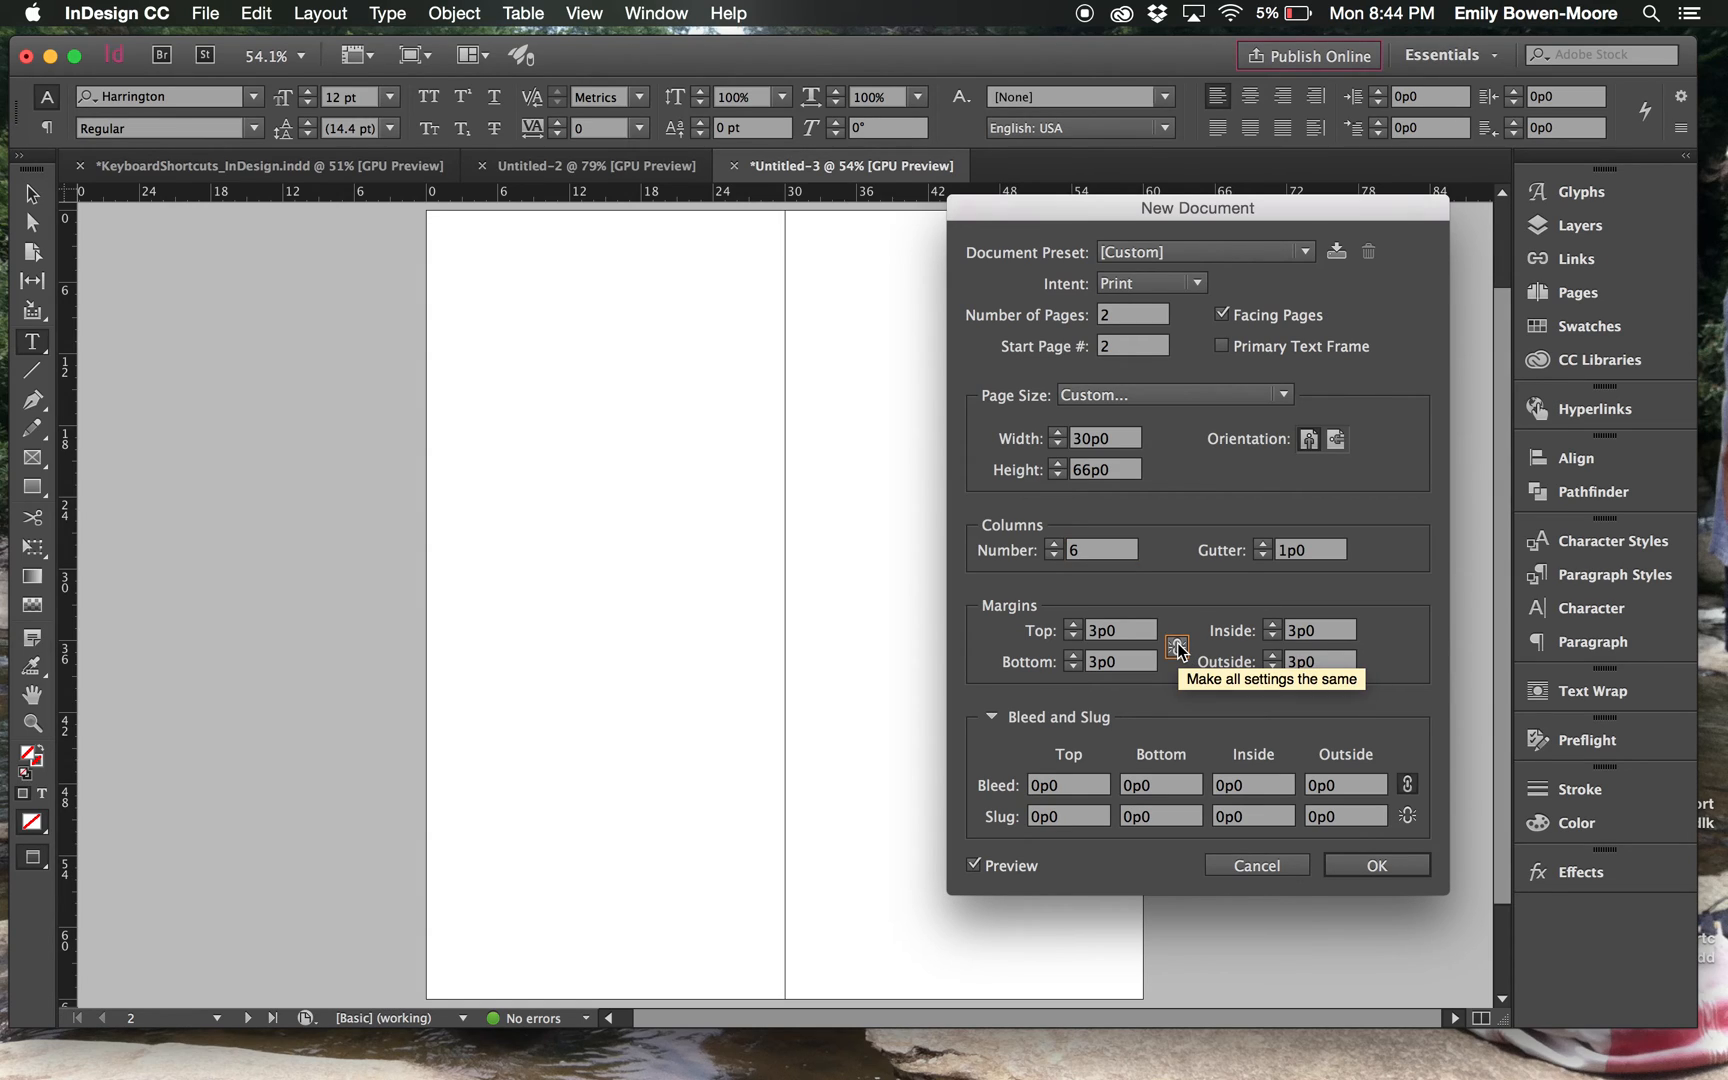
mouse_move(1078, 668)
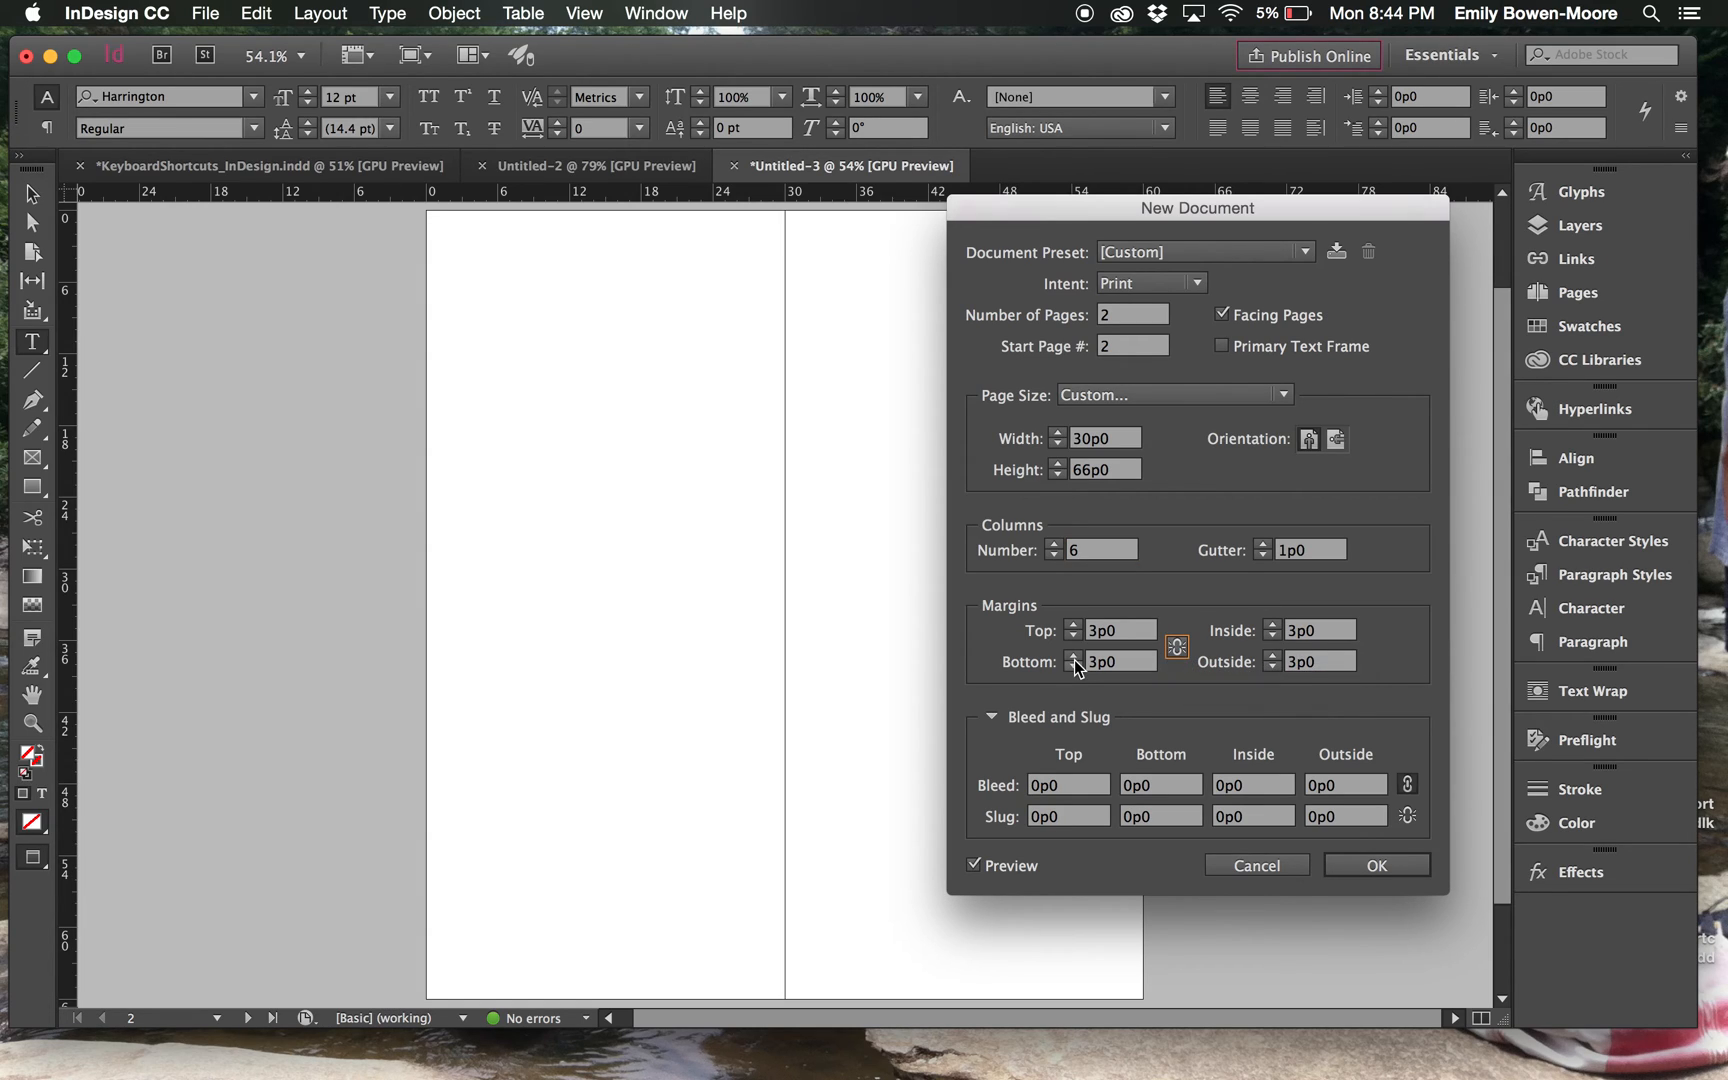
mouse_move(1282, 641)
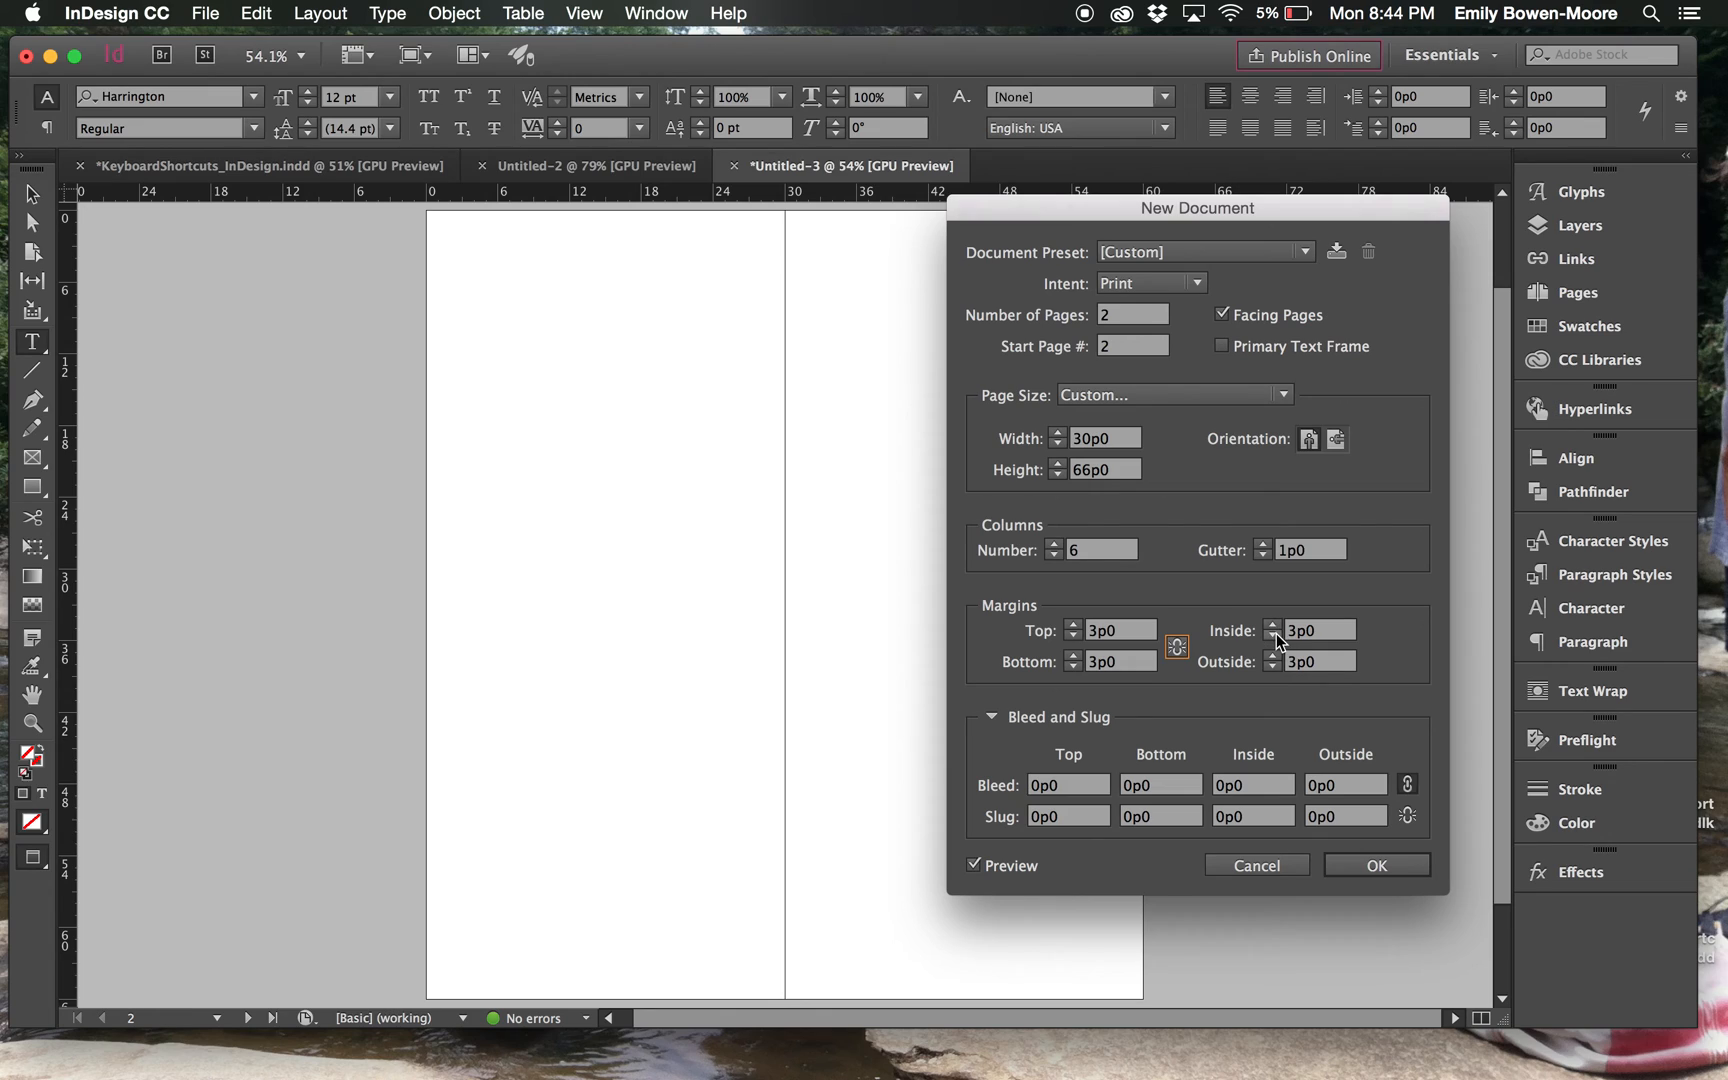
left_click(1273, 636)
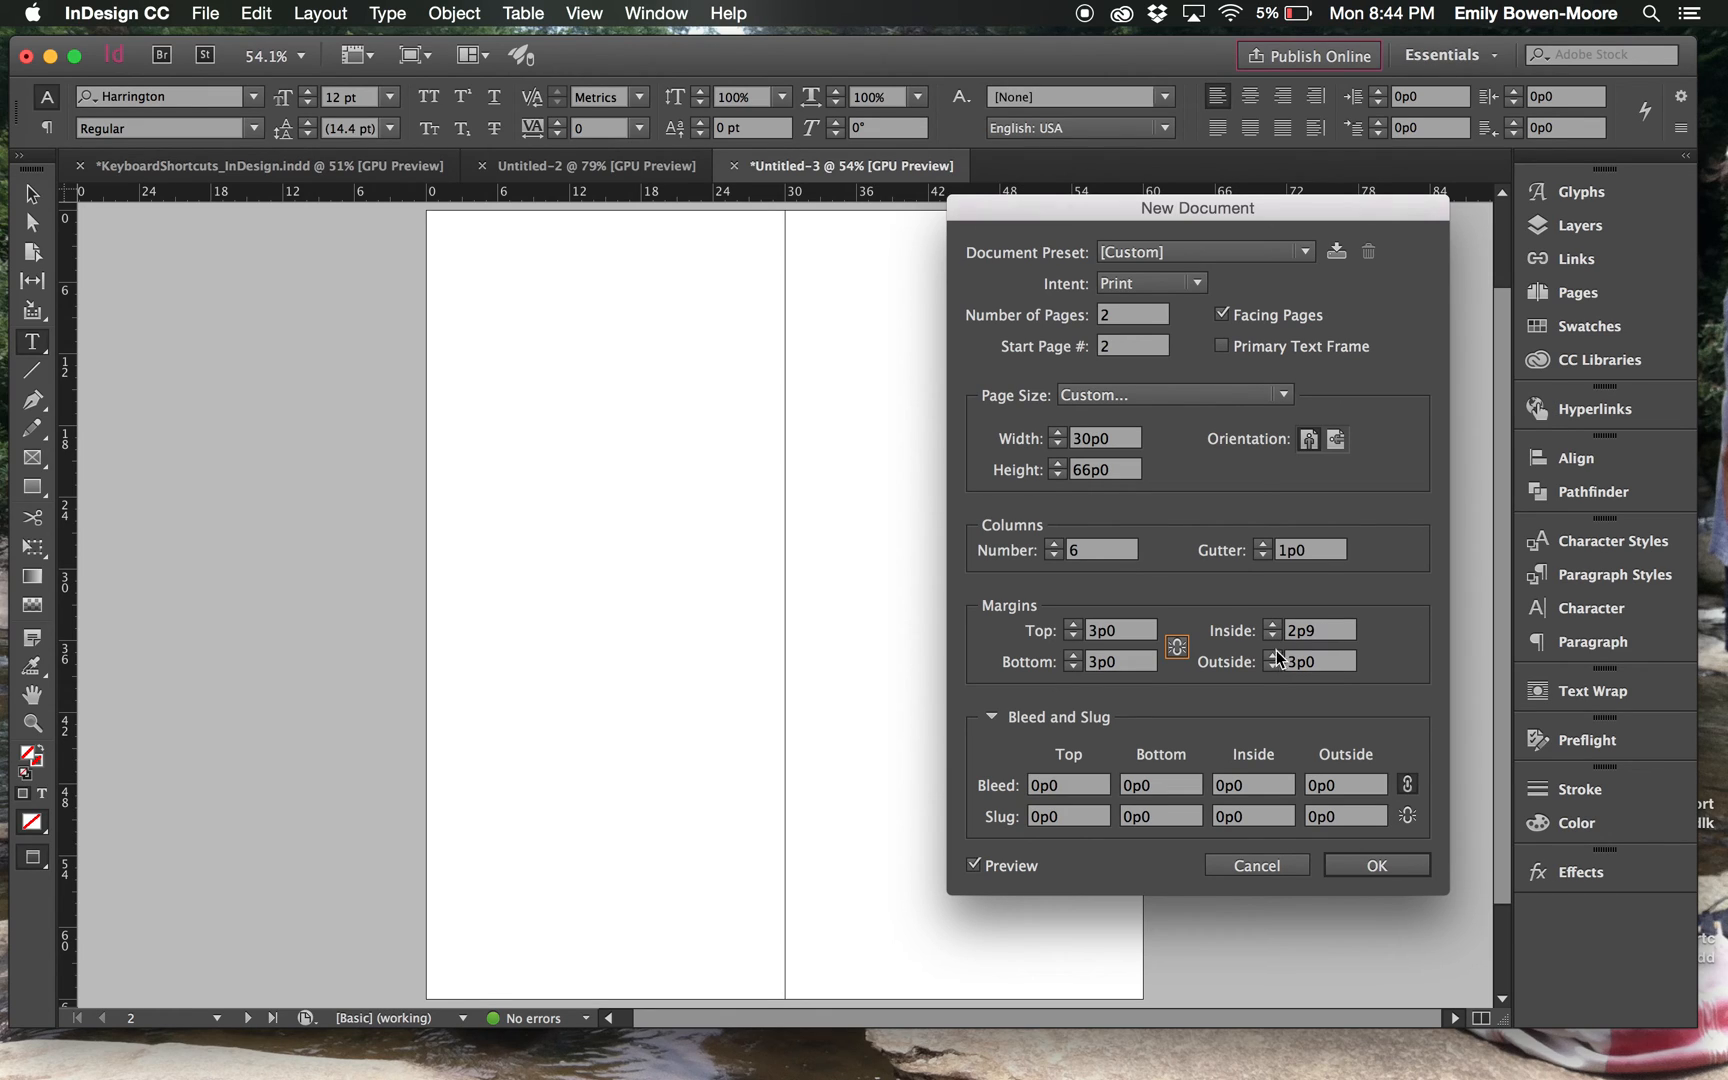
mouse_move(1276, 673)
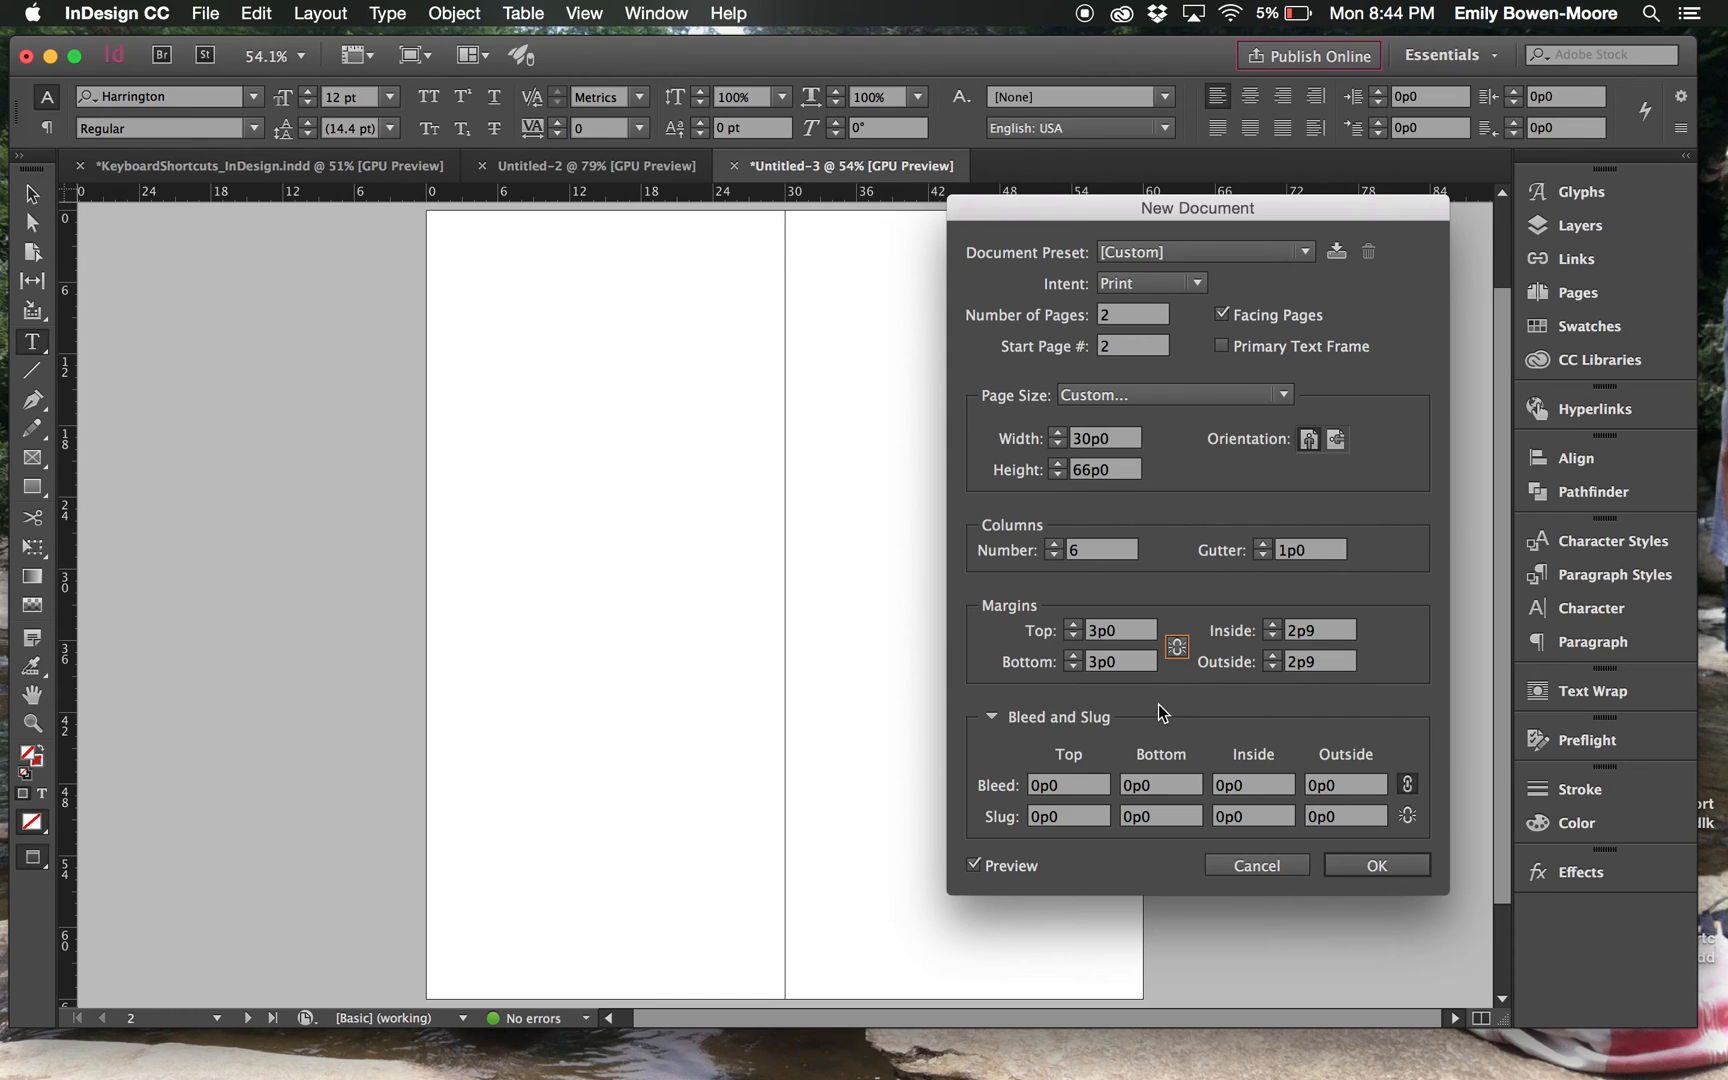
mouse_move(1028, 741)
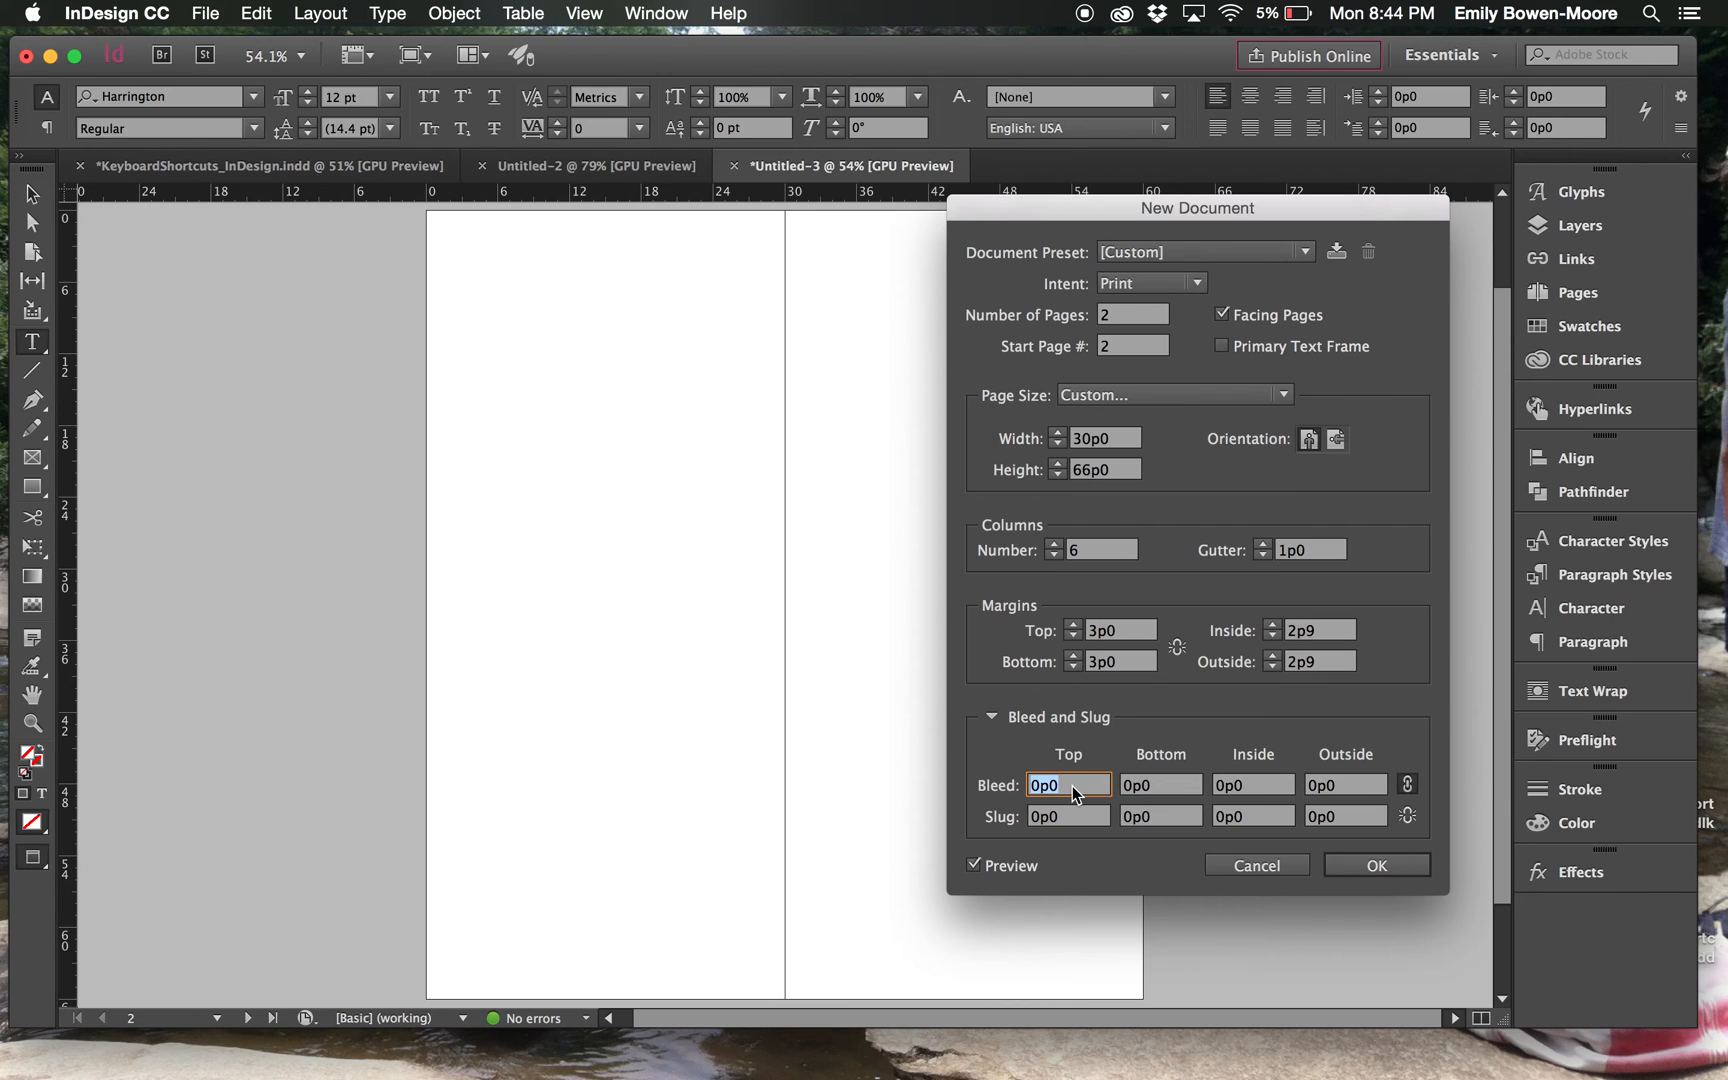
Step: Set a 0.25 in bleed on all four sides and create the document
type(".25")
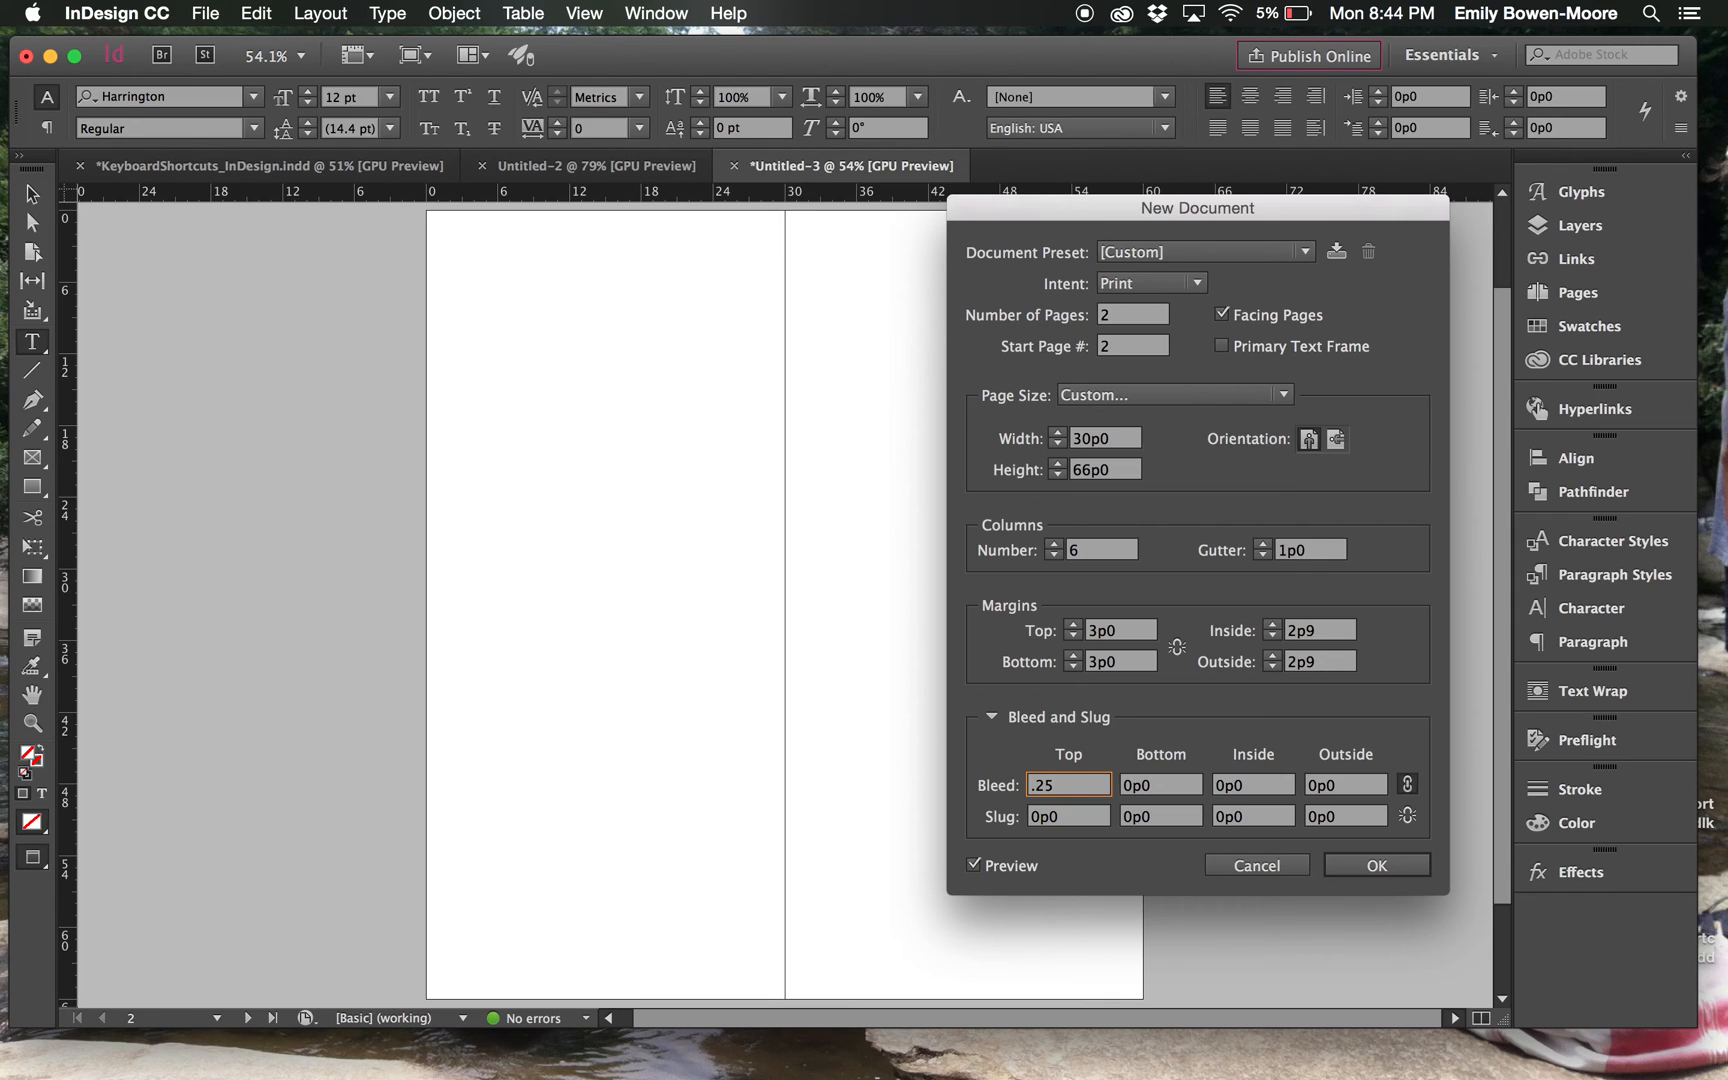
type("\"")
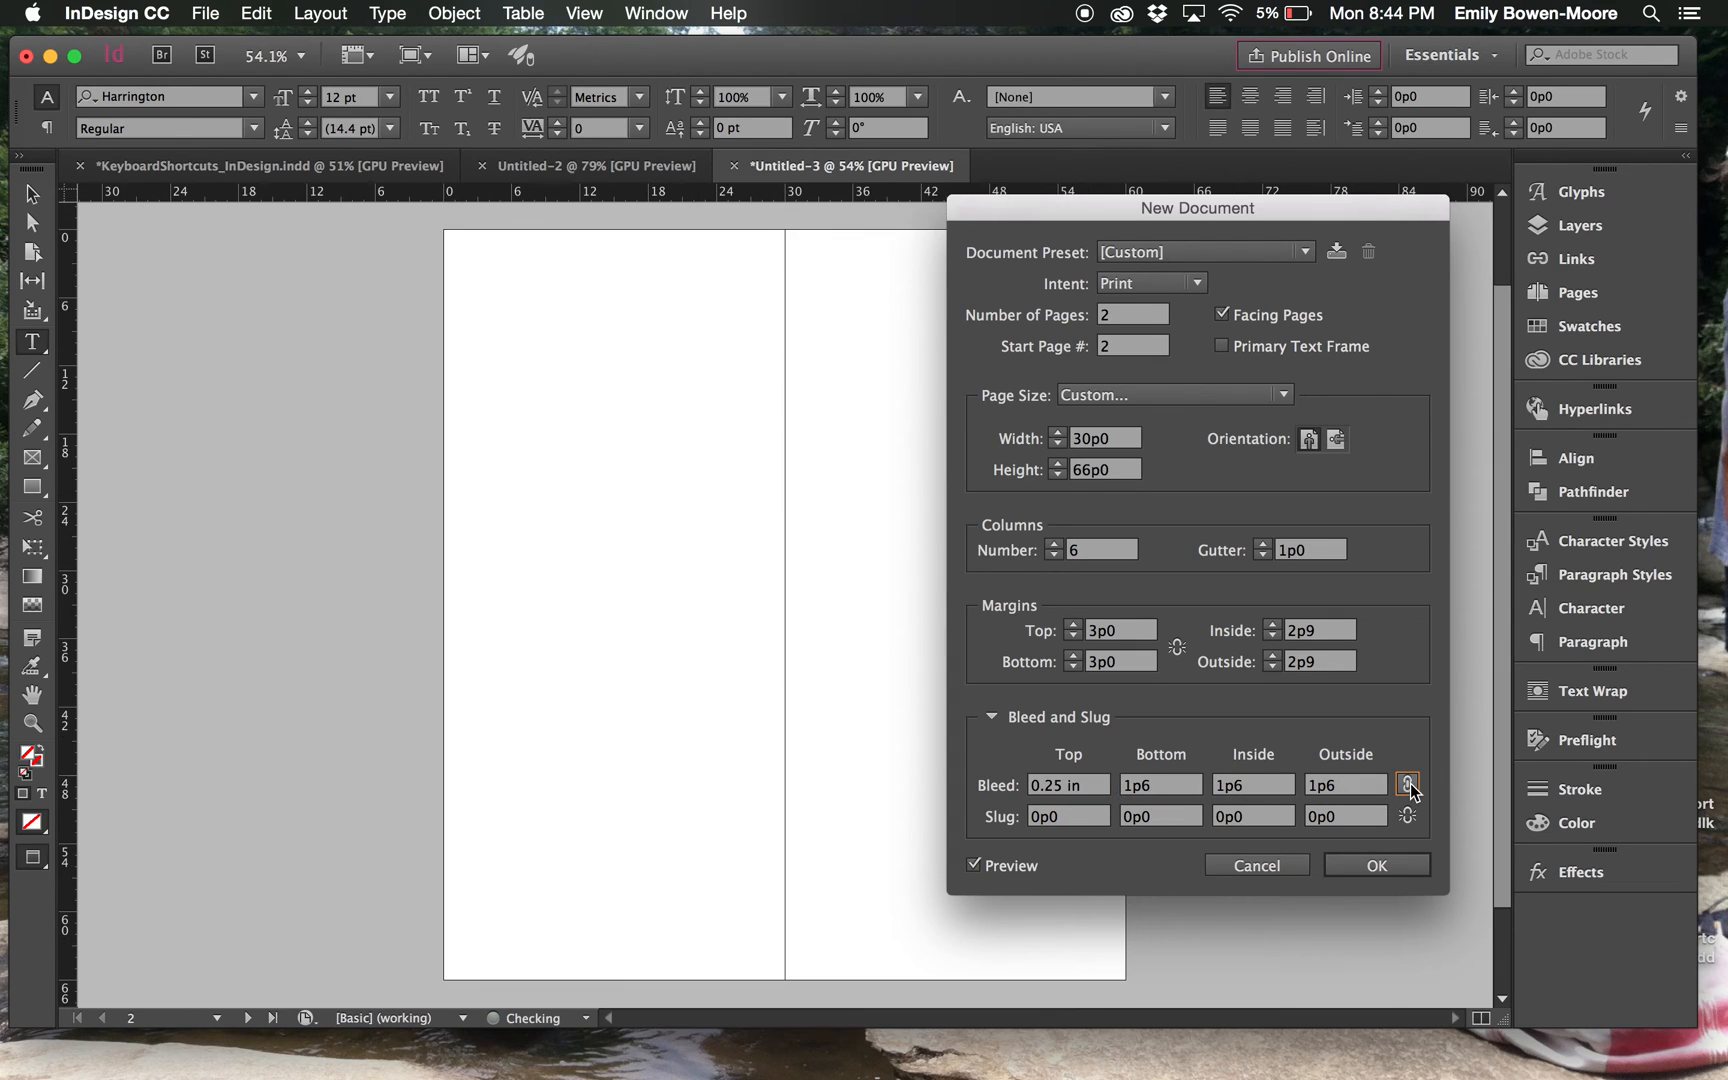
left_click(1408, 785)
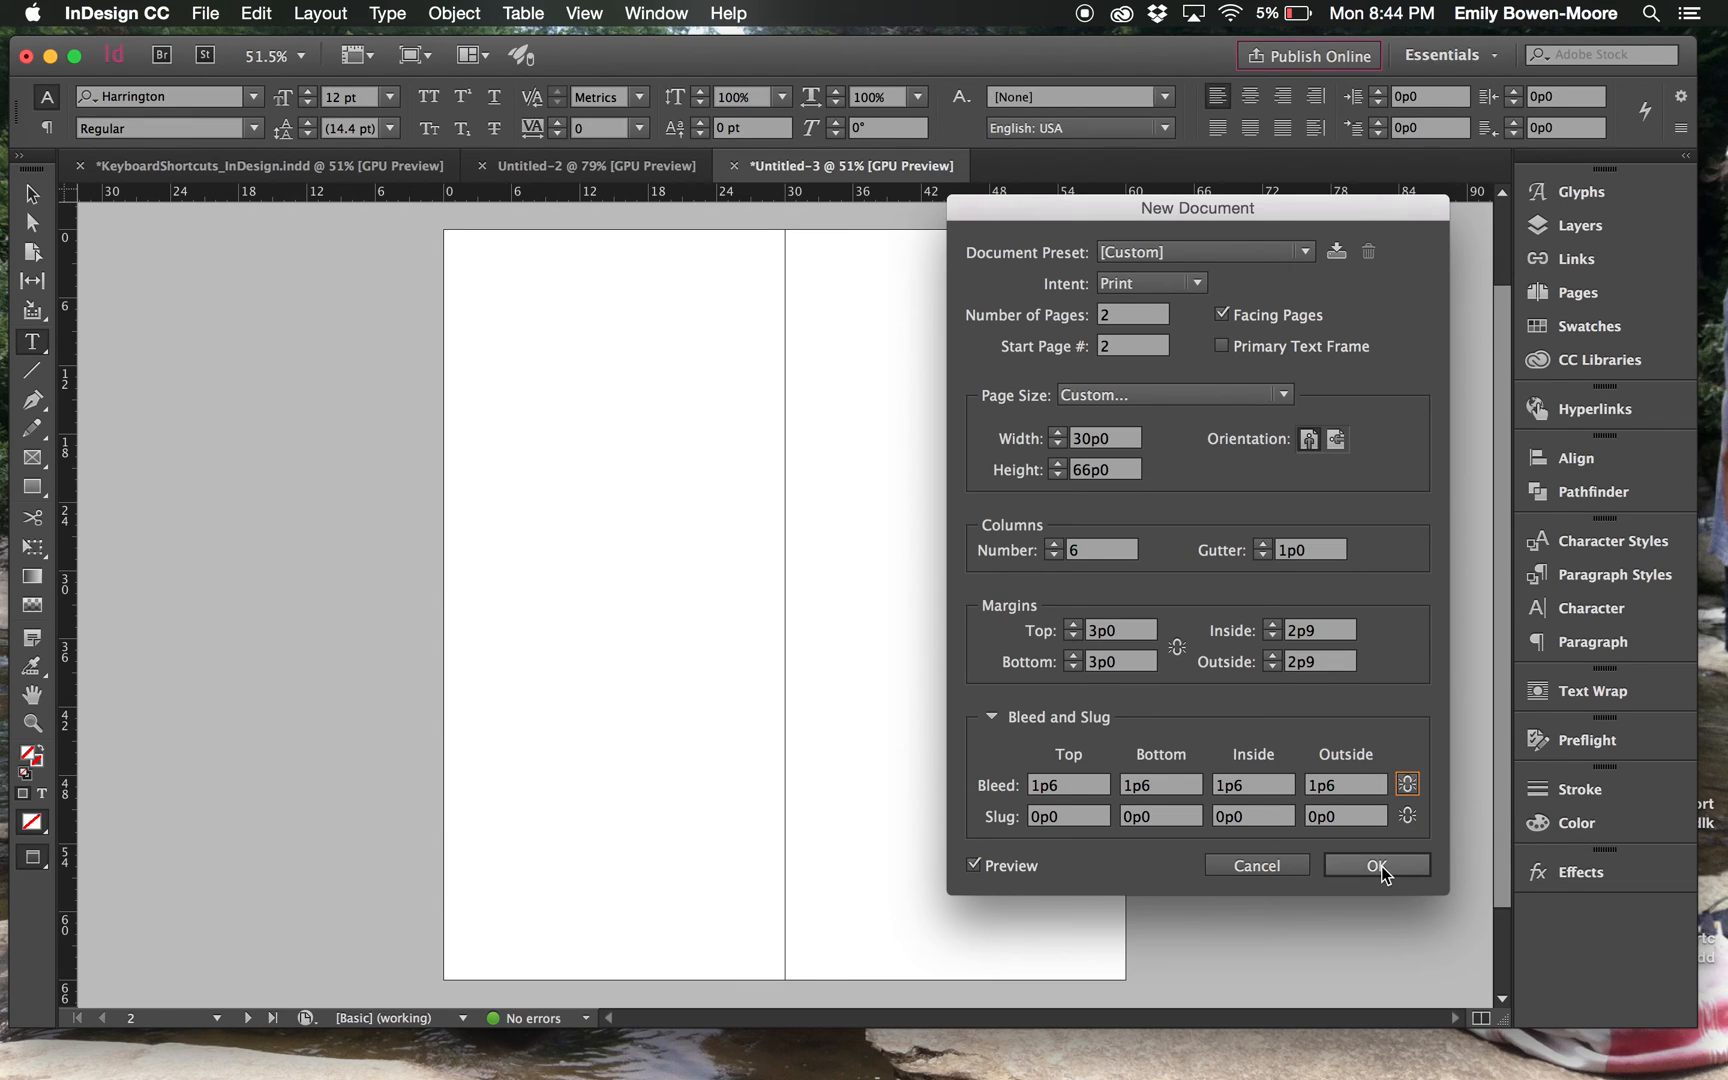
left_click(1375, 865)
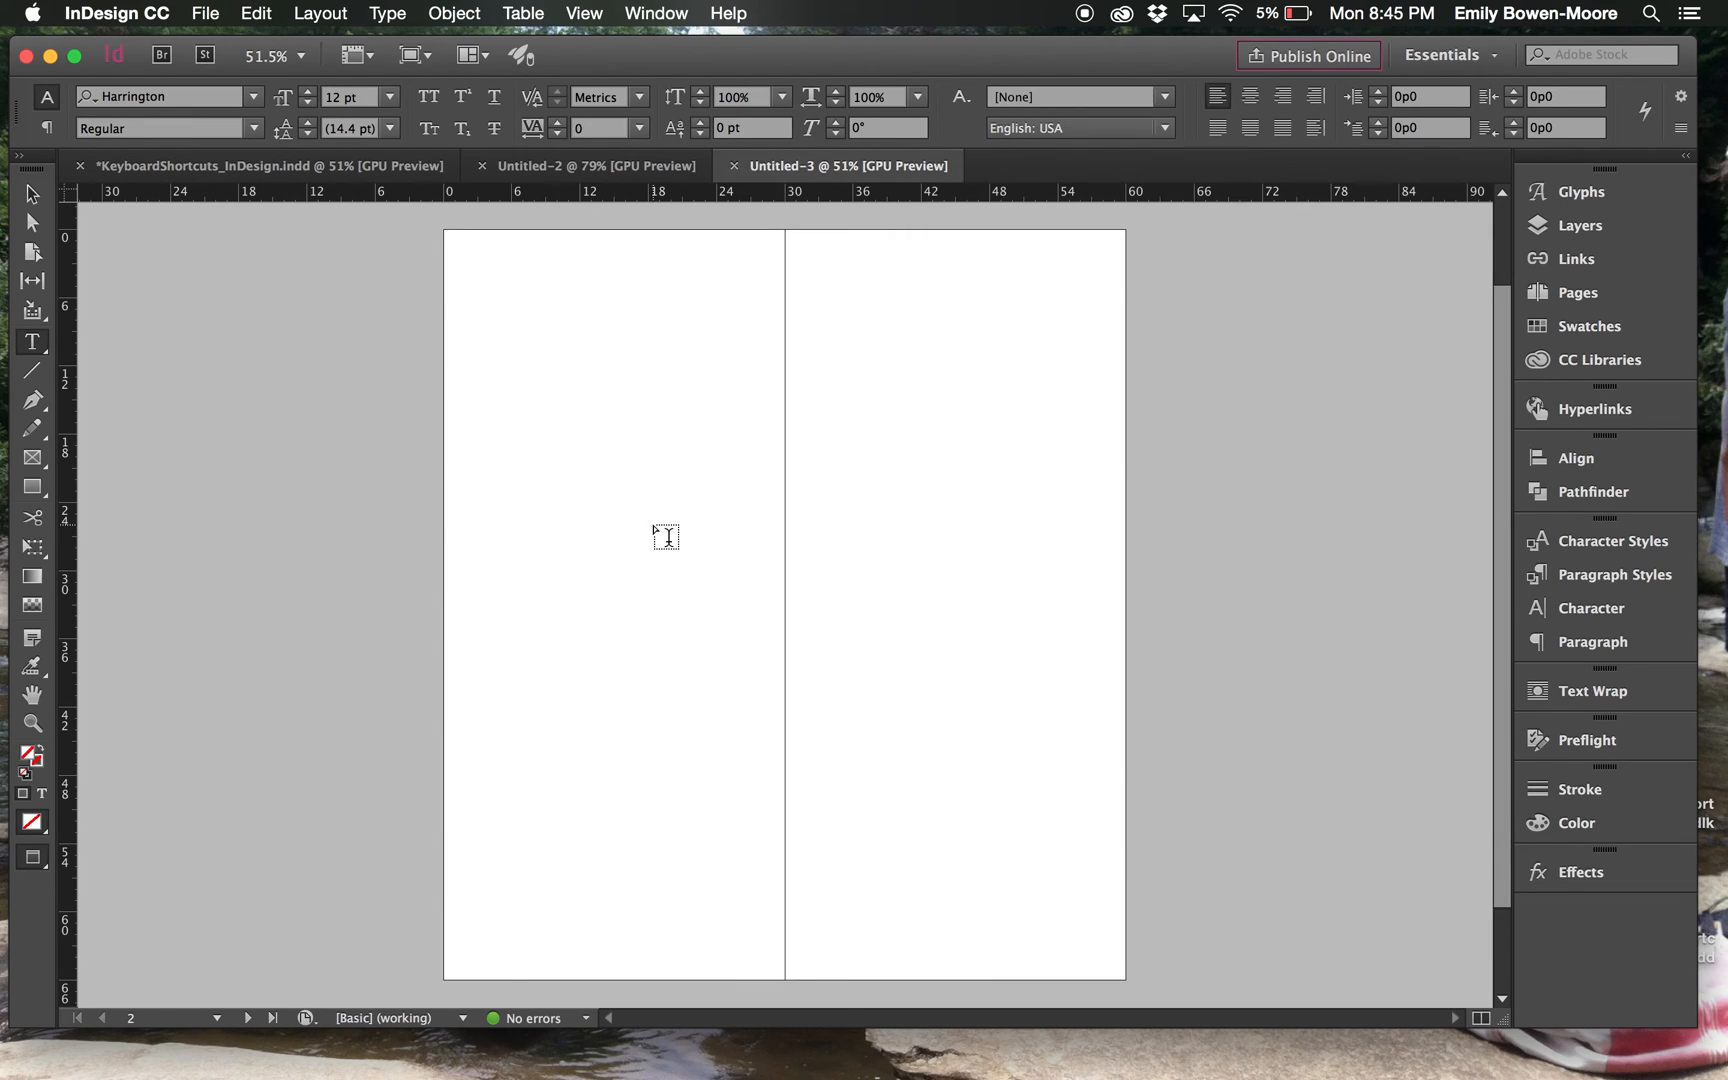
mouse_move(777, 463)
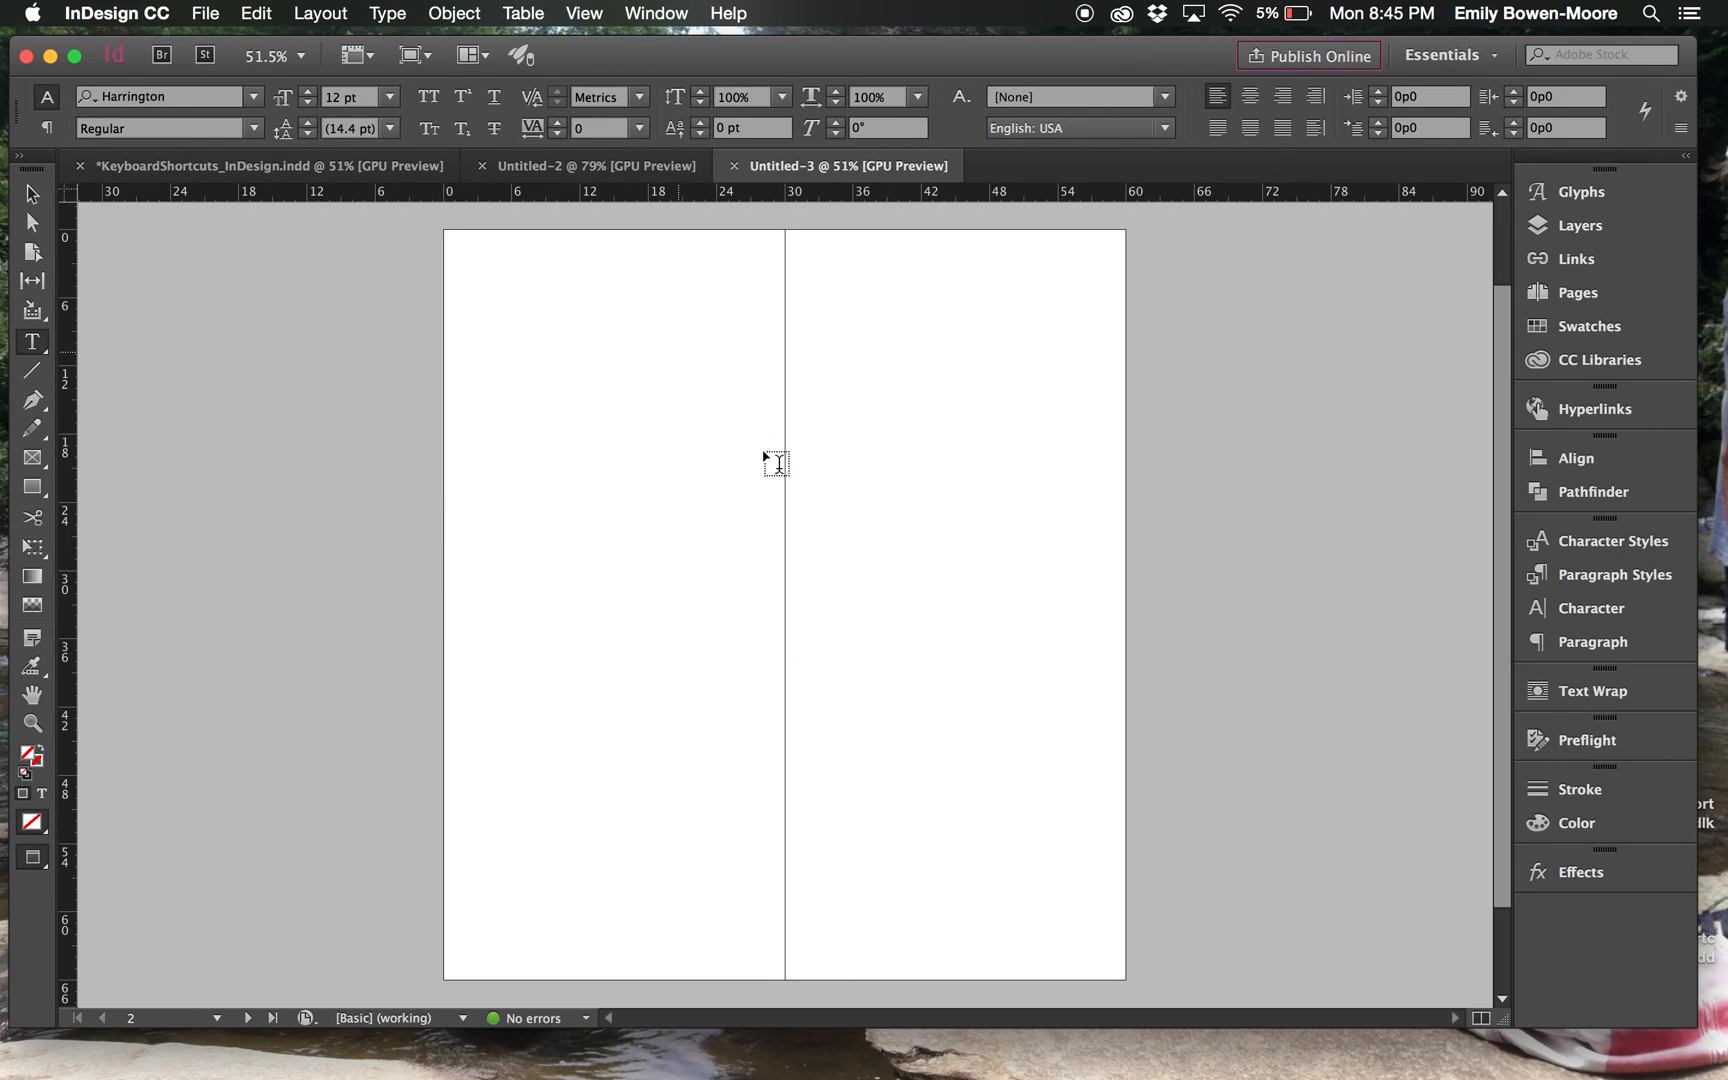
mouse_move(336, 661)
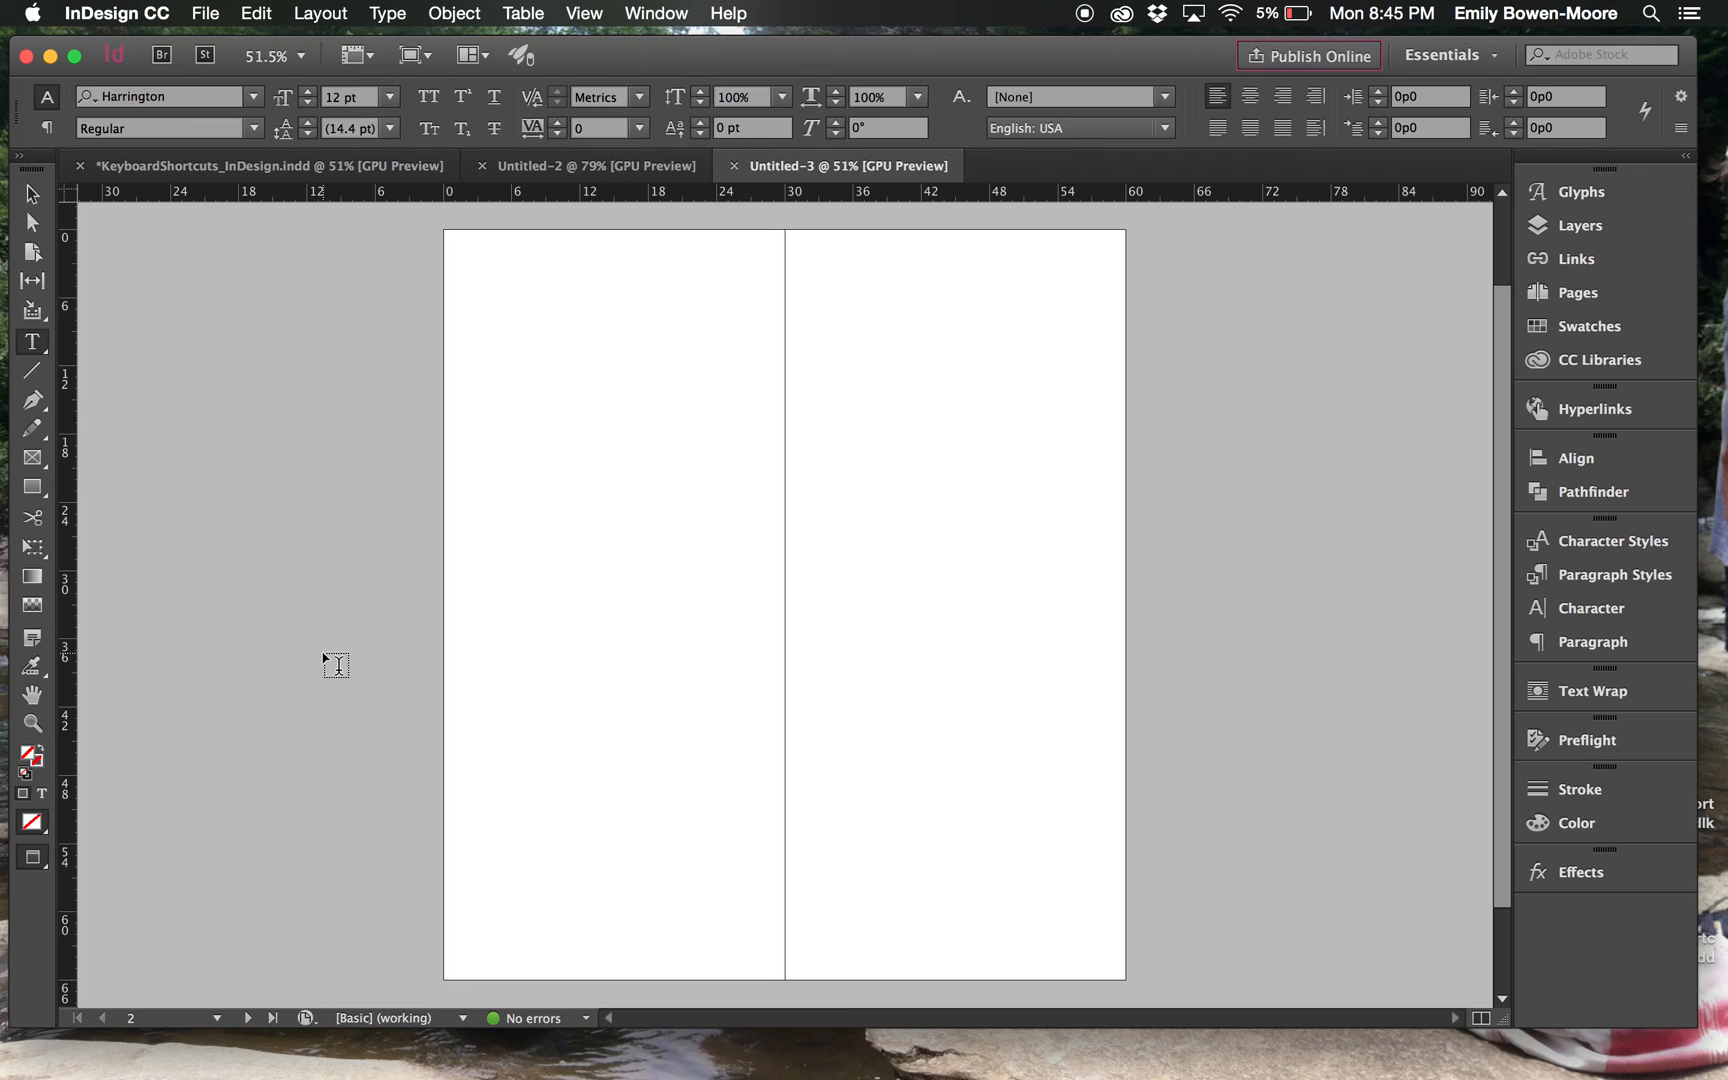
mouse_move(256, 482)
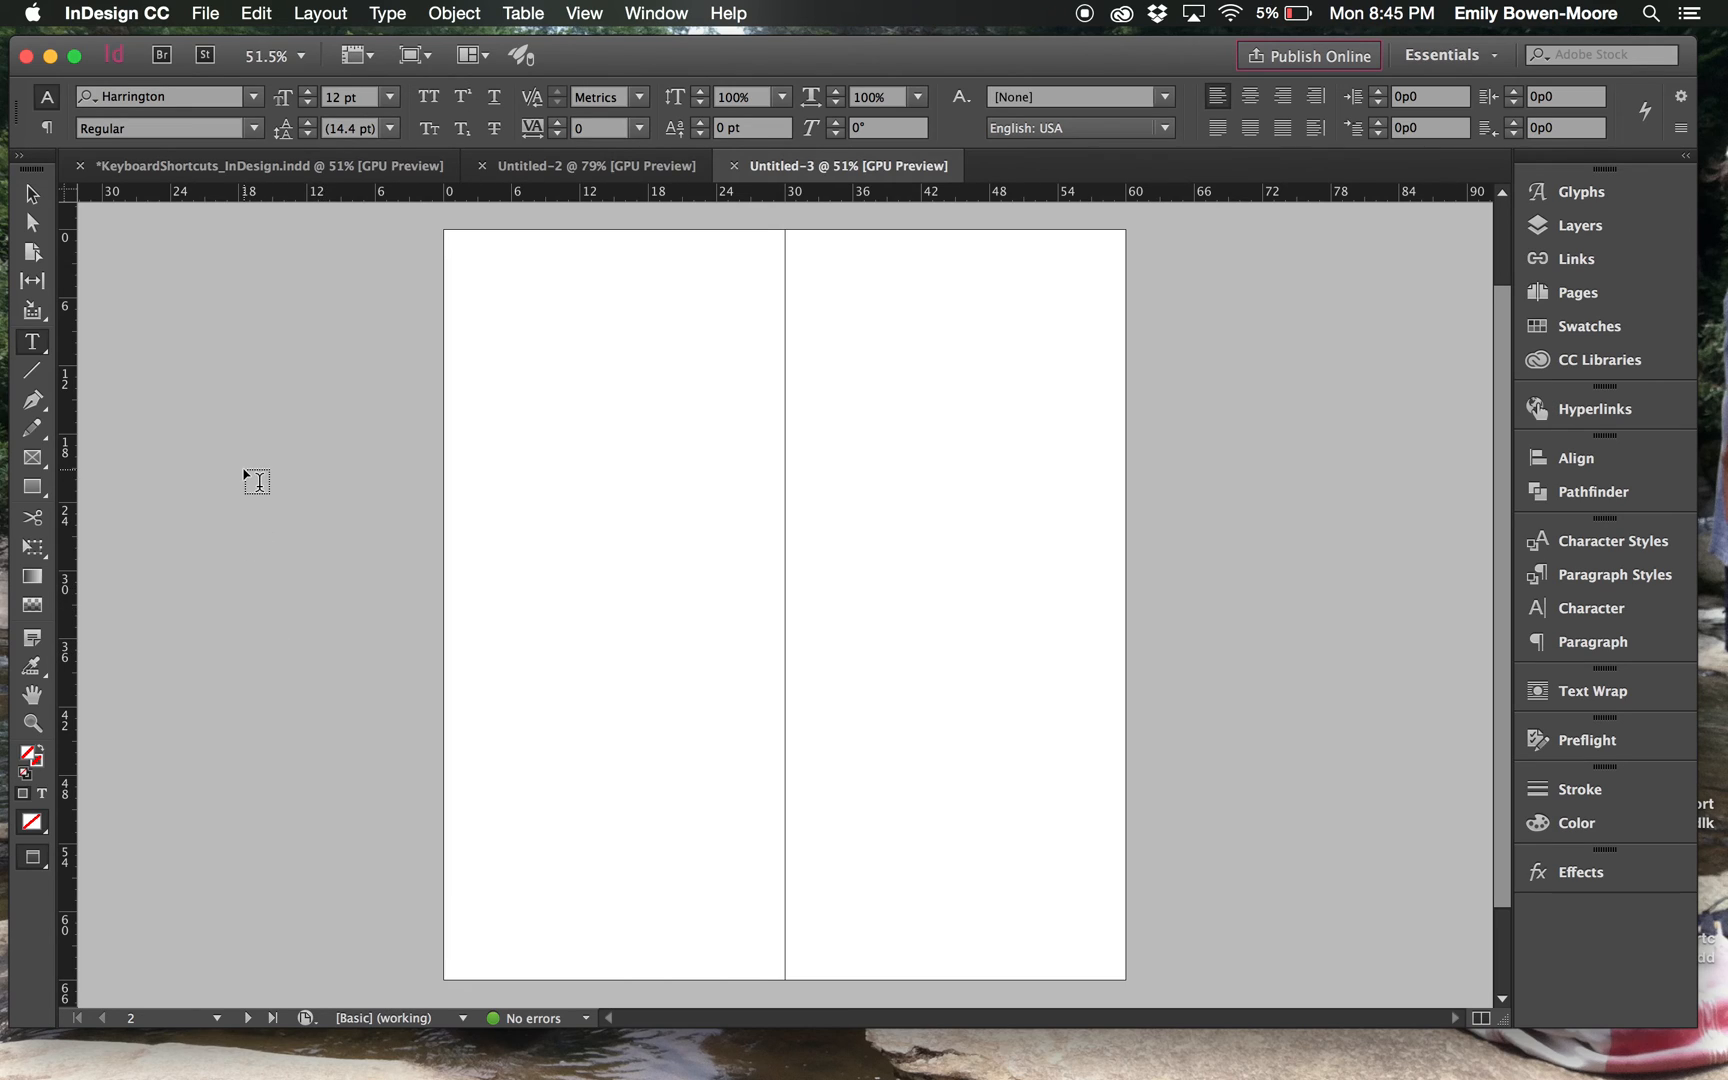
mouse_move(271, 482)
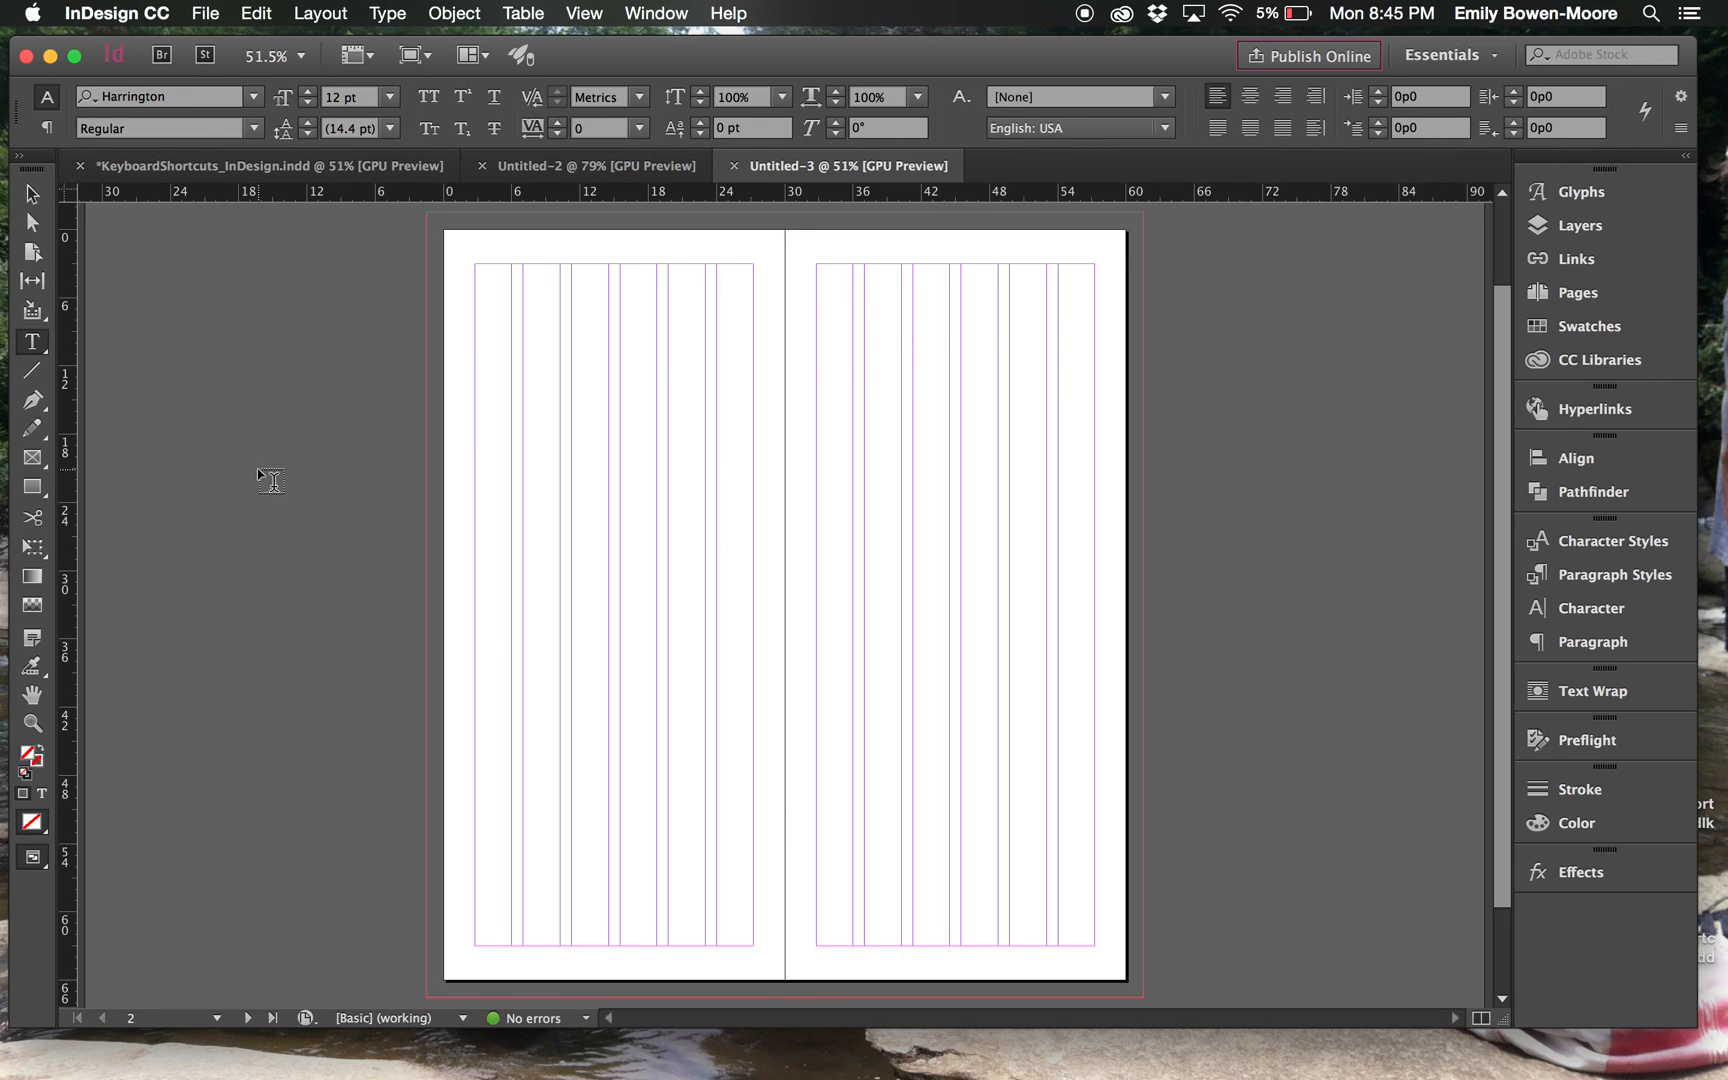
mouse_move(107, 829)
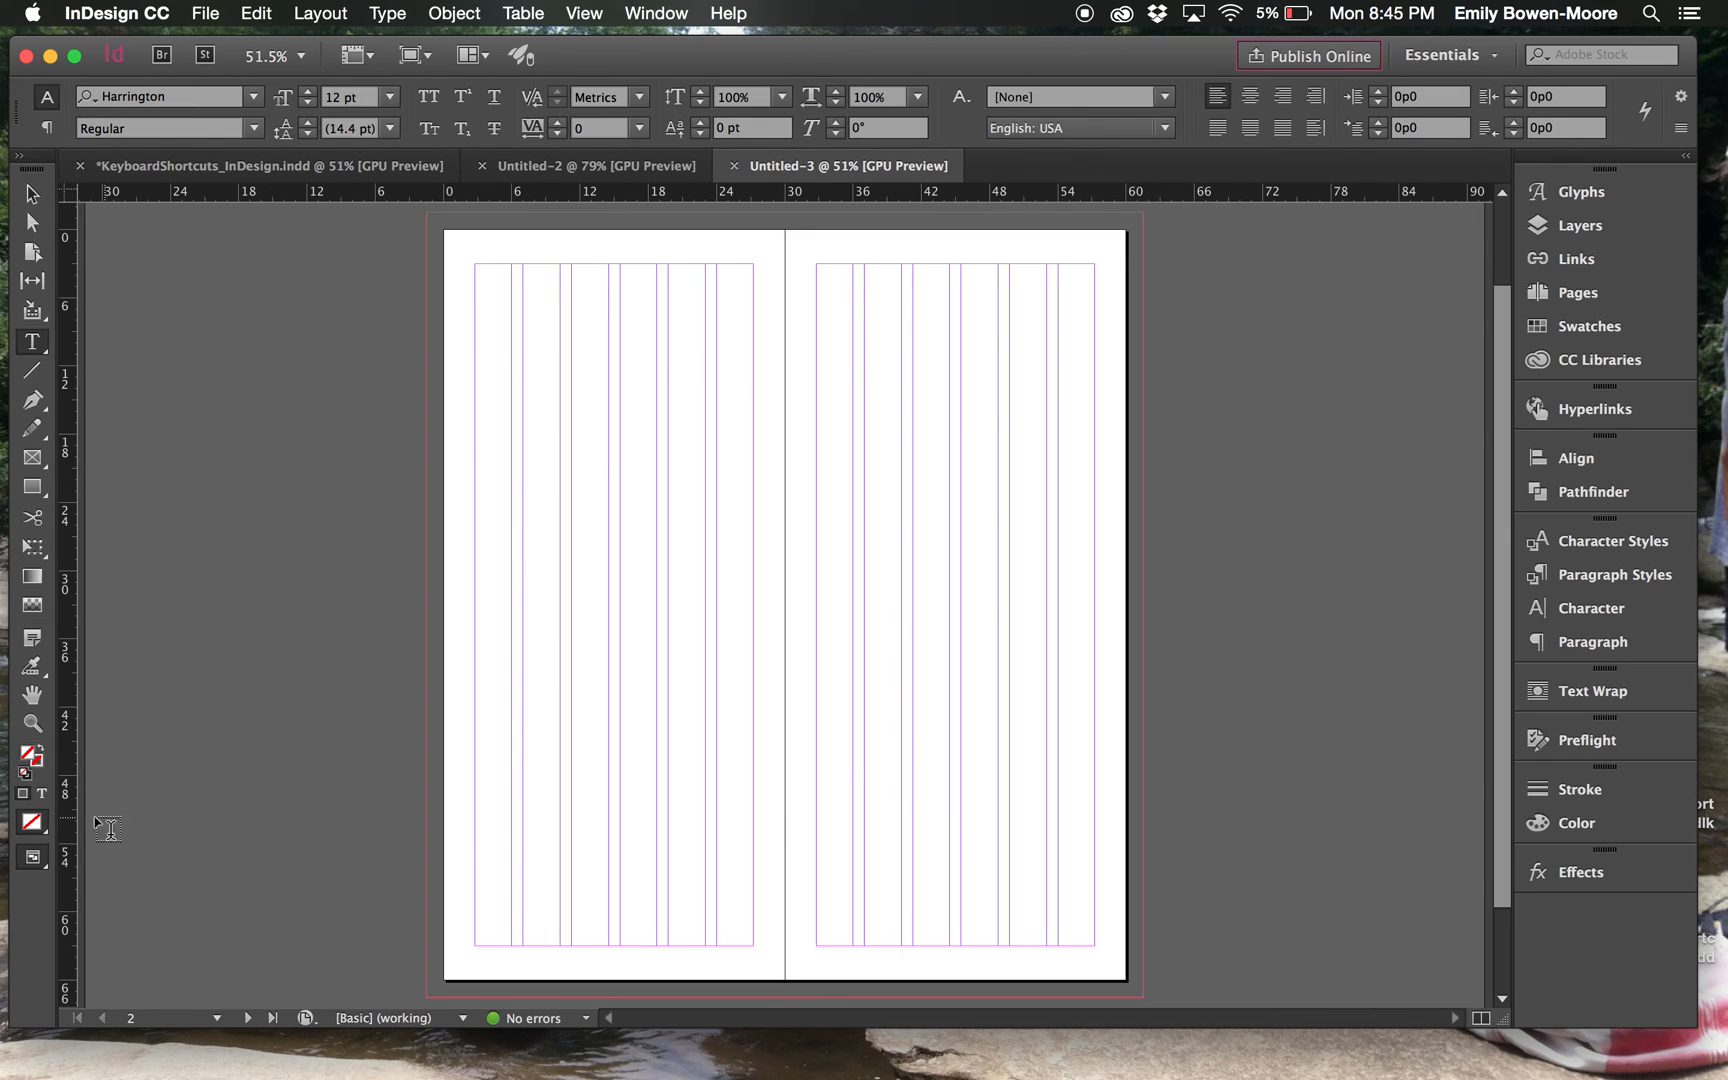
mouse_move(32, 858)
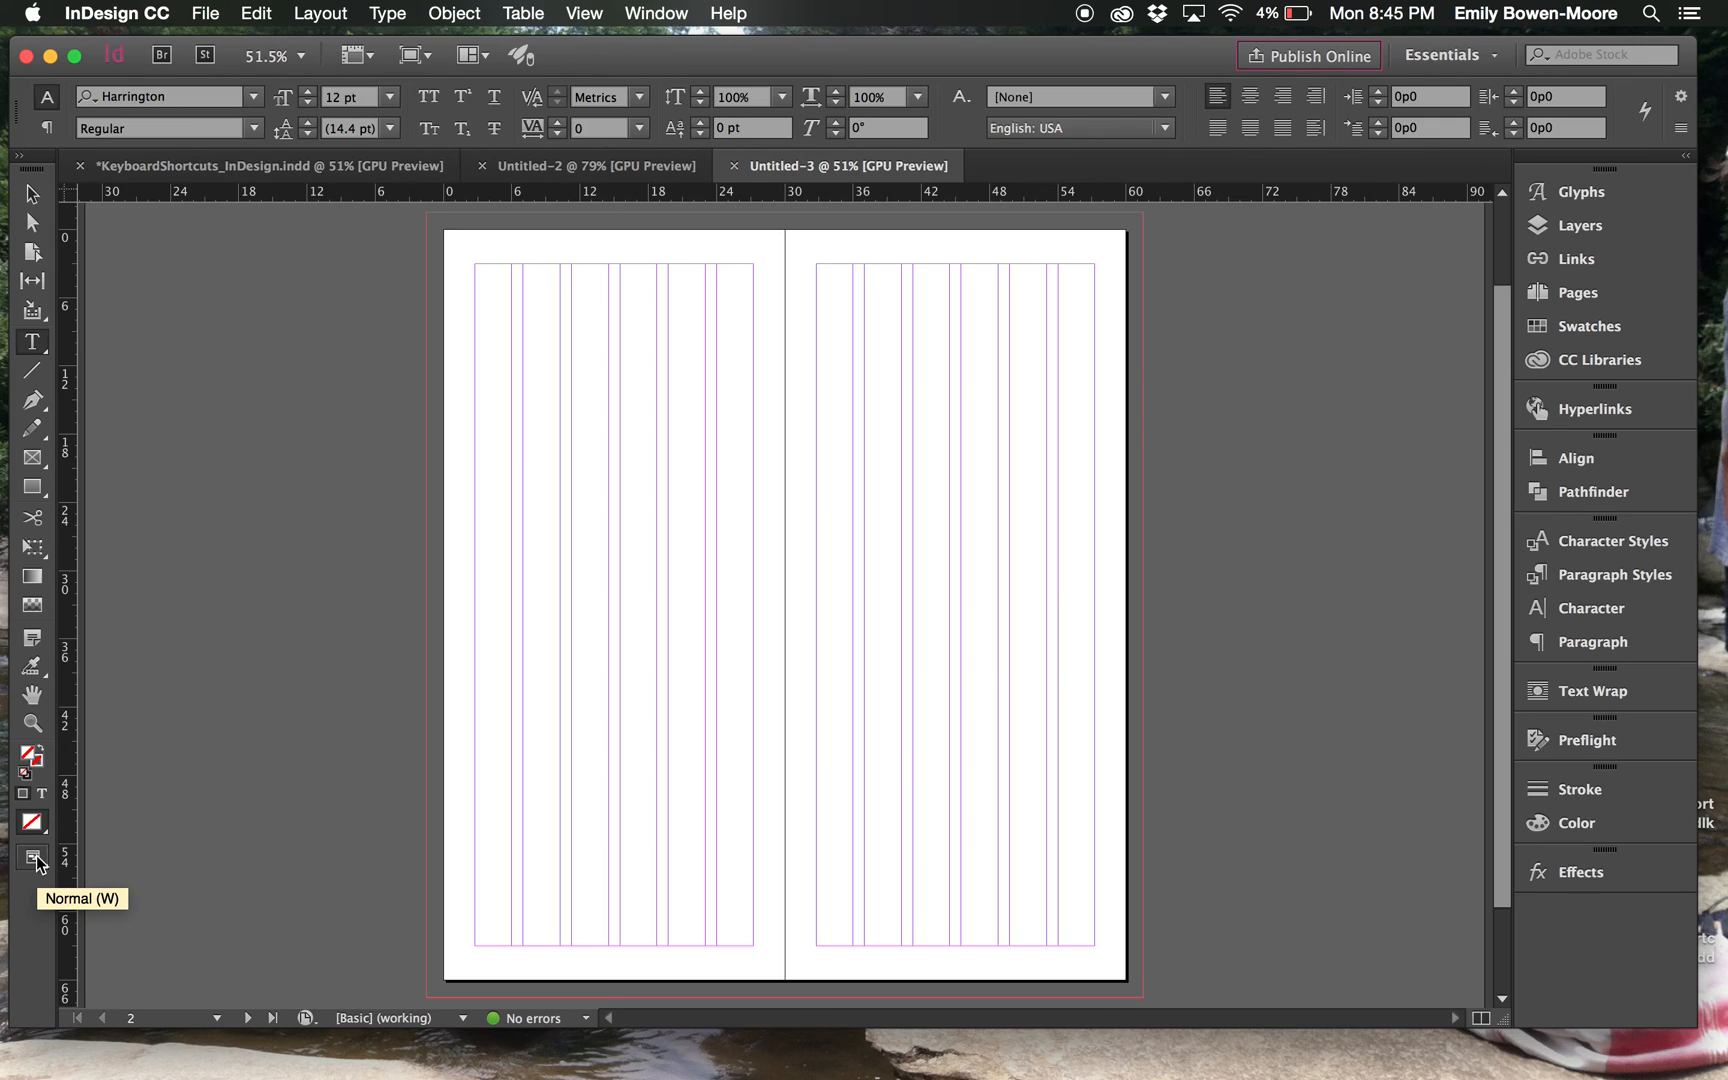
Step: Switch the screen mode to Normal to show guides and bleed
left_click(34, 863)
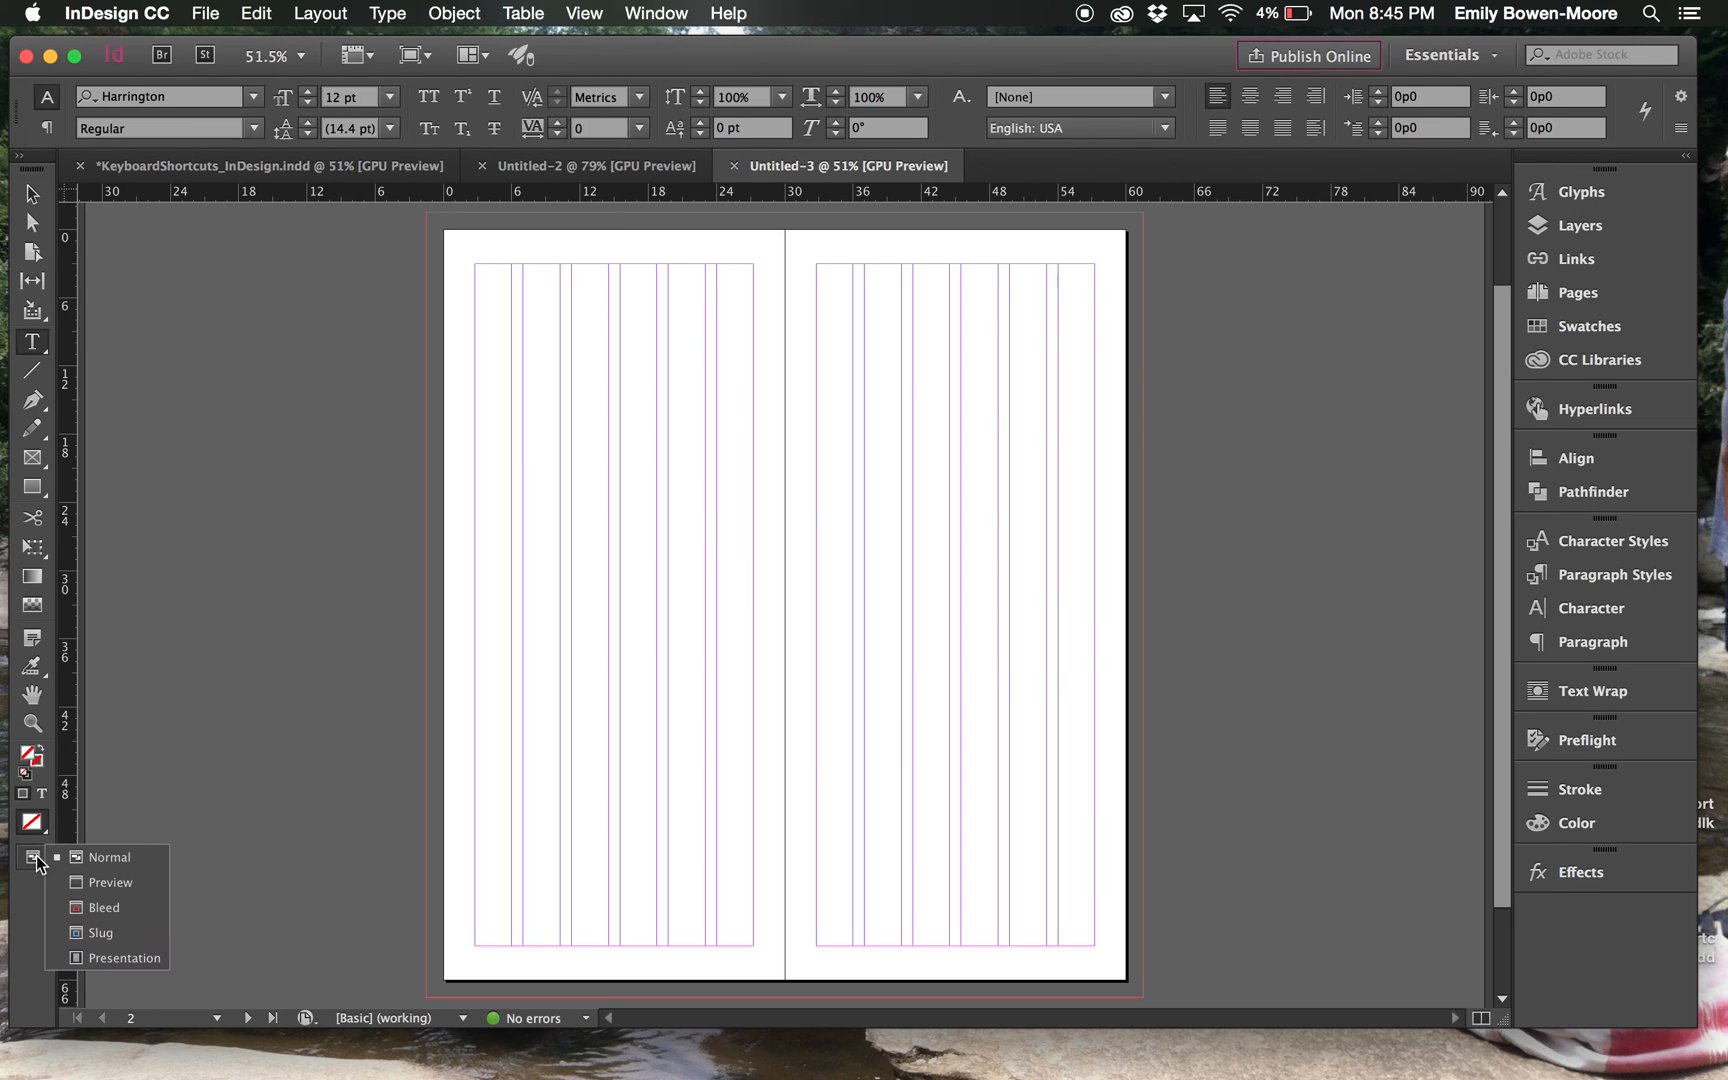
mouse_move(109, 882)
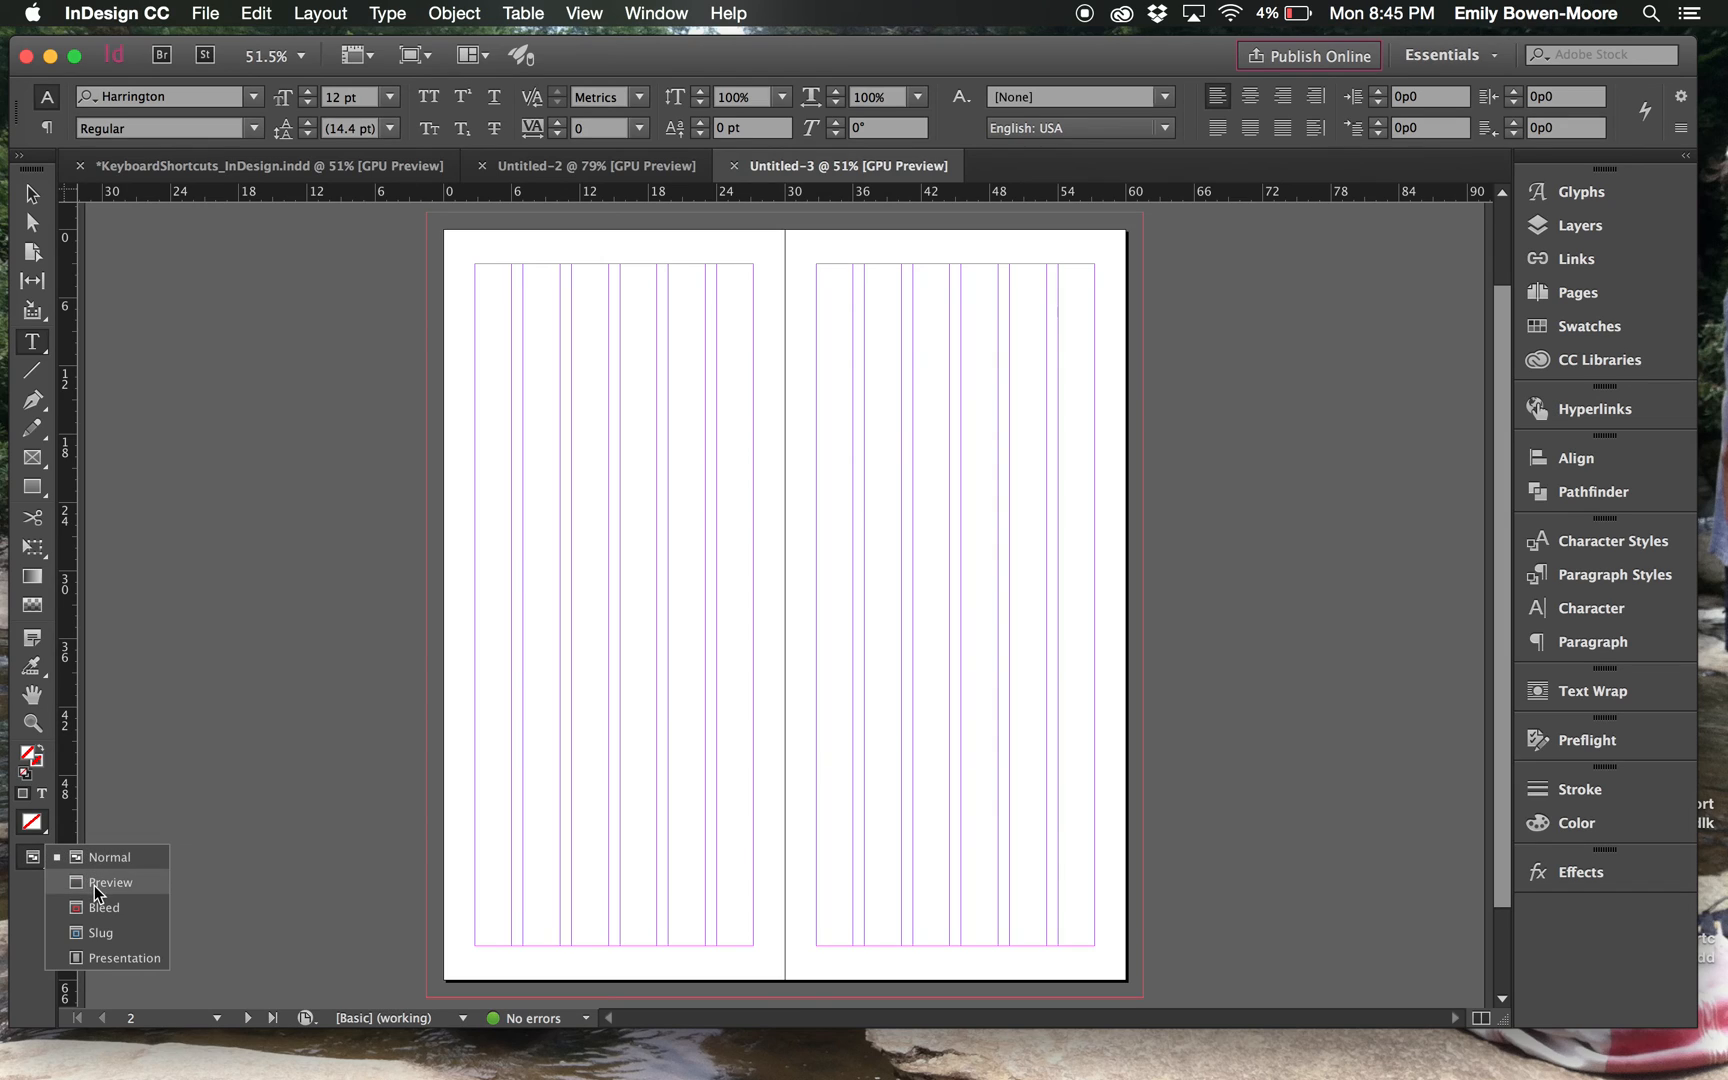
mouse_move(102, 887)
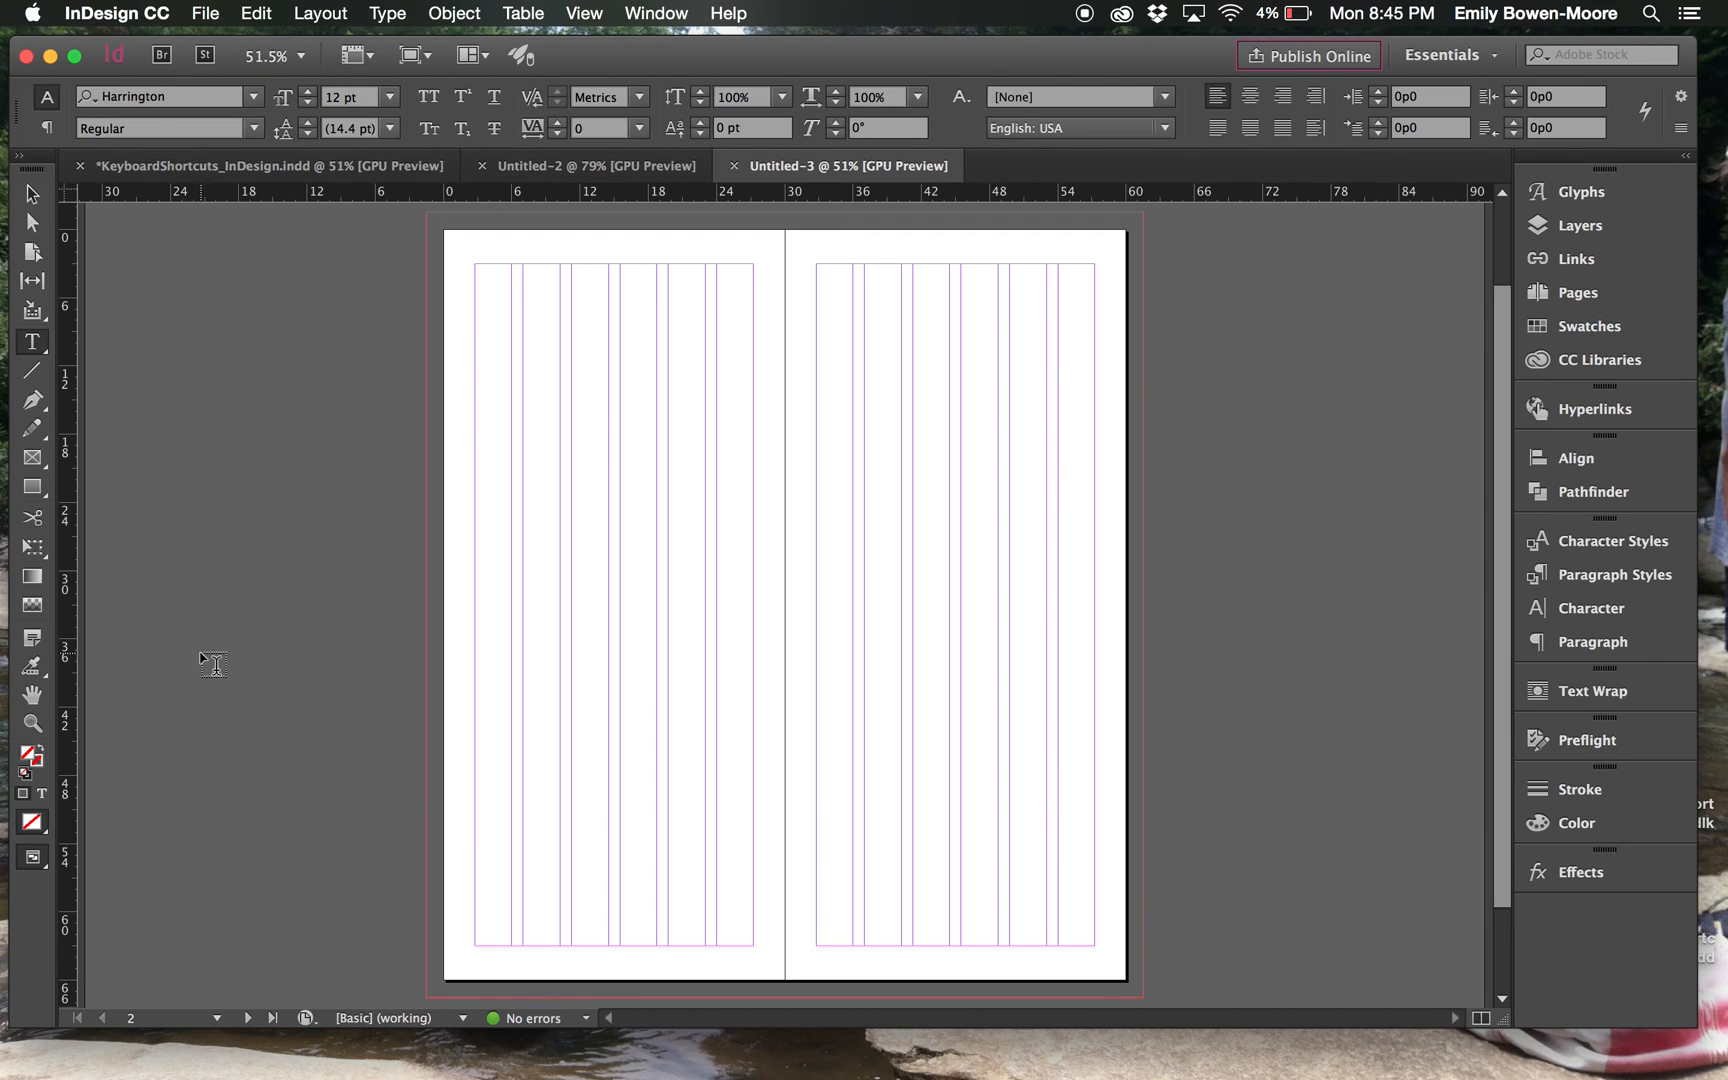
left_click(32, 193)
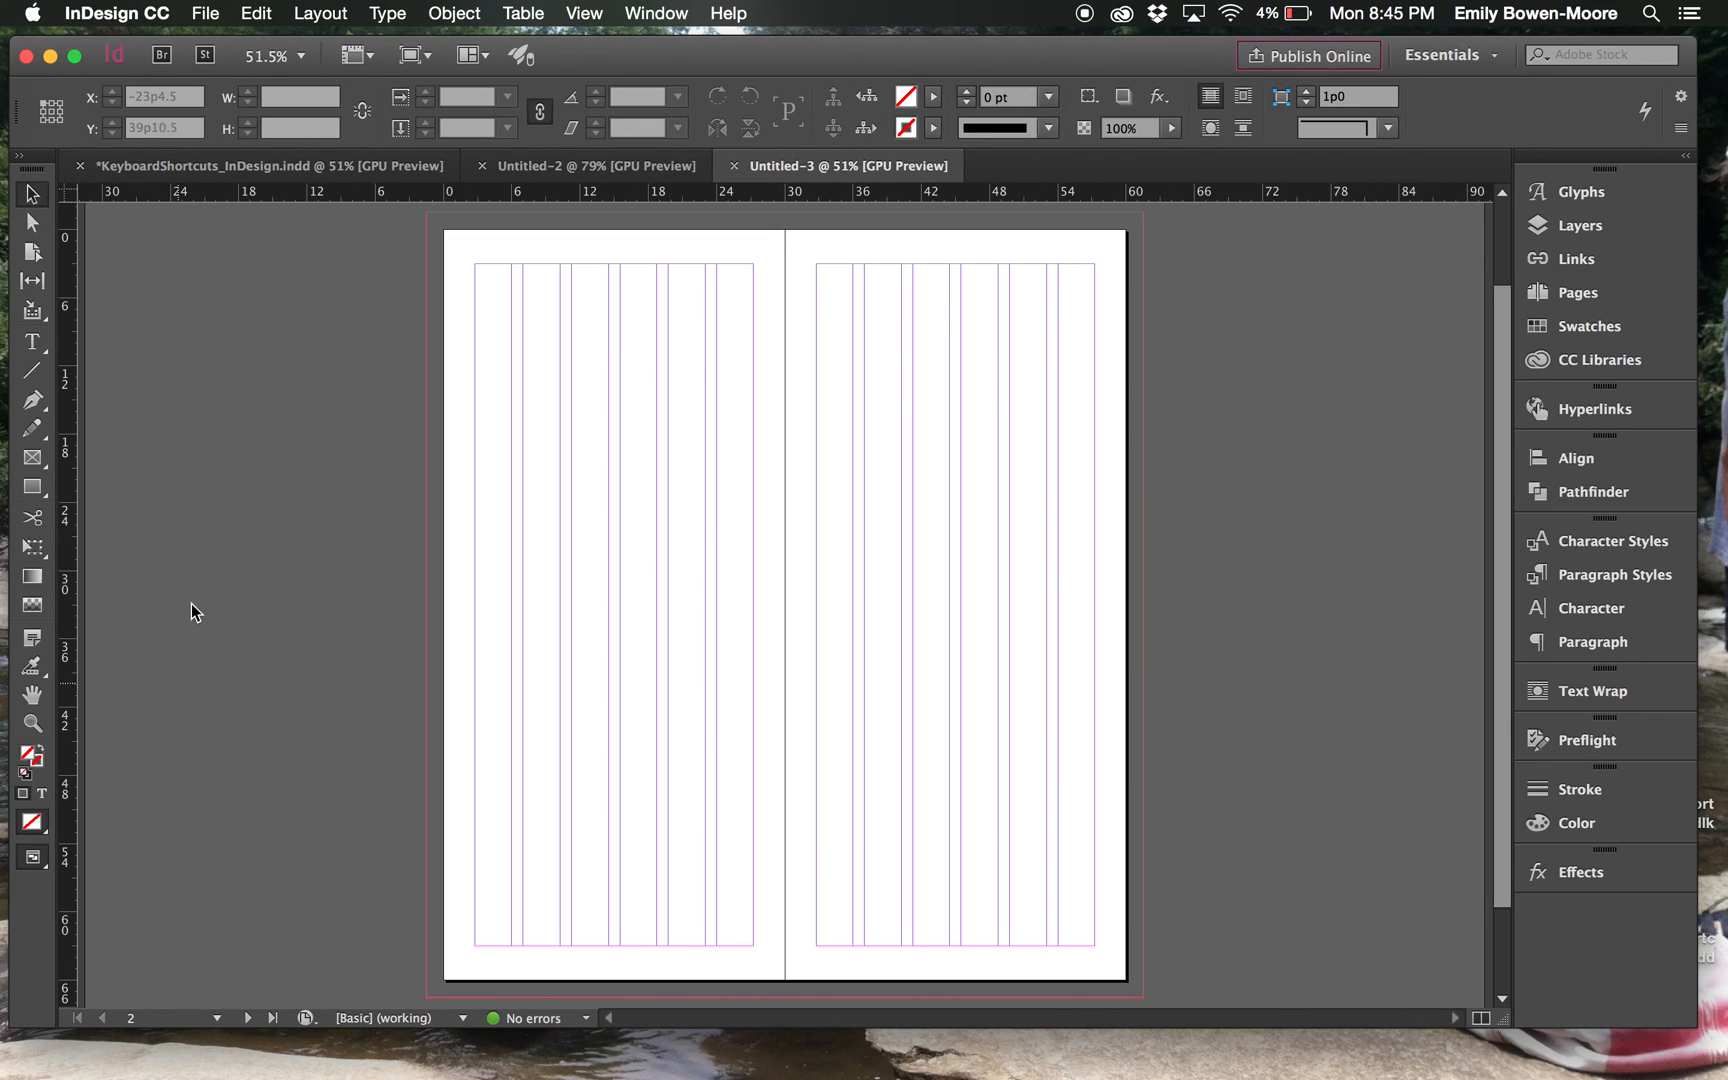
mouse_move(559, 346)
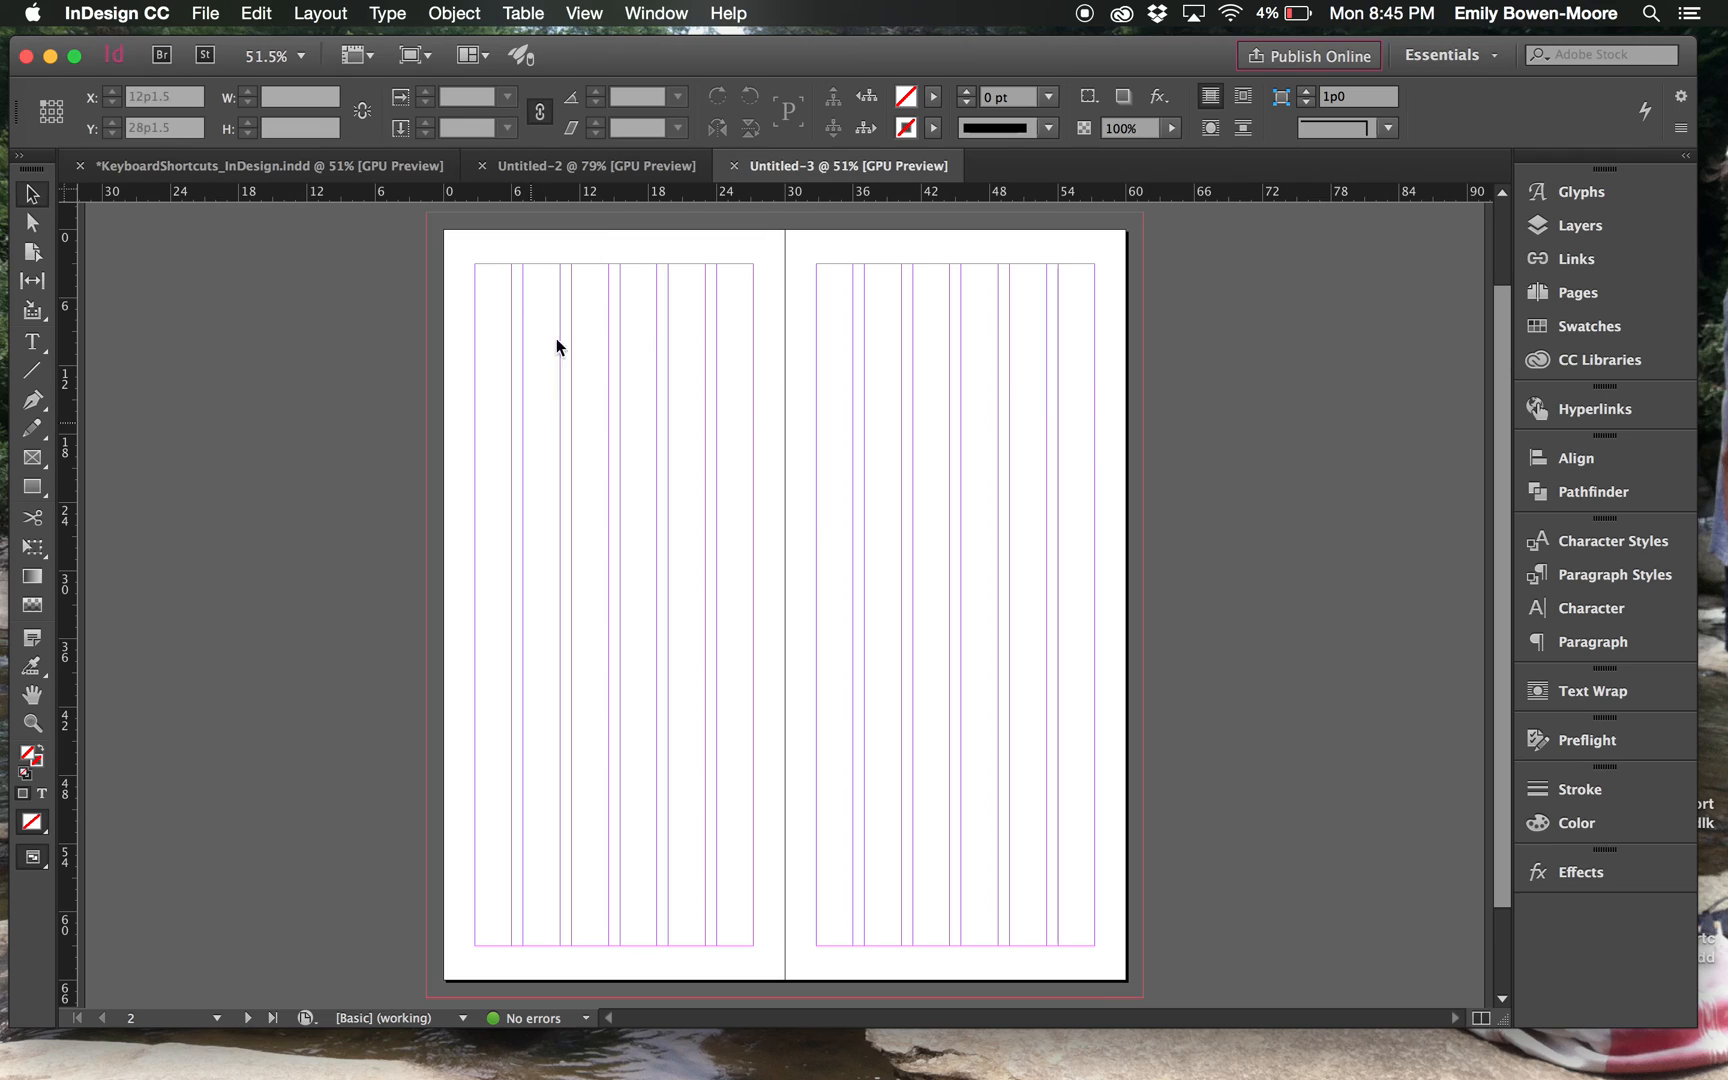
mouse_move(672, 272)
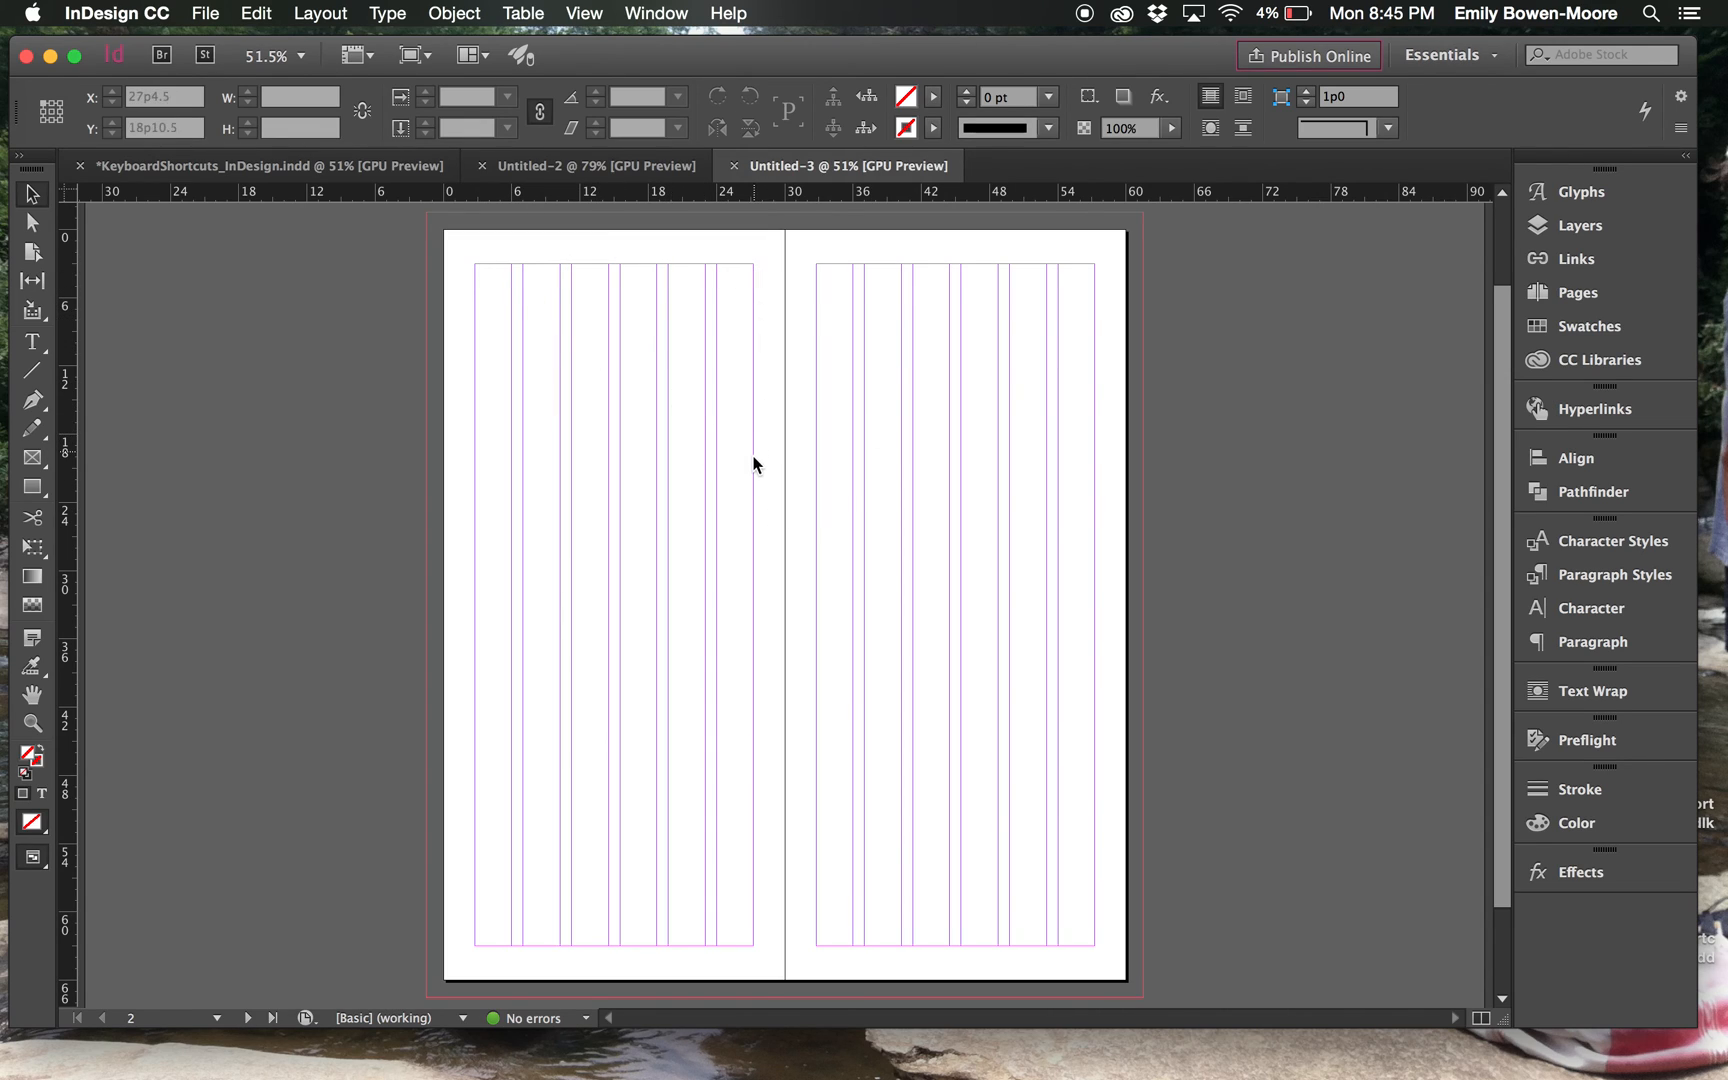
mouse_move(493, 287)
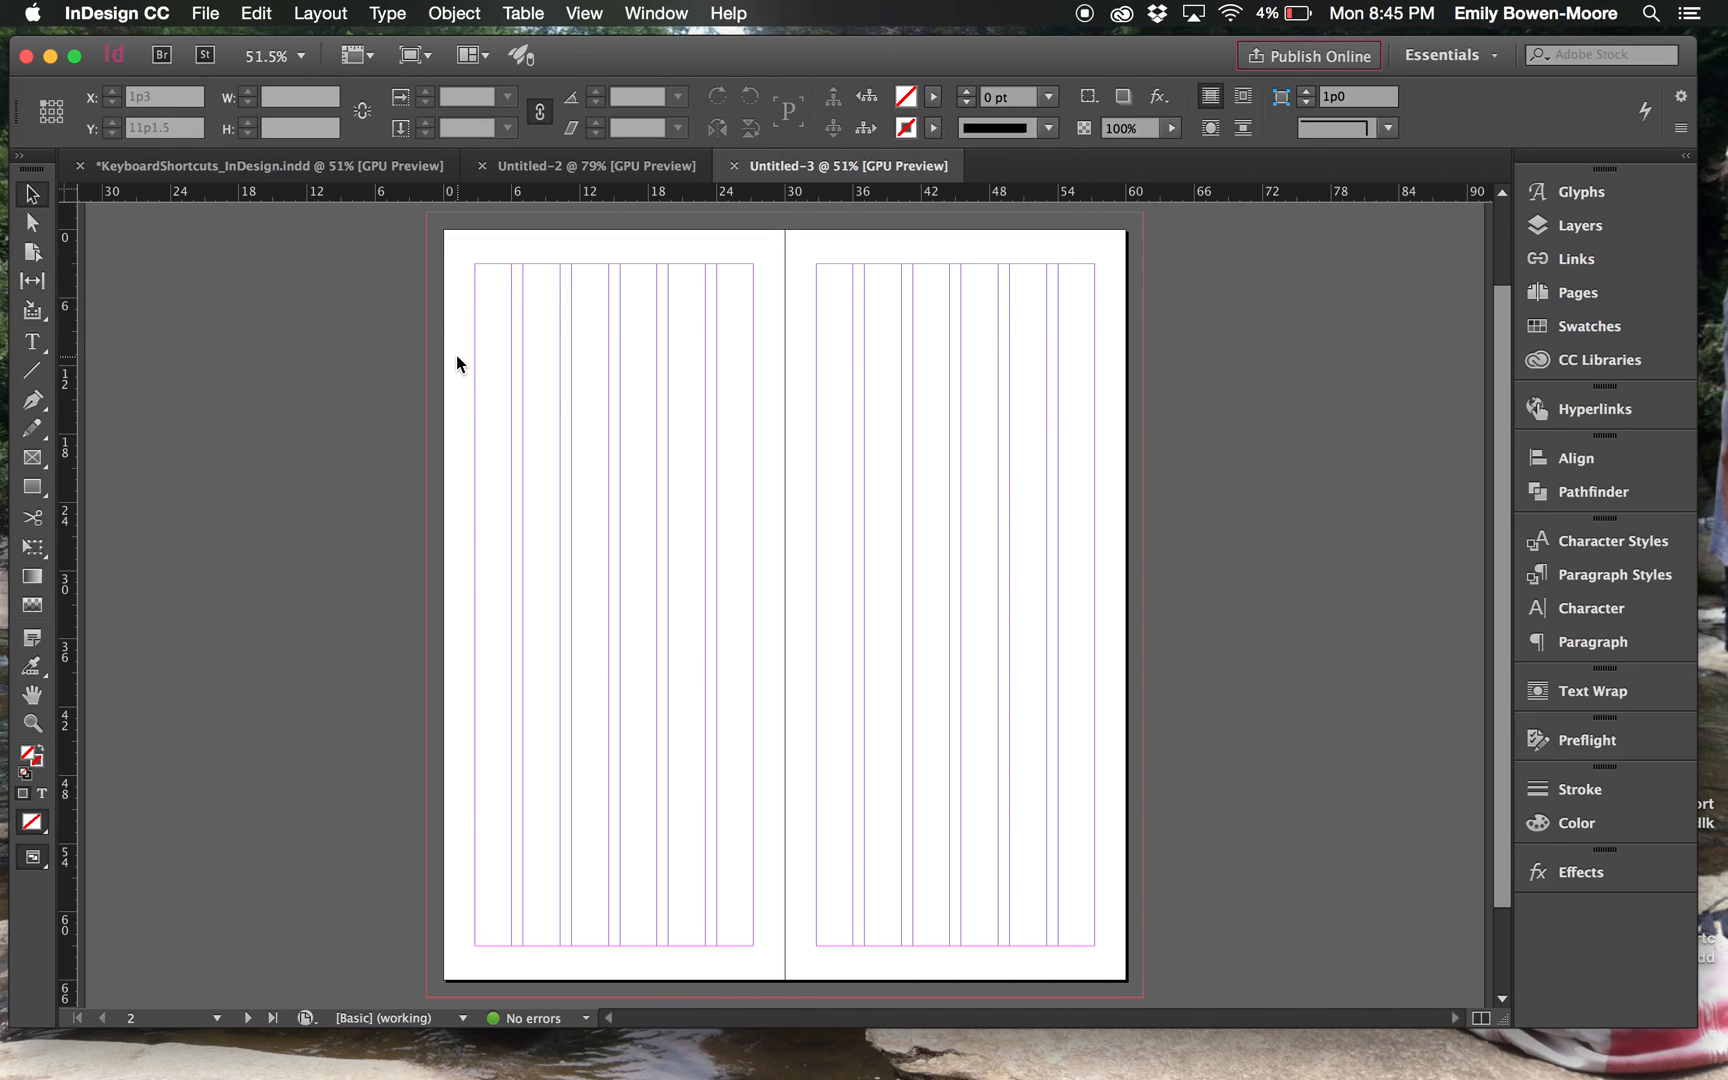
mouse_move(781, 424)
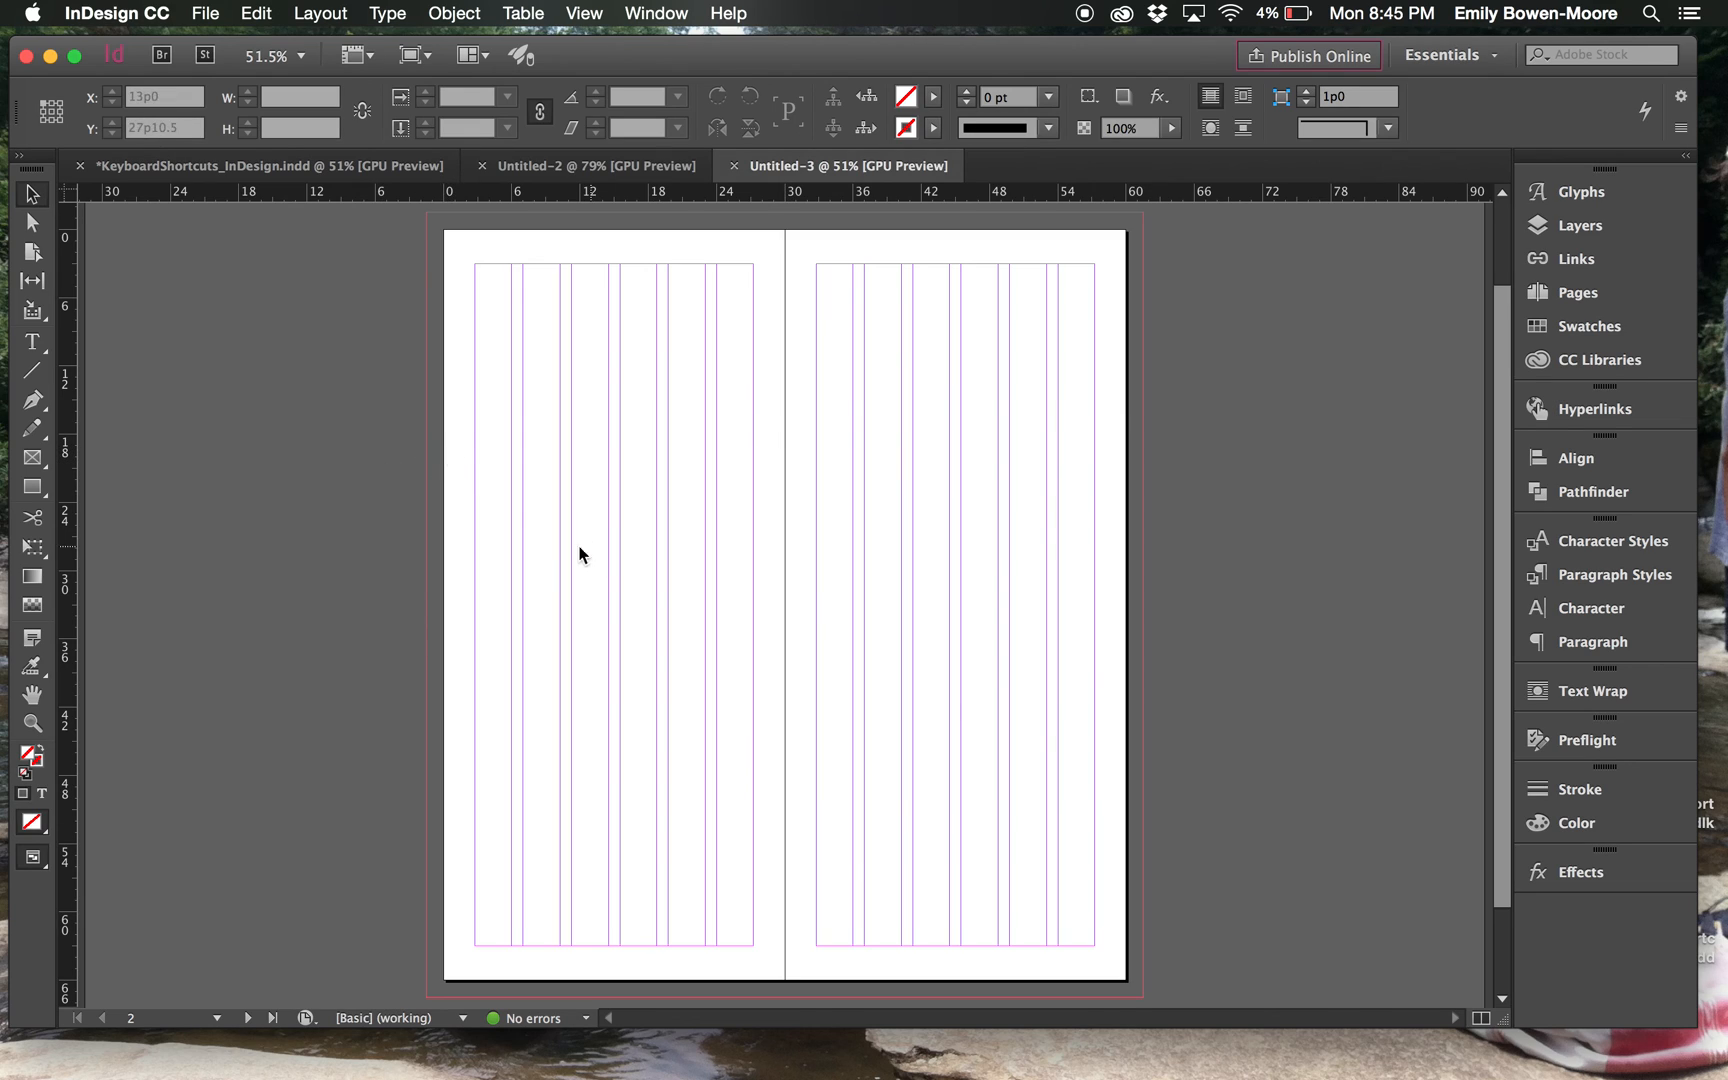
mouse_move(918, 389)
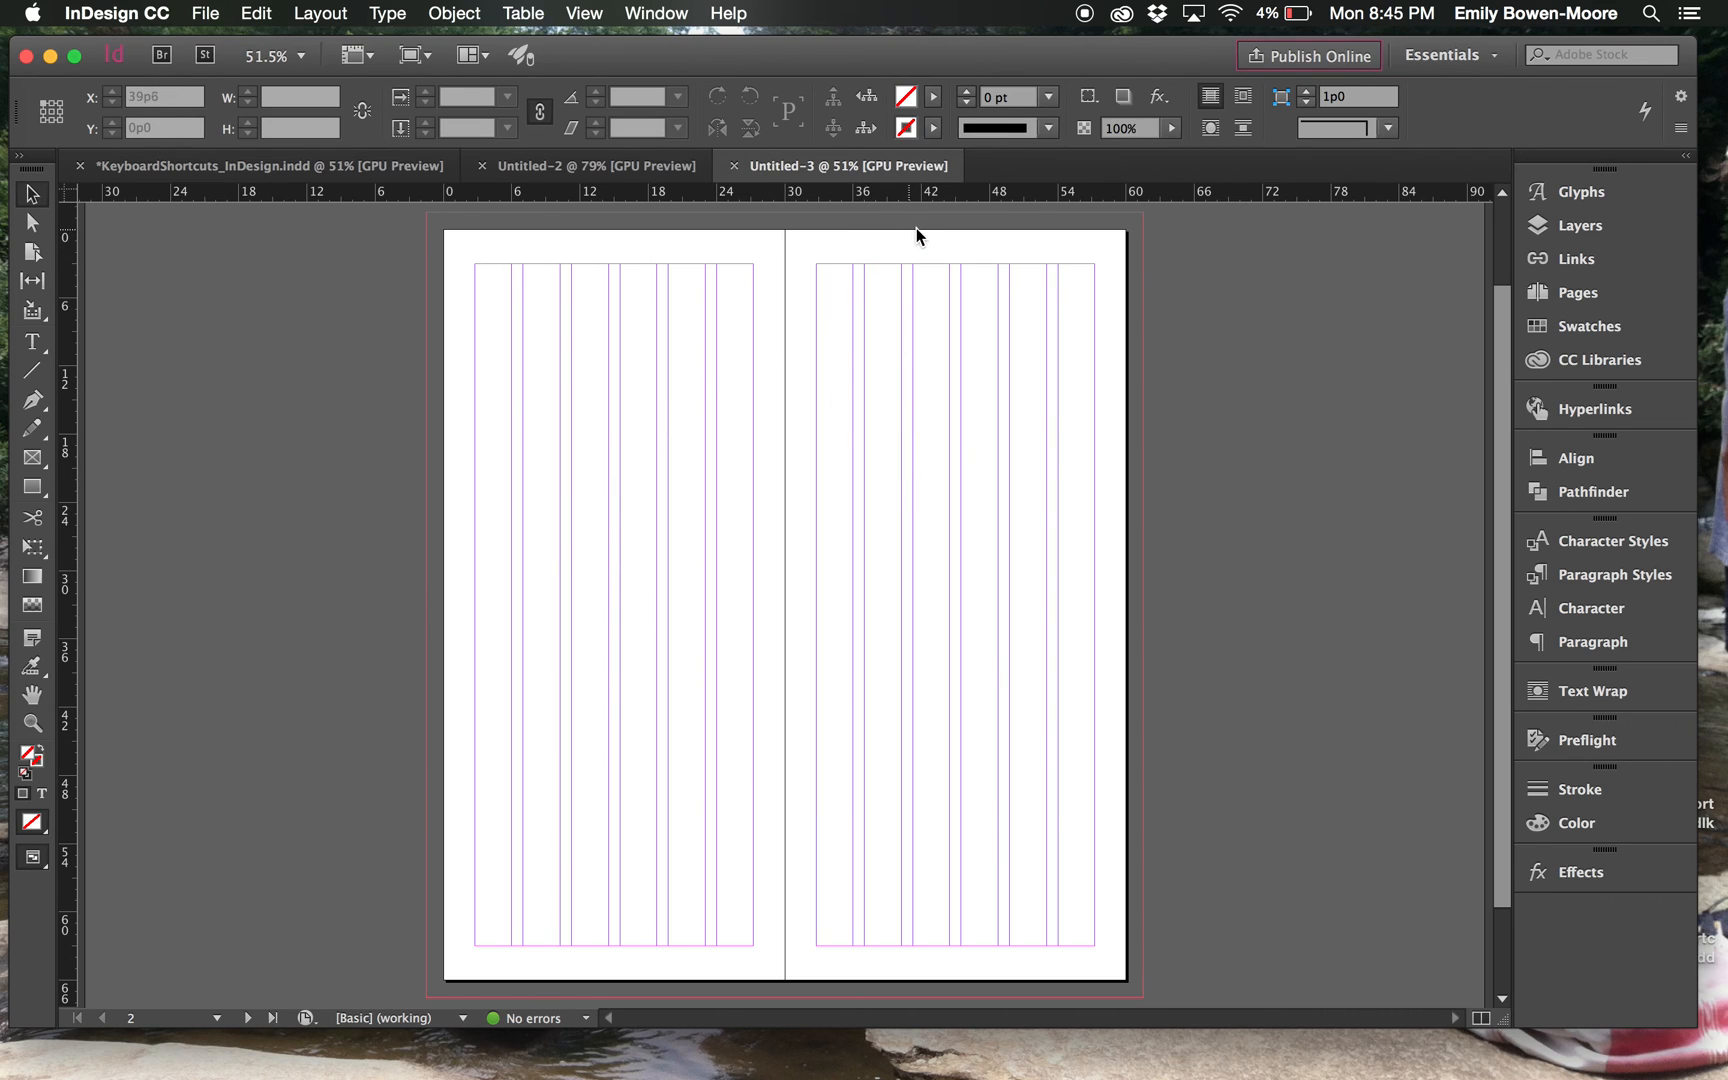
mouse_move(1145, 378)
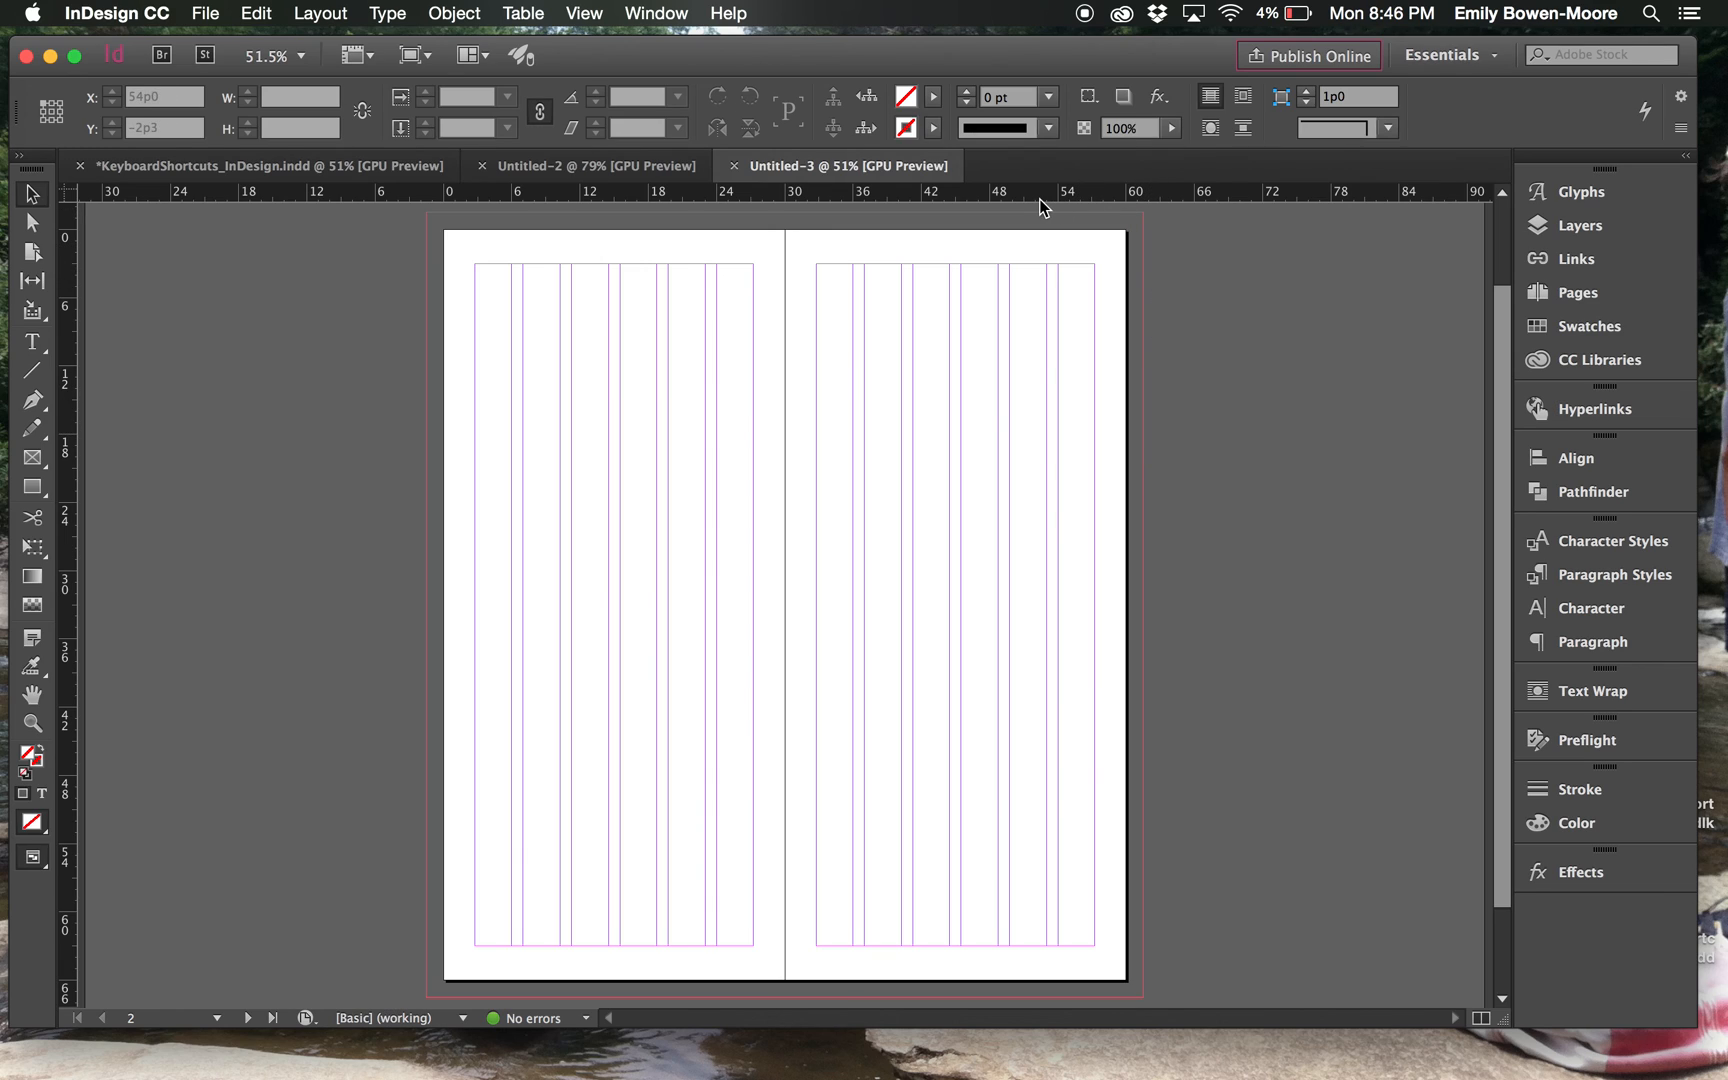
mouse_move(495, 399)
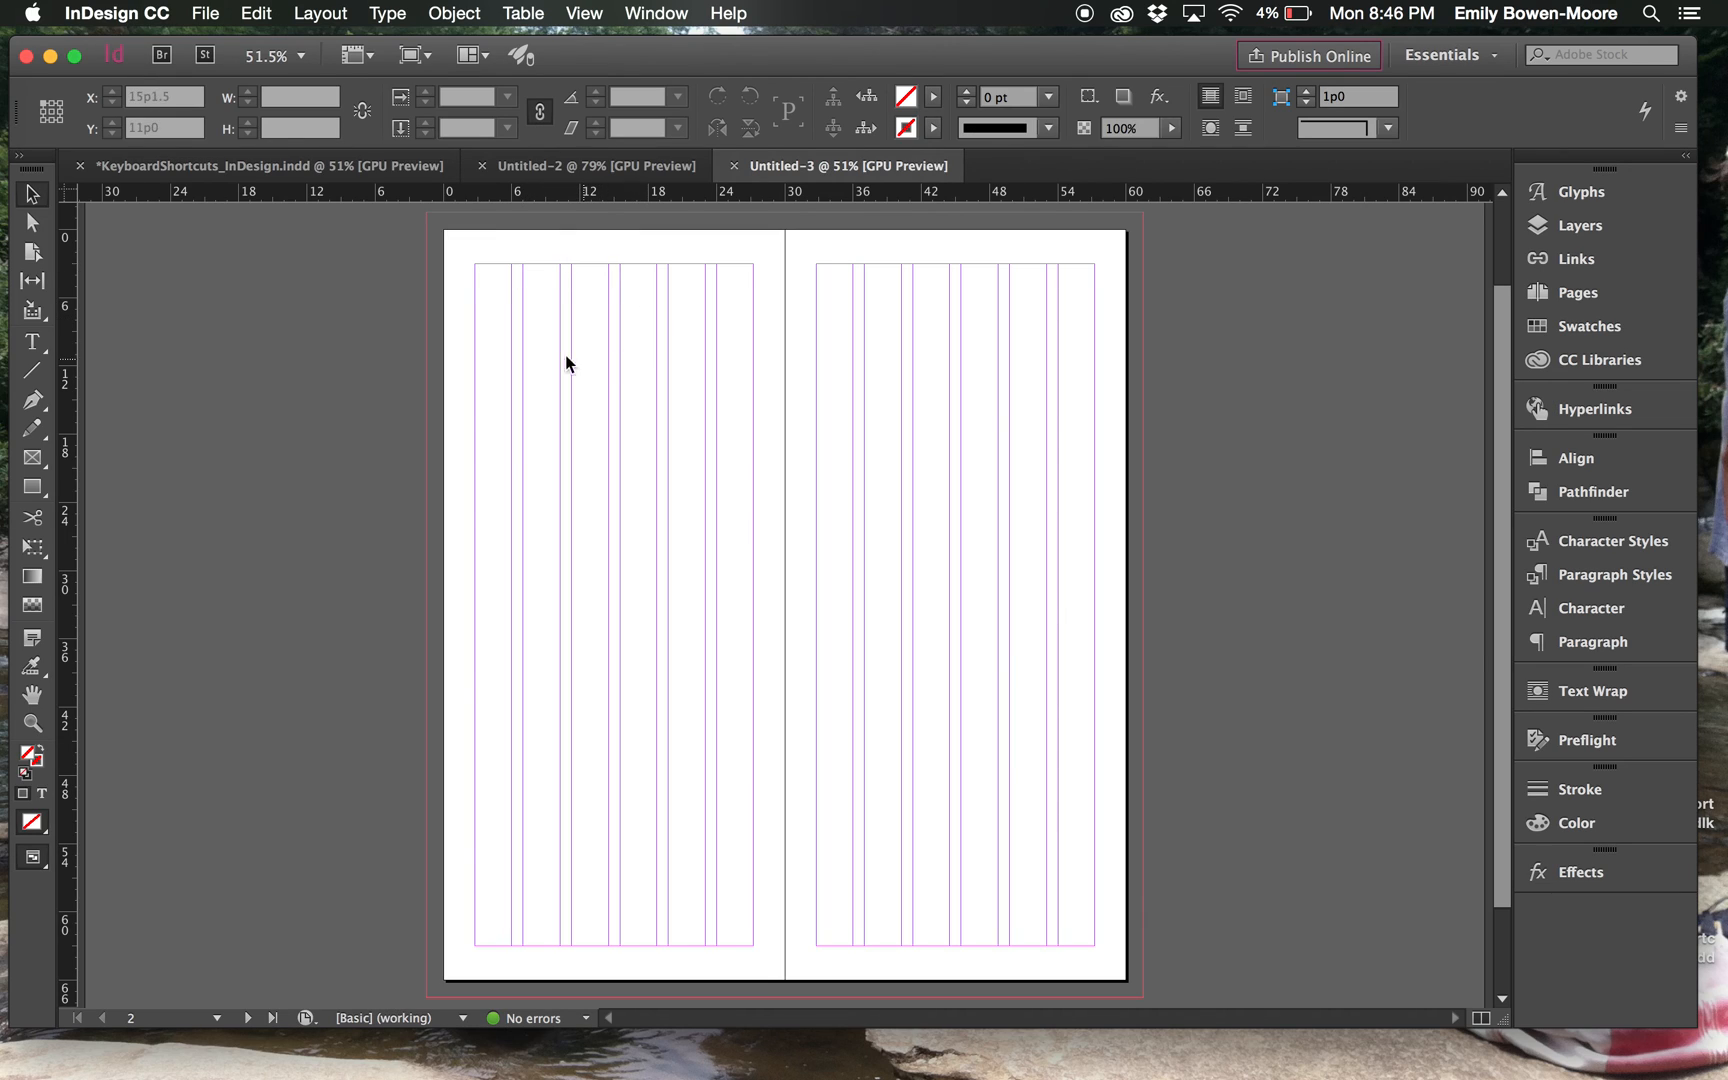
mouse_move(421, 276)
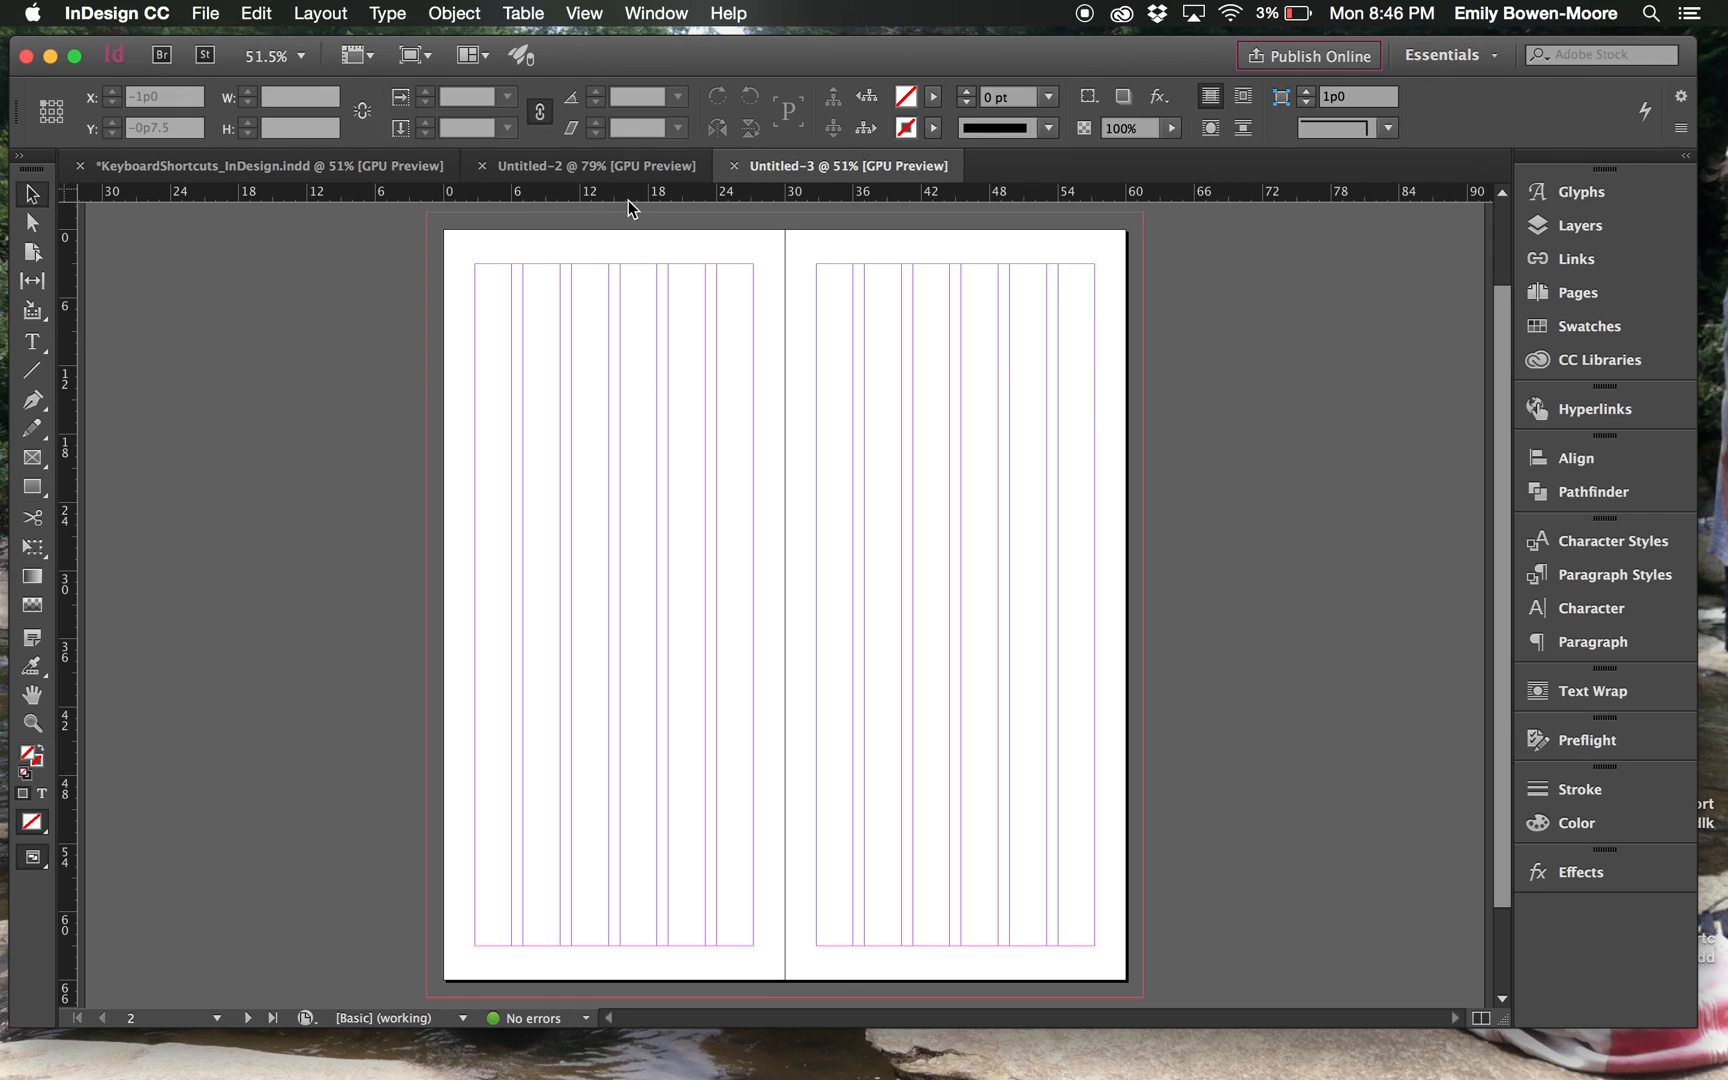
mouse_move(1171, 630)
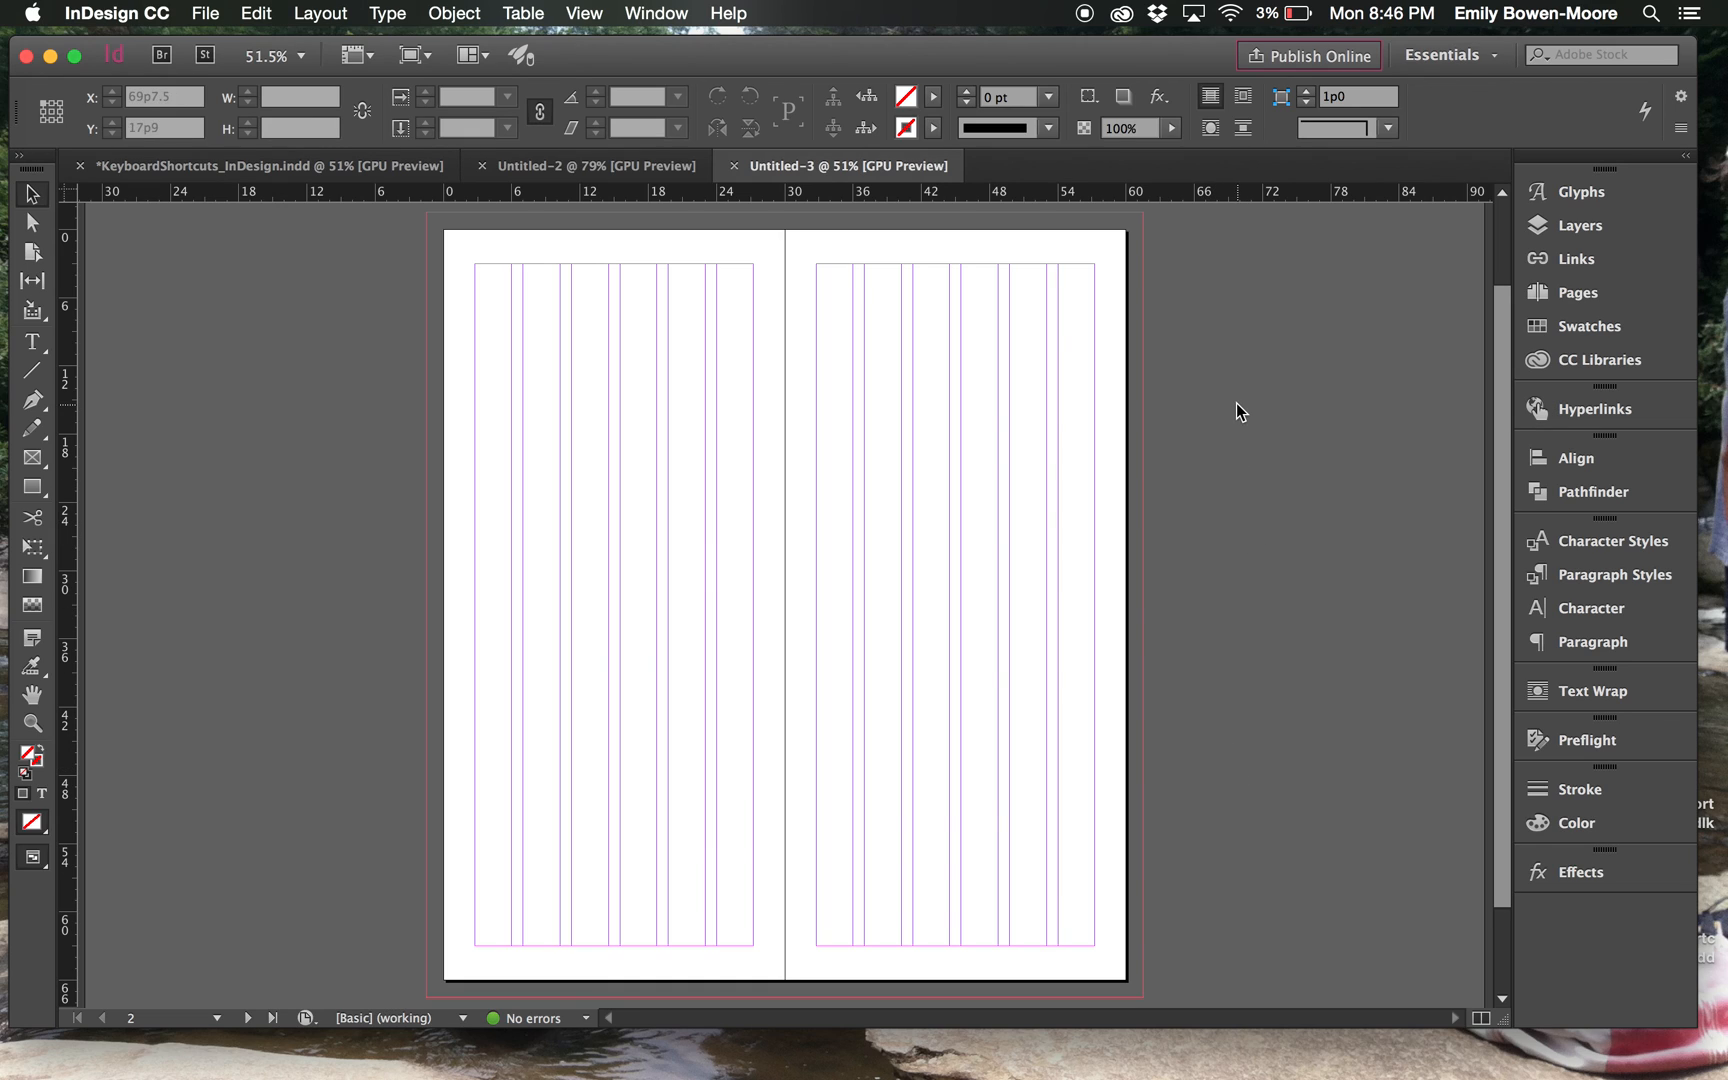
left_click(595, 165)
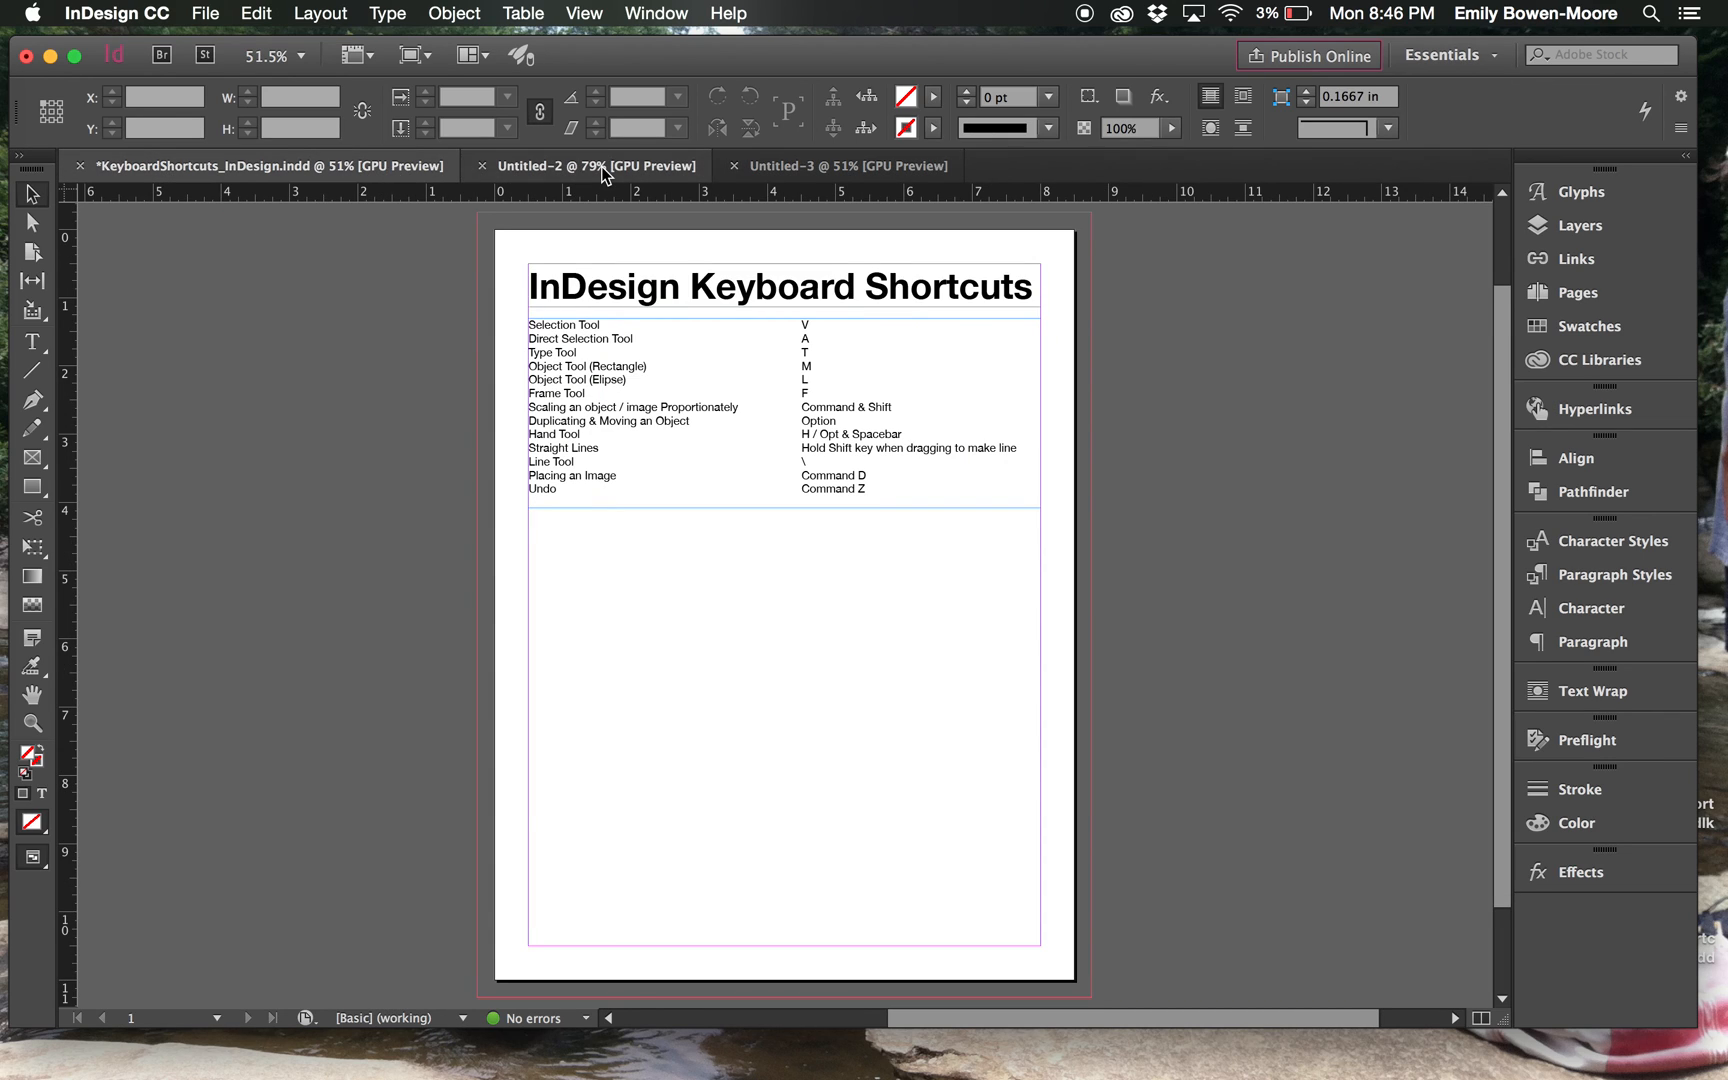
Step: Switch to the untitled spread, then to the KeyboardShortcuts_InDesign.indd tab
left_click(844, 165)
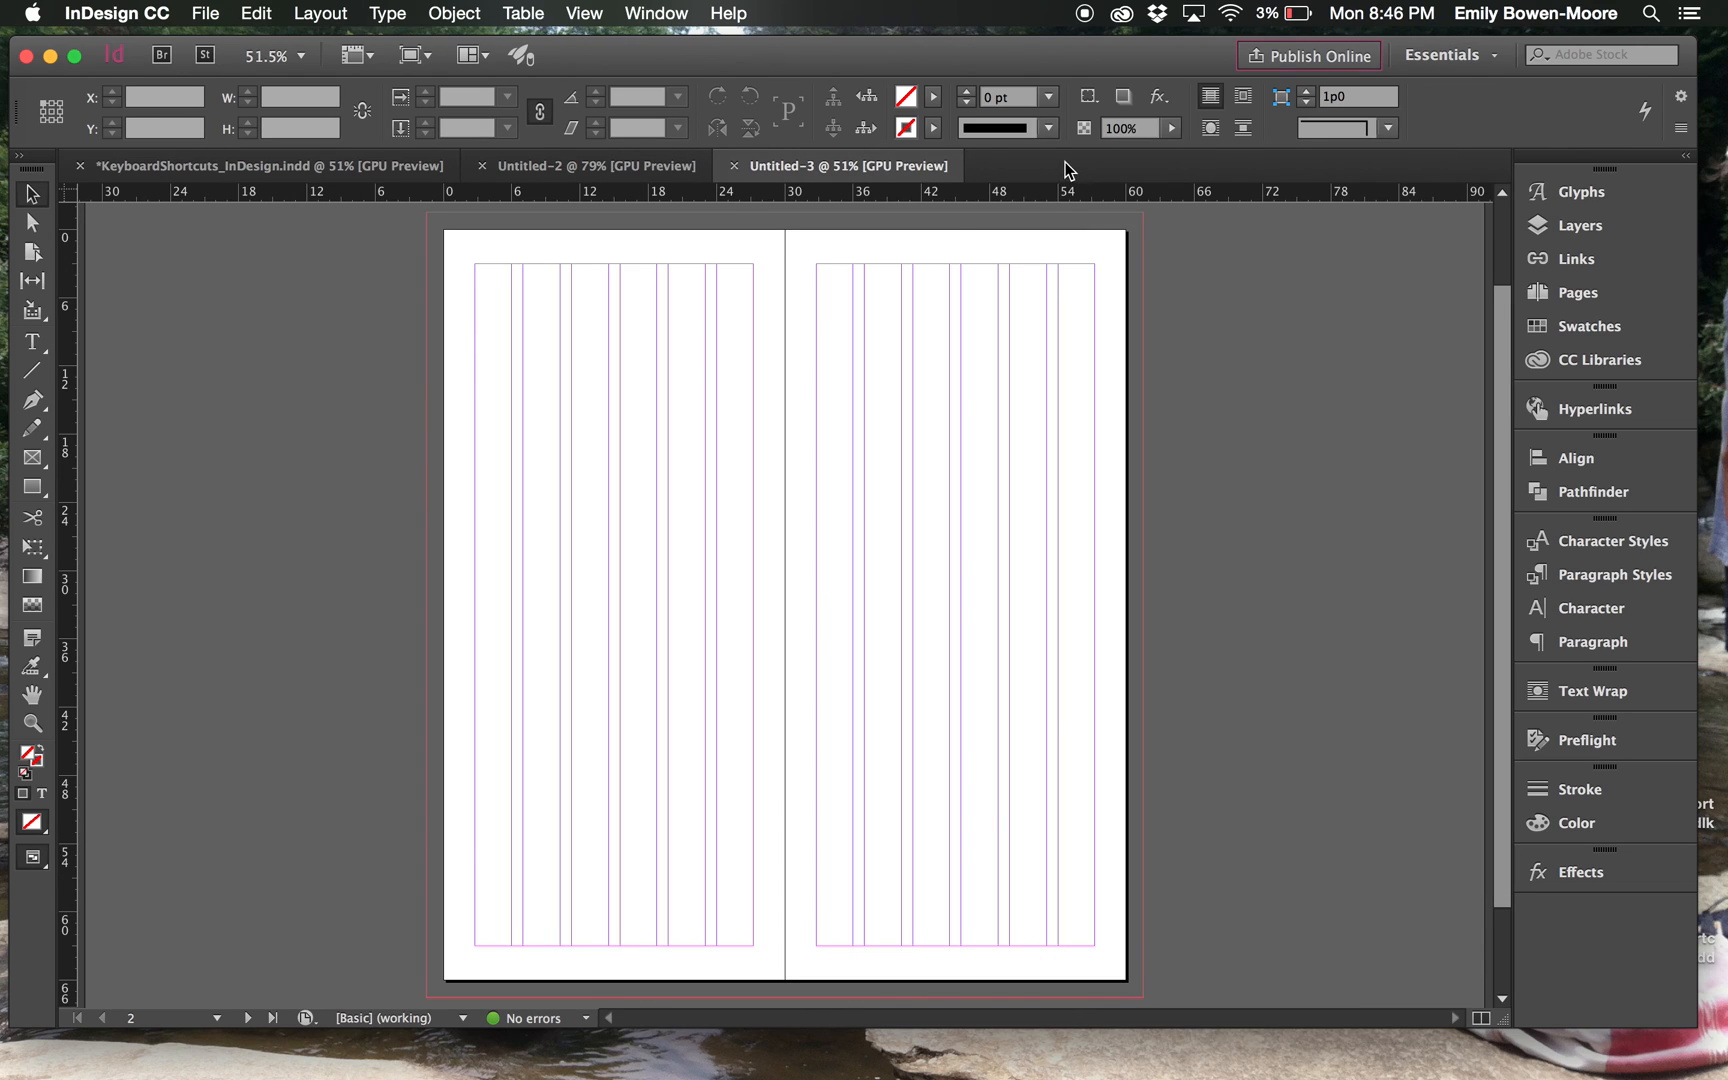
left_click(253, 165)
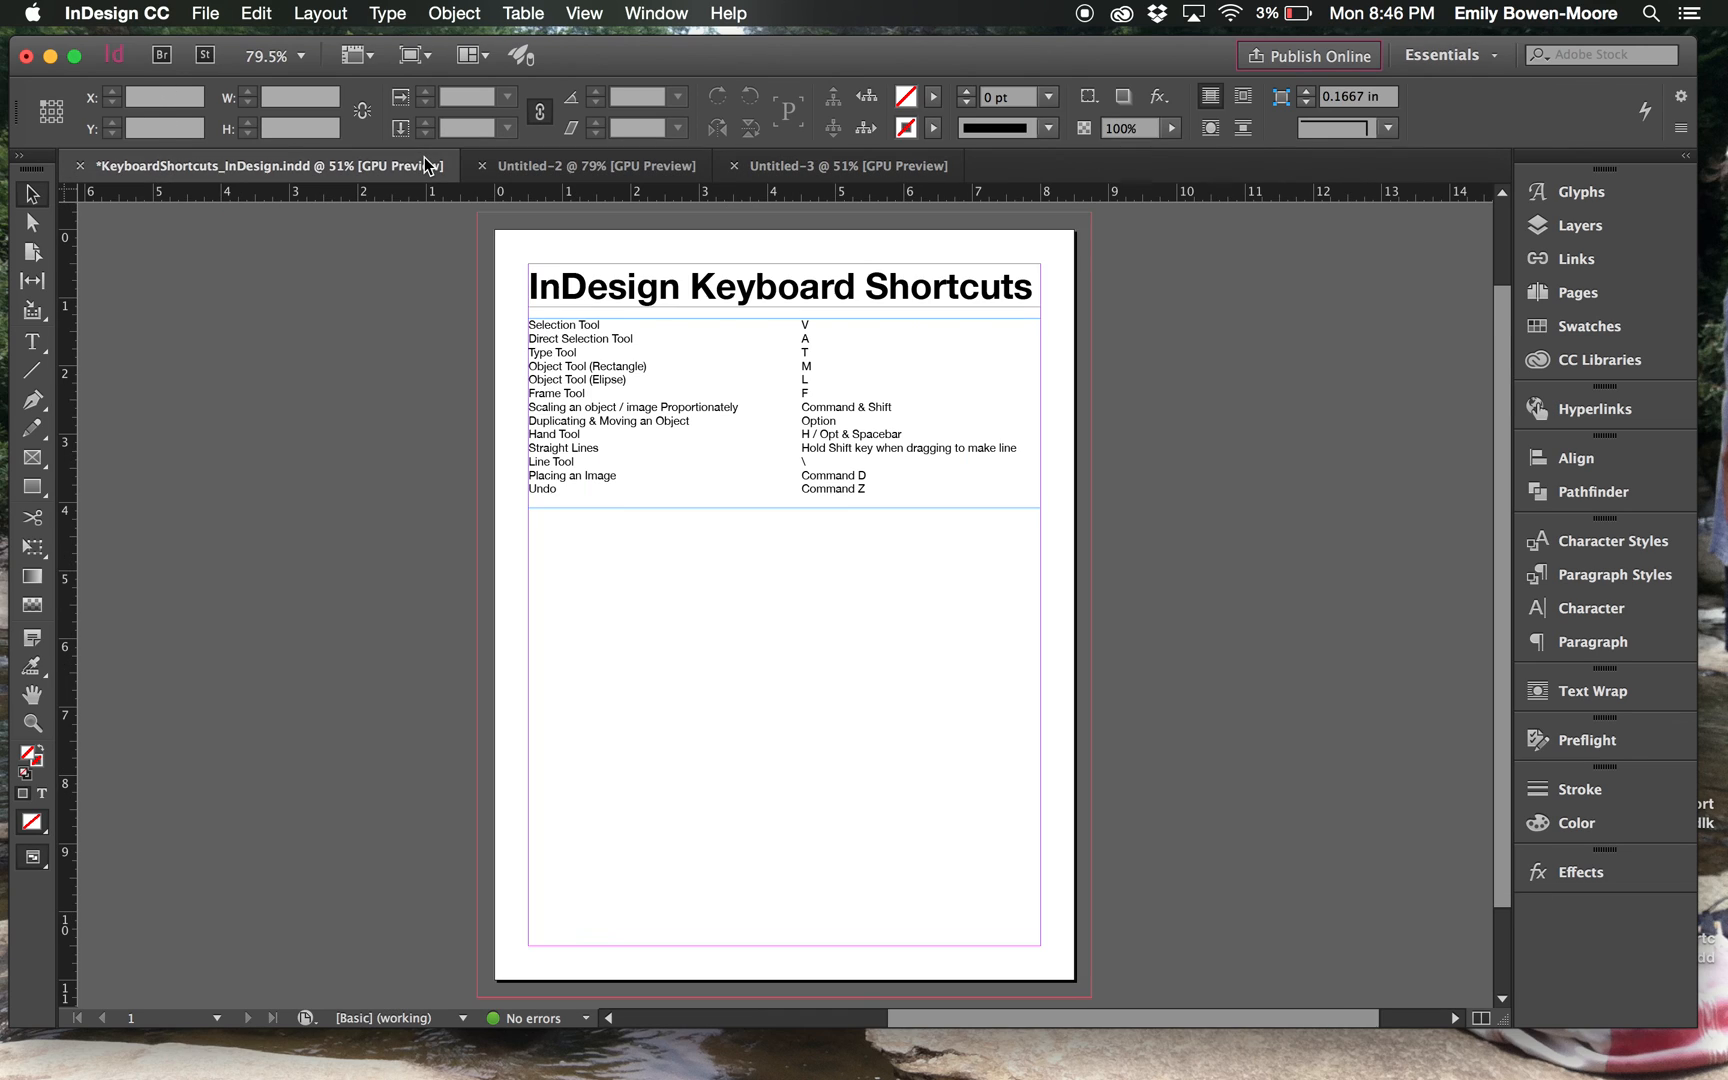